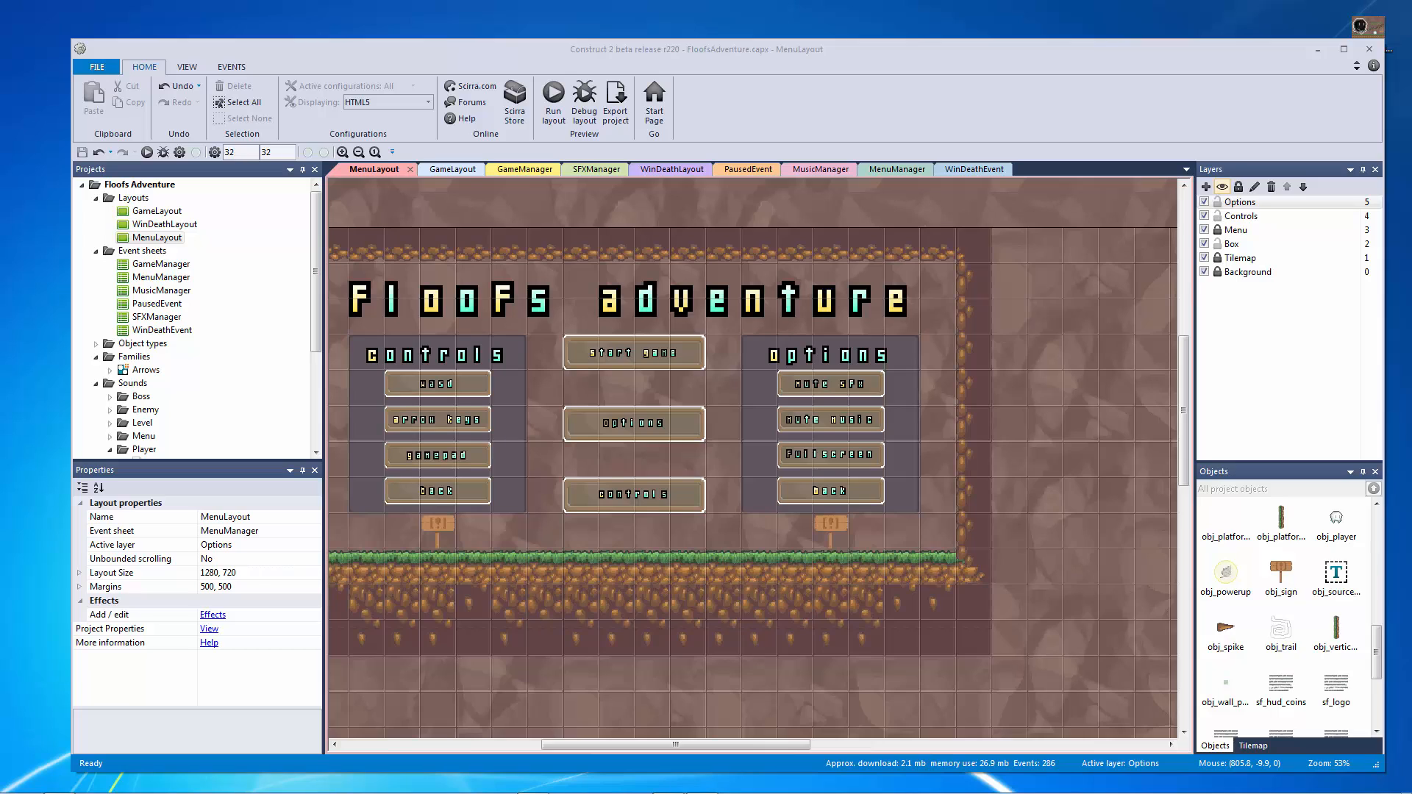
mouse_move(764, 43)
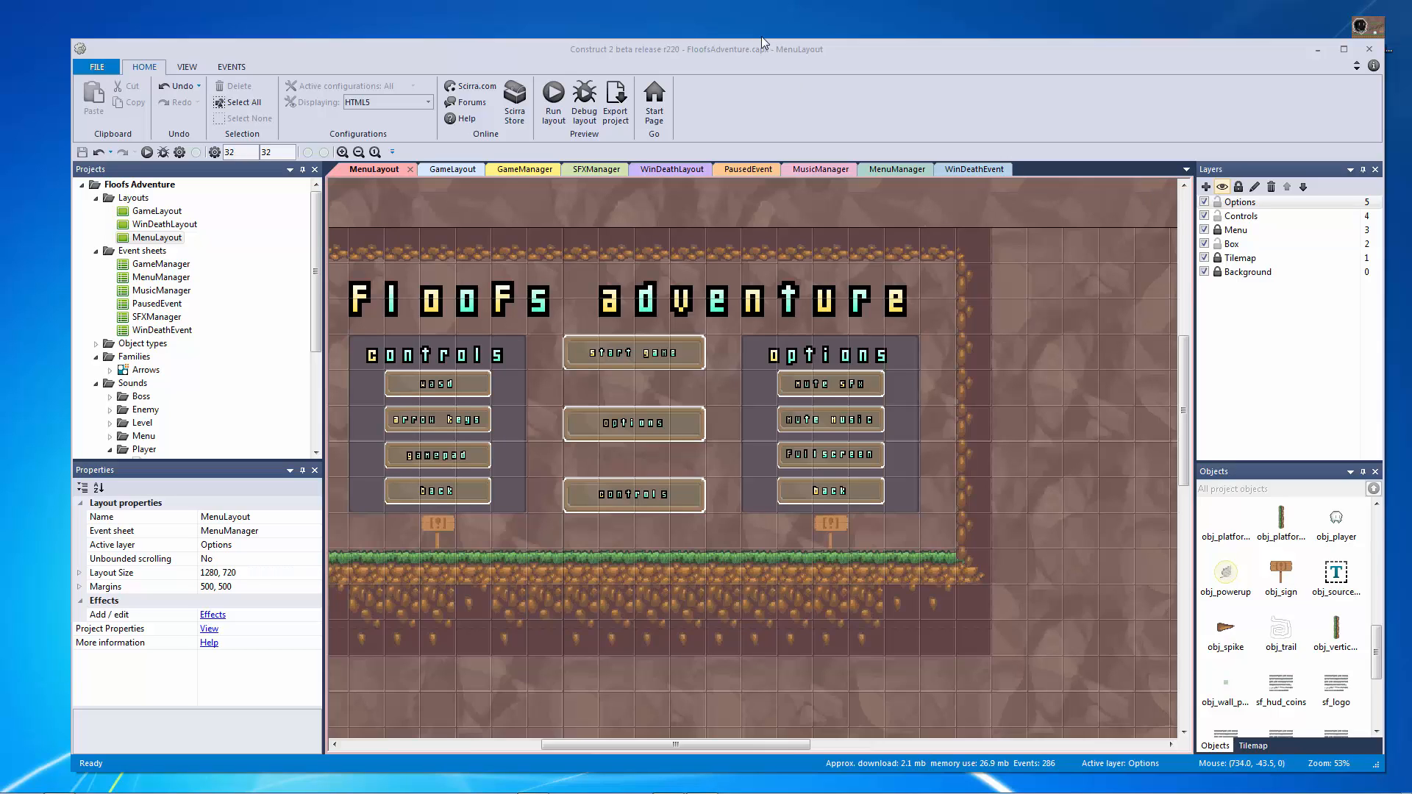
mouse_move(1019, 345)
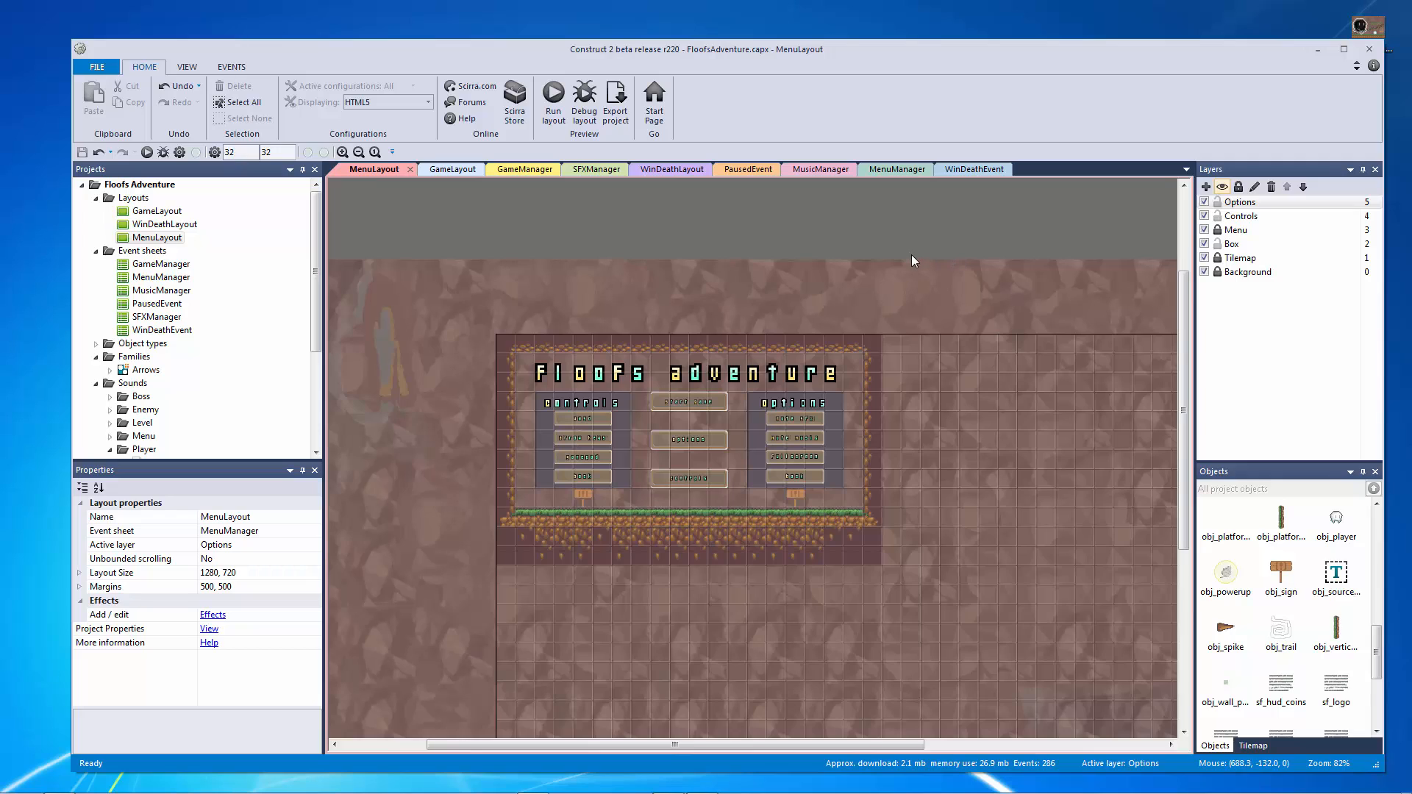
mouse_move(908, 262)
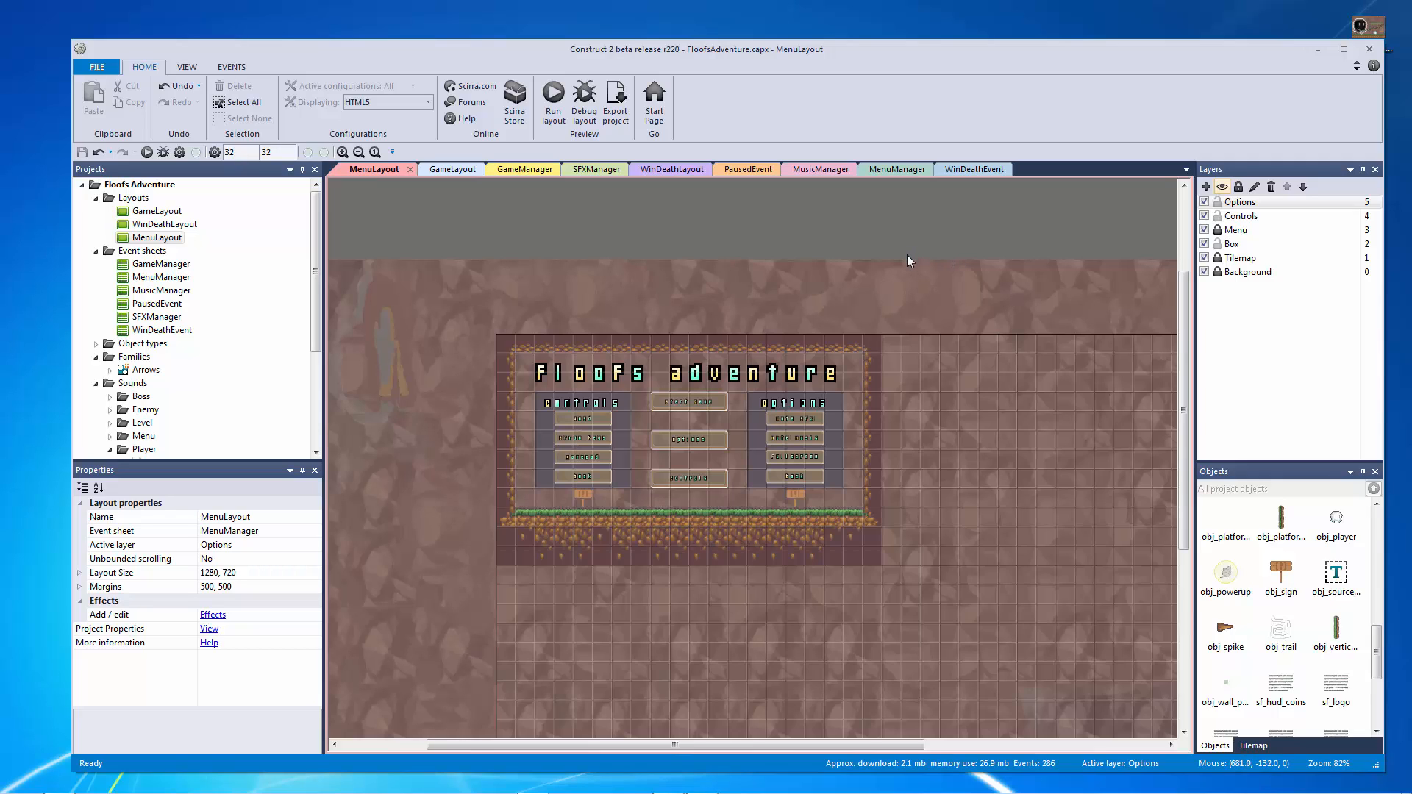
mouse_move(908, 261)
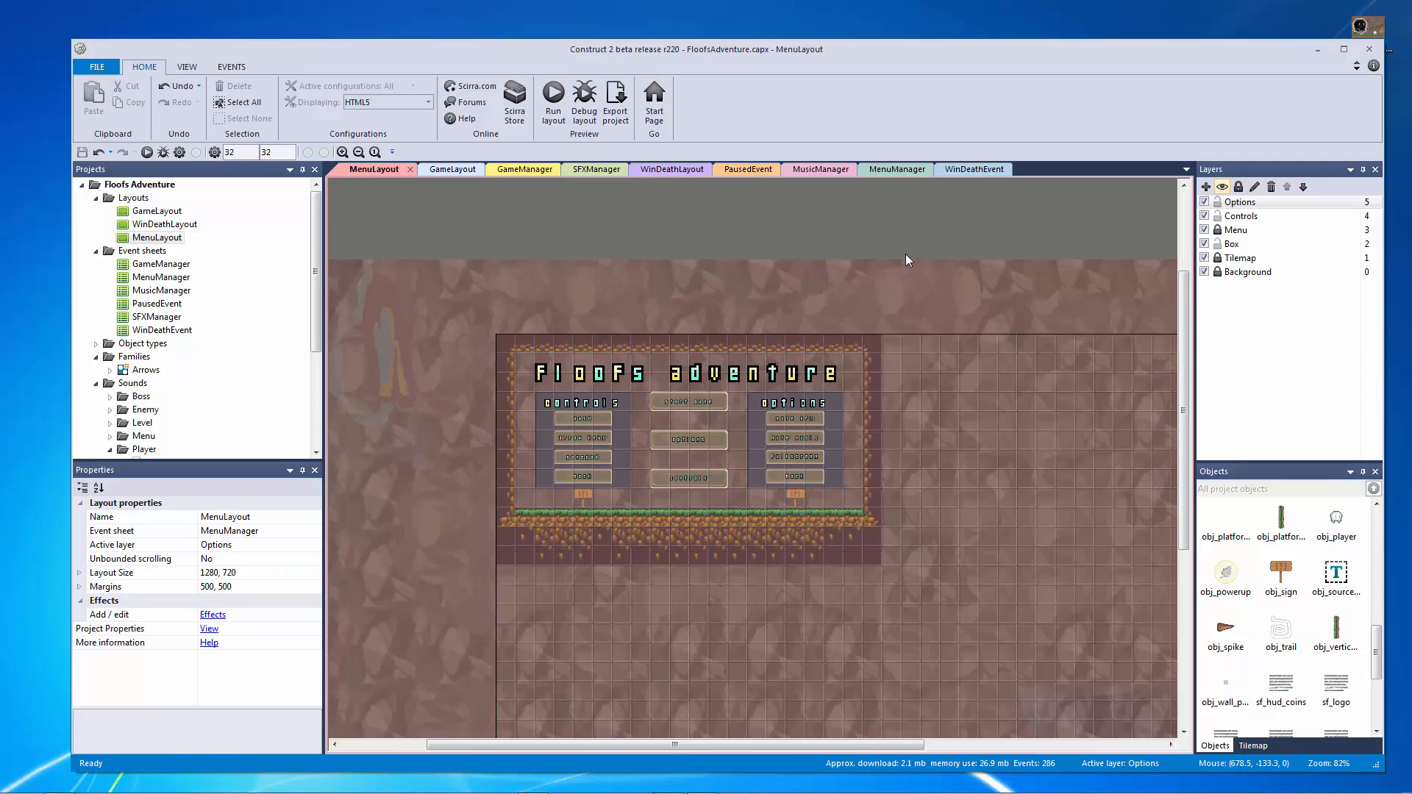
mouse_move(906, 260)
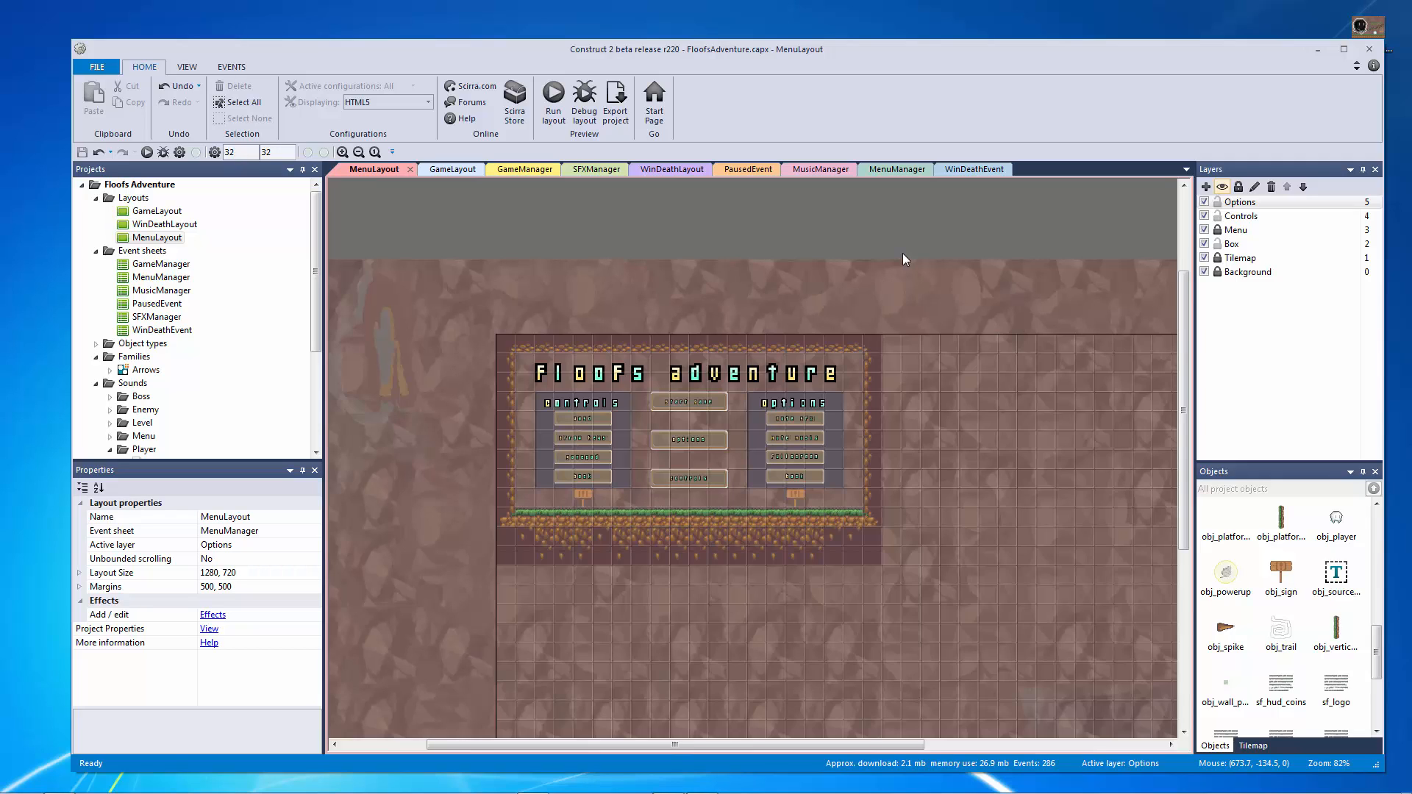
mouse_move(902, 256)
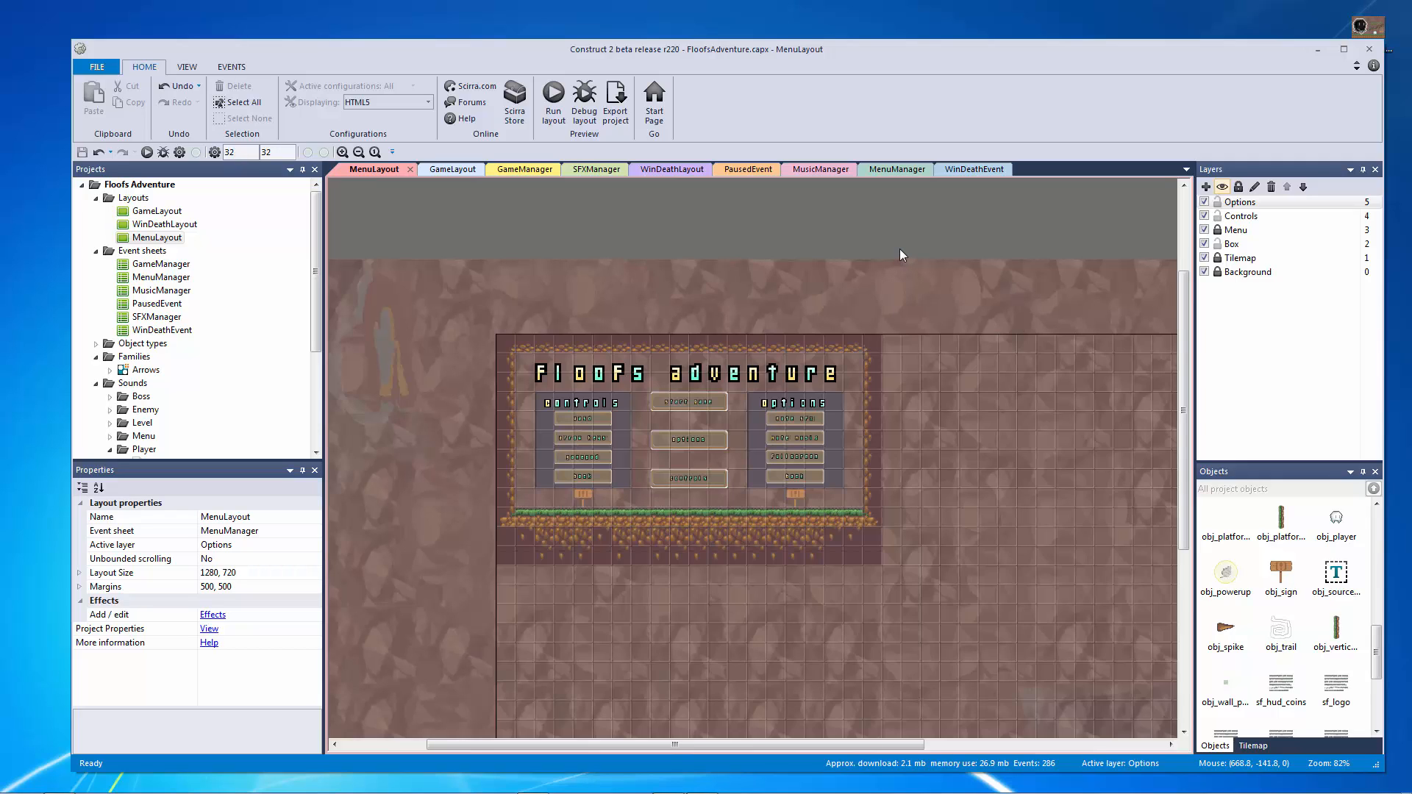
mouse_move(898, 248)
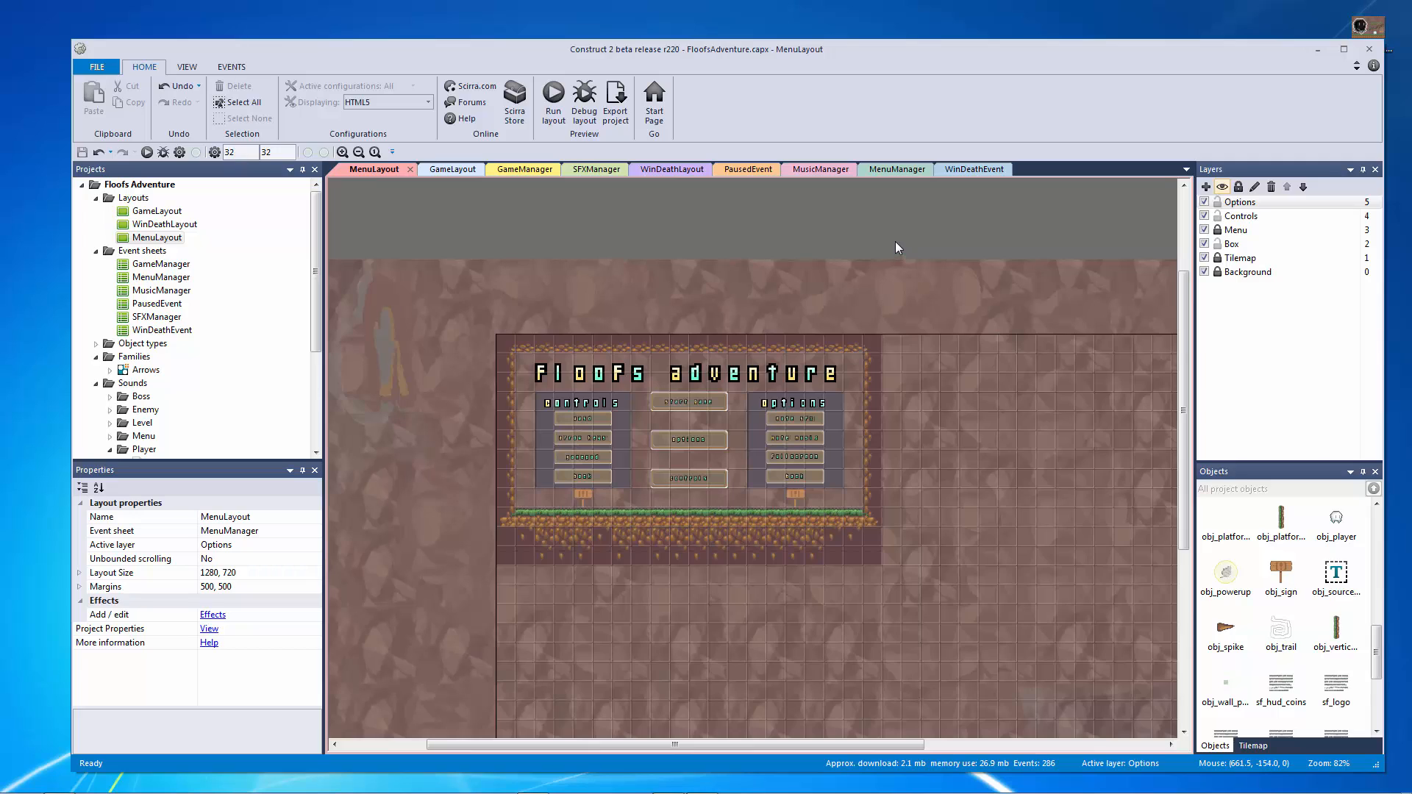
mouse_move(891, 247)
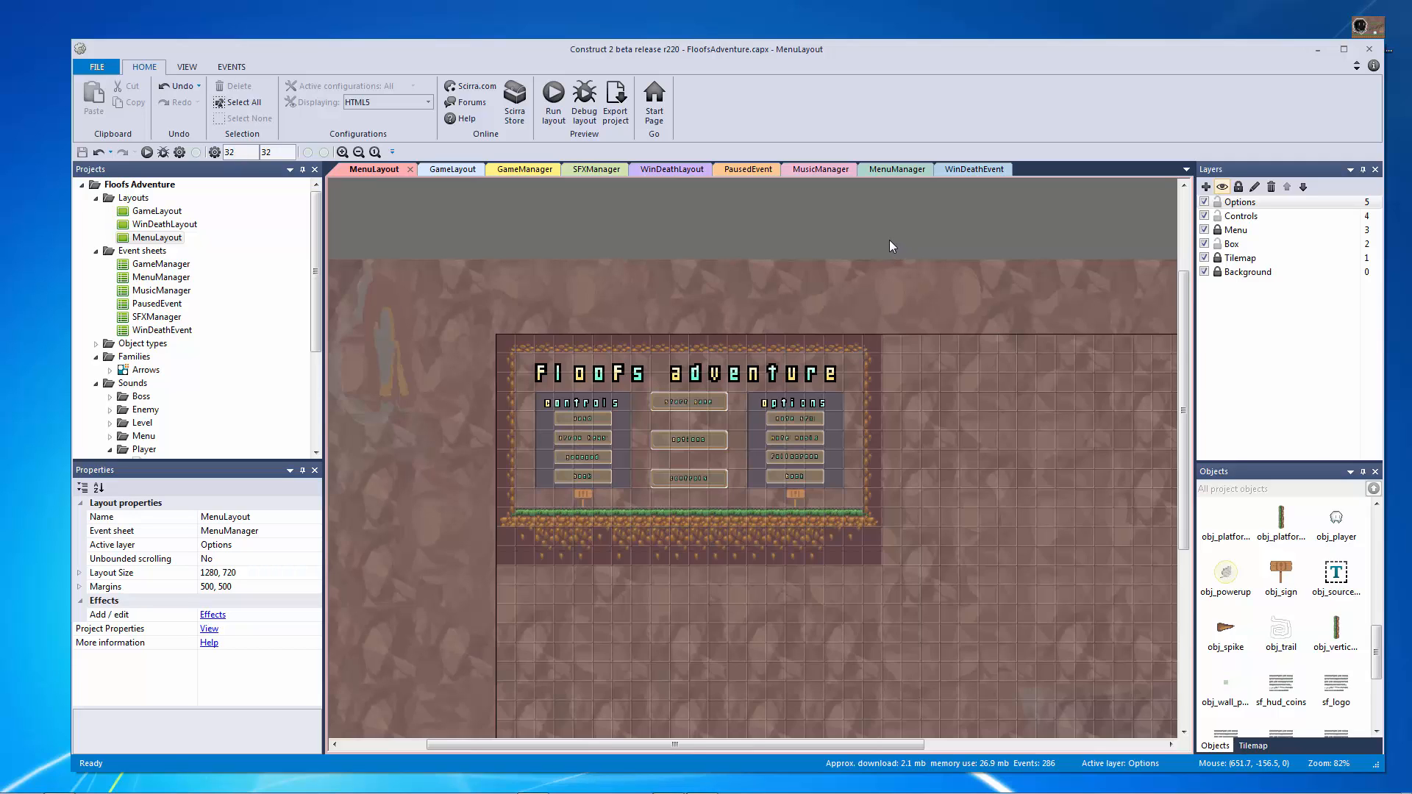
mouse_move(727, 298)
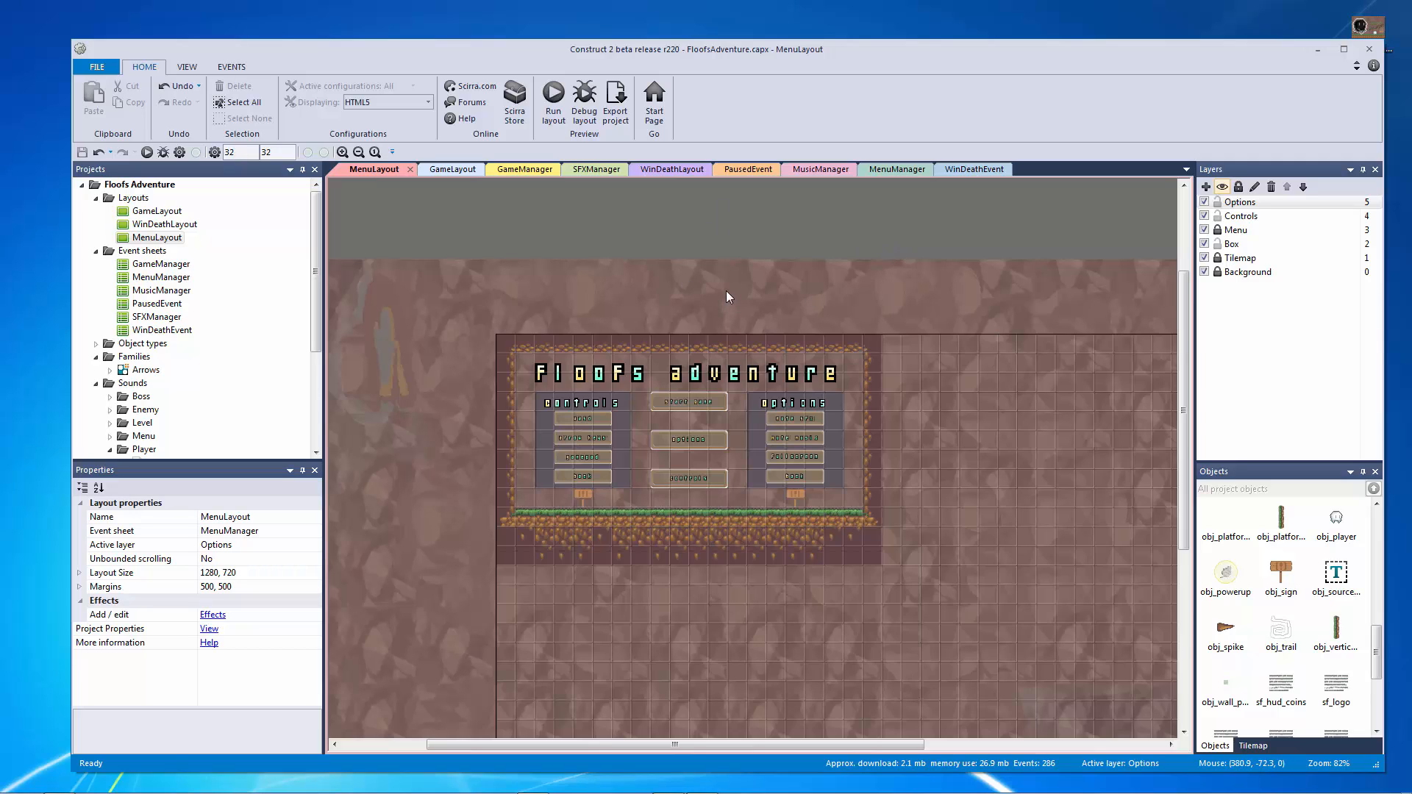
mouse_move(582, 254)
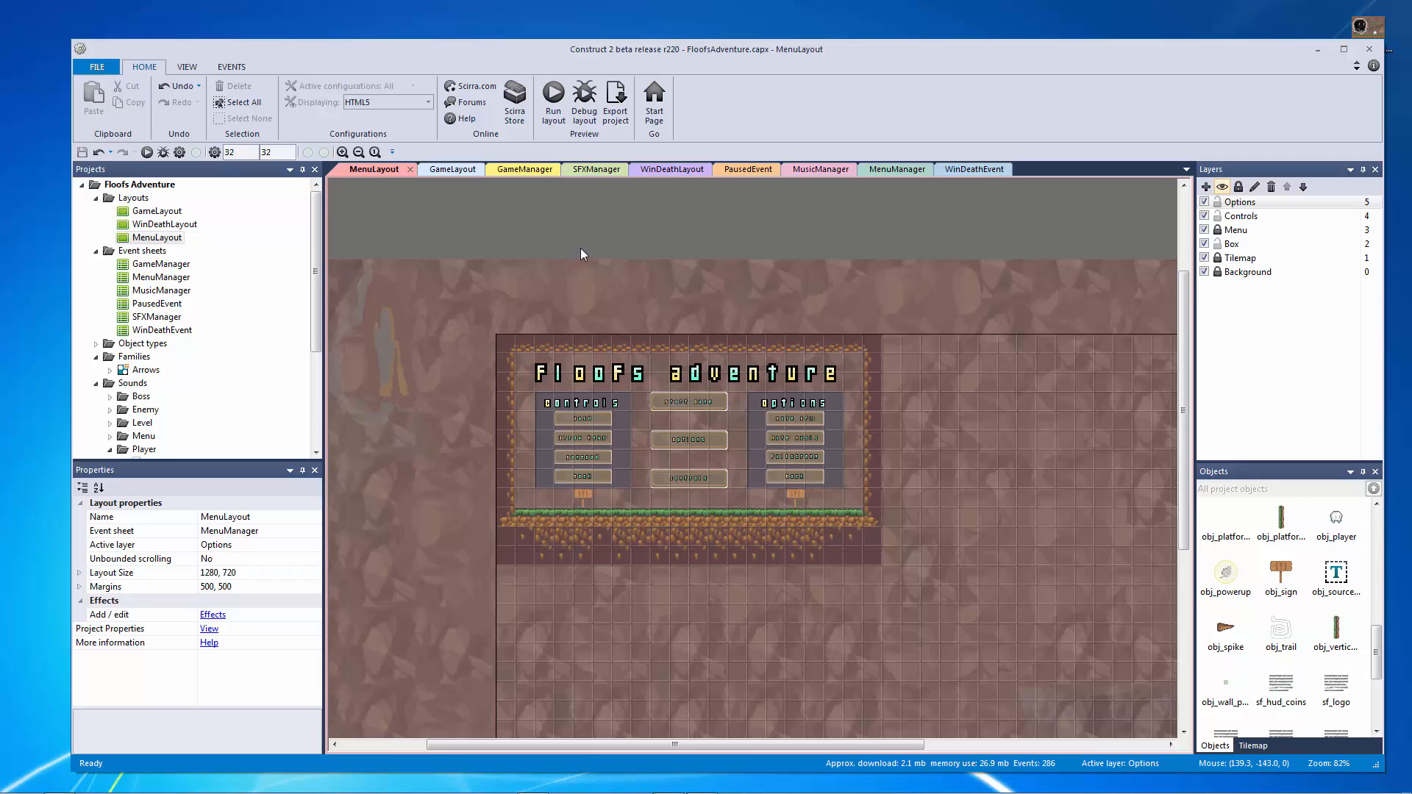
mouse_move(540, 292)
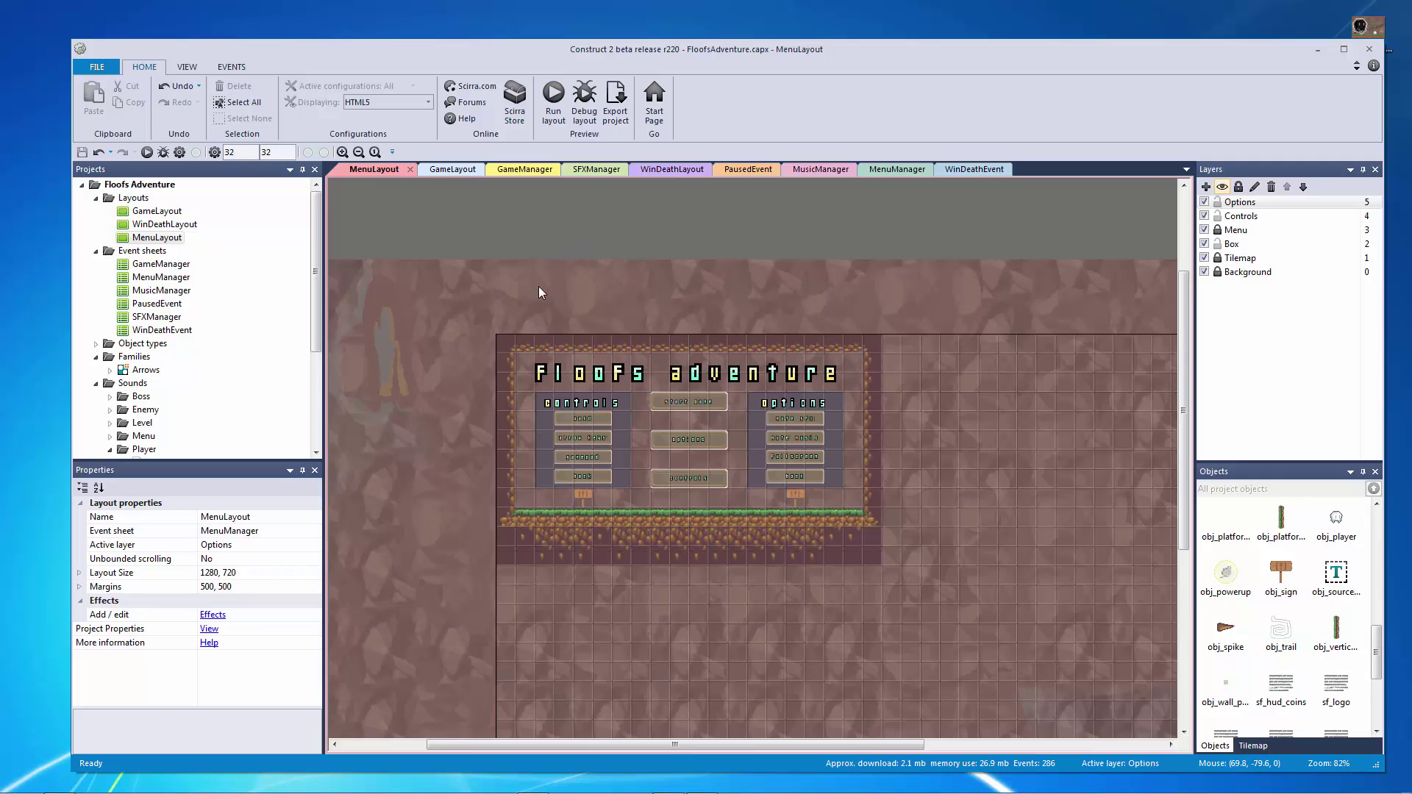
mouse_move(549, 289)
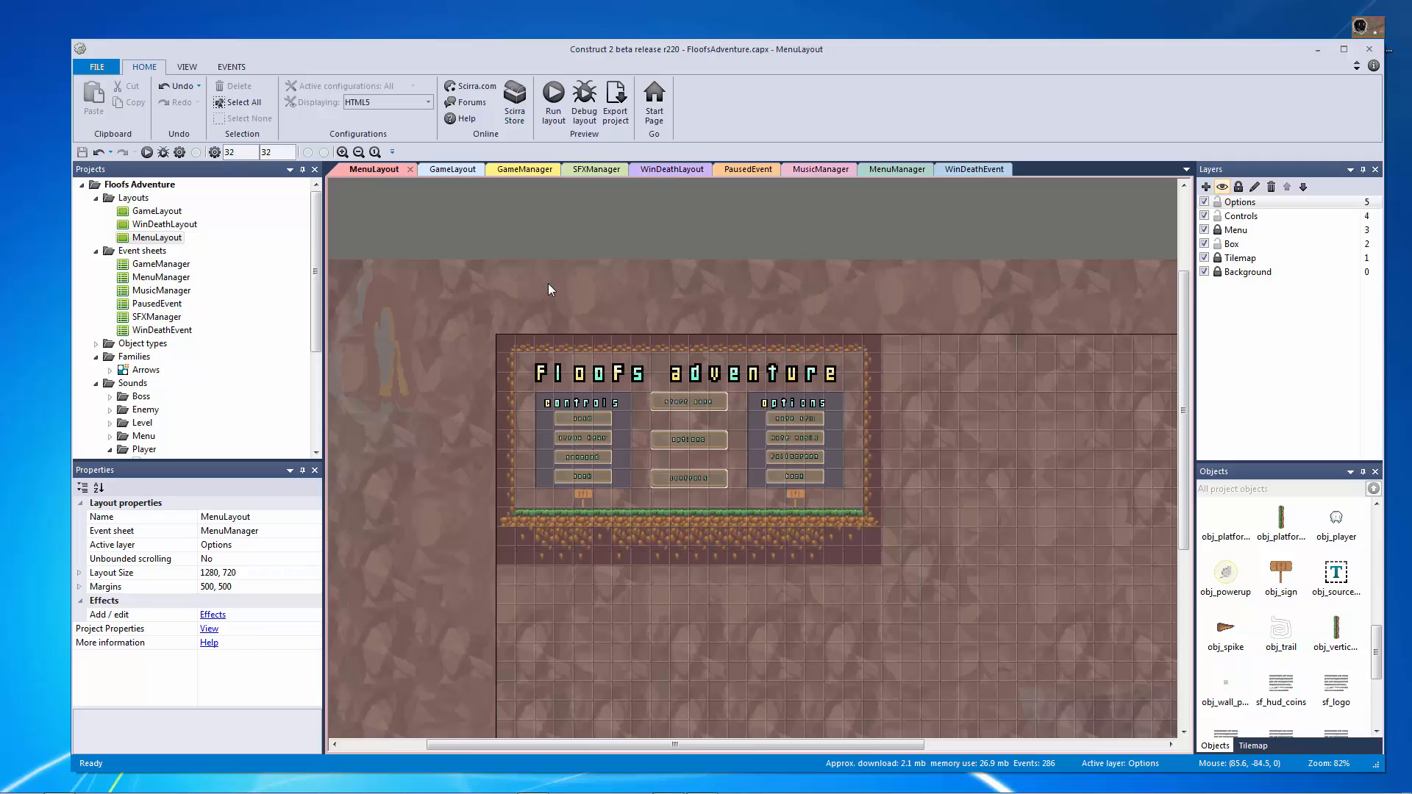
mouse_move(551, 287)
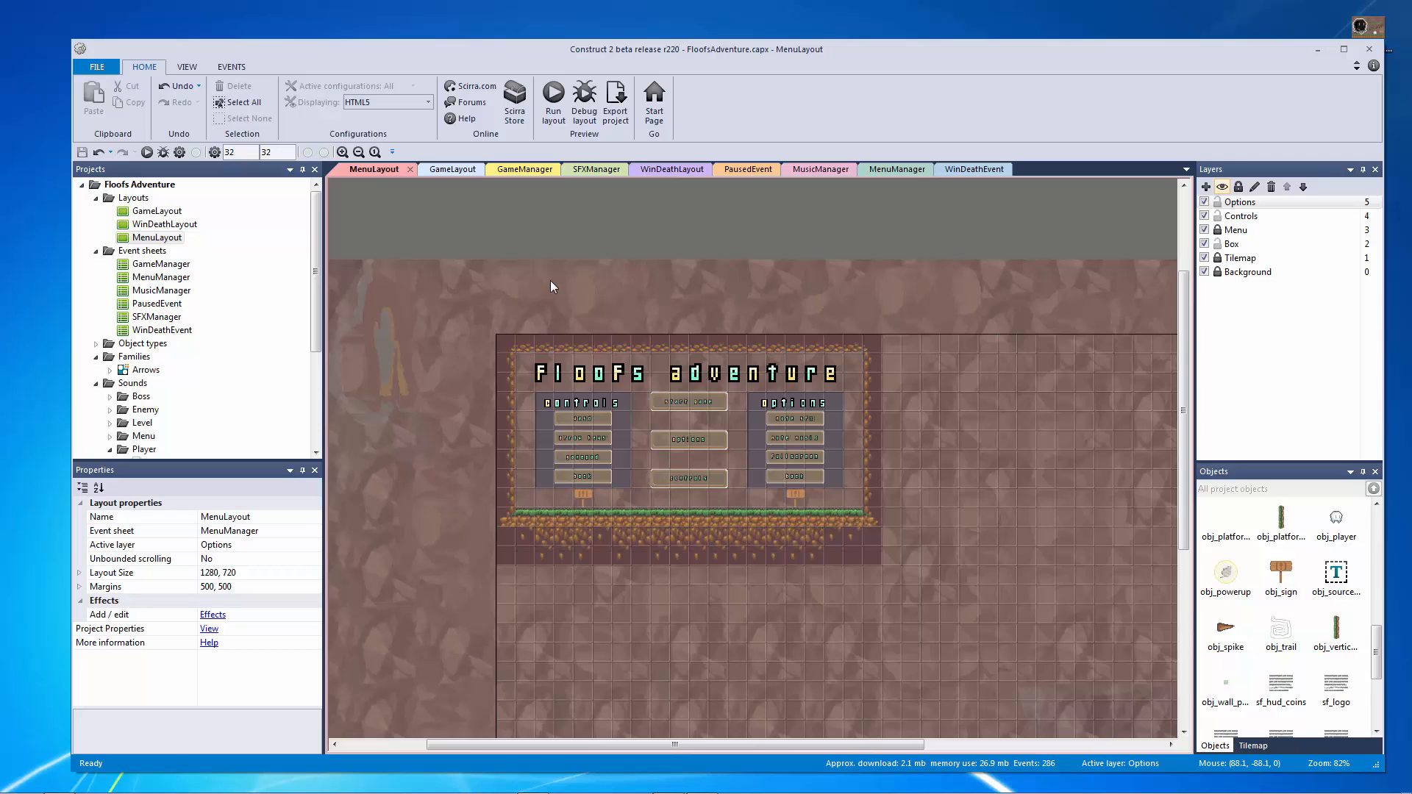
mouse_move(552, 286)
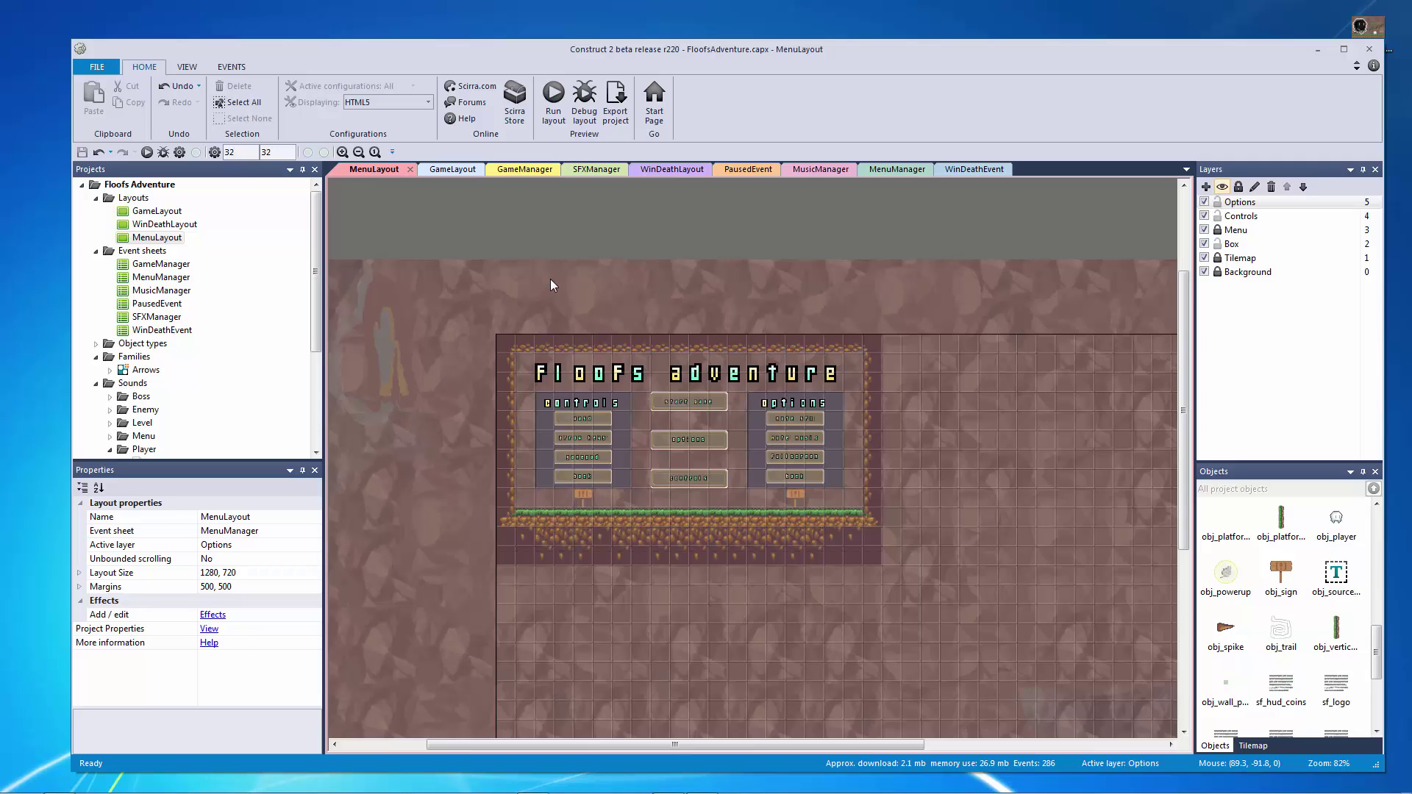
mouse_move(542, 260)
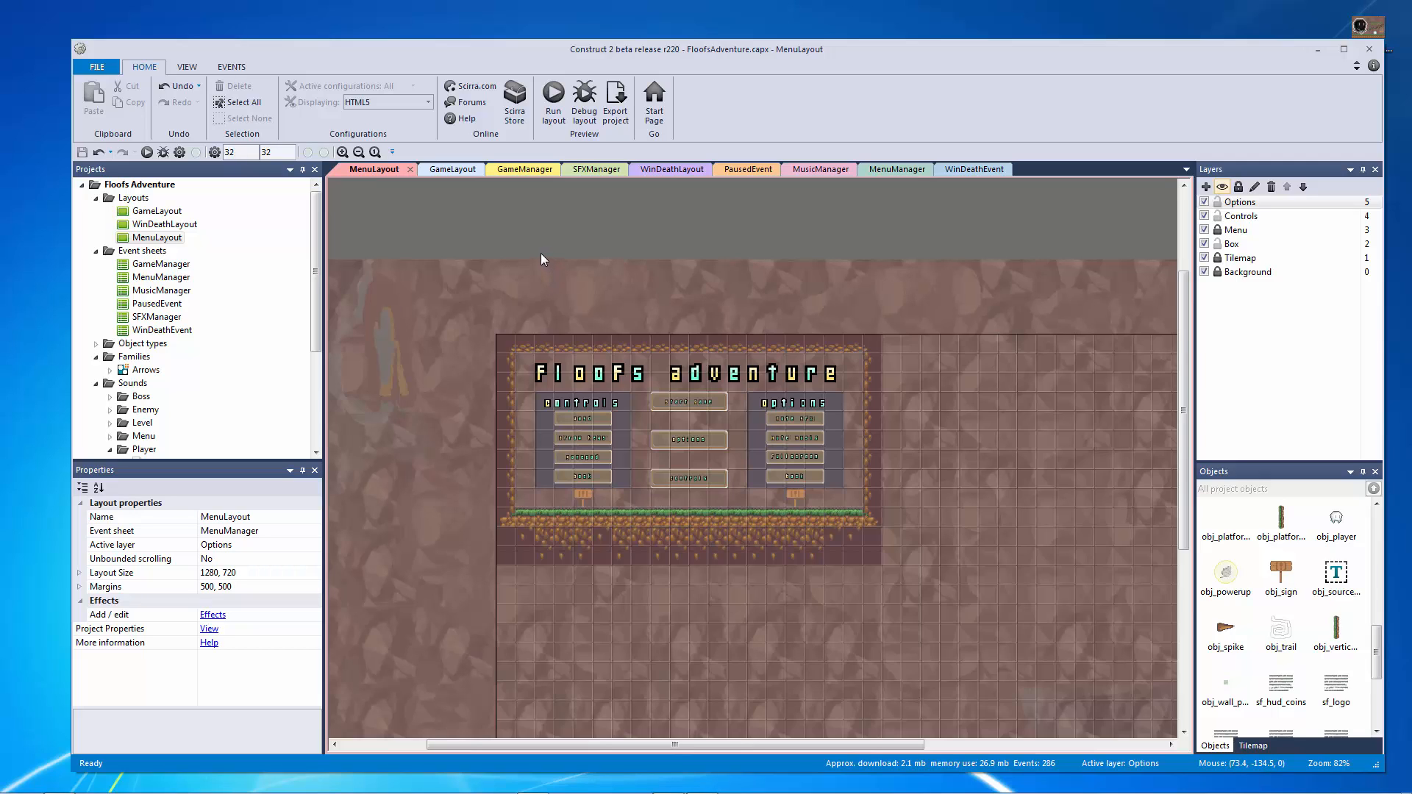
mouse_move(209, 629)
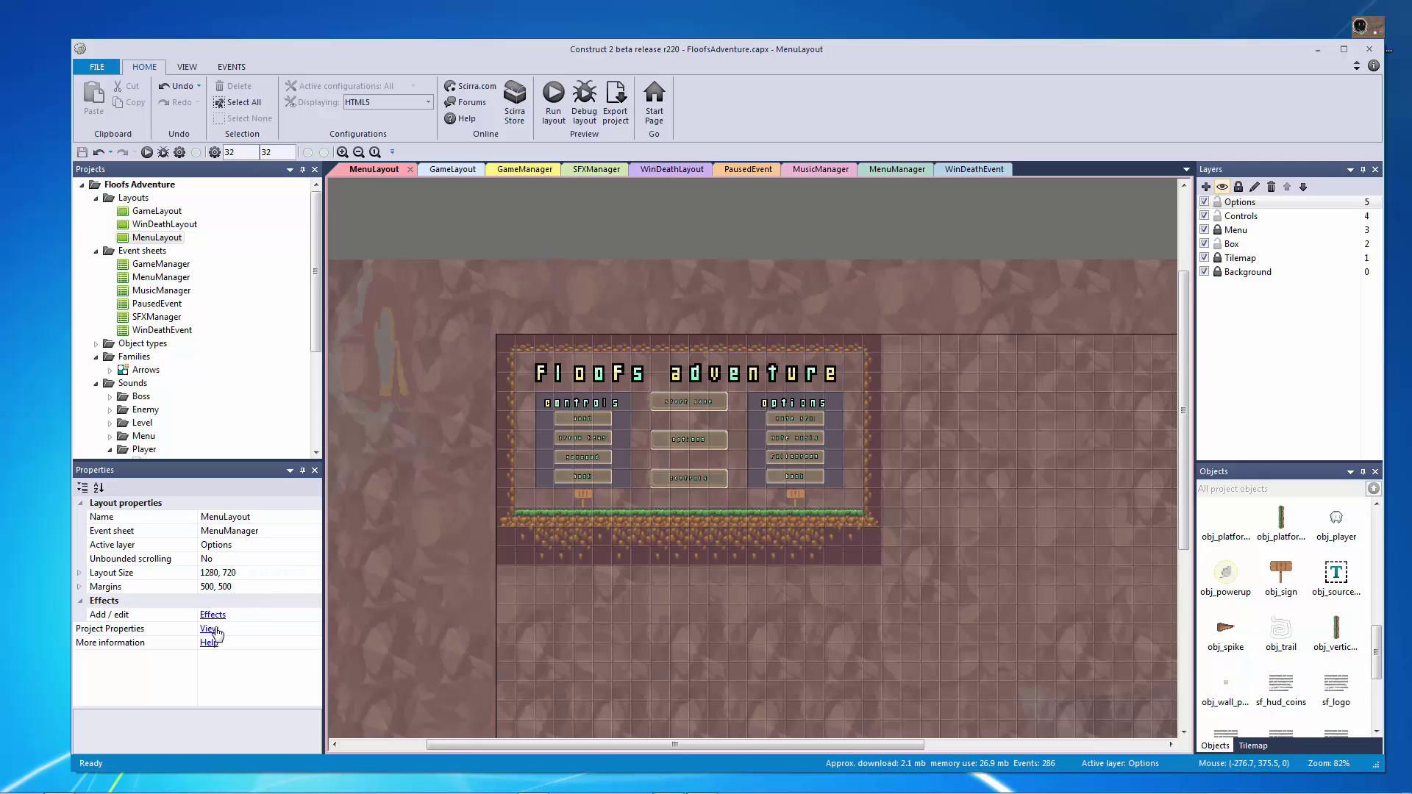
Step: Review the project's properties and the menu layout's properties
click(208, 629)
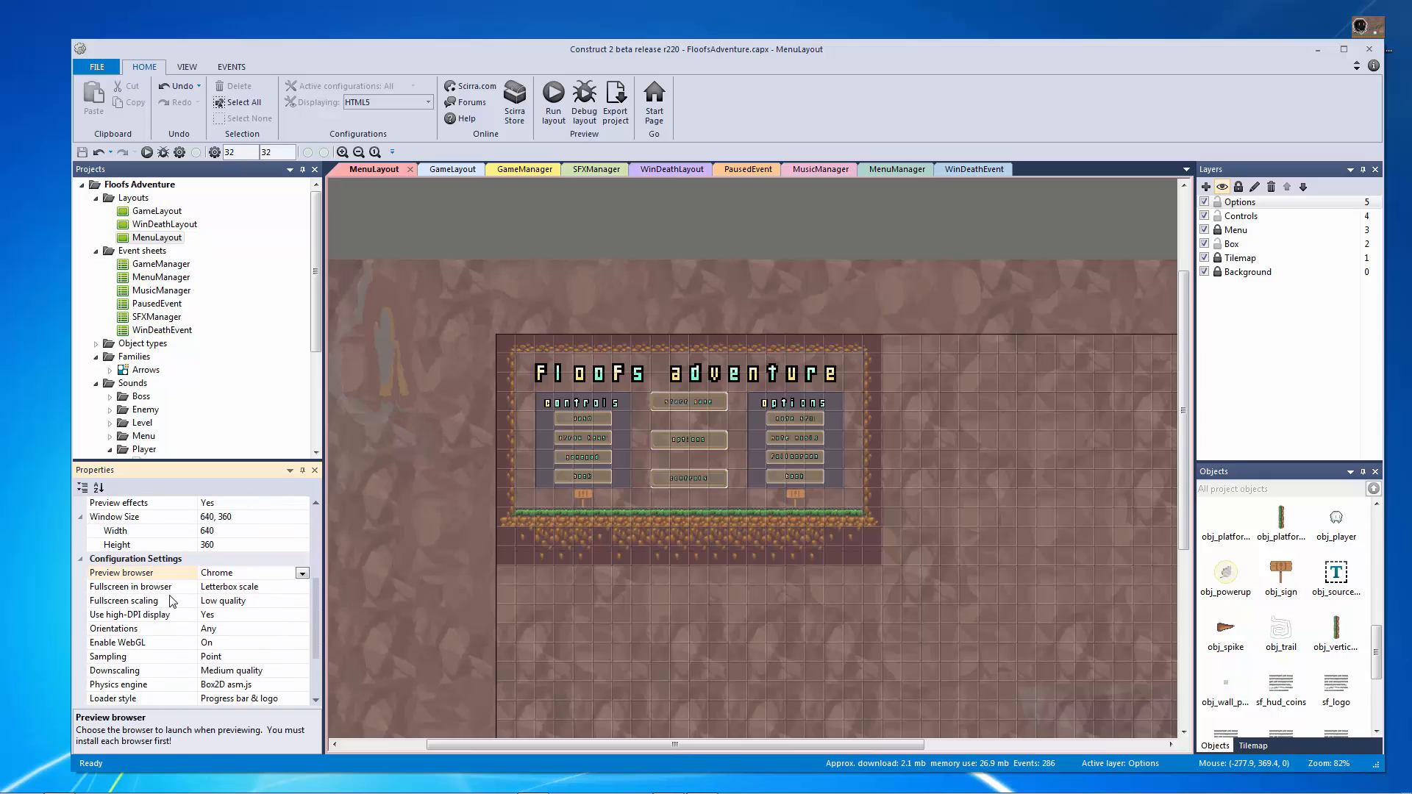
click(304, 572)
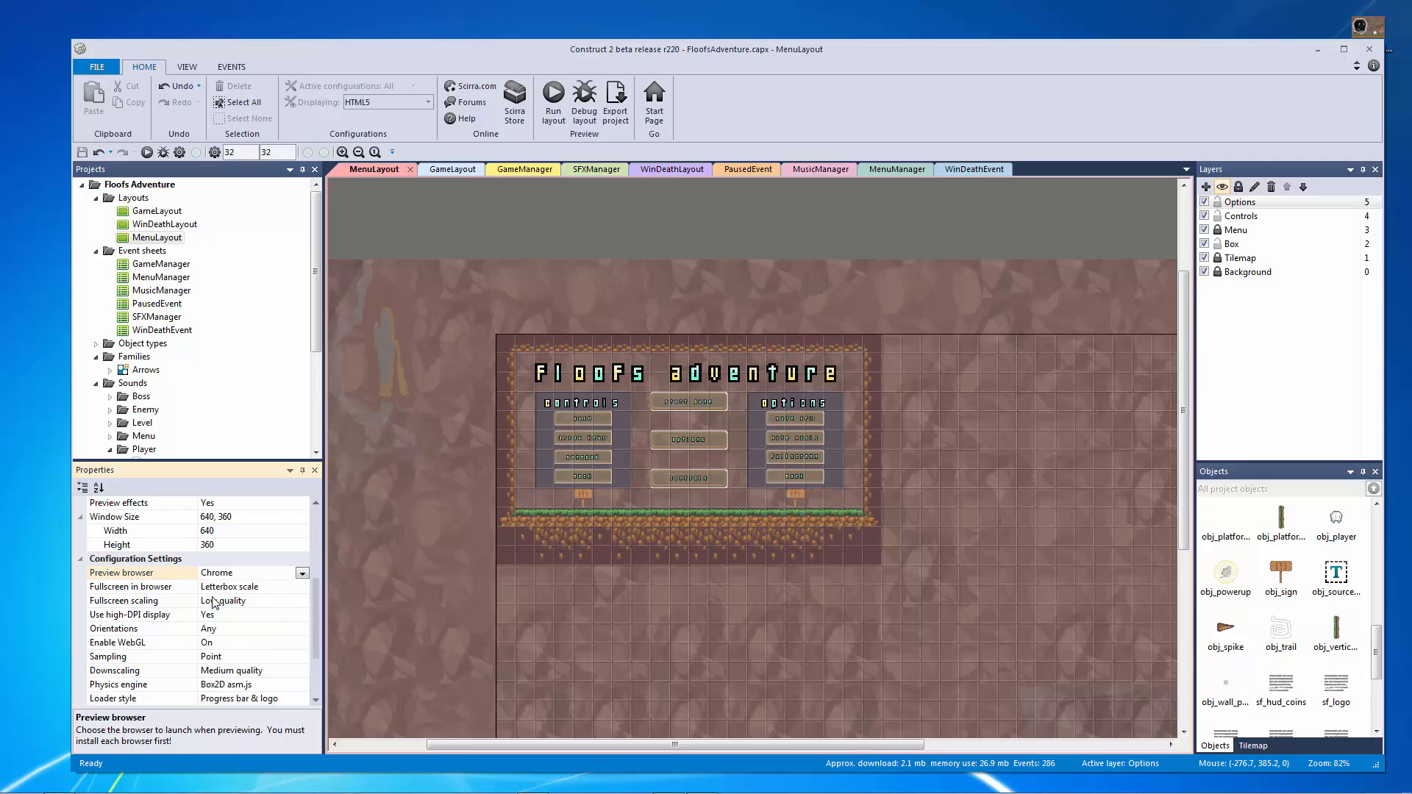
click(131, 587)
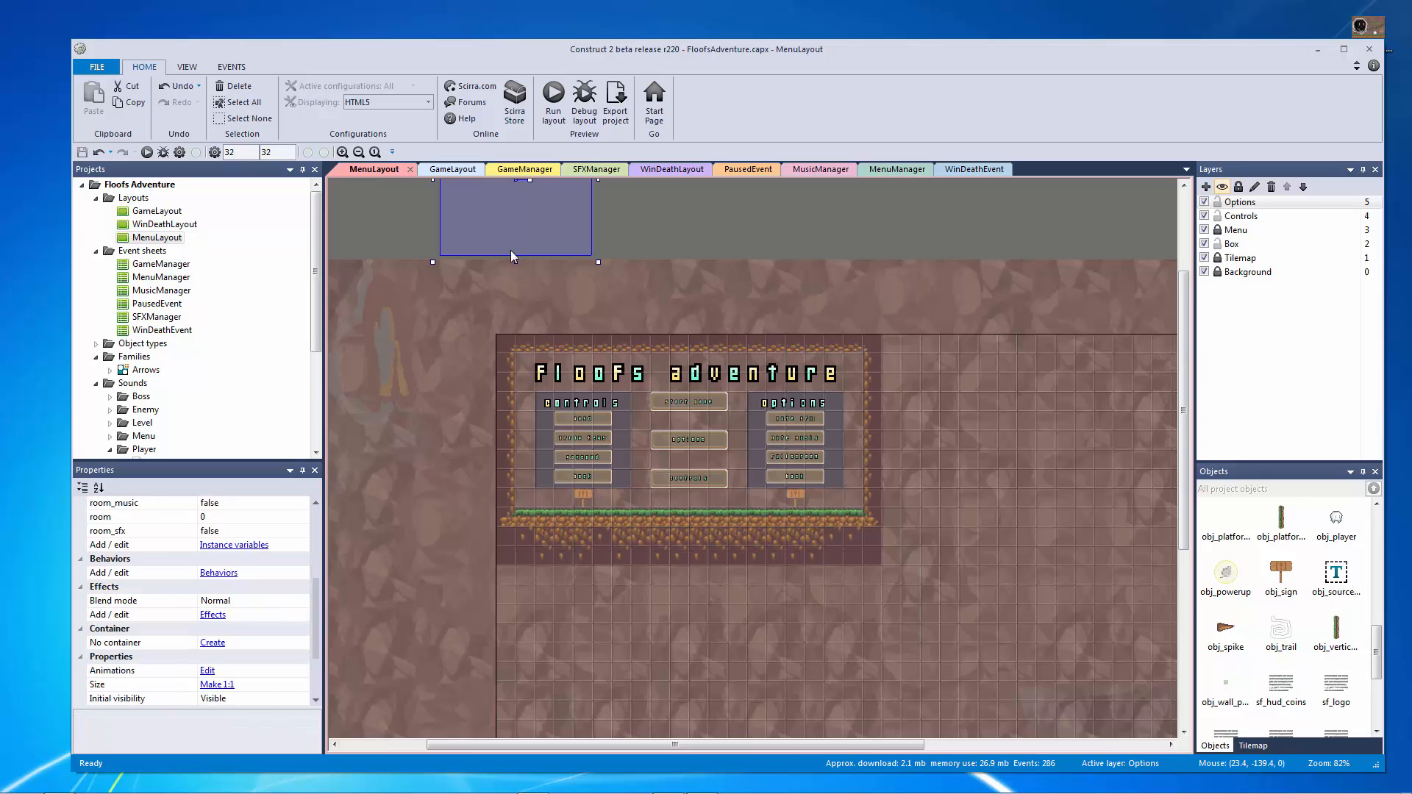
click(635, 306)
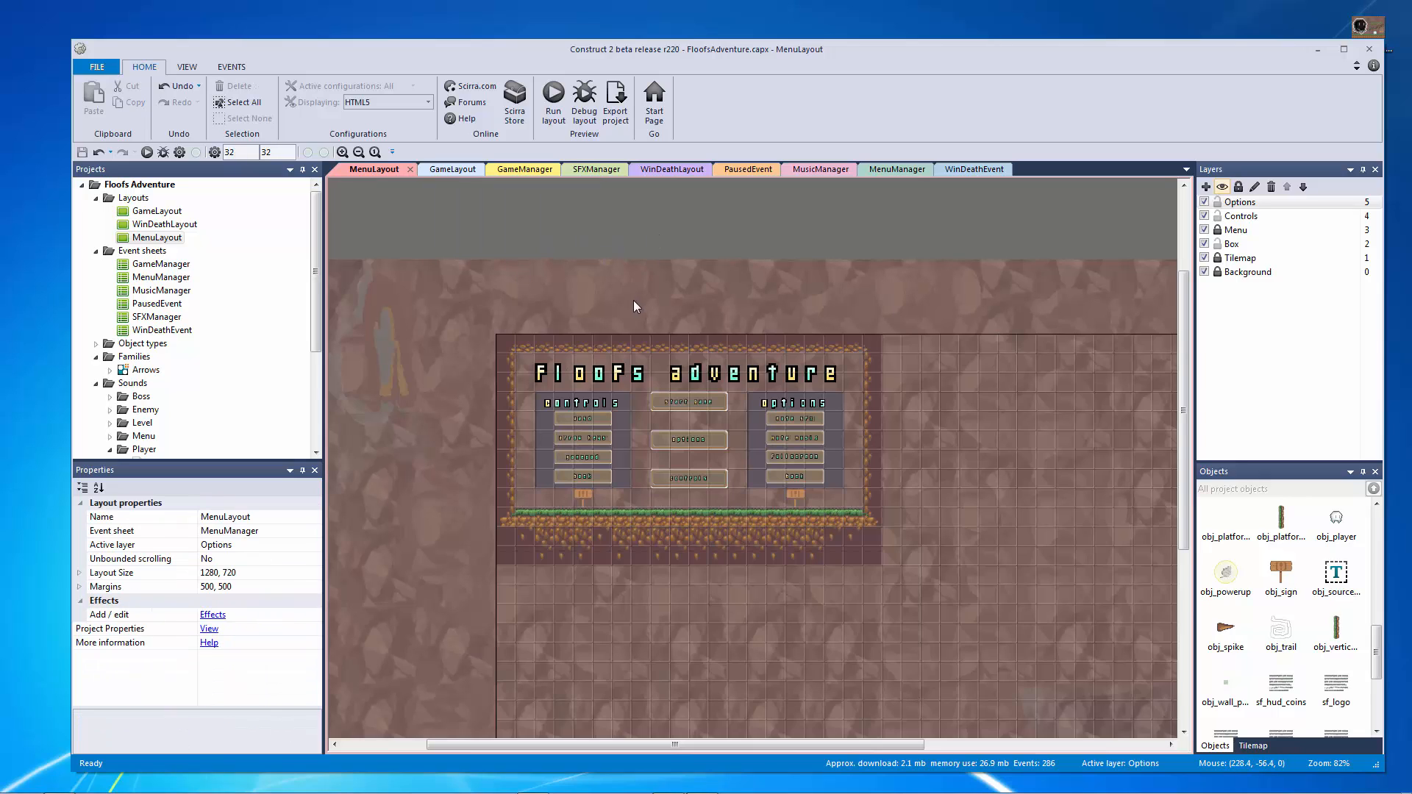
mouse_move(430, 452)
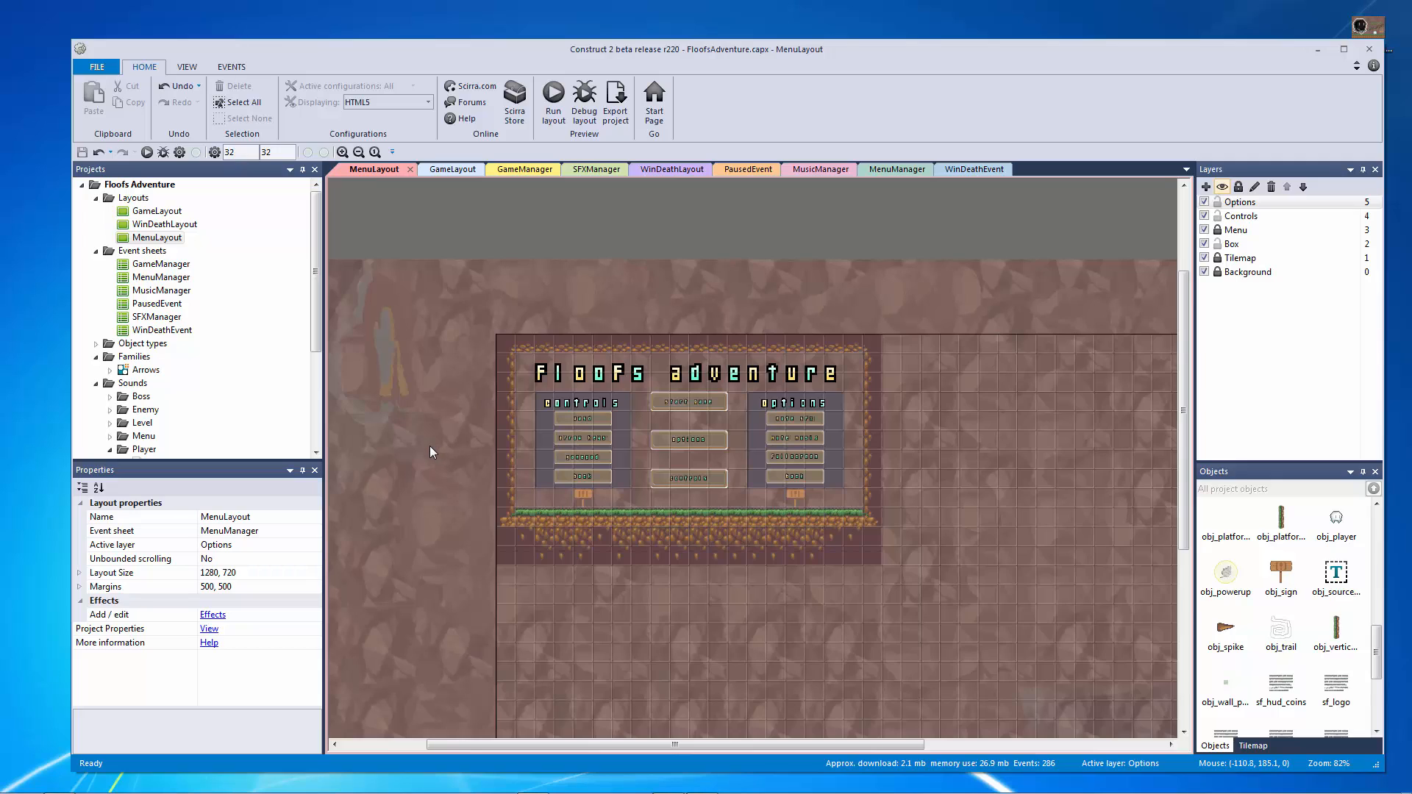
mouse_move(429, 450)
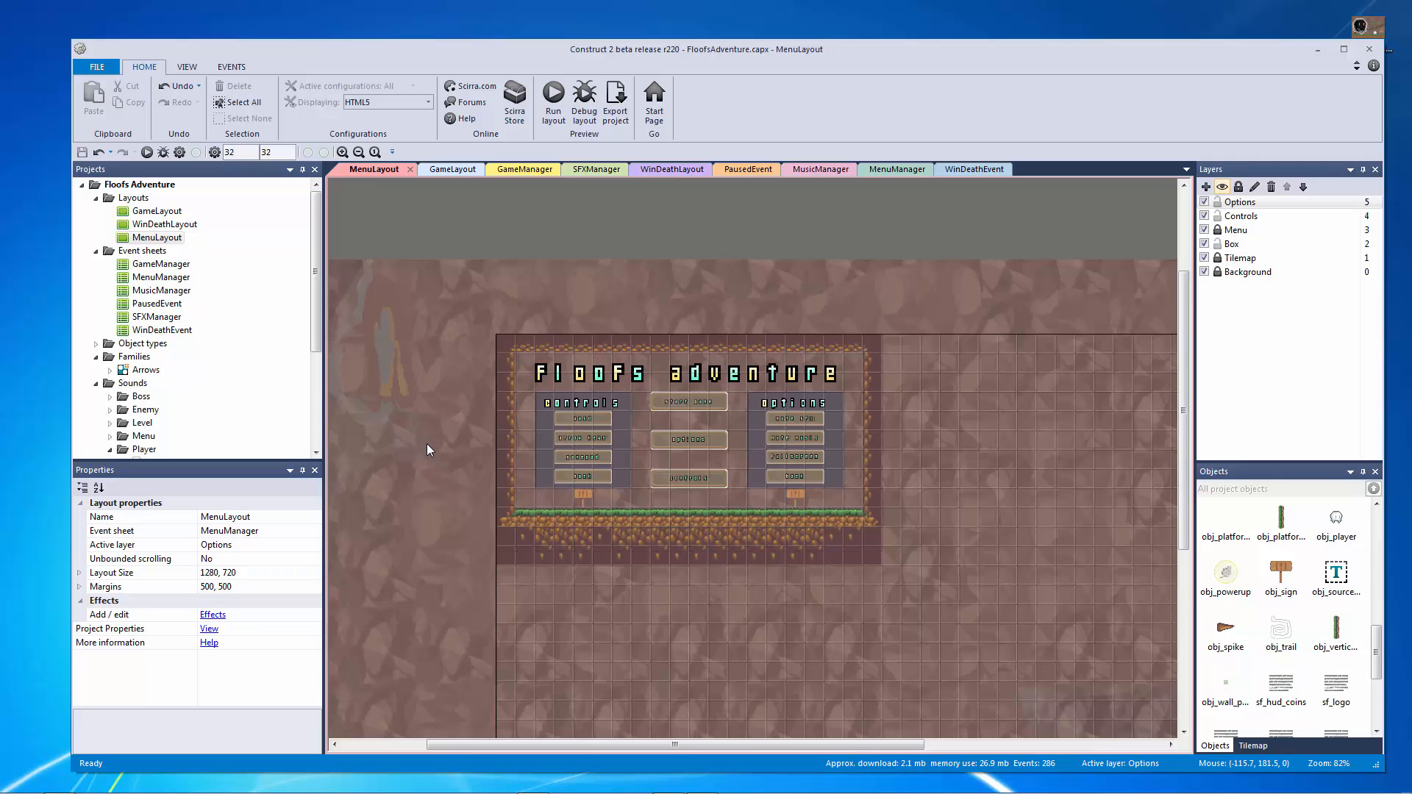
mouse_move(434, 410)
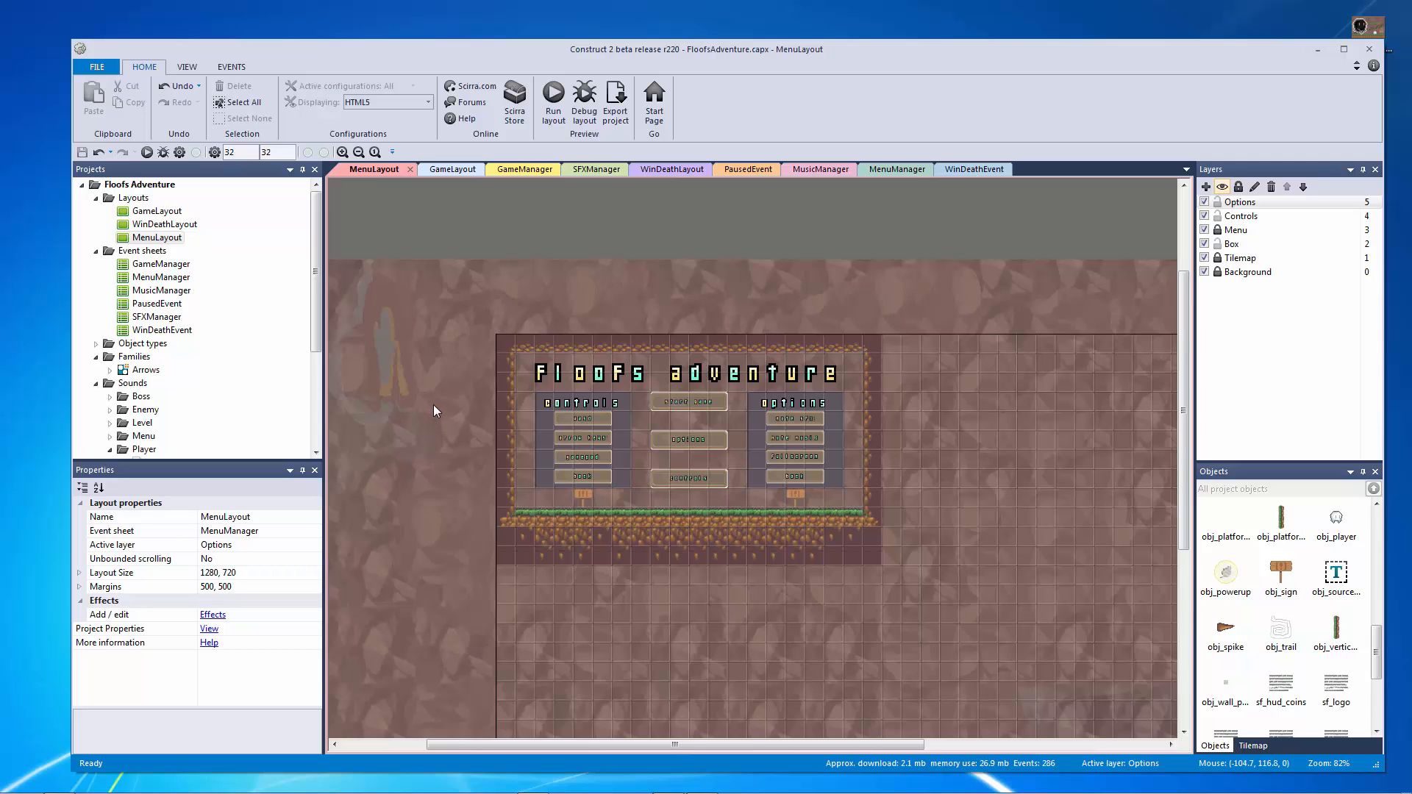
mouse_move(437, 413)
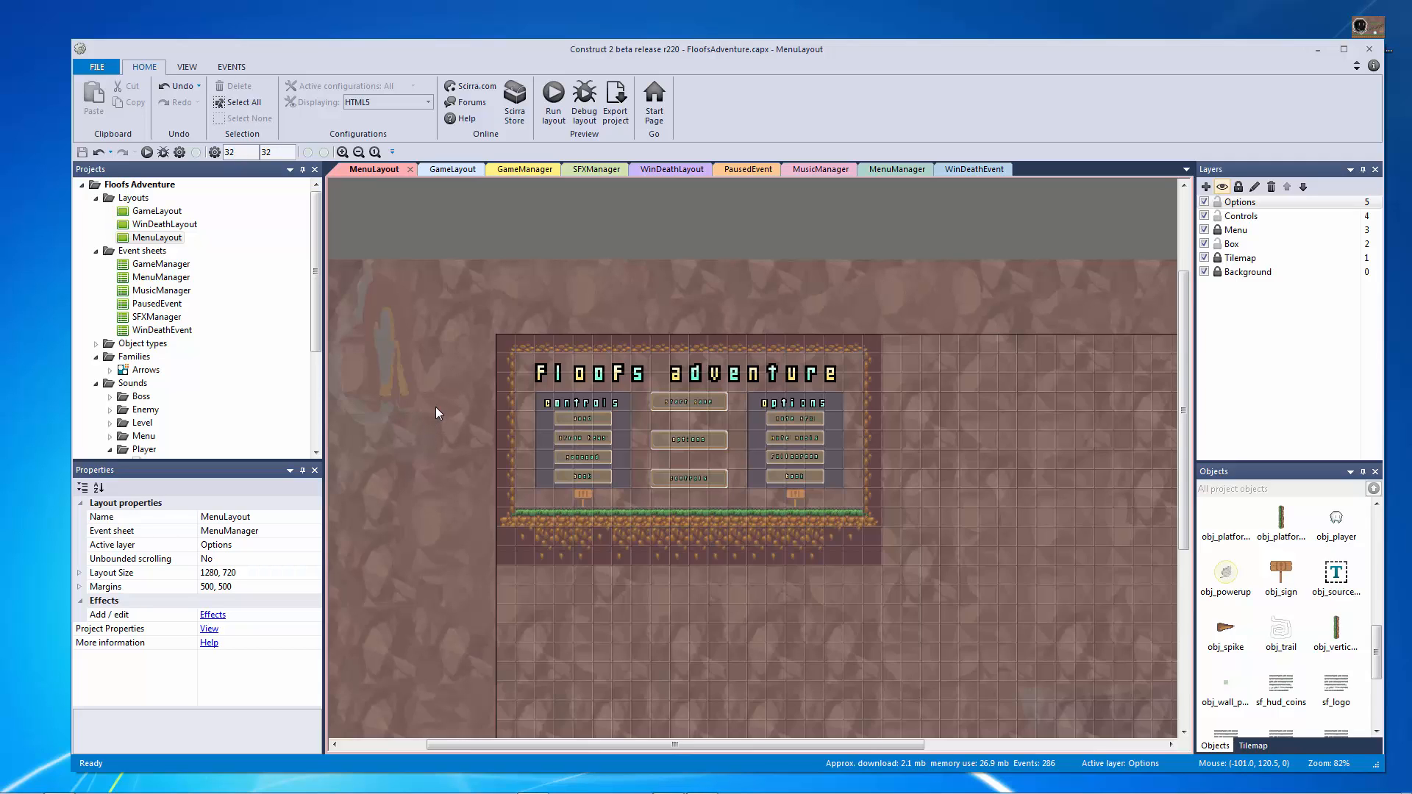
mouse_move(431, 404)
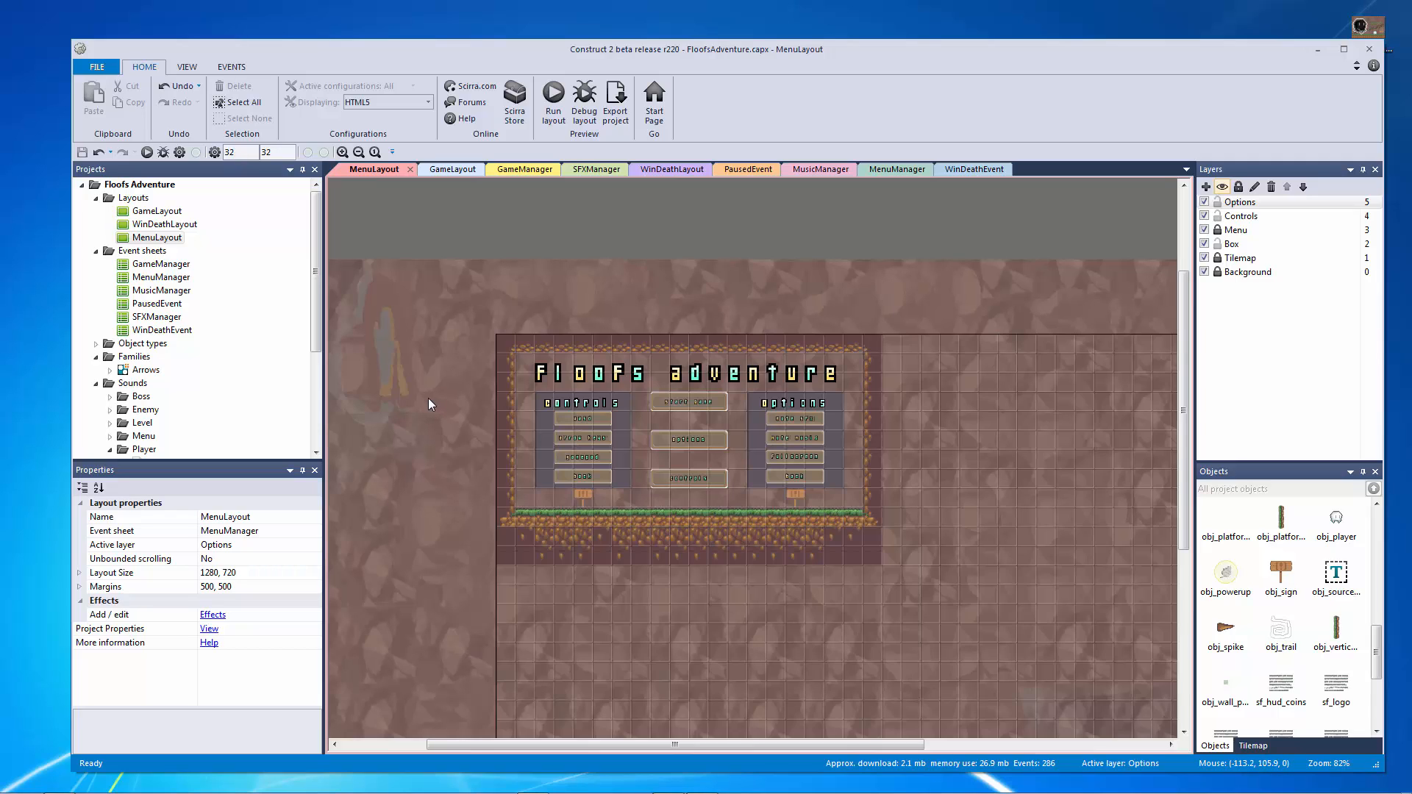
mouse_move(368, 483)
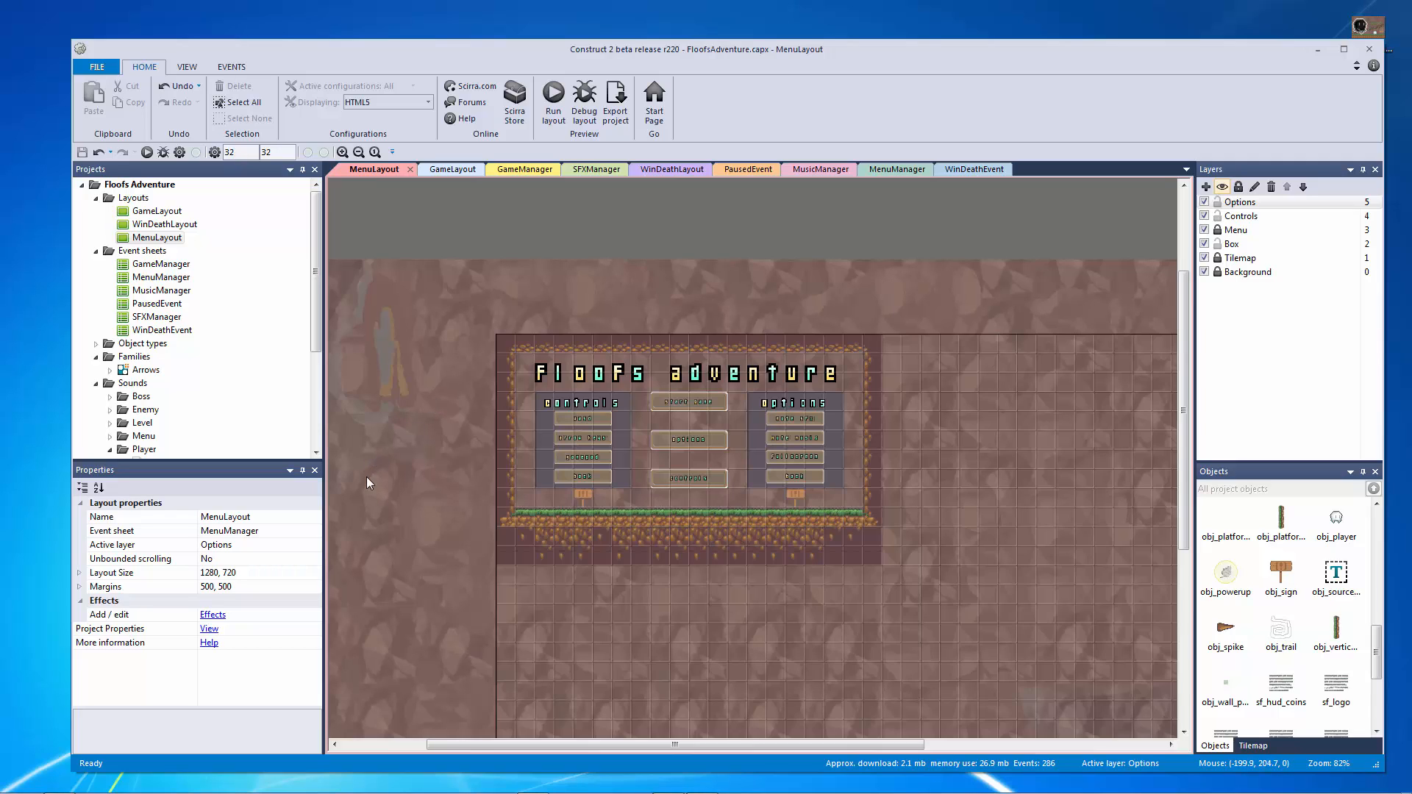
mouse_move(224, 637)
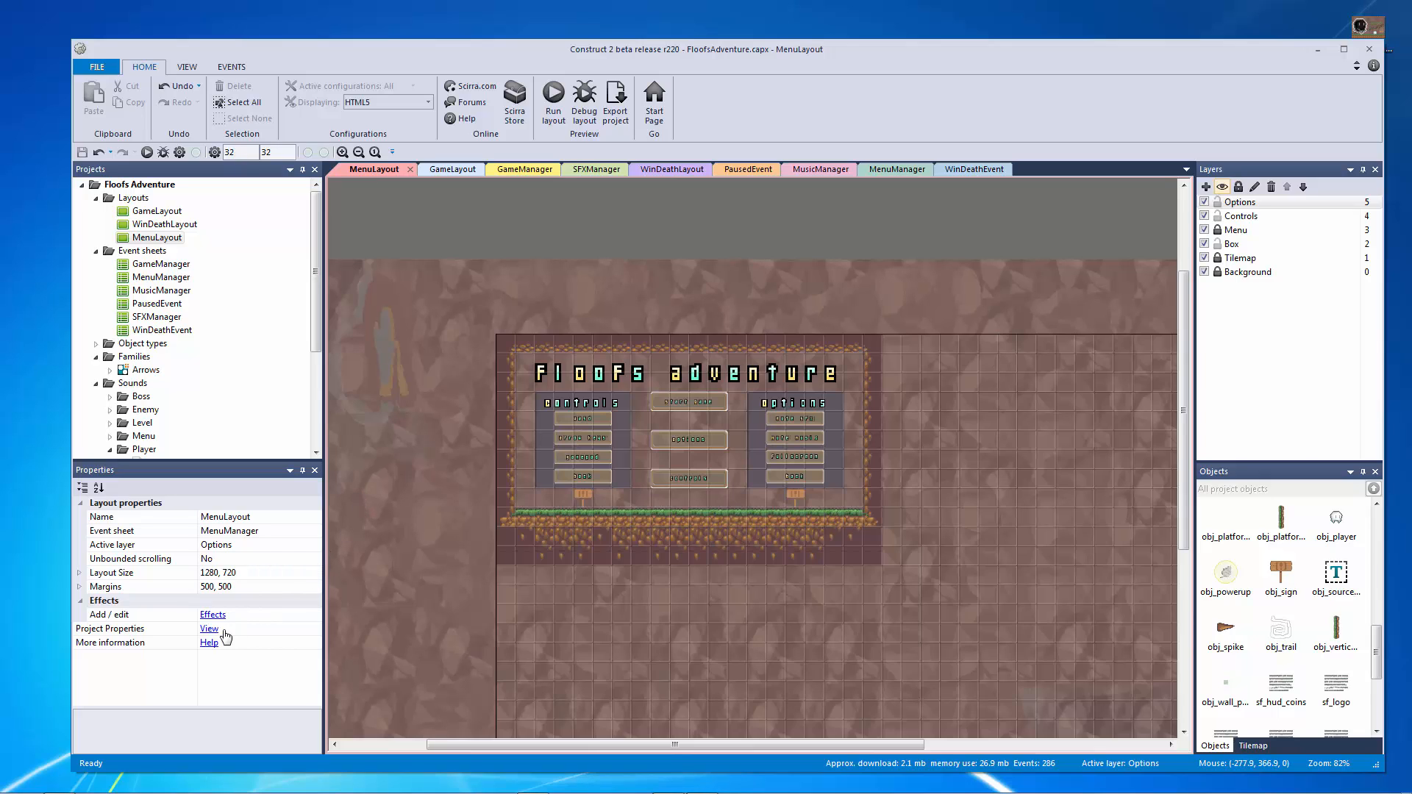
click(208, 629)
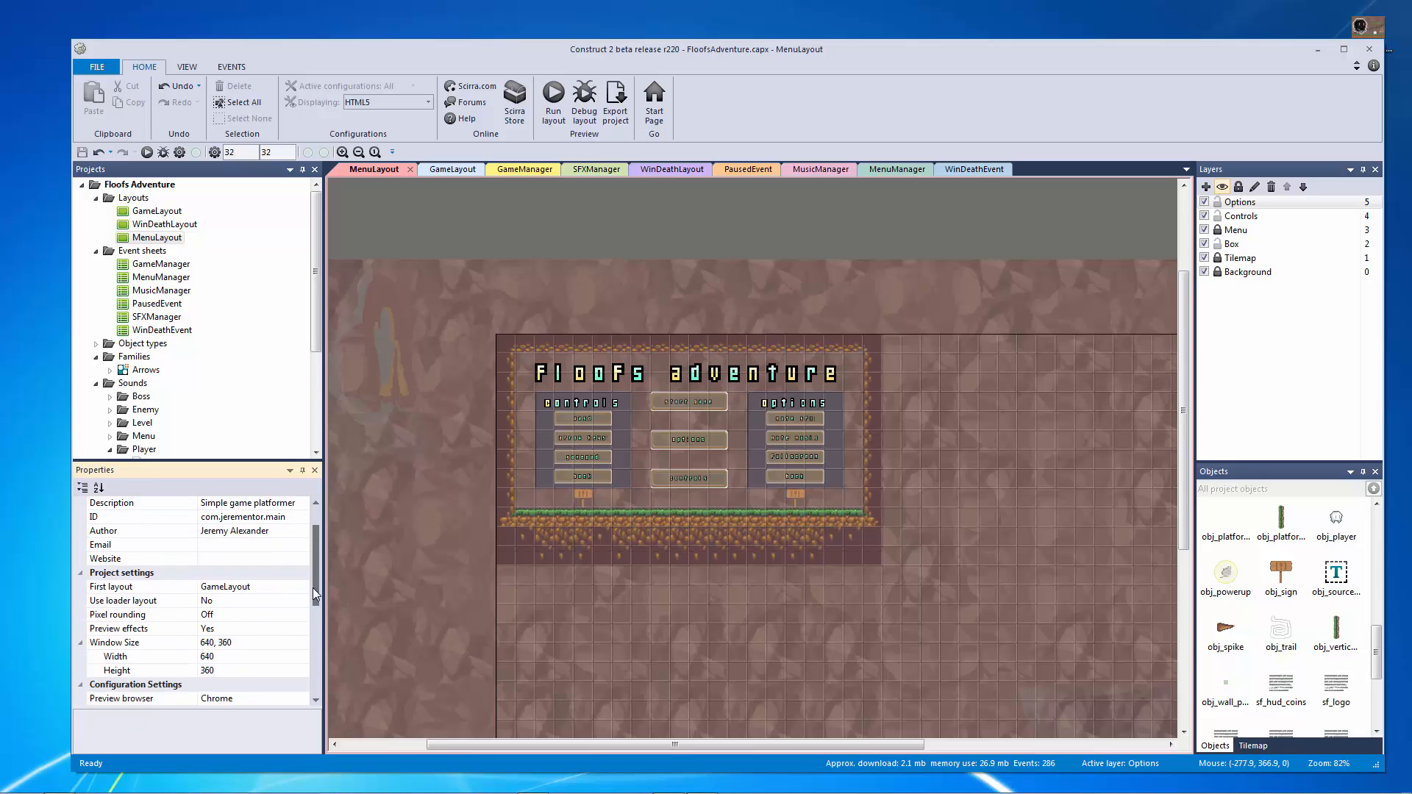
scroll(down, 3)
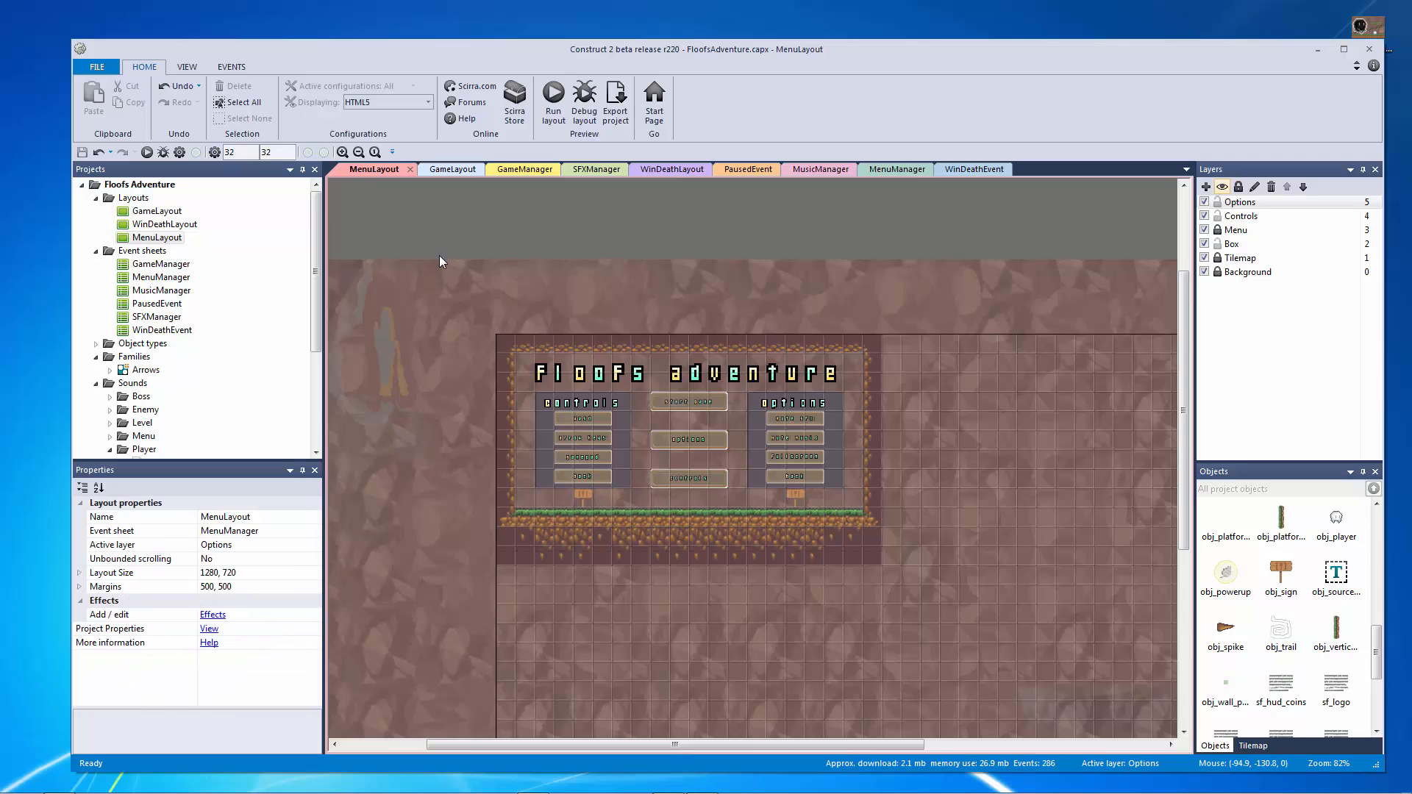
mouse_move(428, 348)
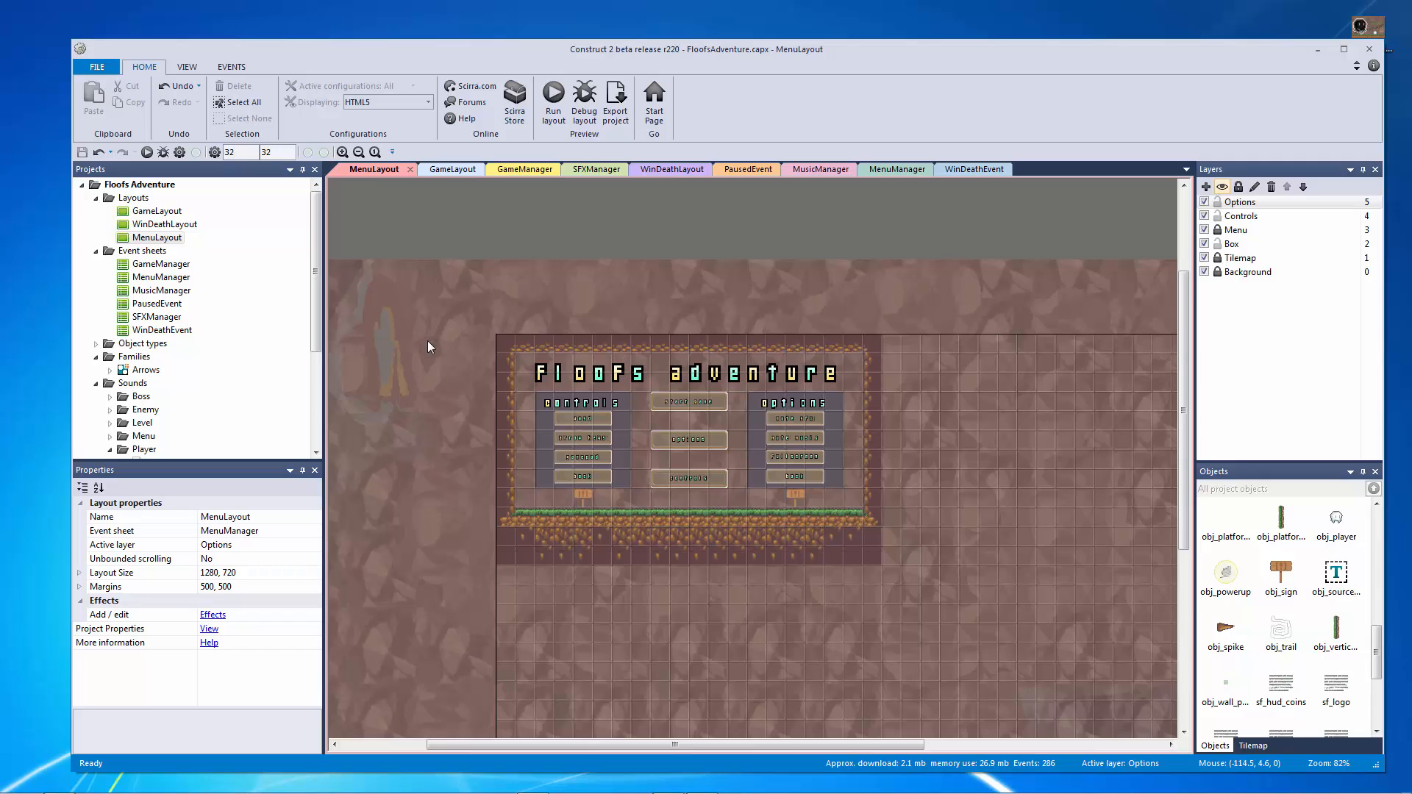
mouse_move(437, 477)
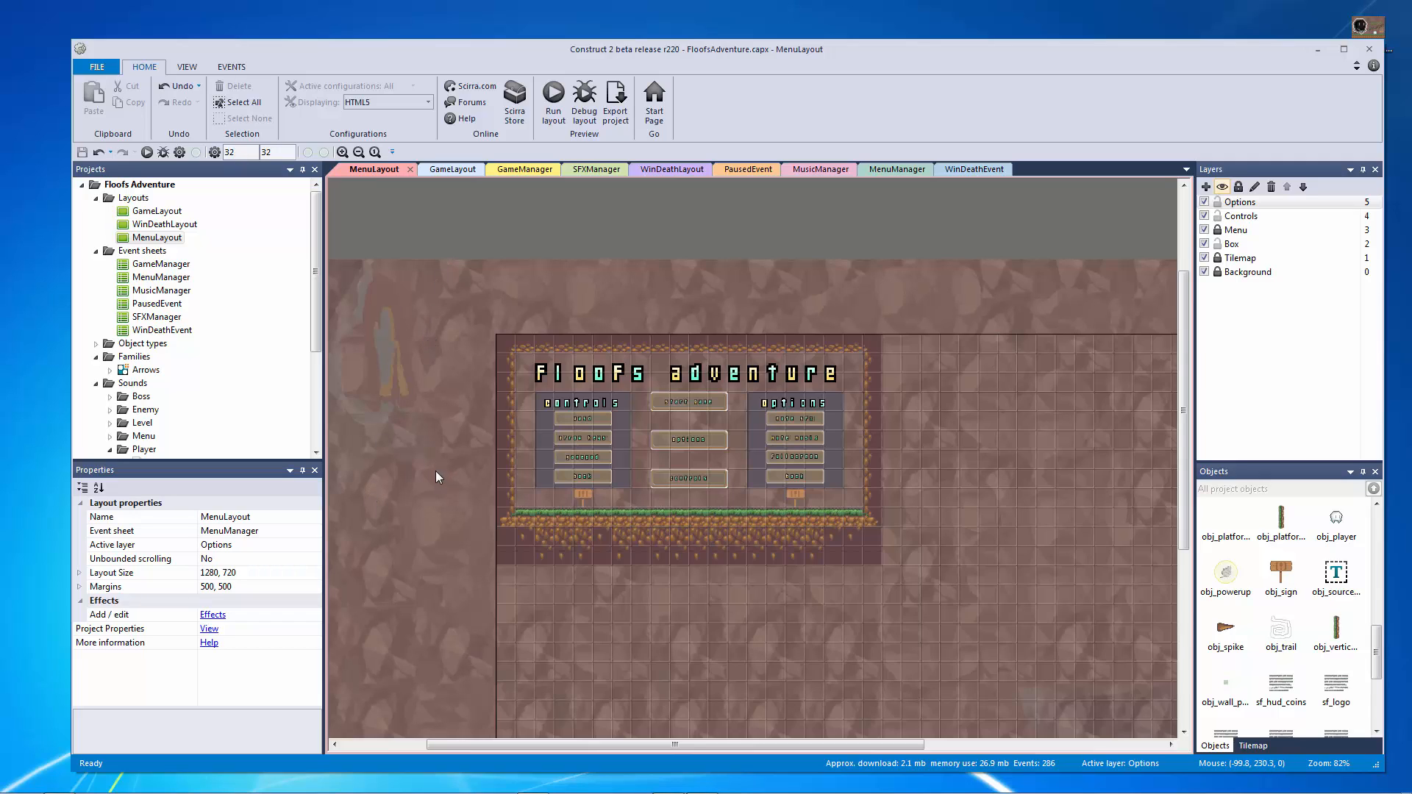
mouse_move(865, 244)
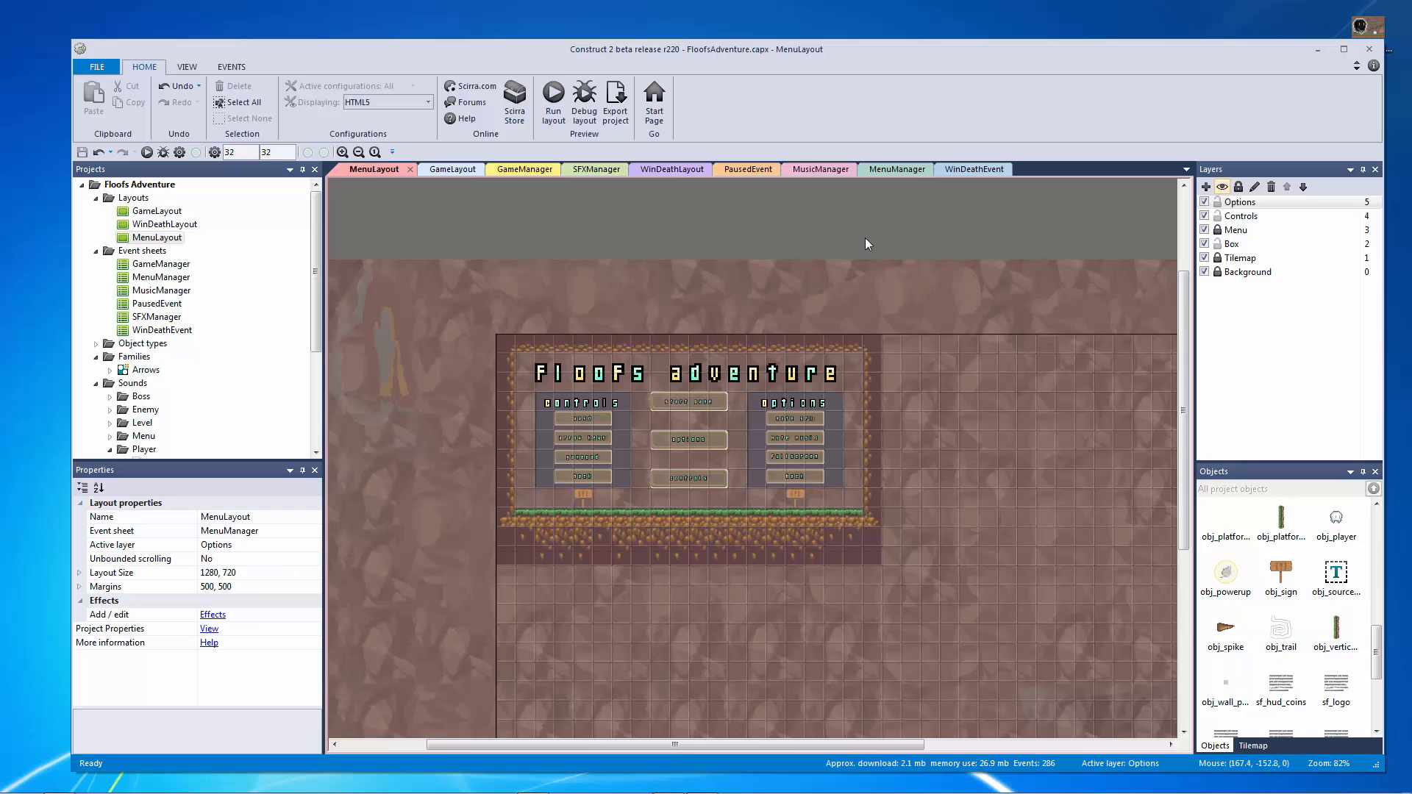
Step: Go from Scirra.com to the Arcade's Upload a New Game page
click(469, 86)
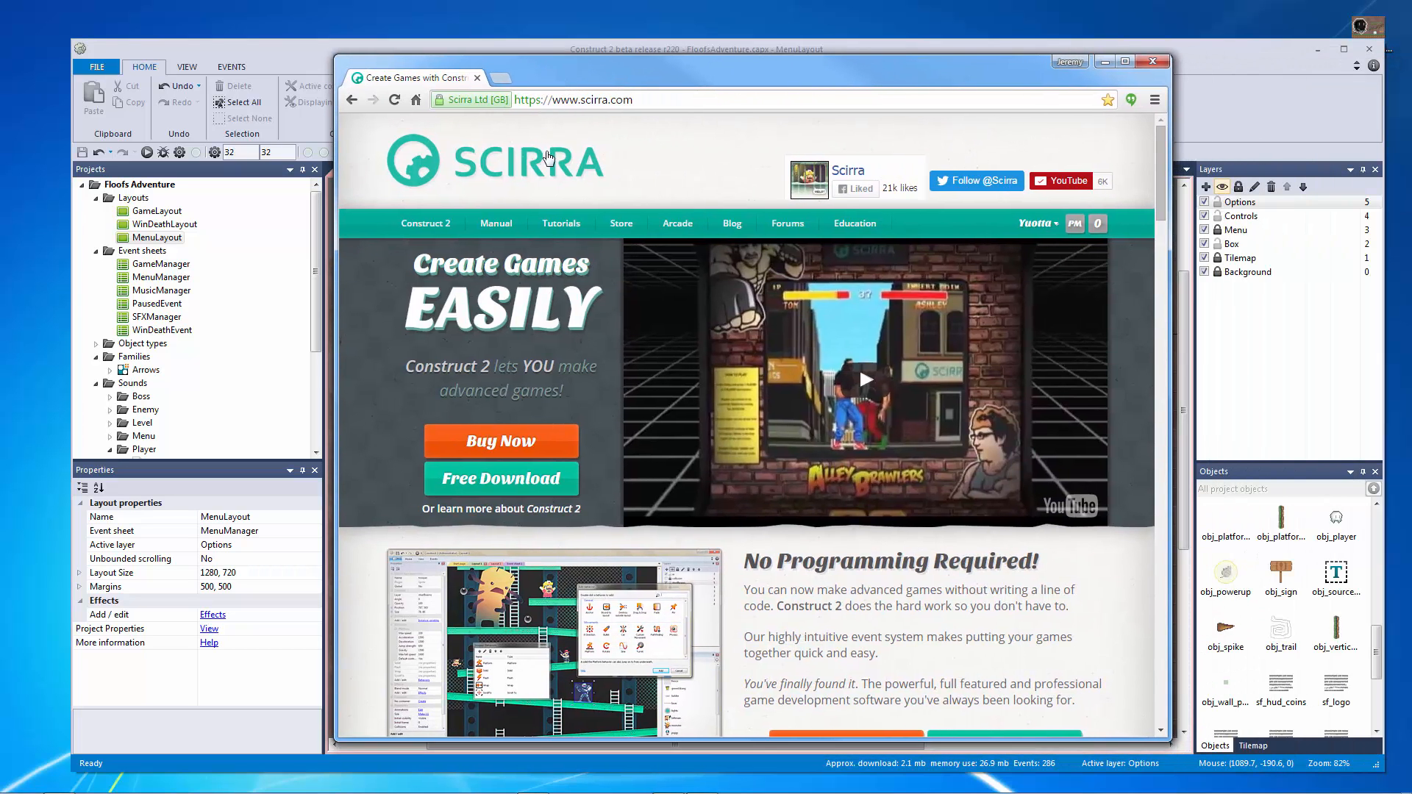
click(676, 224)
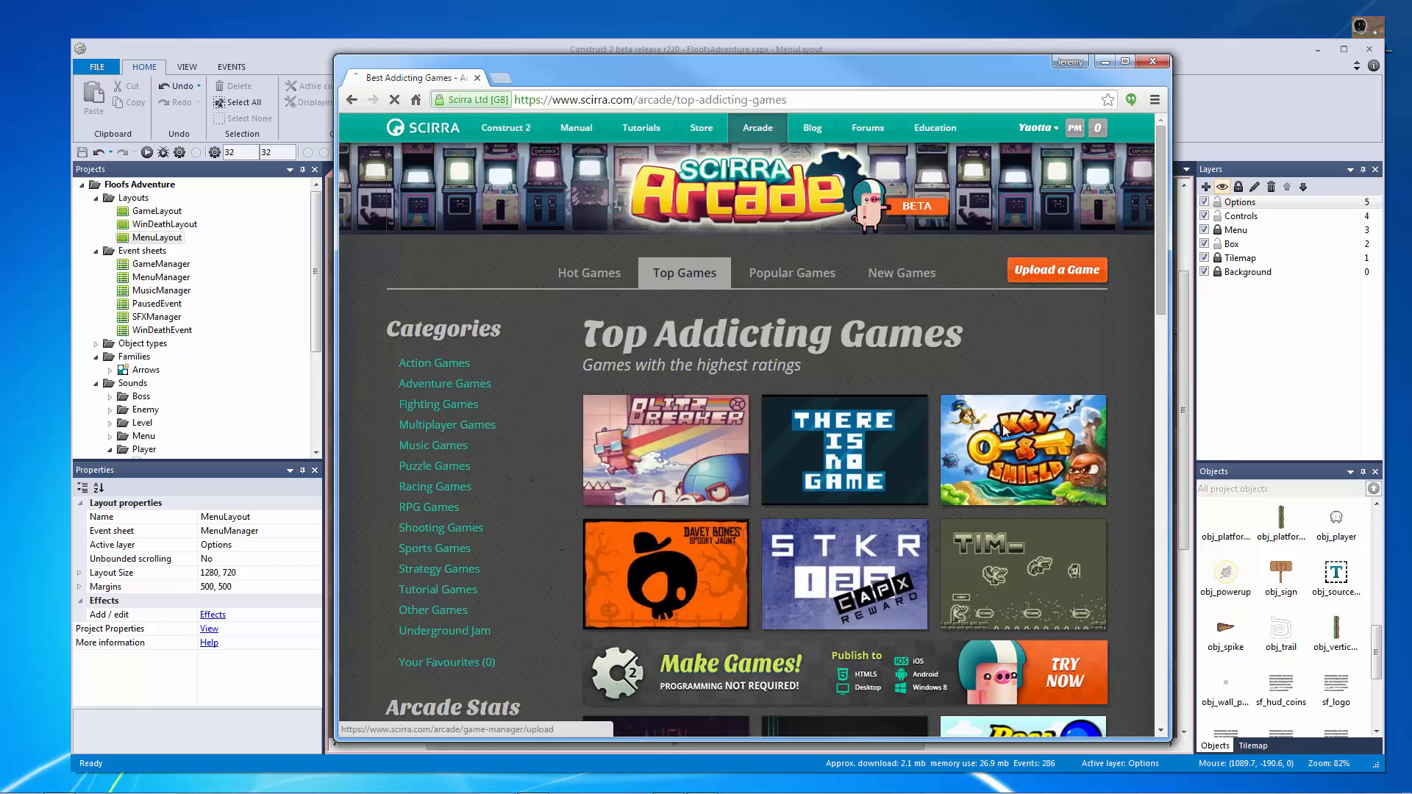
click(1056, 269)
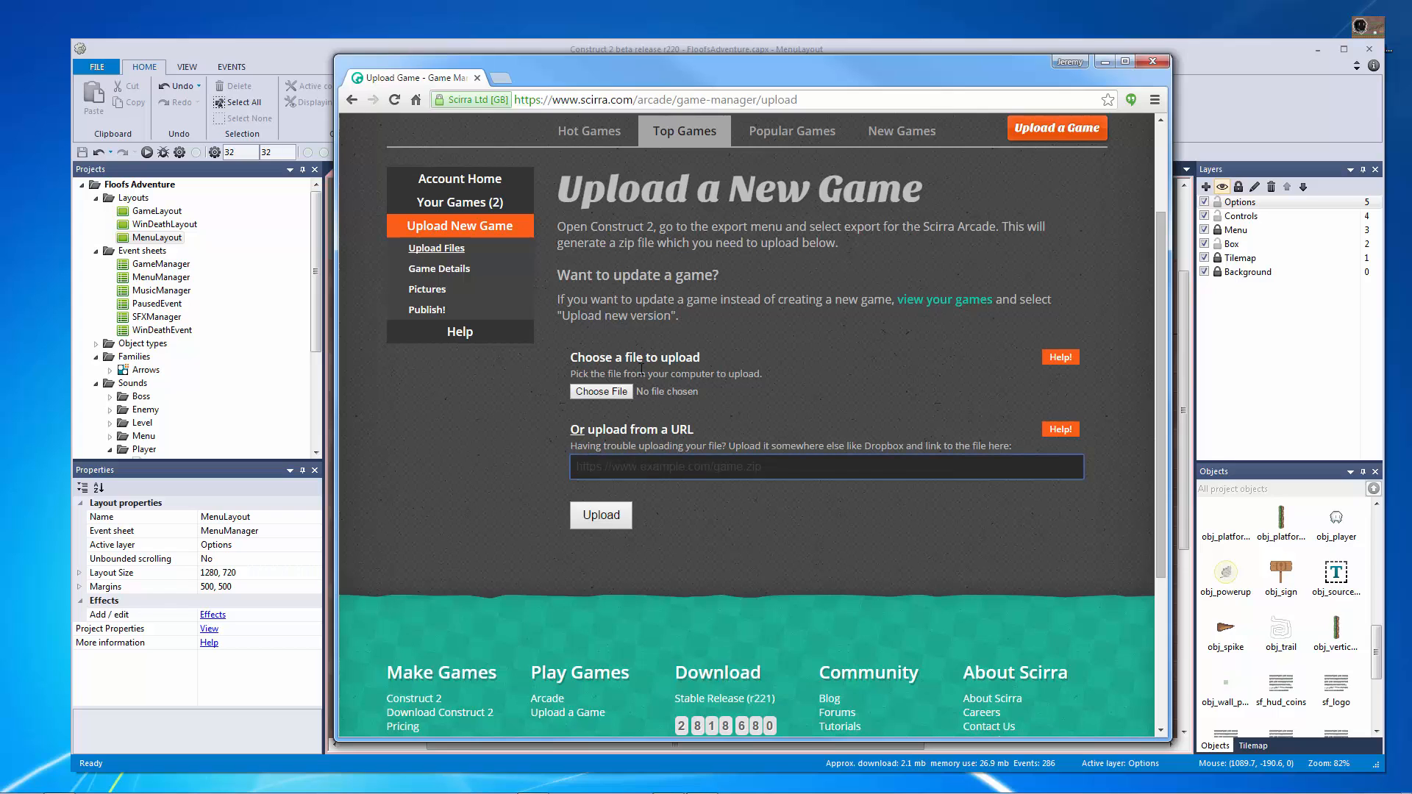
mouse_move(551, 83)
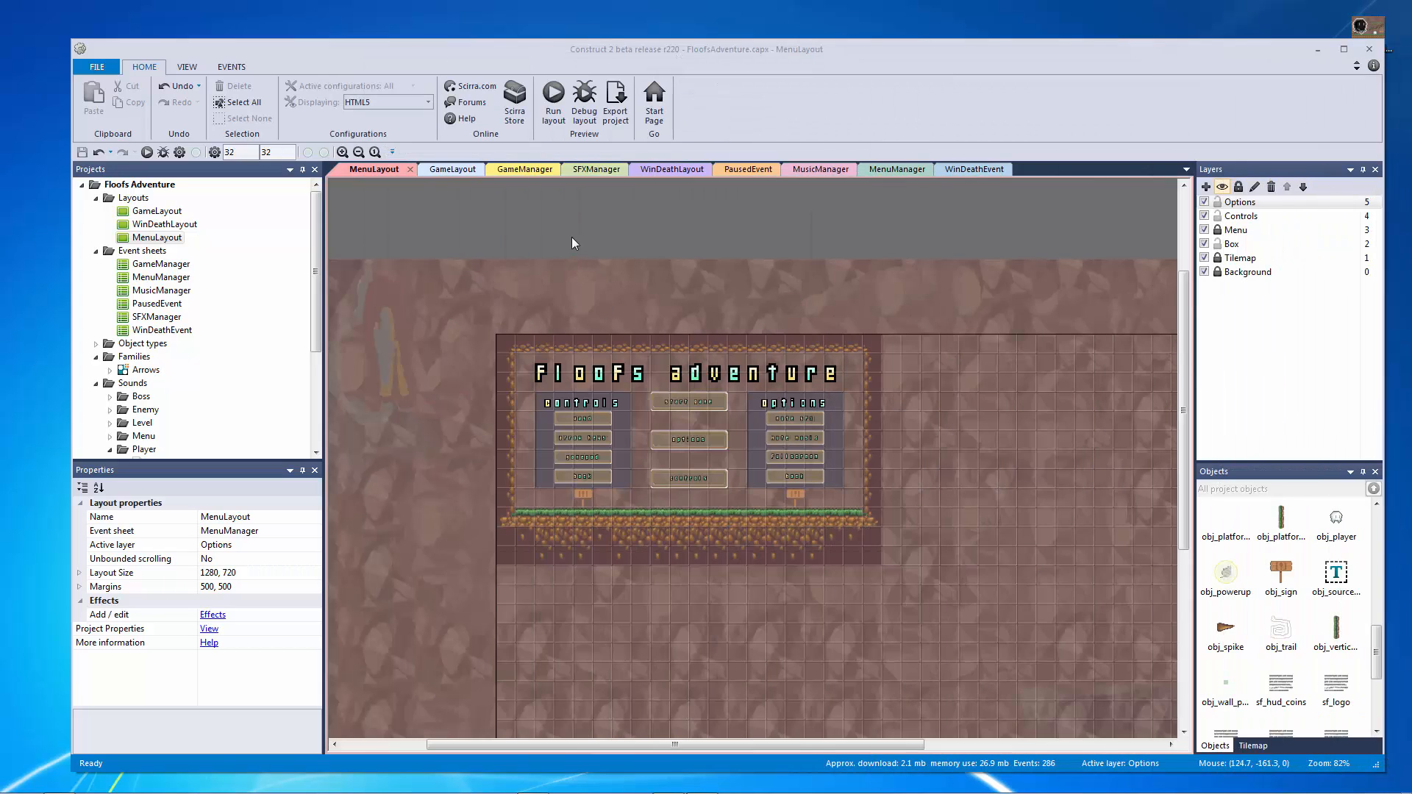
mouse_move(646, 203)
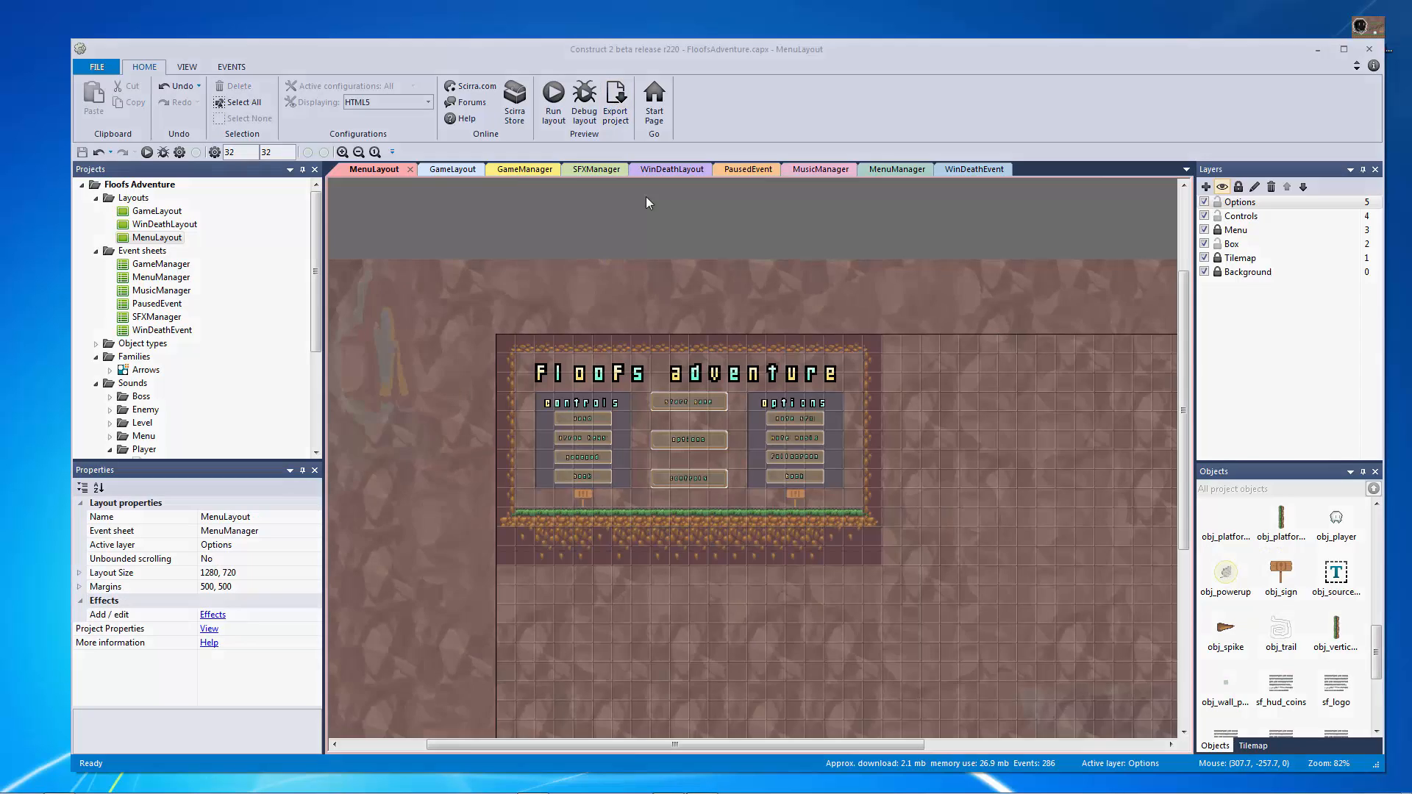
Step: Export for Scirra Arcade into the 'Floofs Adventure_Scirra' desktop folder
click(615, 99)
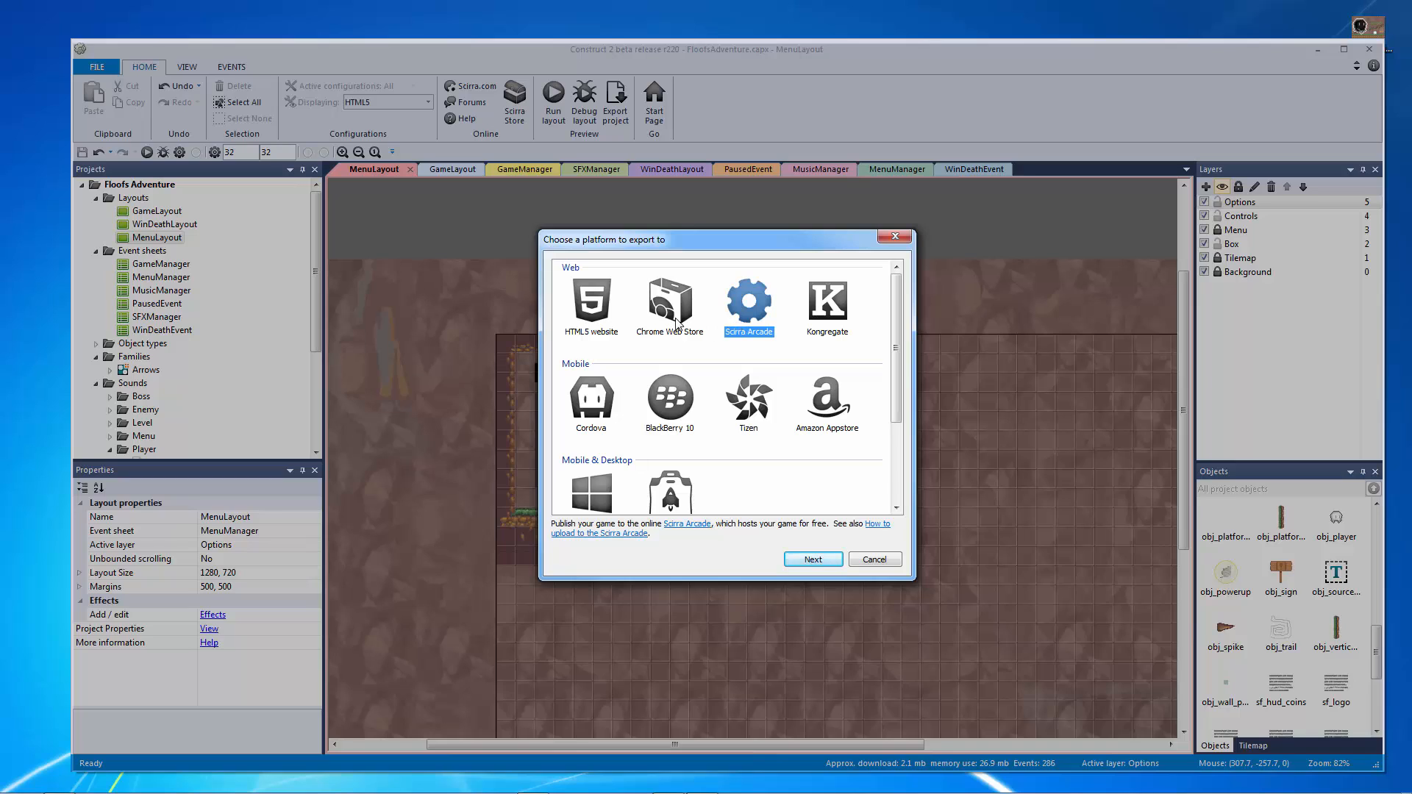
click(591, 306)
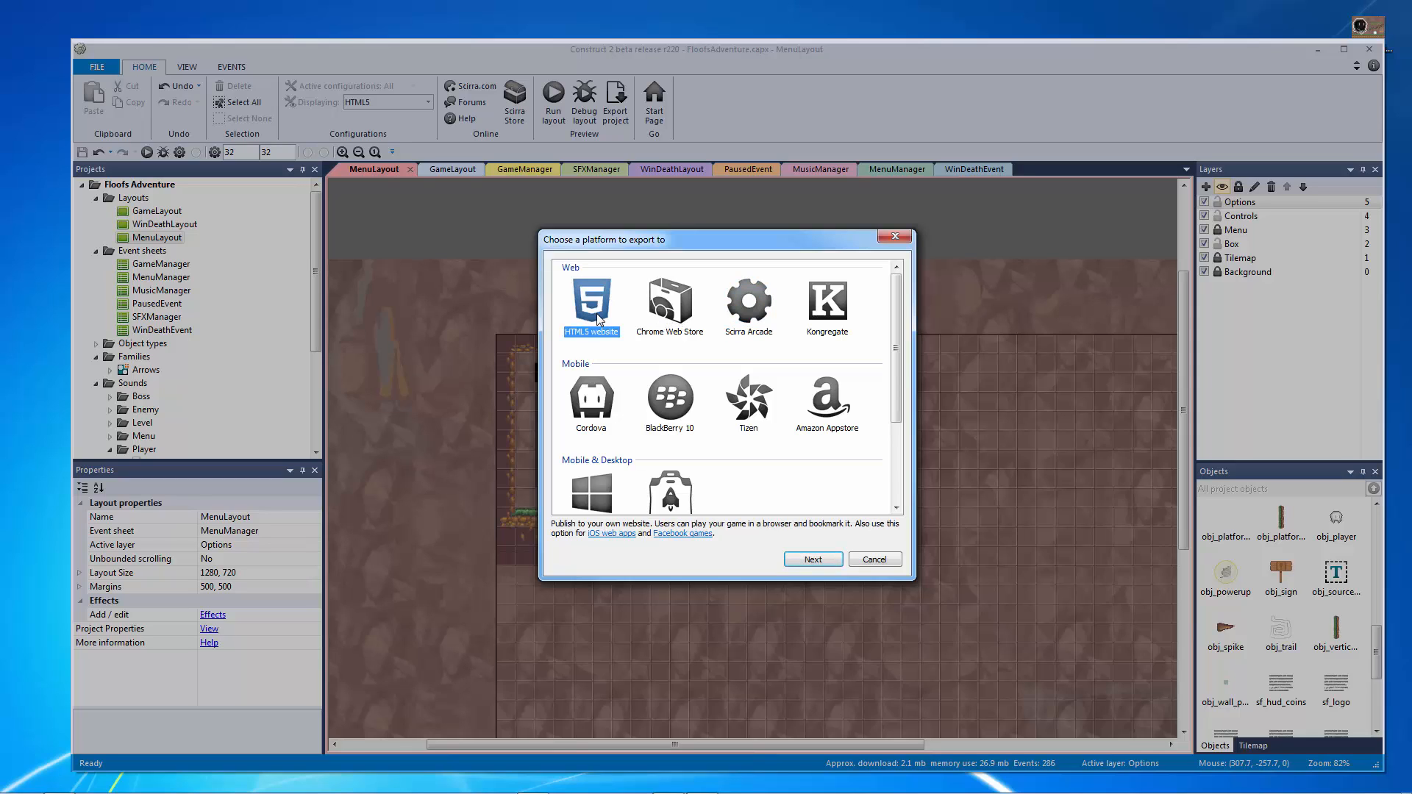
click(747, 301)
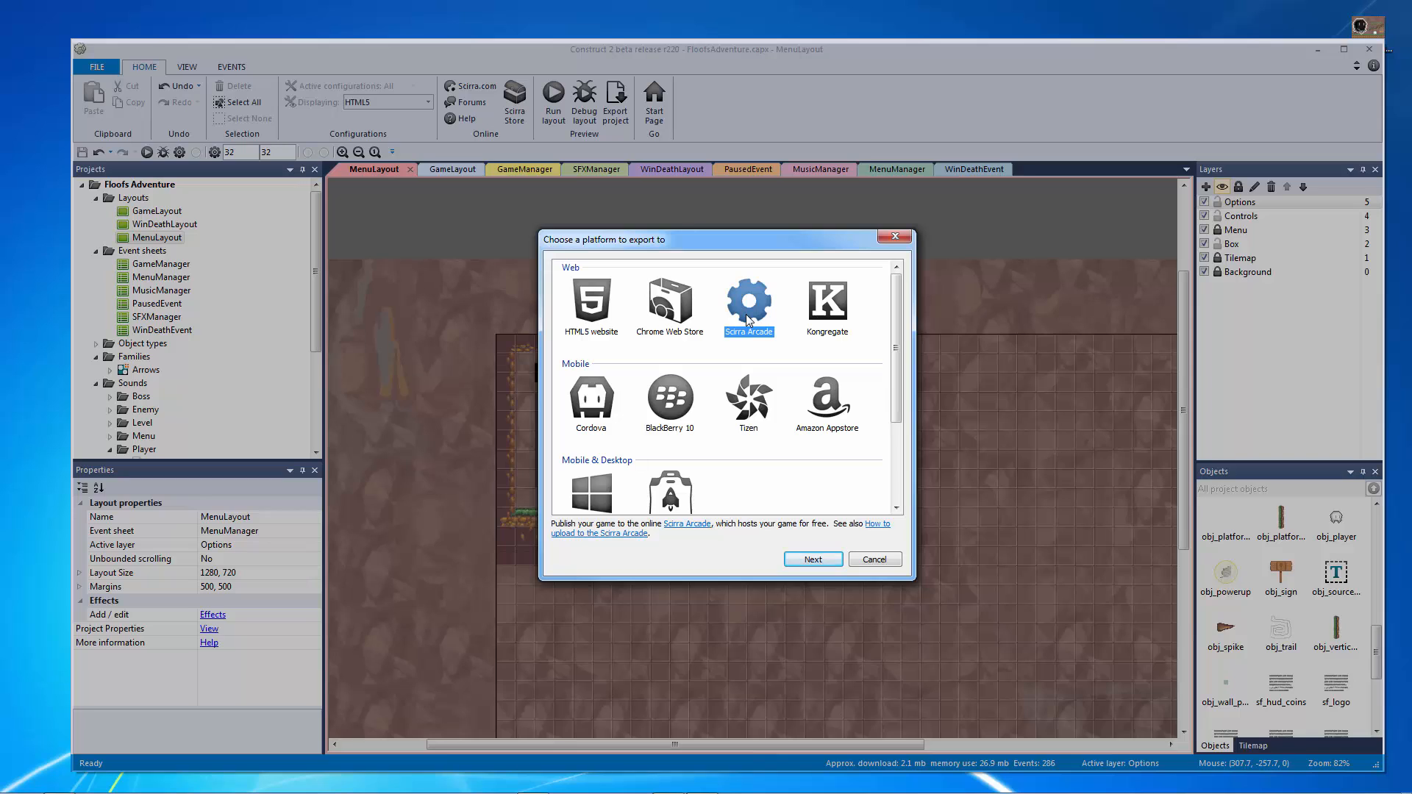
click(812, 559)
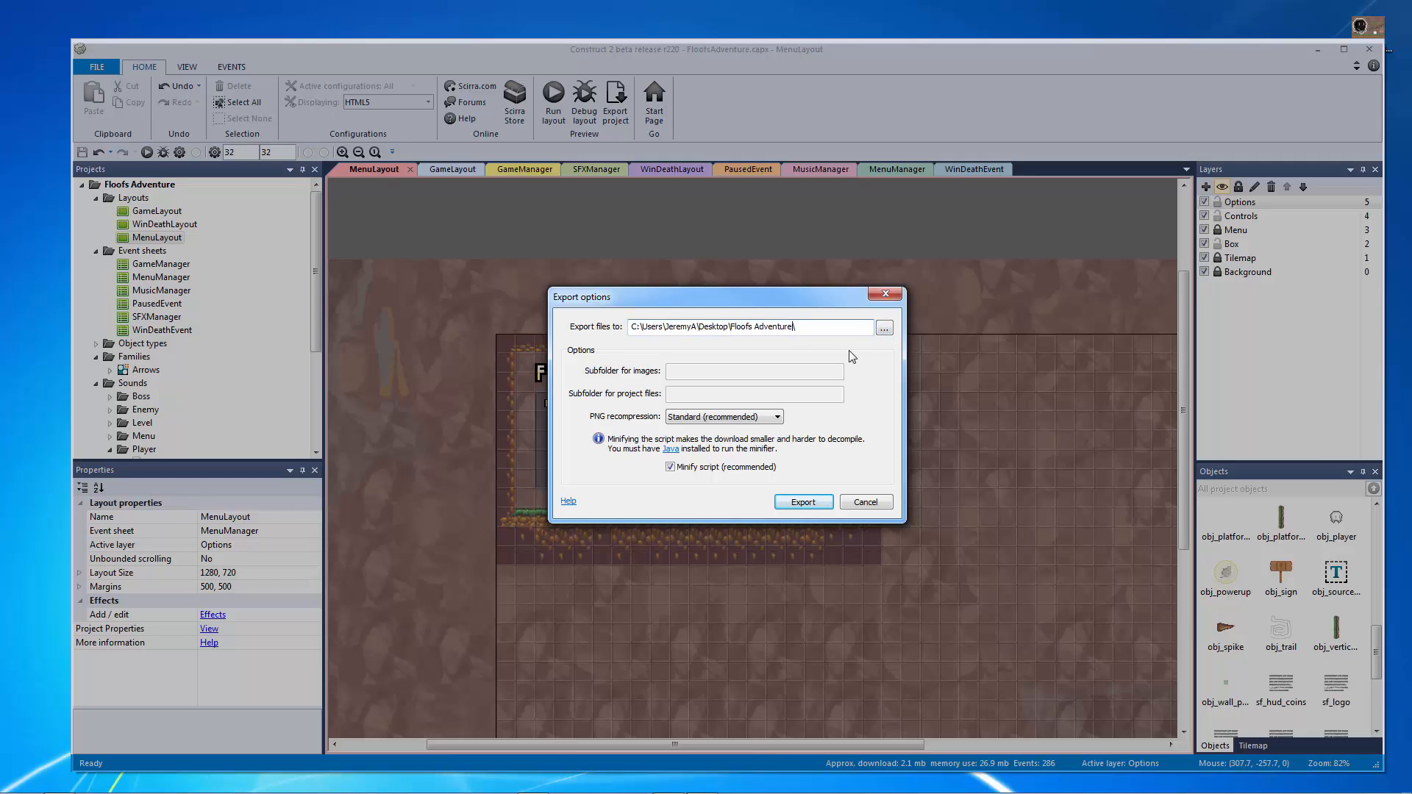
text(_Scirra)
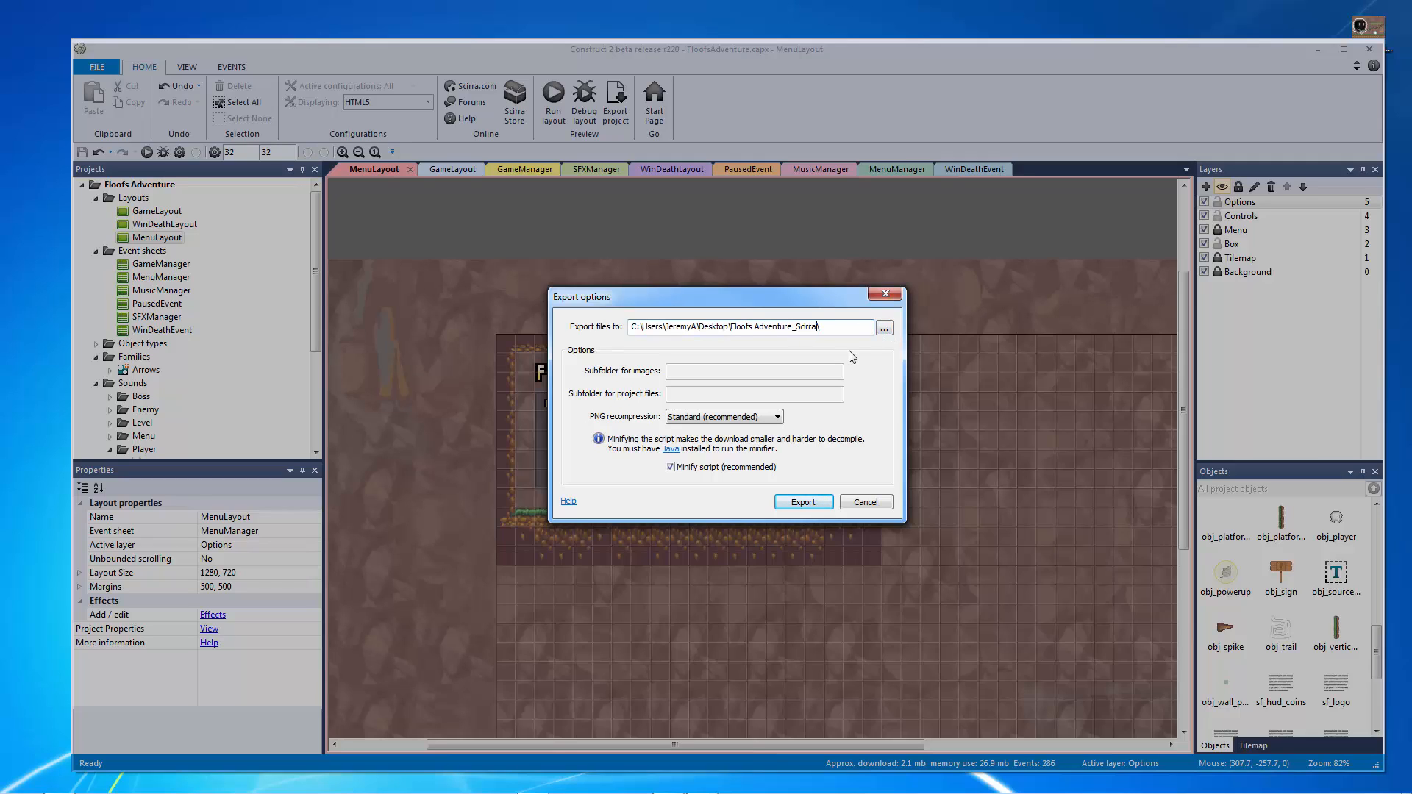
click(801, 502)
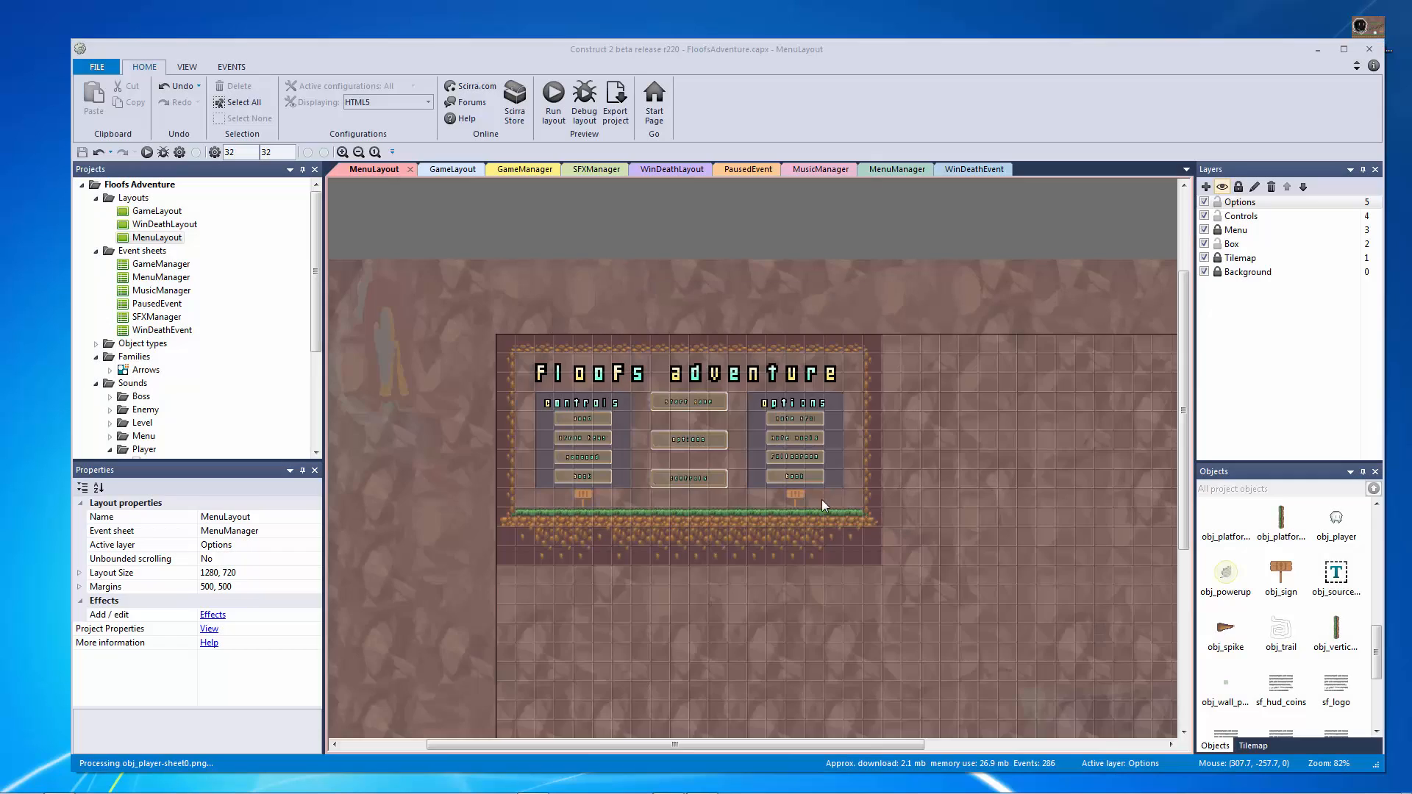
Step: Wait until Construct 2 reports the project was successfully exported
click(615, 99)
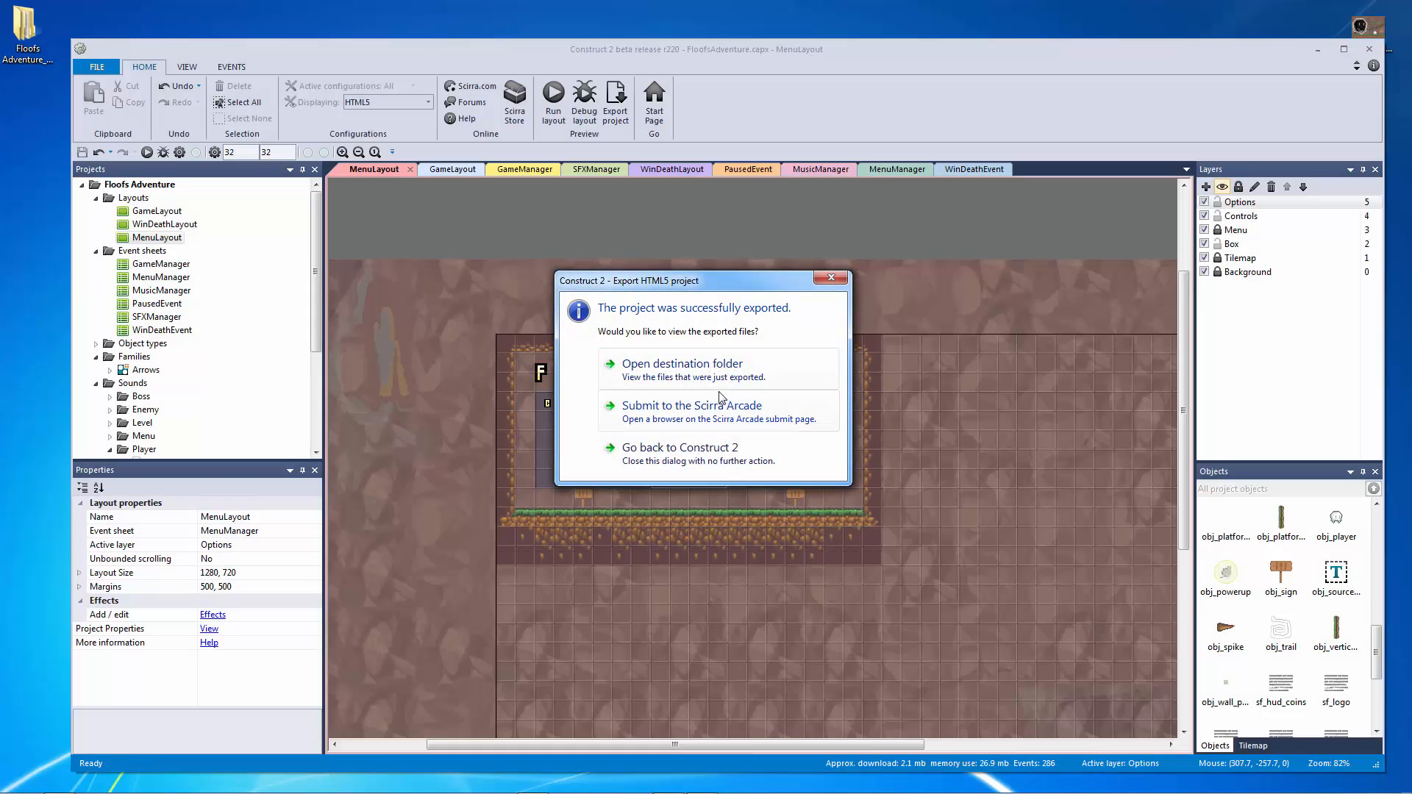
mouse_move(721, 369)
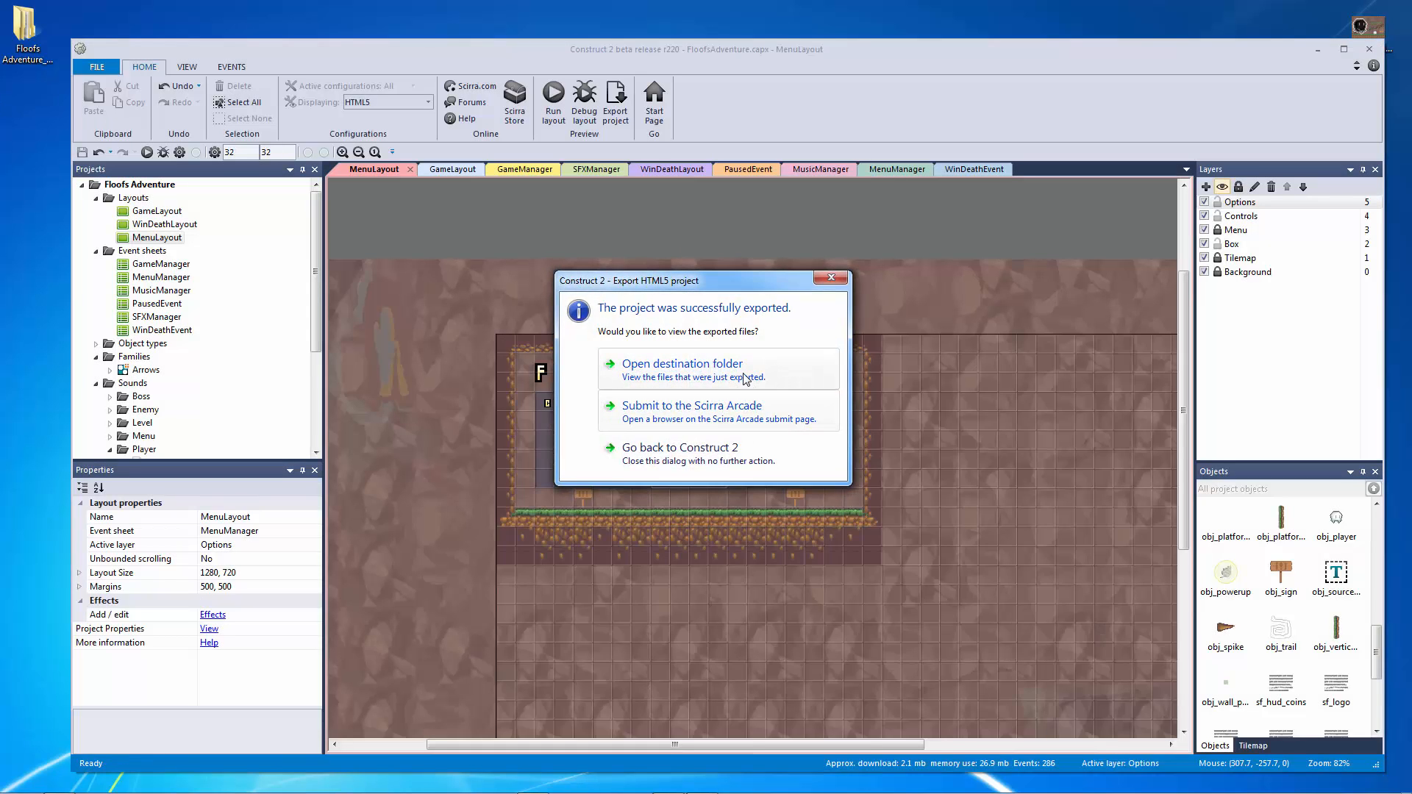
mouse_move(706, 382)
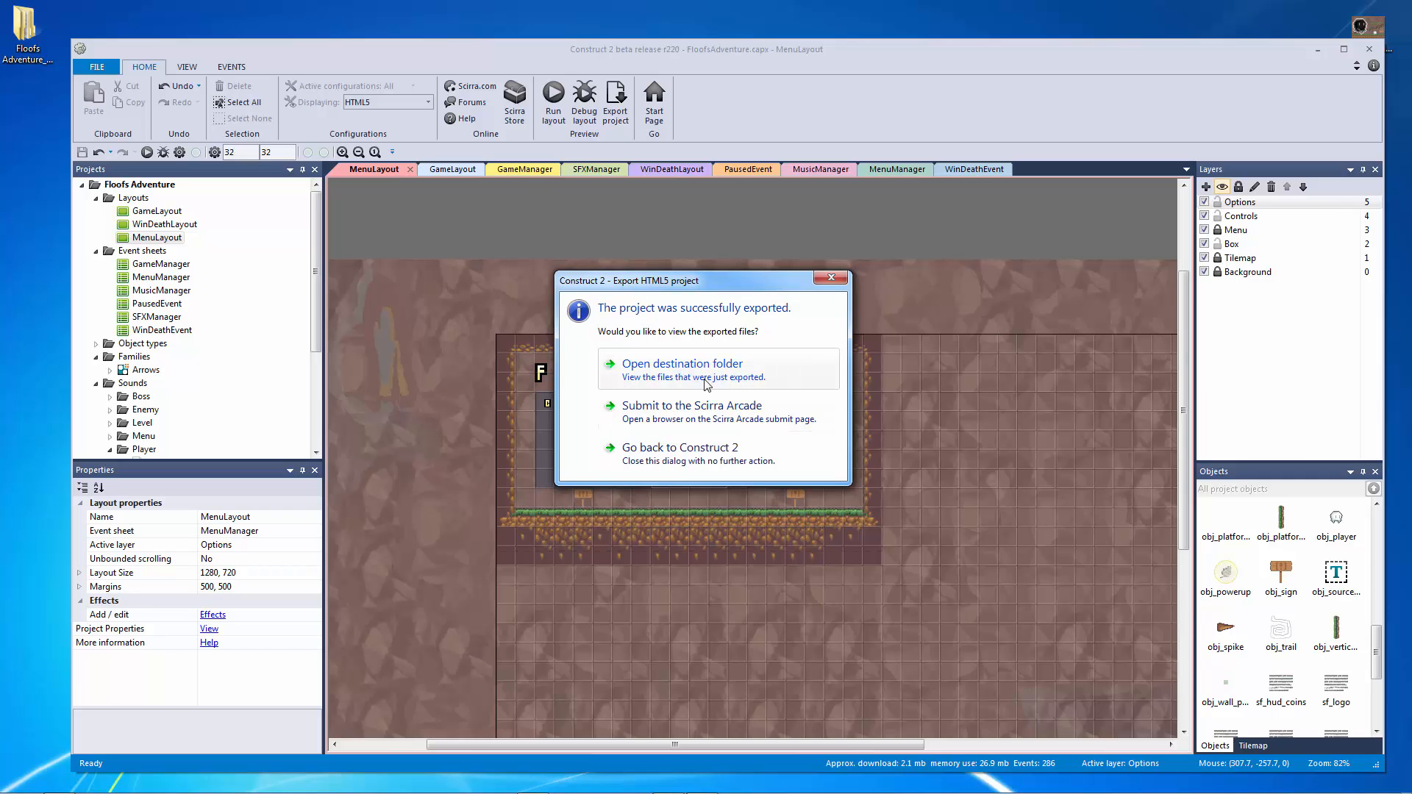
mouse_move(691, 410)
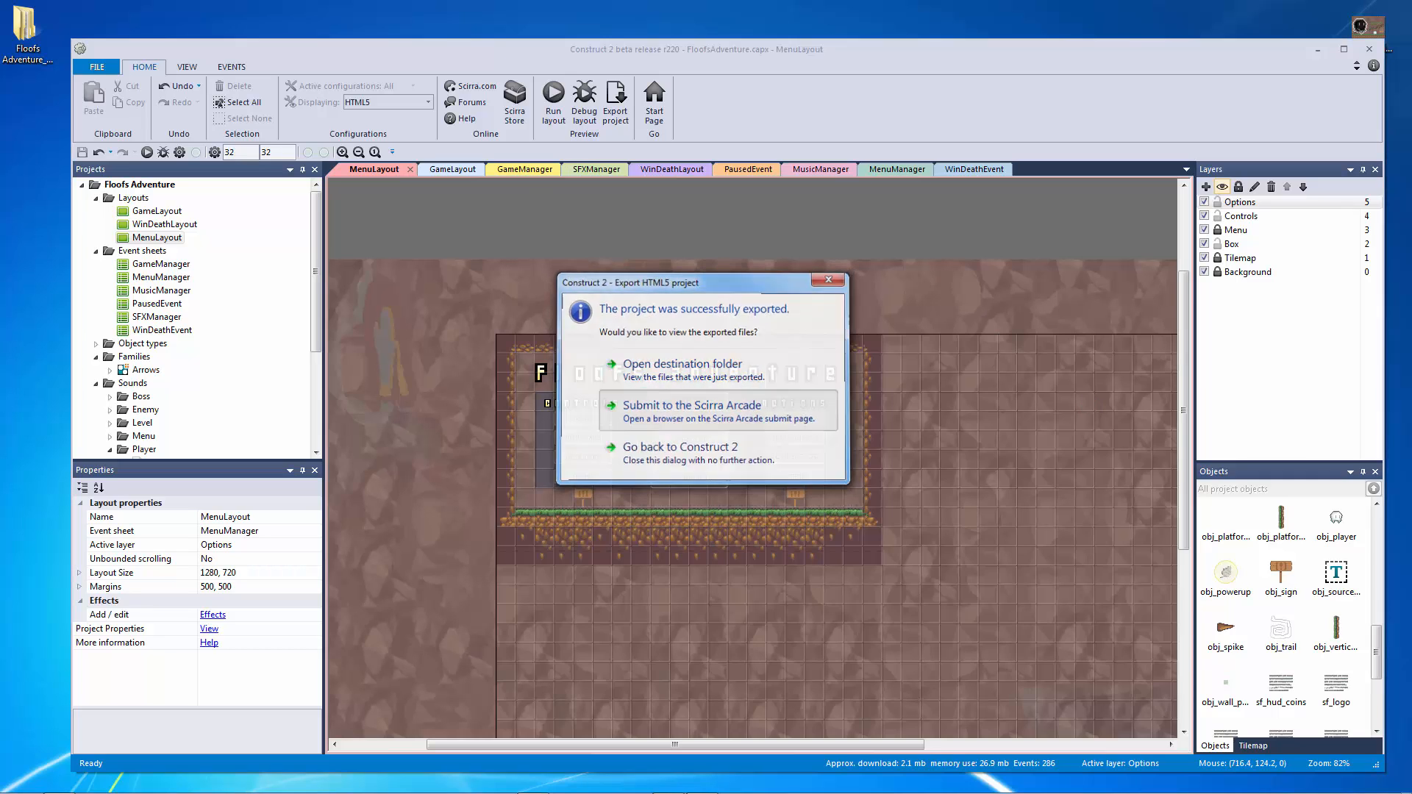
Step: Upload Floofs Adventure.zip from the Floofs Adventure_Scirra folder to the Arcade submit page
click(691, 405)
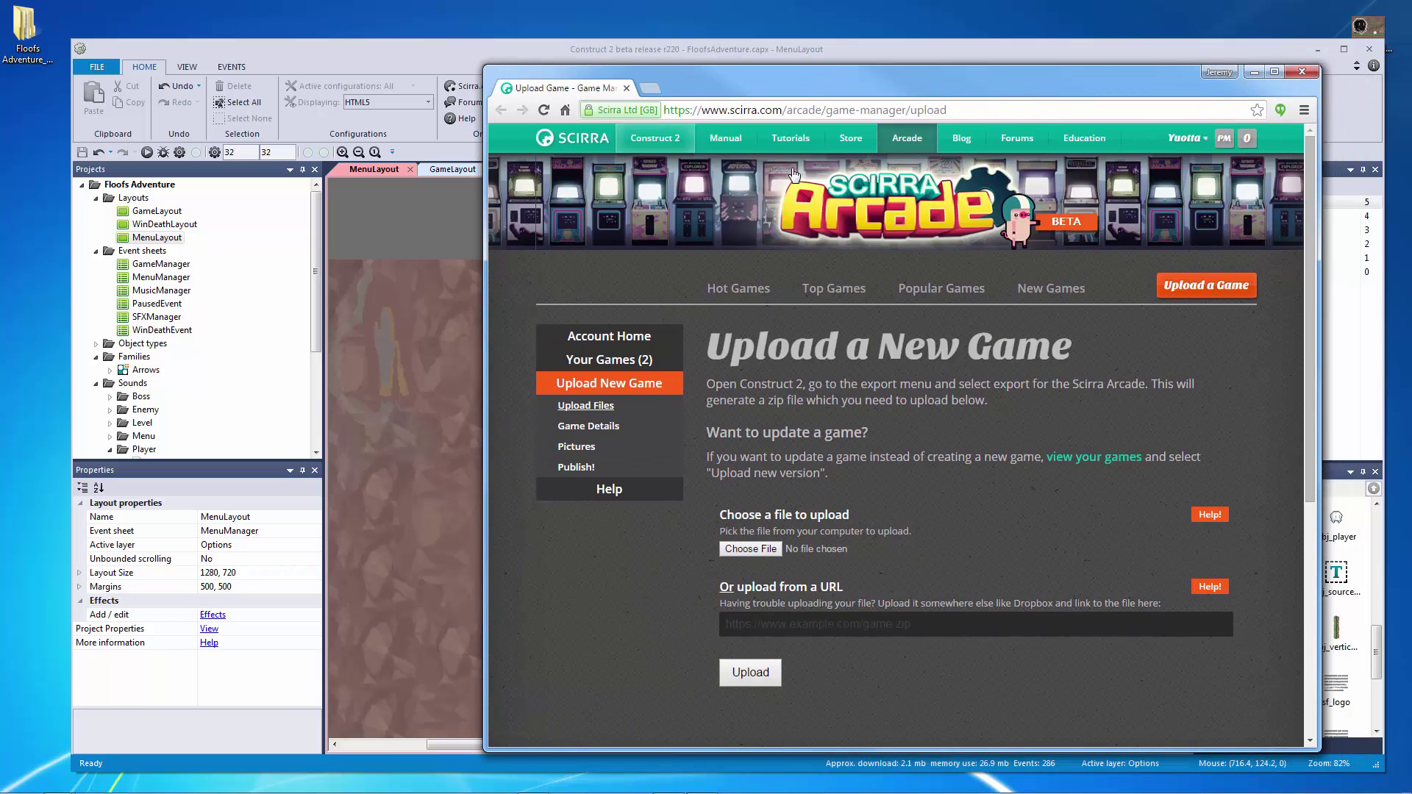
click(1301, 71)
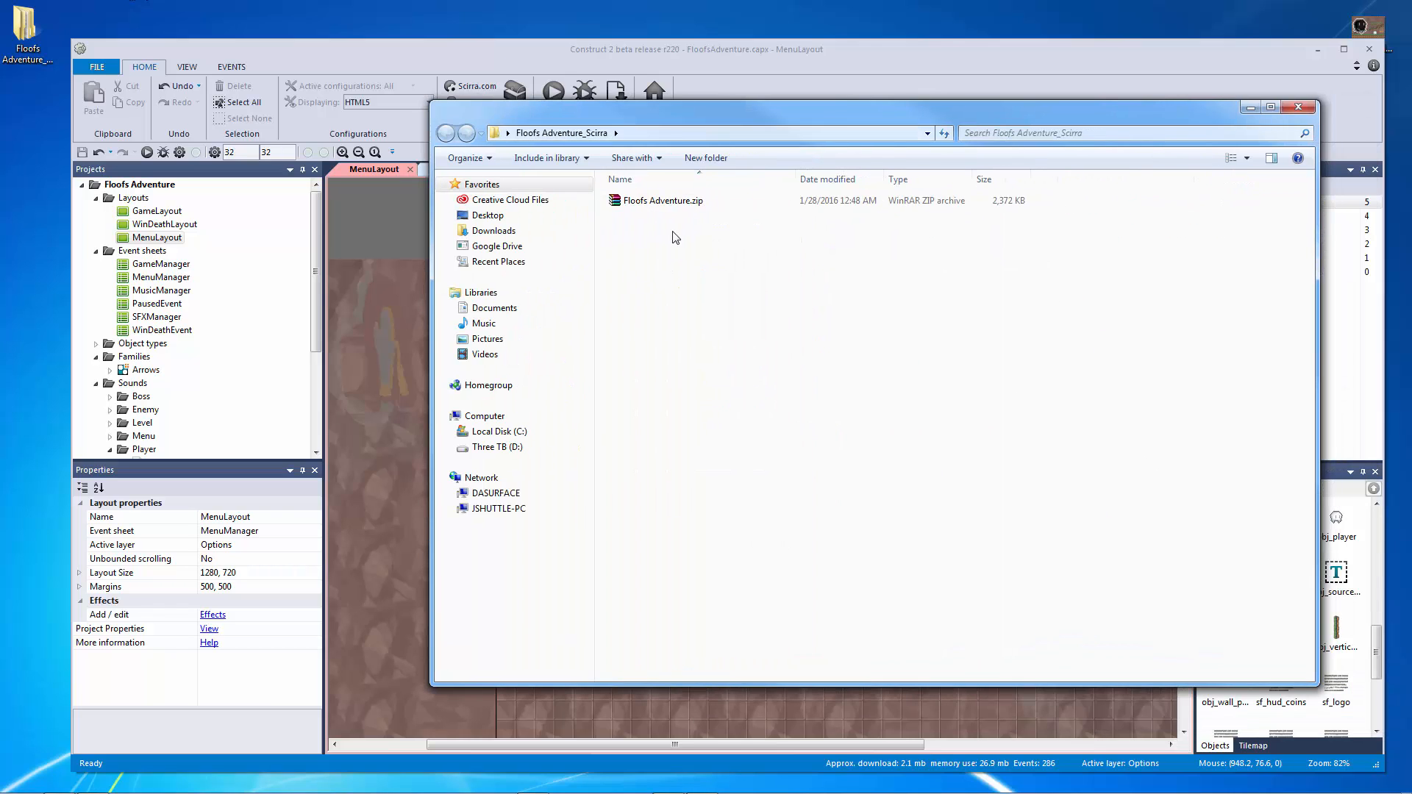
click(663, 200)
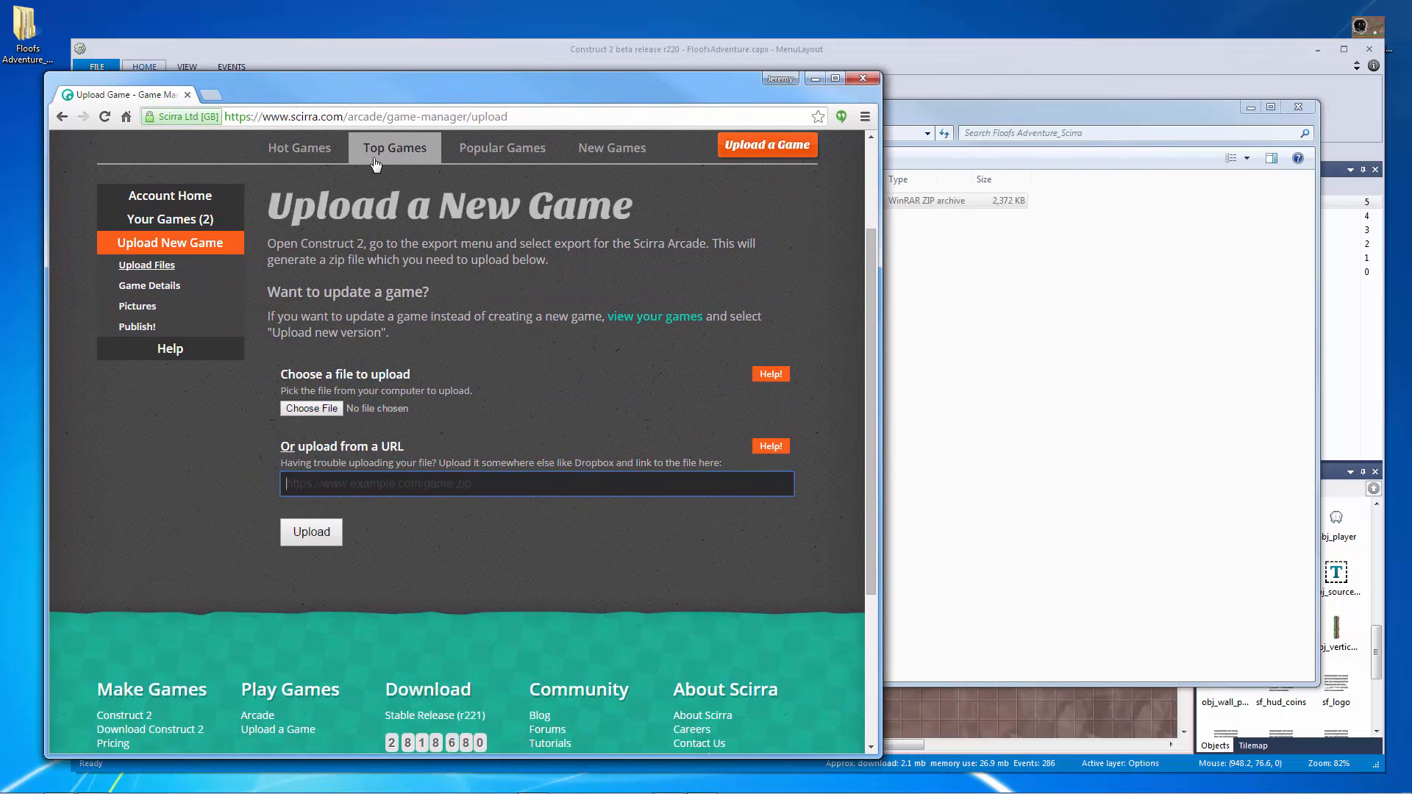
click(312, 409)
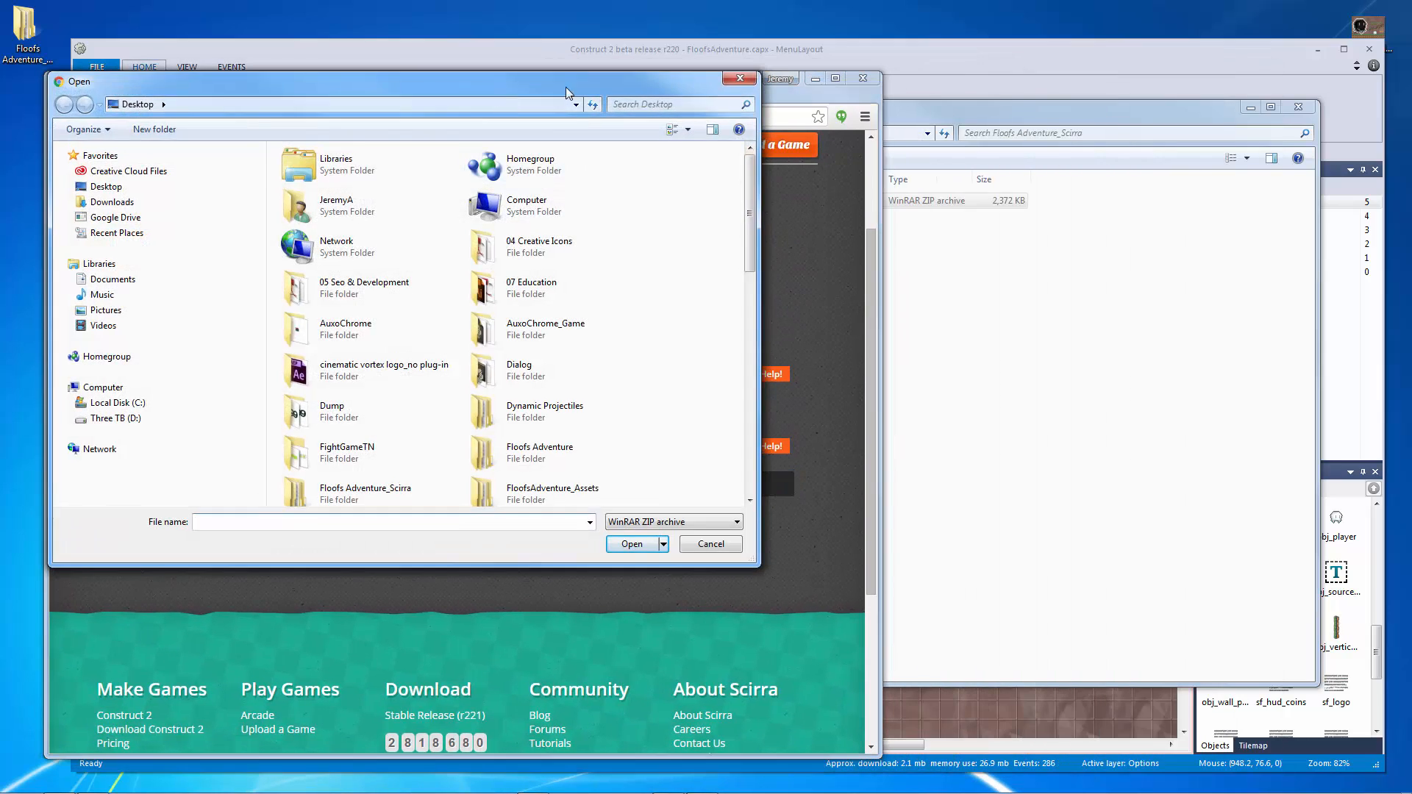
click(709, 545)
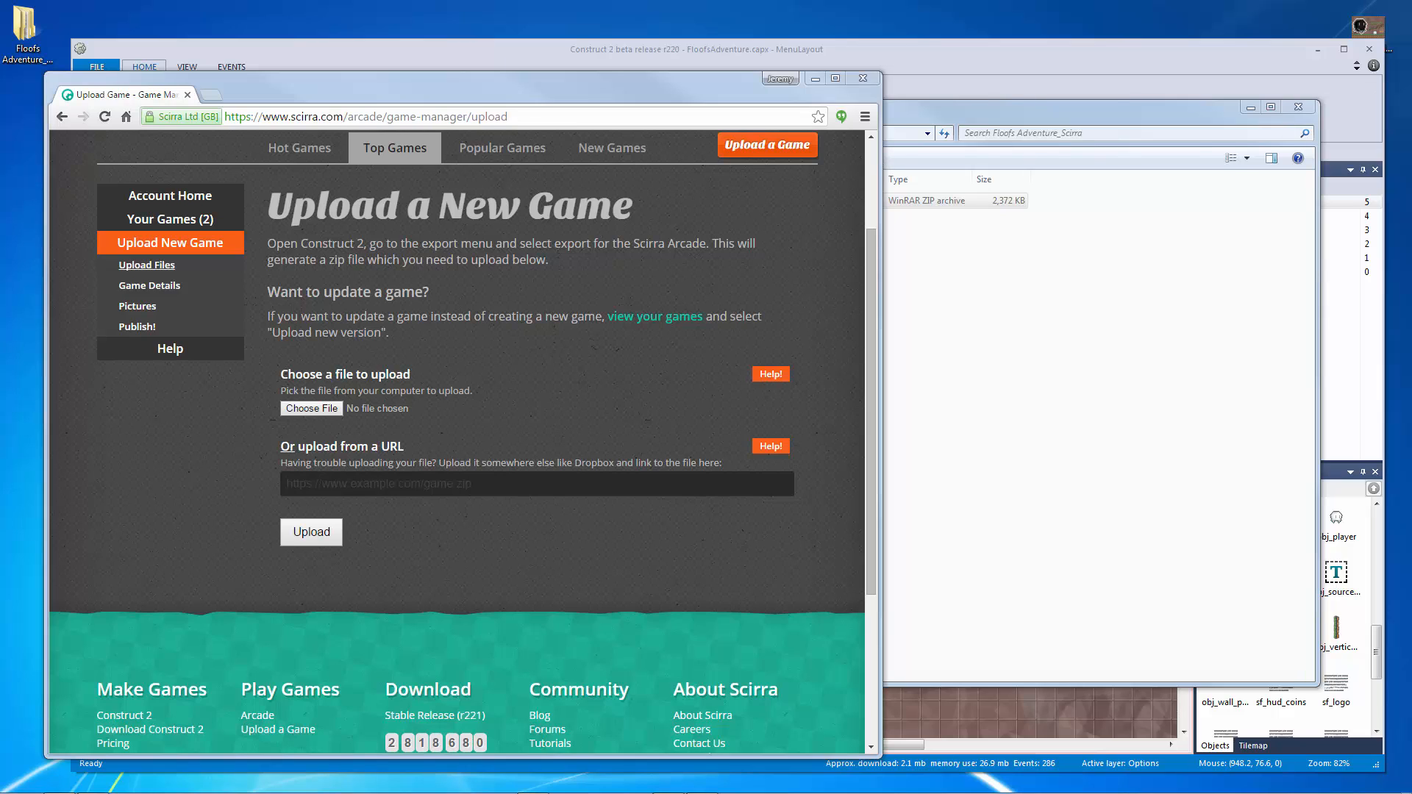
click(311, 409)
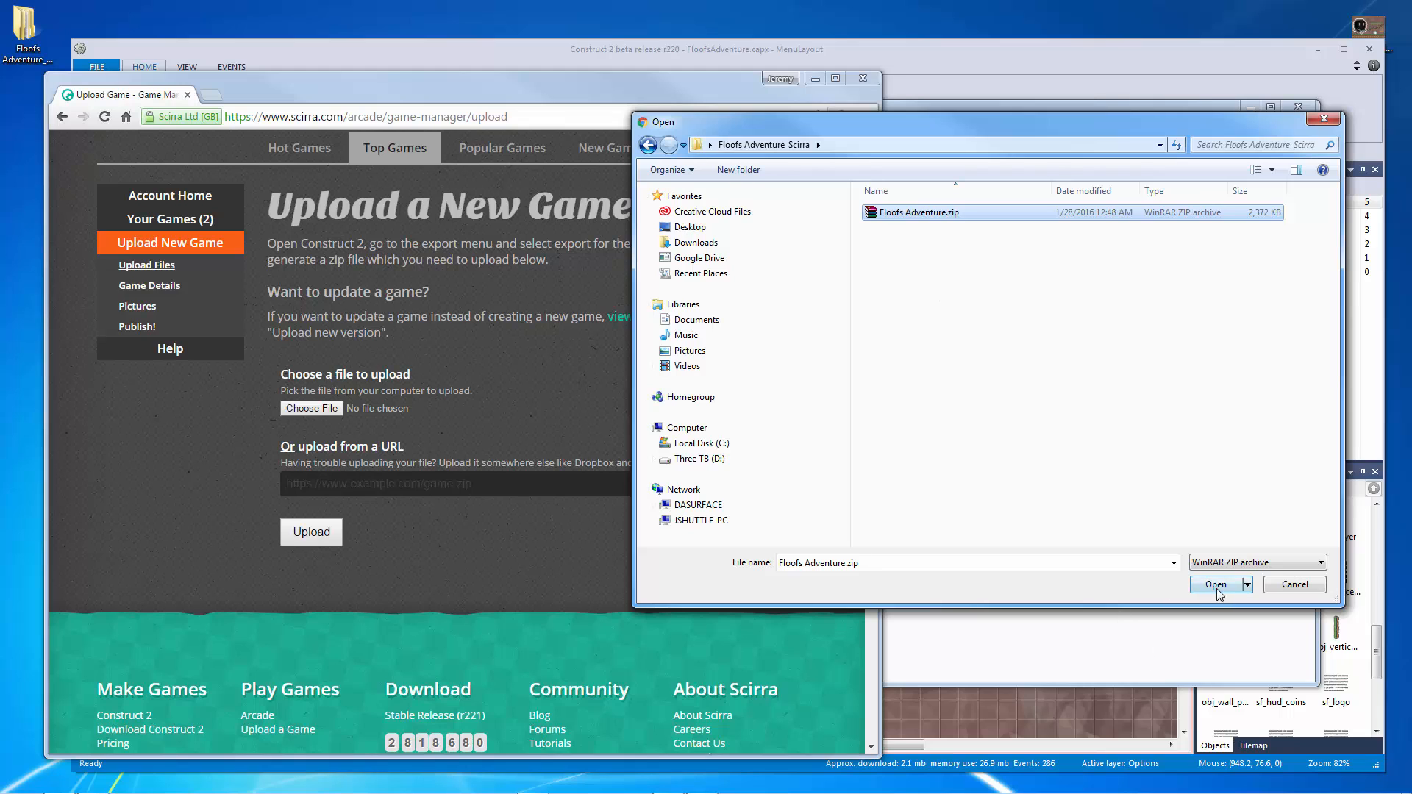
click(1215, 585)
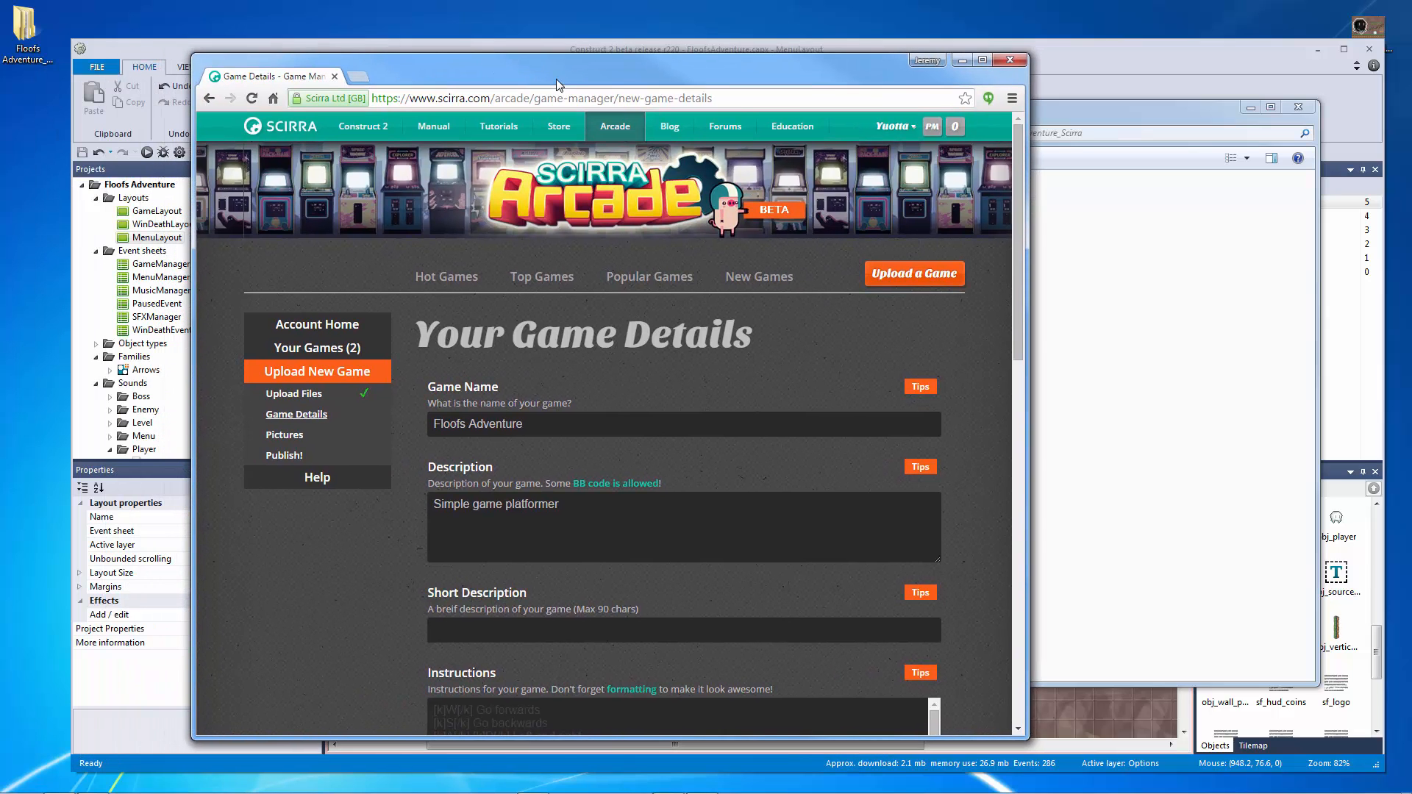
Step: Scroll to the Description box and select its placeholder text
scroll(down, 3)
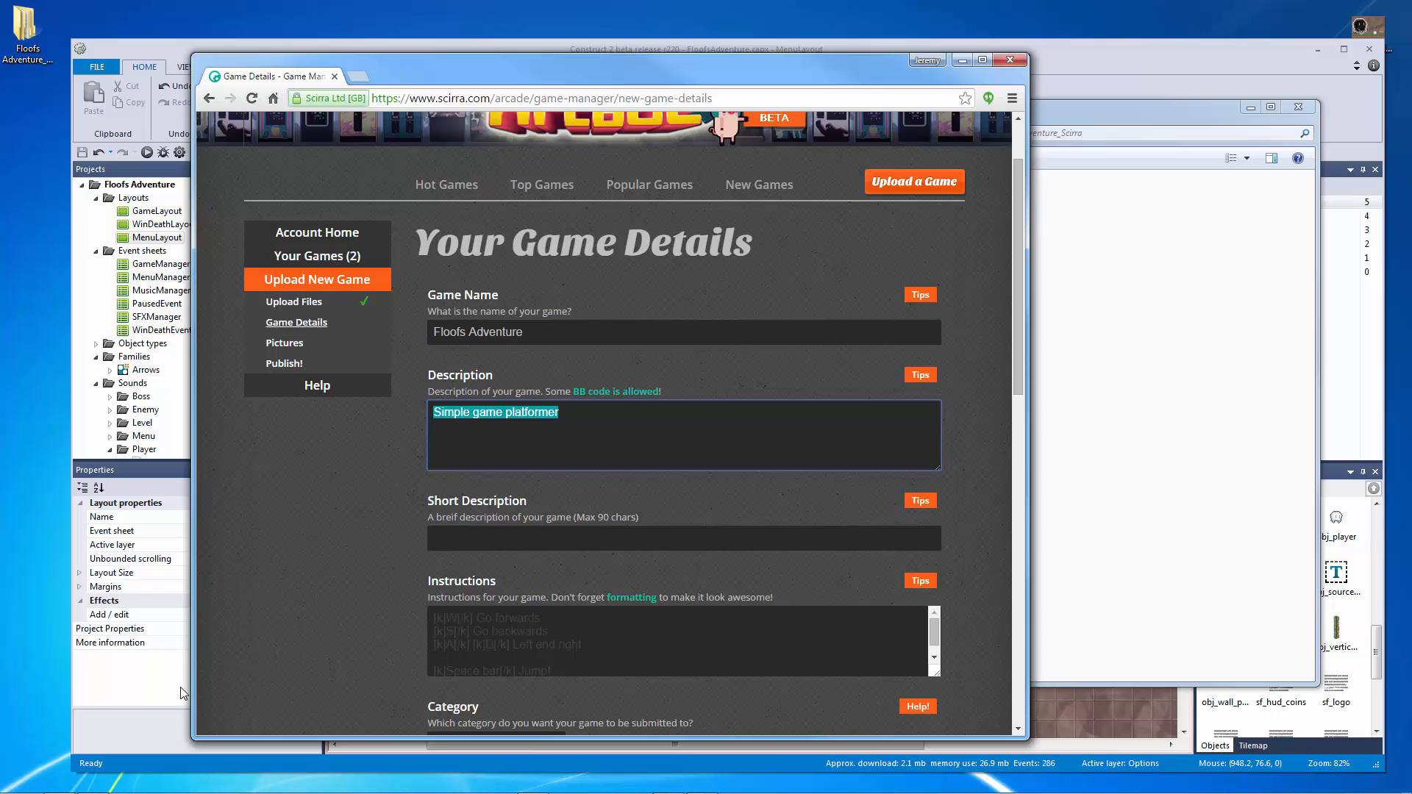
click(639, 430)
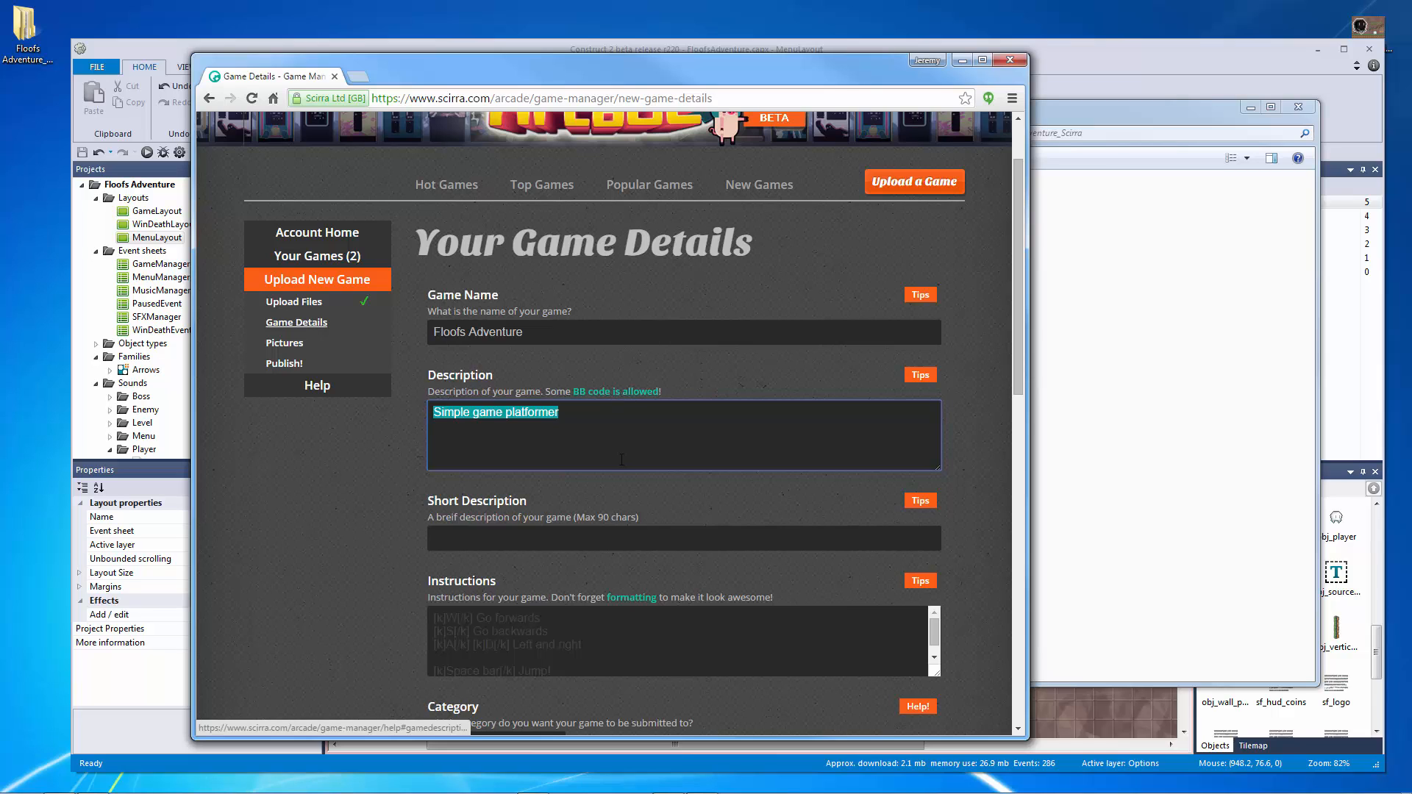
scroll(down, 3)
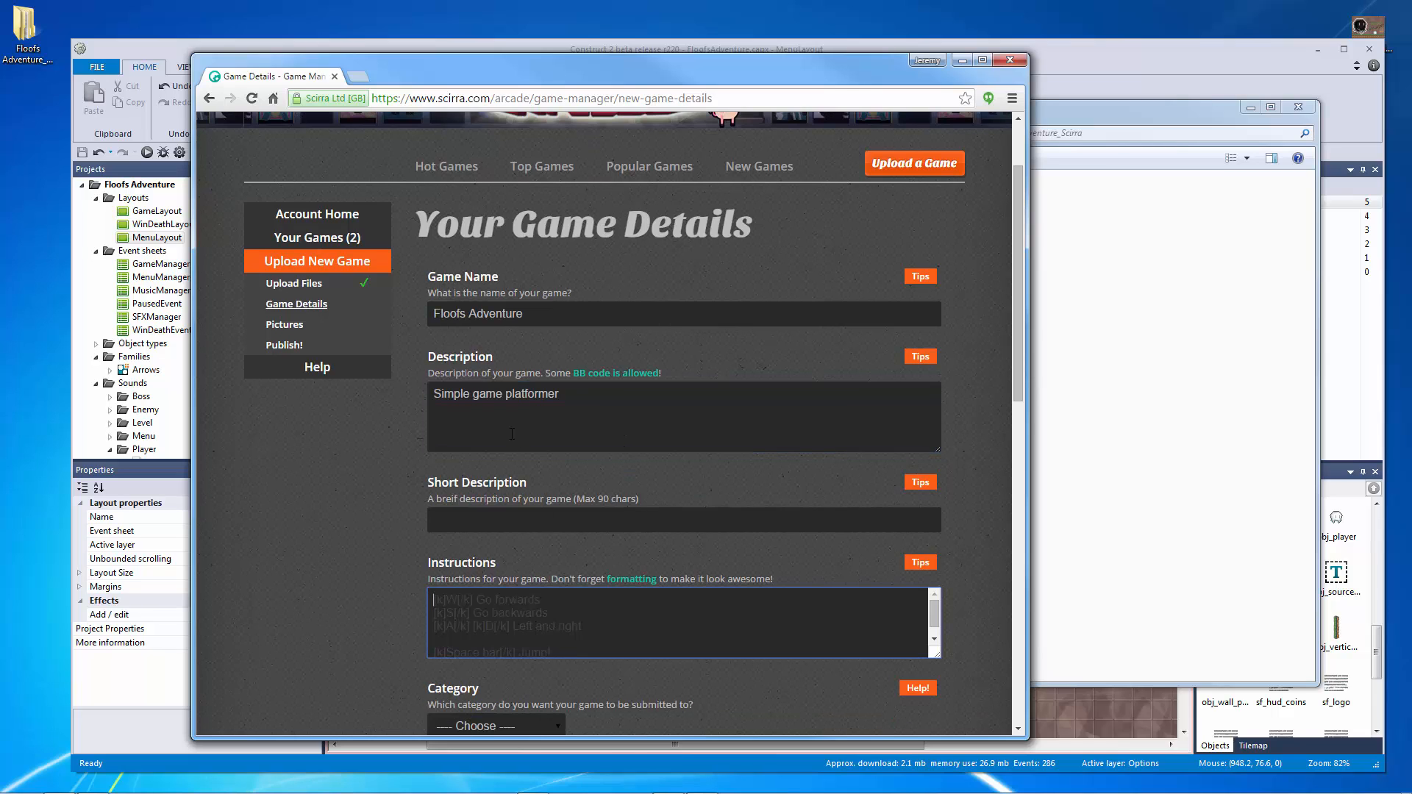
double_click(495, 394)
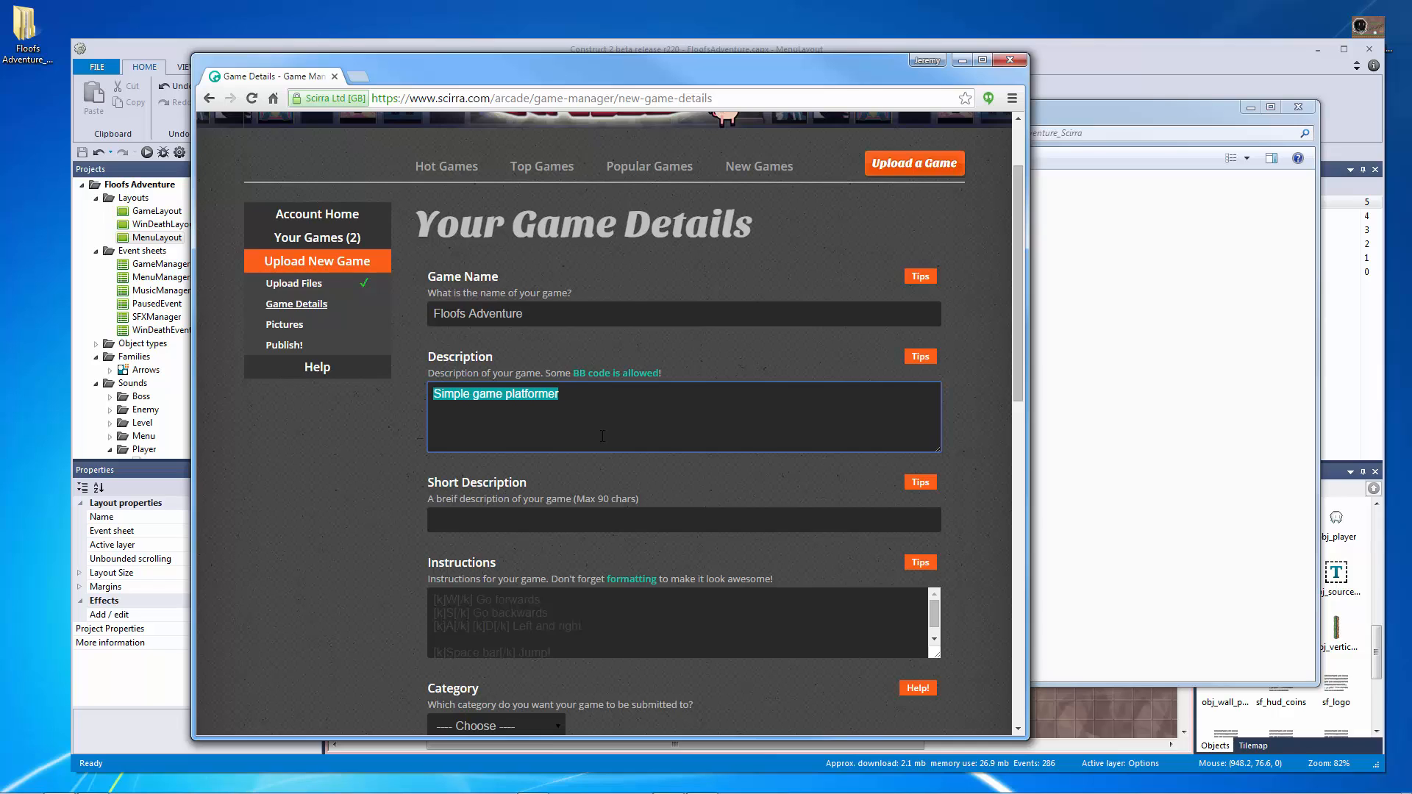
Step: Type the description of Floof jumping on enemies, dodging spikes, wall-jumping and beating a mega boss
text(Floof's)
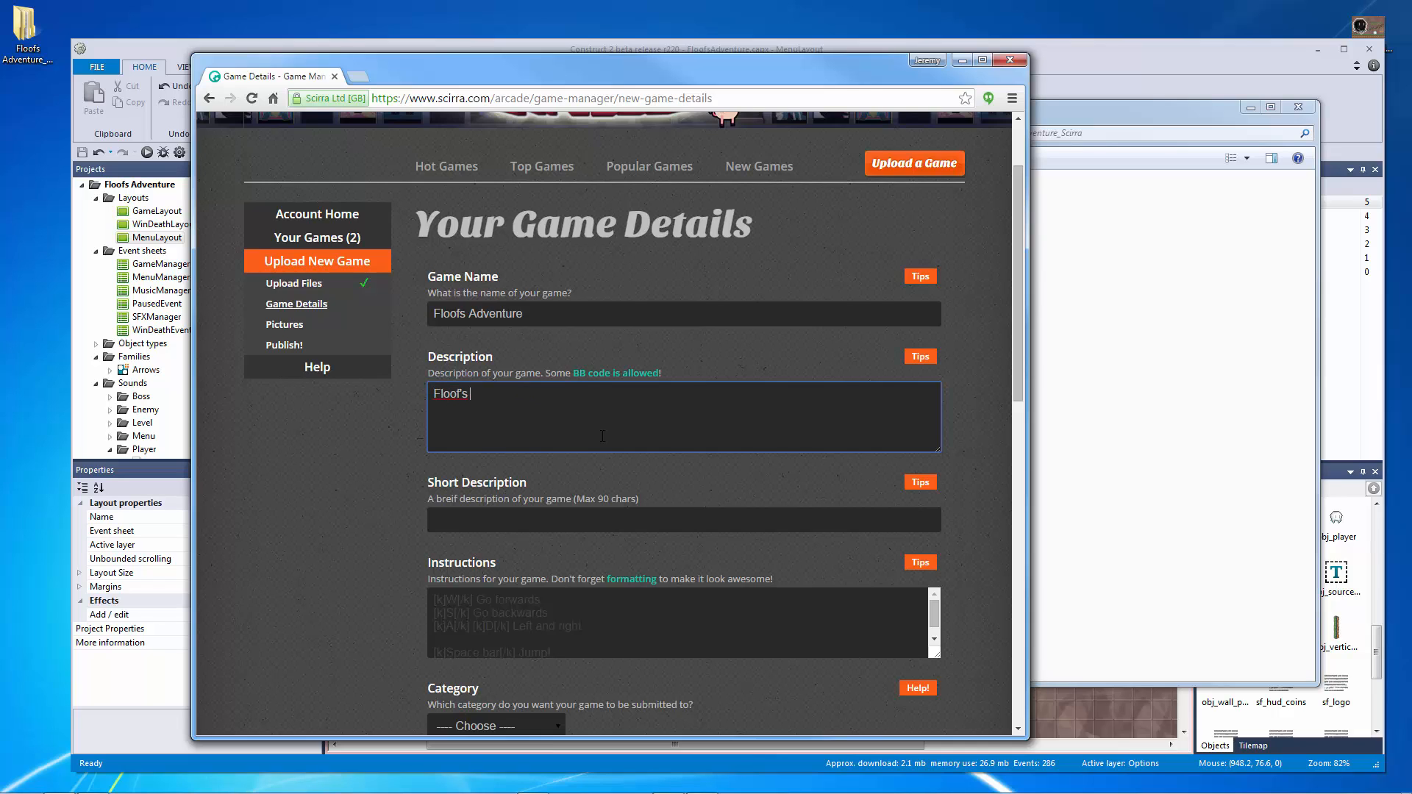
text(adventure is about)
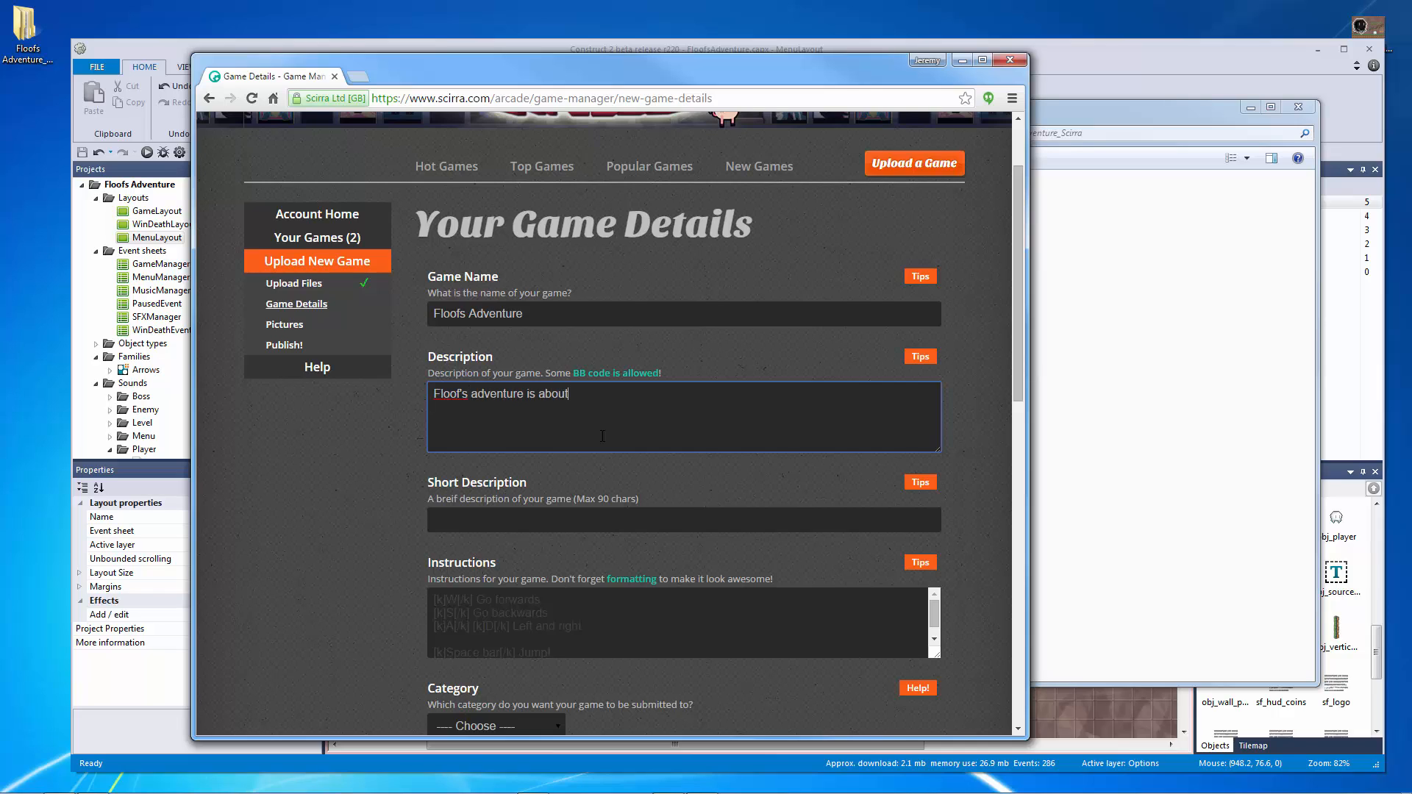
text(a small floof ball who)
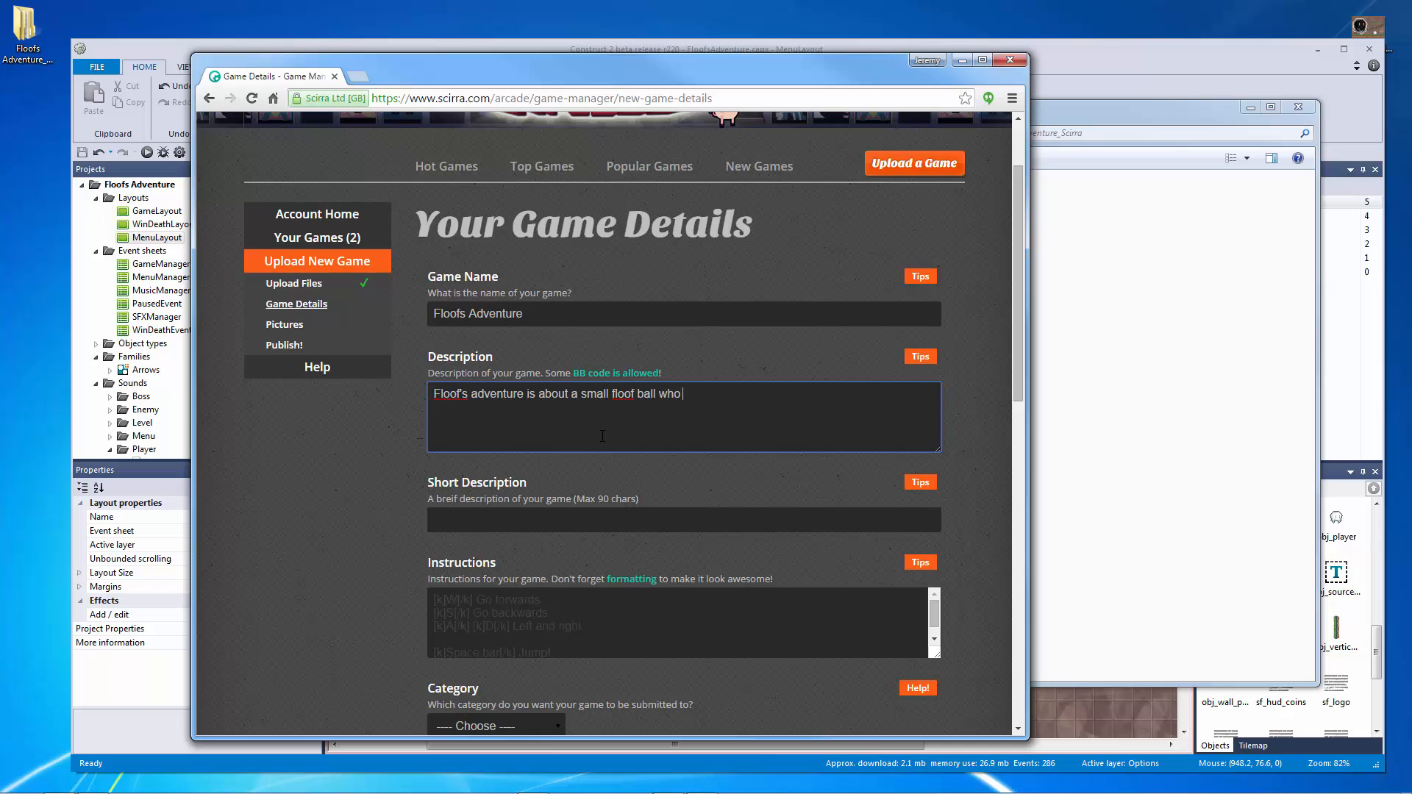
text(runs and jumps)
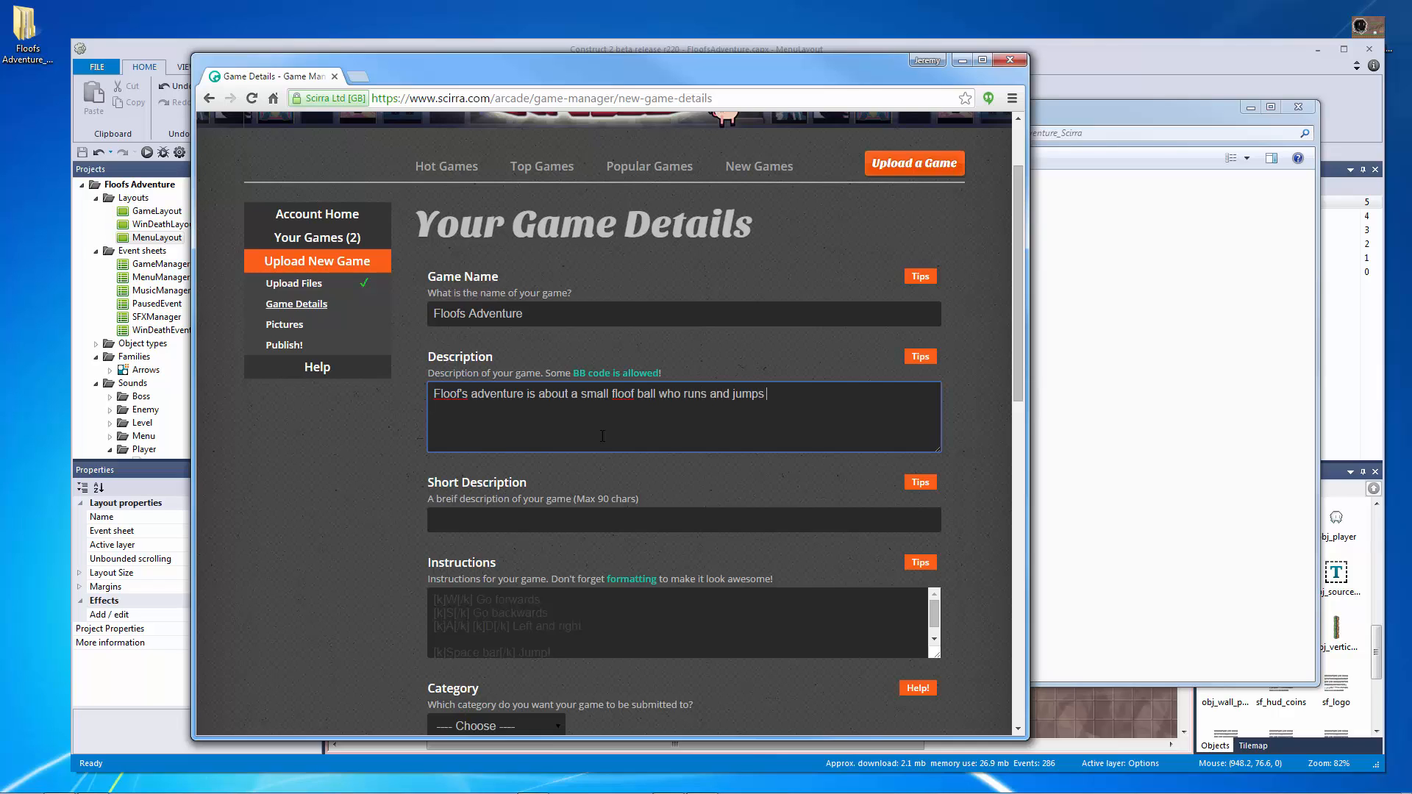
text(on enemies)
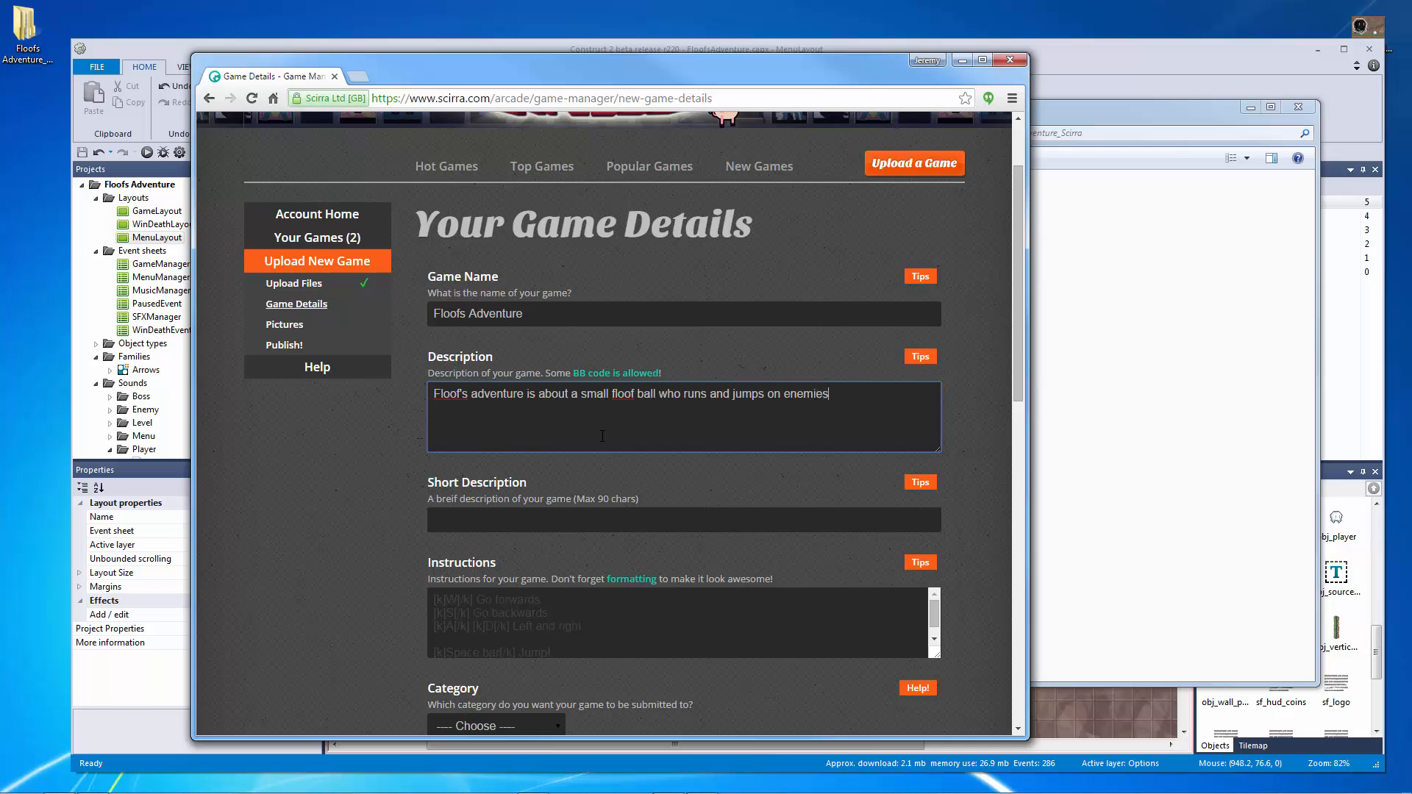
text(heads and dodges s)
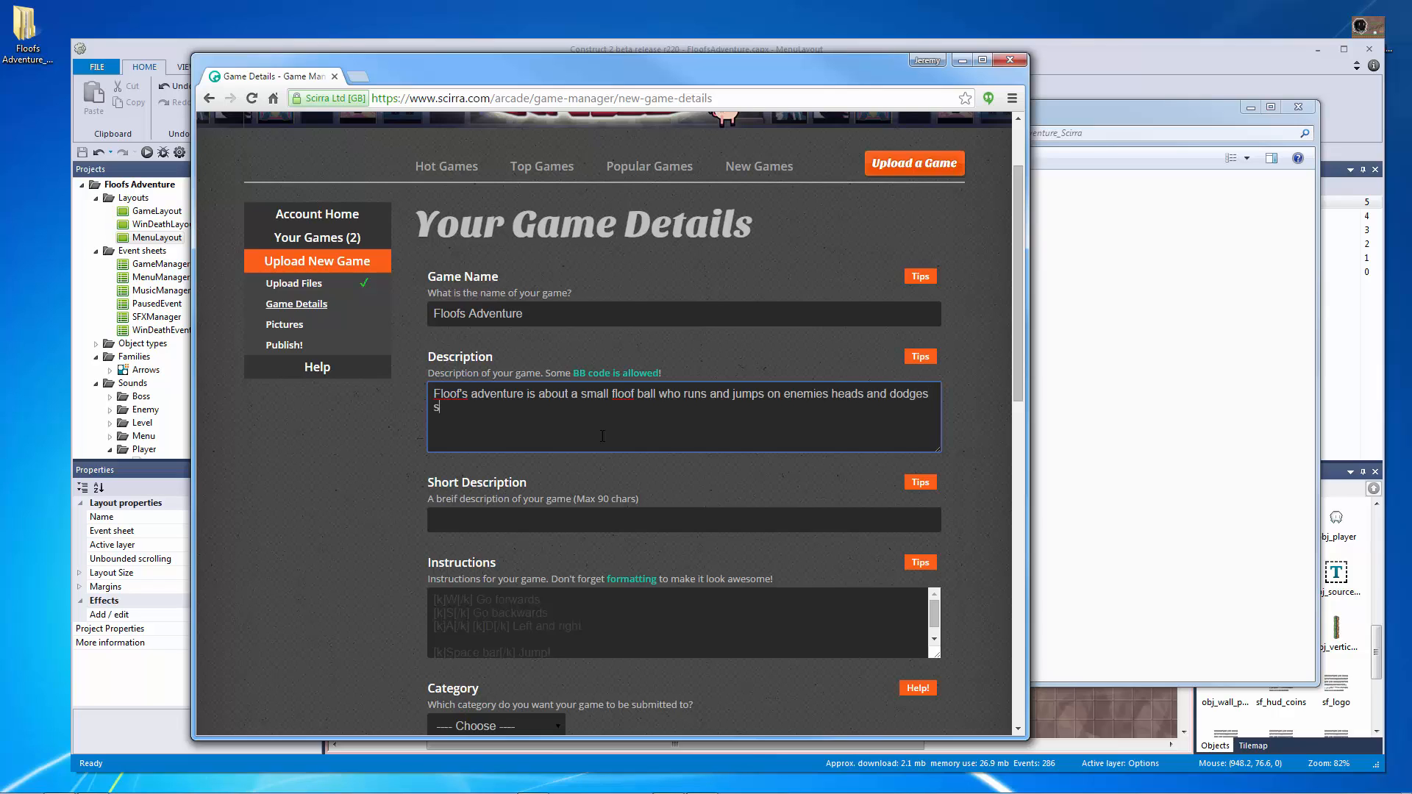
text(pikes! He ca)
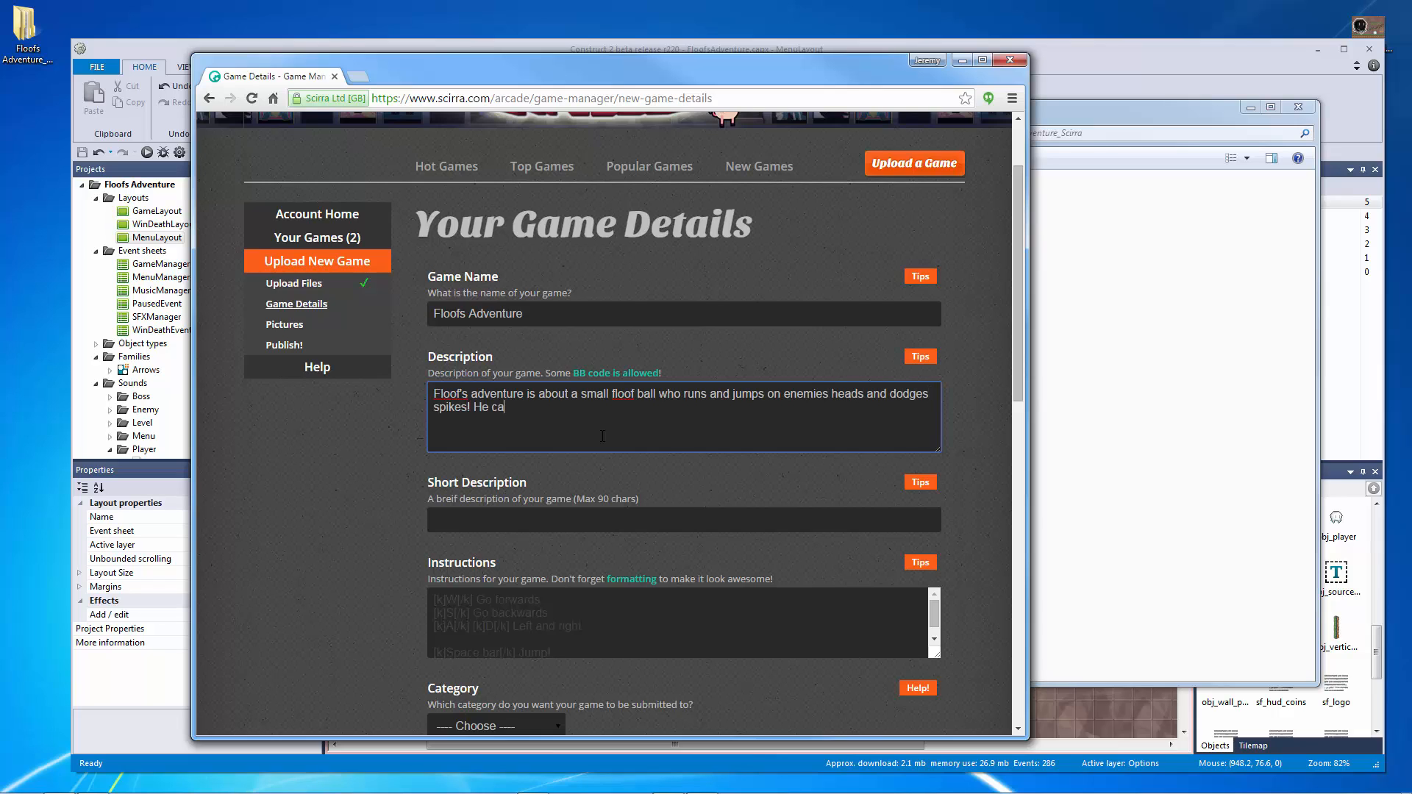
text(n wall-jump and slide, and even has to defeat)
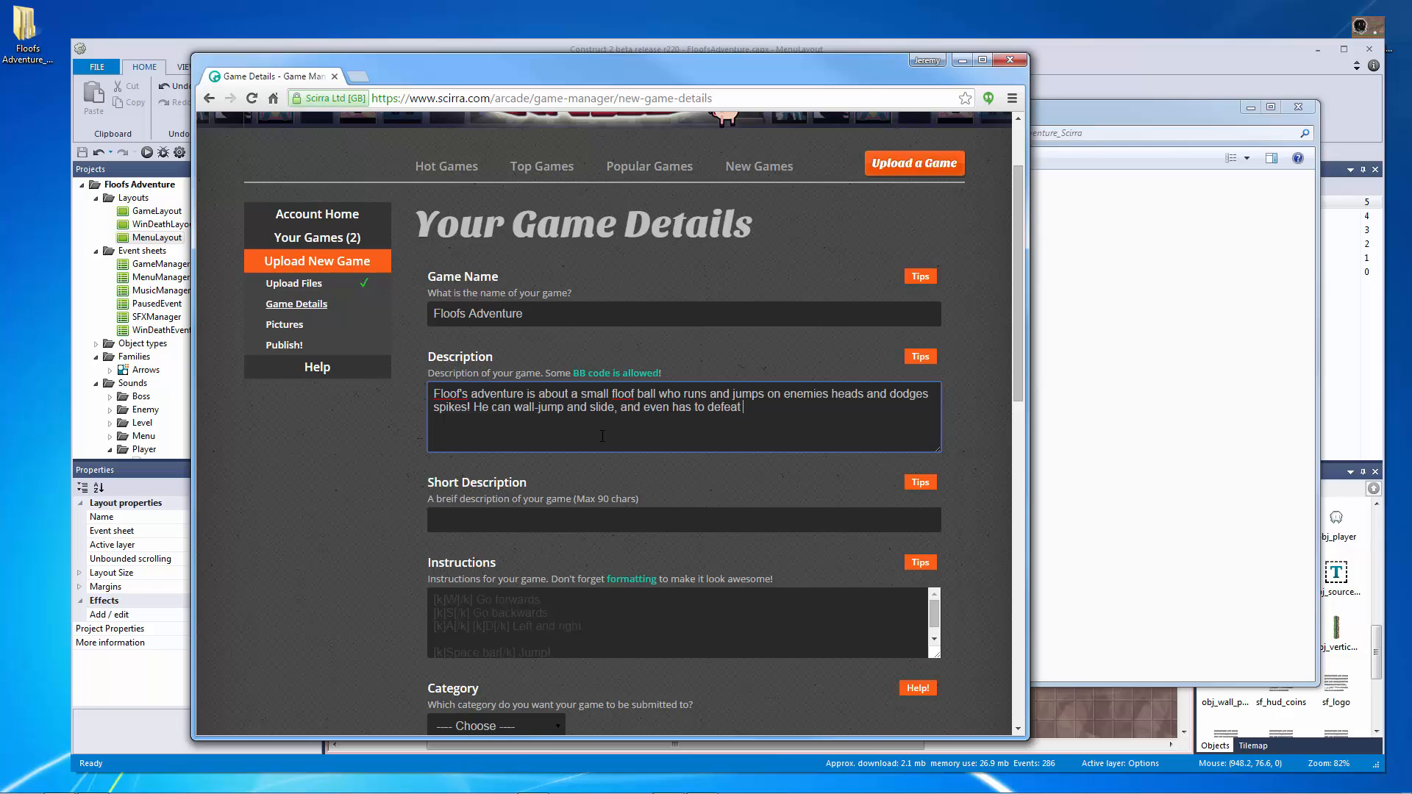
text(a mega boss!)
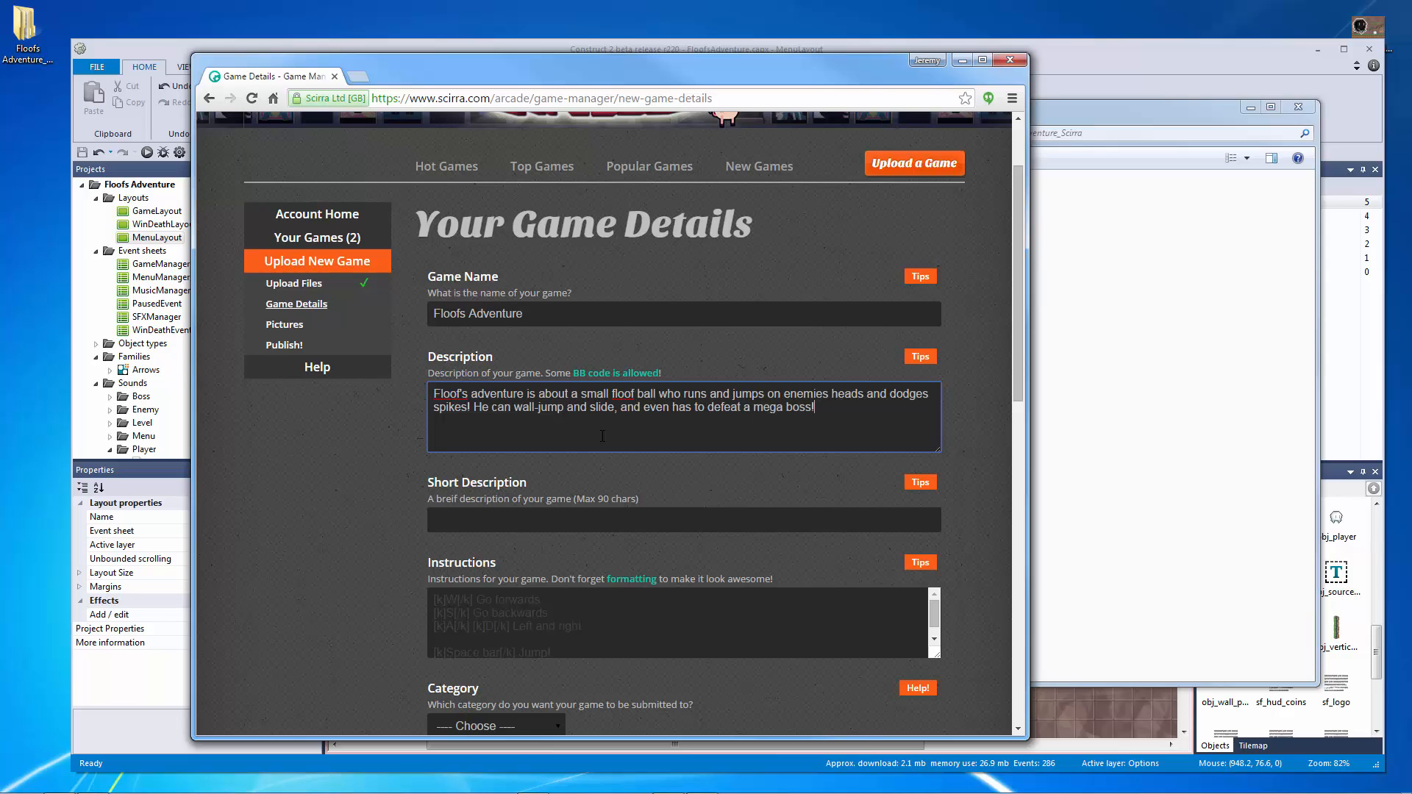
scroll(down, 3)
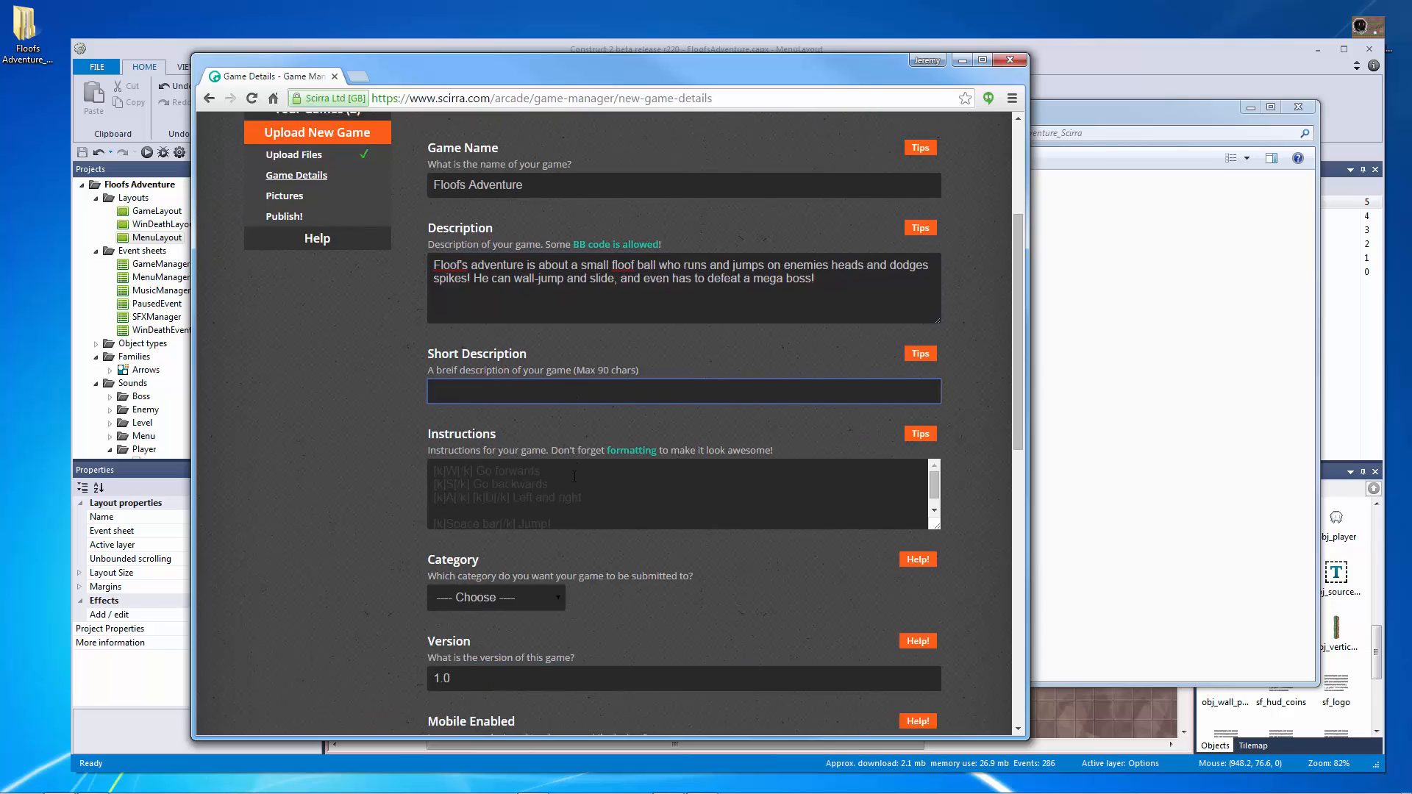
scroll(down, 3)
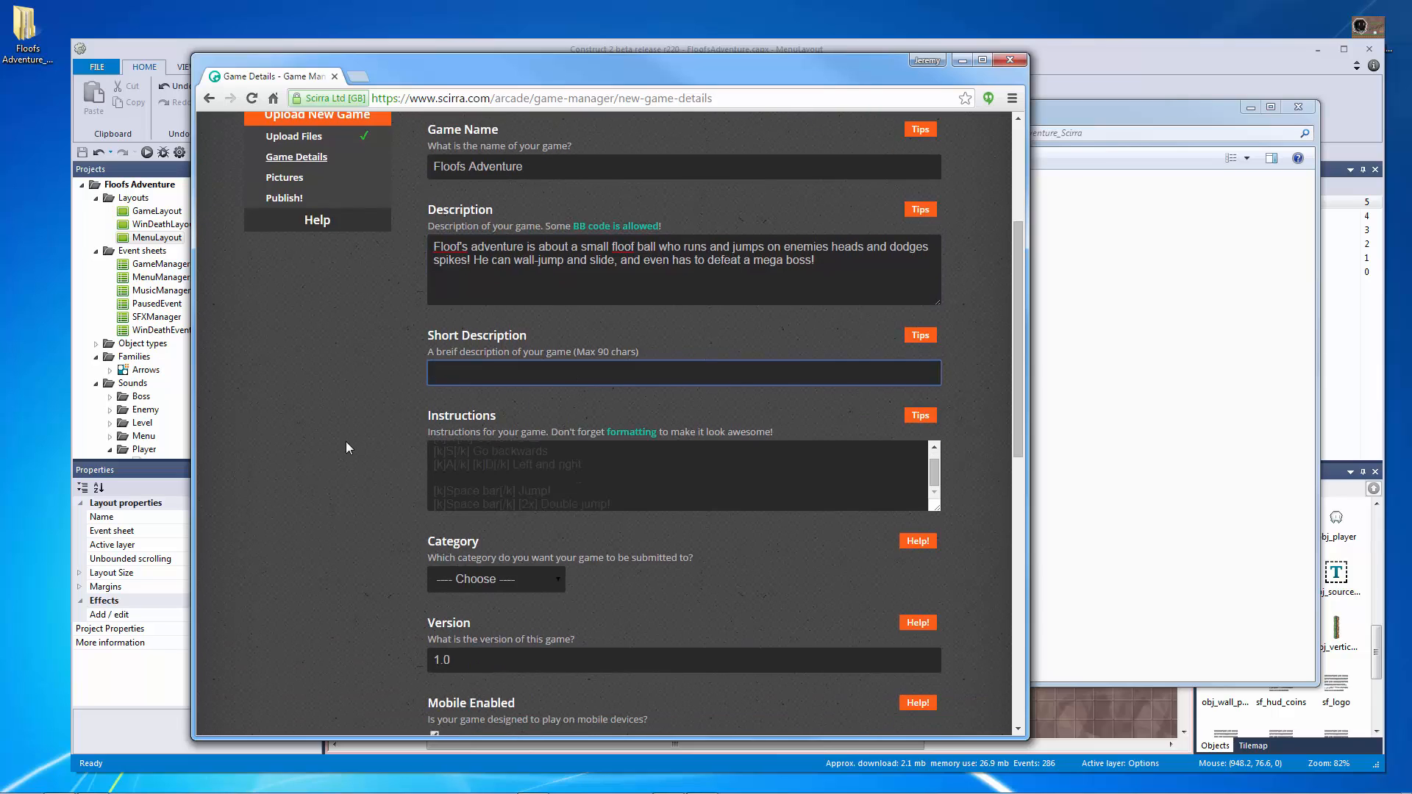
Step: Enter 'Mario-like classic platformer game!' as the short description
click(683, 373)
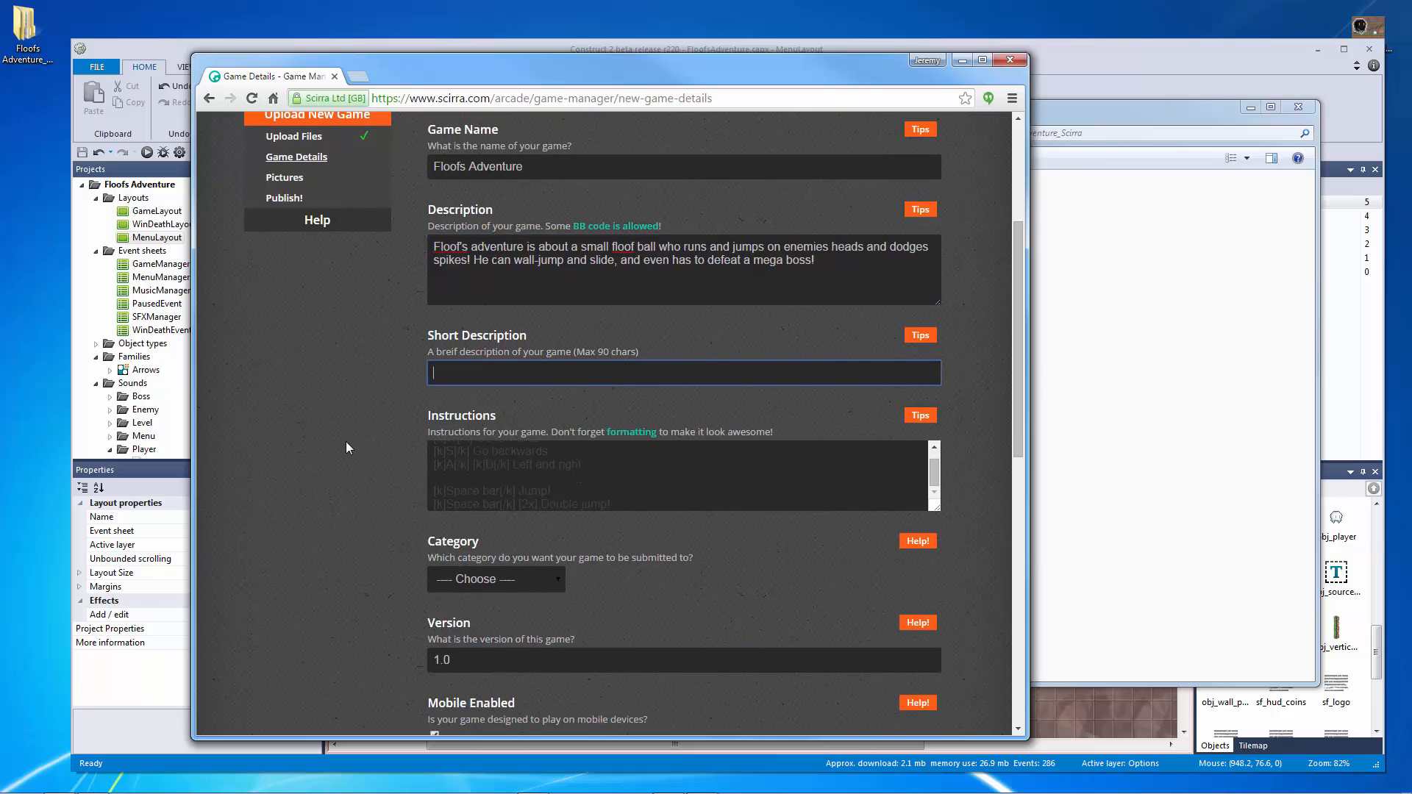
text(Mario-like plassic platformer g)
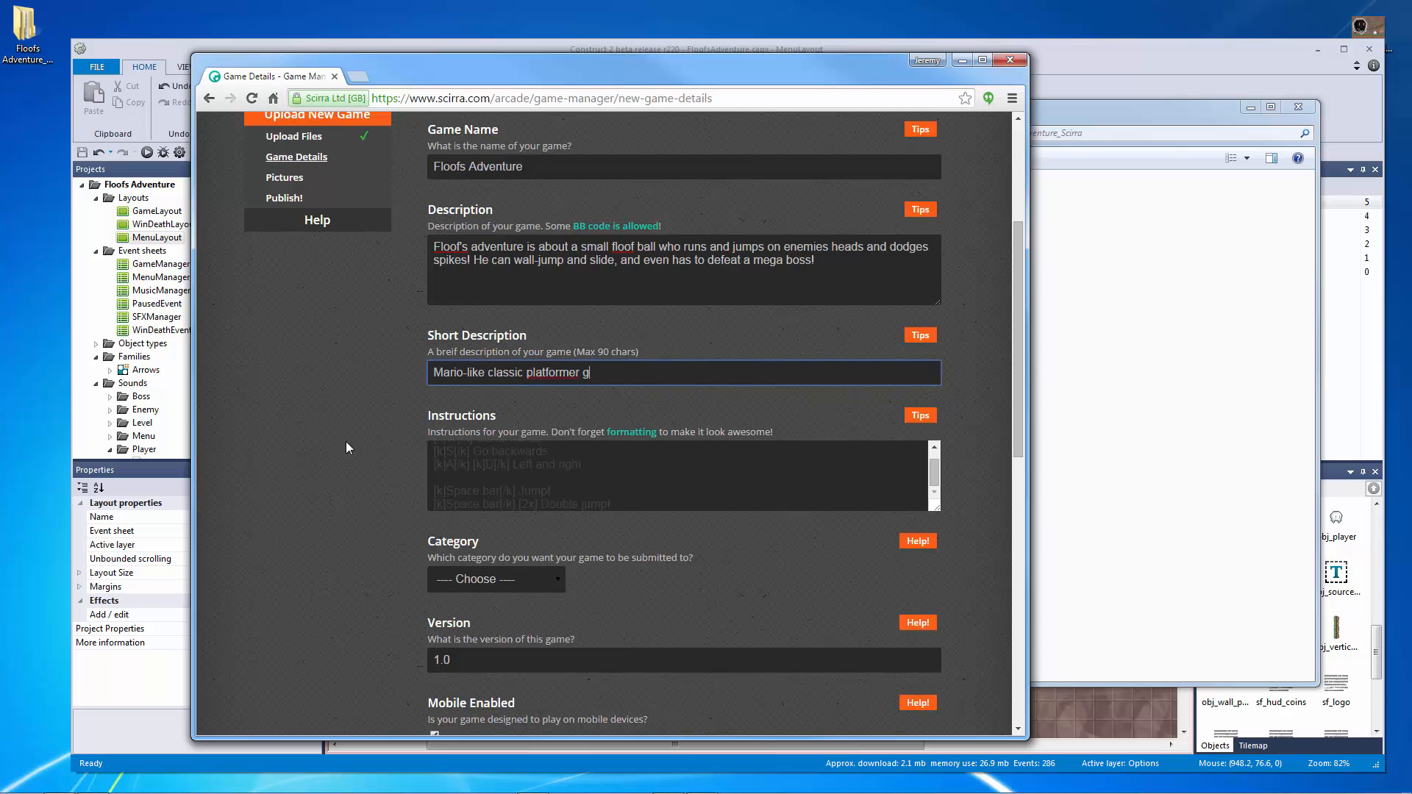
text(ame!)
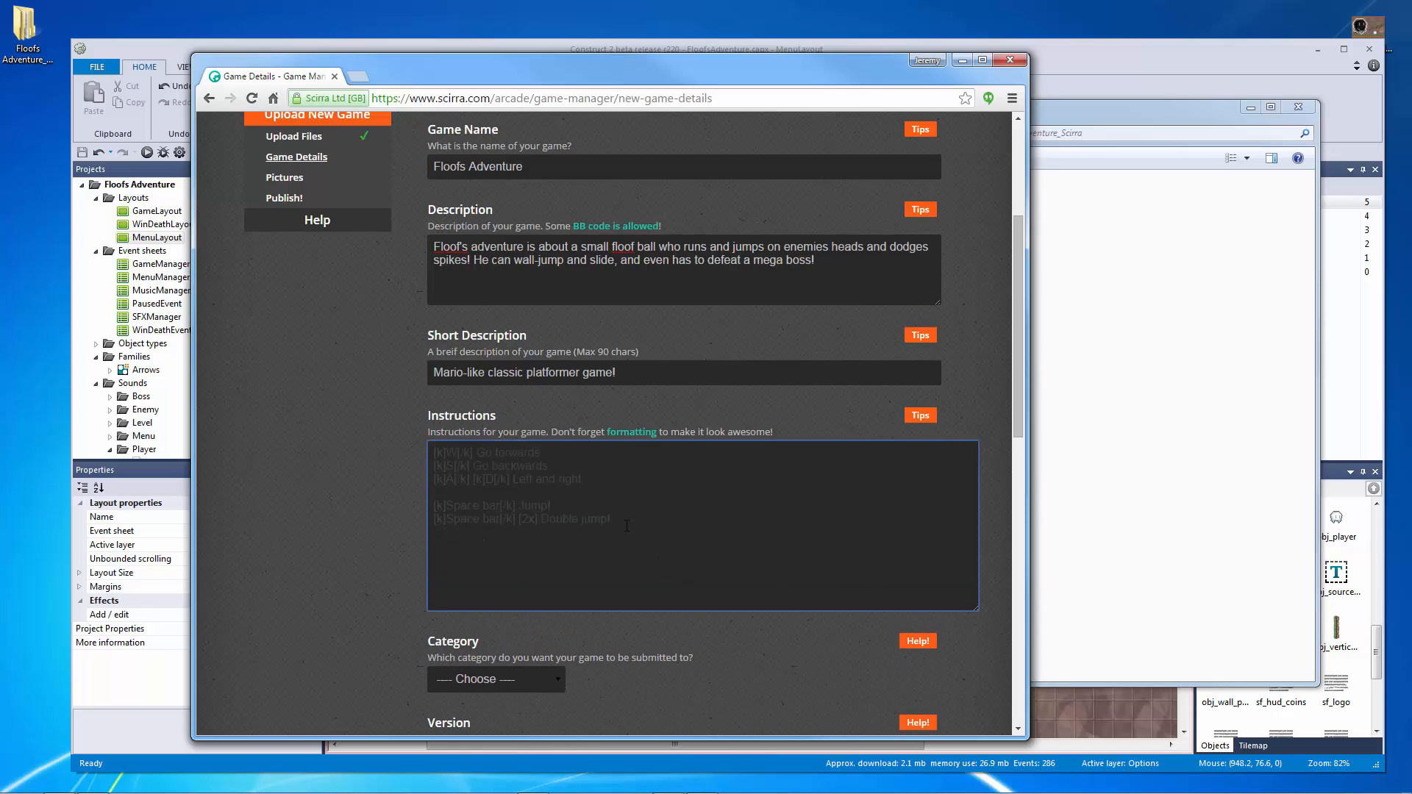
scroll(up, 3)
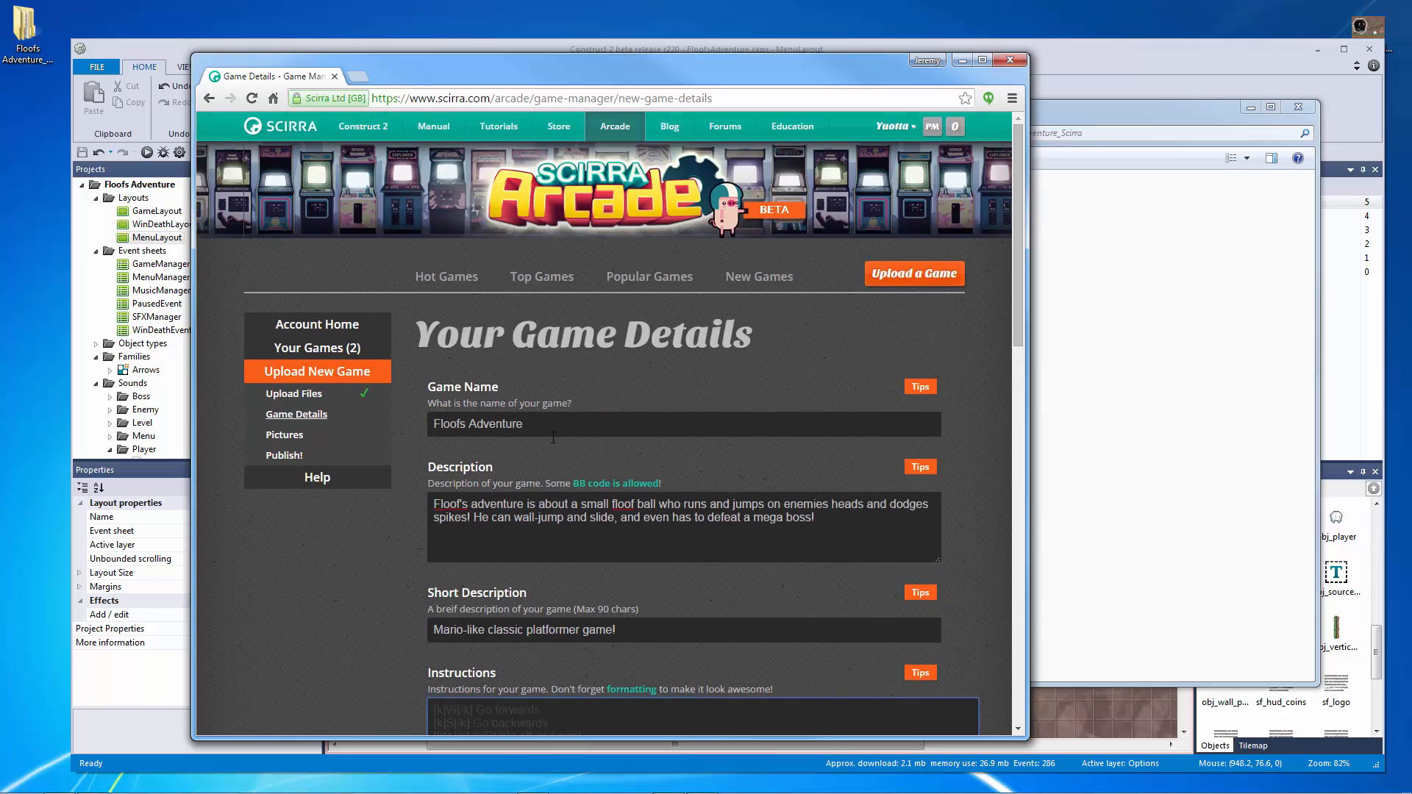
scroll(down, 3)
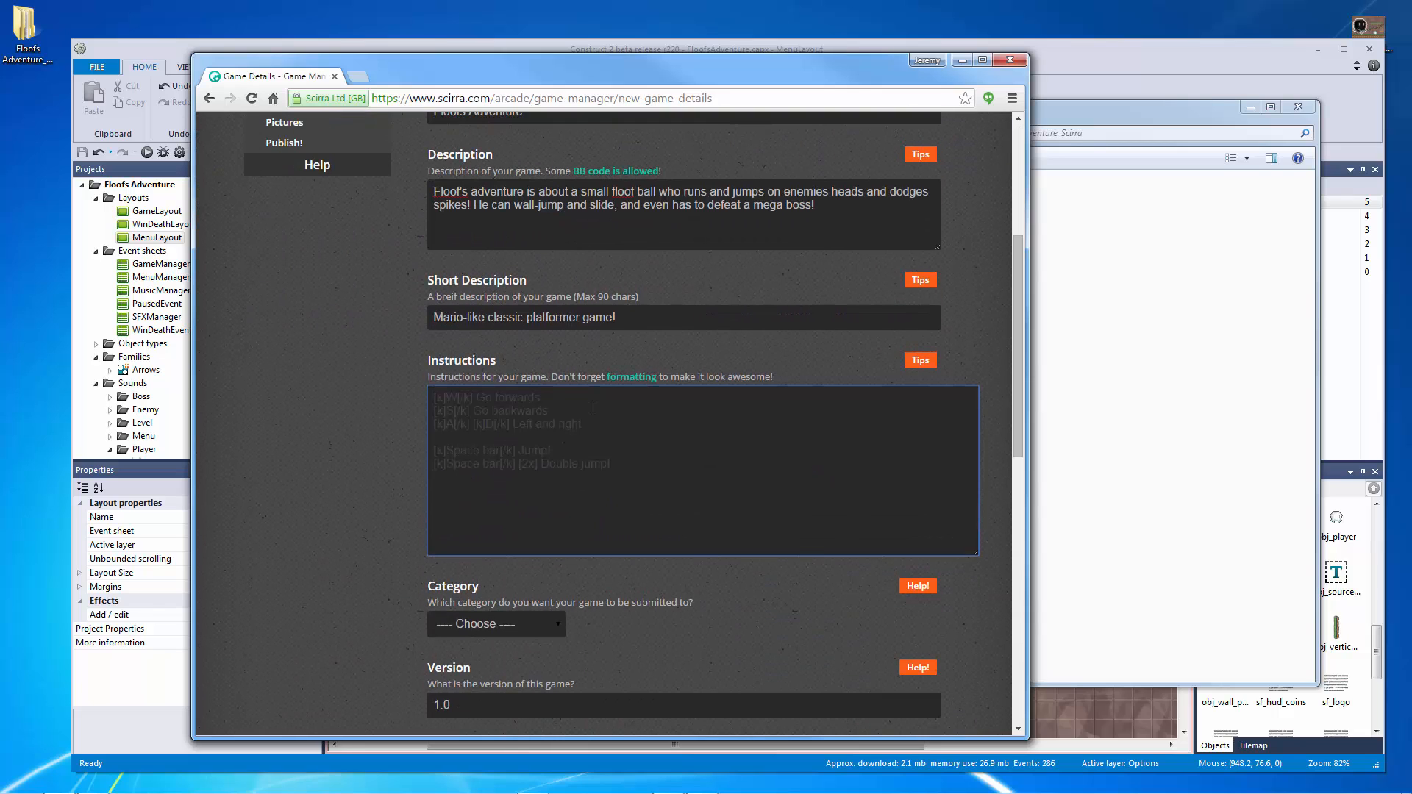
mouse_move(673, 422)
text([k)
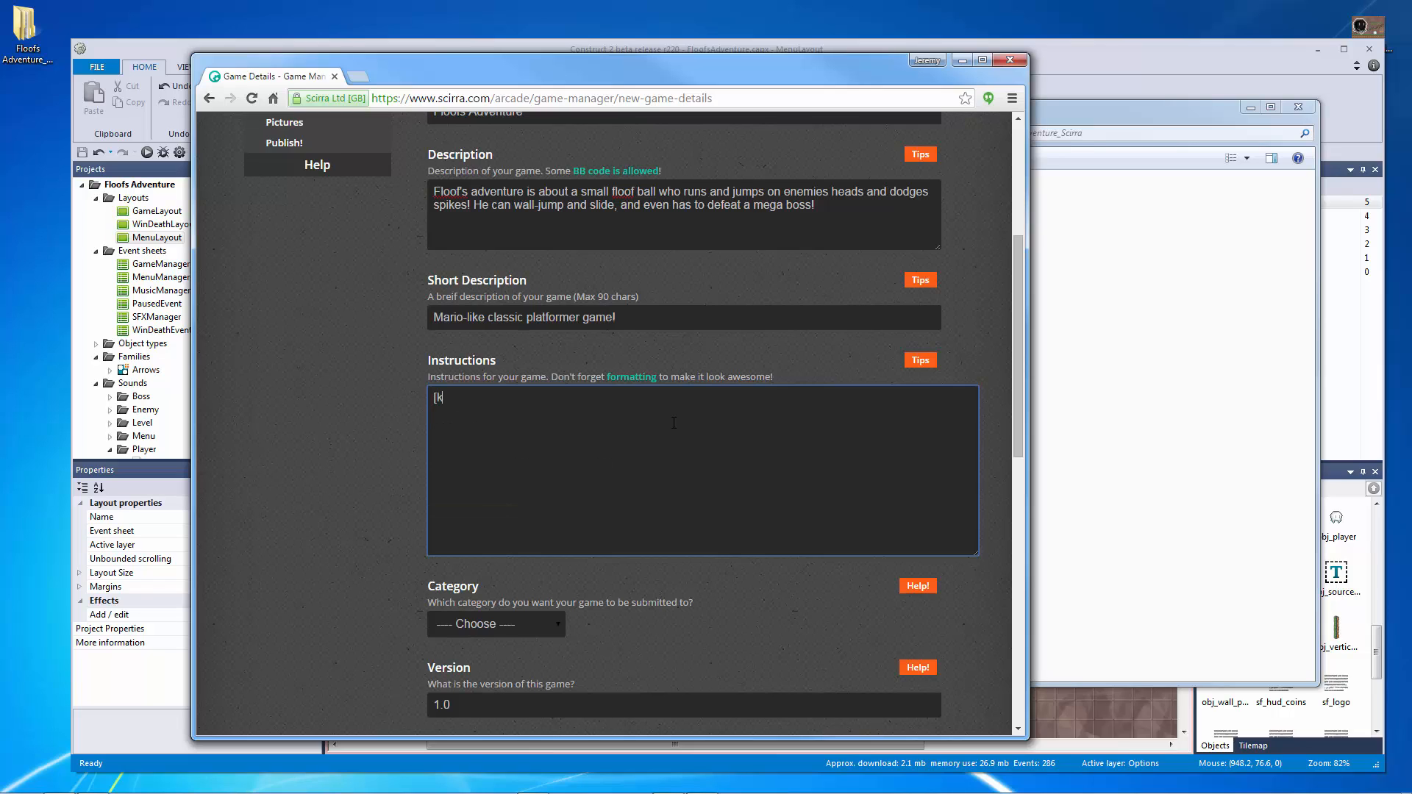
Step: Type [k]W[/k] as the first instructions entry
text(])
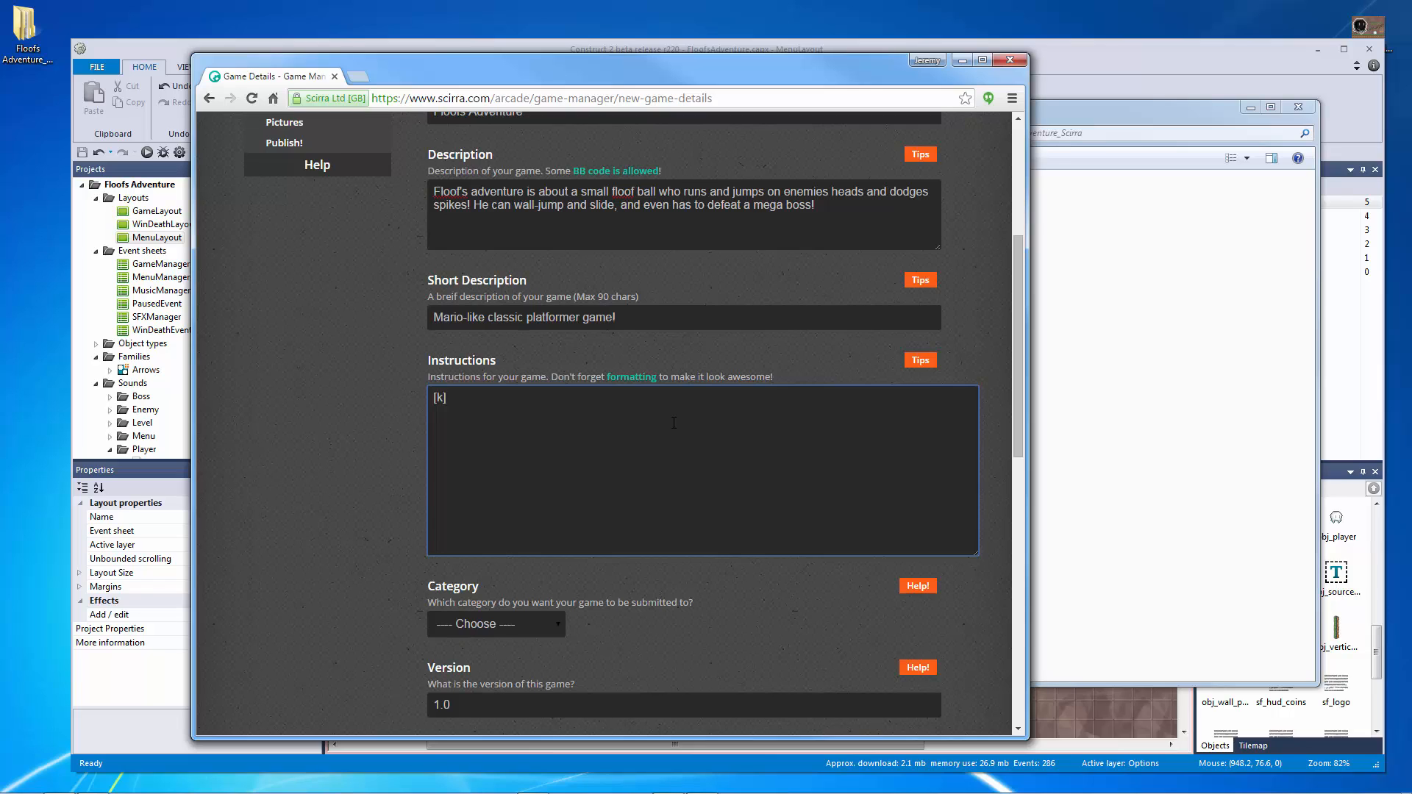
text(W)
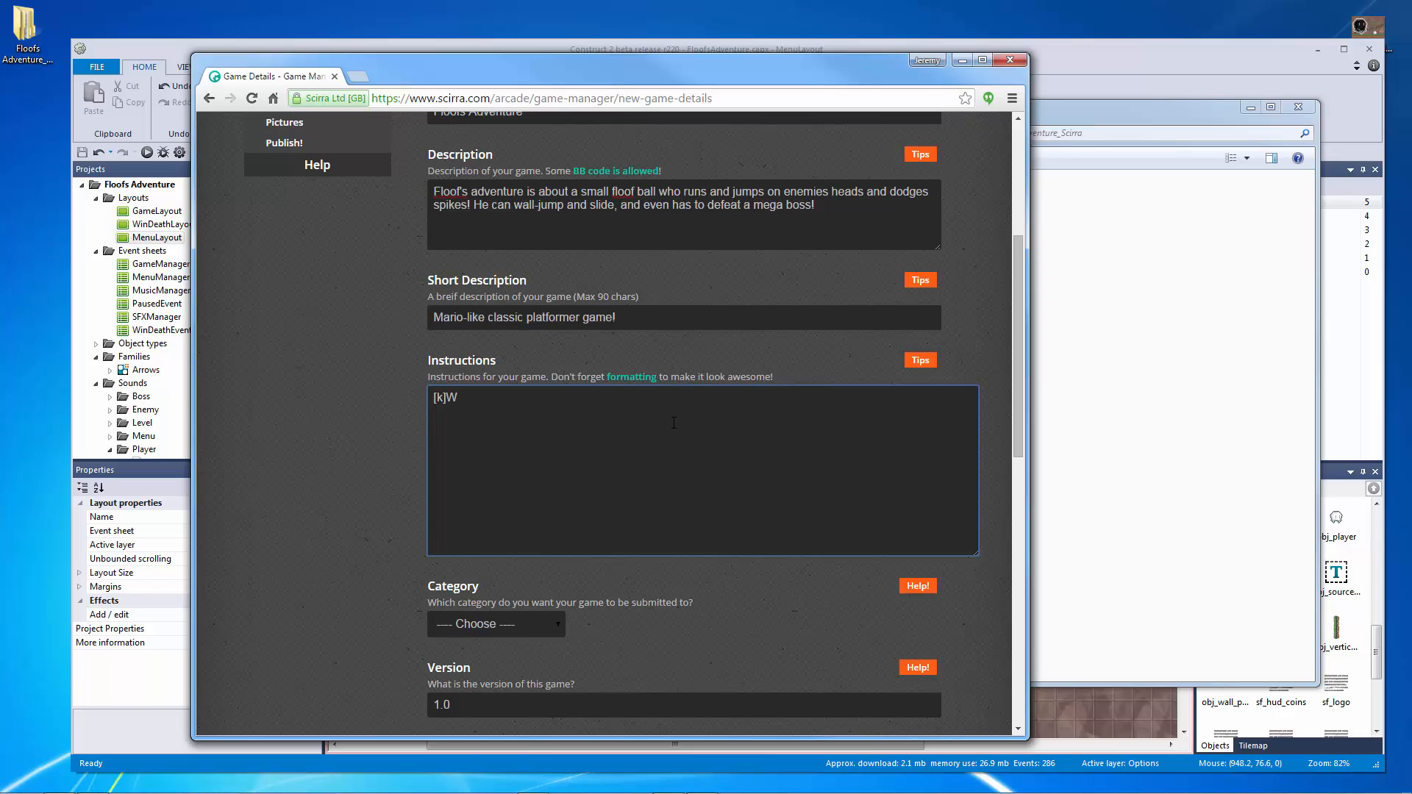
text([/I)
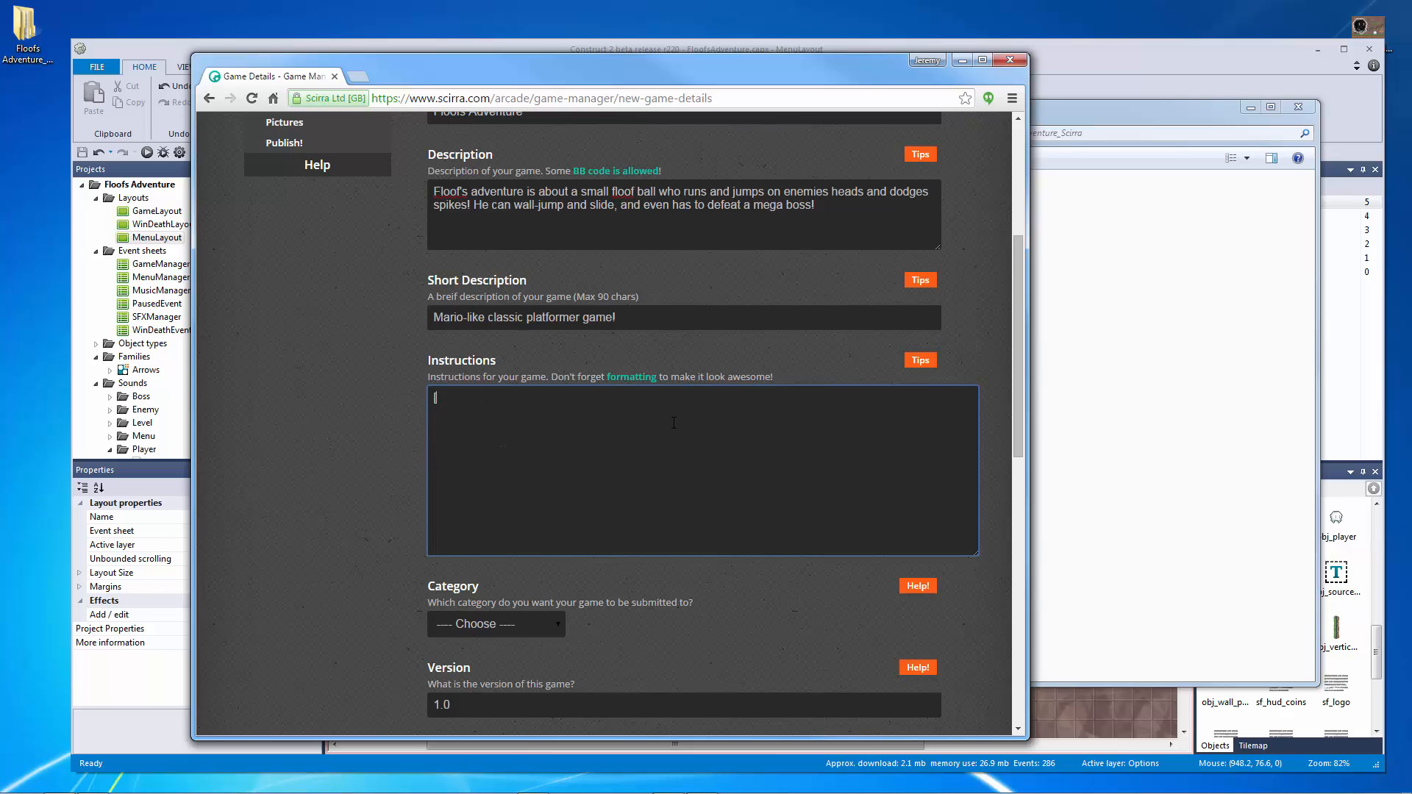
text([k]W[)
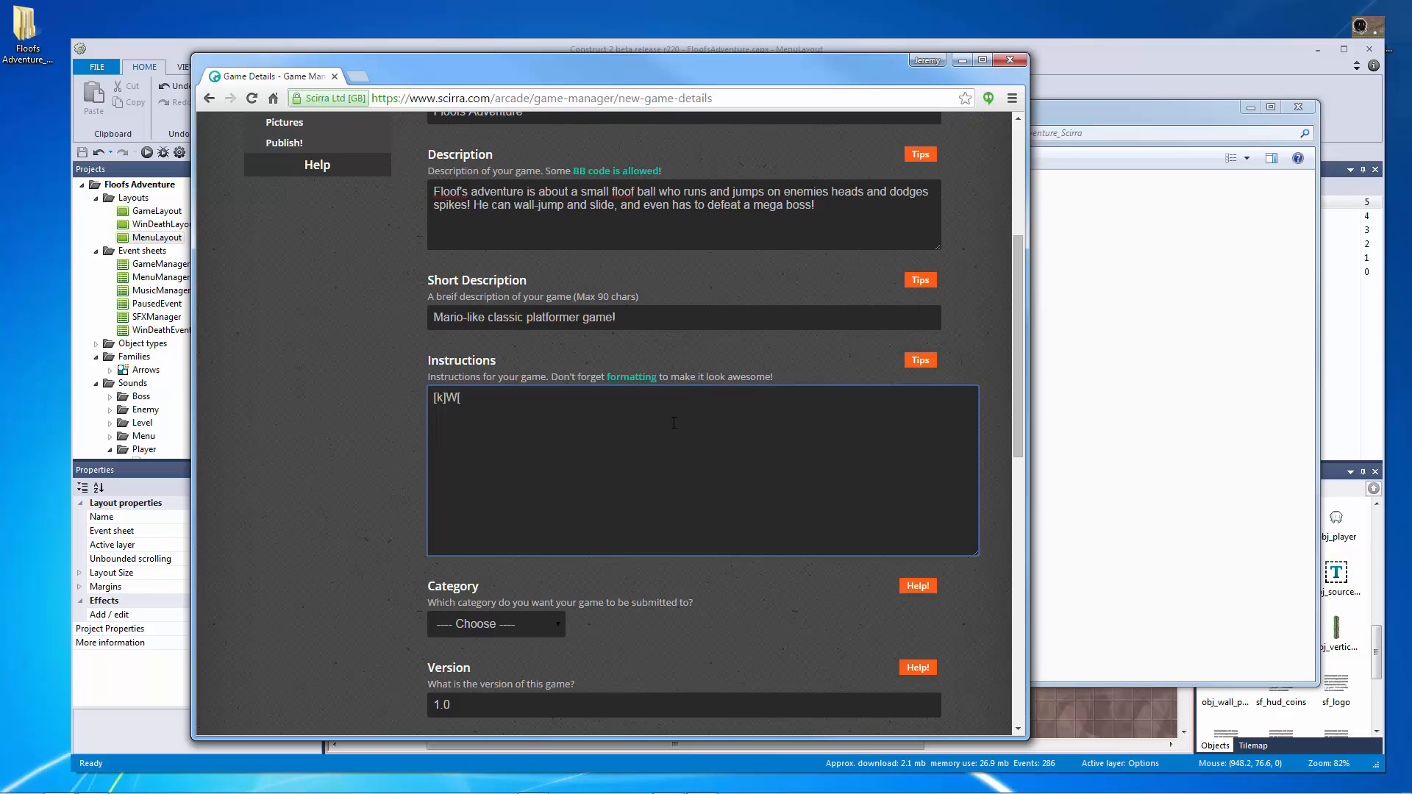
text(/k])
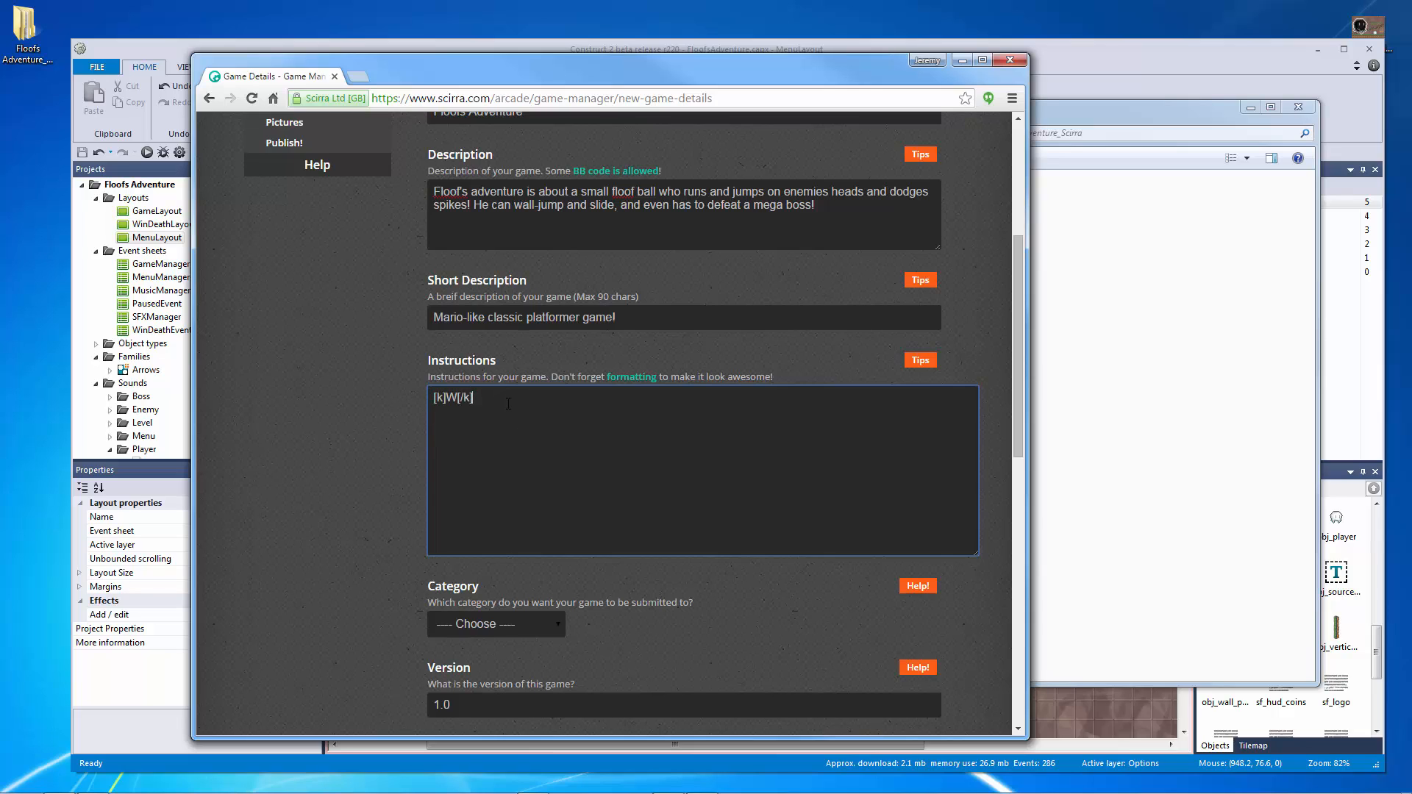
Step: Write instruction lines [k]WASD[/k], [k]Arrow Keys[/k] and [k]Gamepad[/k]
text([k]W[/k])
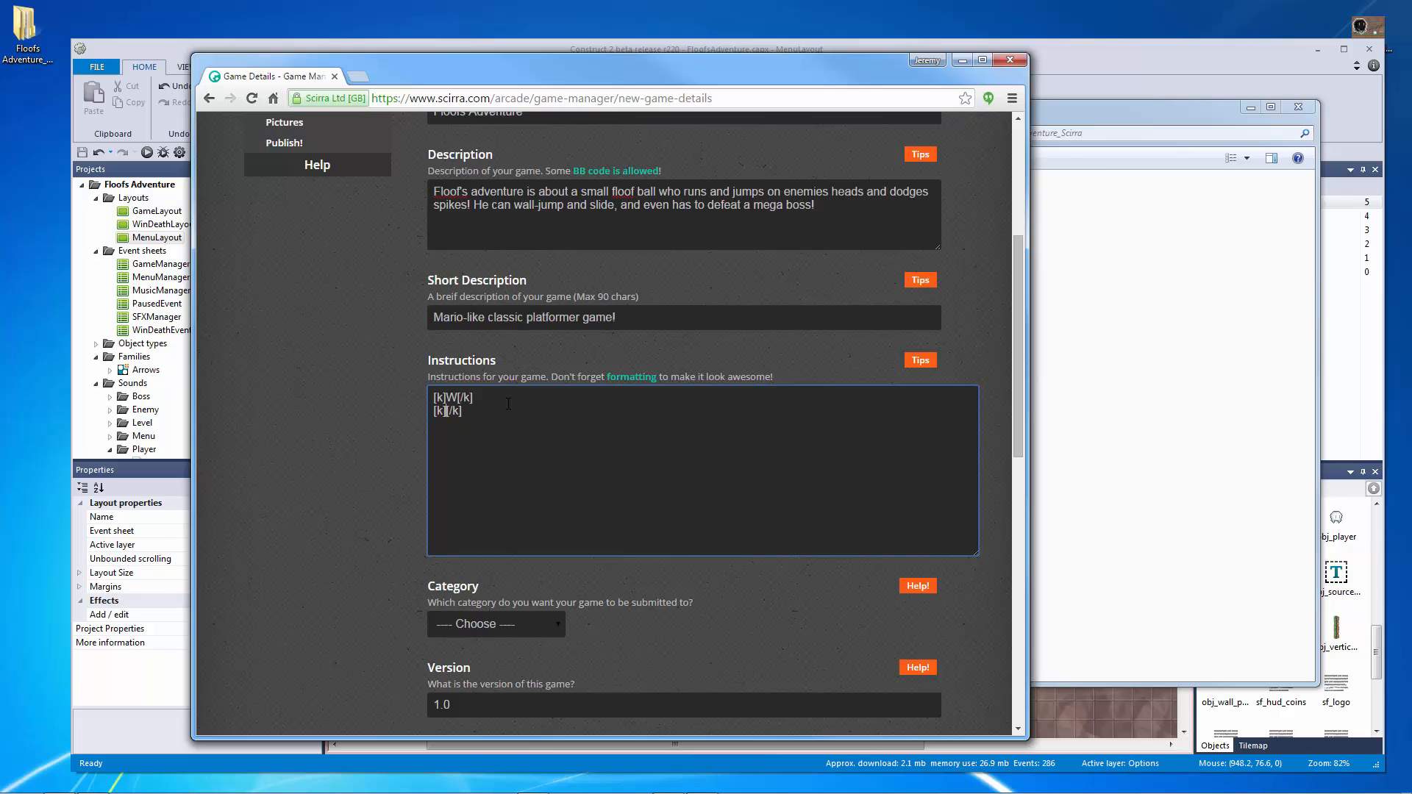
text(Up-Arrow)
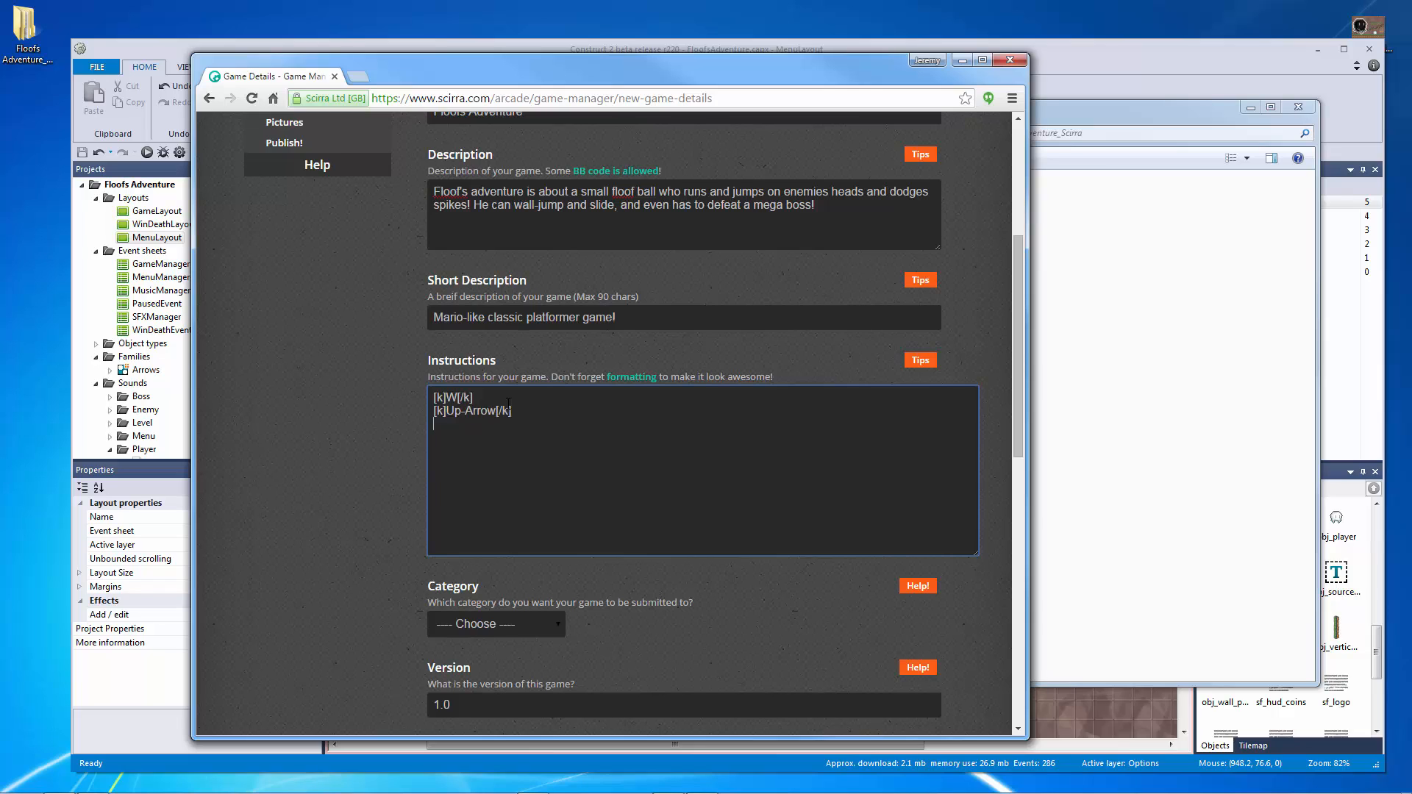
text([k]G[/k])
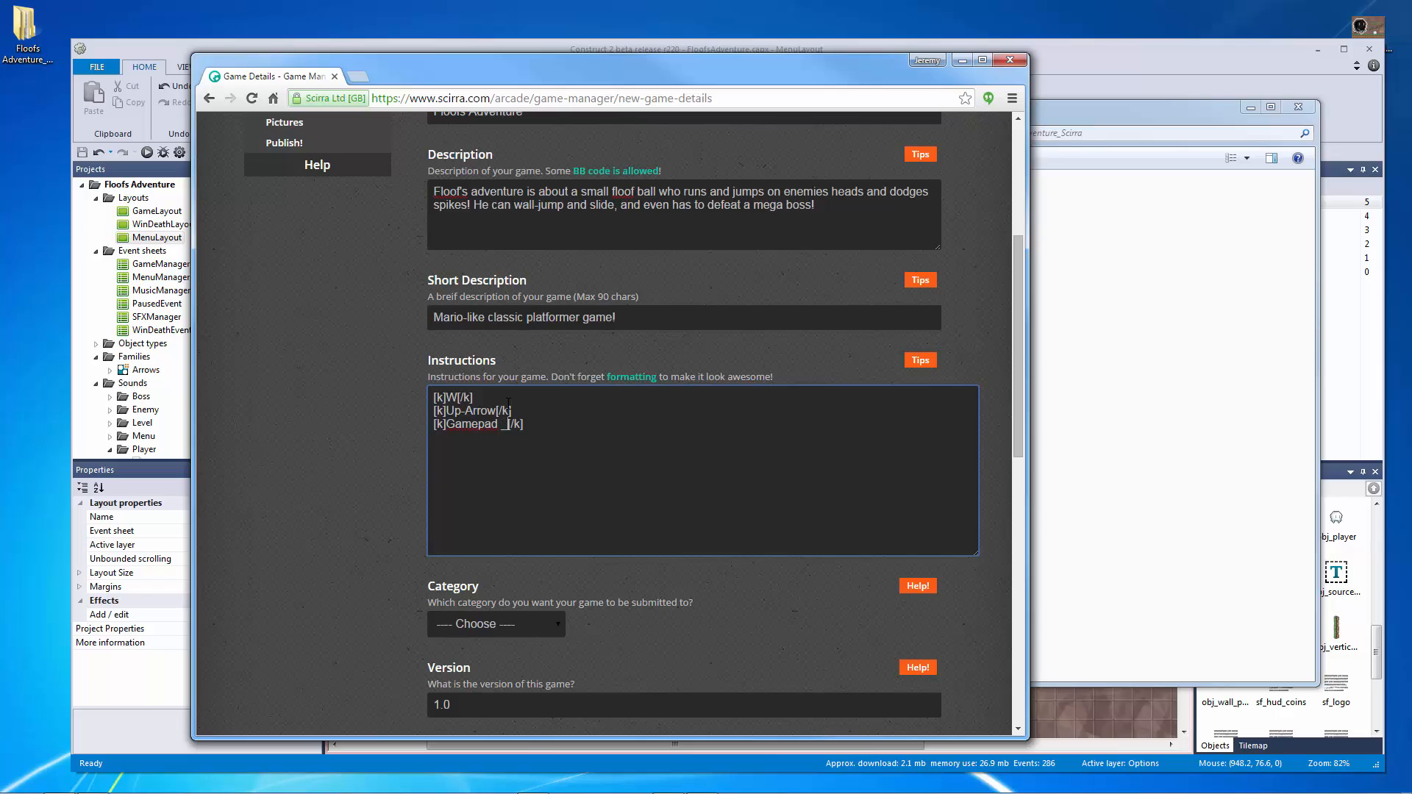
text(-)
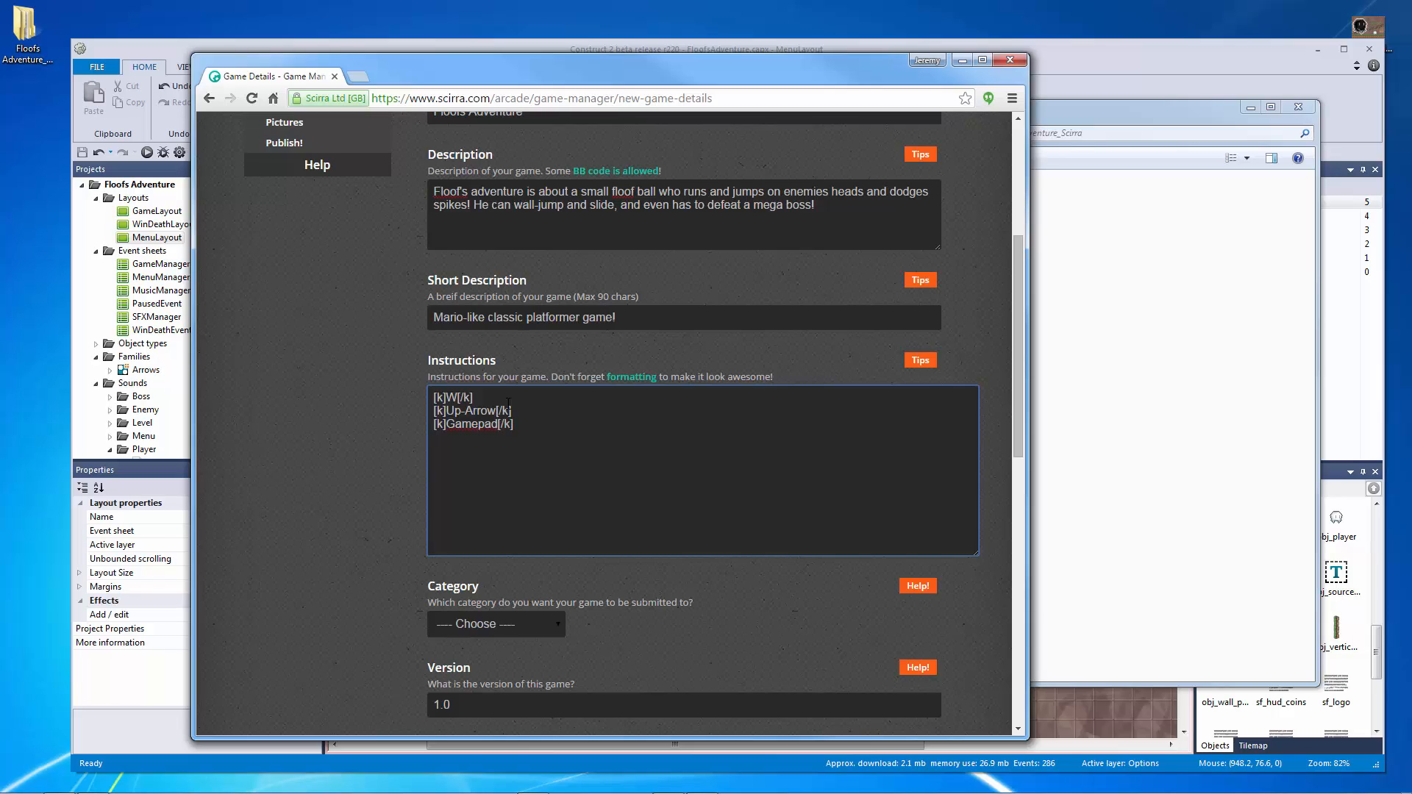
text(Left Ana)
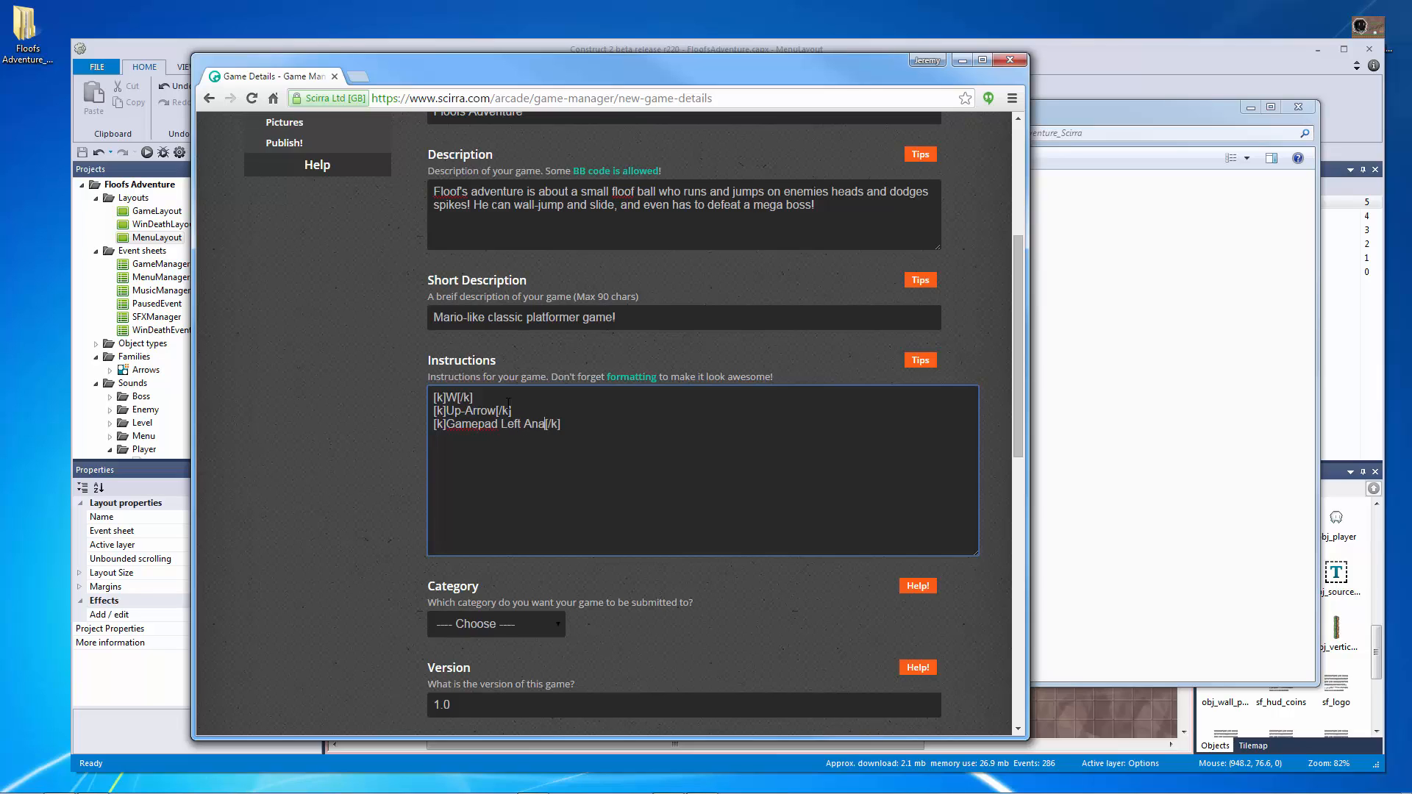
text(log)
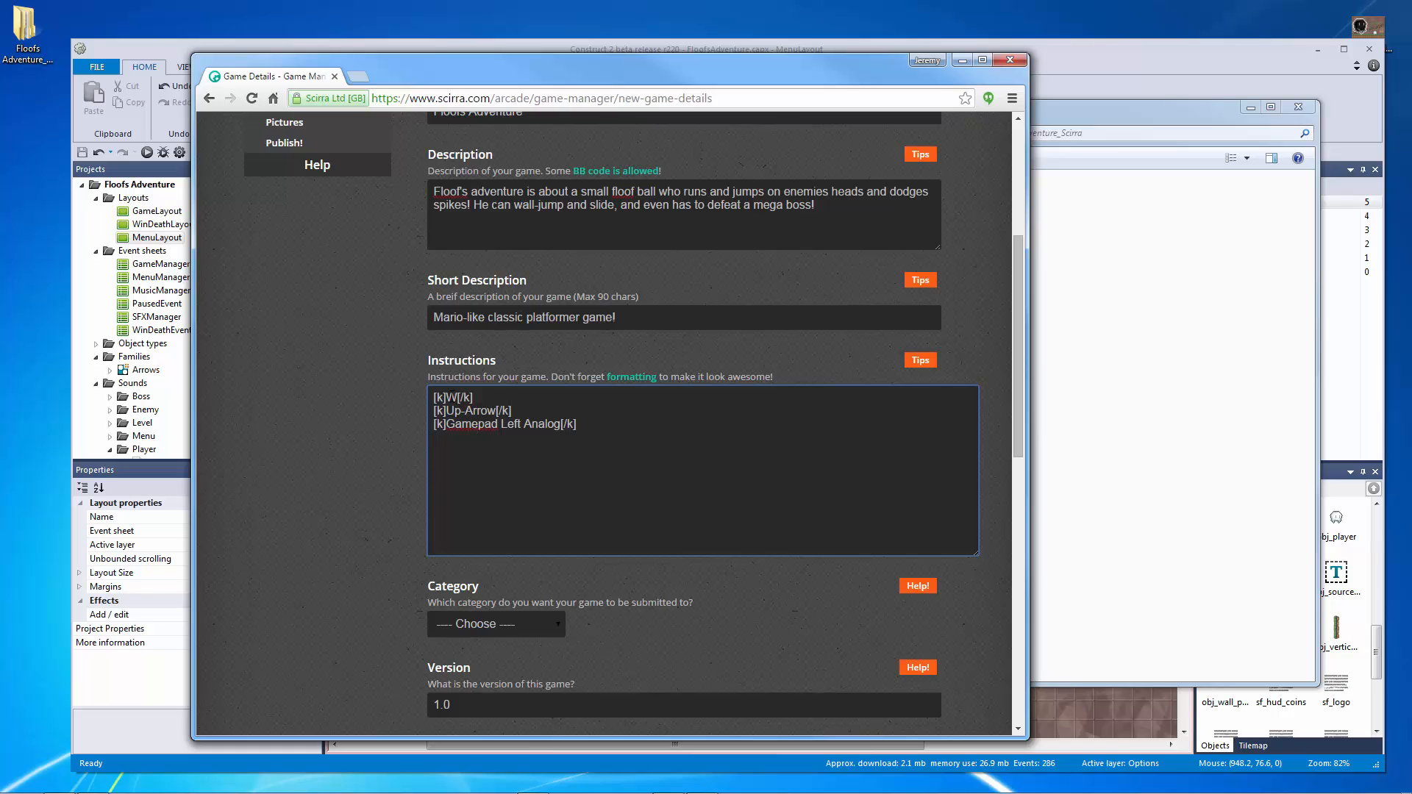
text(ASD)
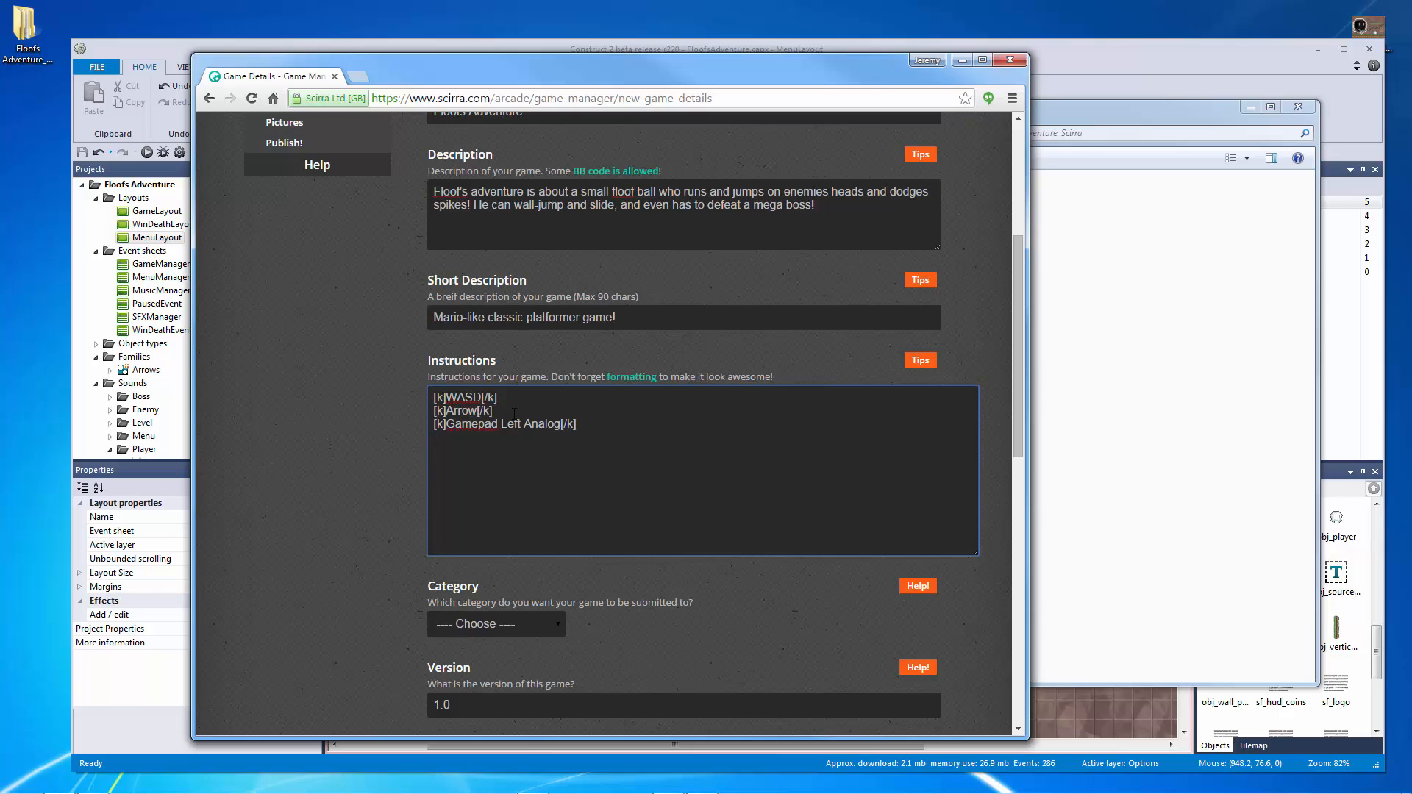
text(Keys)
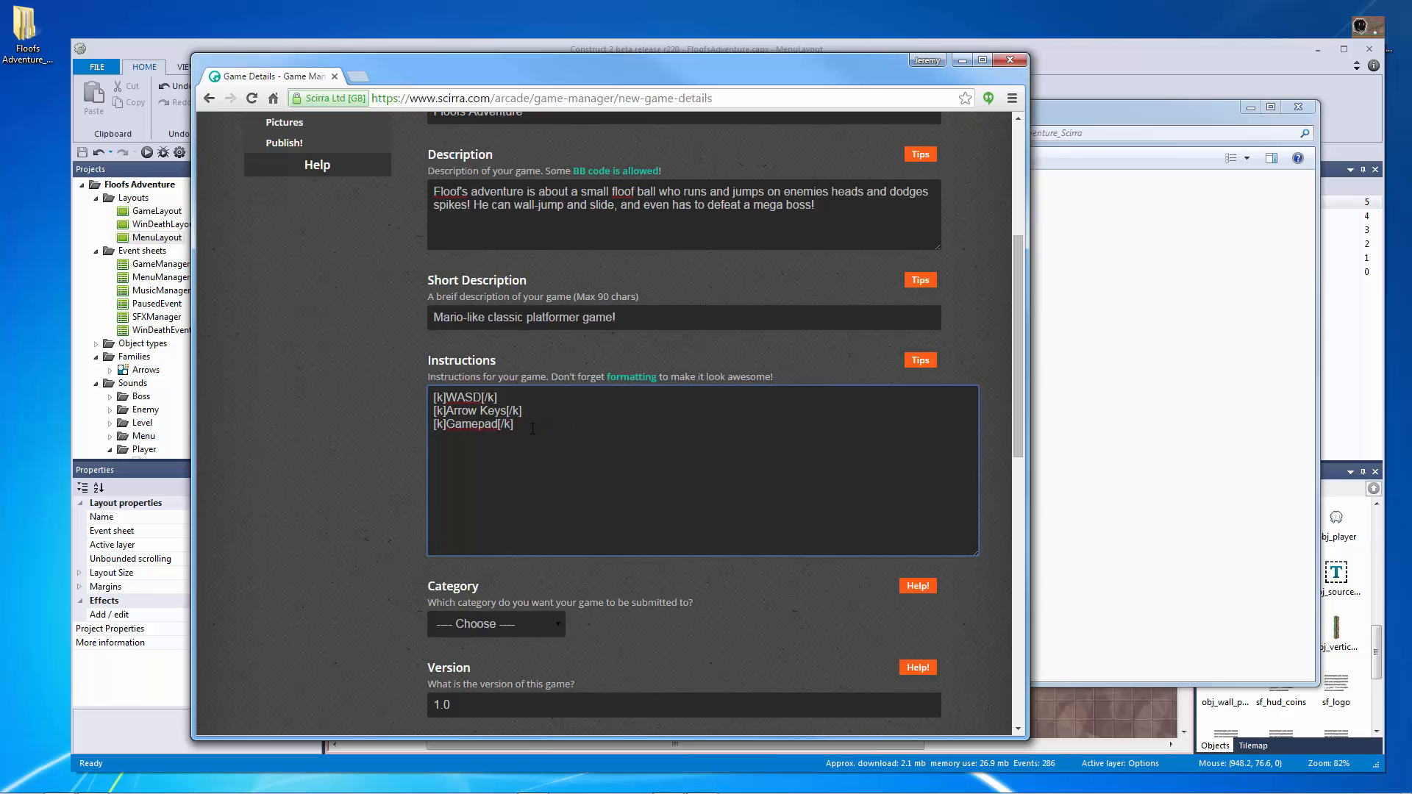
Step: Add 'Movement (Designated from options menu)' after the [k]WASD[/k] tag
key(ctrl+a)
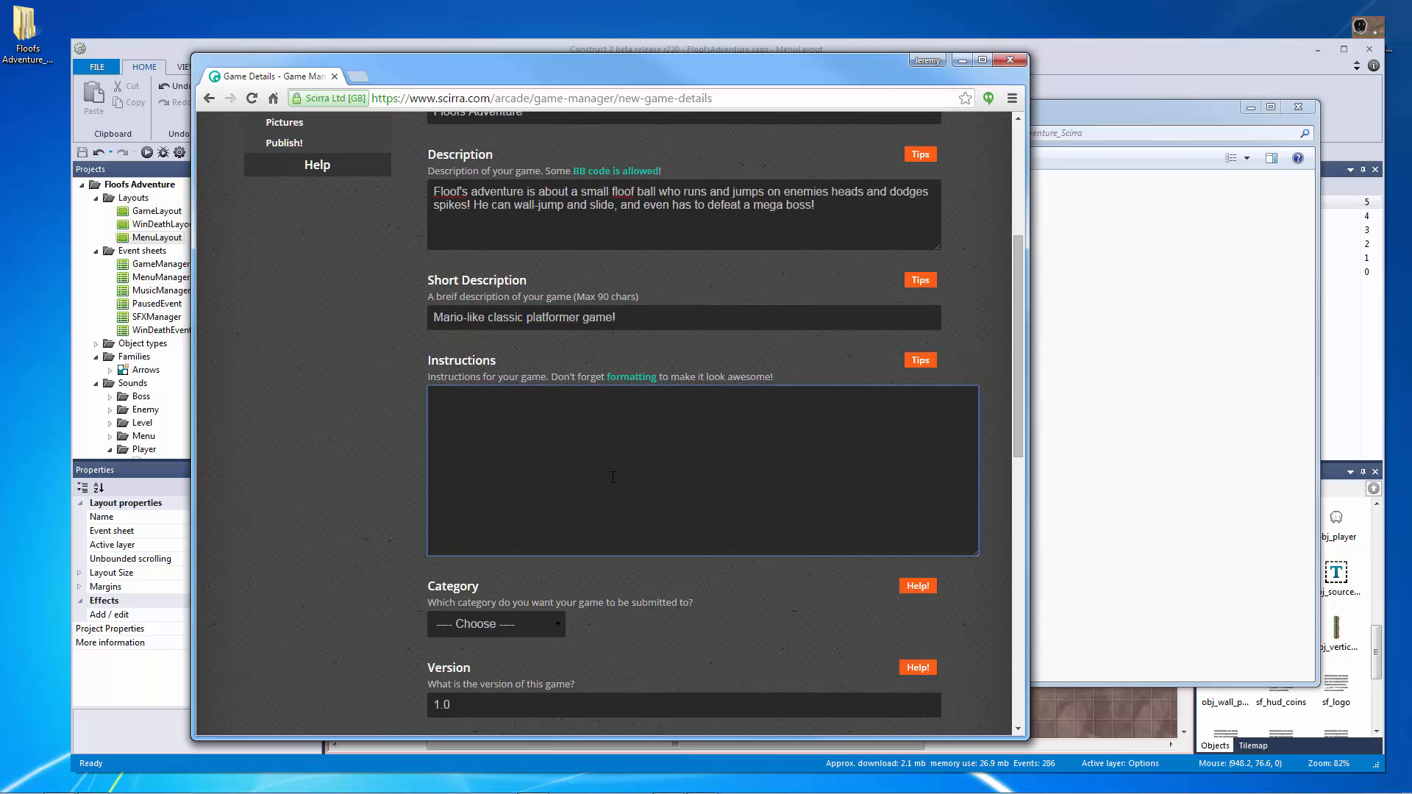
text([k]WASD[/k])
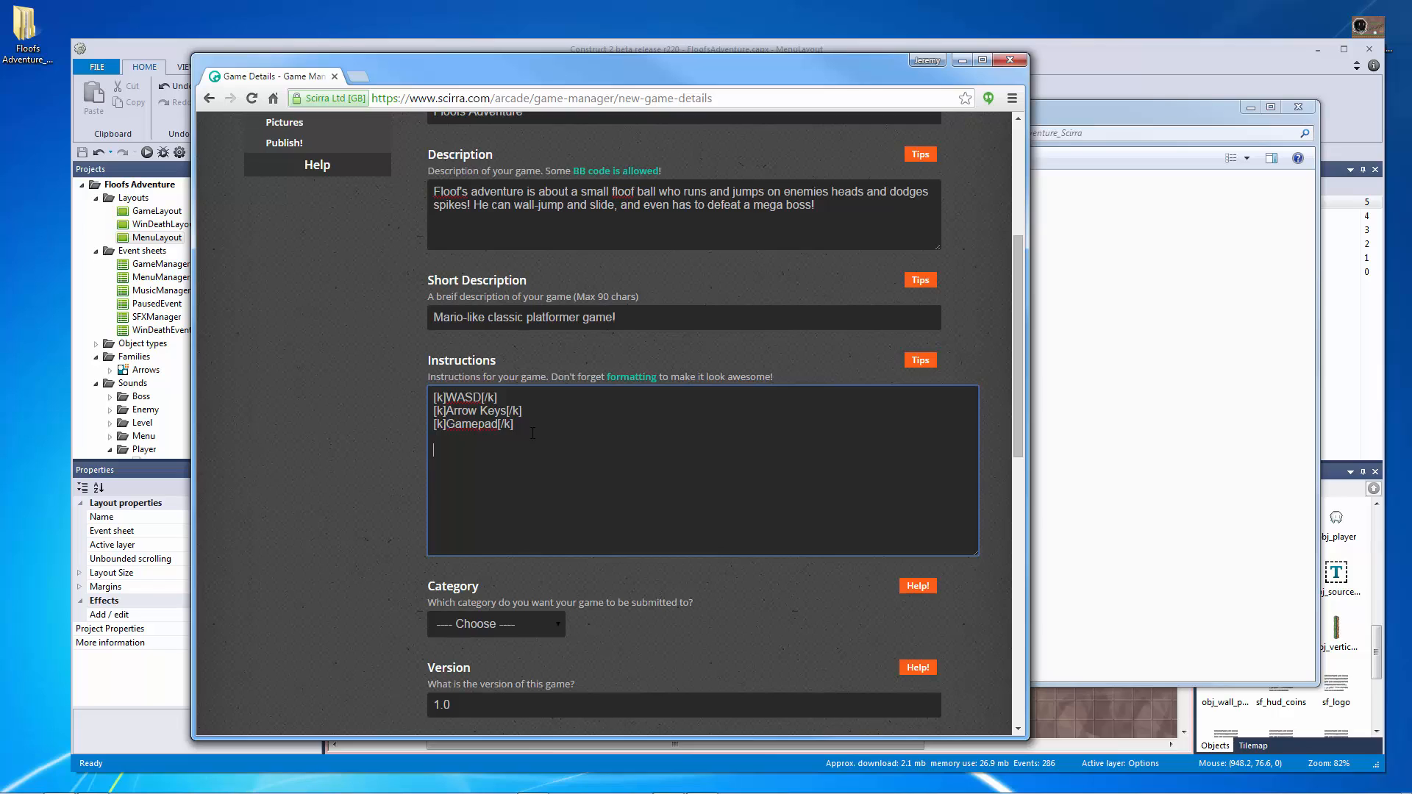
text([k])
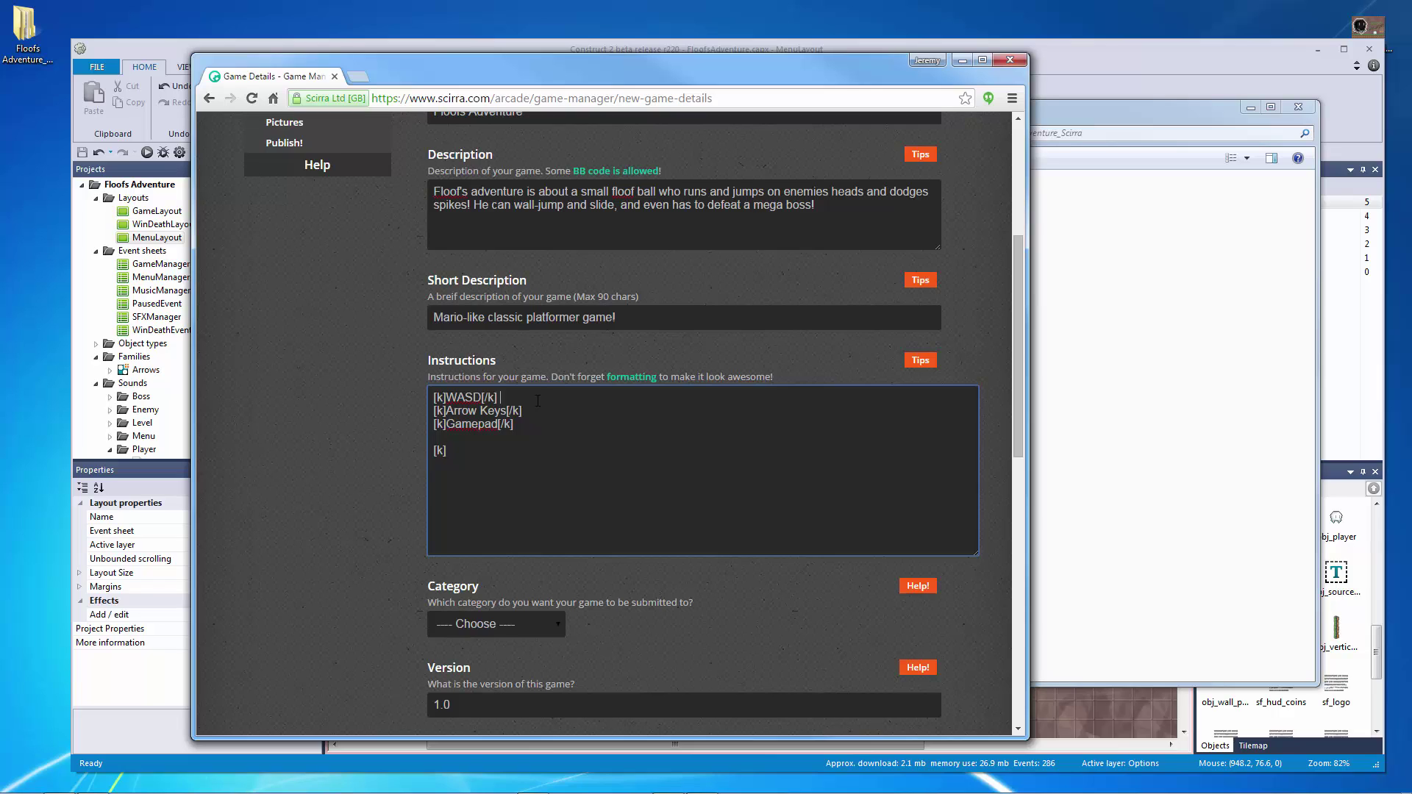
text(Movement)
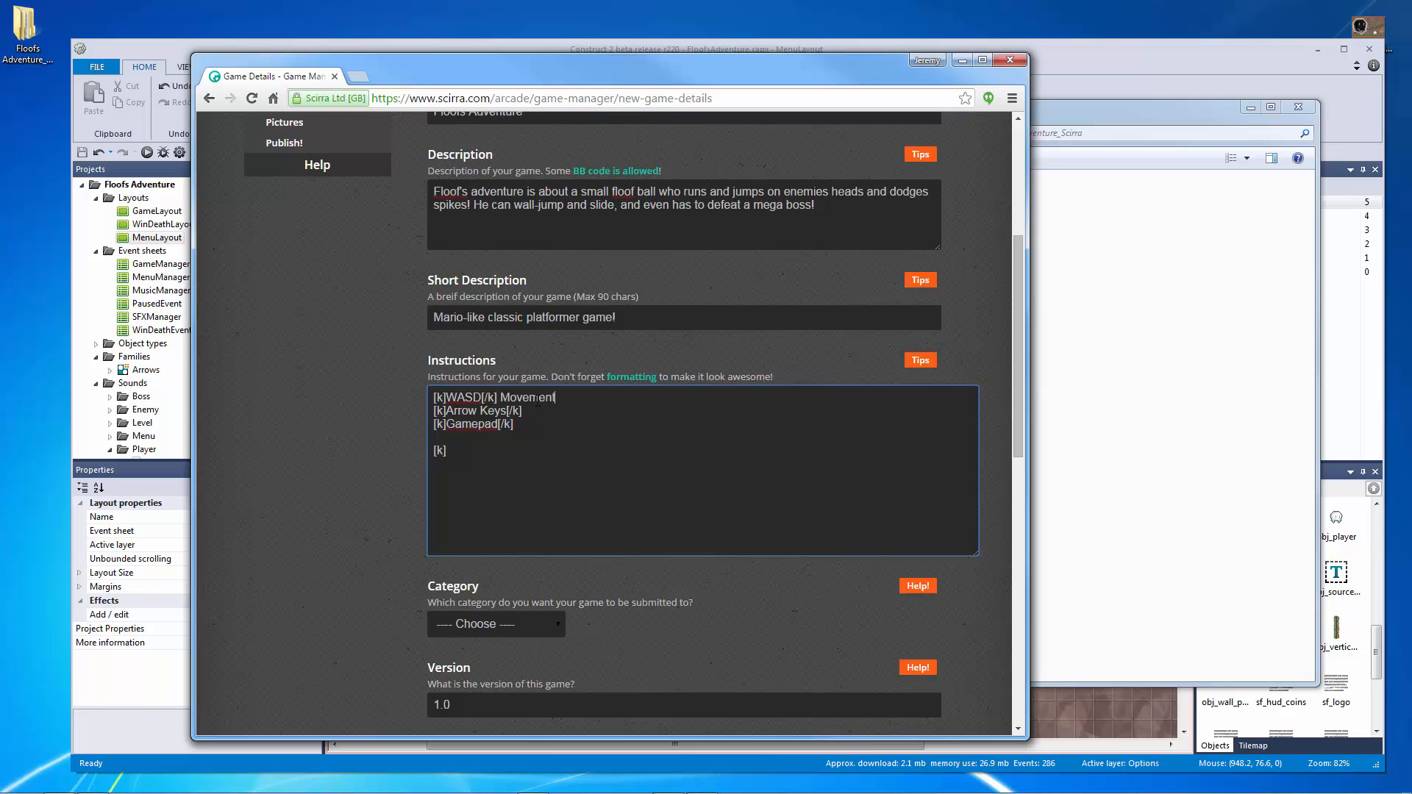
text(()
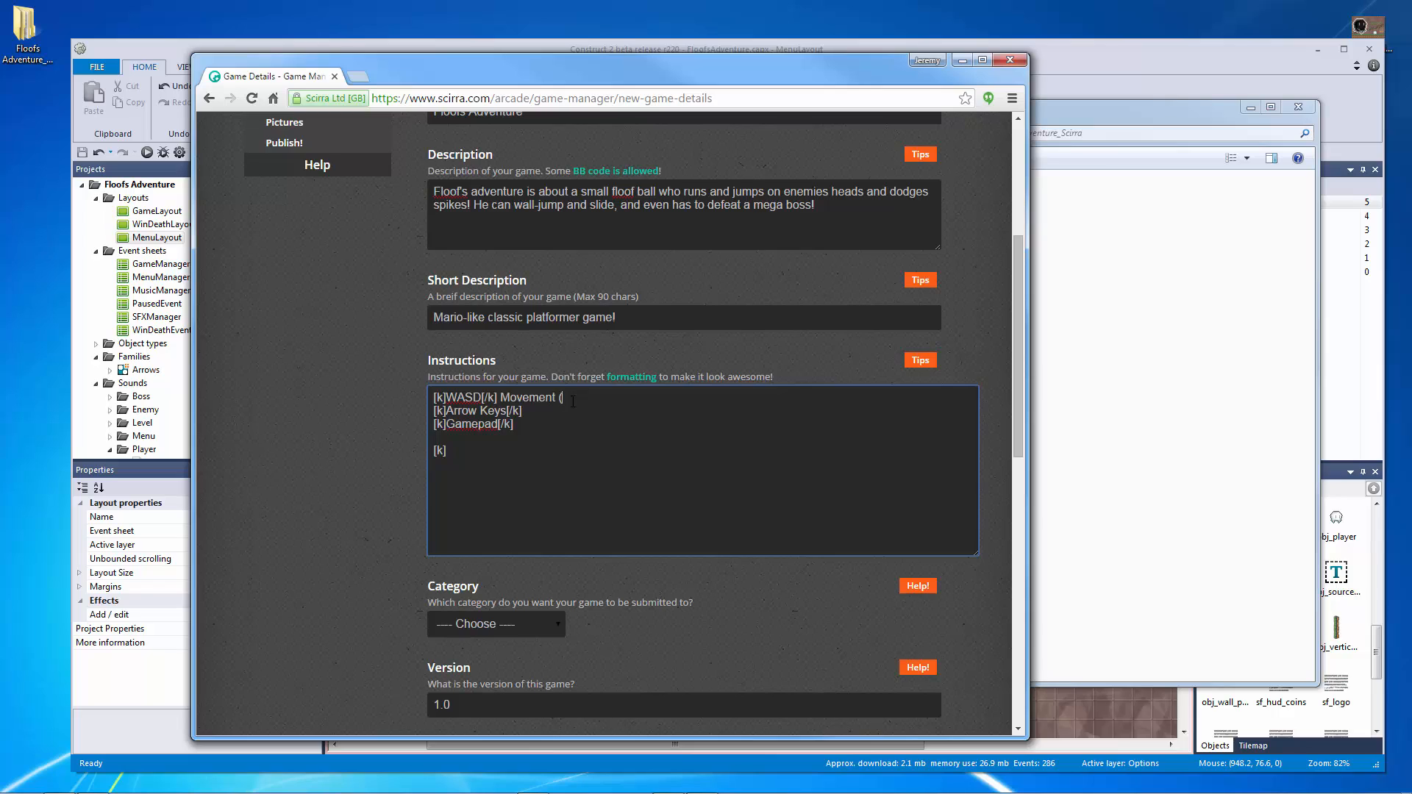
text(Option)
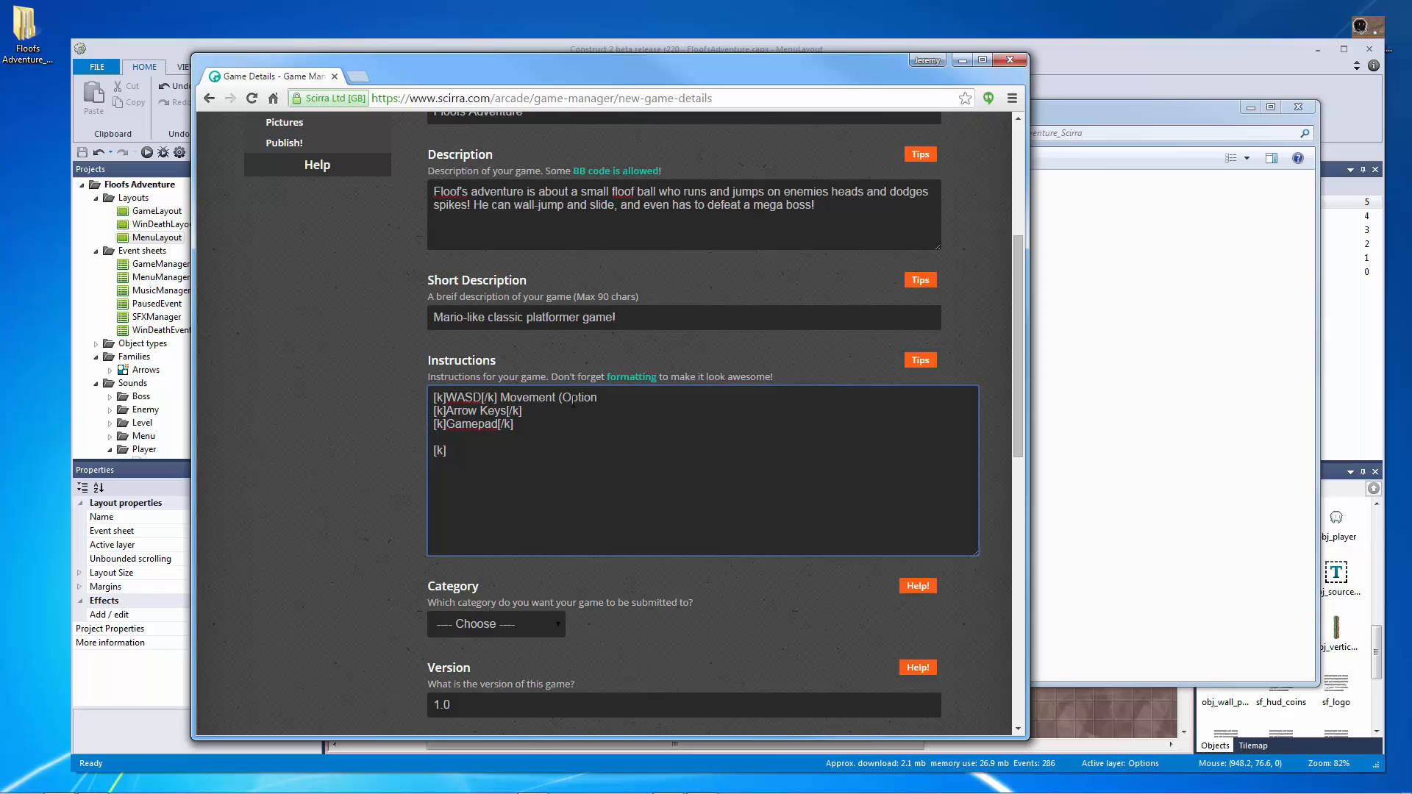
text(D)
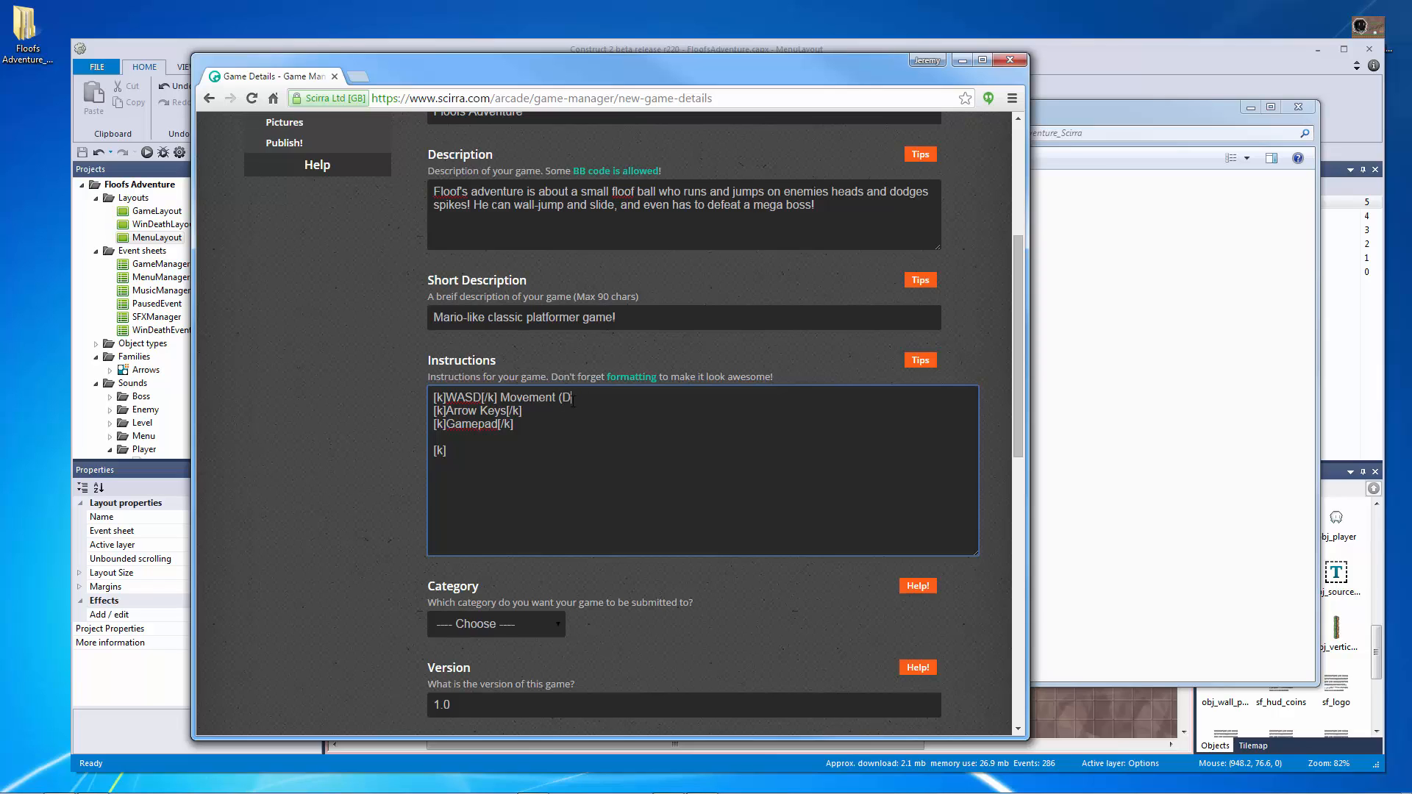
text(esignated from opt)
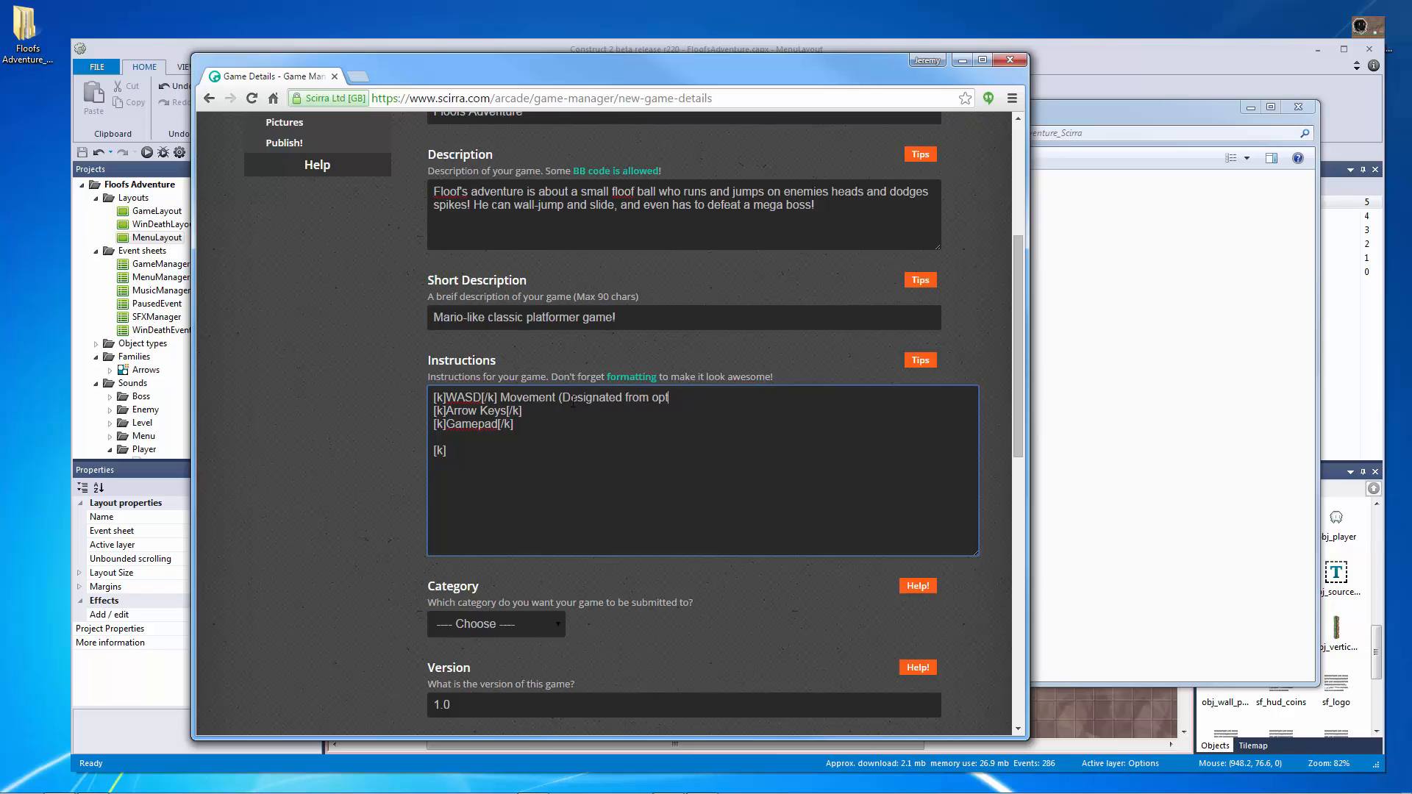
text(ions menu))
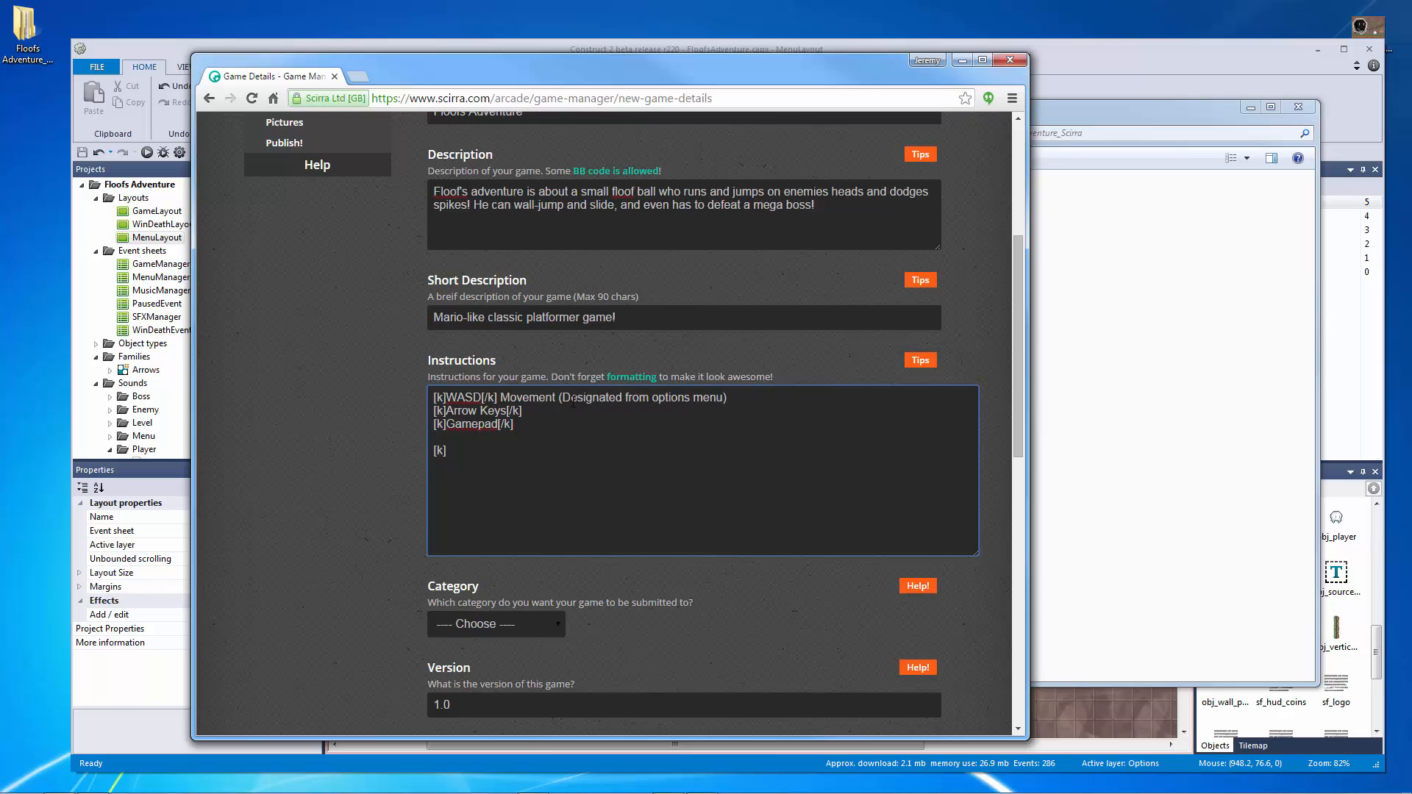
double_click(529, 397)
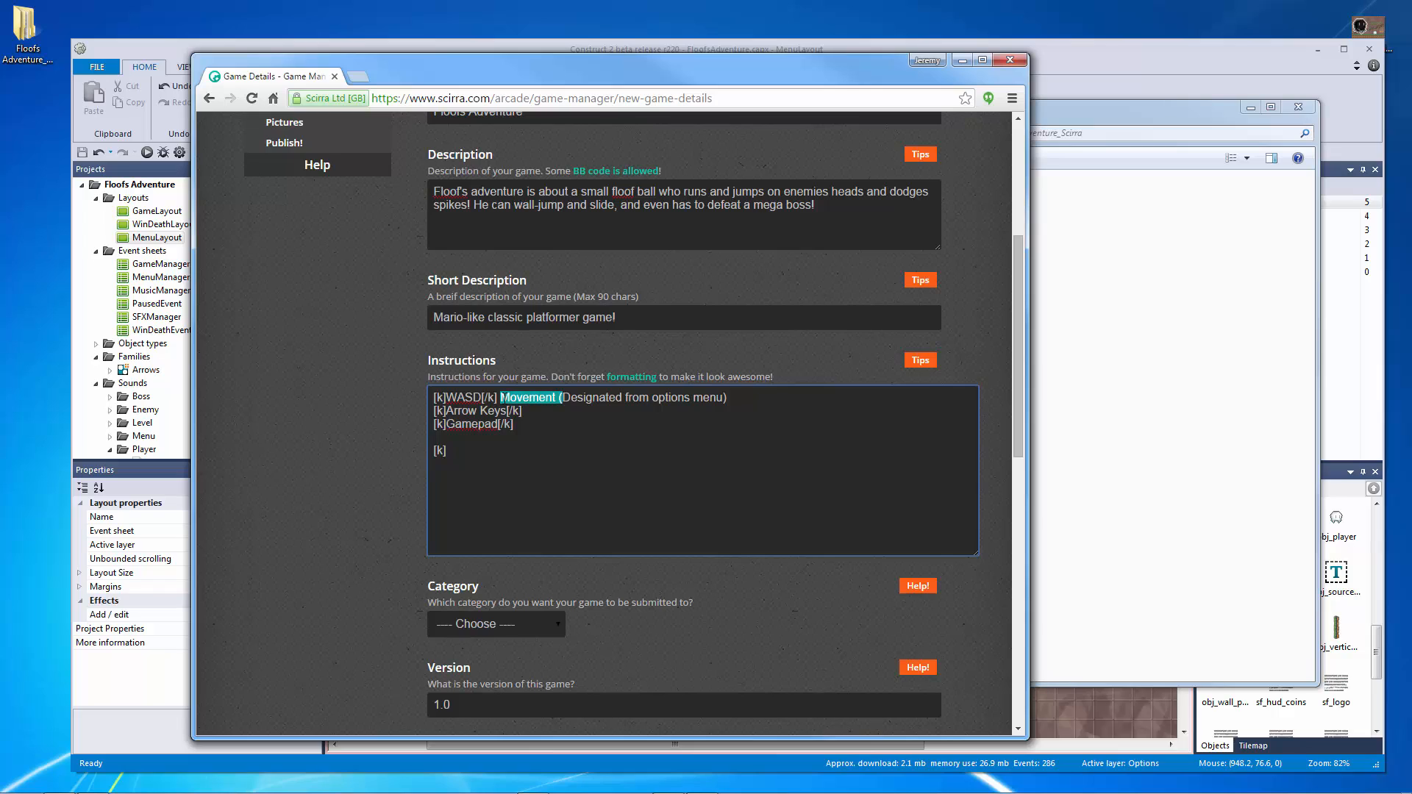
Step: Label the Arrow Keys line 'Movement' and add the [k]S[/k] Wall-Slide line
click(541, 410)
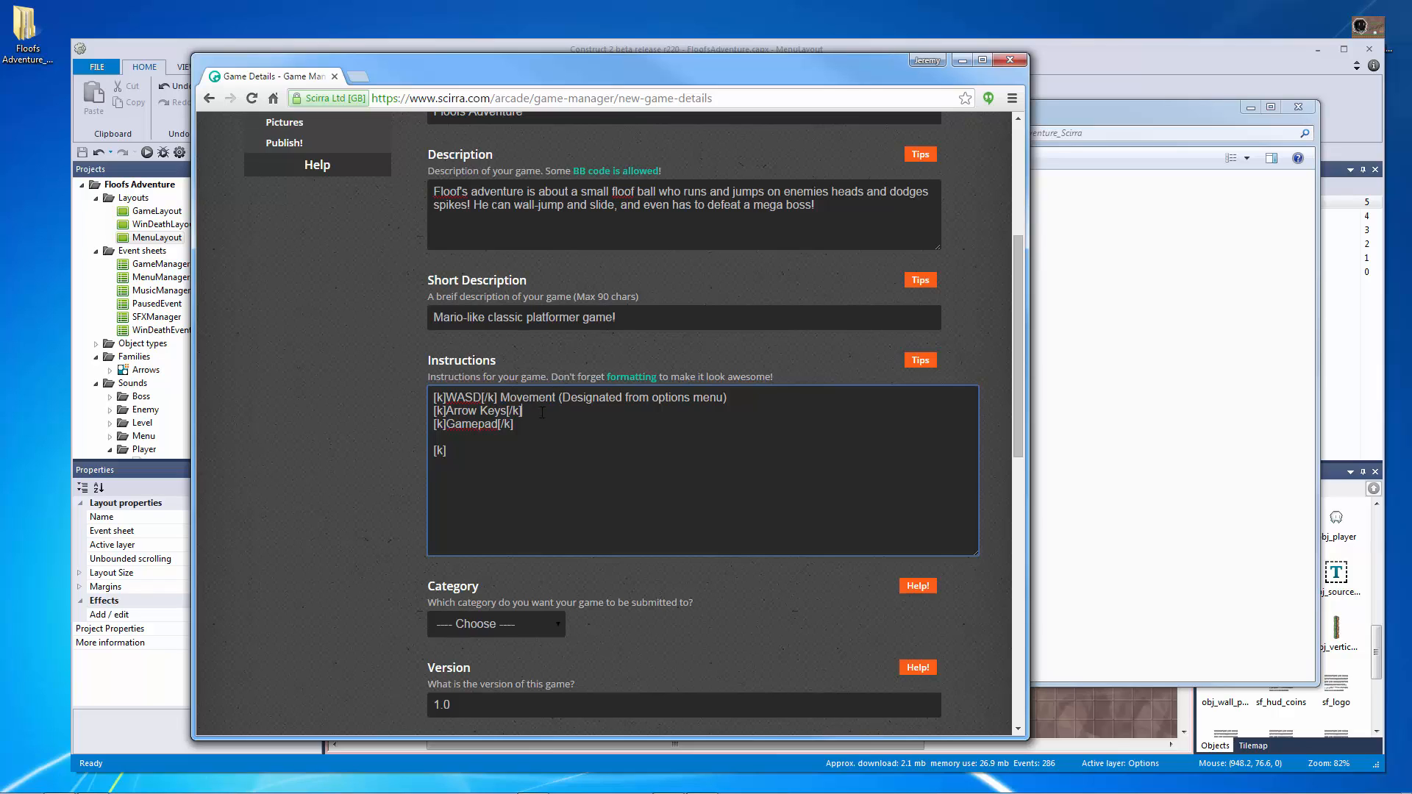
text(Movement)
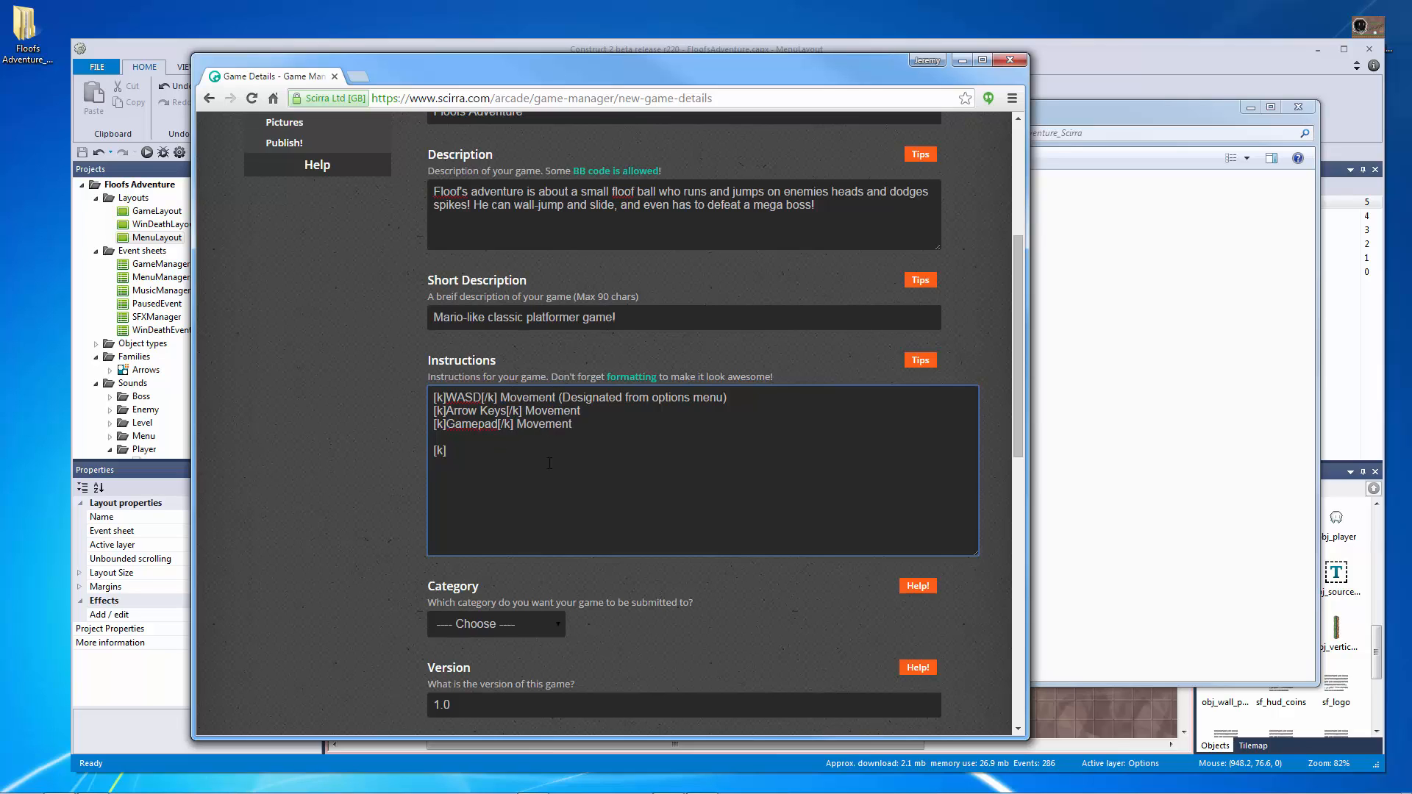
text(Wall-S)
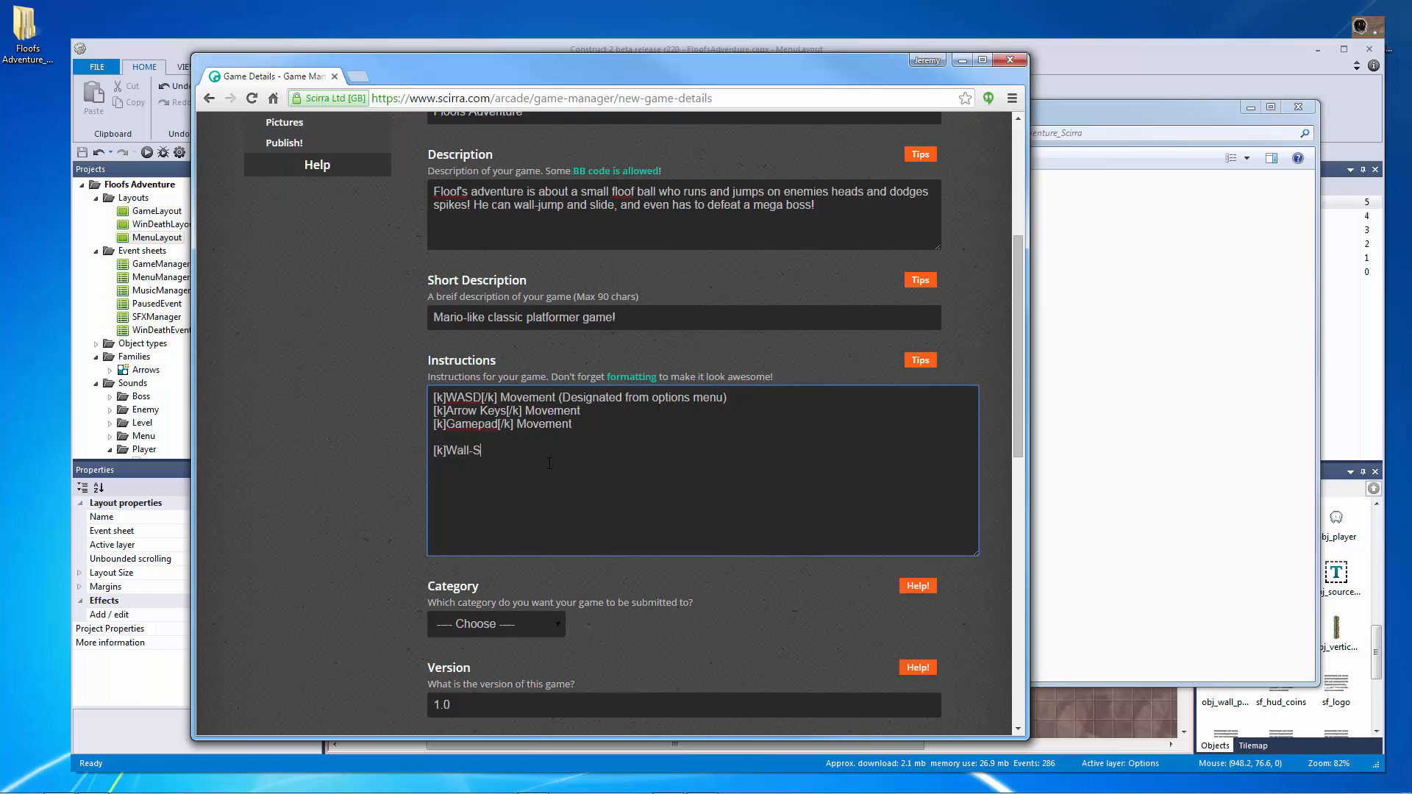
text(lide[)
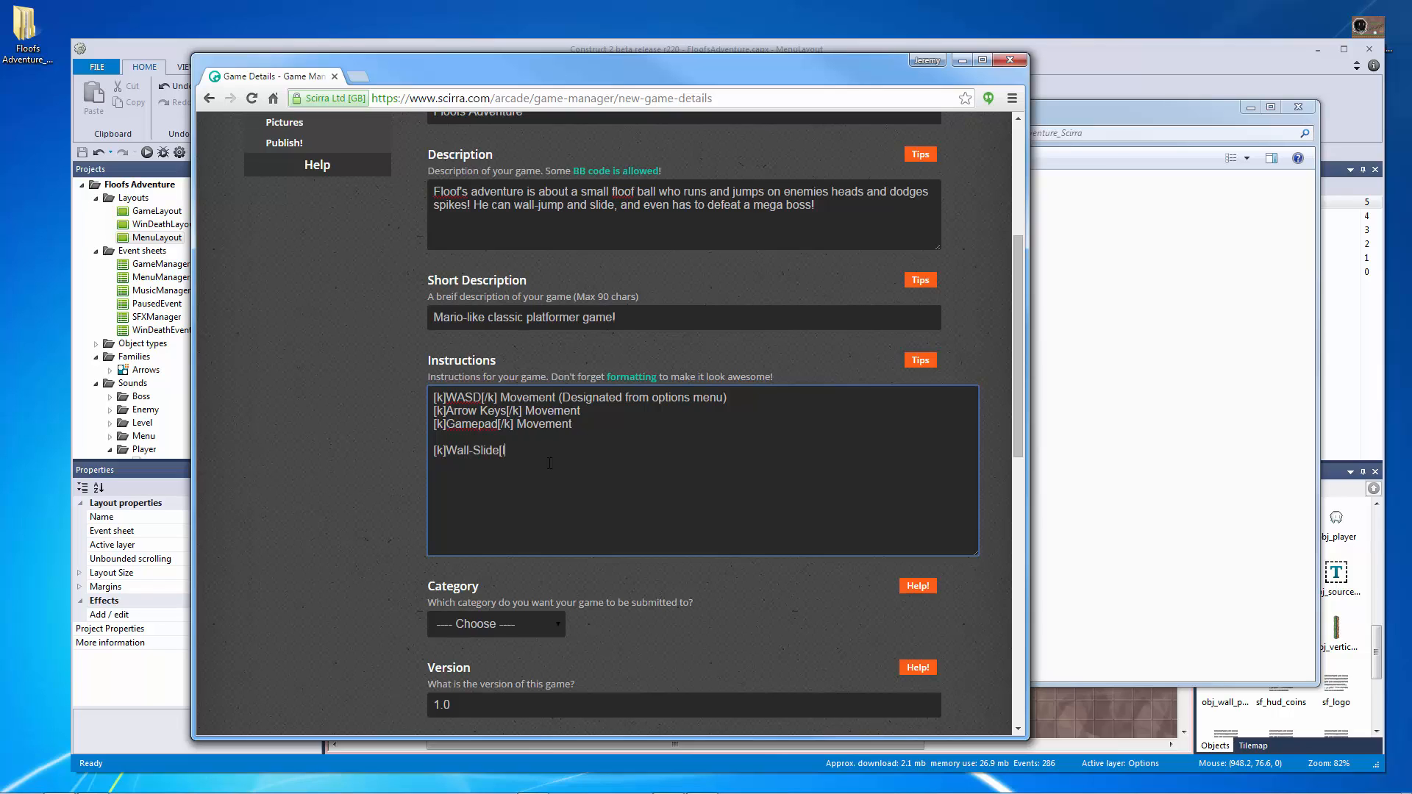
key(Backspace)
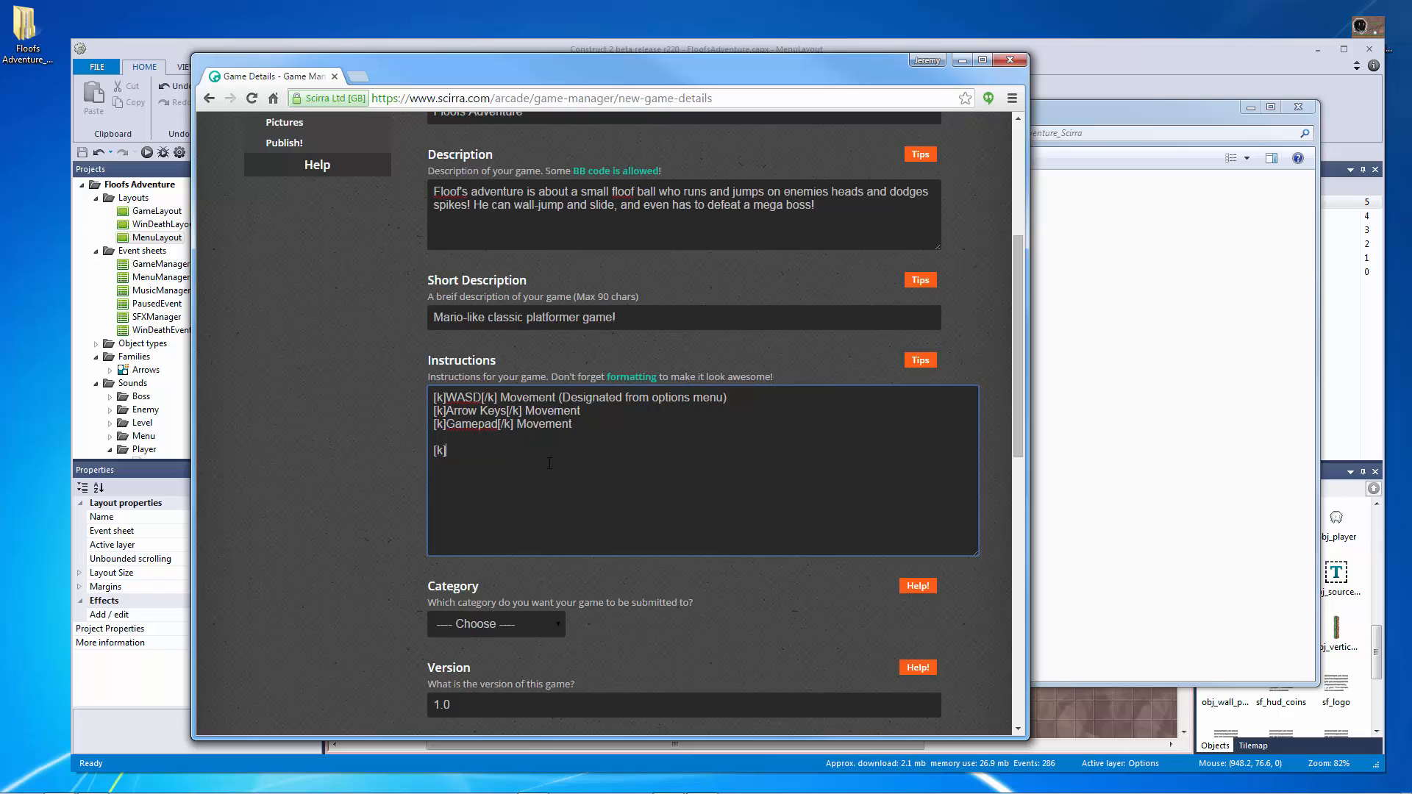
text(S)
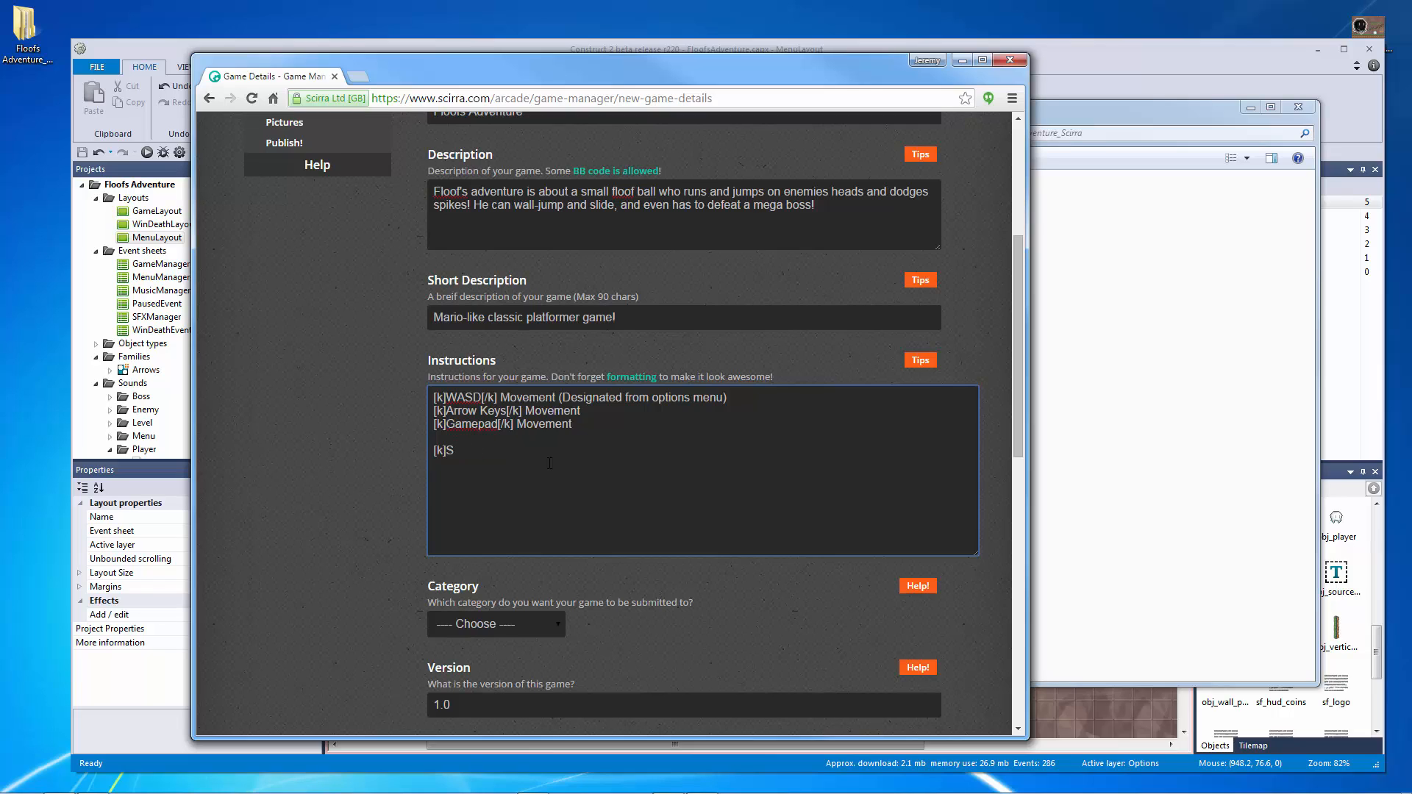
text([/k] Wall-)
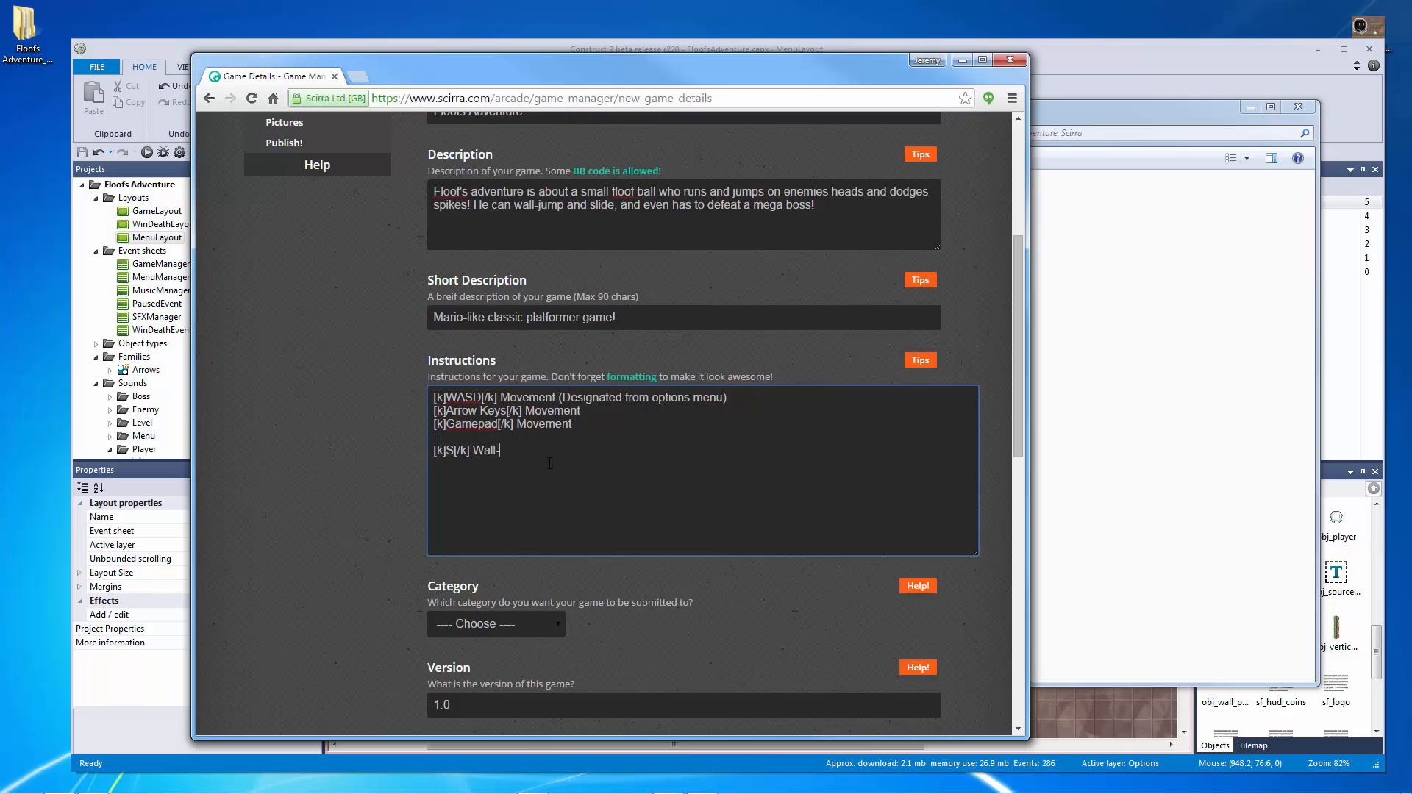
text(Slide)
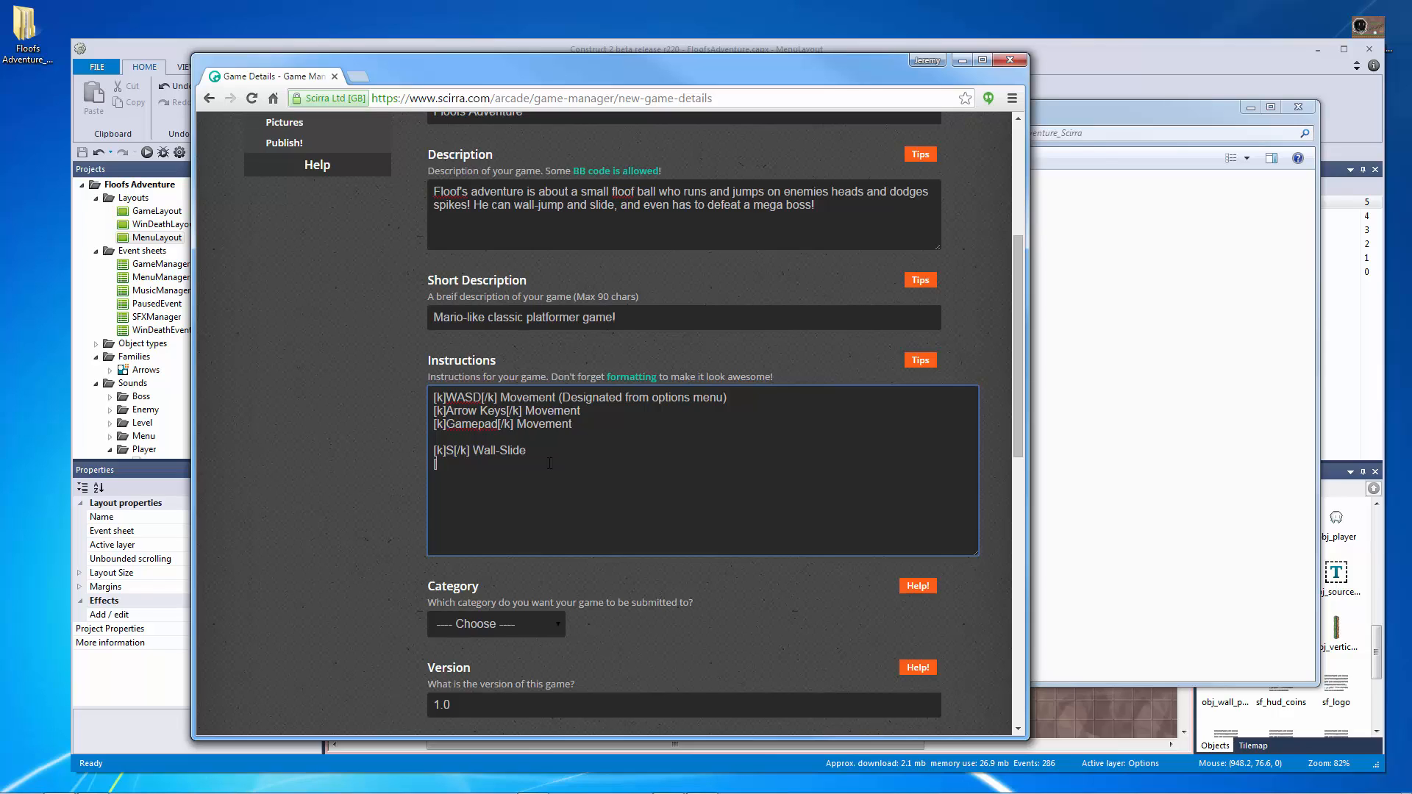
Step: Add '[k]X[/k] Wall-Slide (Gamepad)' and finish the '(Keyboard)' label
text([k])
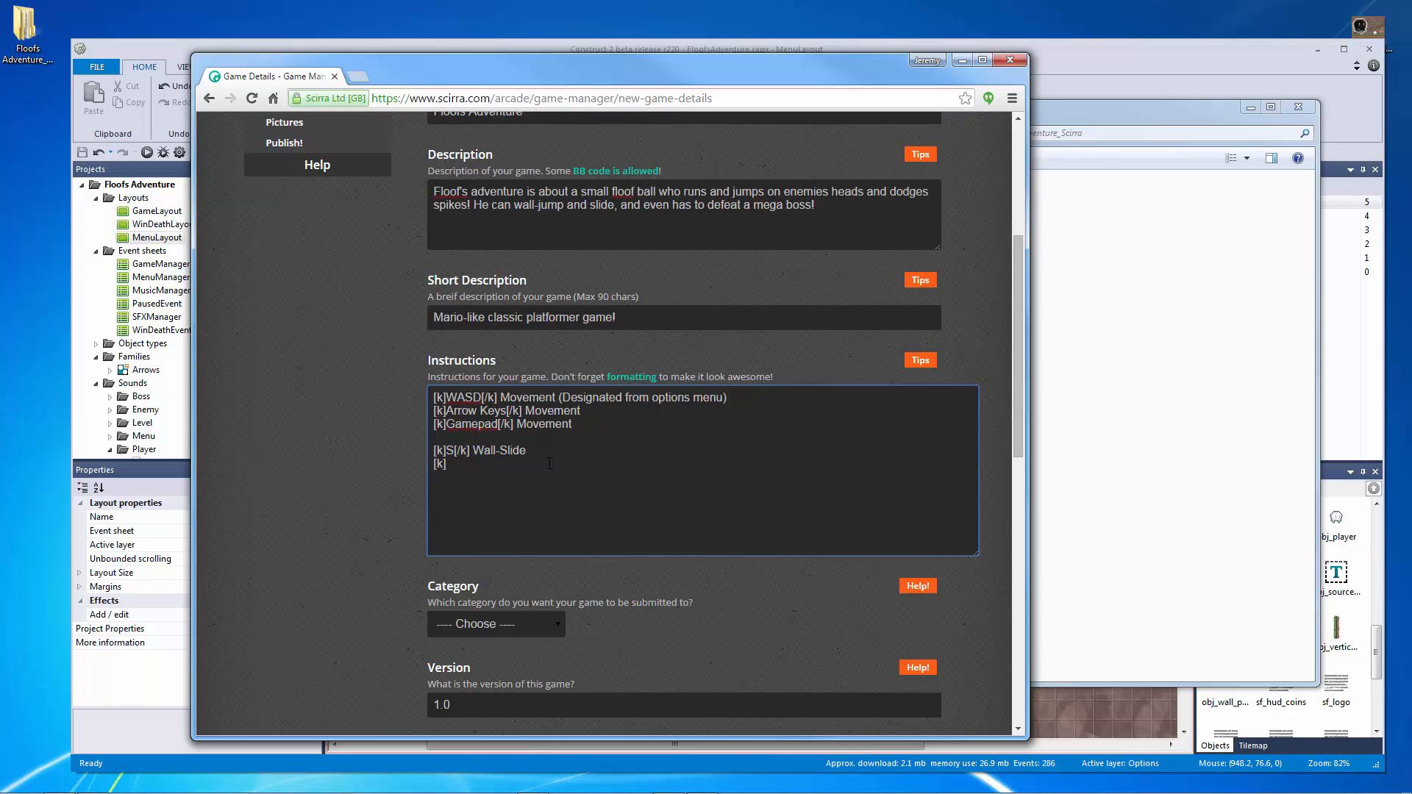
text(X)
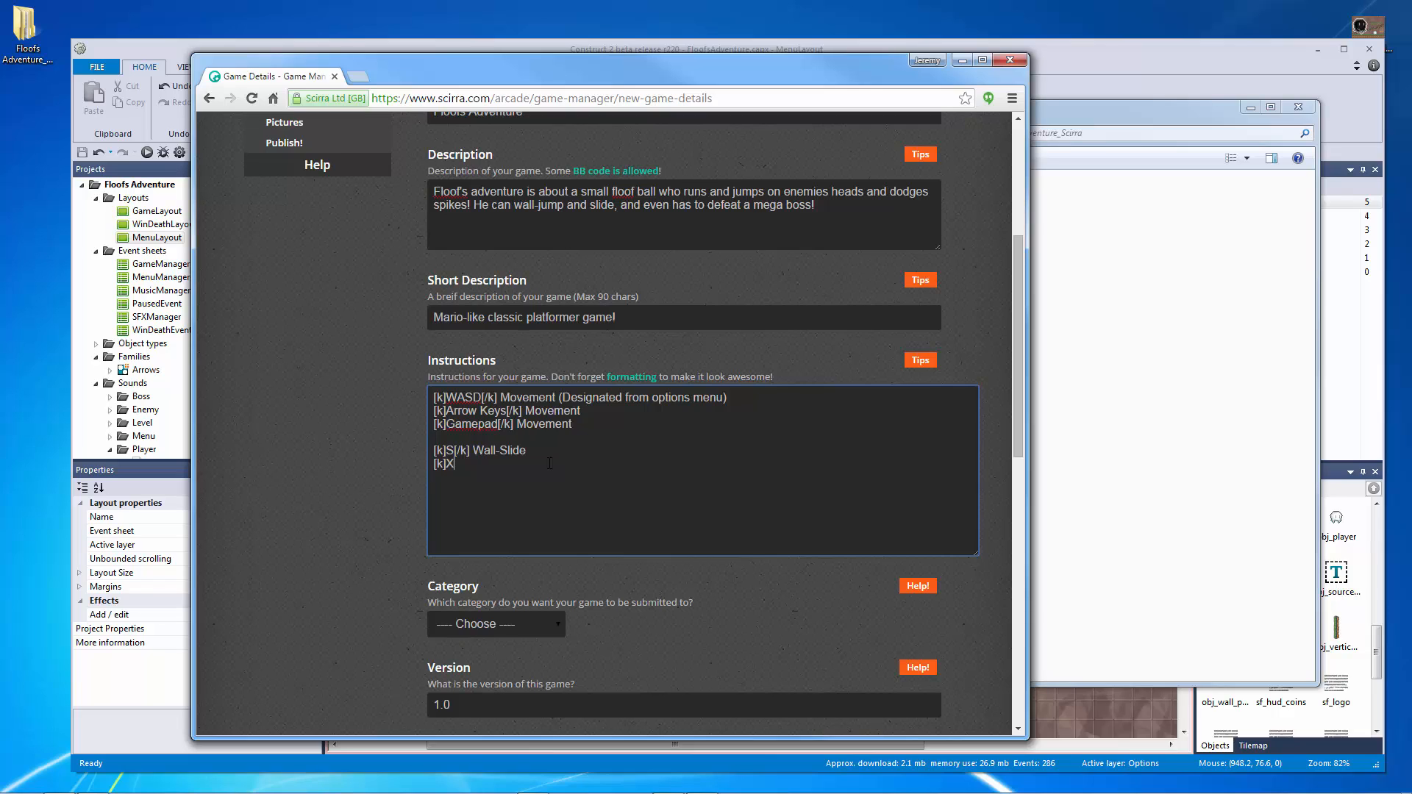
text([/)
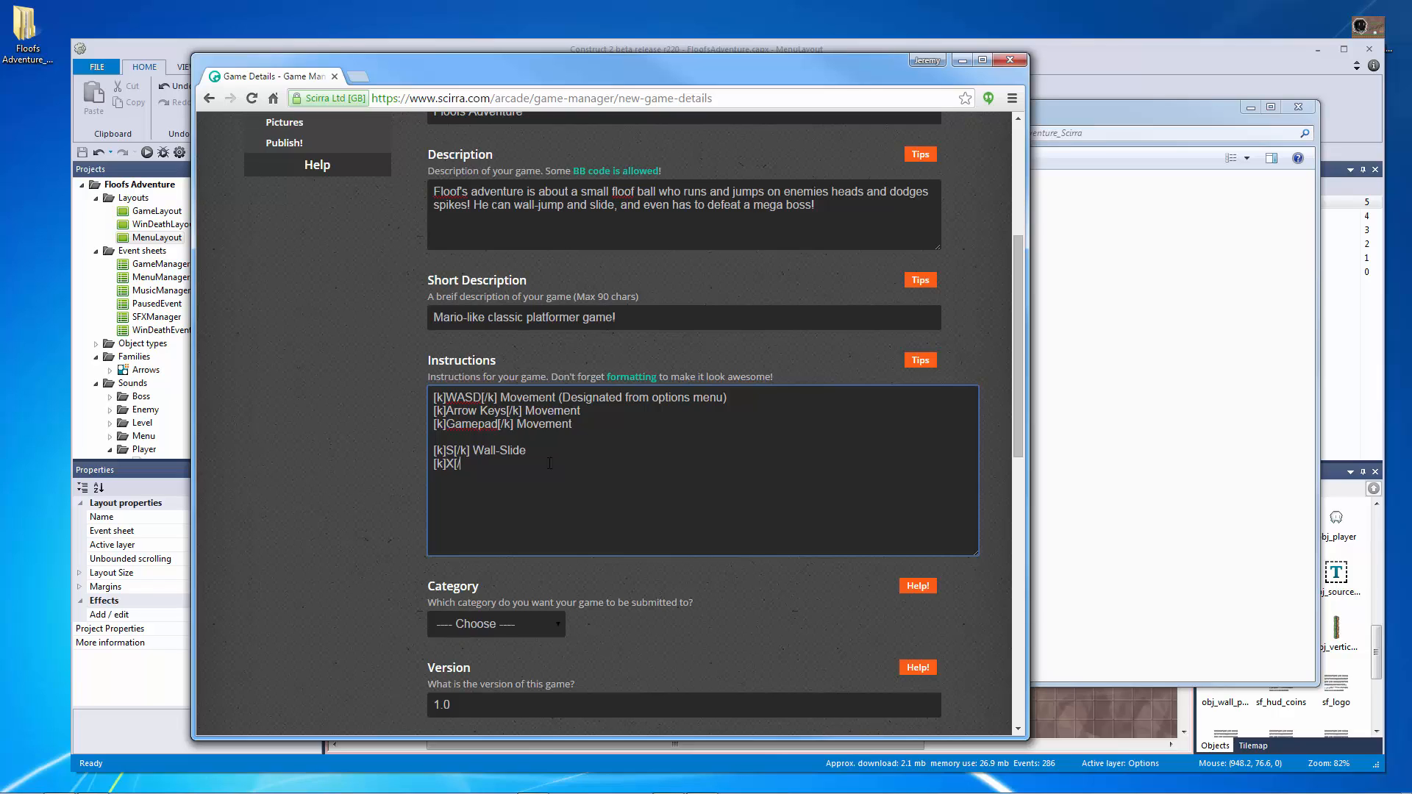
text(k])
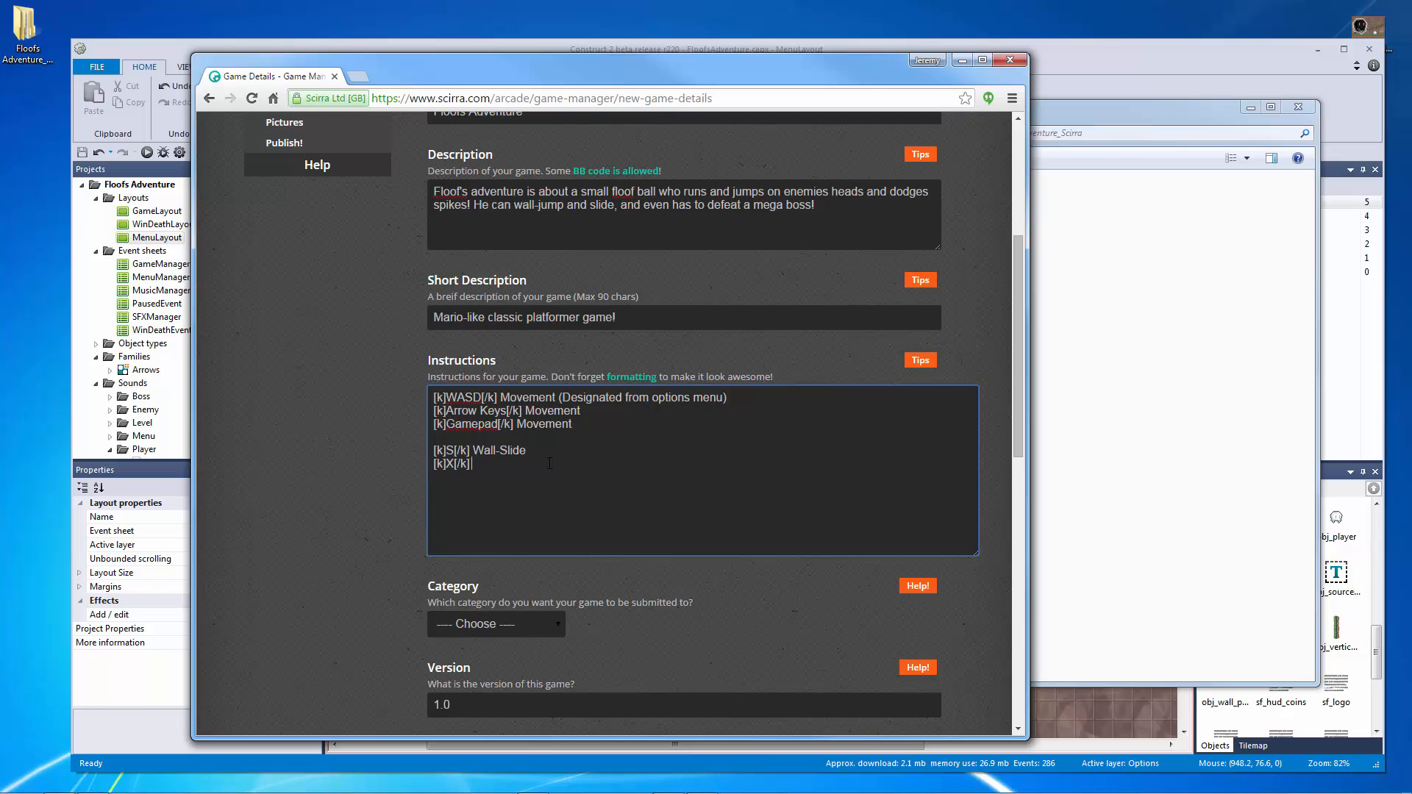
text(Wall-Slide)
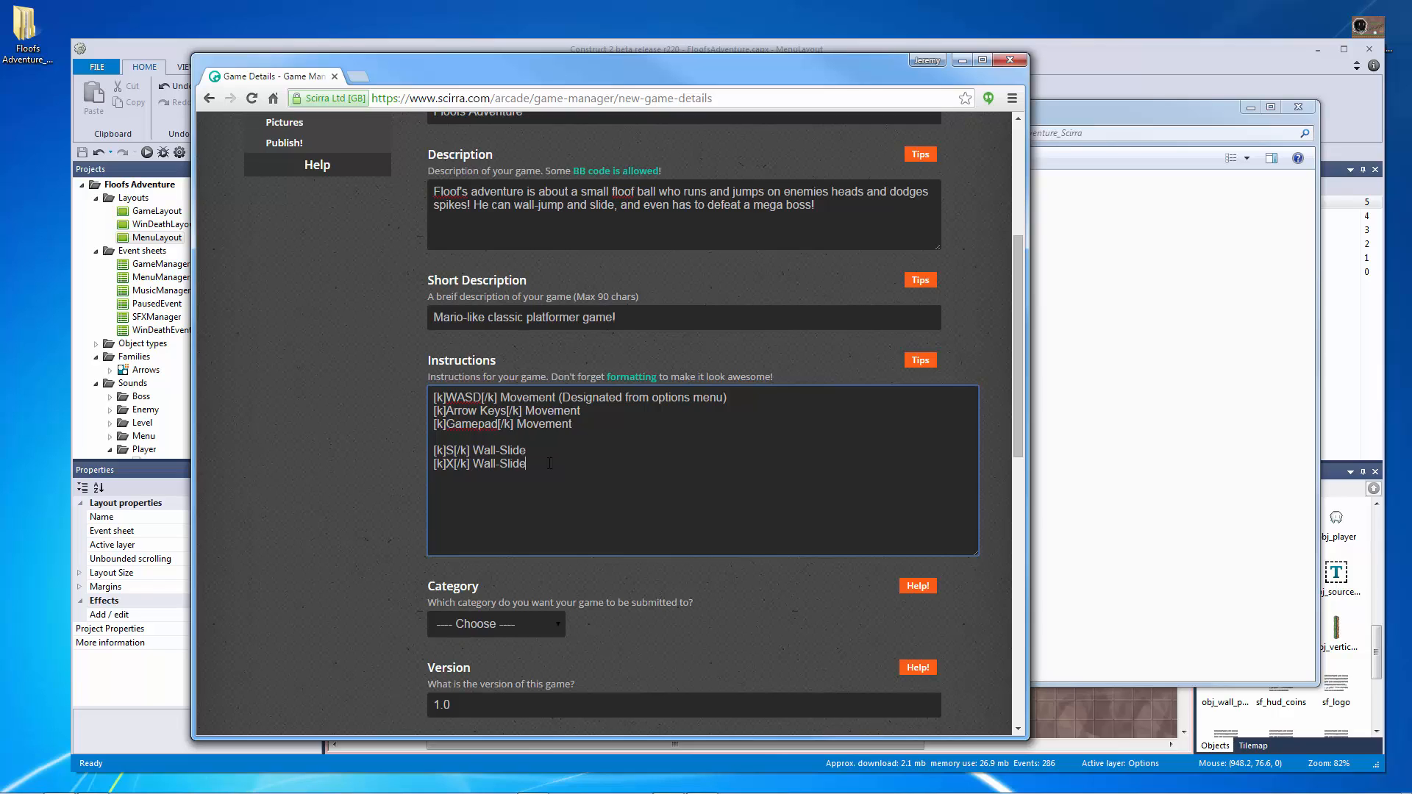
text((Gamepad))
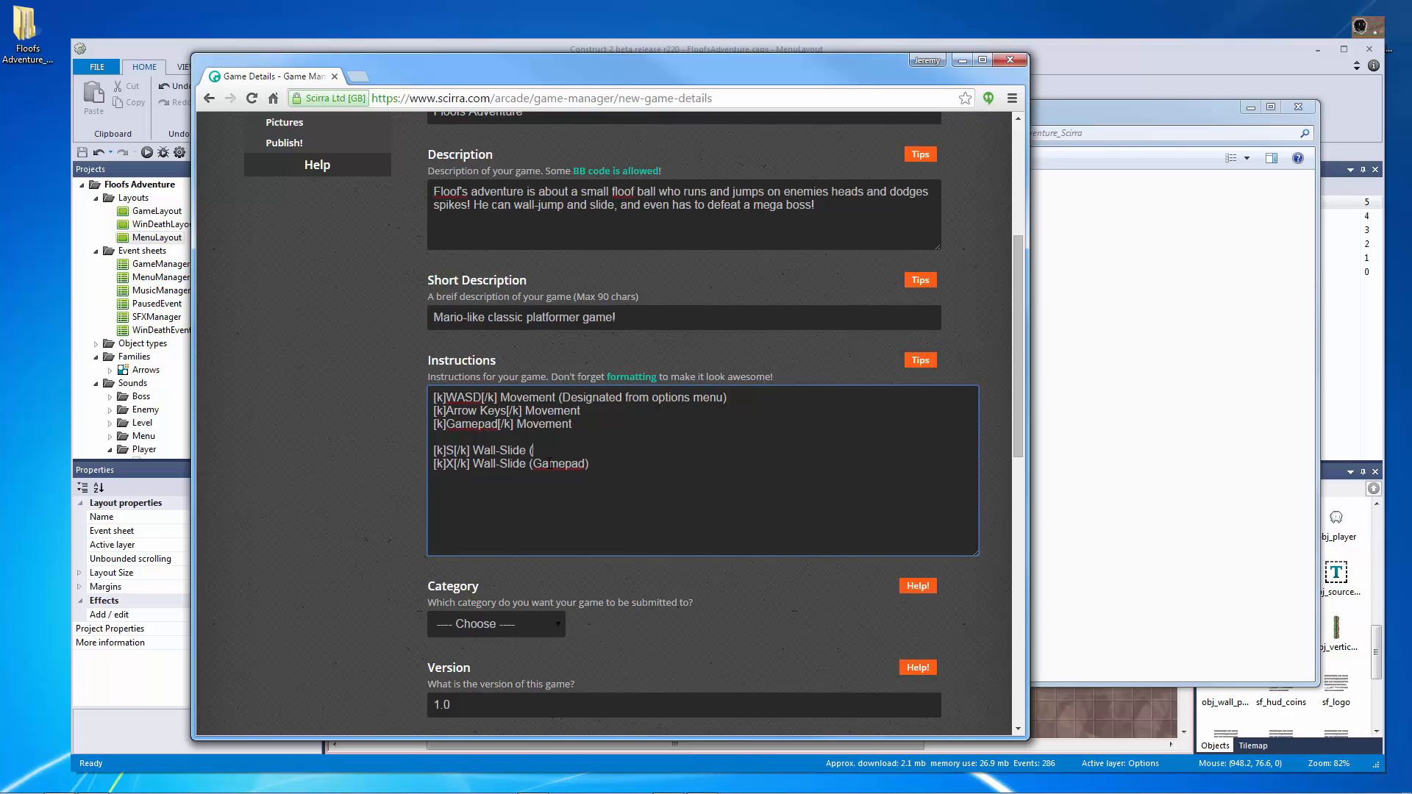
text(Keyboard))
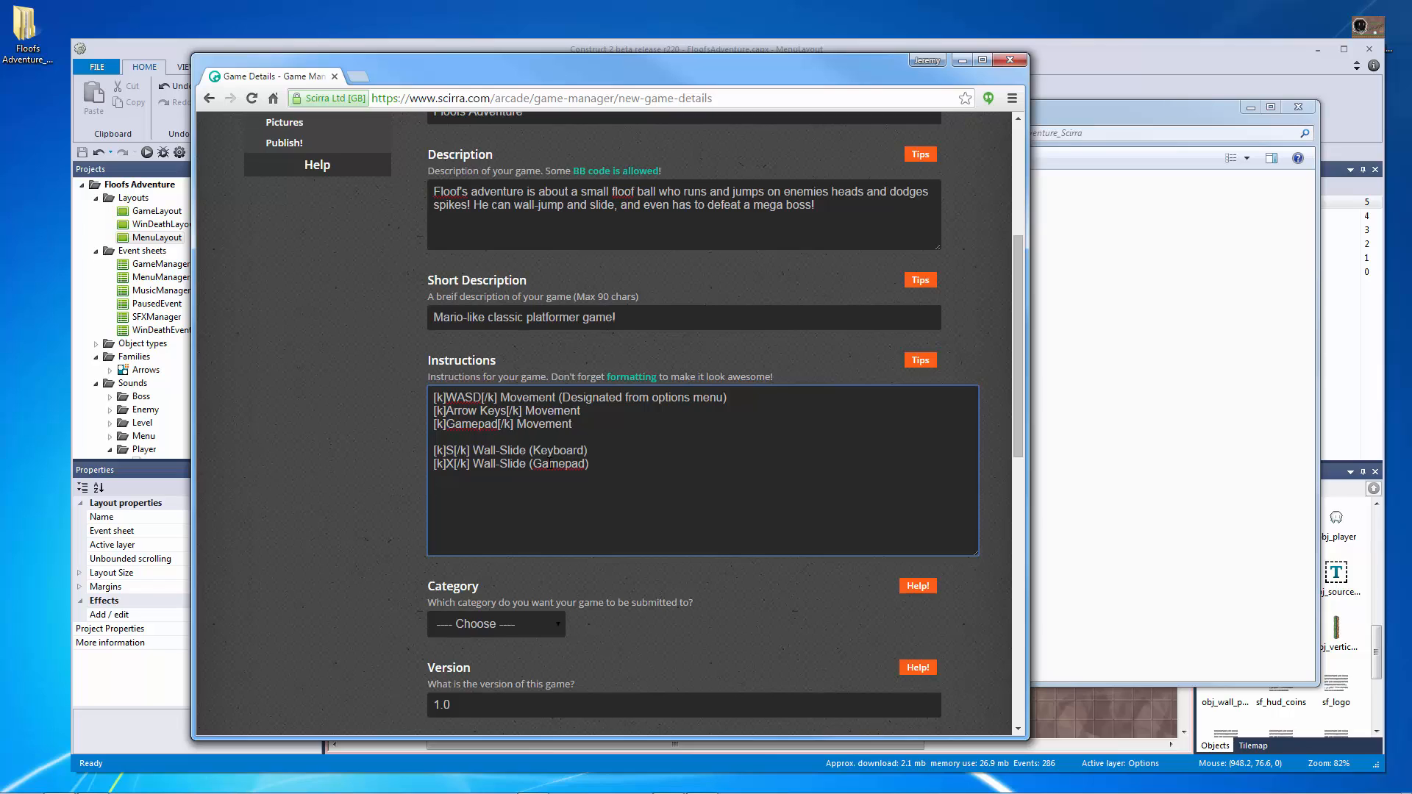
Step: Add the instruction line '[k]X[/k] Advance Dialog' after the wall-slide controls
text([k)
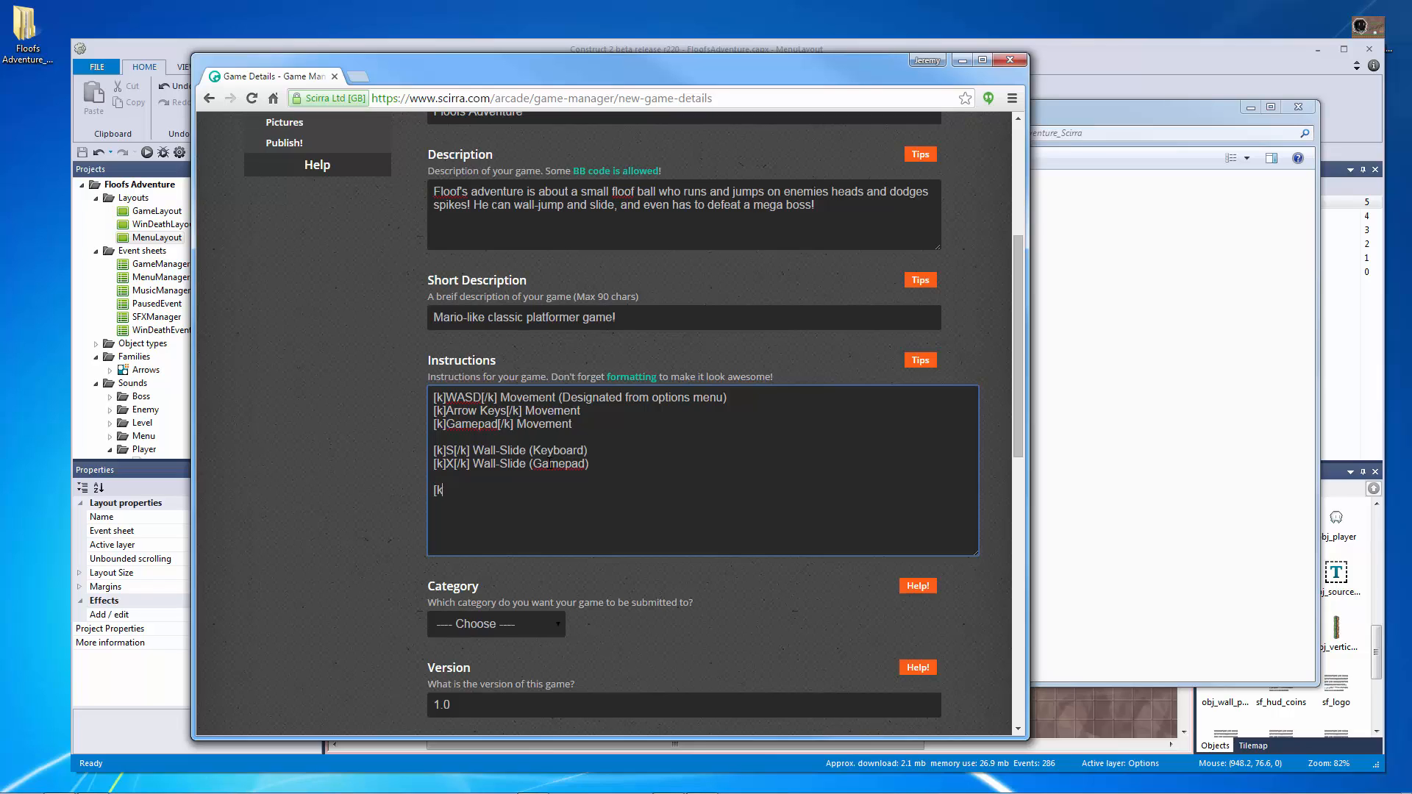
text(]X)
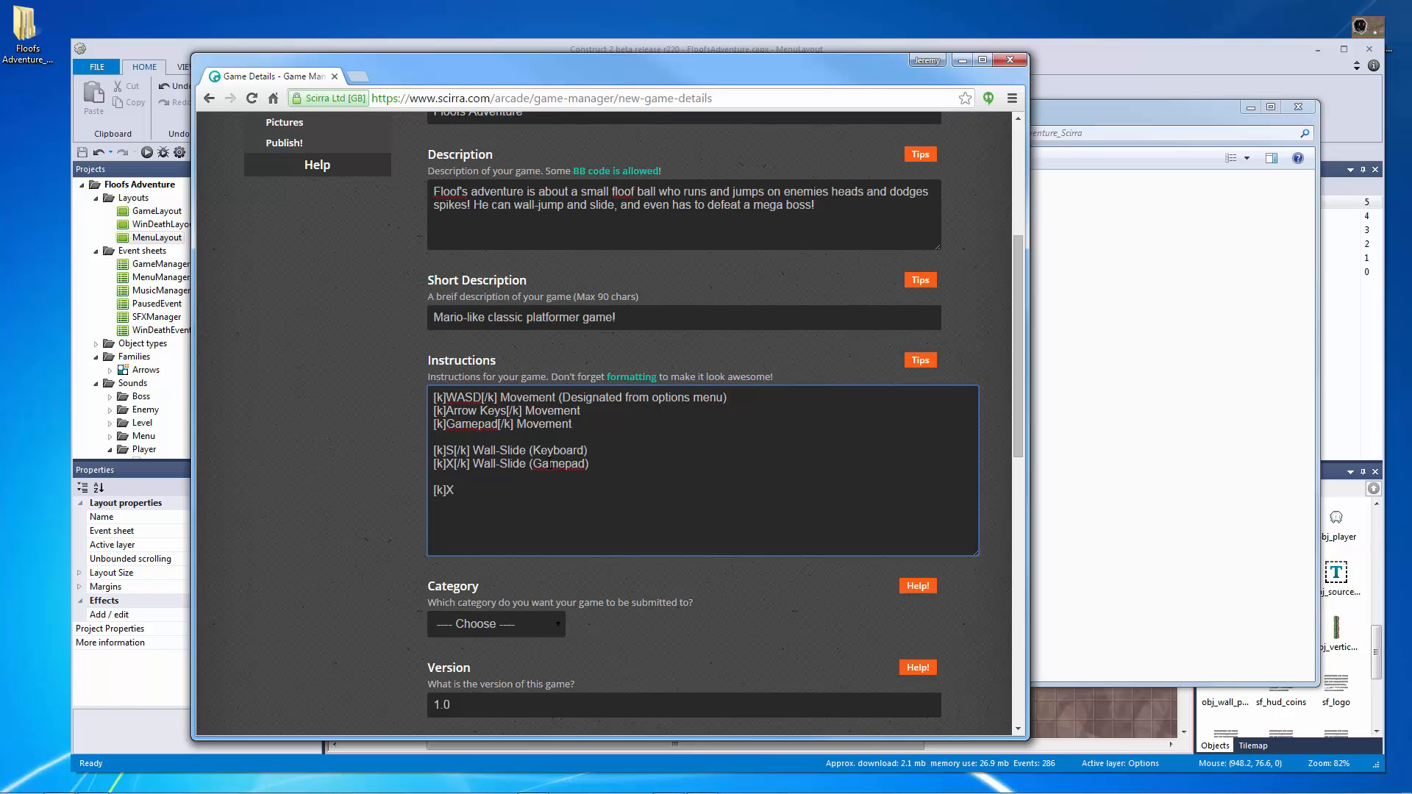
text([/k)
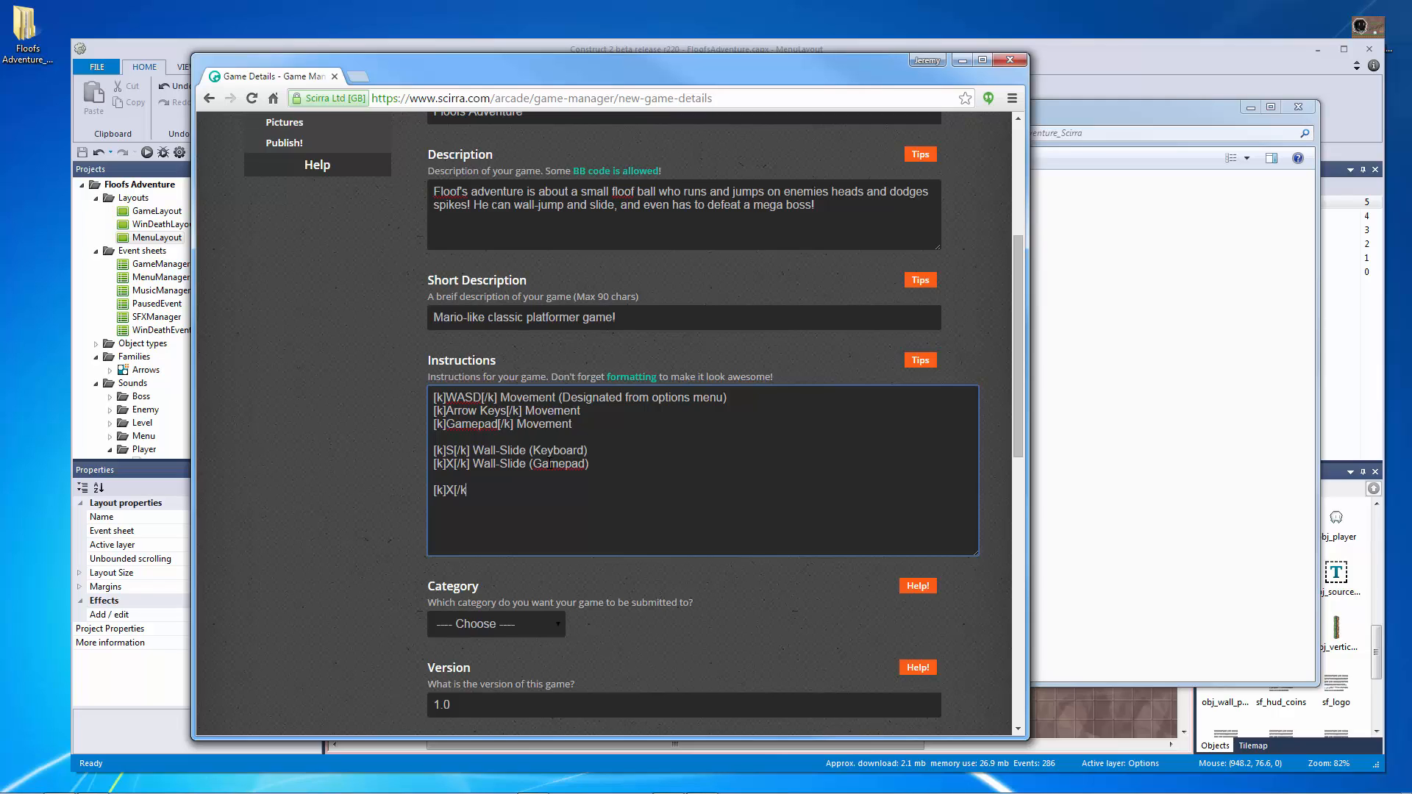
text(Advance Dialog)
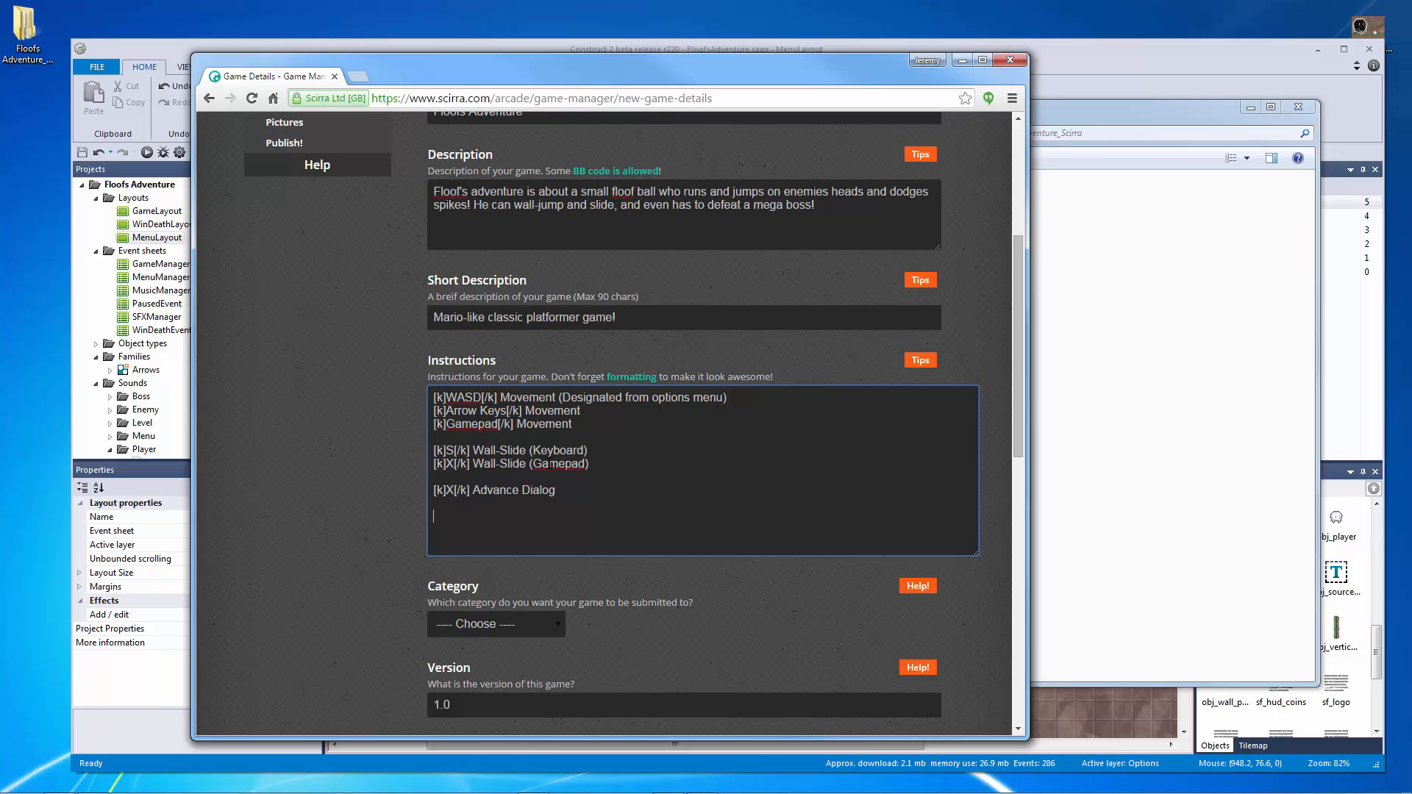
Step: Start the closing paragraph: 'This is an engine in which you can do all the classic platformer'
text(This is an e)
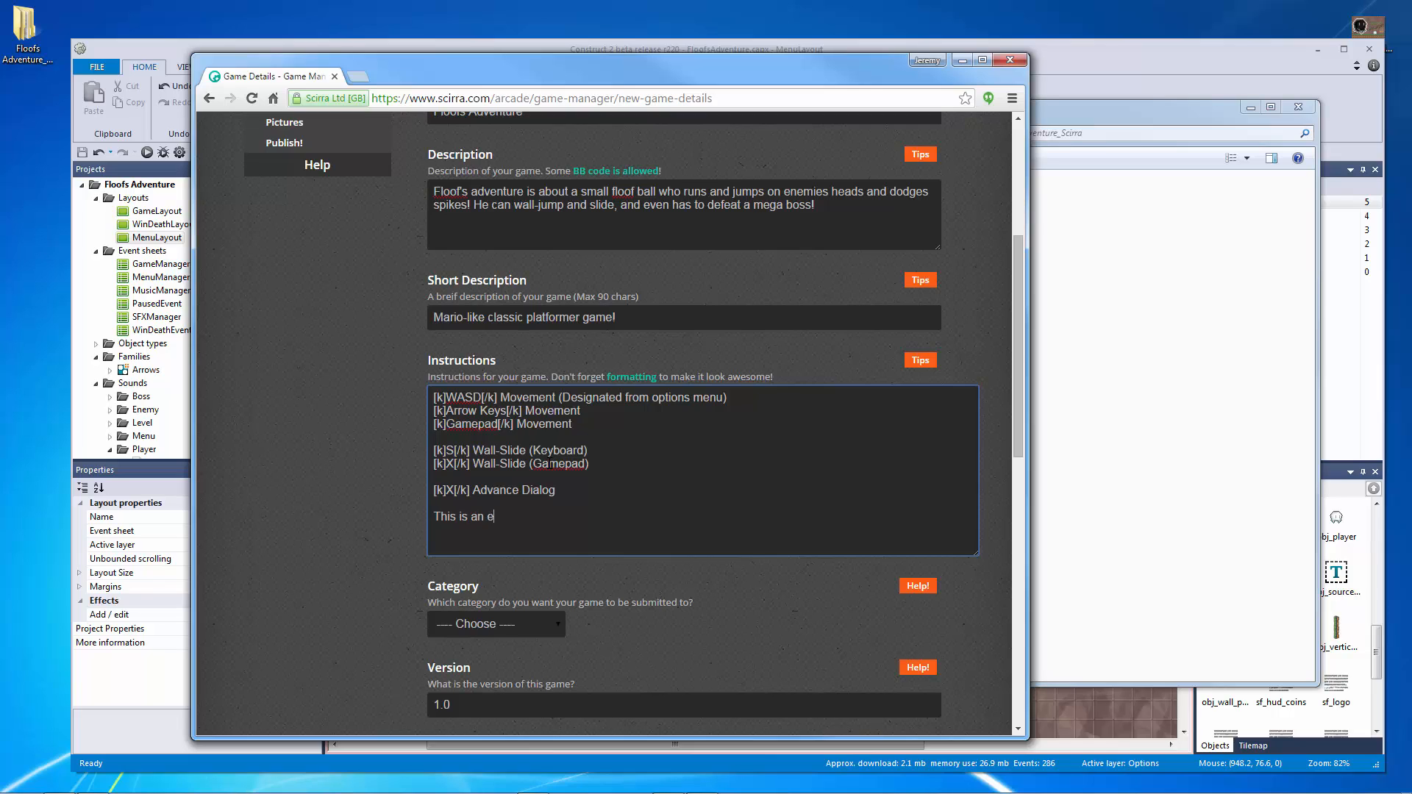
text(ngine in which you)
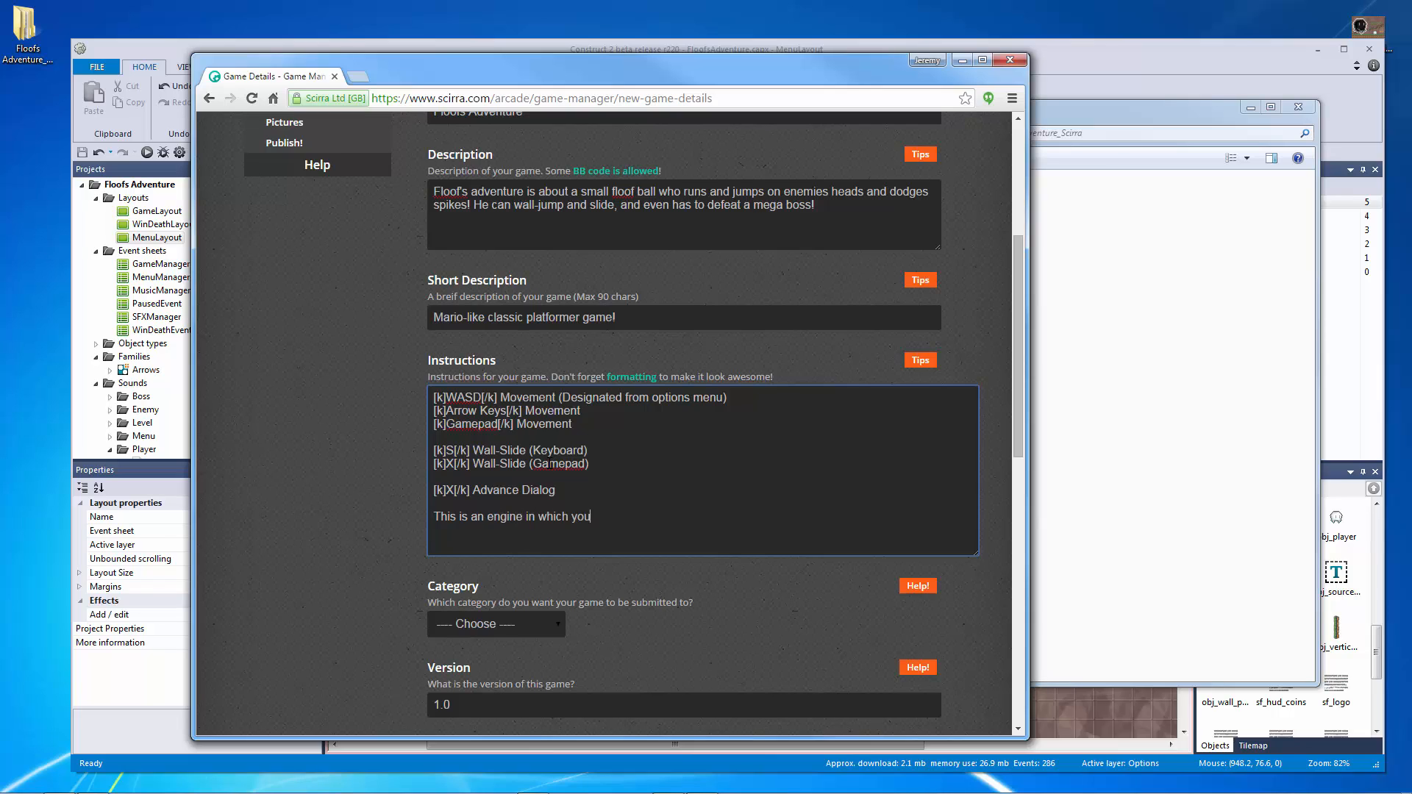
text(can do all t)
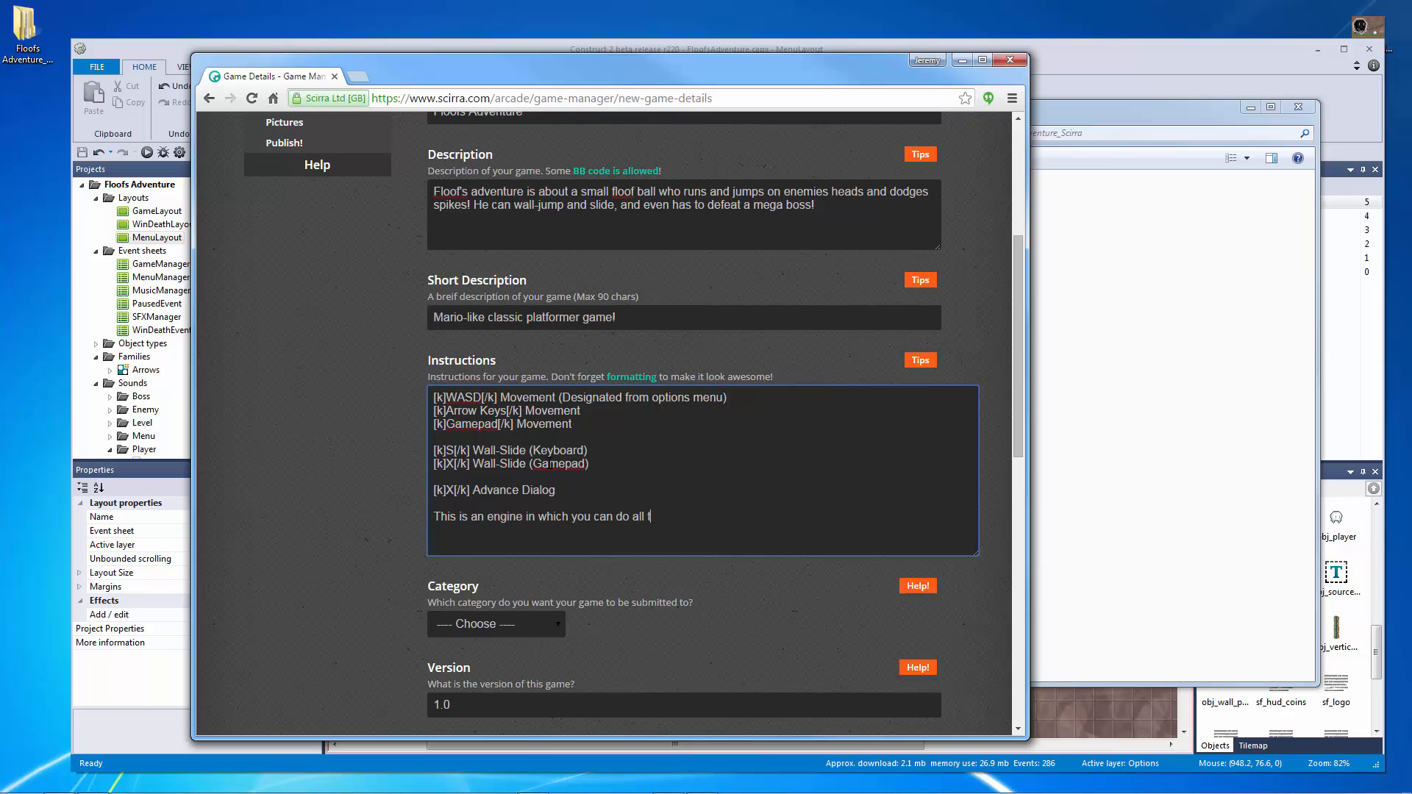
text(he classic platformer ga)
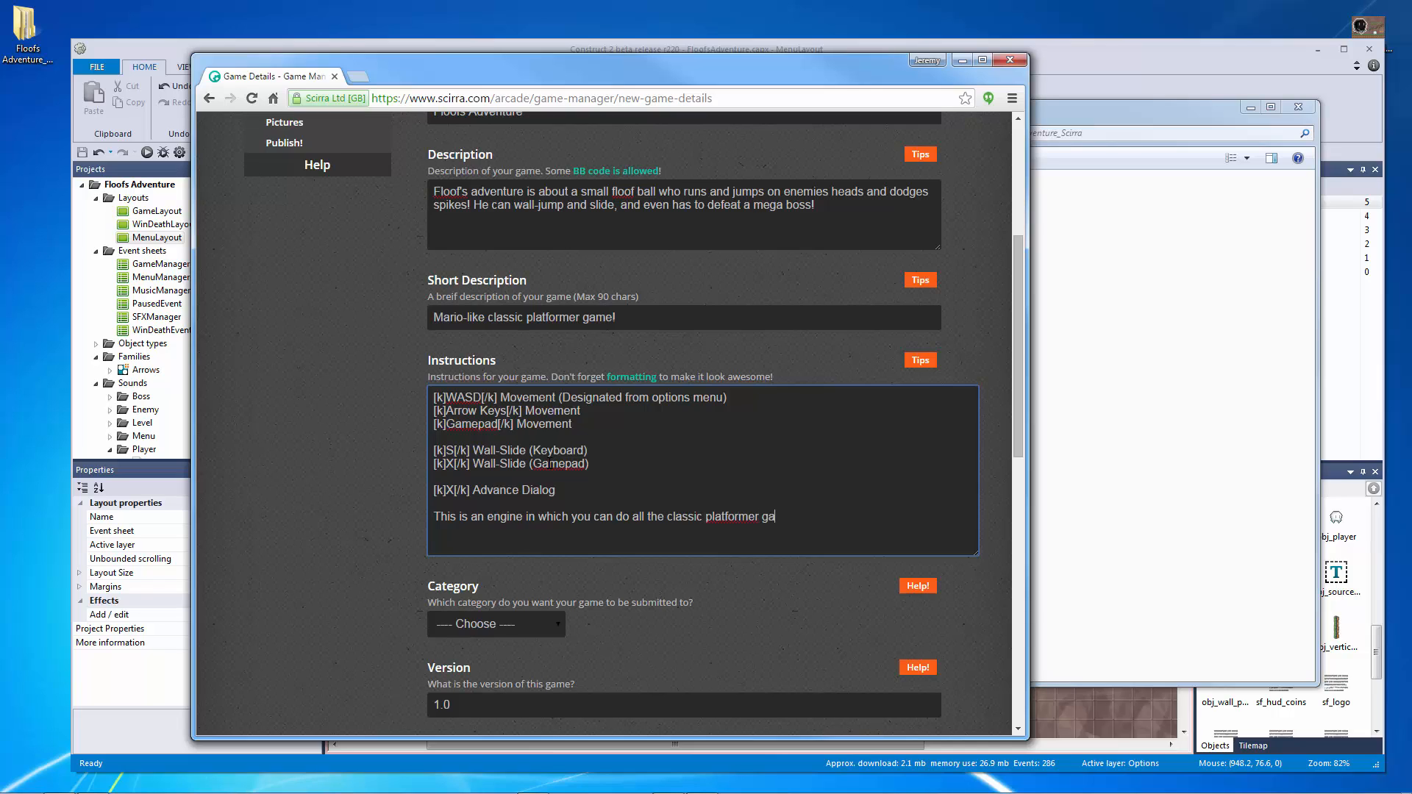
key(Backspace)
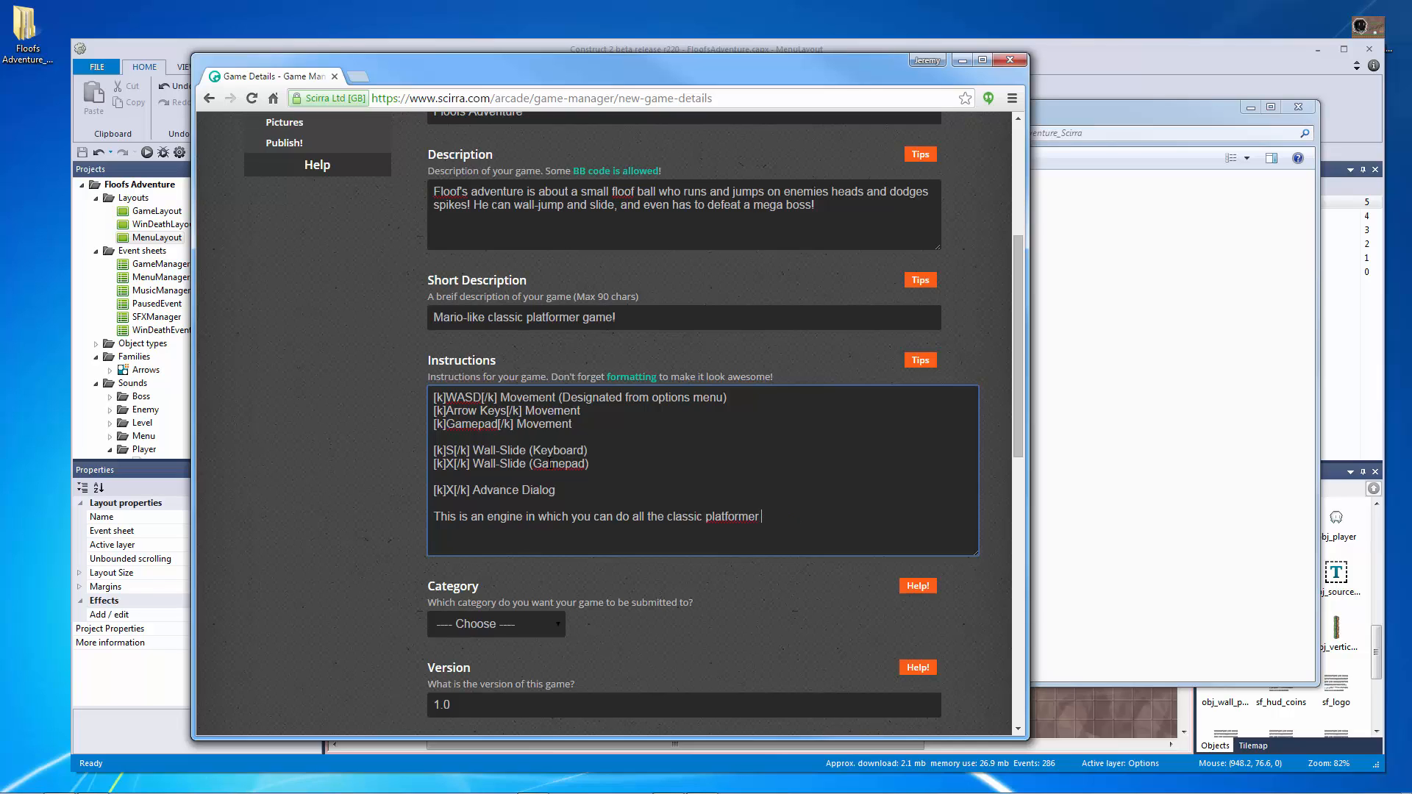
key(Backspace)
text( game)
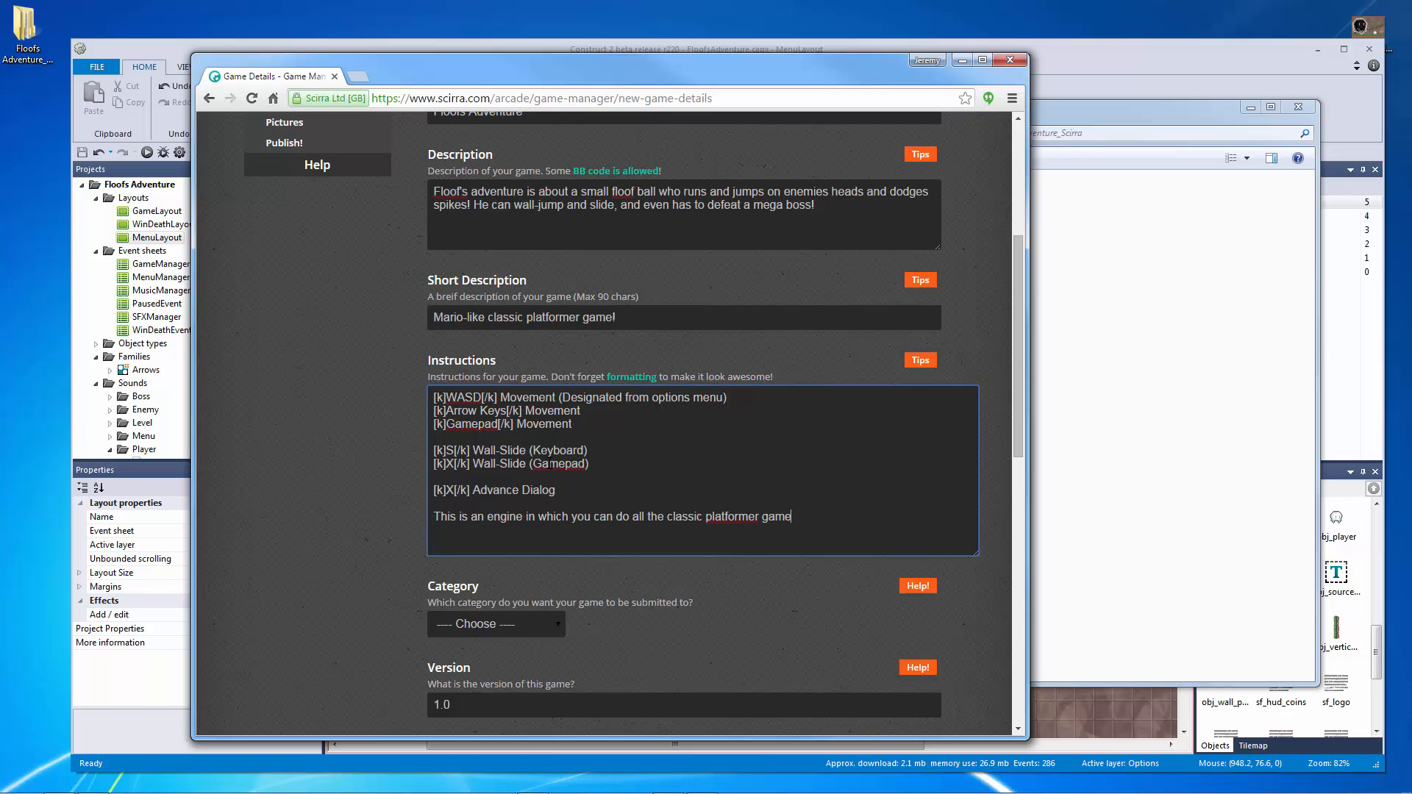
Step: Finish with 'stuff. You can jump on enemies heads, dodge spikes, collect coins and powerups and defeat an evil boss!'
text(stuff. Y)
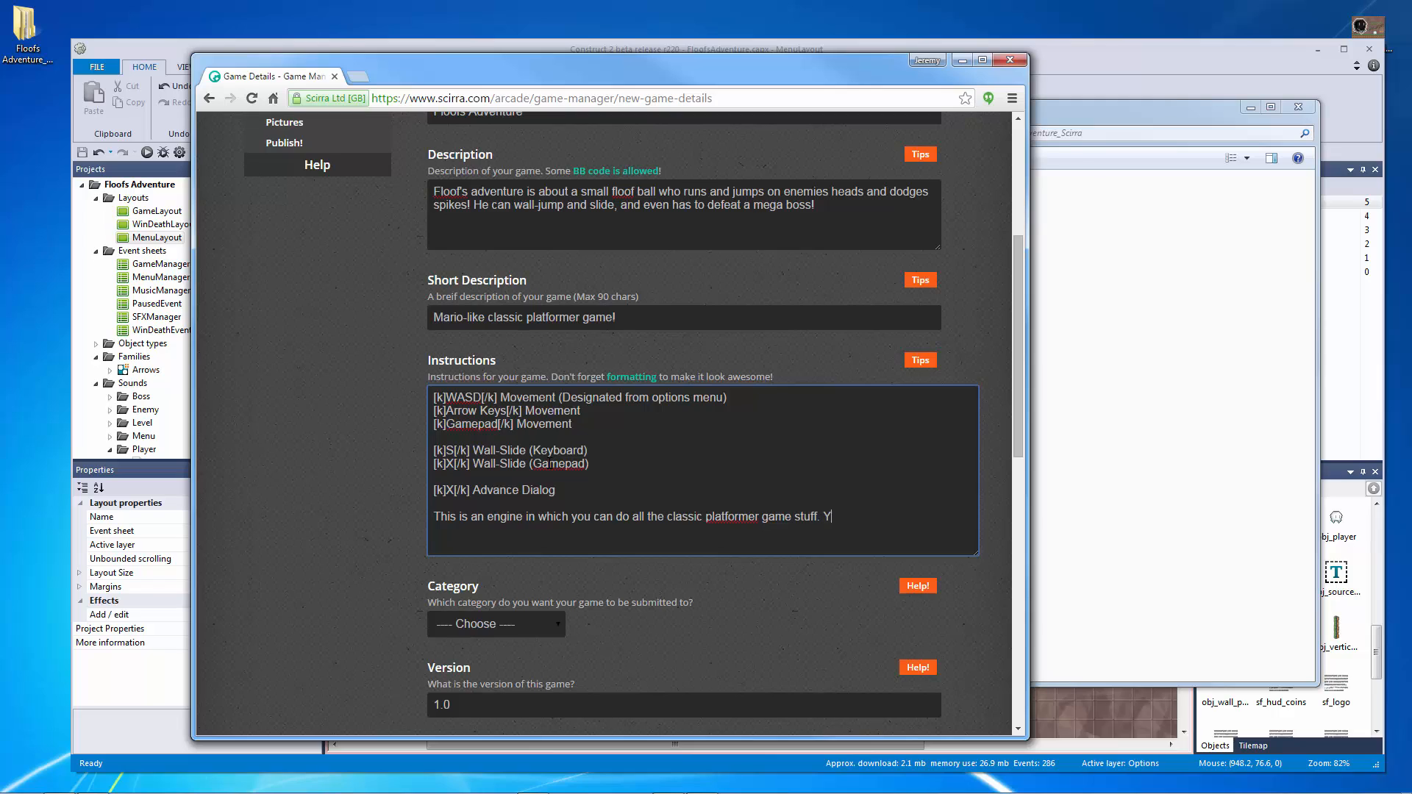
text(ou can jump on enem)
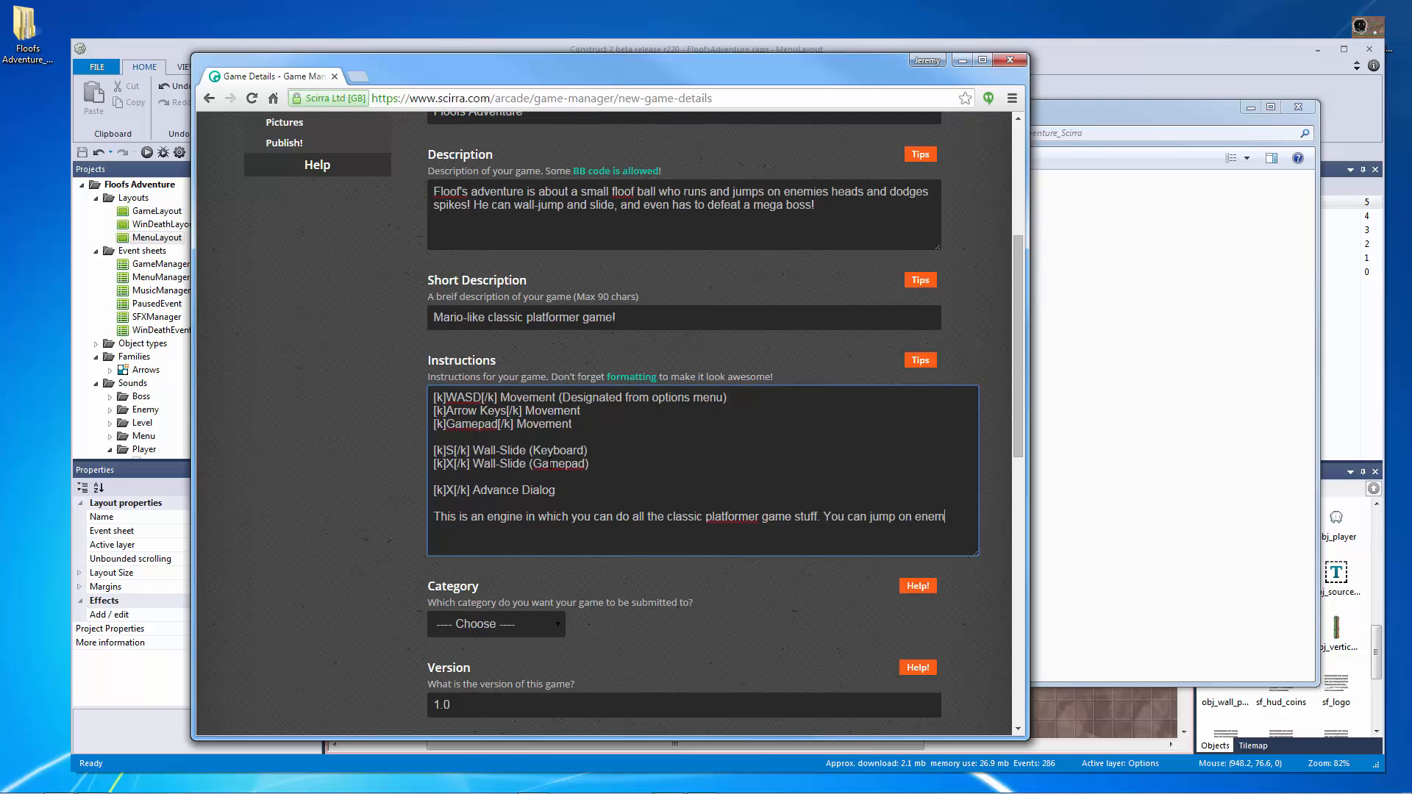
text(ies hea)
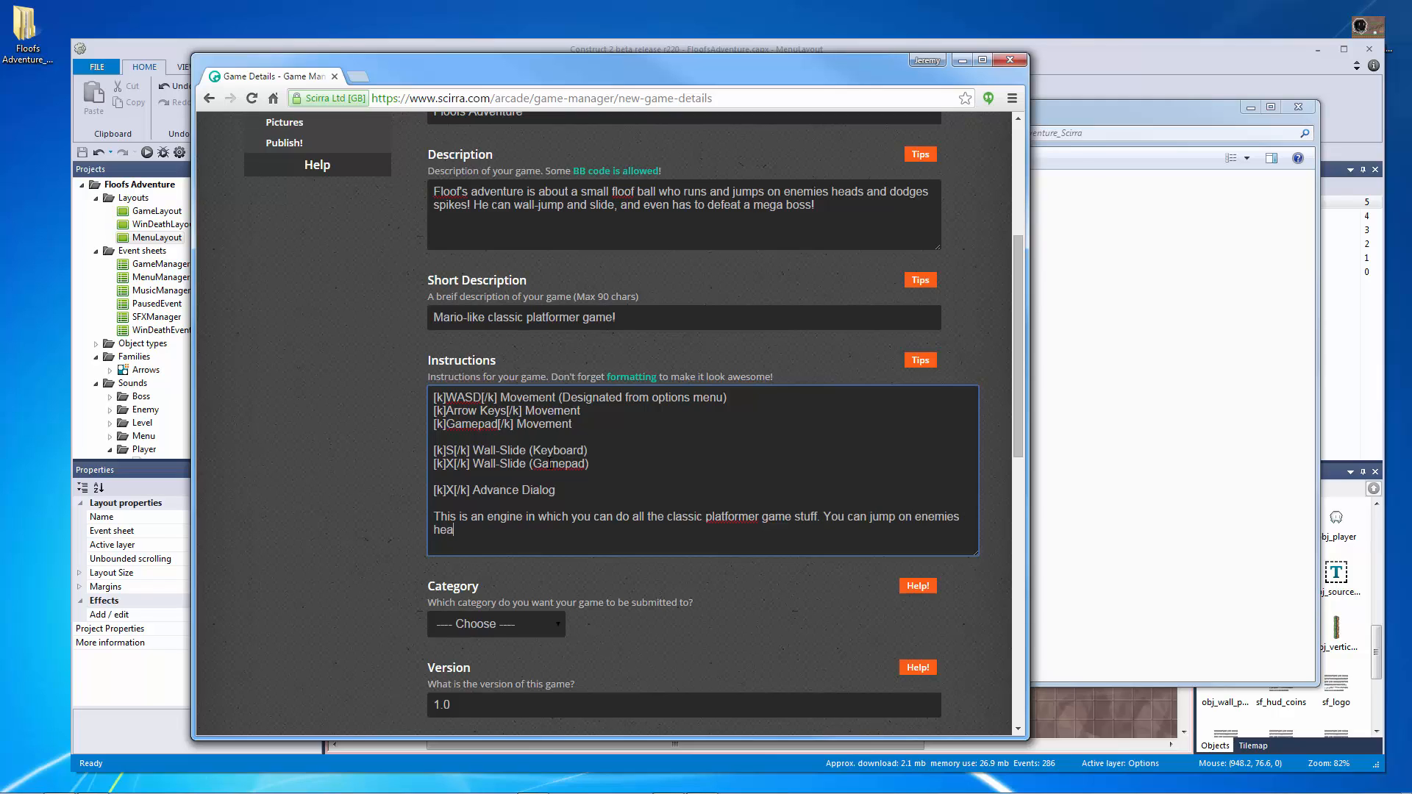
text(ds, dodge spikes, c)
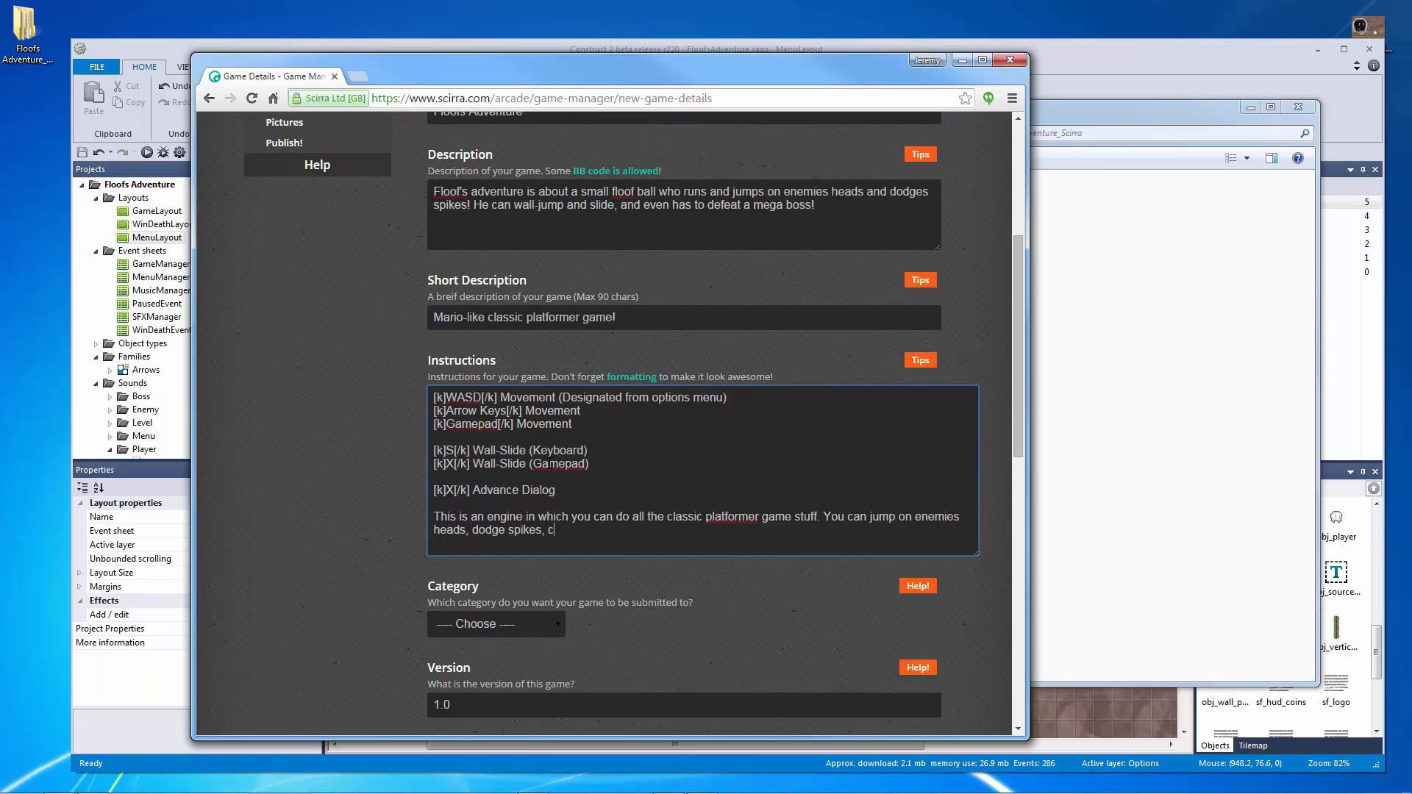
text(ollect coins)
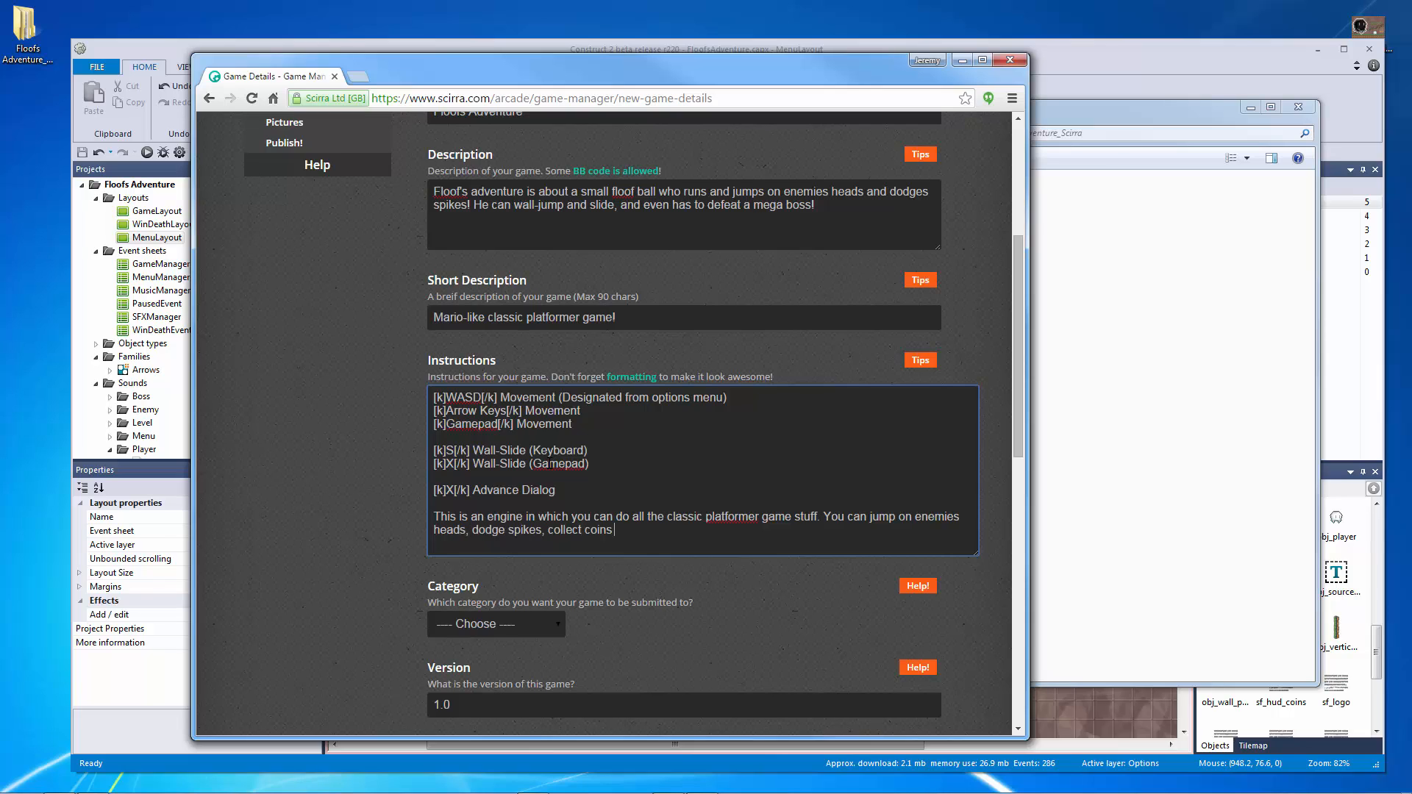
text(and powerups and de)
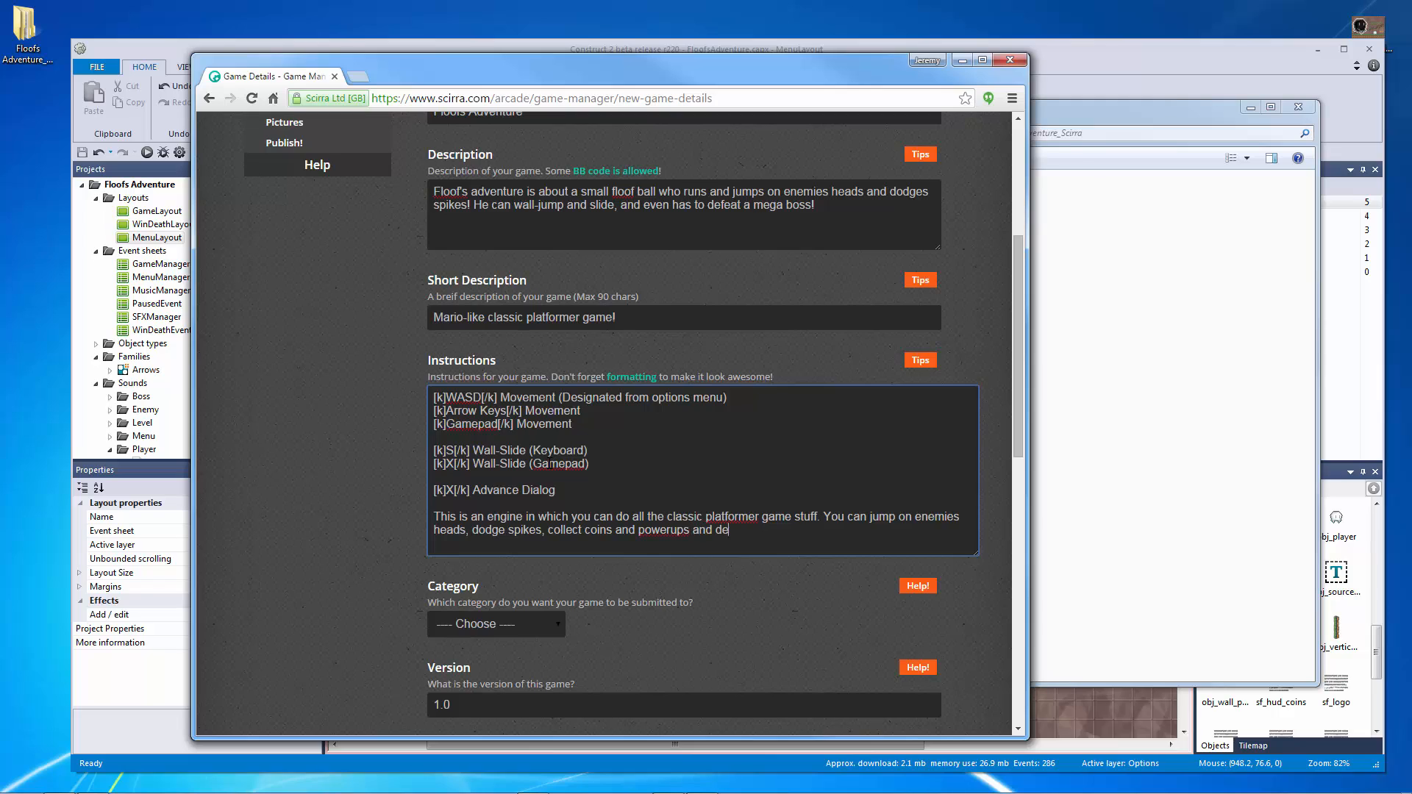
text(feat an evil)
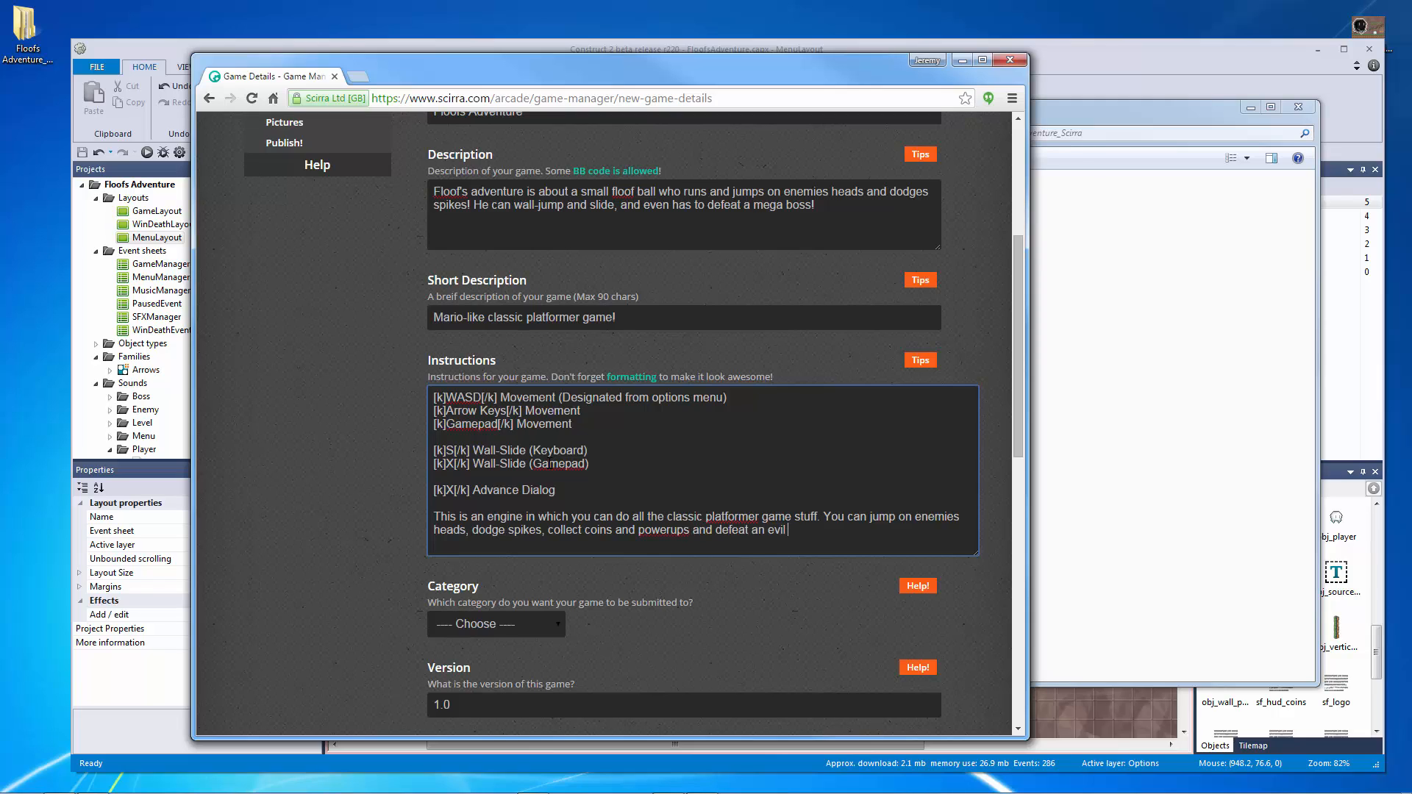
text(boss!)
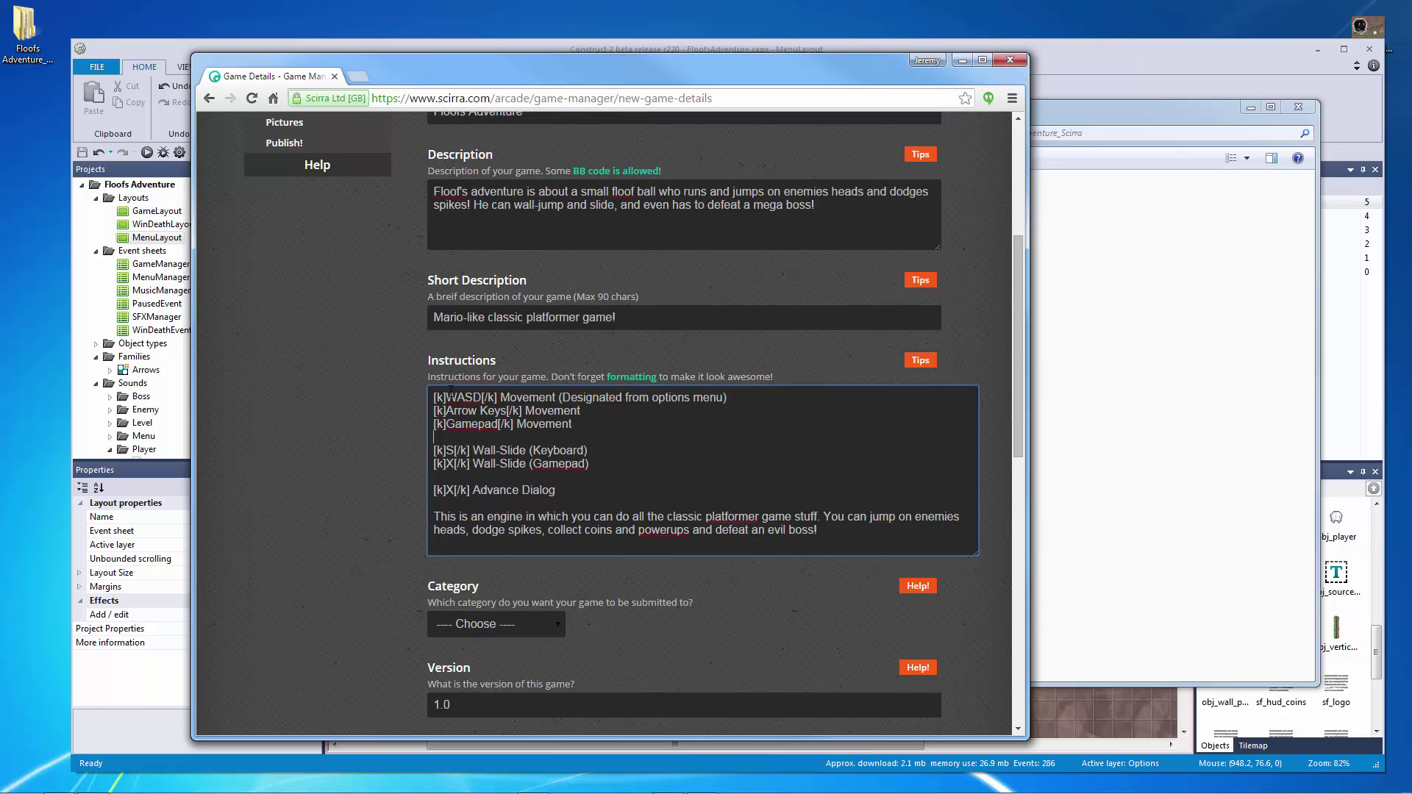
Step: Set the game's Category to Adventure Games
scroll(down, 3)
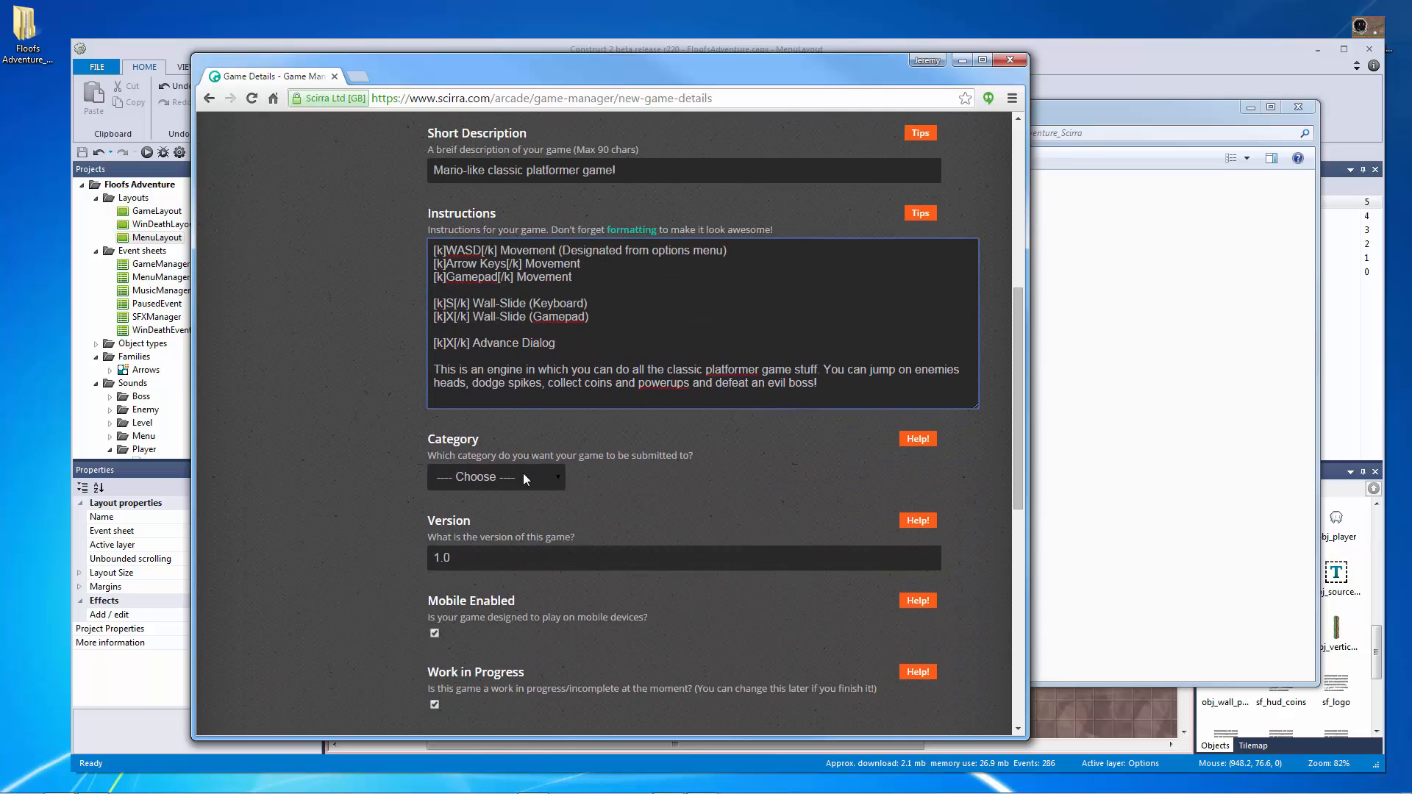
click(495, 477)
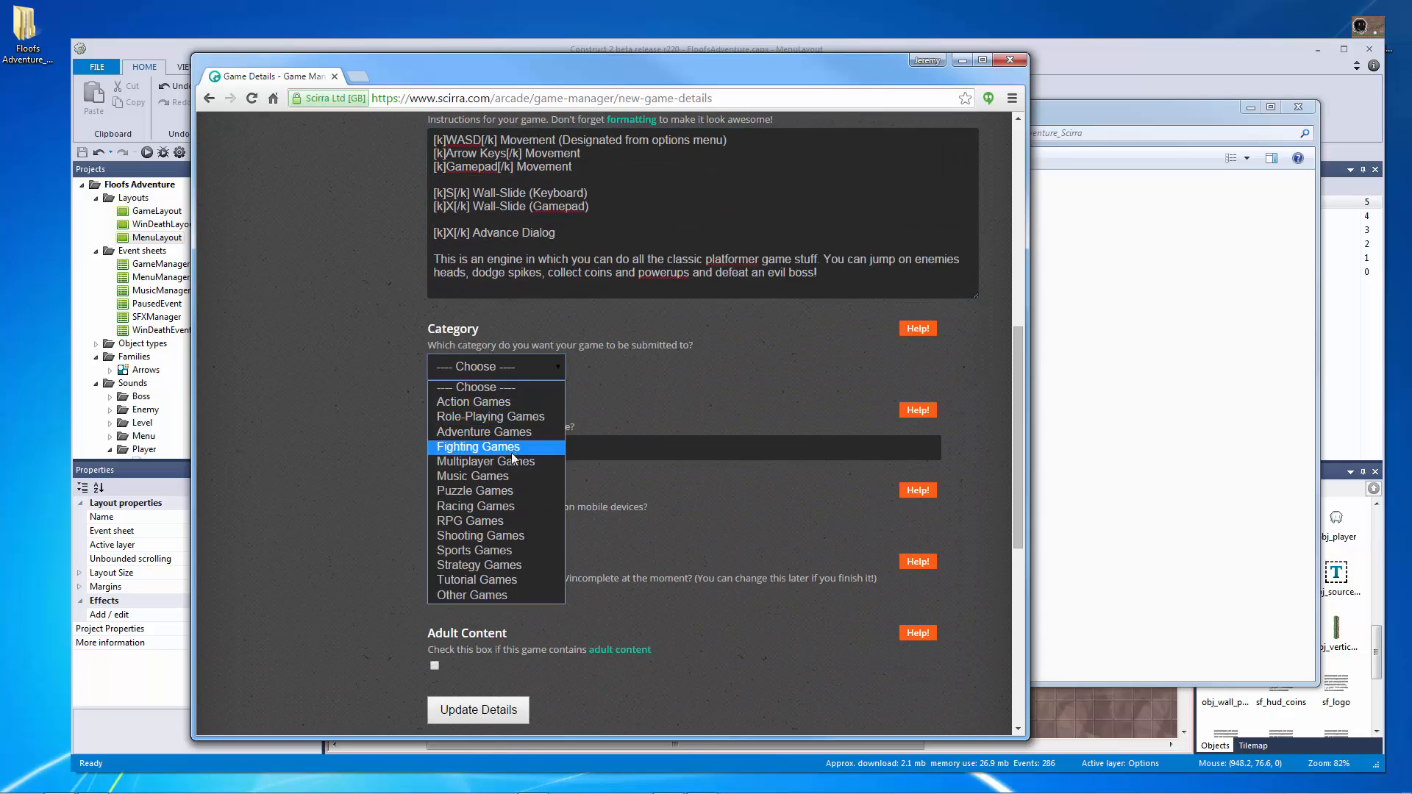
mouse_move(531, 565)
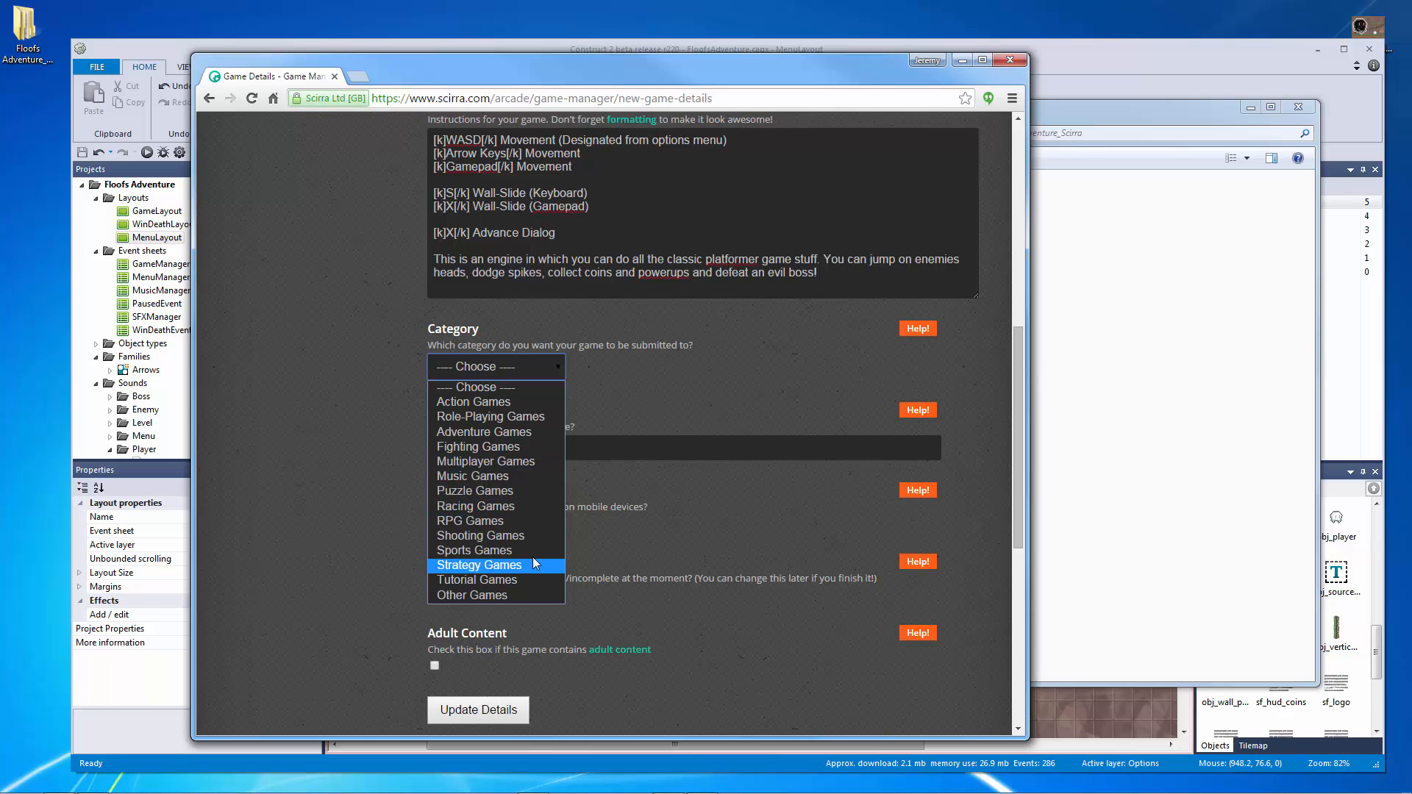
mouse_move(485, 461)
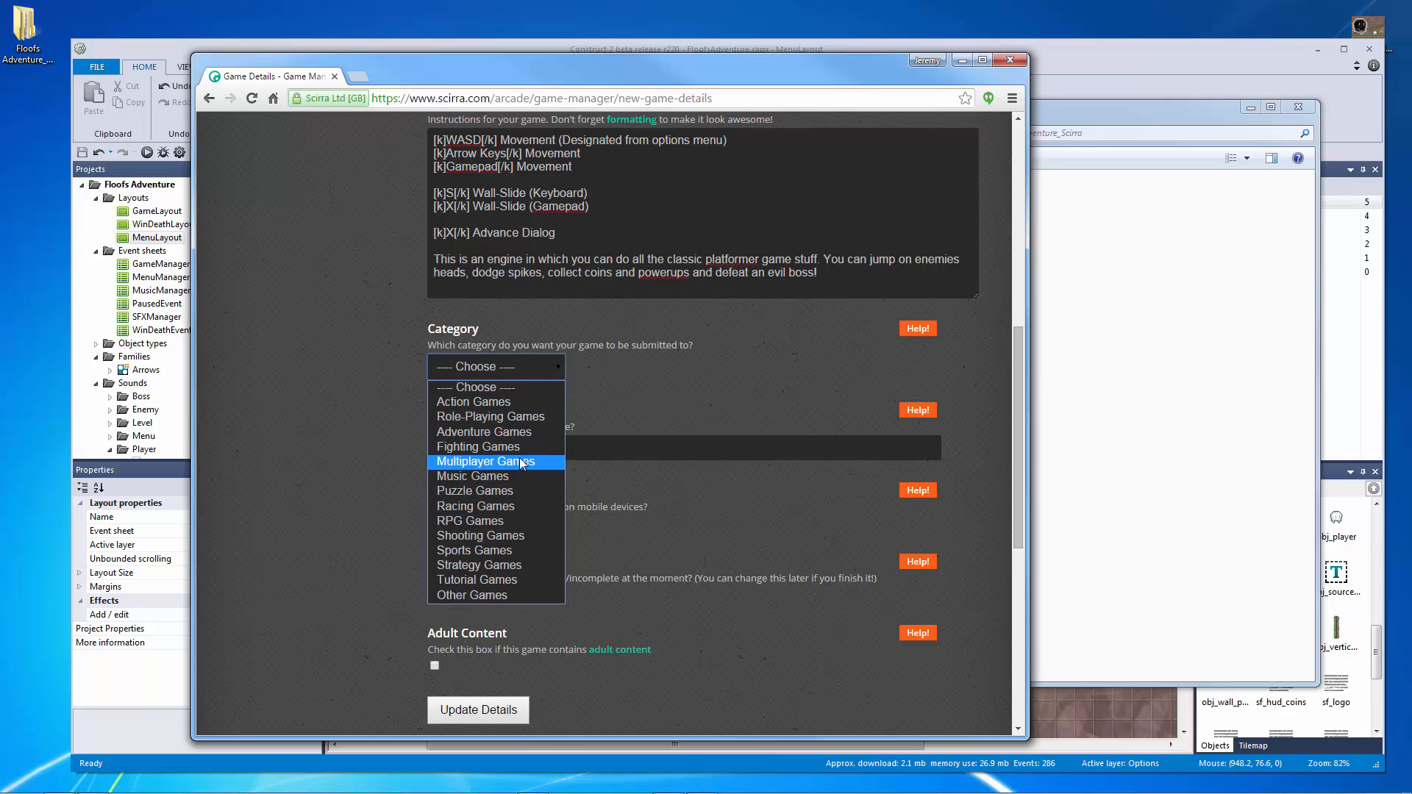
mouse_move(481, 536)
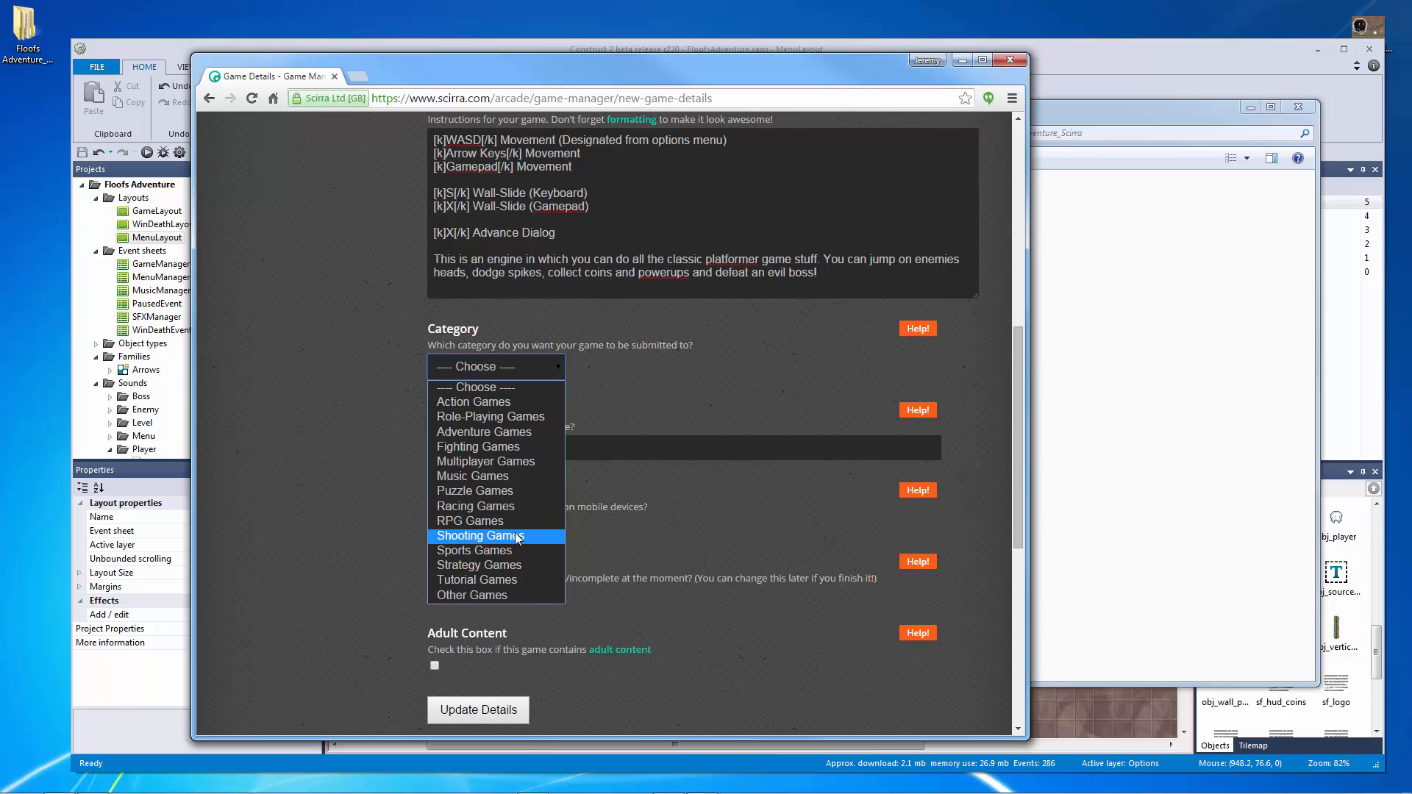
mouse_move(534, 518)
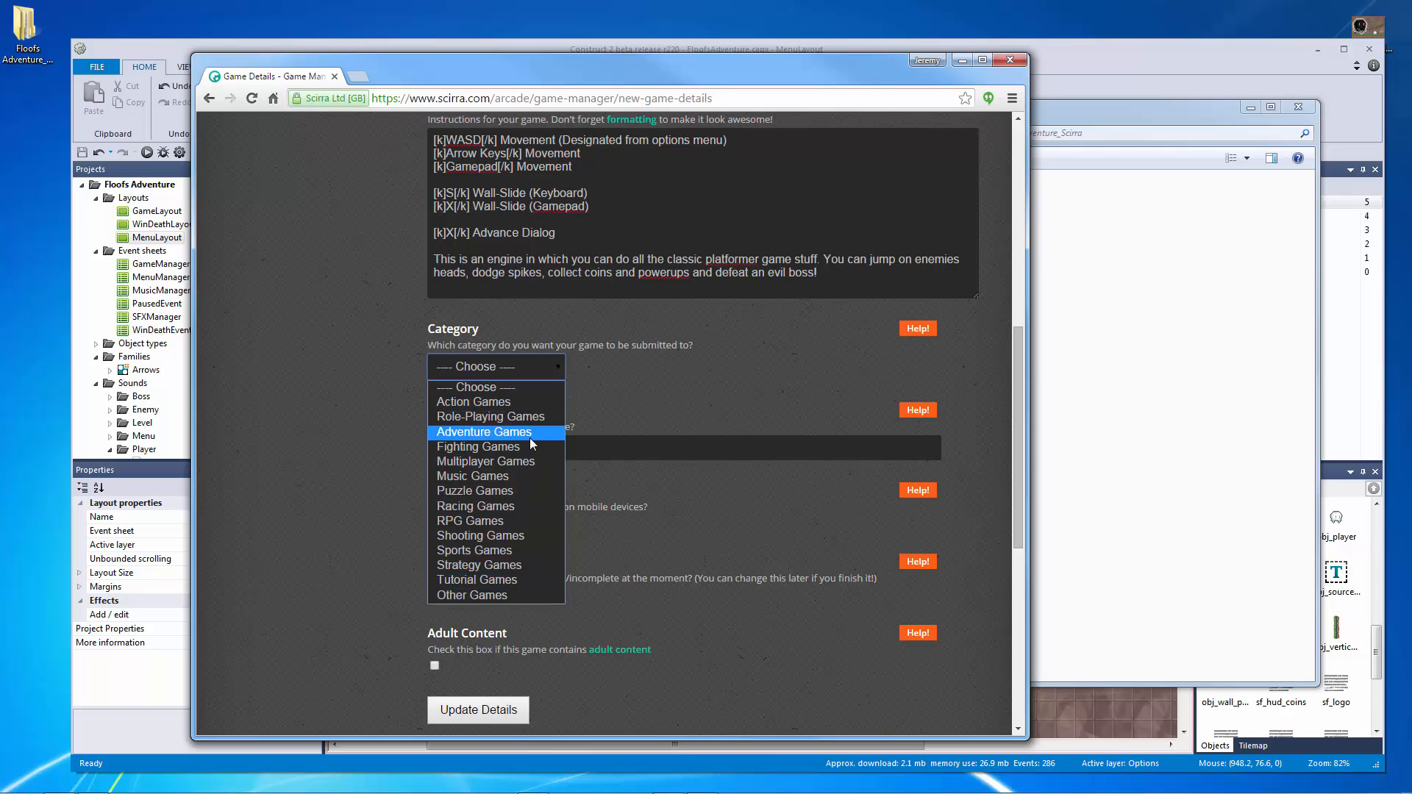
mouse_move(529, 442)
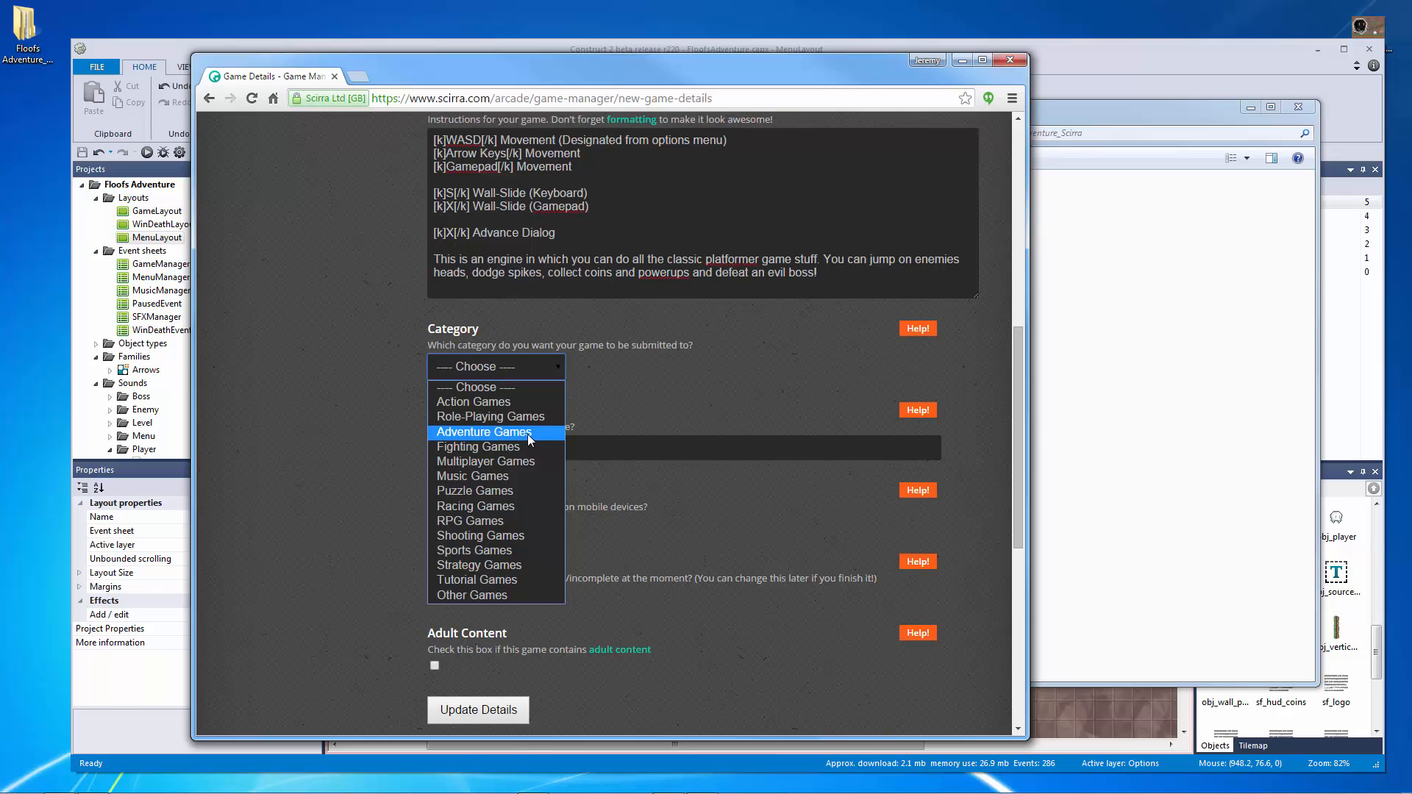
mouse_move(508, 401)
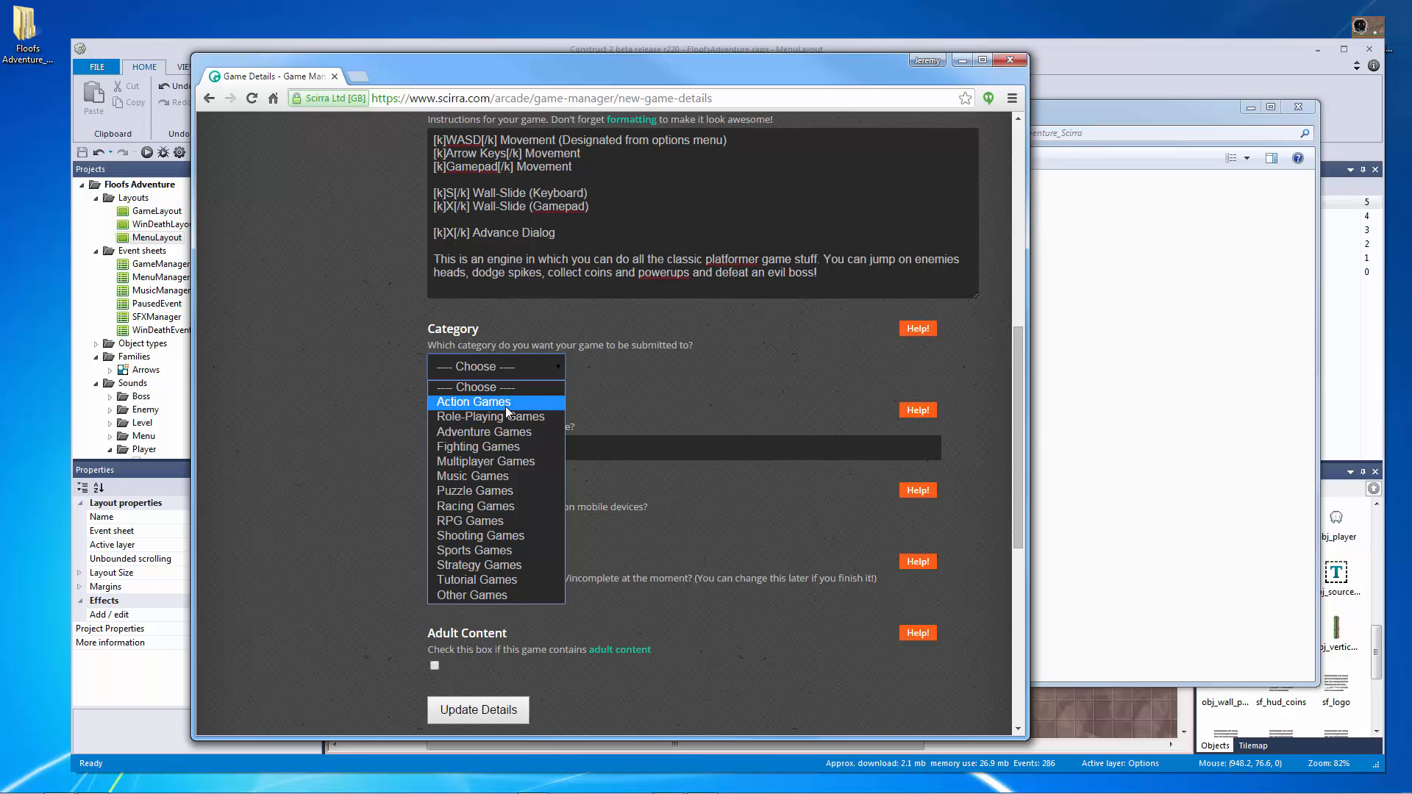
mouse_move(485, 433)
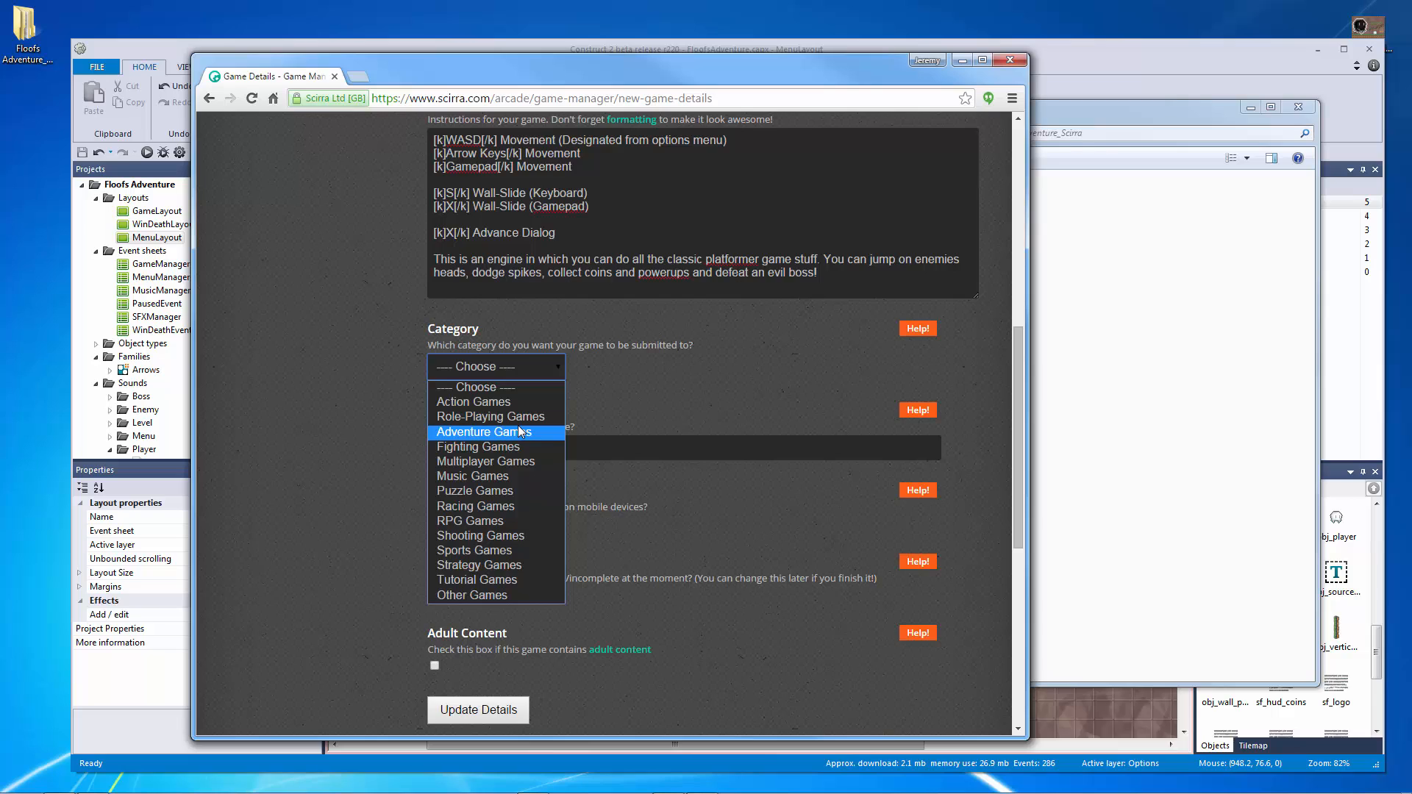
click(484, 432)
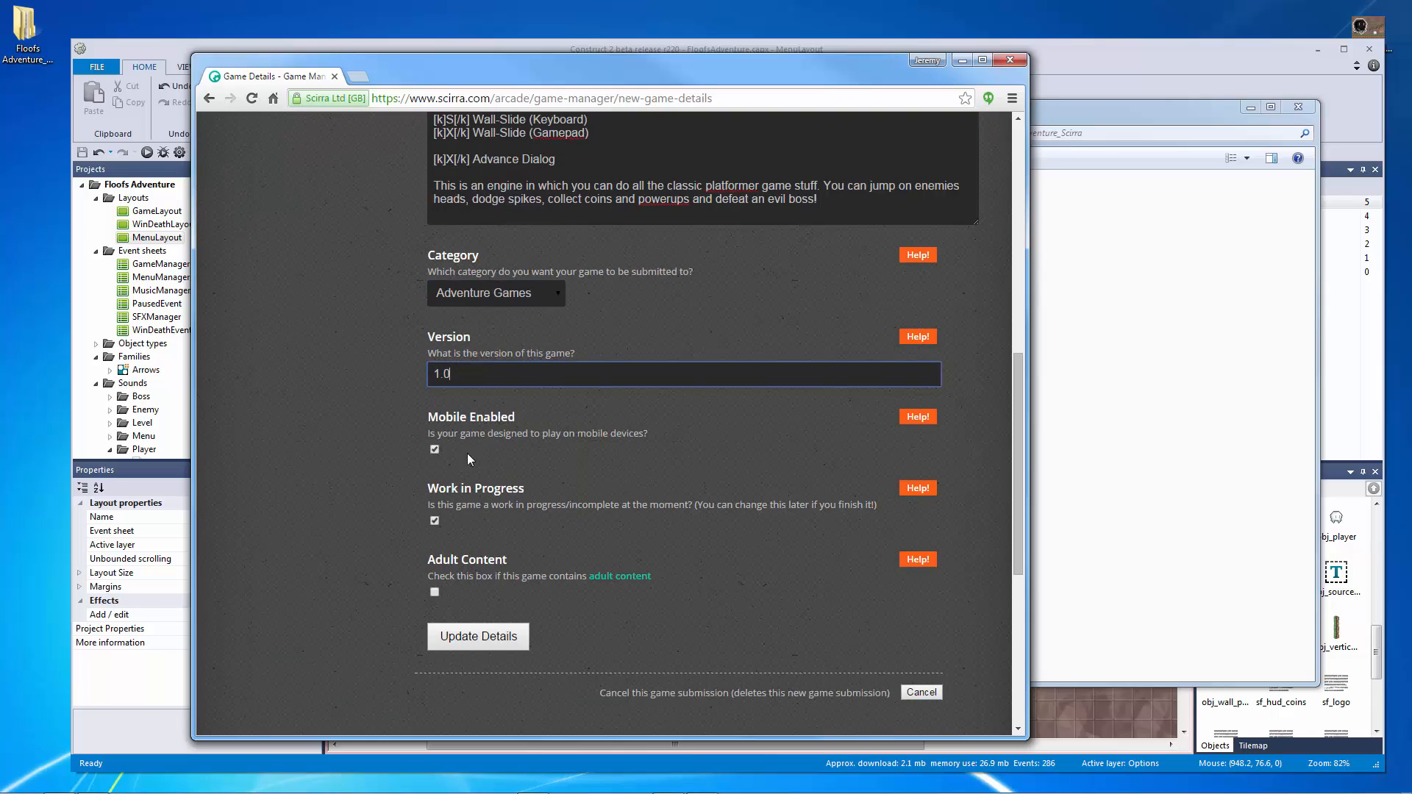
Step: Uncheck Mobile Enabled and Work in Progress, then save with Update Details
click(435, 449)
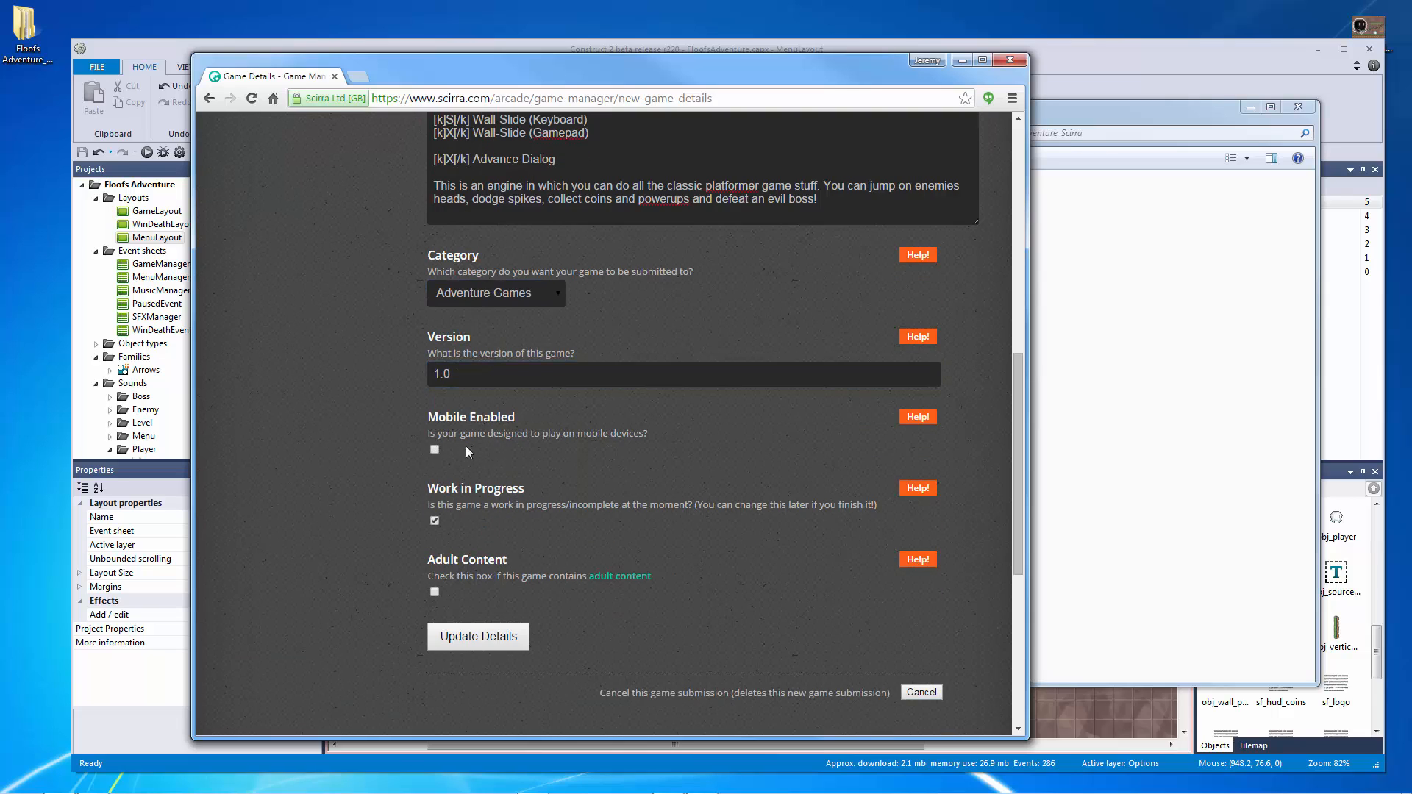
click(435, 521)
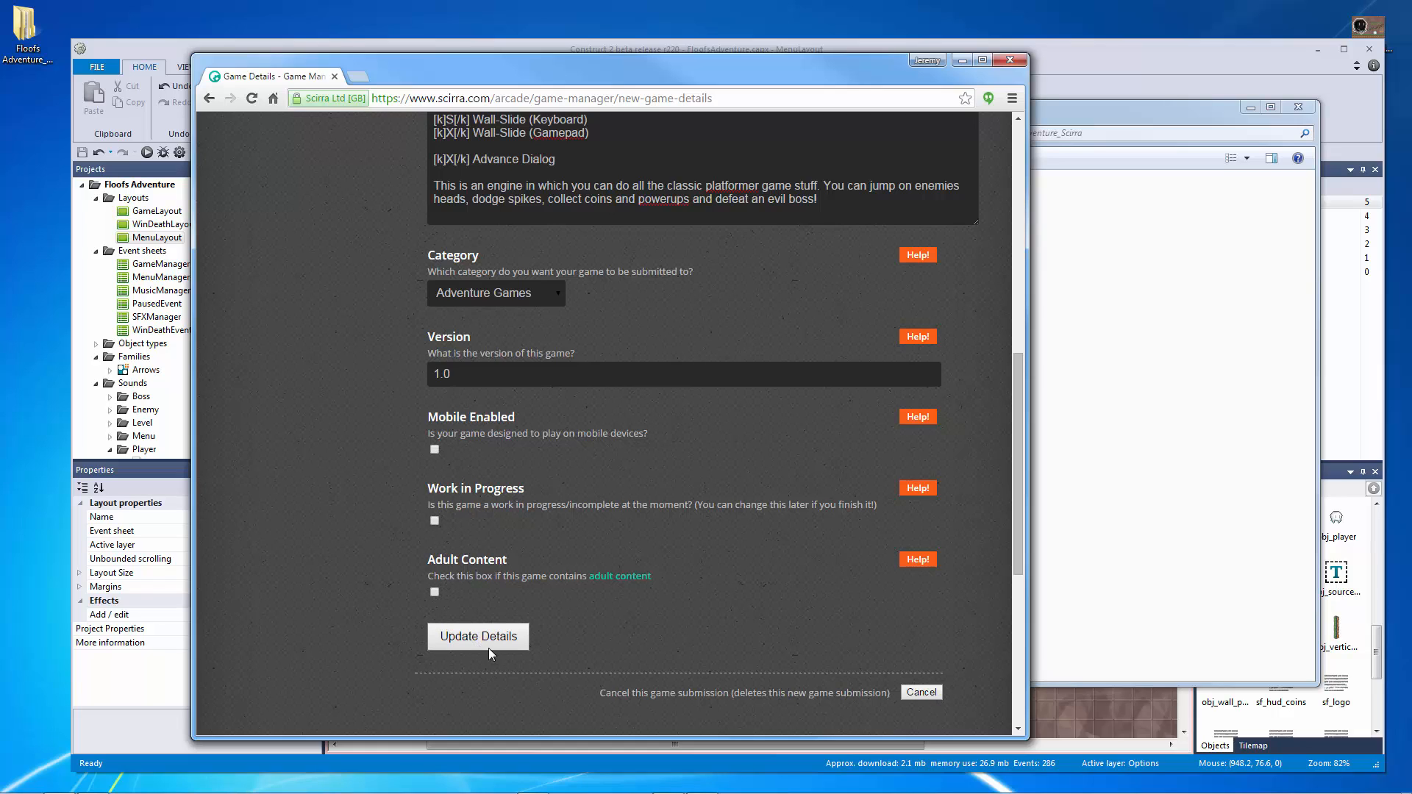
click(478, 637)
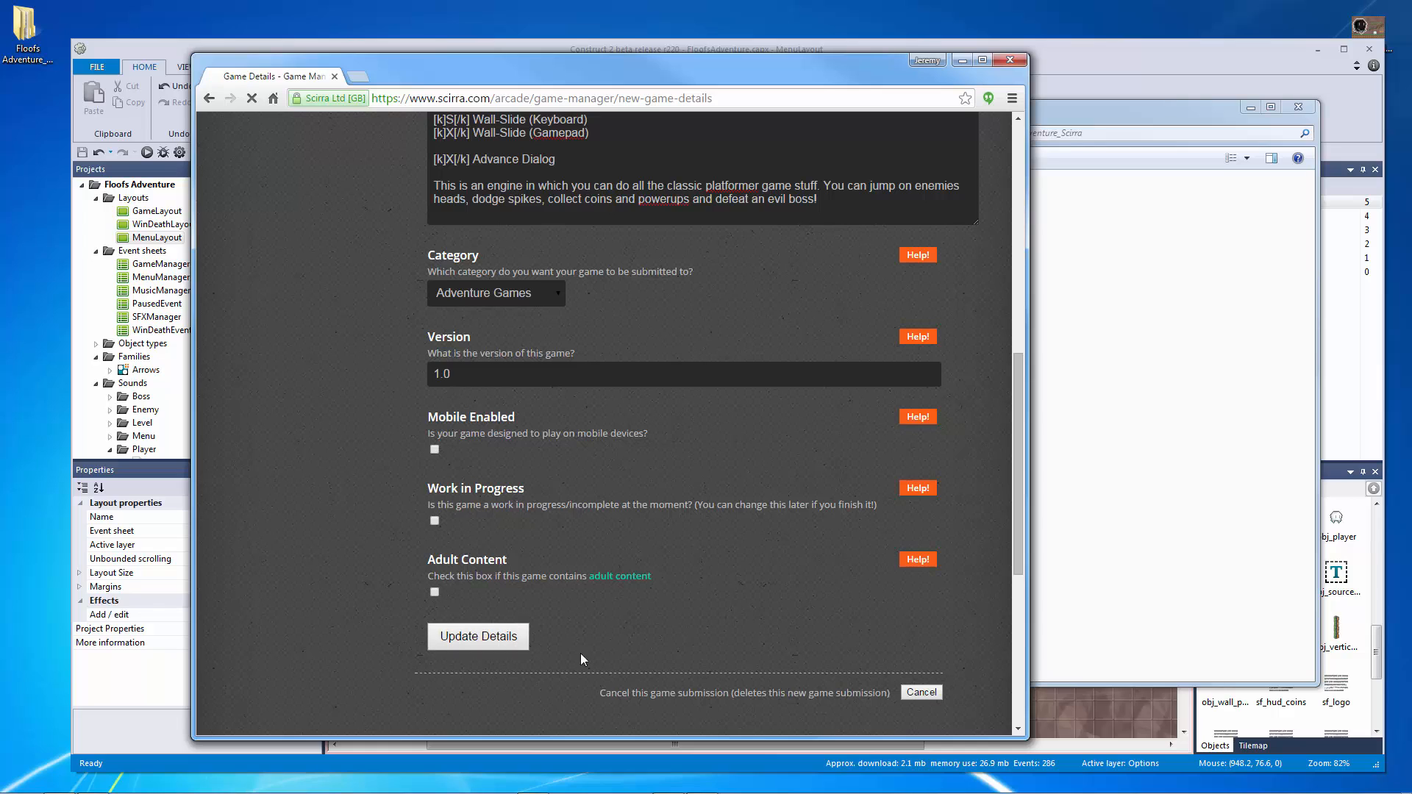
click(478, 635)
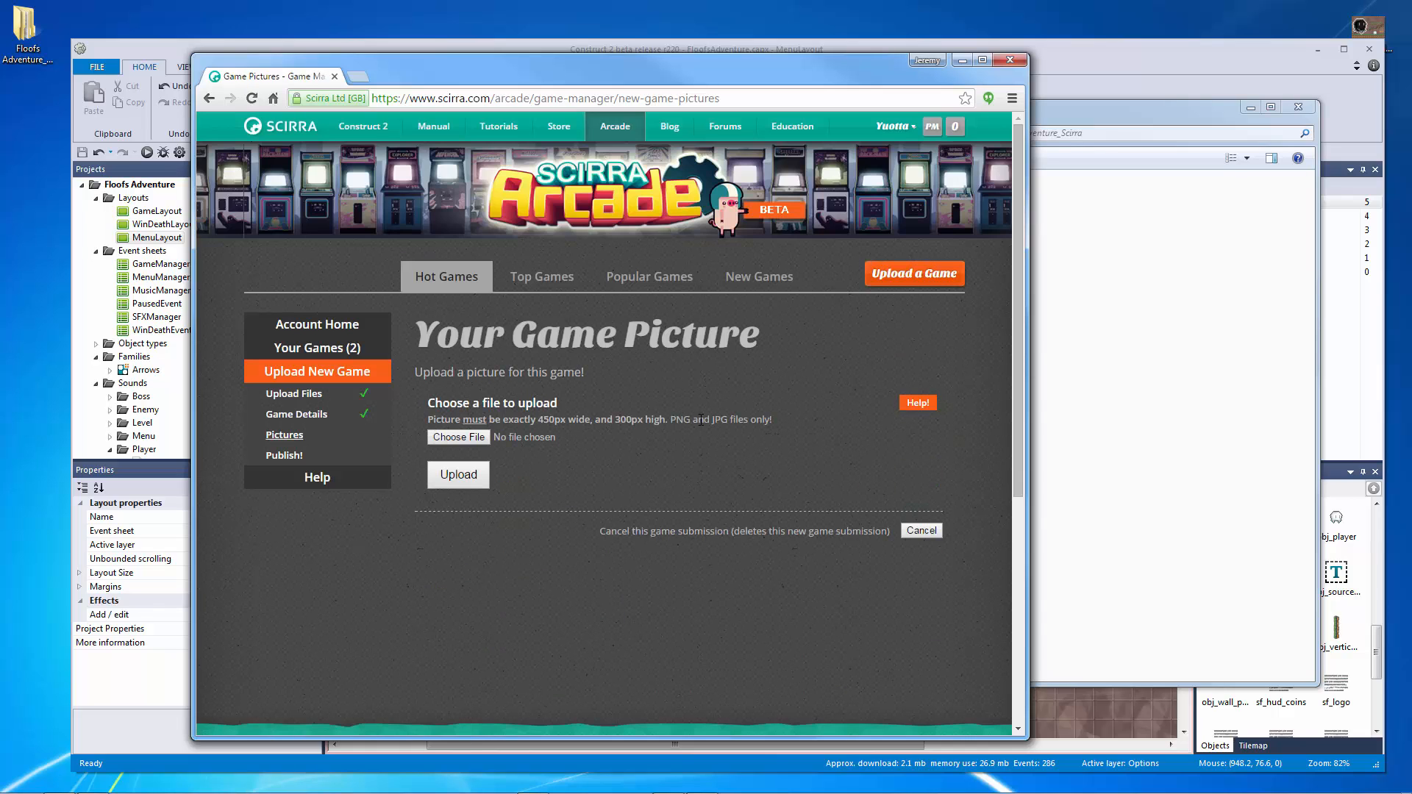
Step: Browse for a game picture, cancel without choosing one, then browse again
click(458, 437)
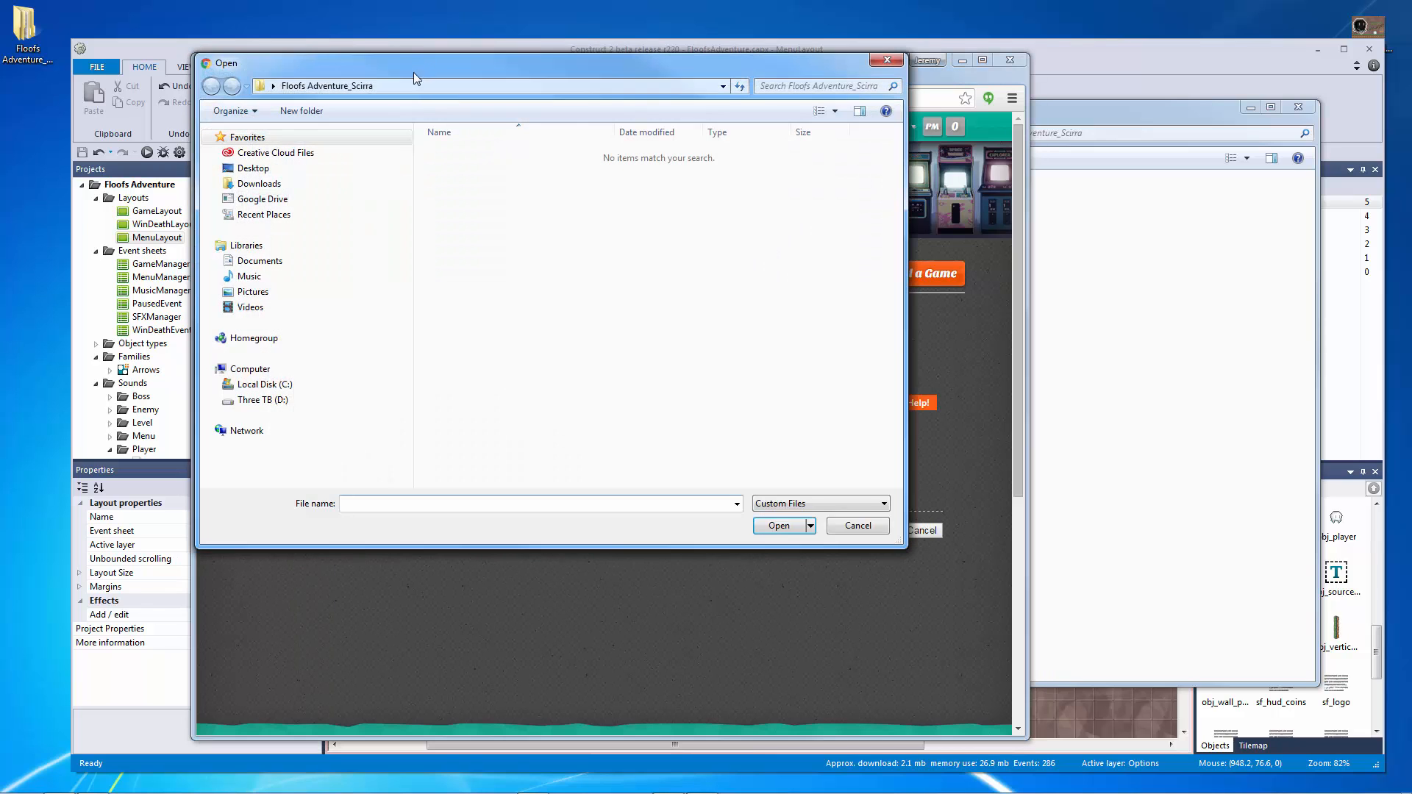
click(856, 525)
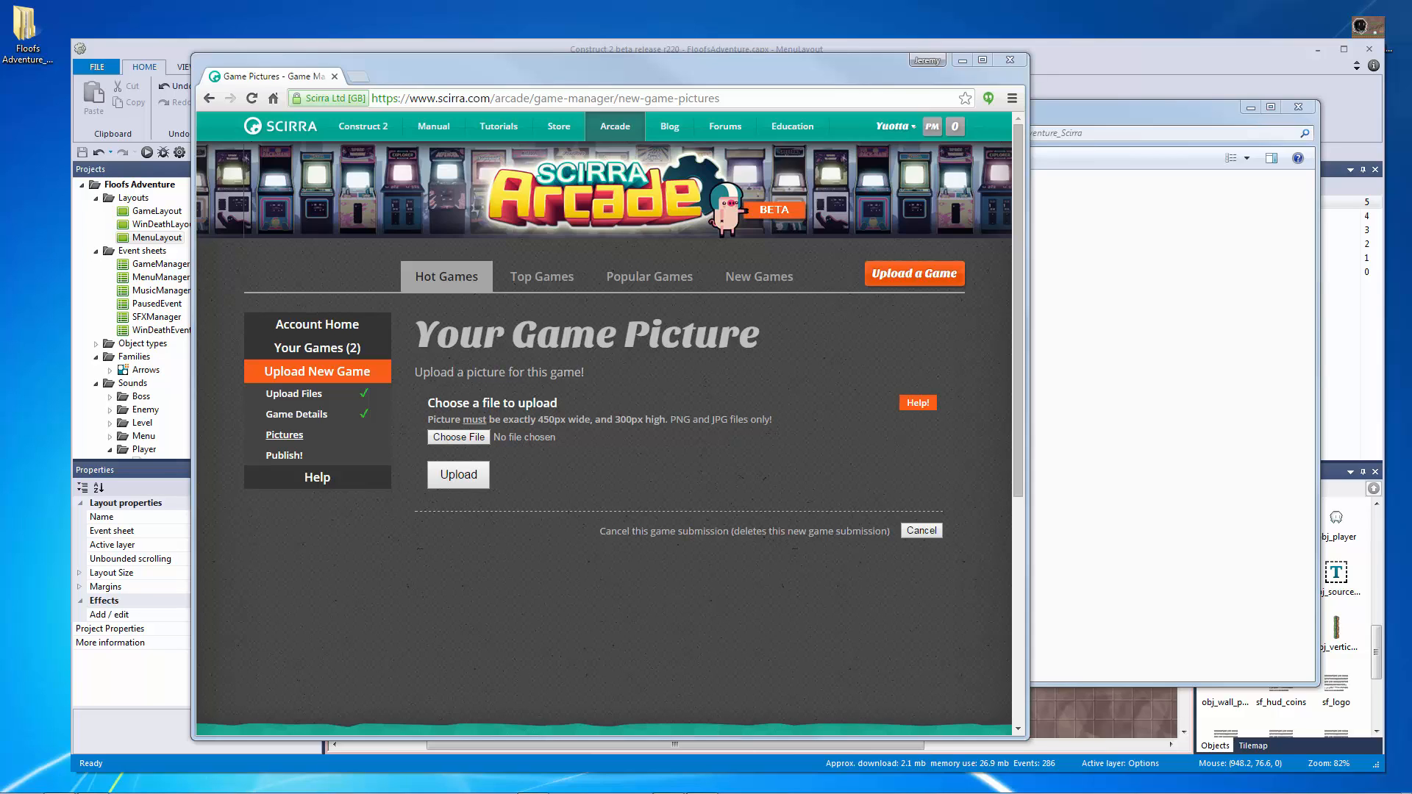
click(458, 437)
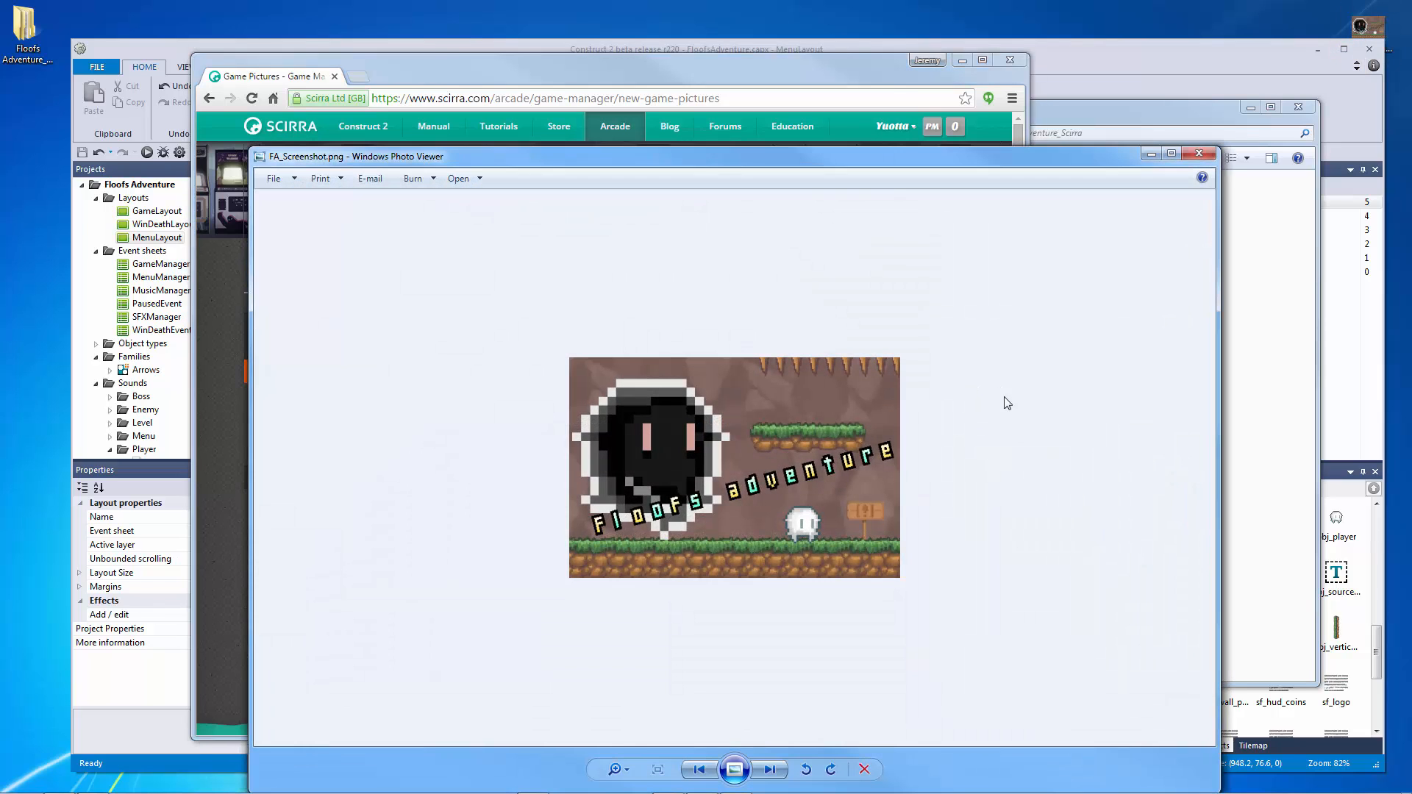
mouse_move(894, 445)
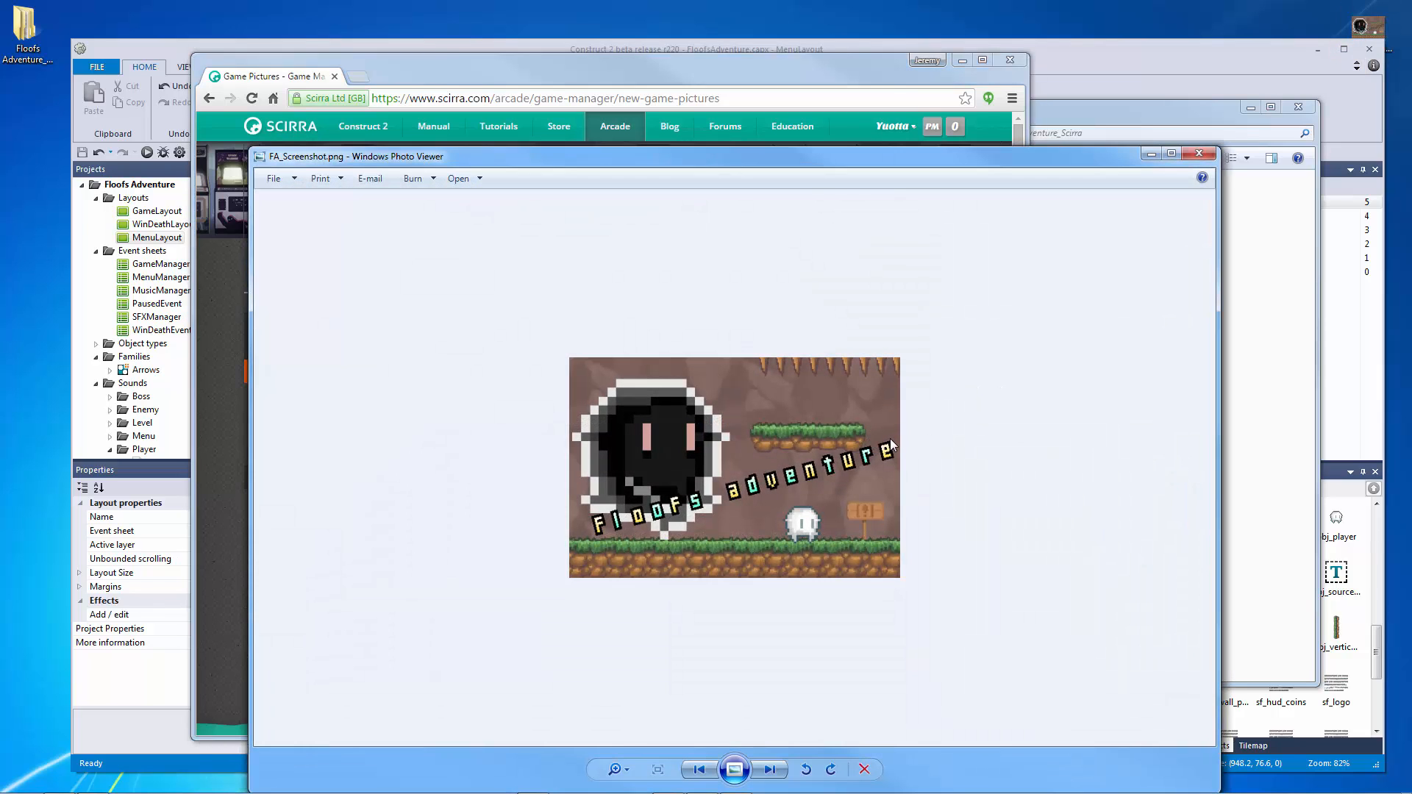
mouse_move(901, 449)
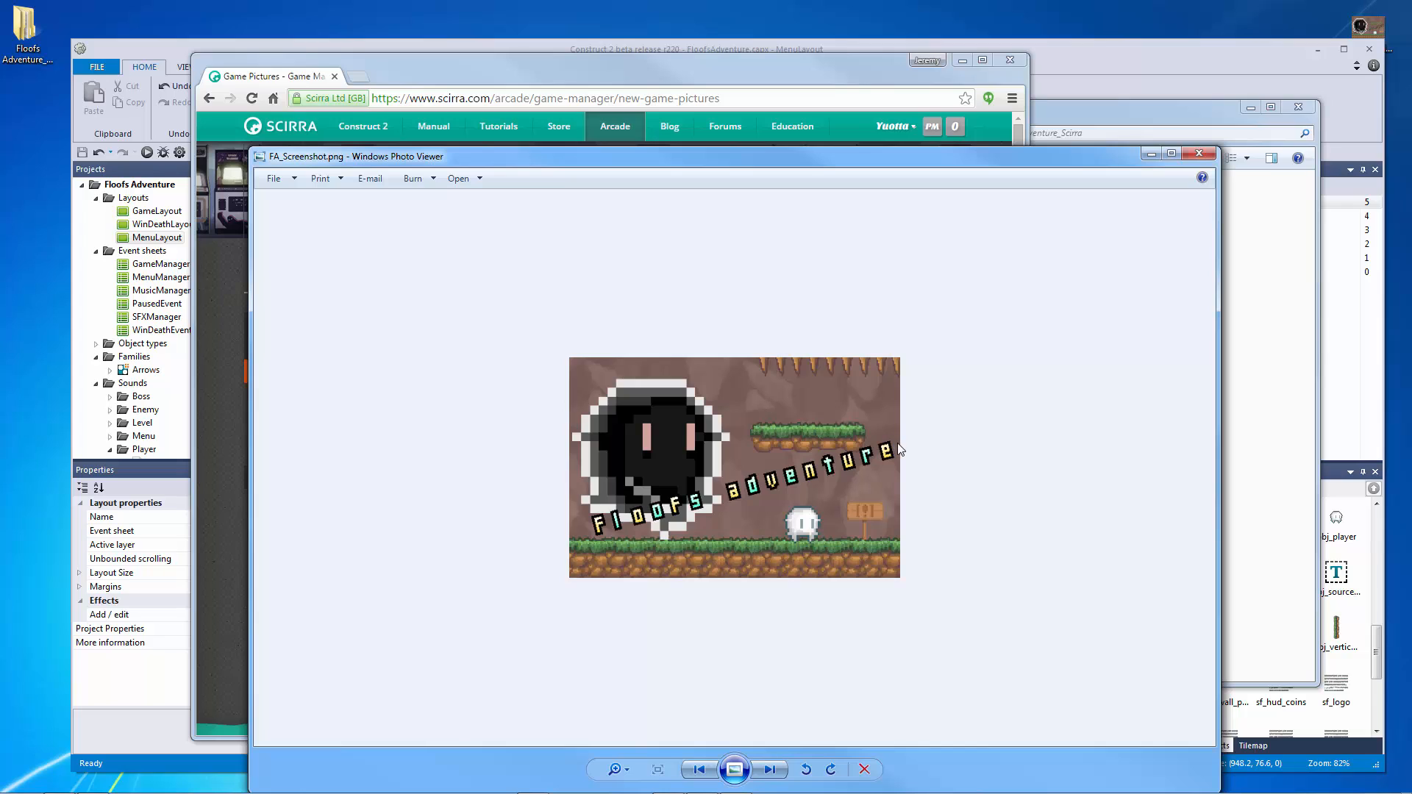
mouse_move(669, 473)
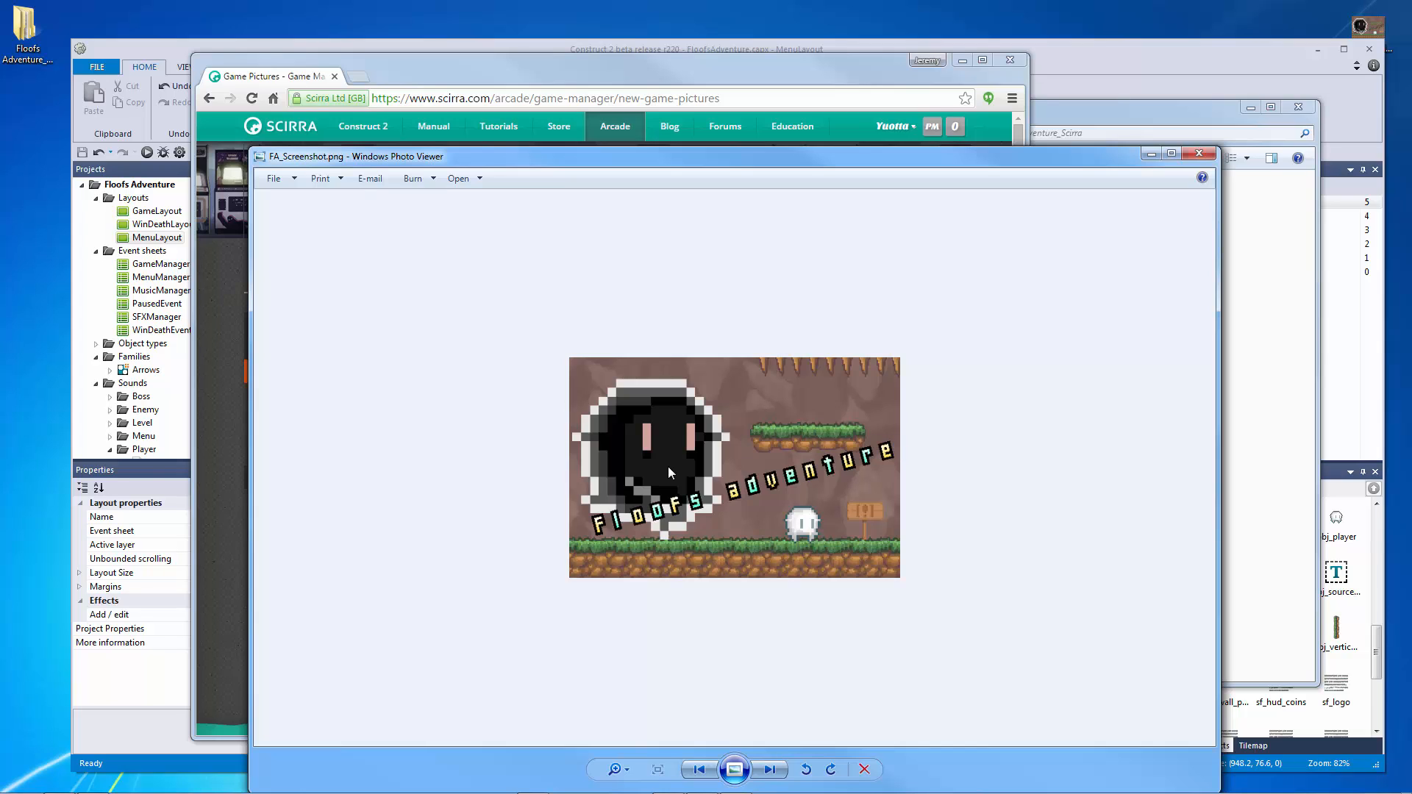
mouse_move(802, 516)
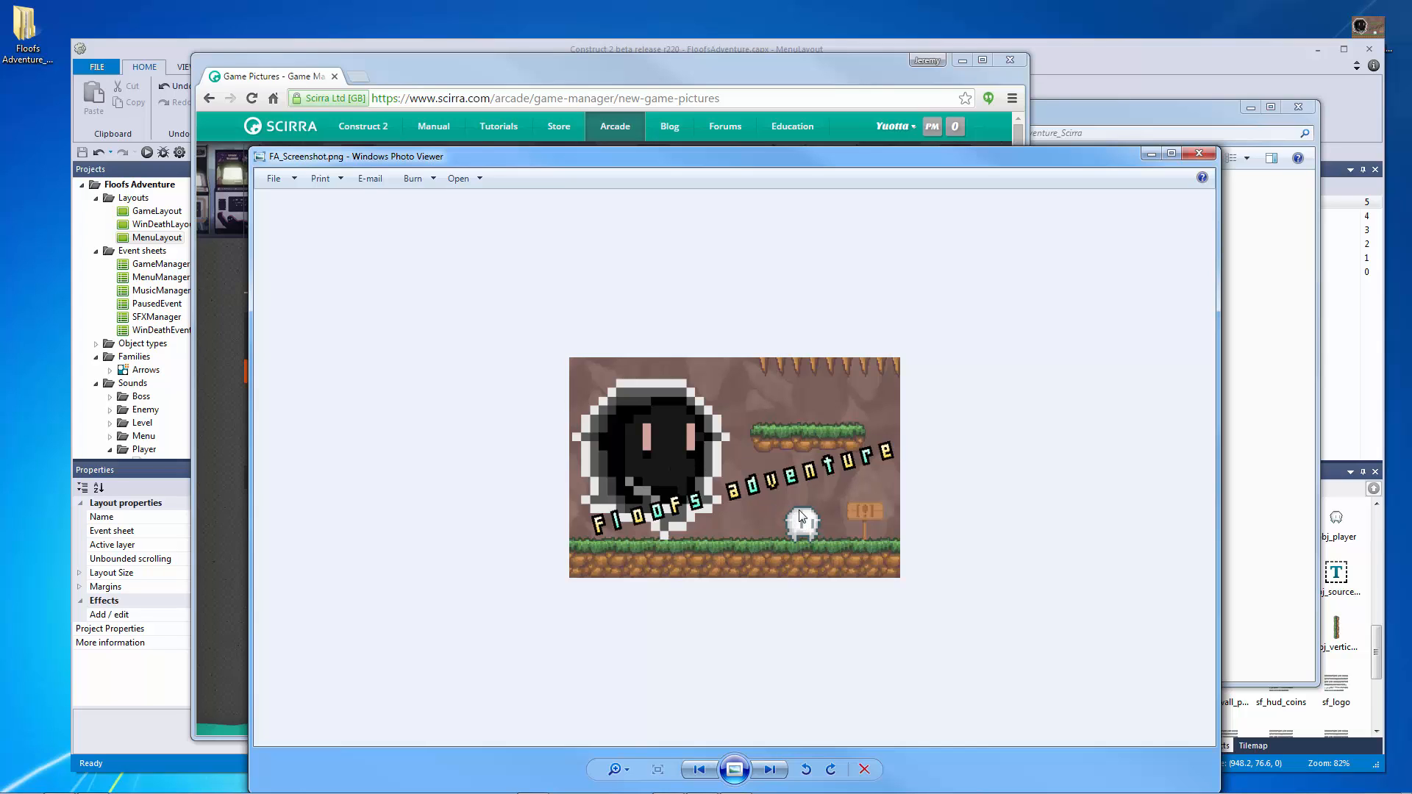
mouse_move(874, 538)
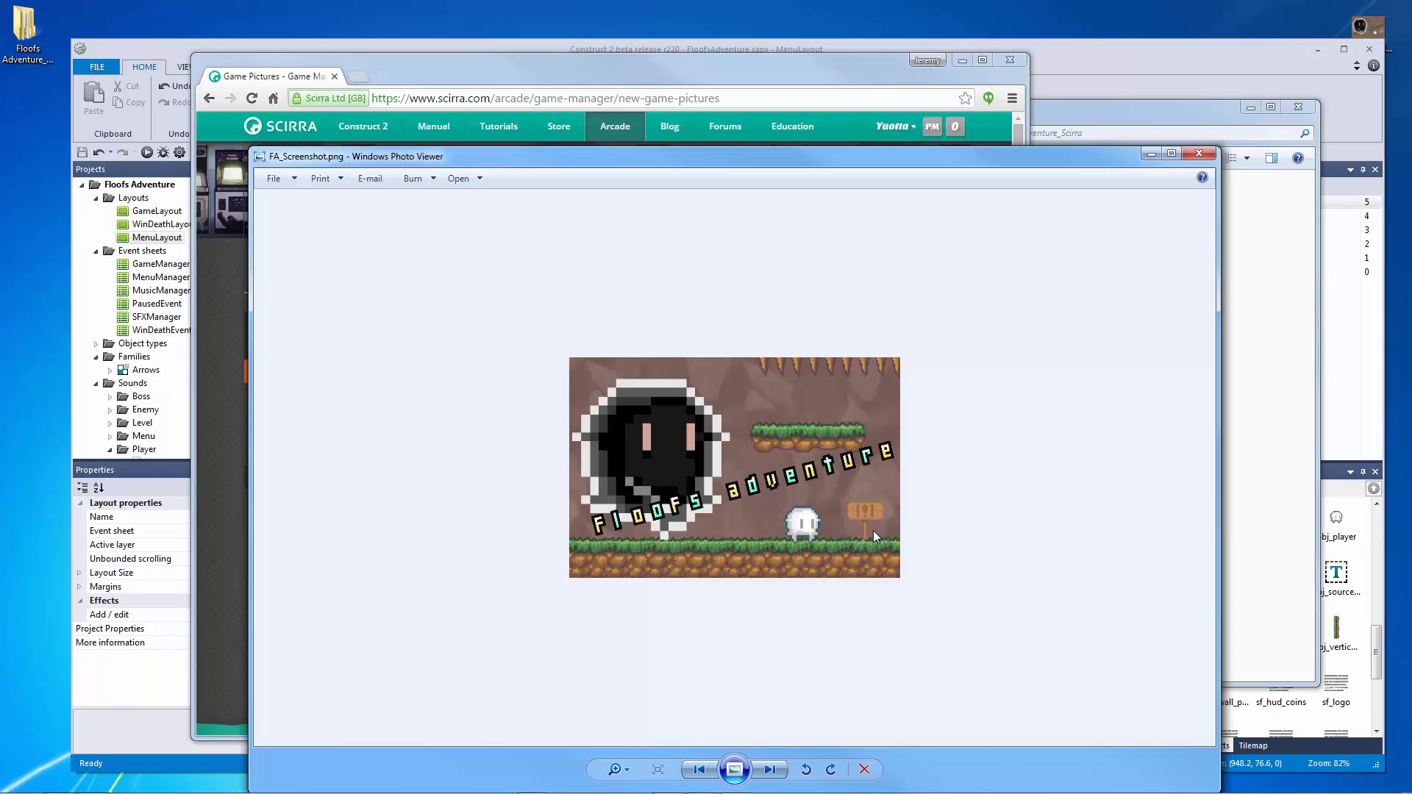
mouse_move(837, 528)
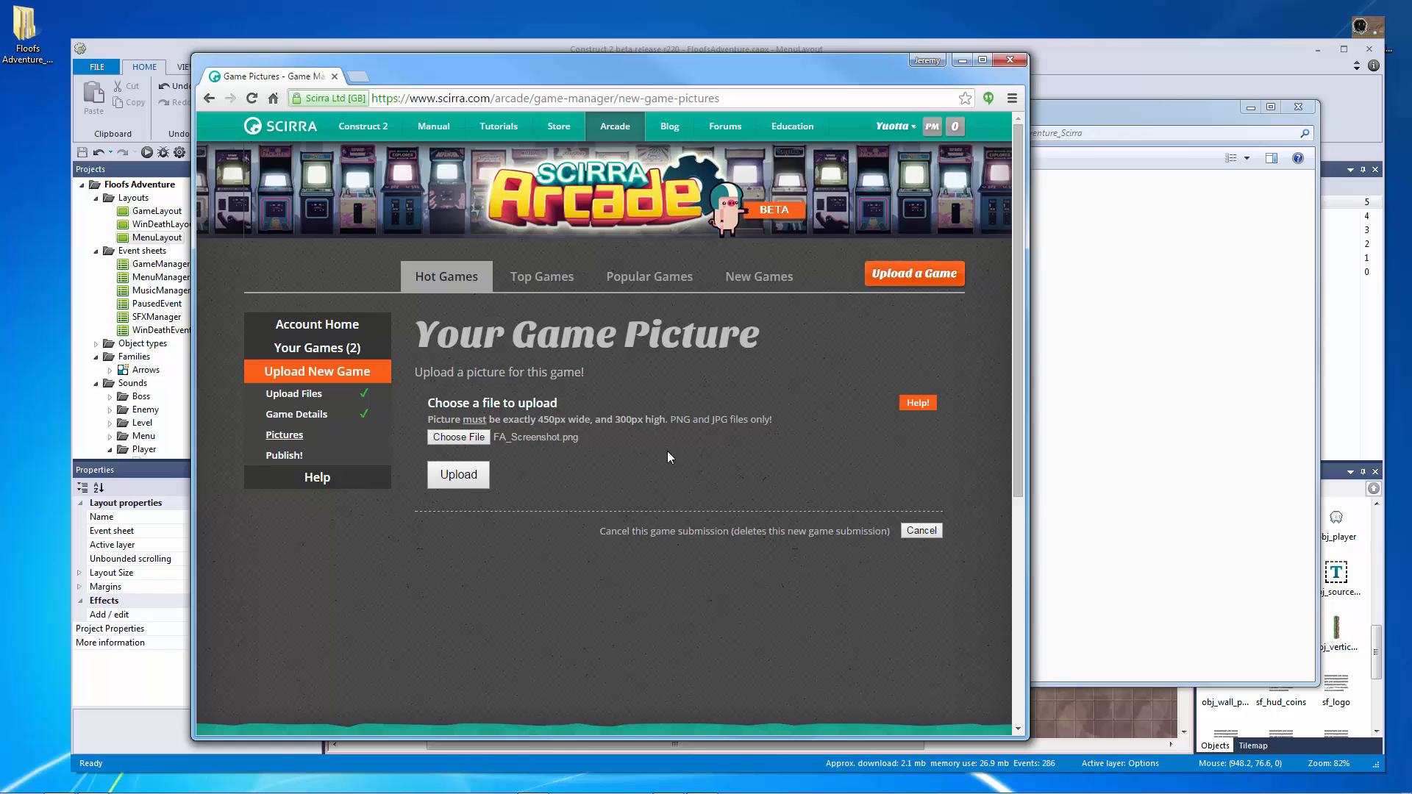
mouse_move(626, 469)
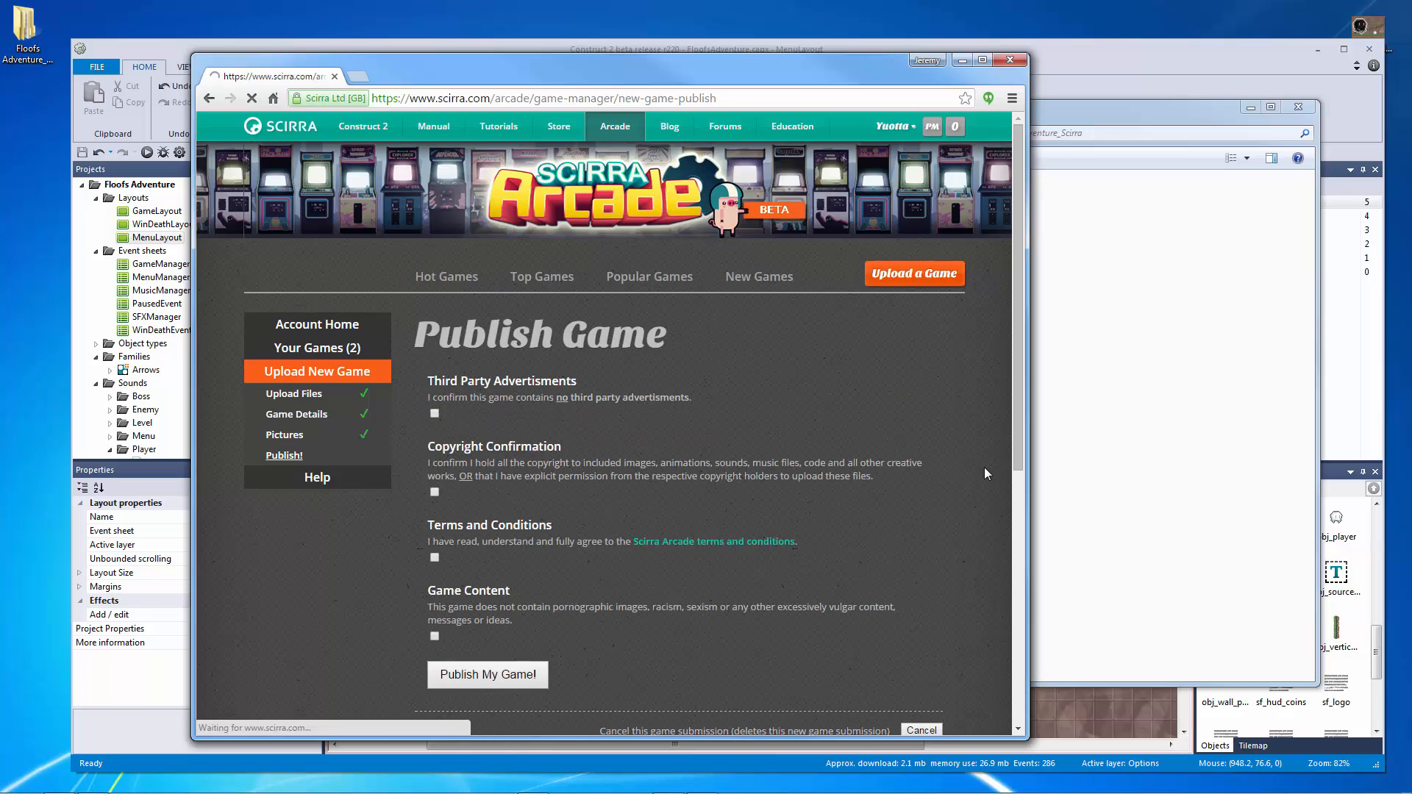
Step: Tick the Third Party, Copyright, Terms and Game Content agreements, then publish Floofs Adventure
scroll(down, 3)
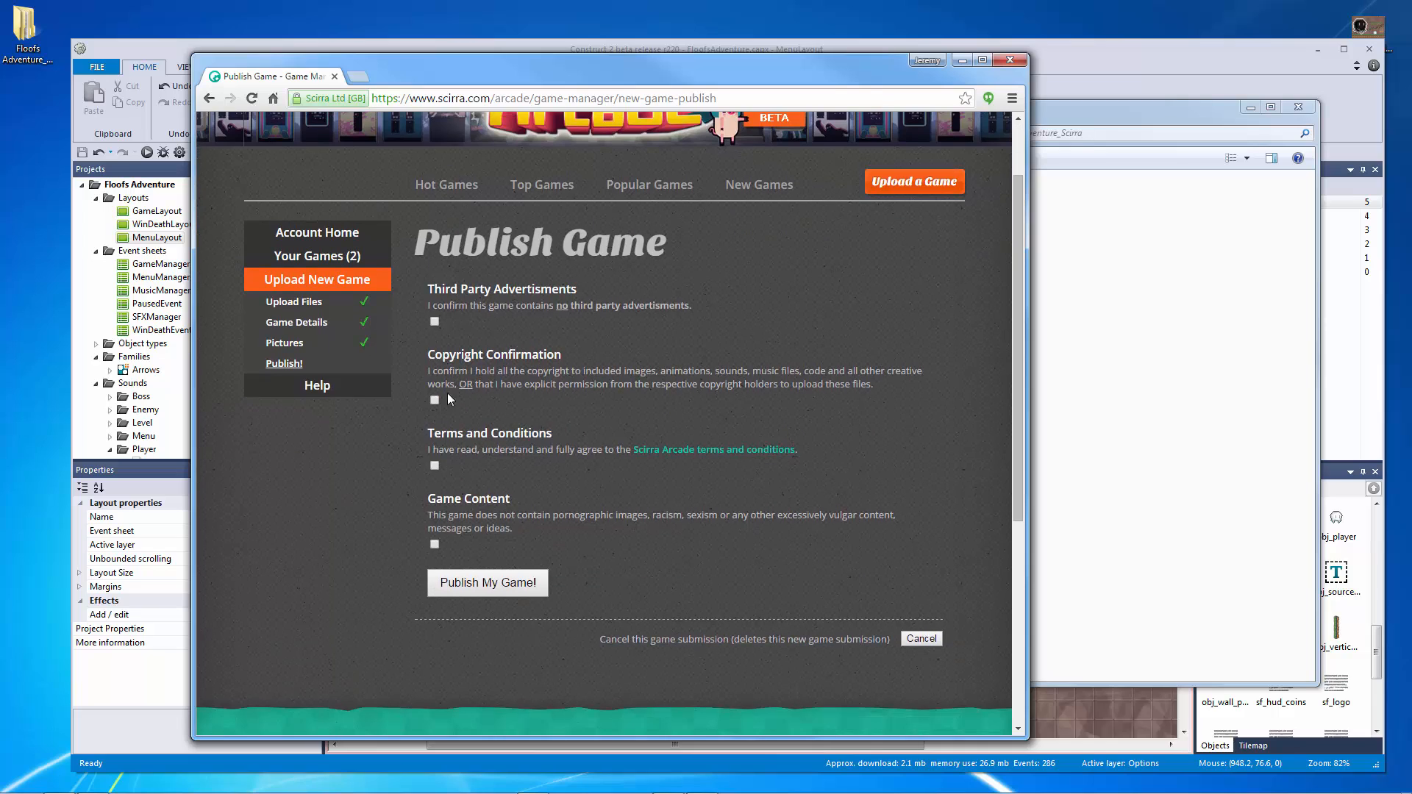
click(434, 321)
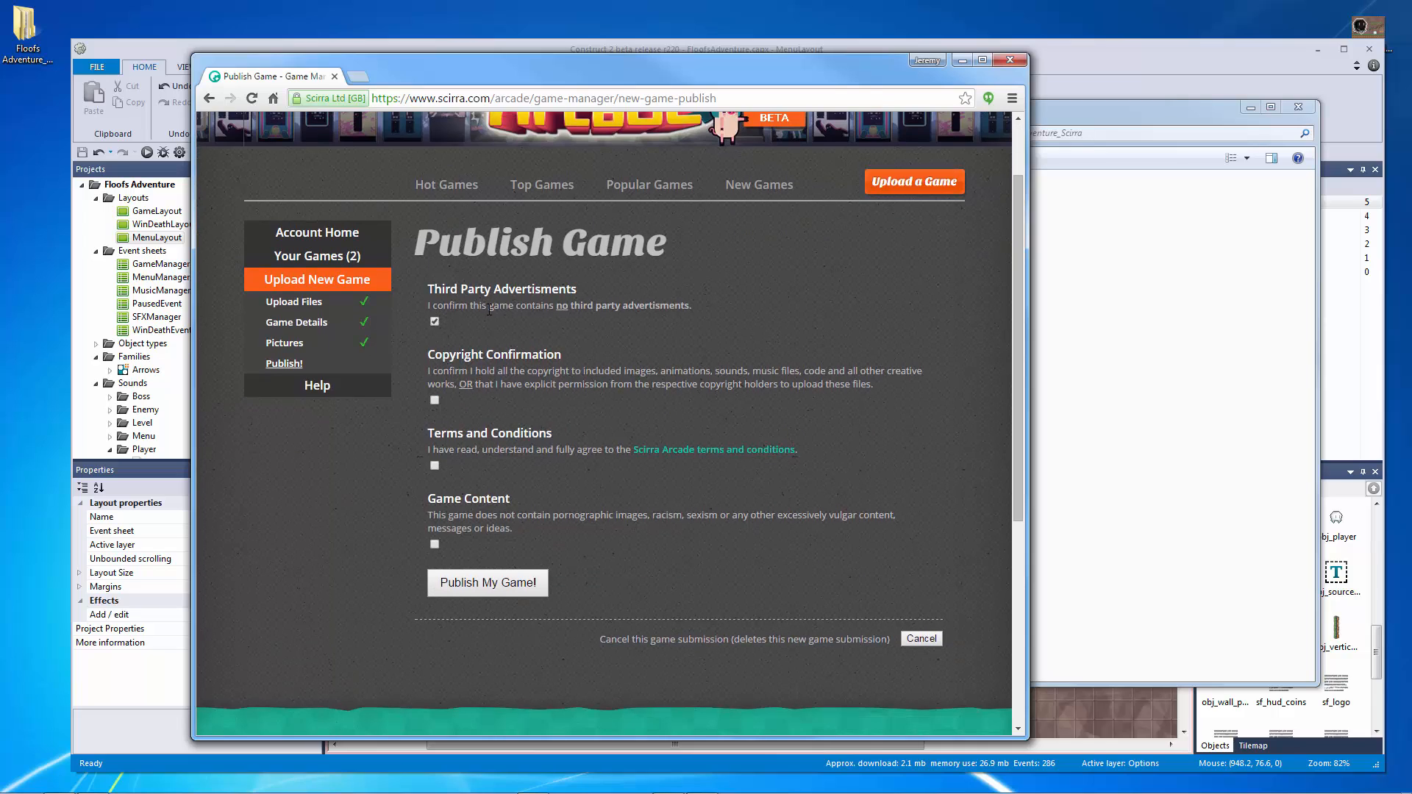
mouse_move(467, 412)
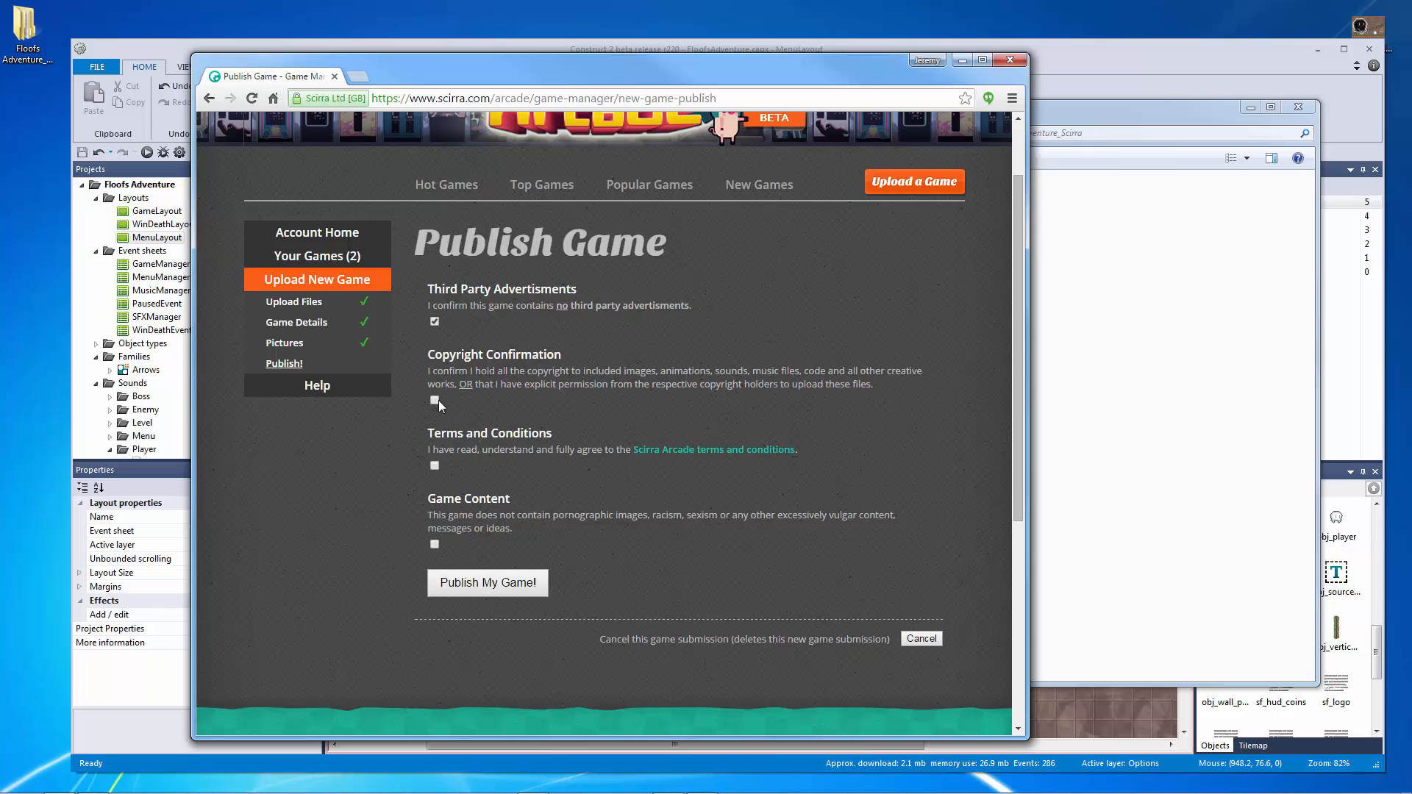
click(434, 400)
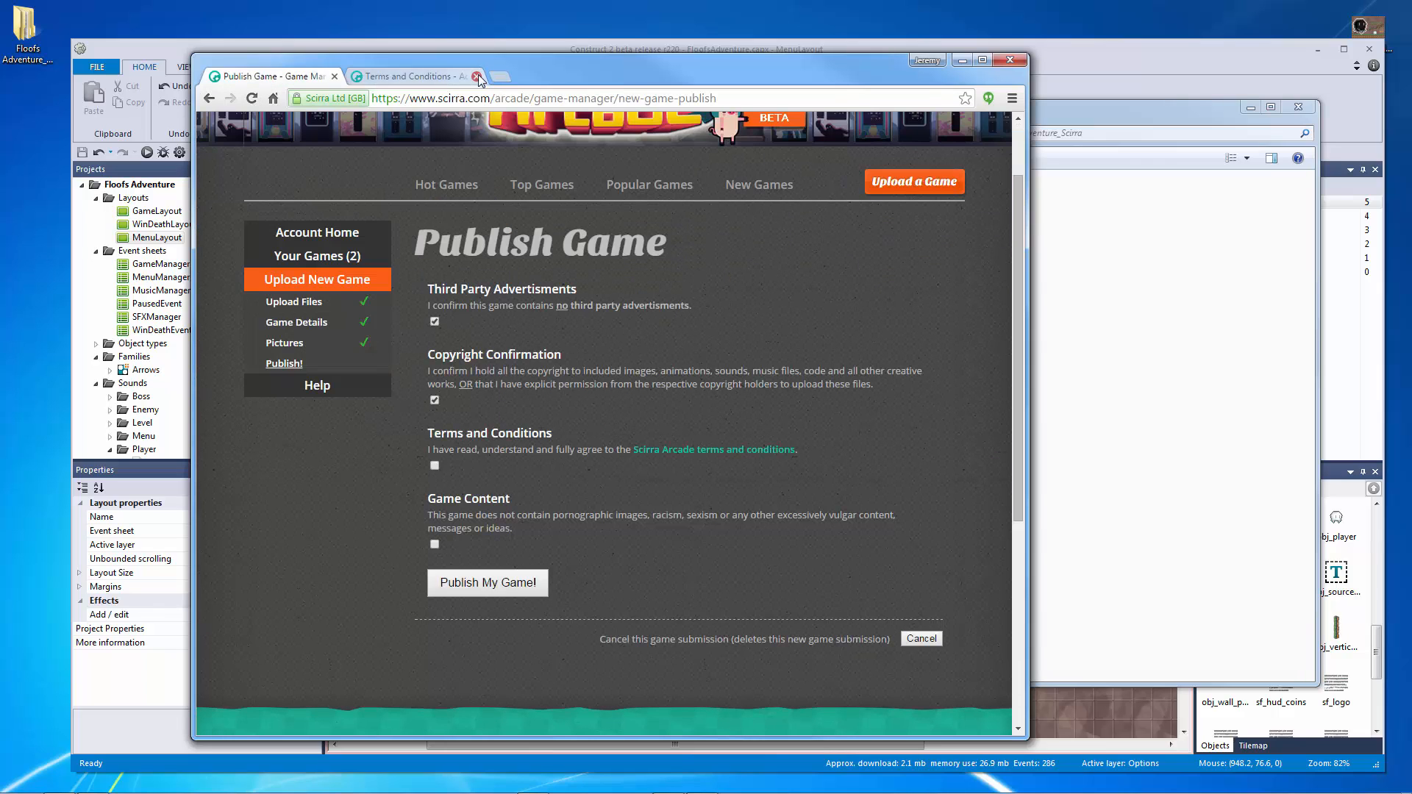
click(478, 76)
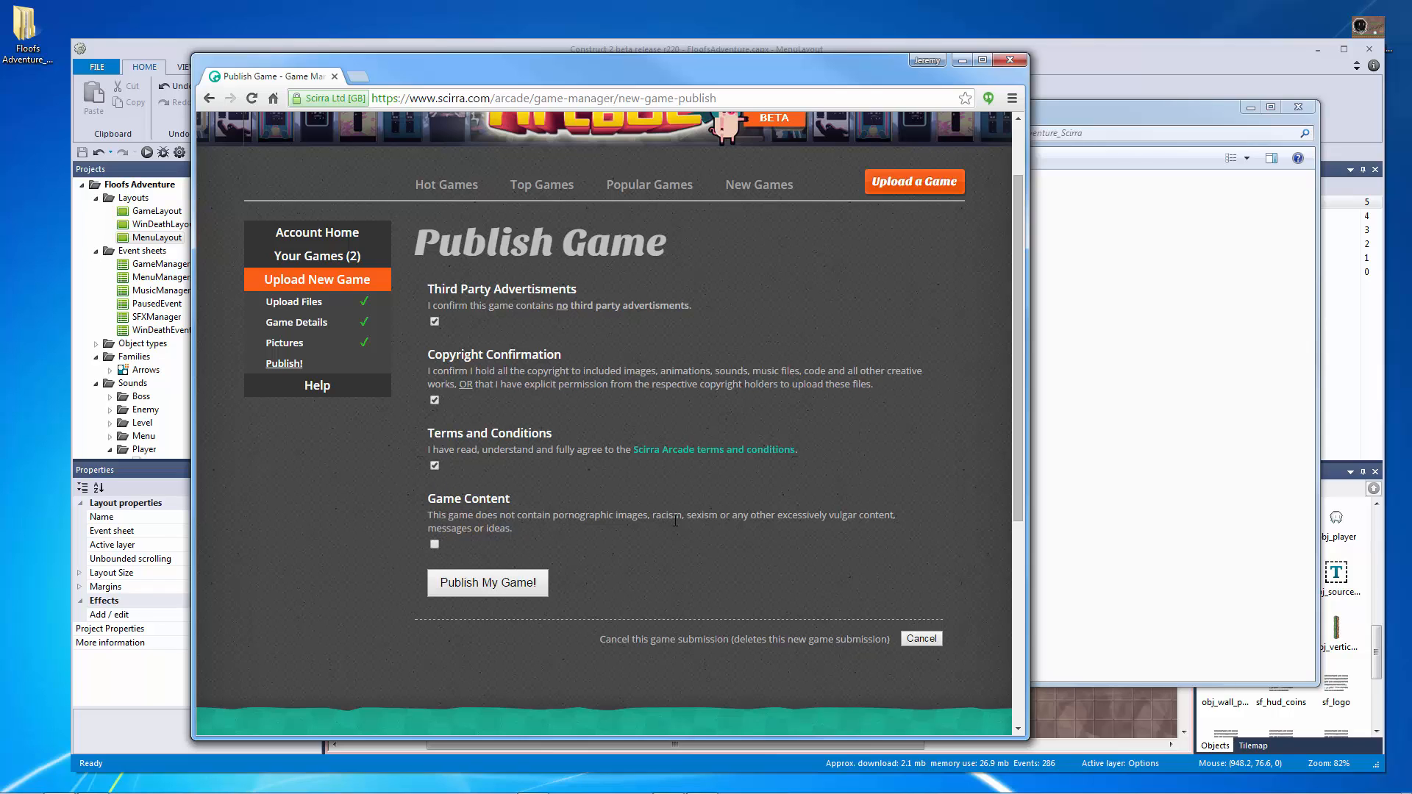
click(435, 545)
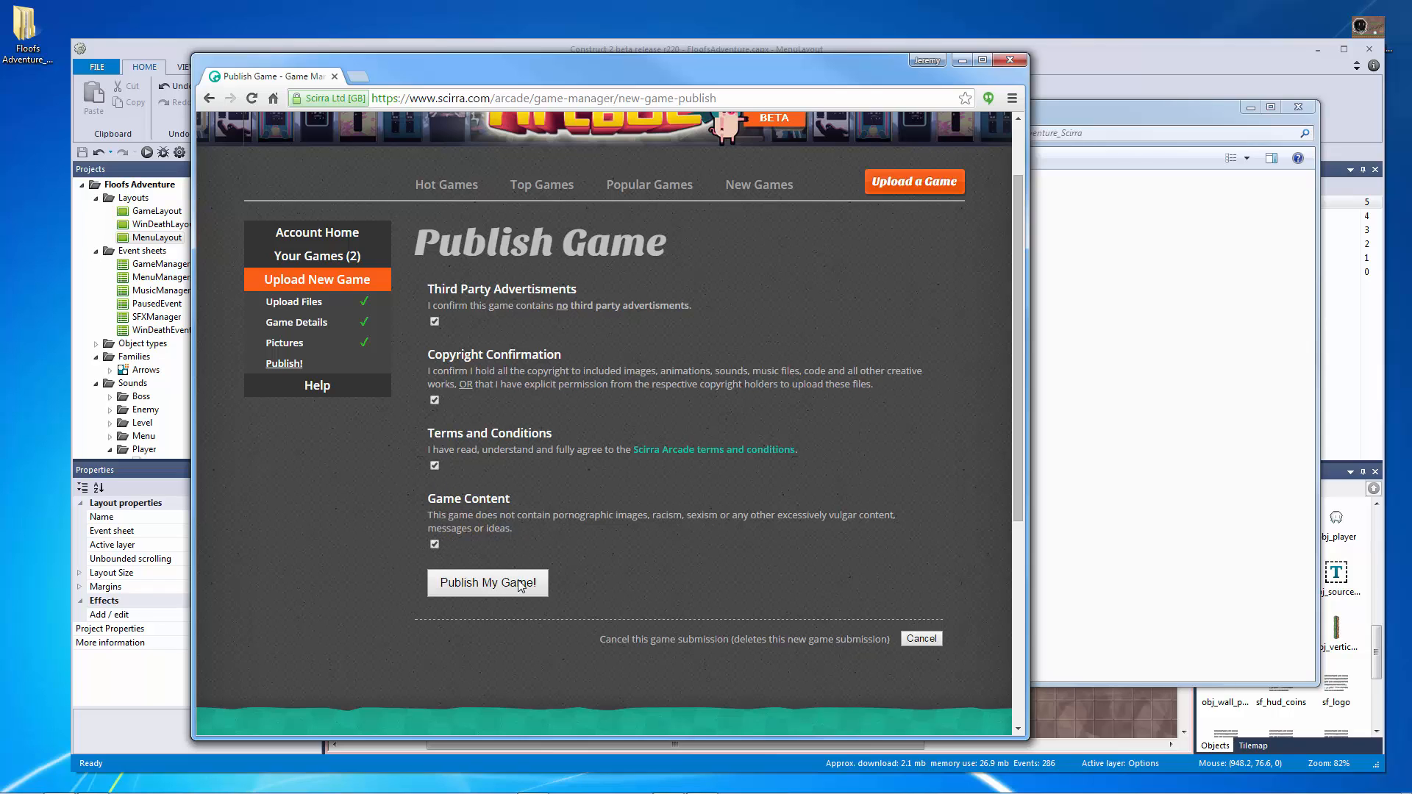
click(487, 582)
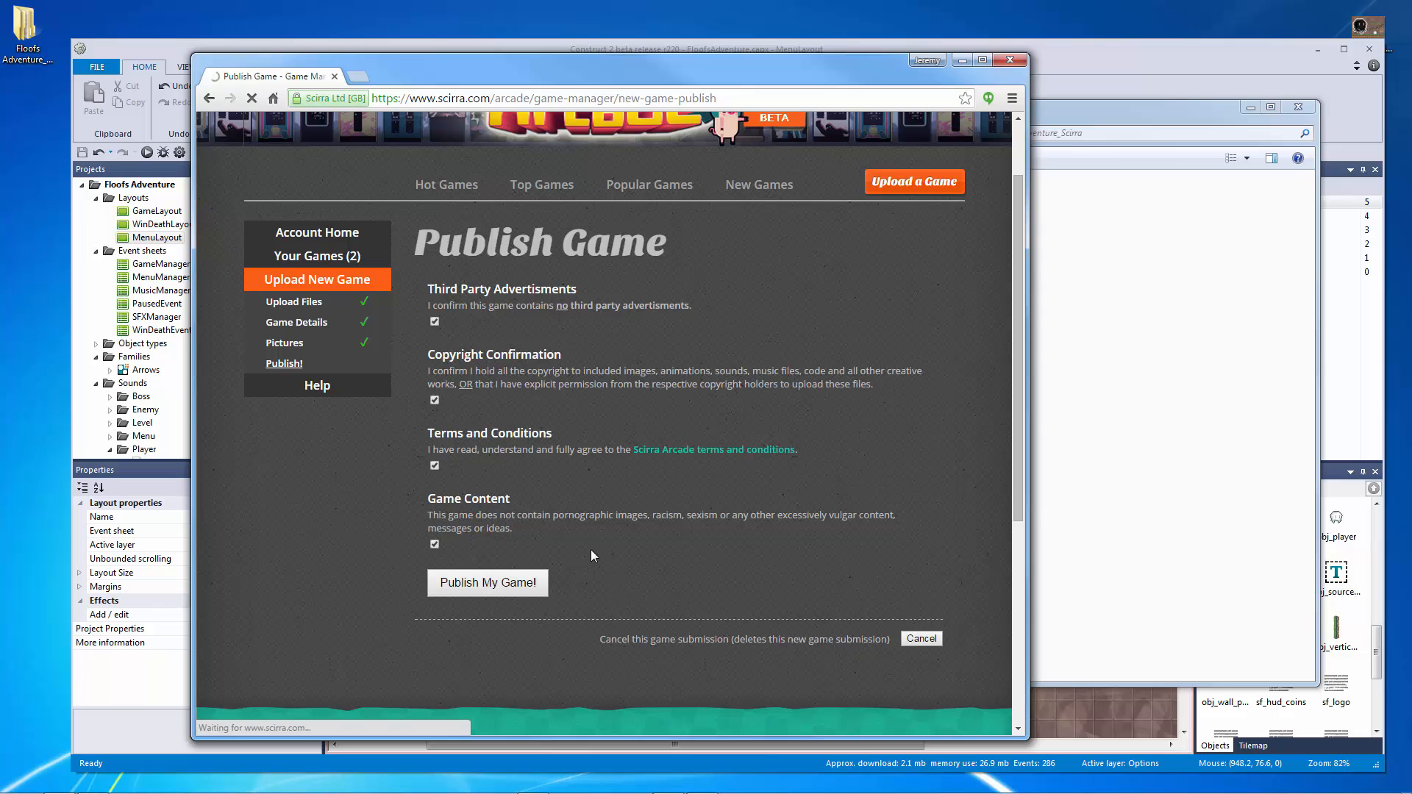
click(487, 582)
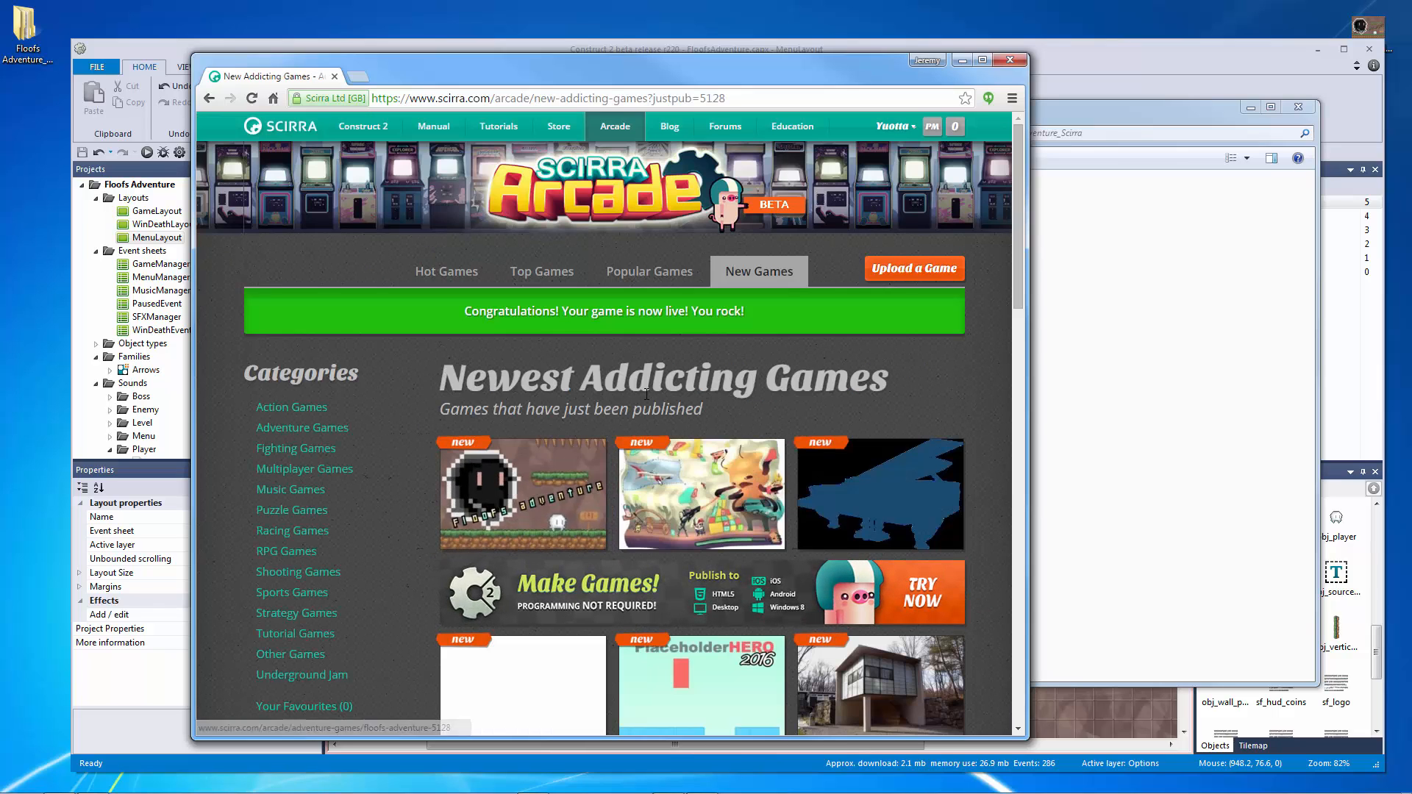
mouse_move(522, 494)
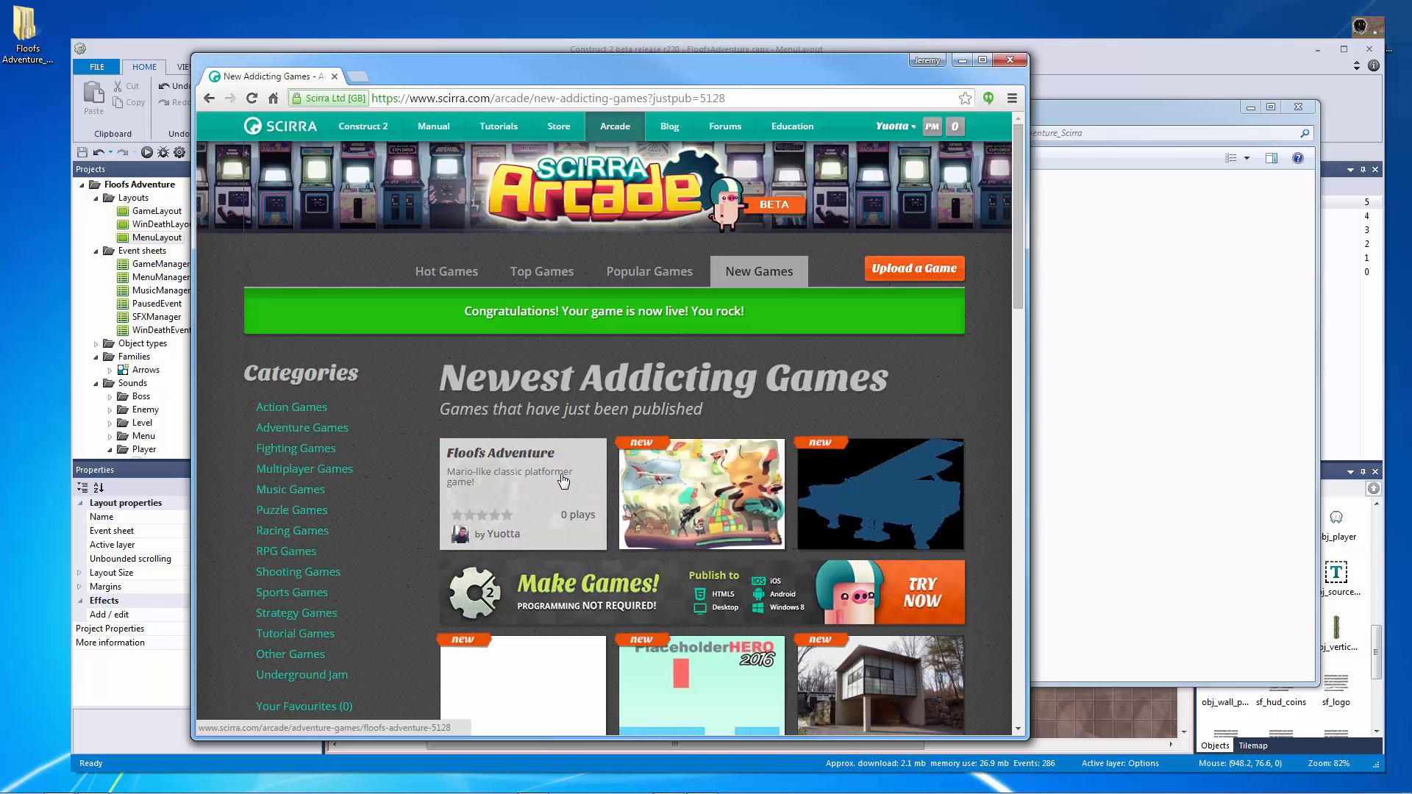
Step: Open Floofs Adventure from Newest Addicting Games and scroll its page with the game running
click(506, 452)
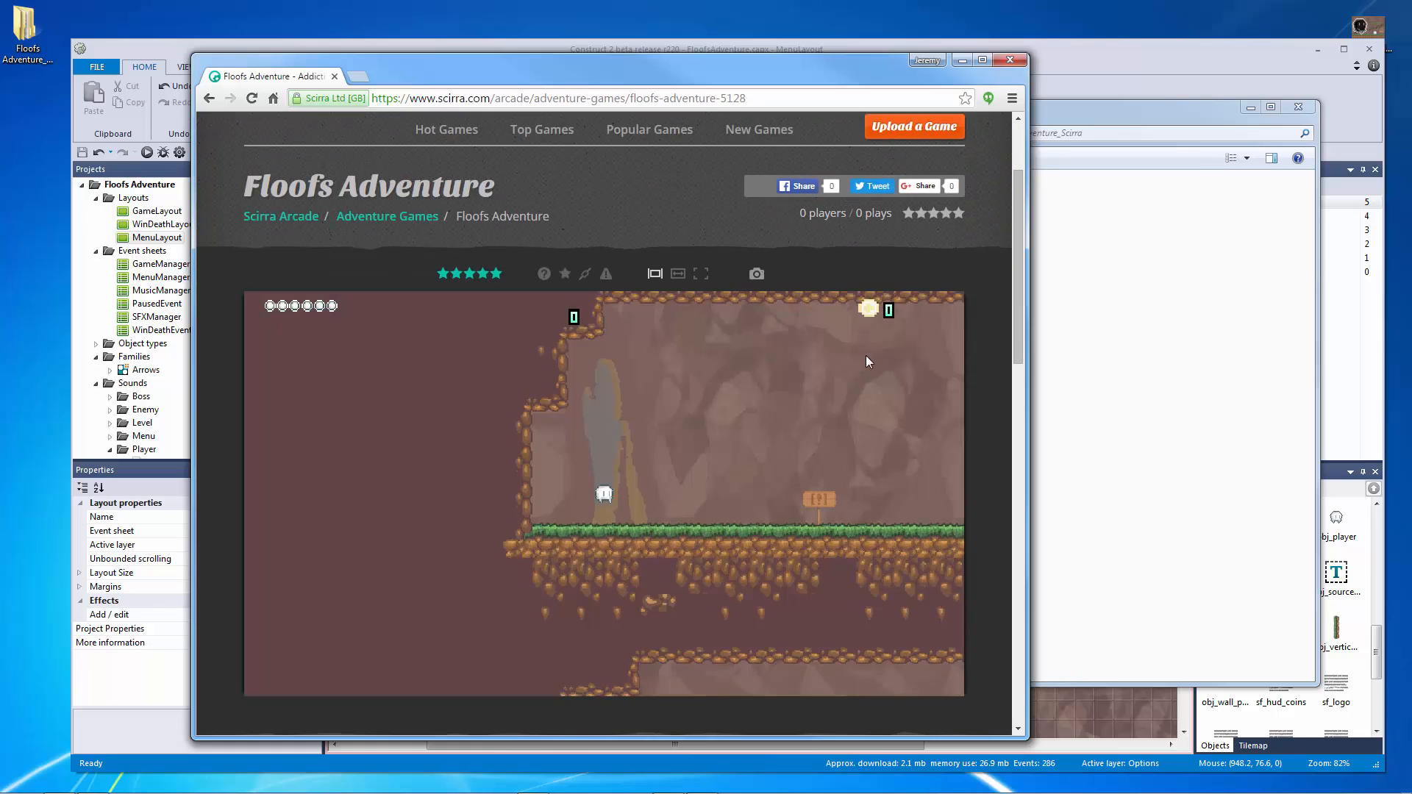
scroll(down, 3)
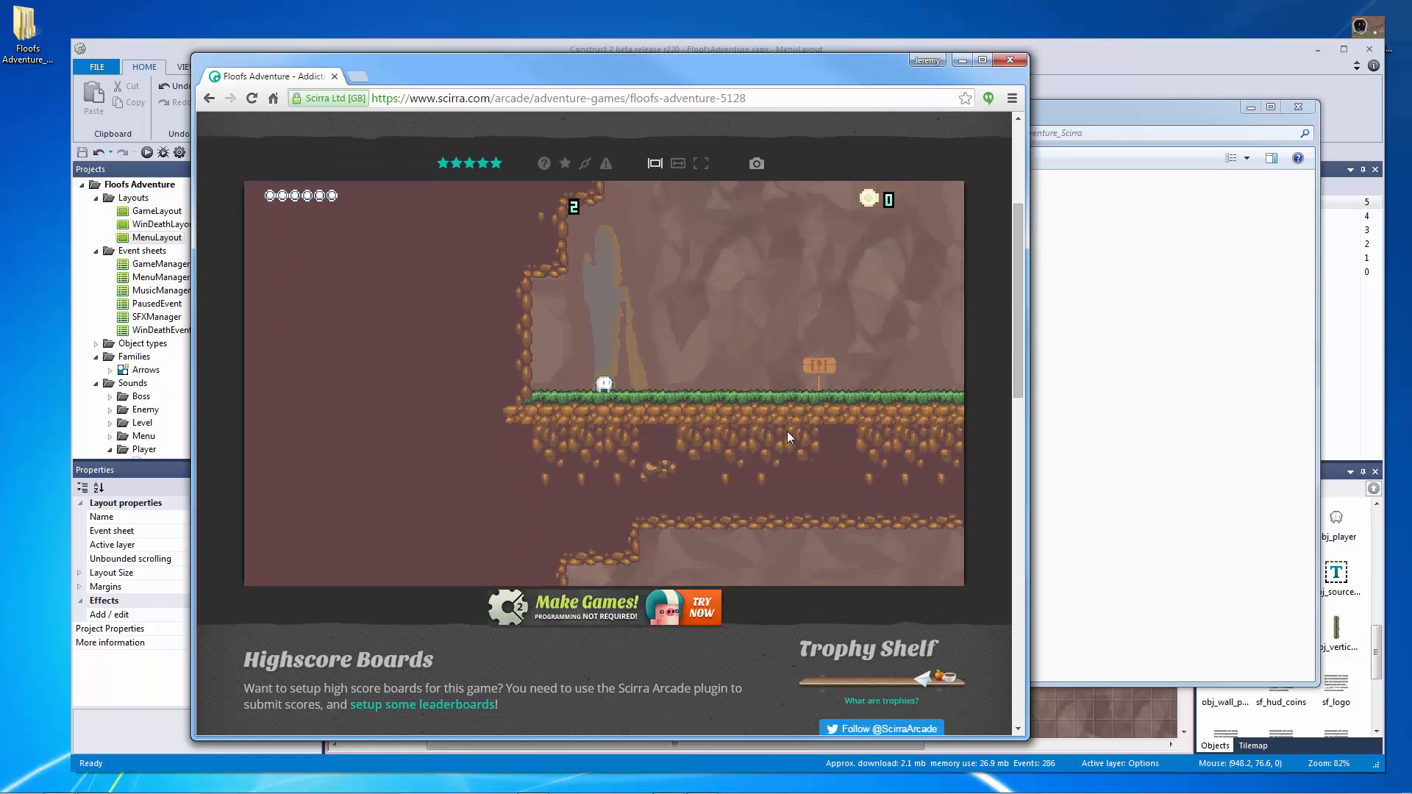
scroll(up, 3)
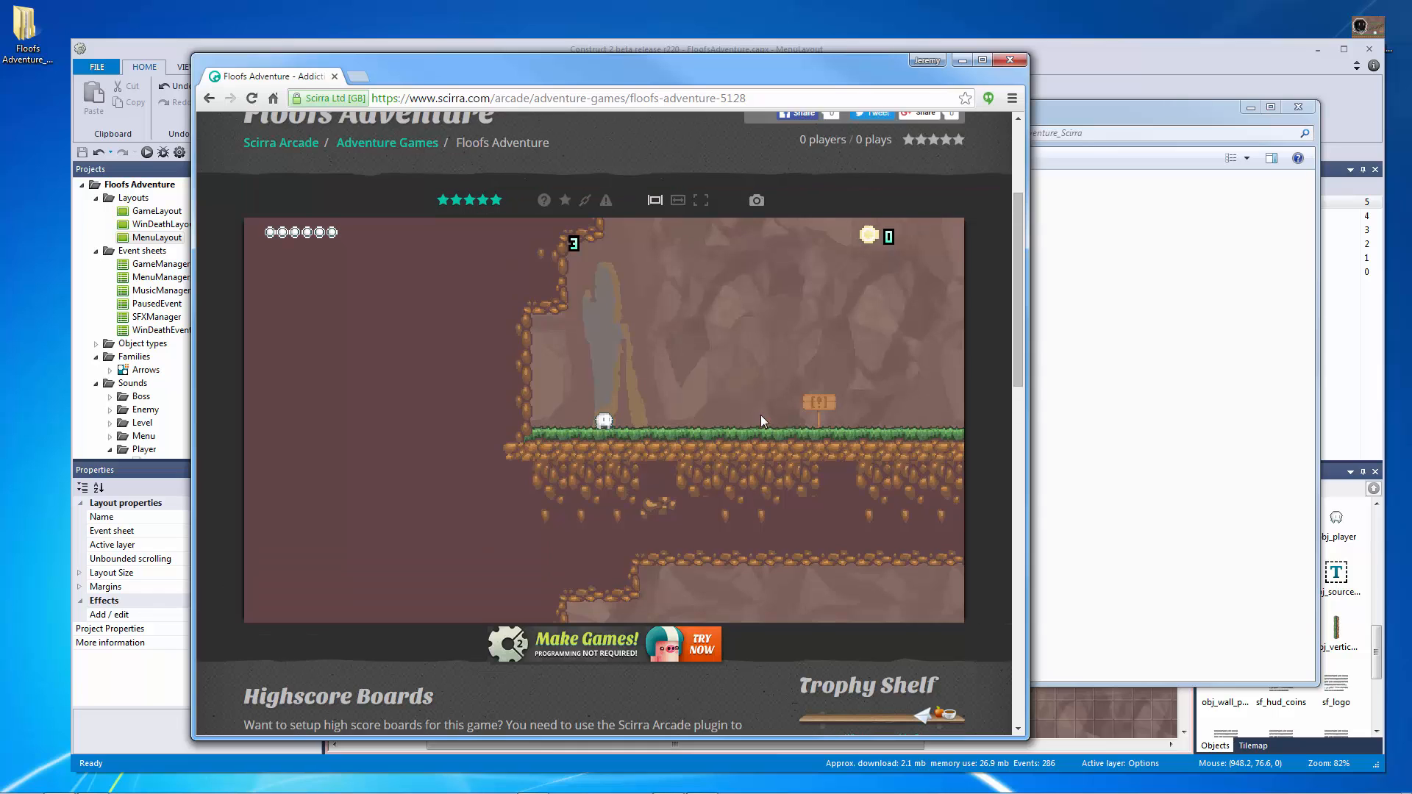
scroll(up, 3)
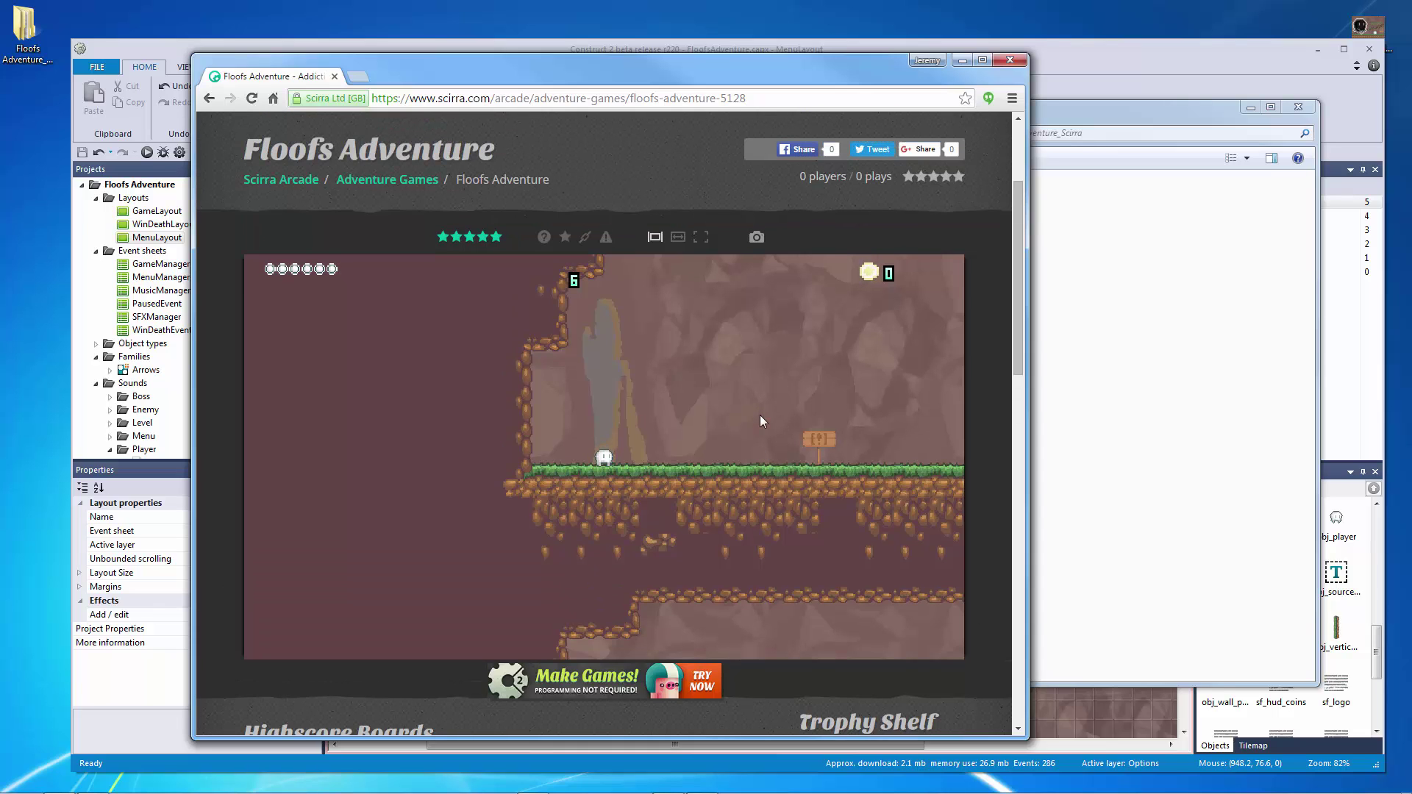
scroll(up, 3)
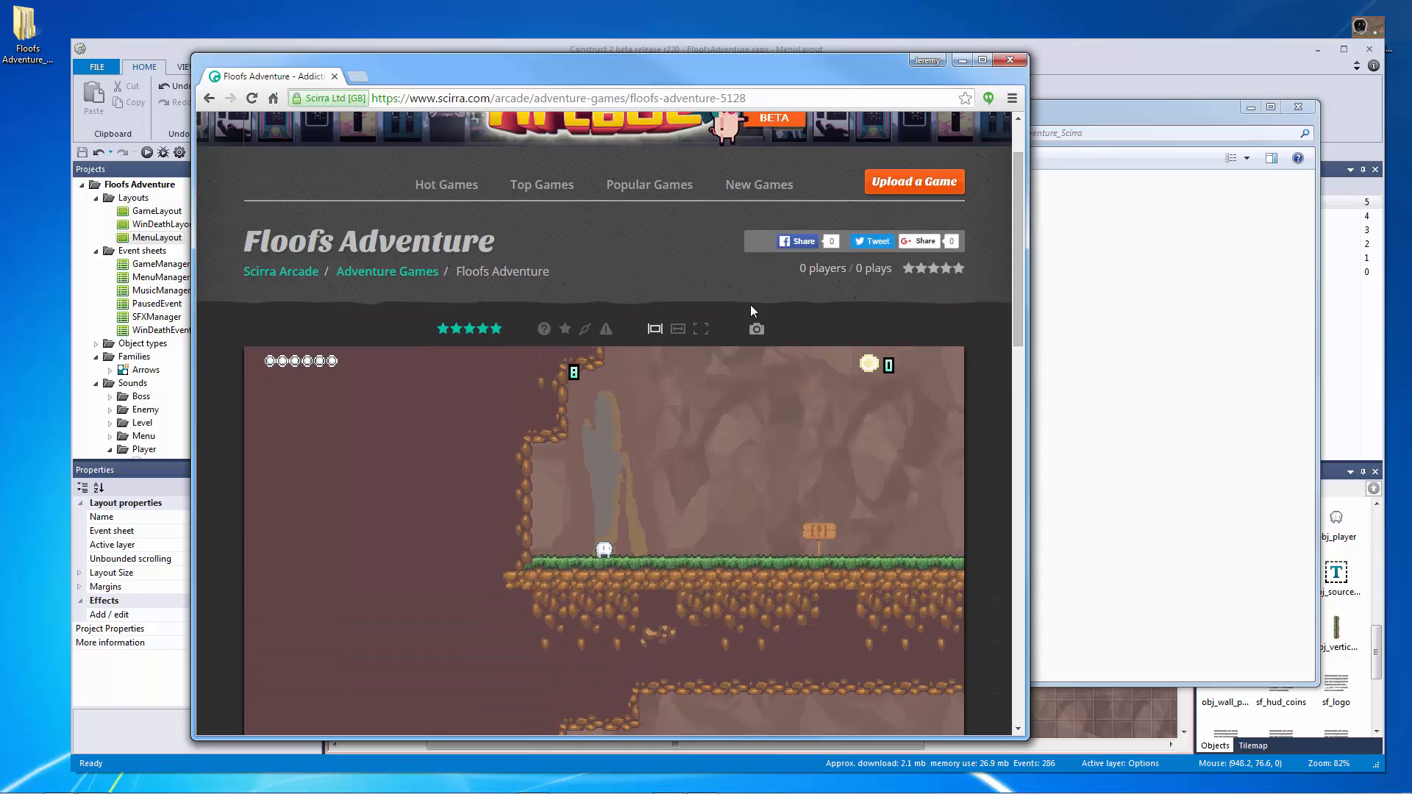
mouse_move(655, 328)
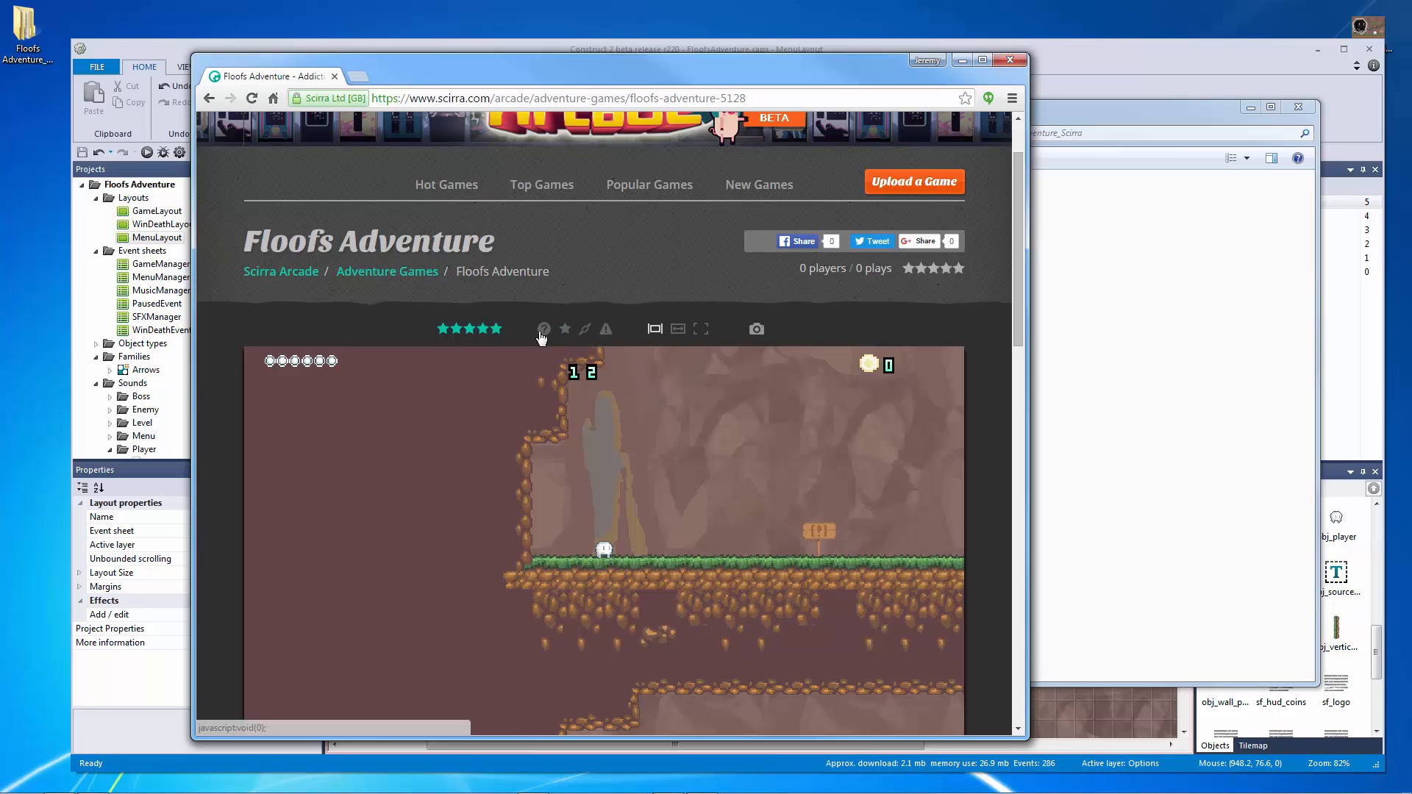
click(543, 328)
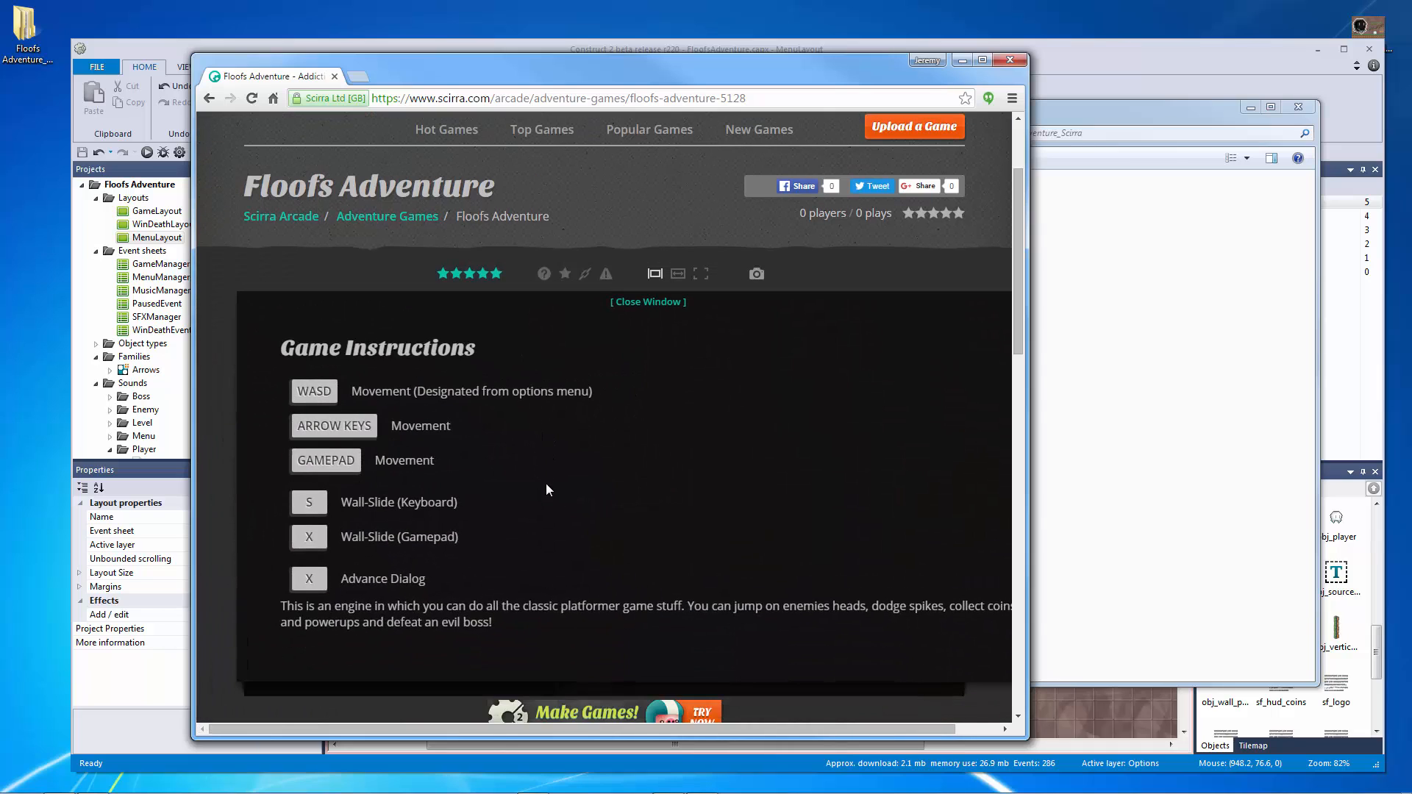
mouse_move(329, 413)
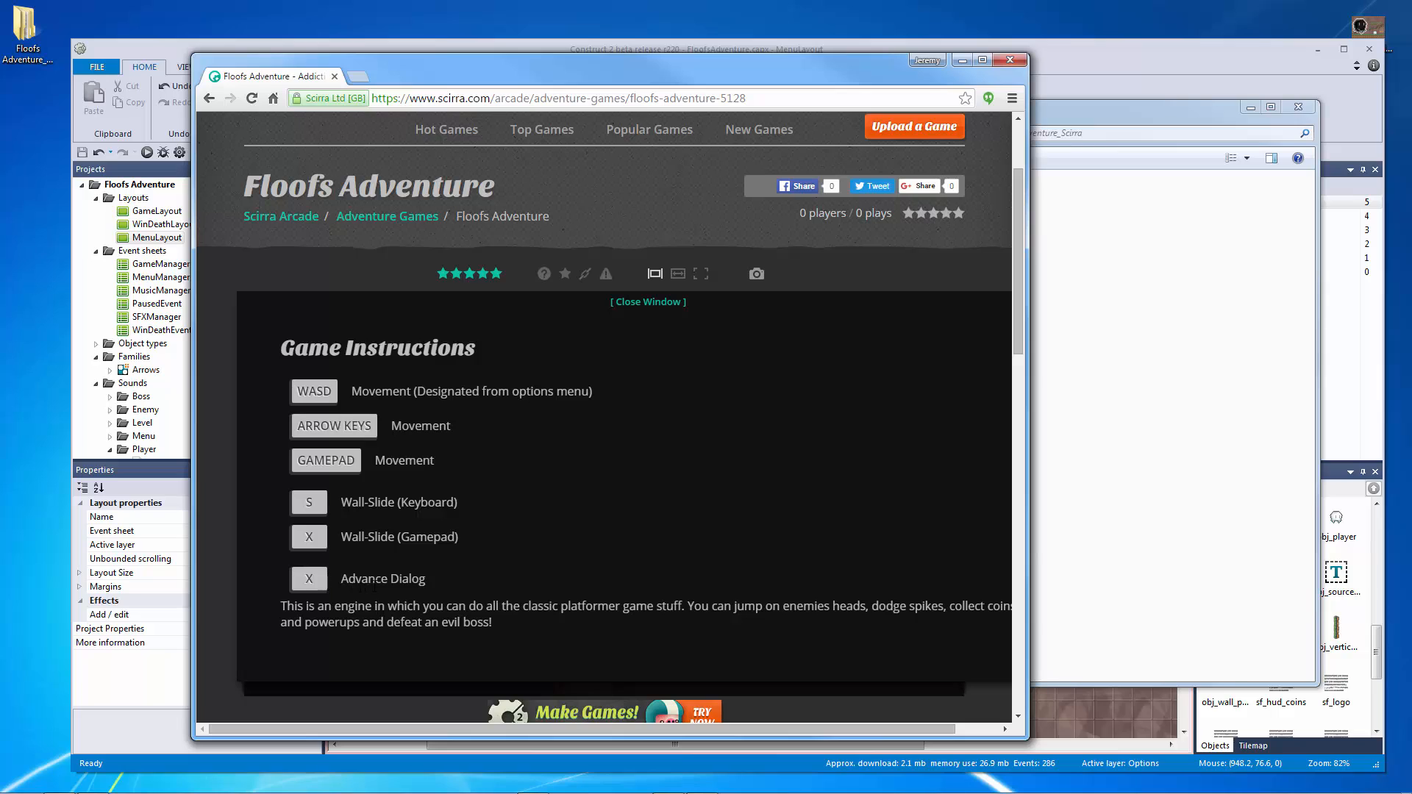
mouse_move(341, 473)
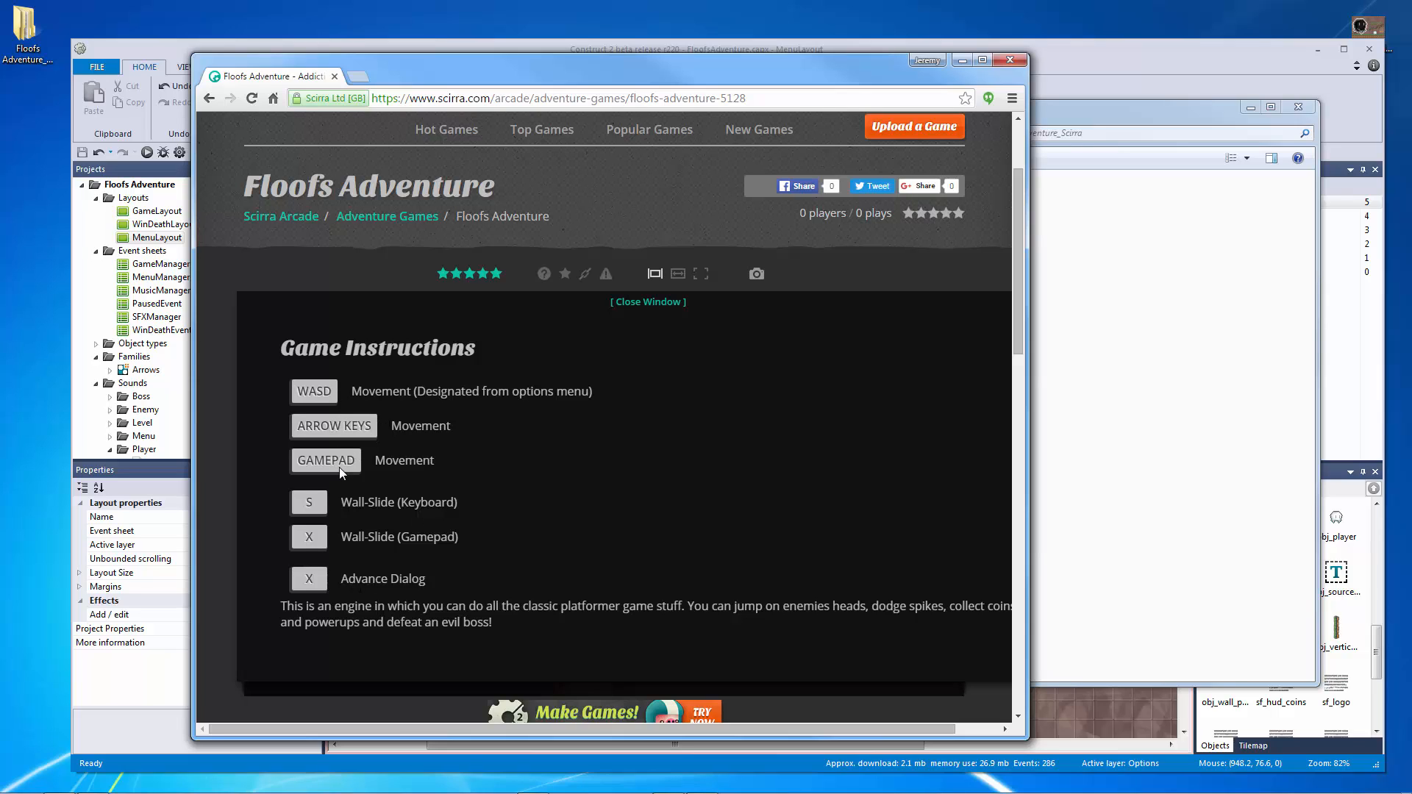
mouse_move(330, 283)
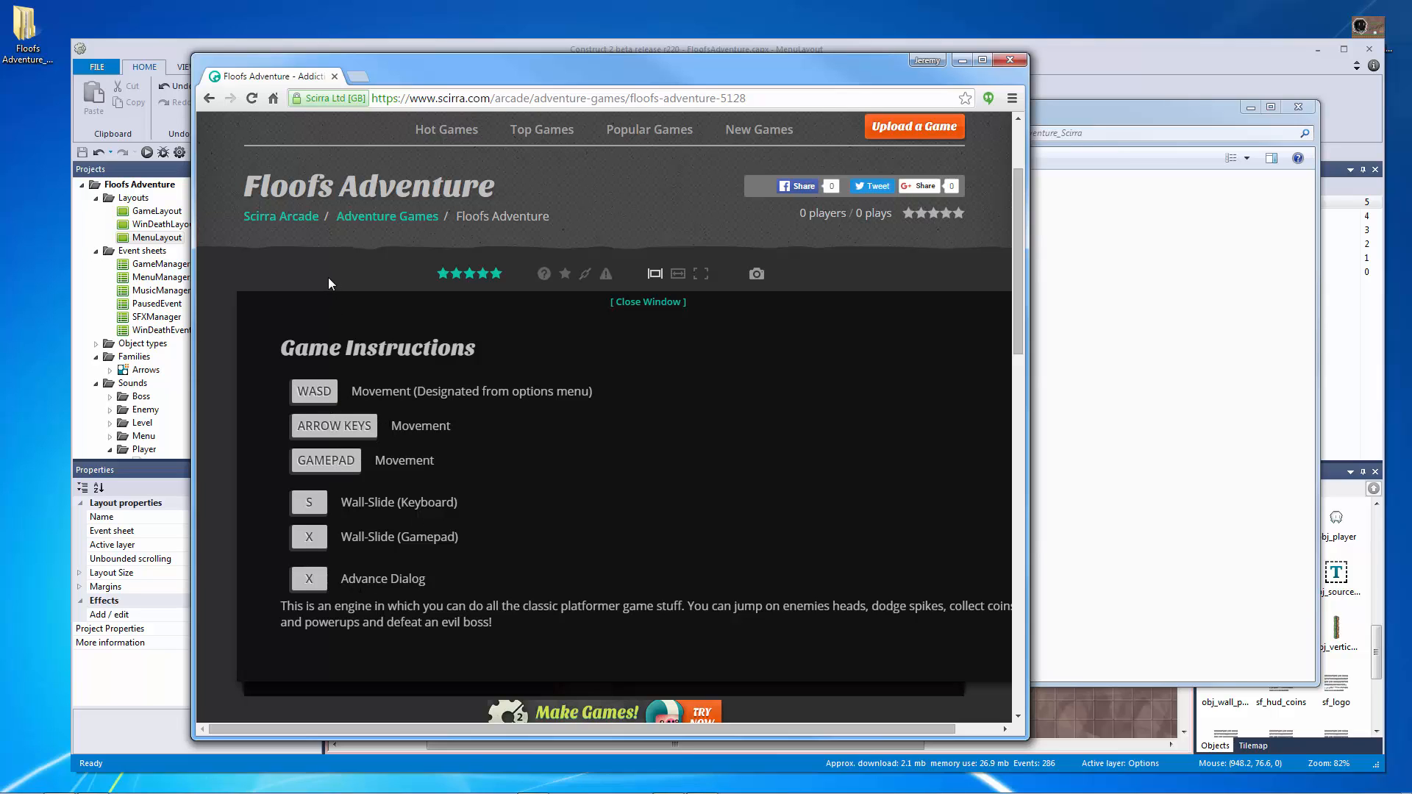
click(647, 301)
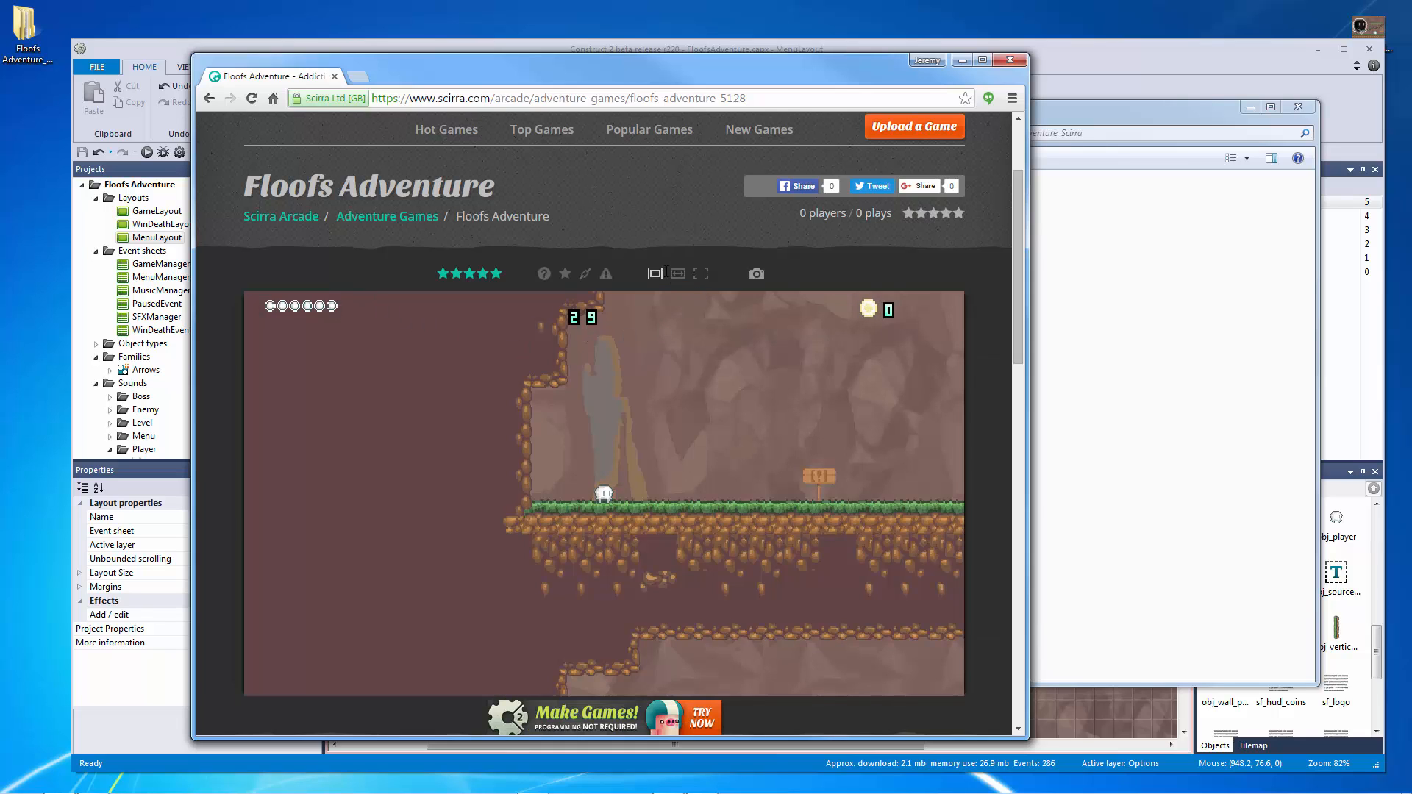
mouse_move(532, 133)
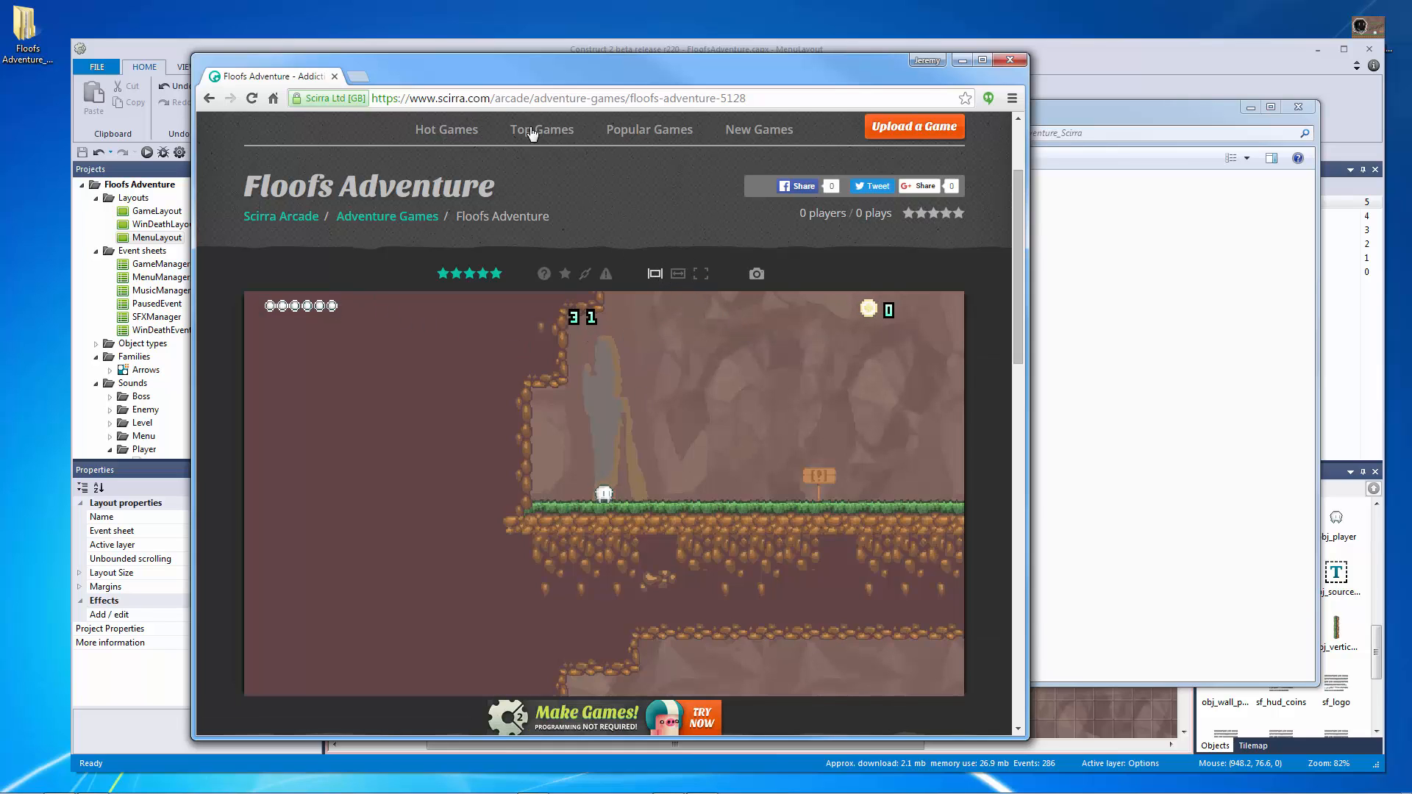
mouse_move(654, 273)
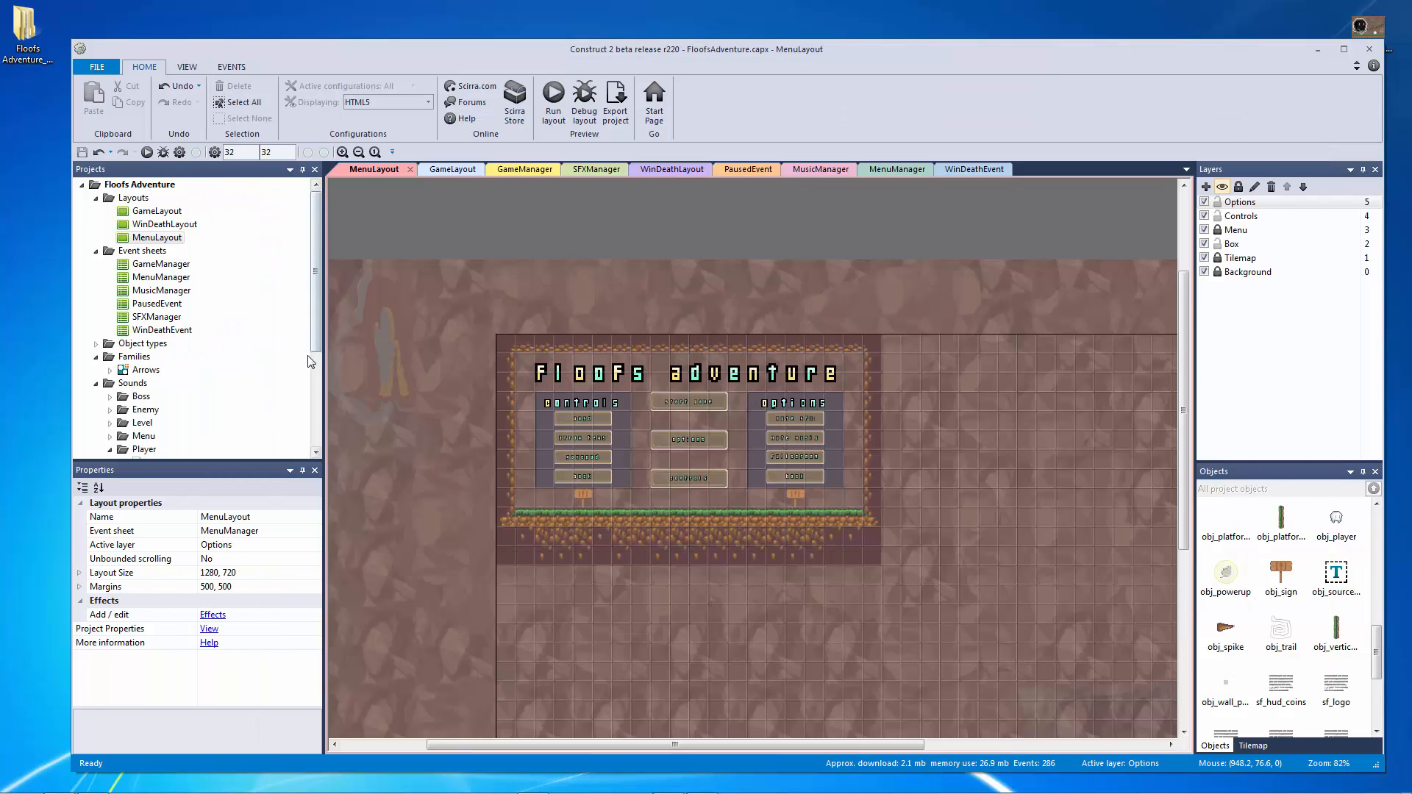
Step: Change the project's First layout property from GameLayout to MenuLayout
click(208, 629)
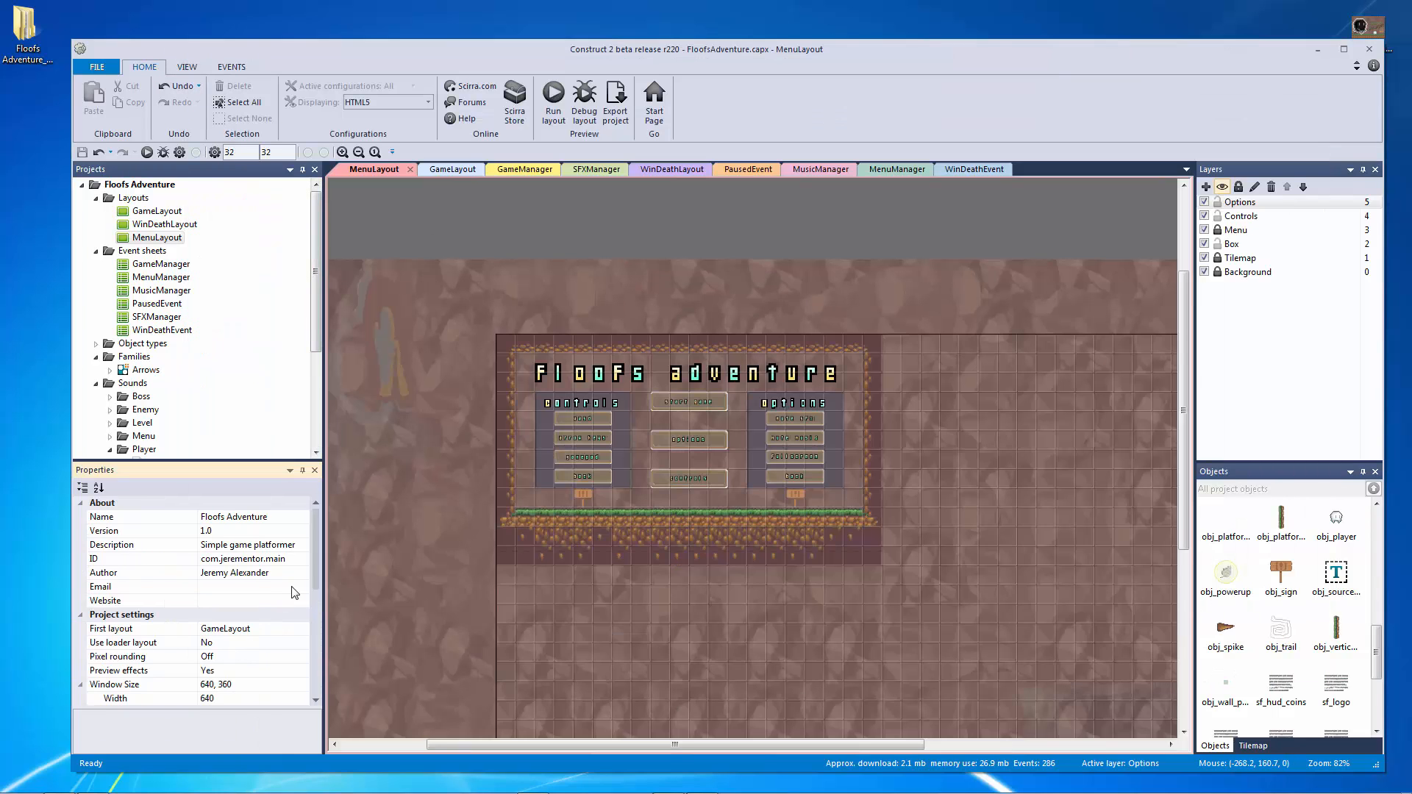
scroll(down, 3)
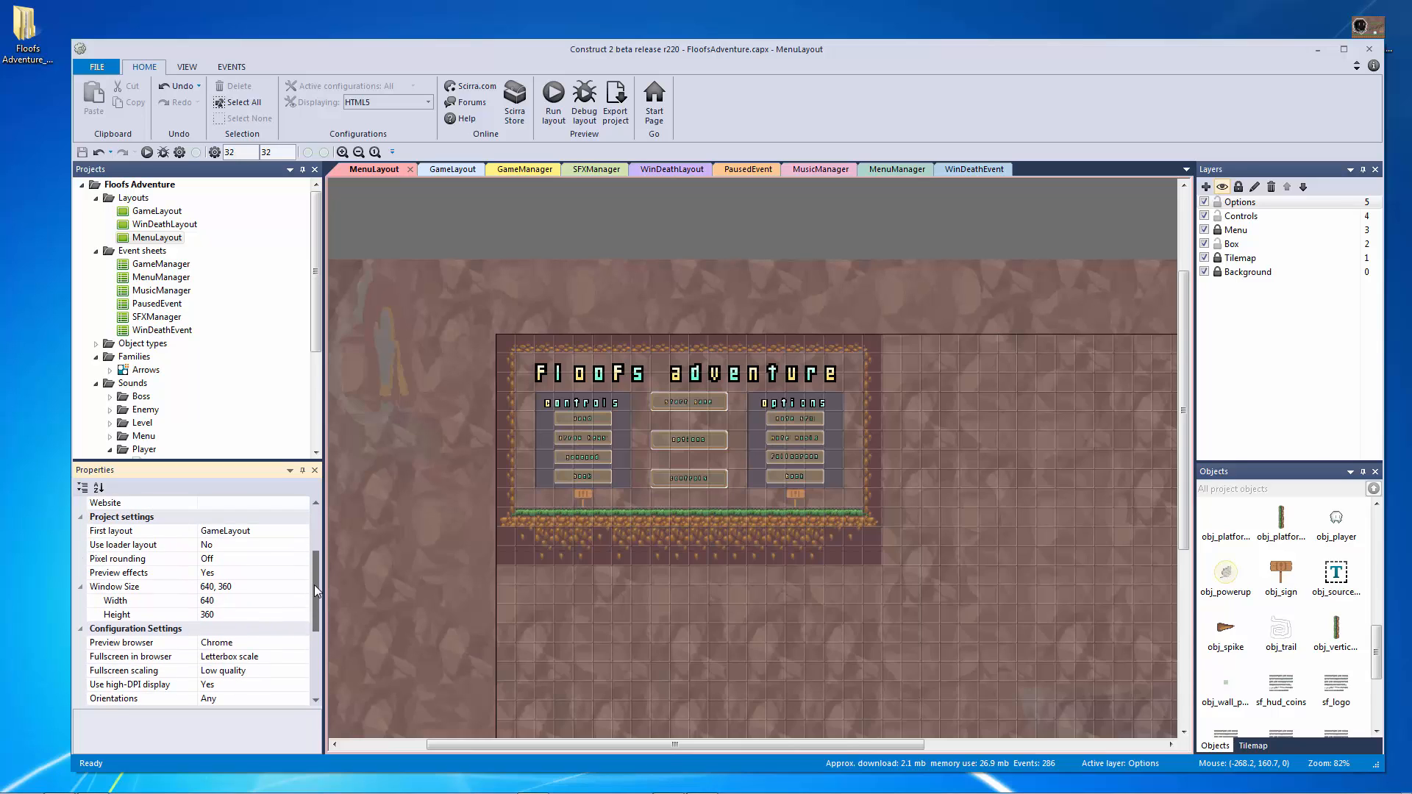
click(302, 531)
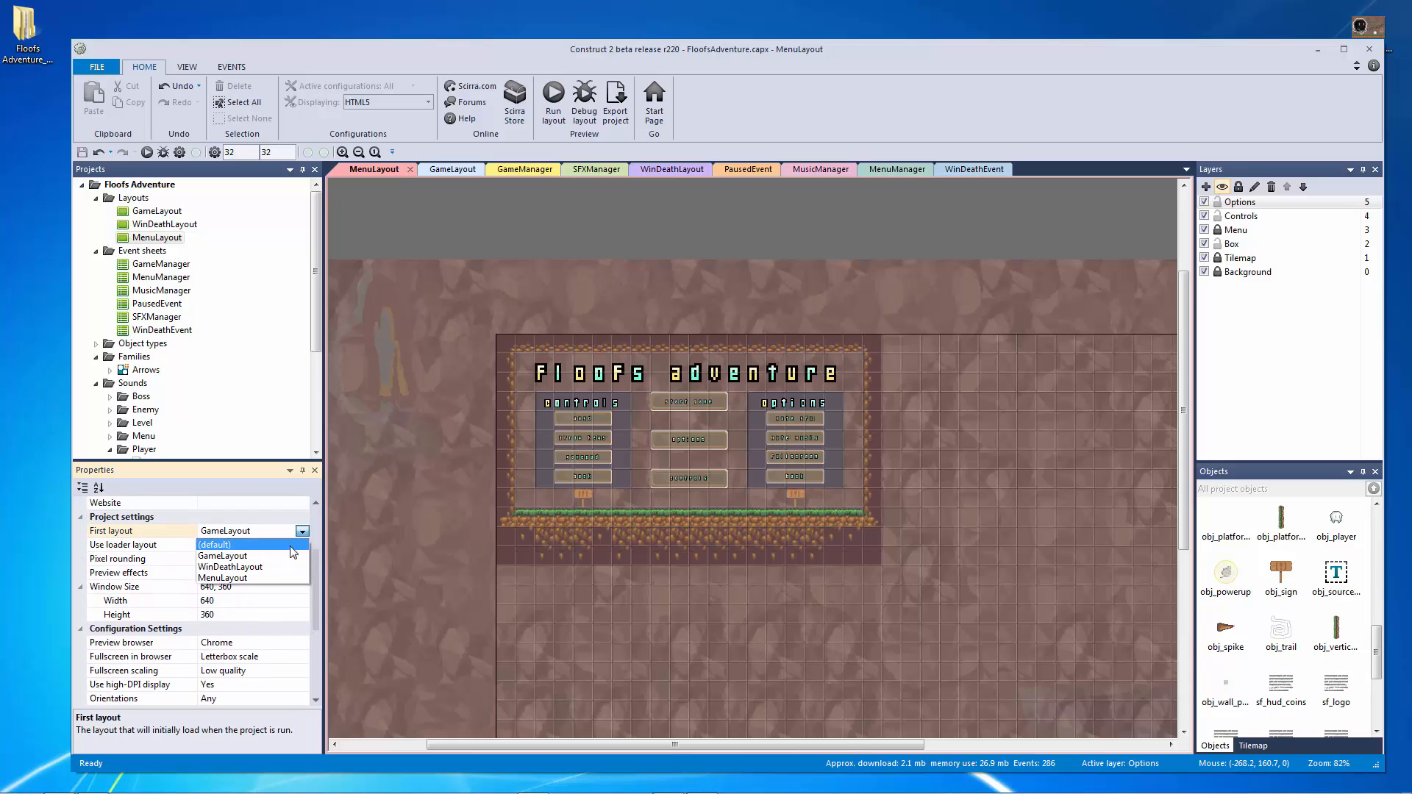
click(224, 578)
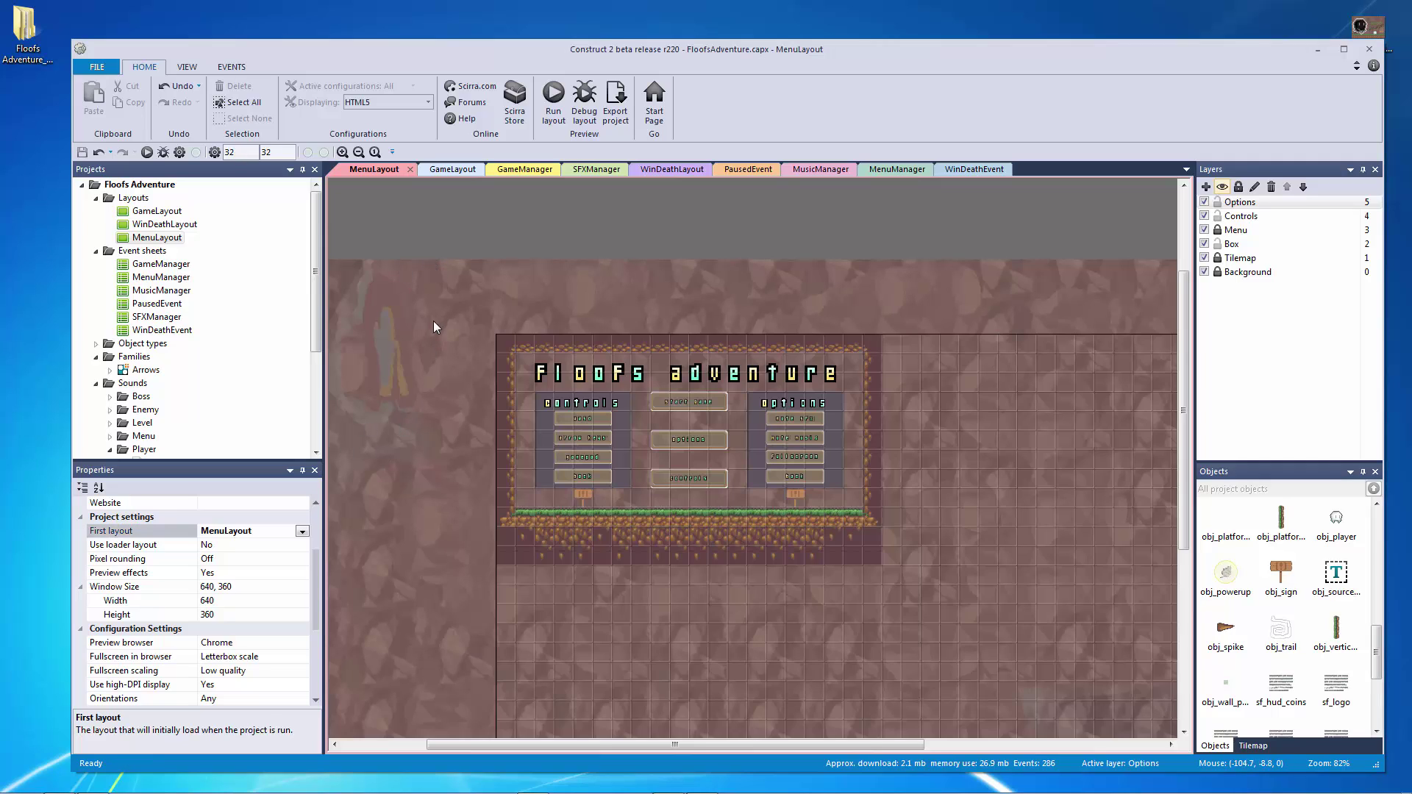
mouse_move(615, 99)
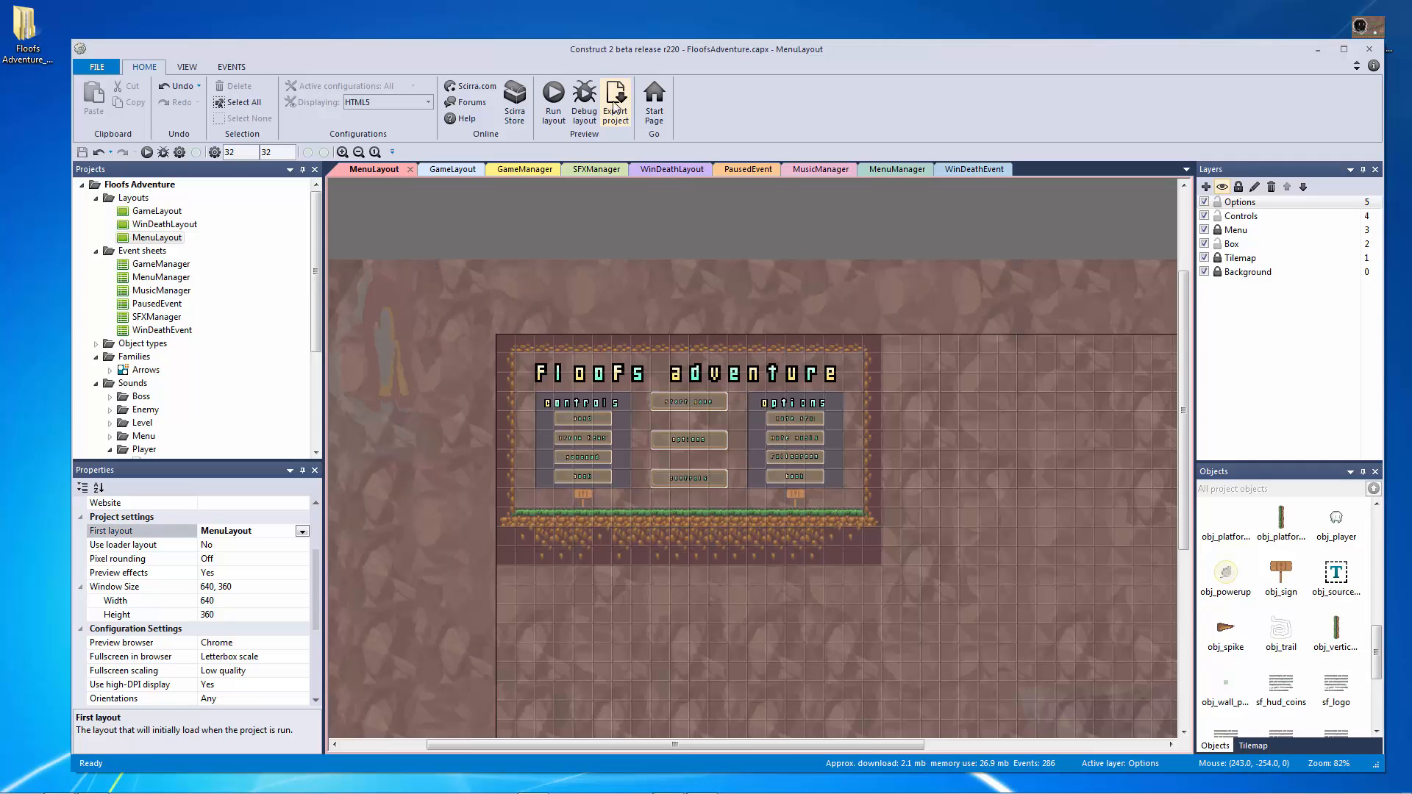
Step: Export the project with the default export options and choose Submit to the Scirra Arcade
click(617, 99)
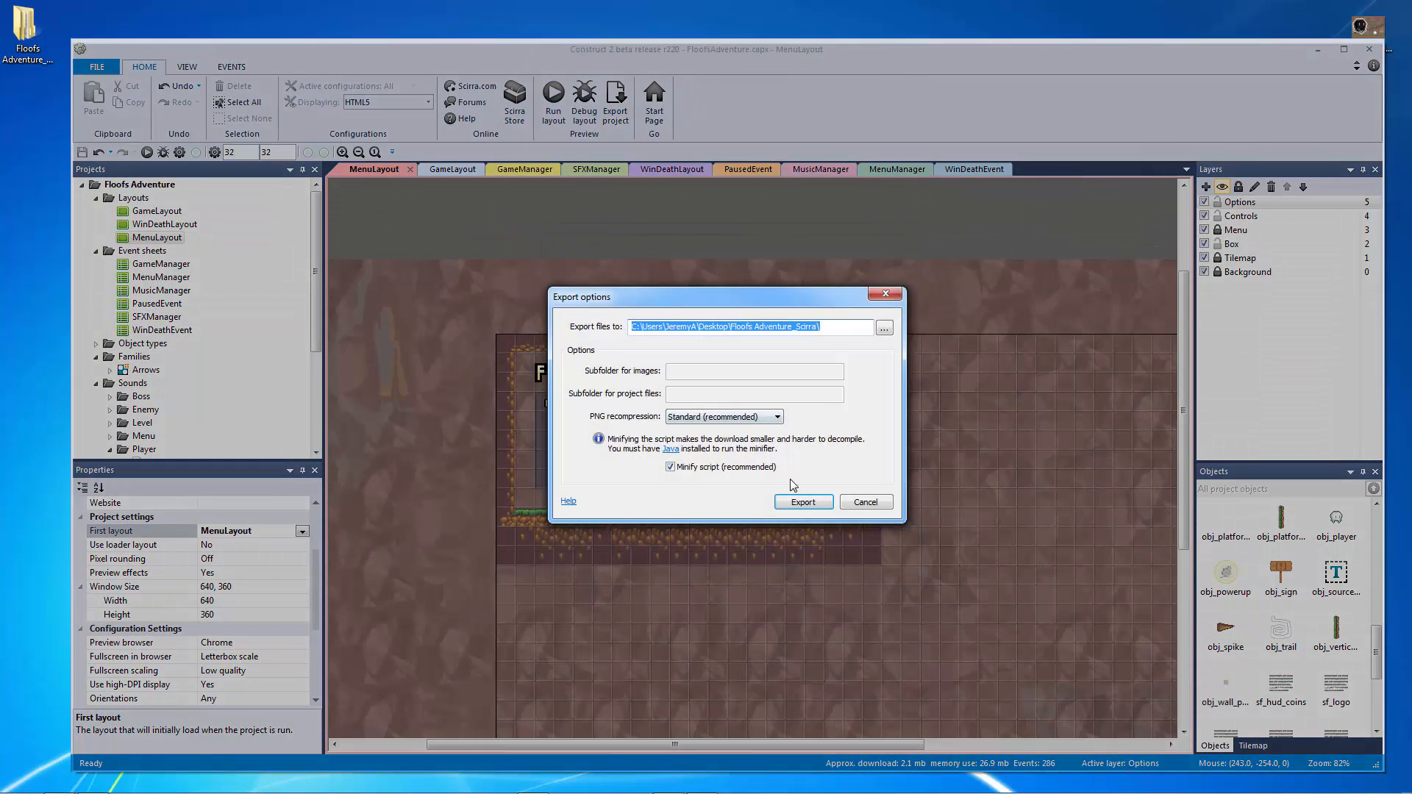
click(802, 501)
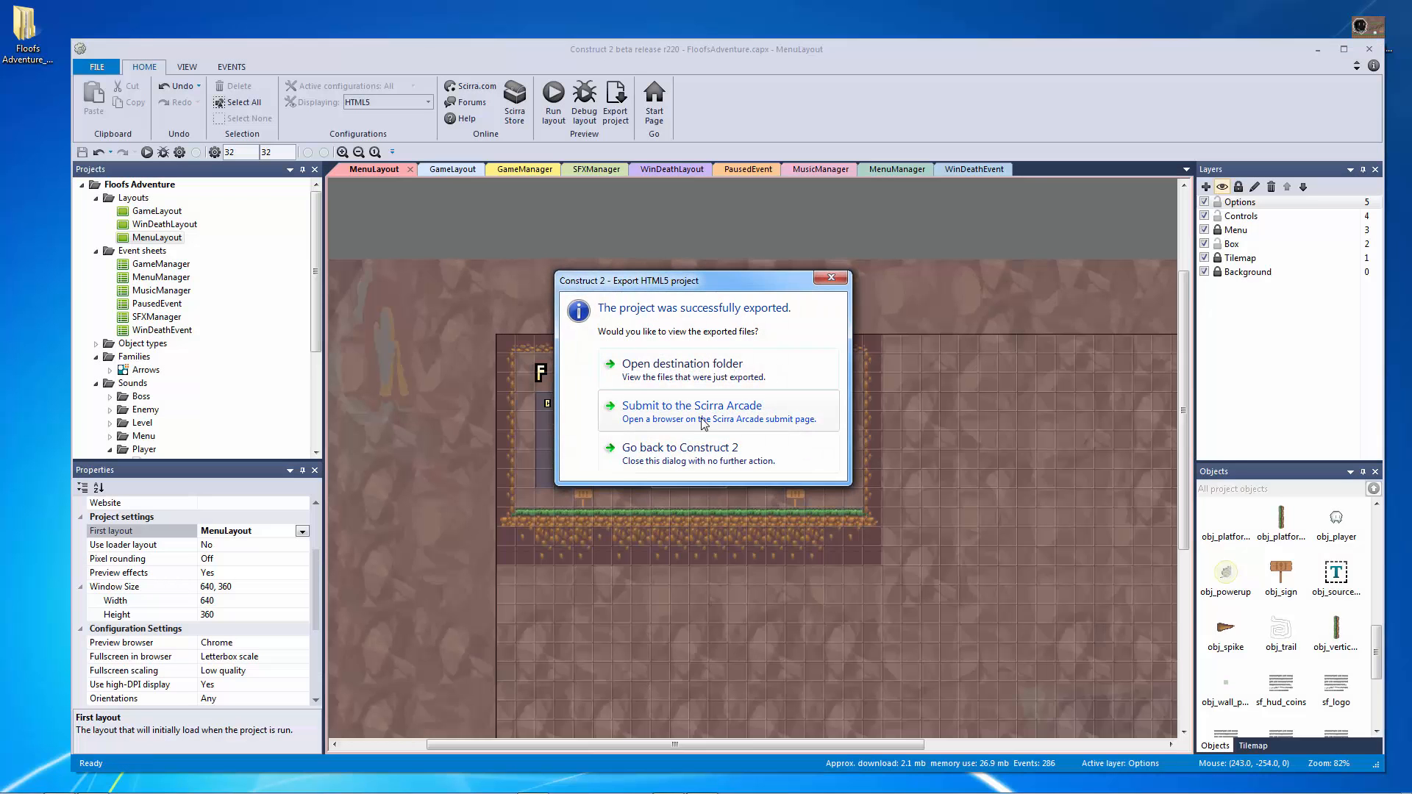
click(691, 405)
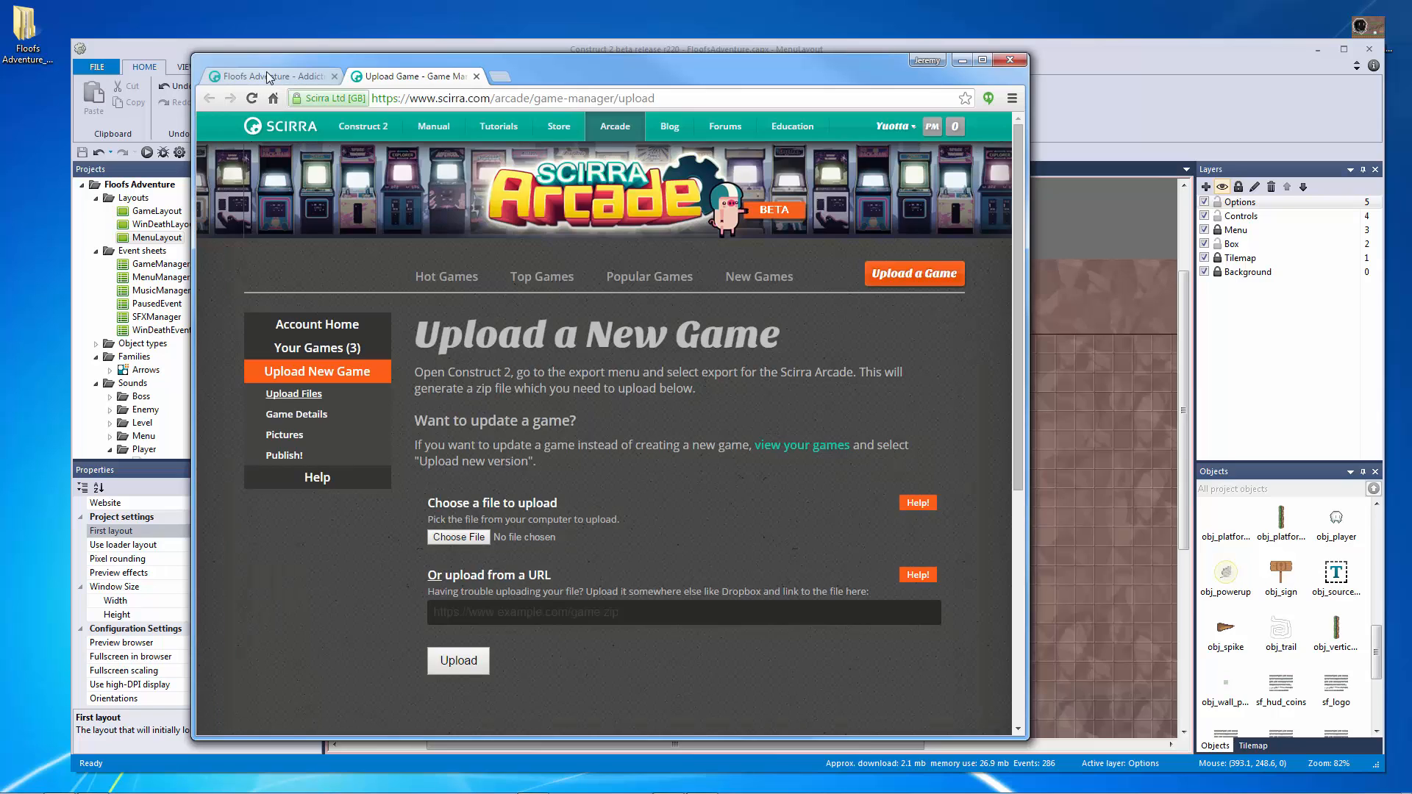
Step: Open Floofs Adventure's Edit page and scroll through its Basic Settings and Descriptions
click(270, 76)
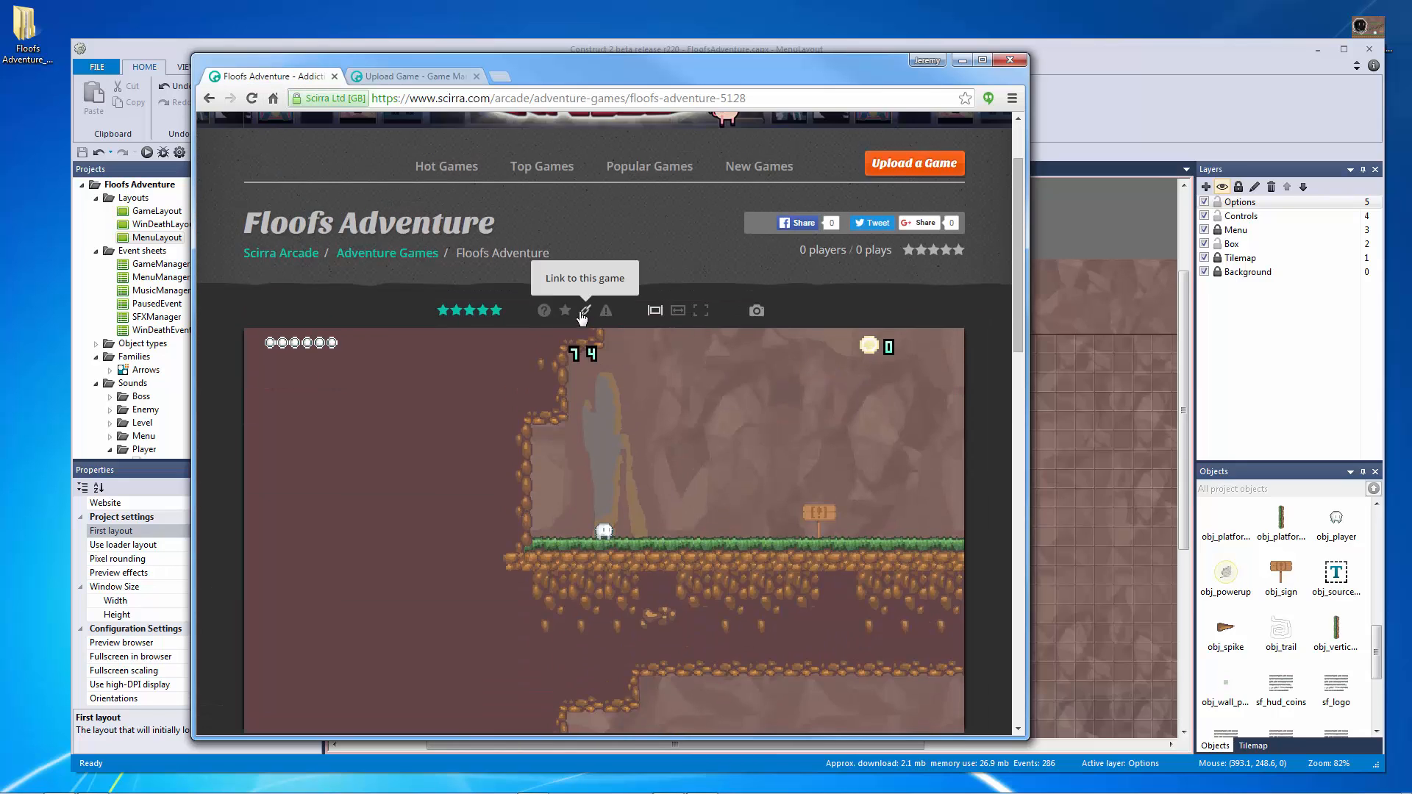
click(585, 310)
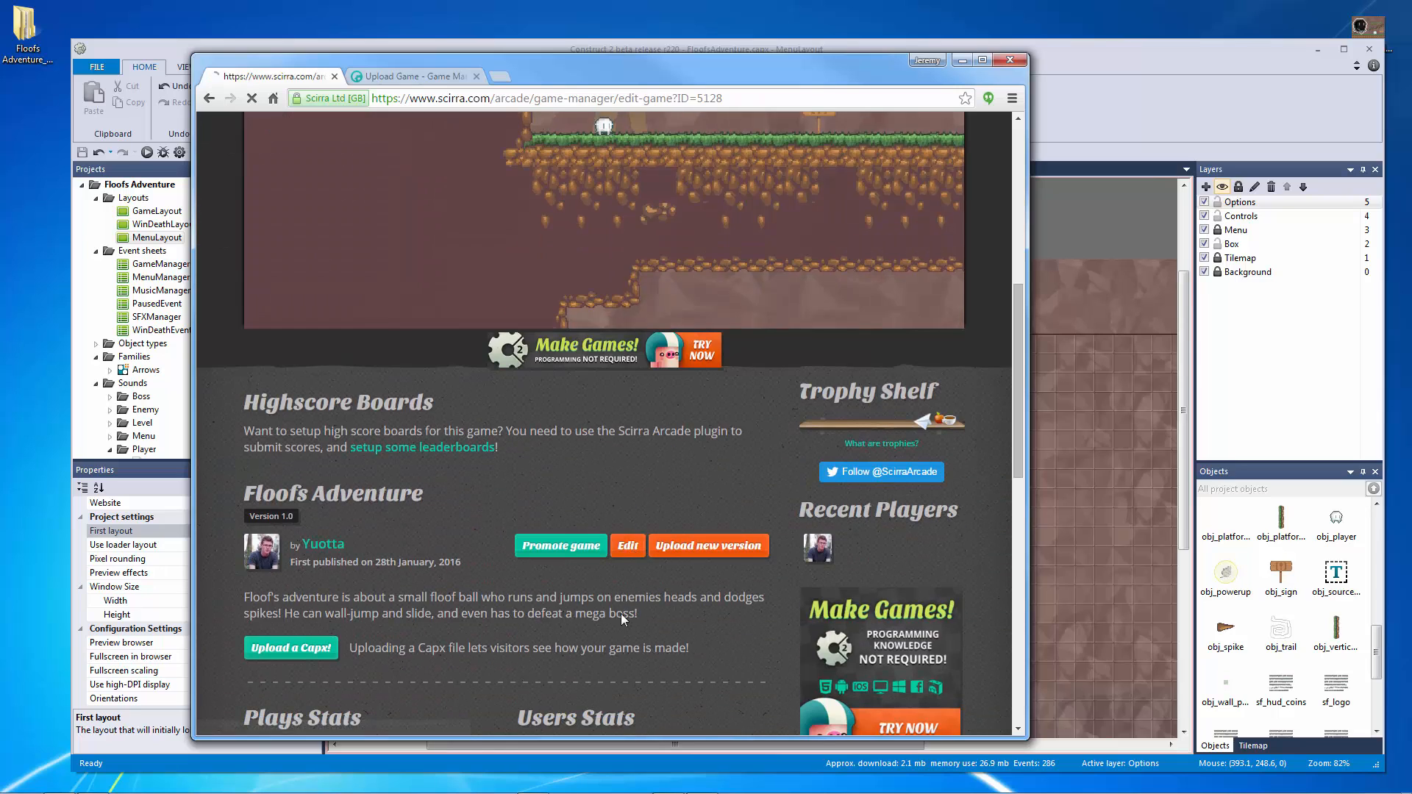
click(627, 546)
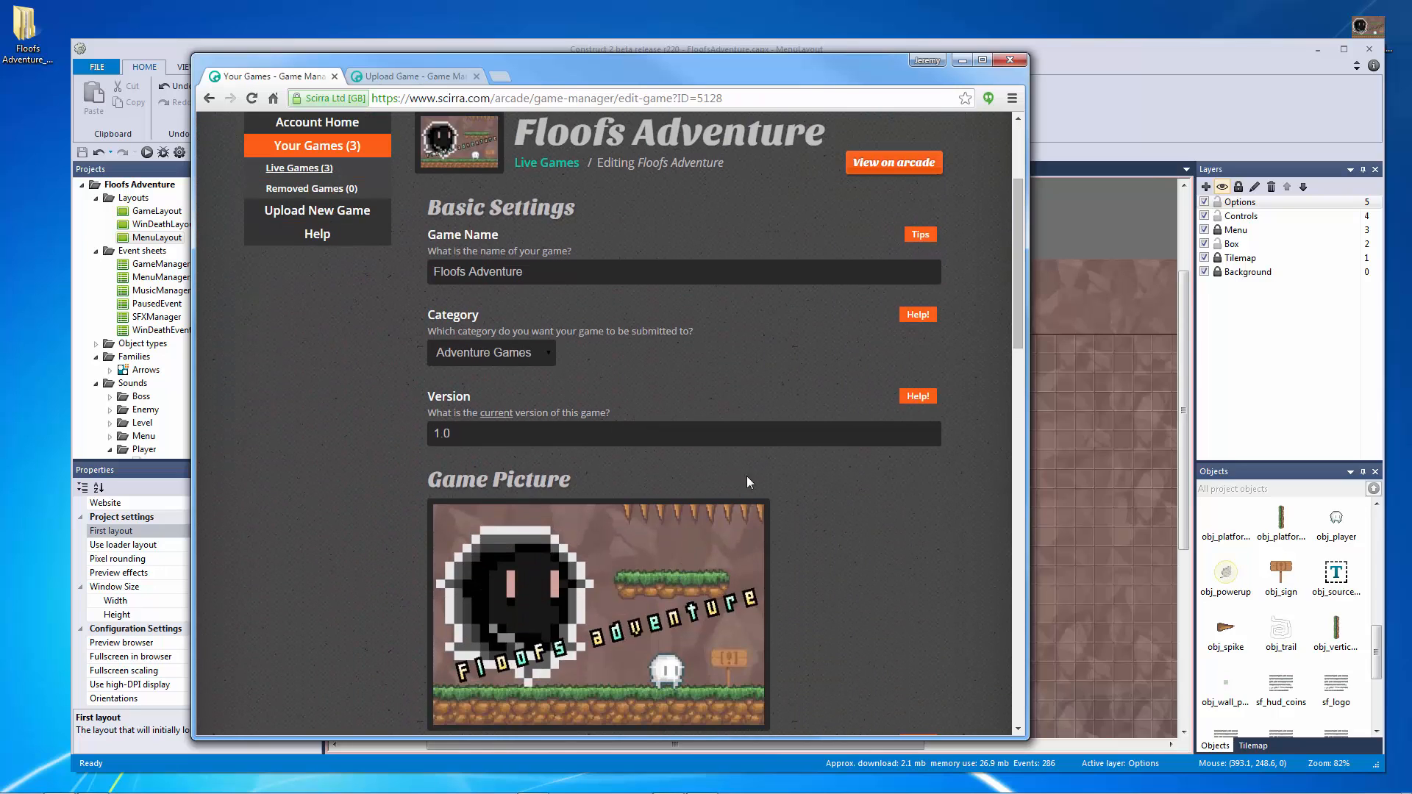
scroll(down, 3)
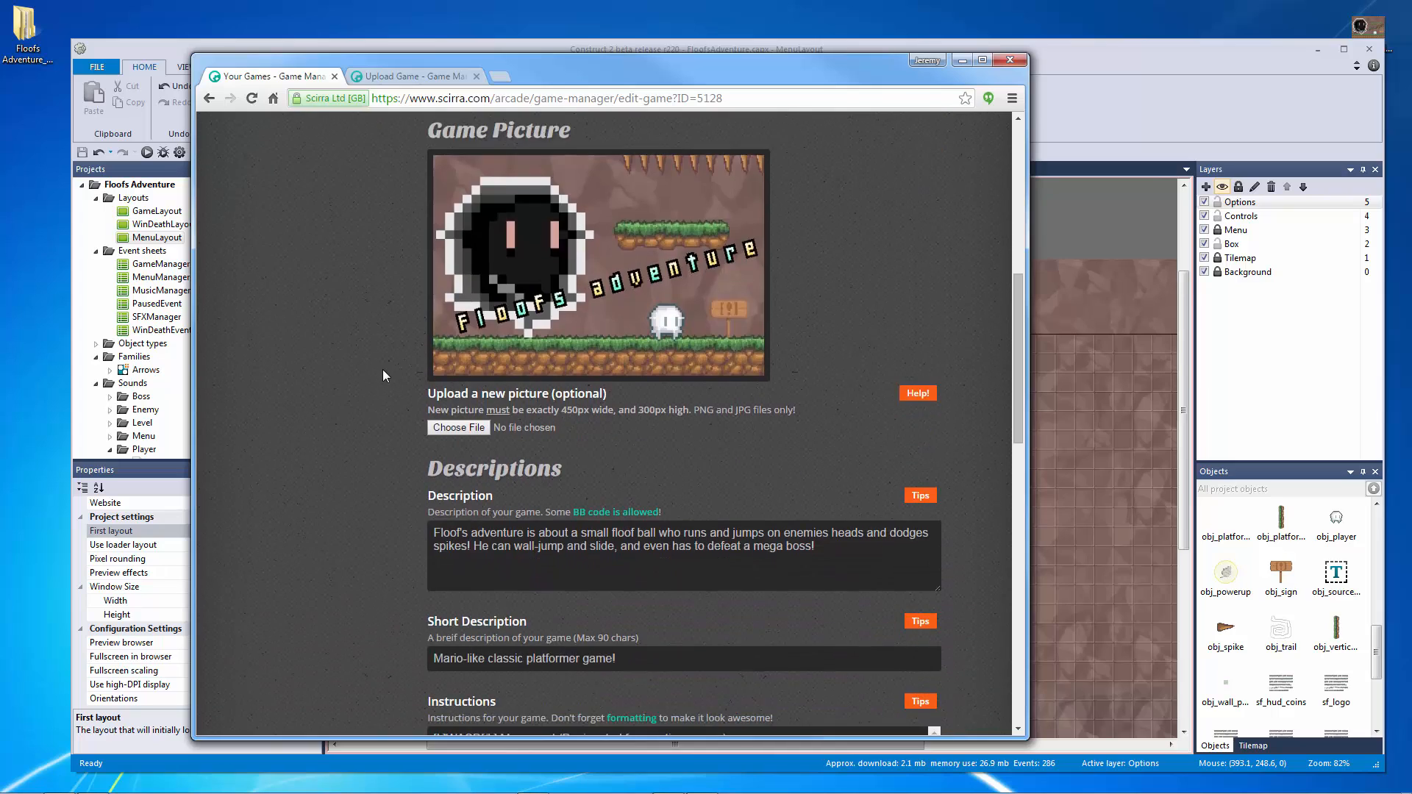
scroll(down, 3)
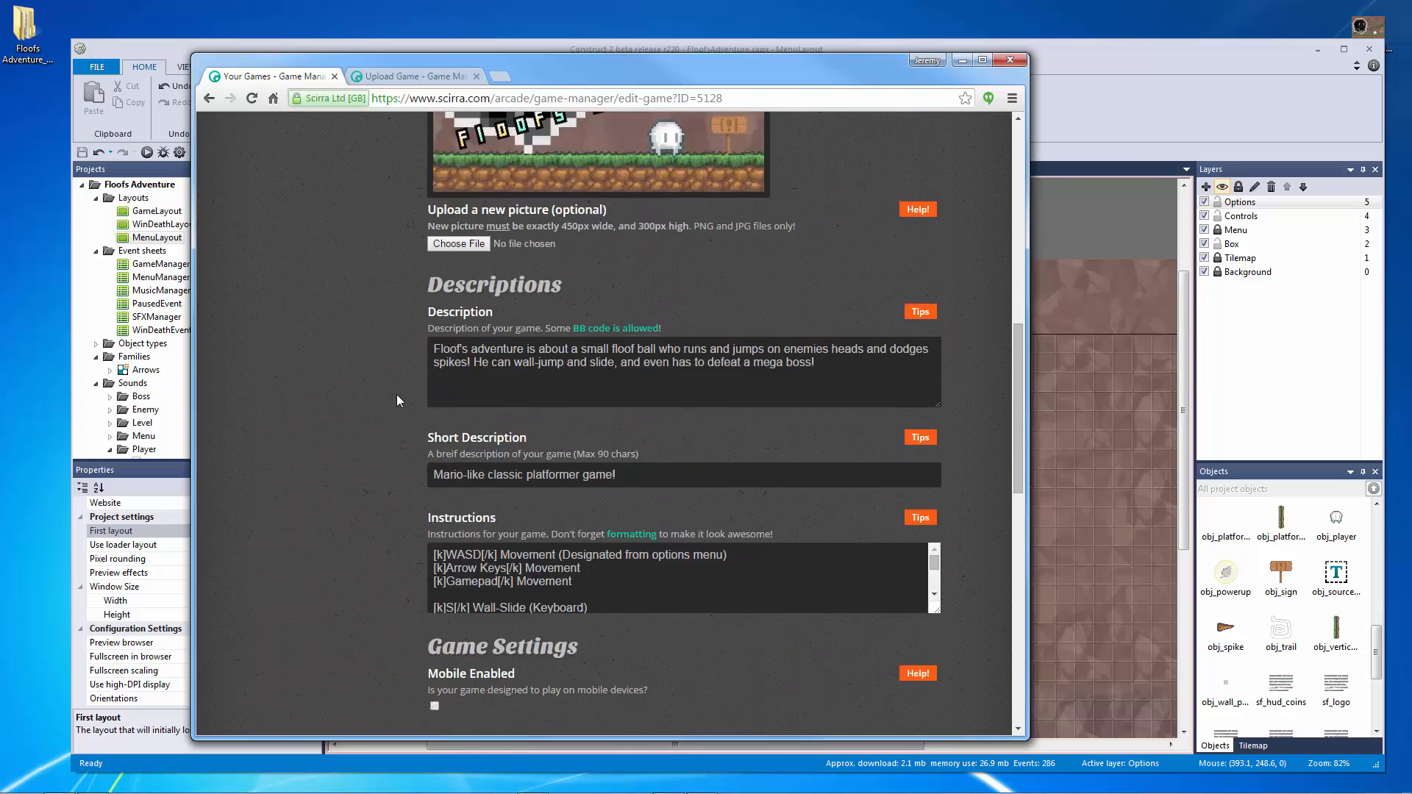
scroll(up, 3)
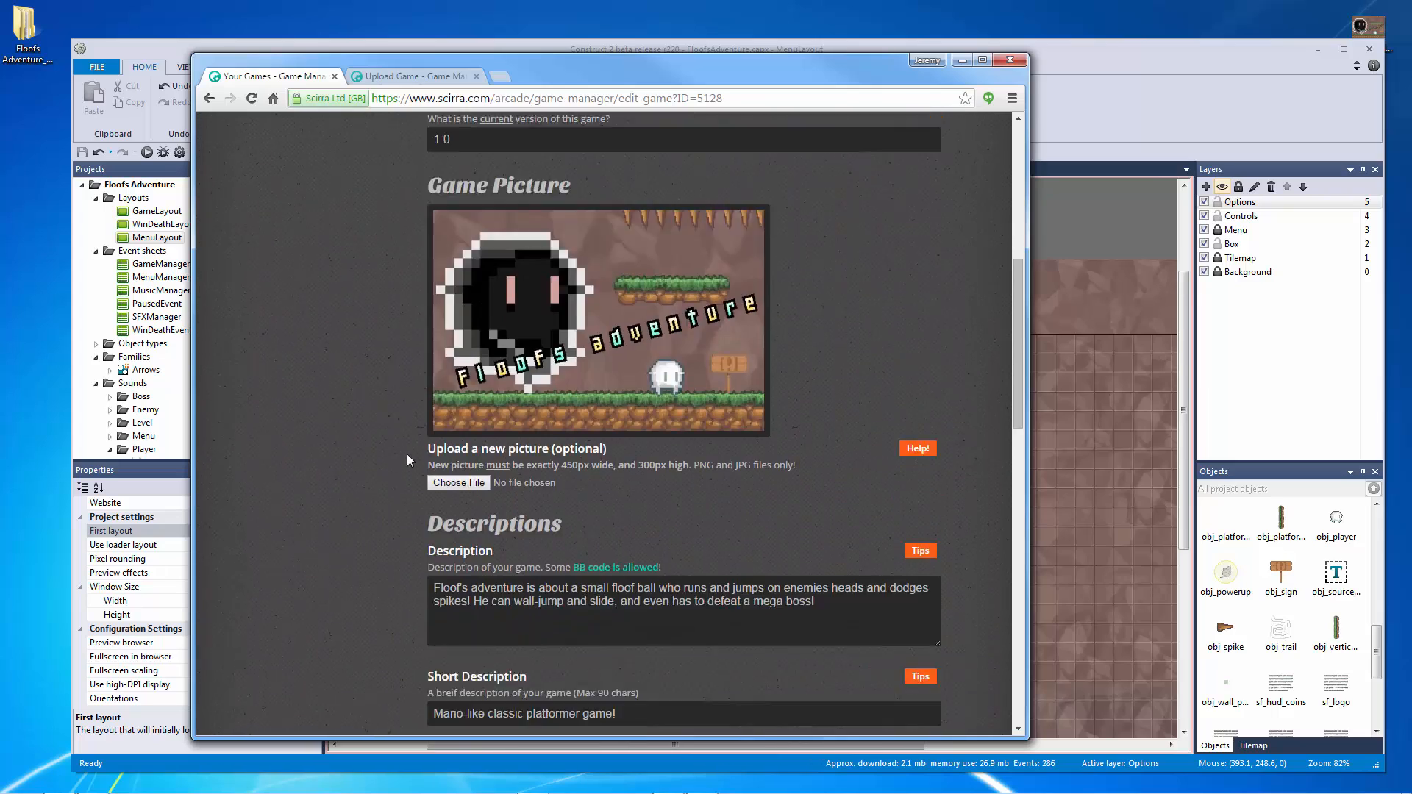
scroll(up, 3)
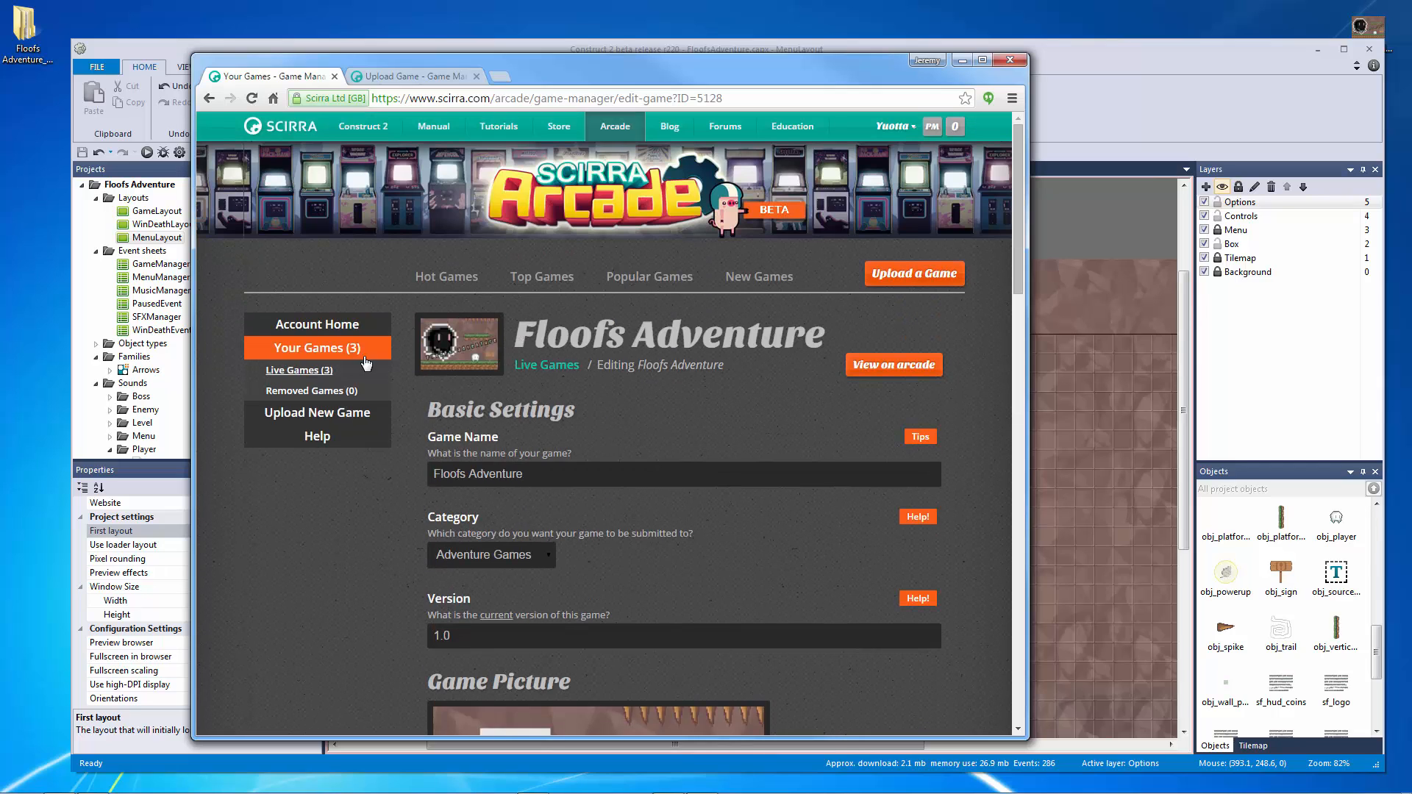
Step: From Your Games, upload Floofs Adventure.zip as a new version of Floofs Adventure
click(298, 369)
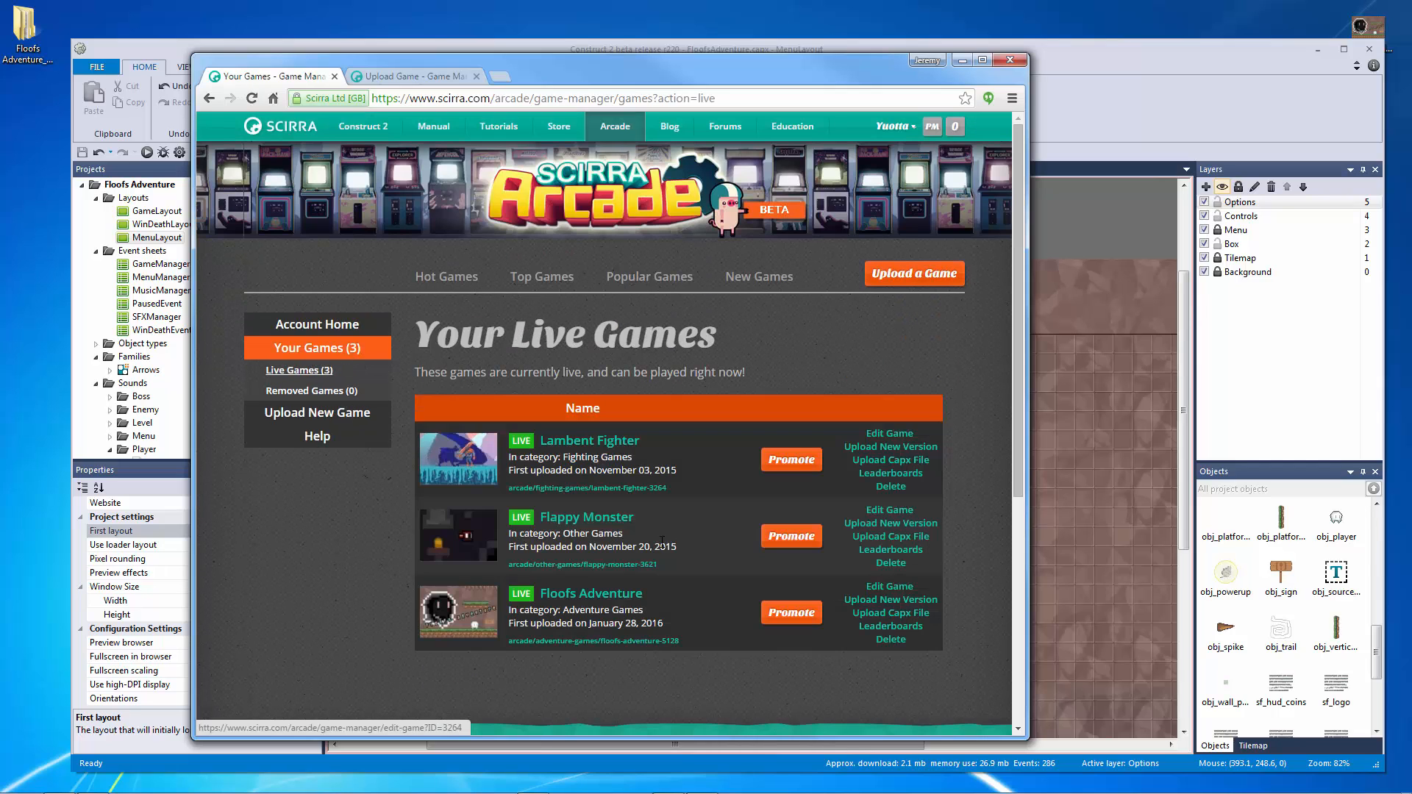
mouse_move(945, 600)
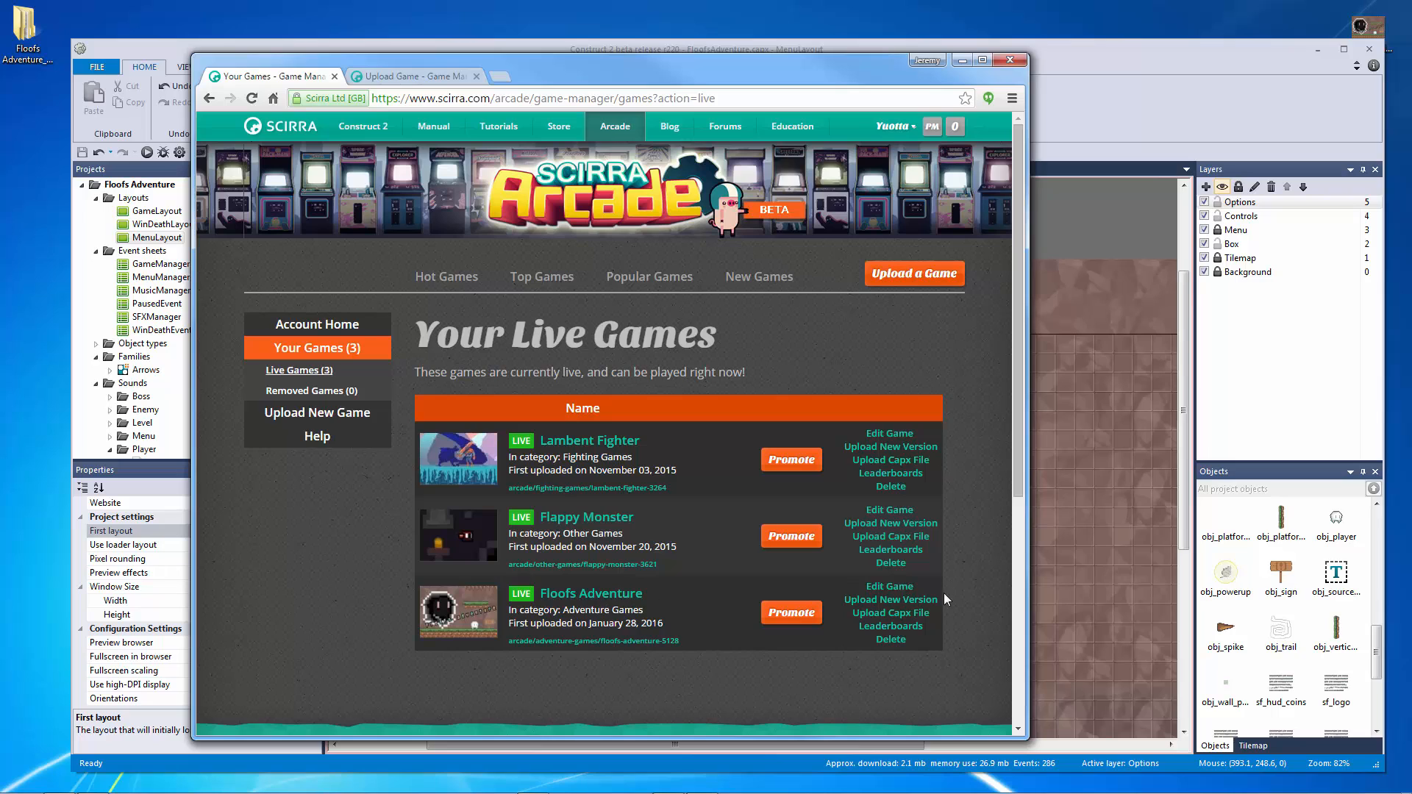
click(891, 601)
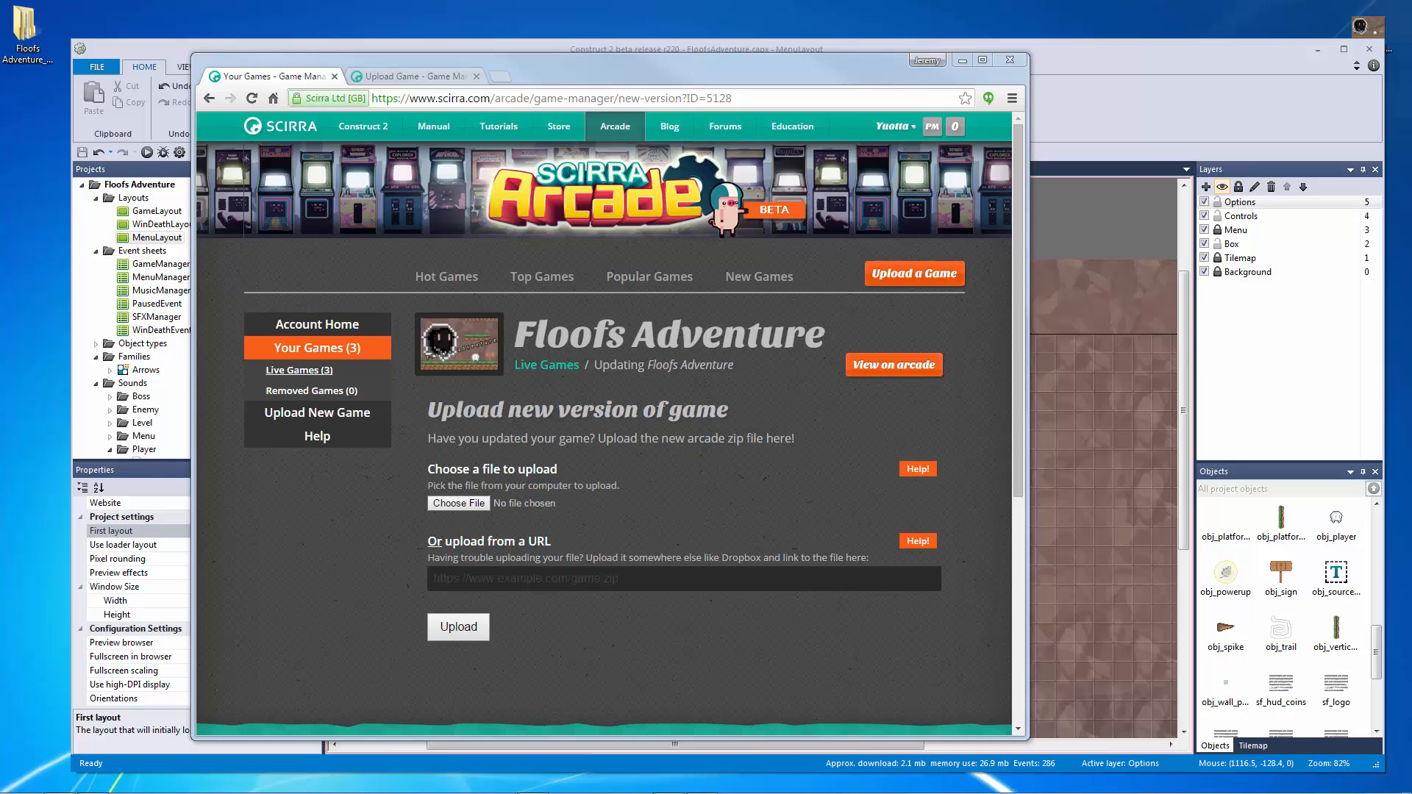
click(459, 502)
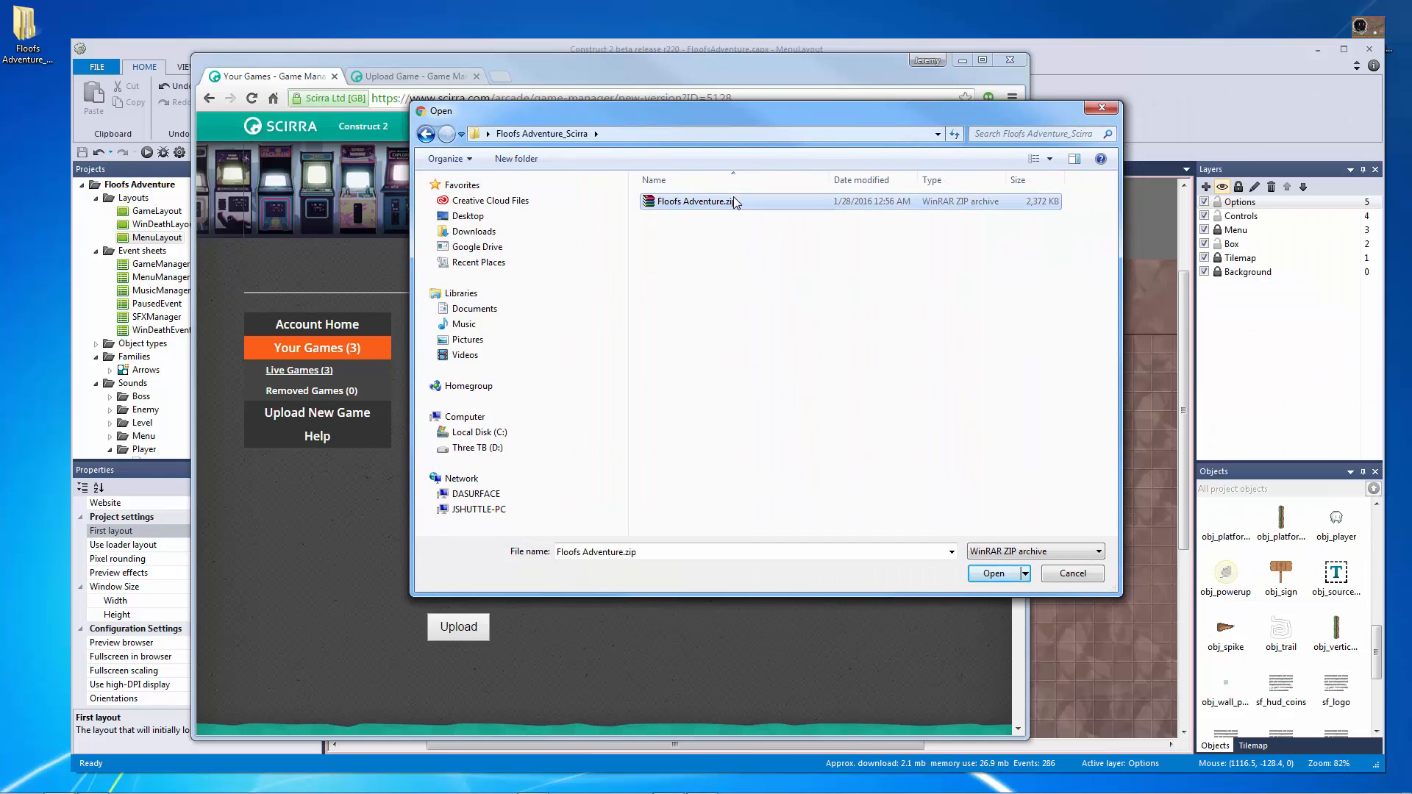
click(993, 574)
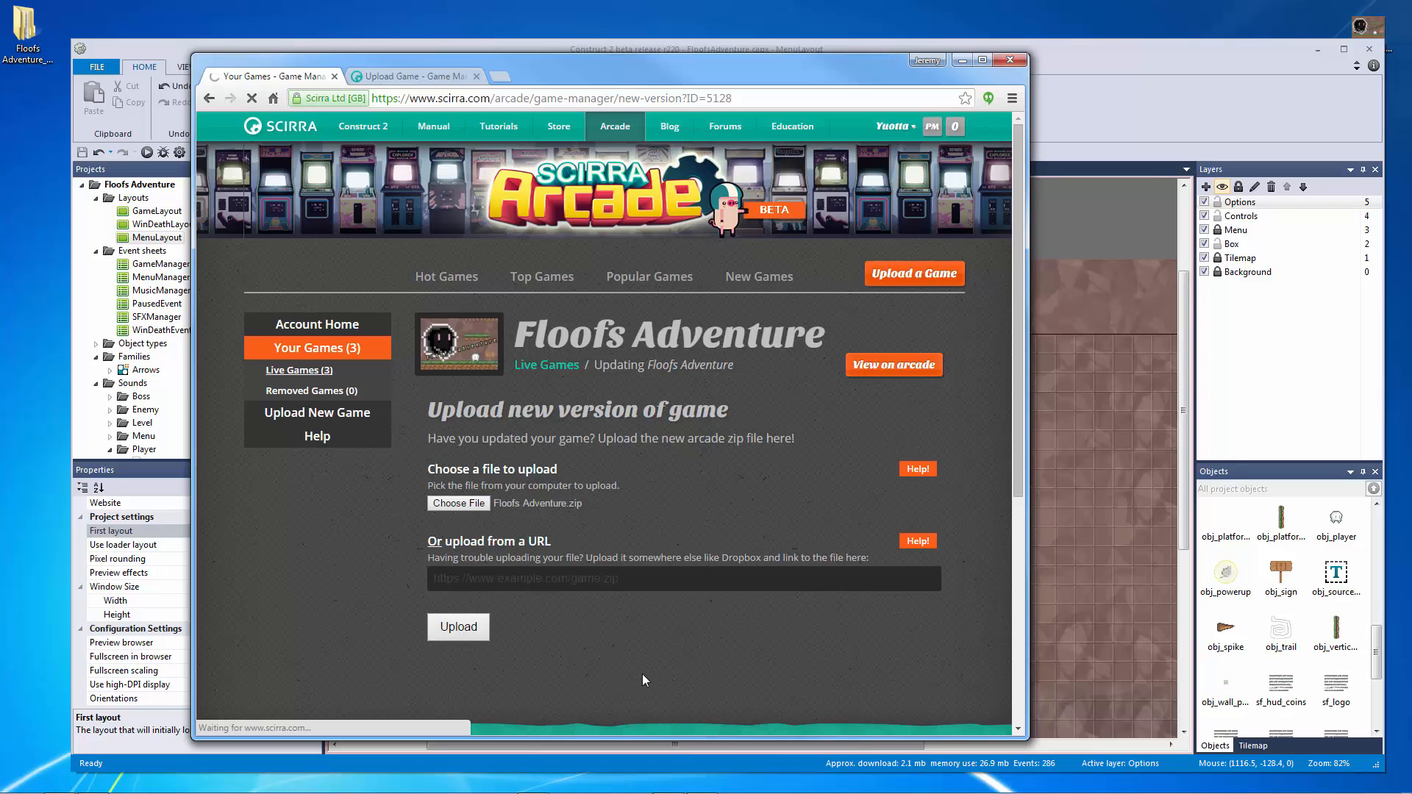
click(458, 626)
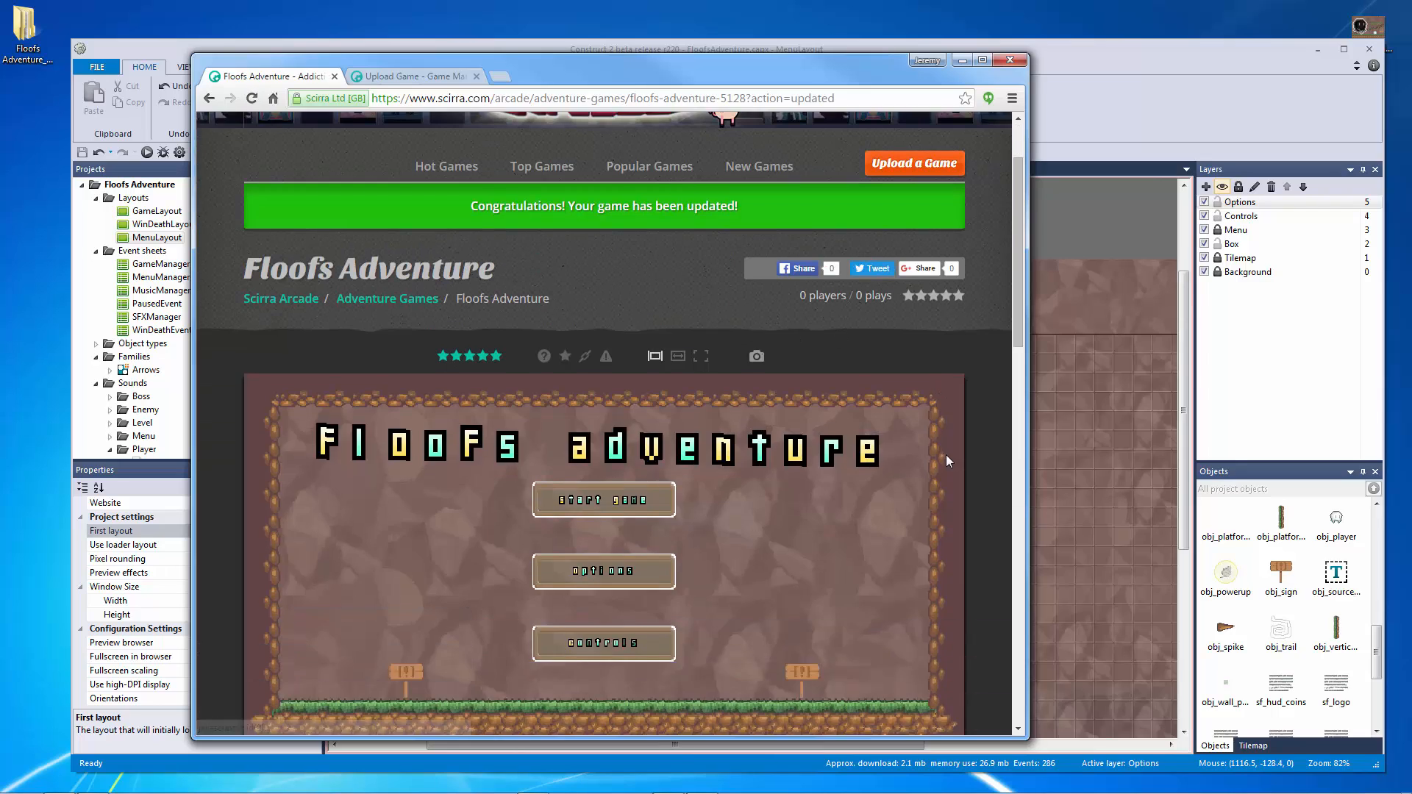
Step: Toggle the game fullscreen and back, restore default player size, then close and reopen options
scroll(down, 3)
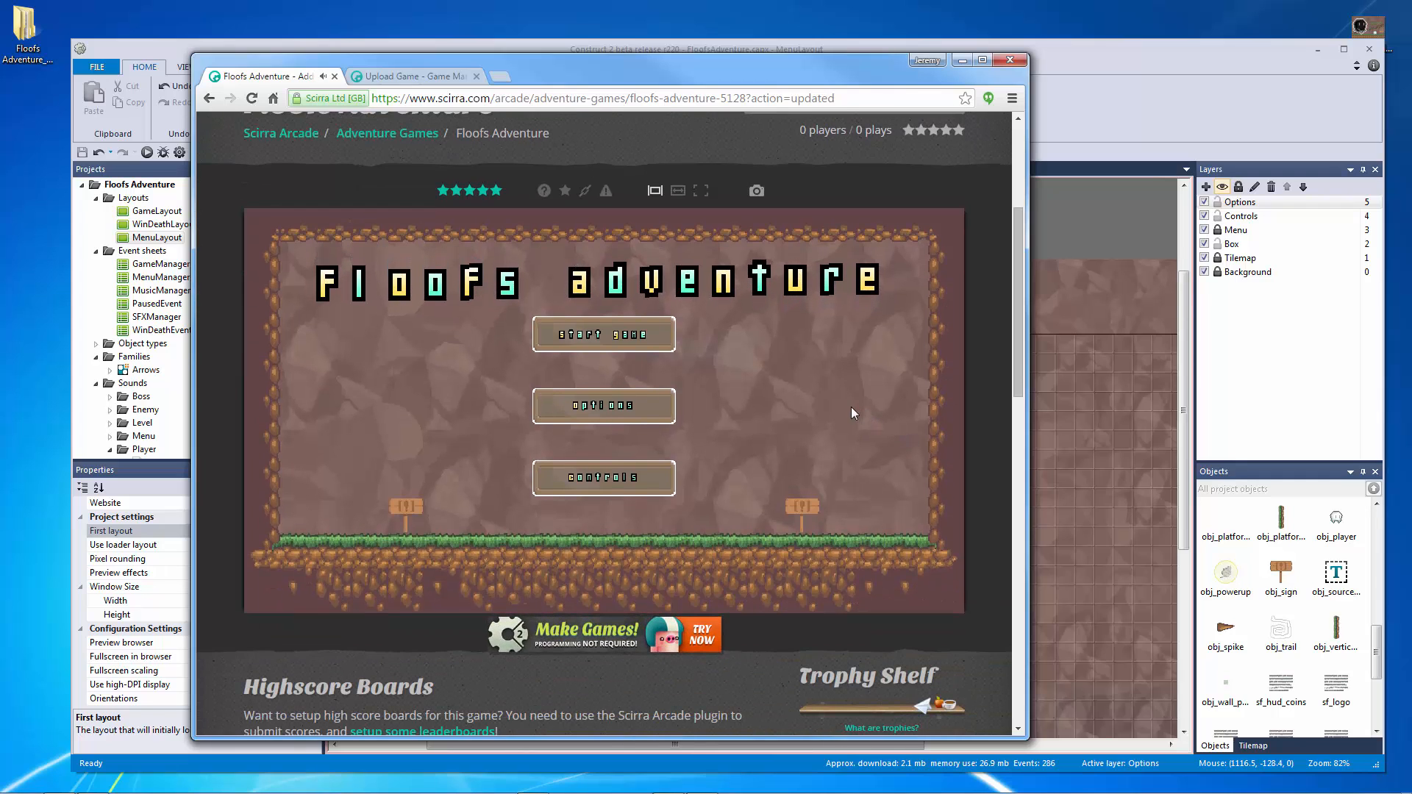
click(603, 405)
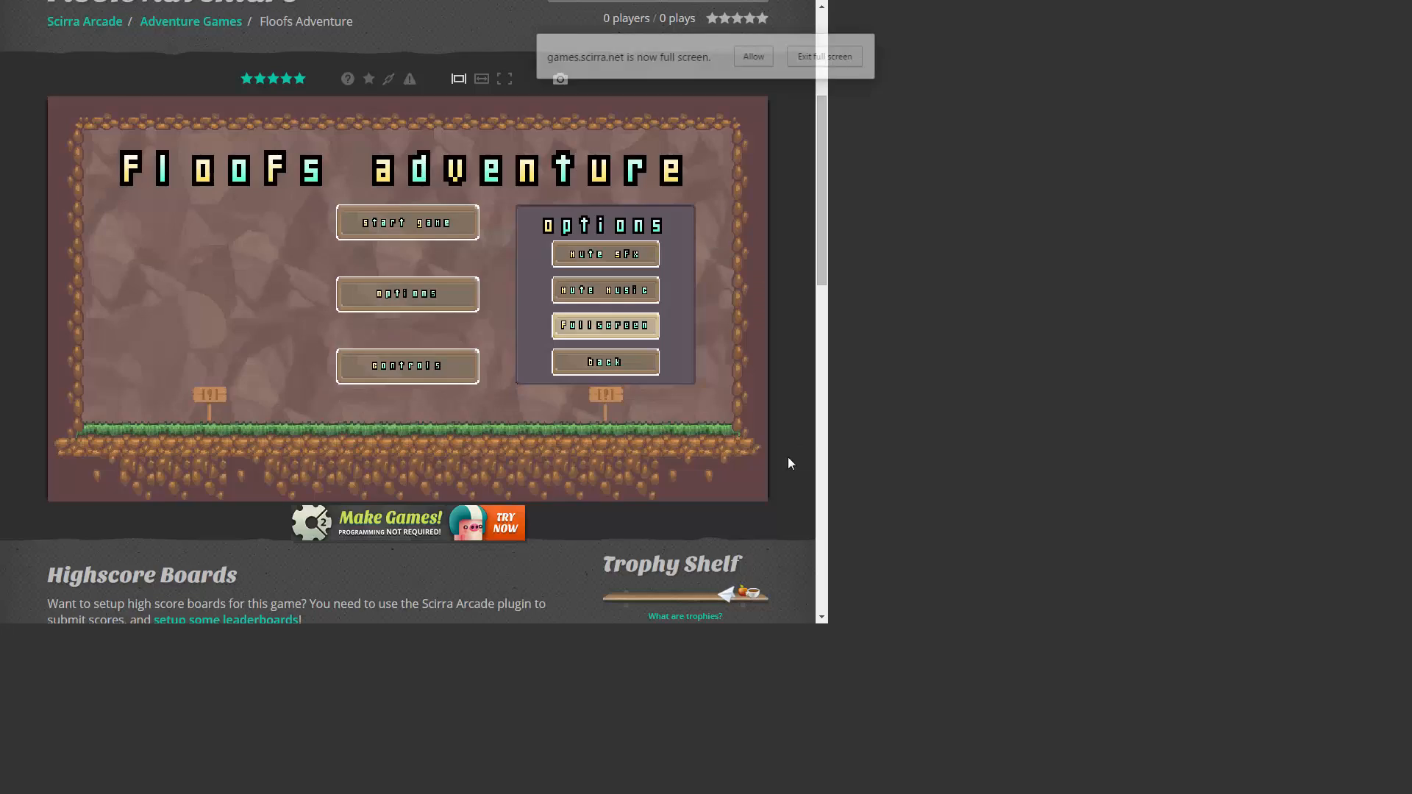
click(823, 56)
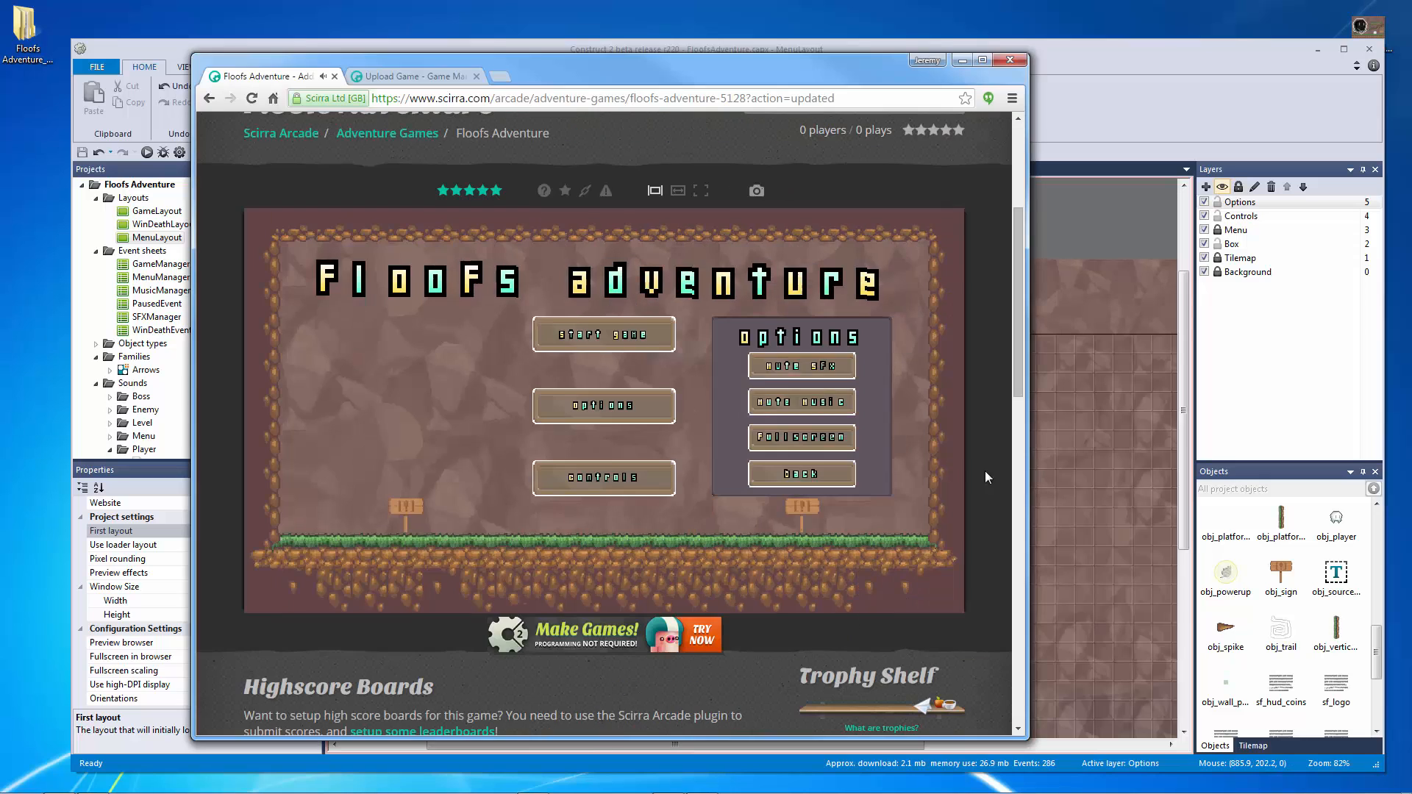
mouse_move(655, 190)
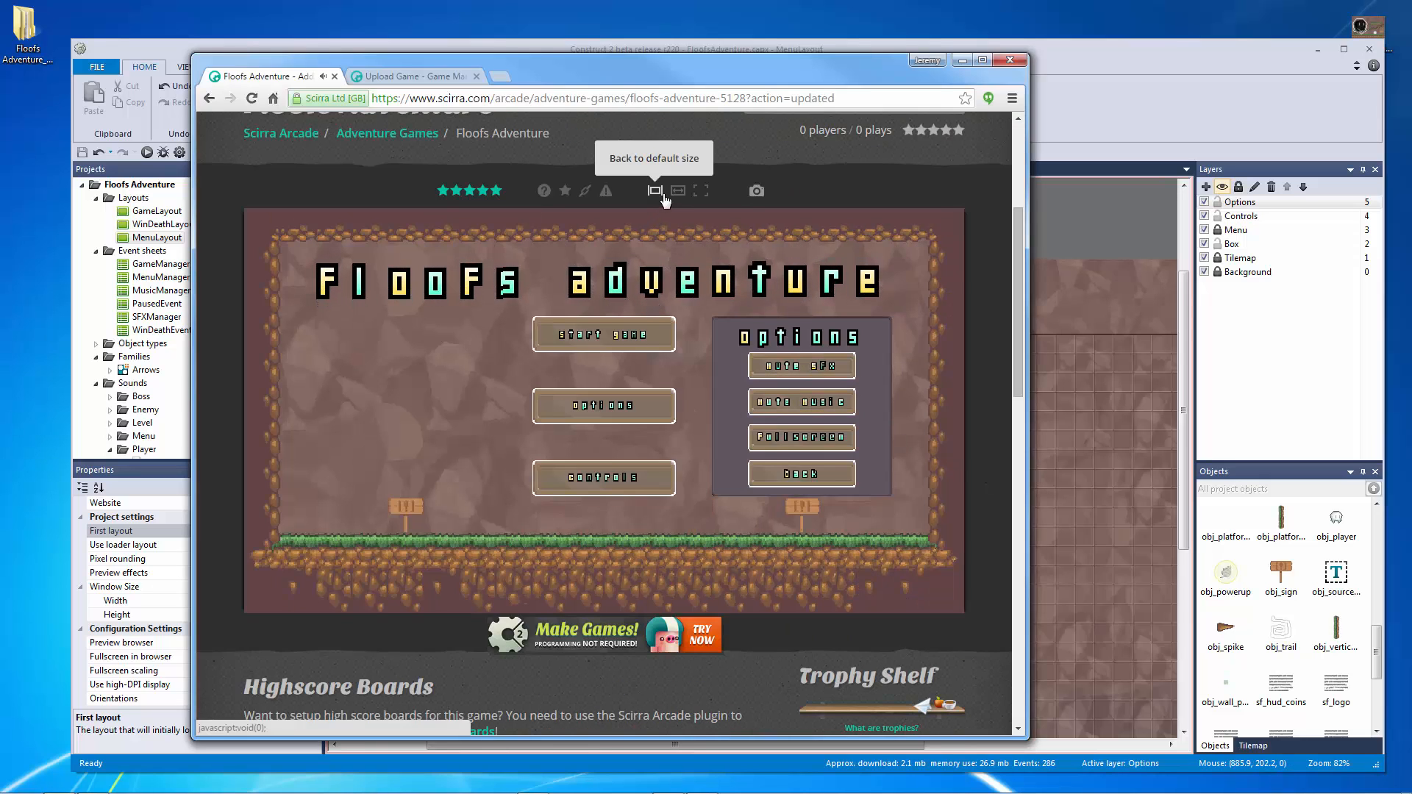
click(703, 190)
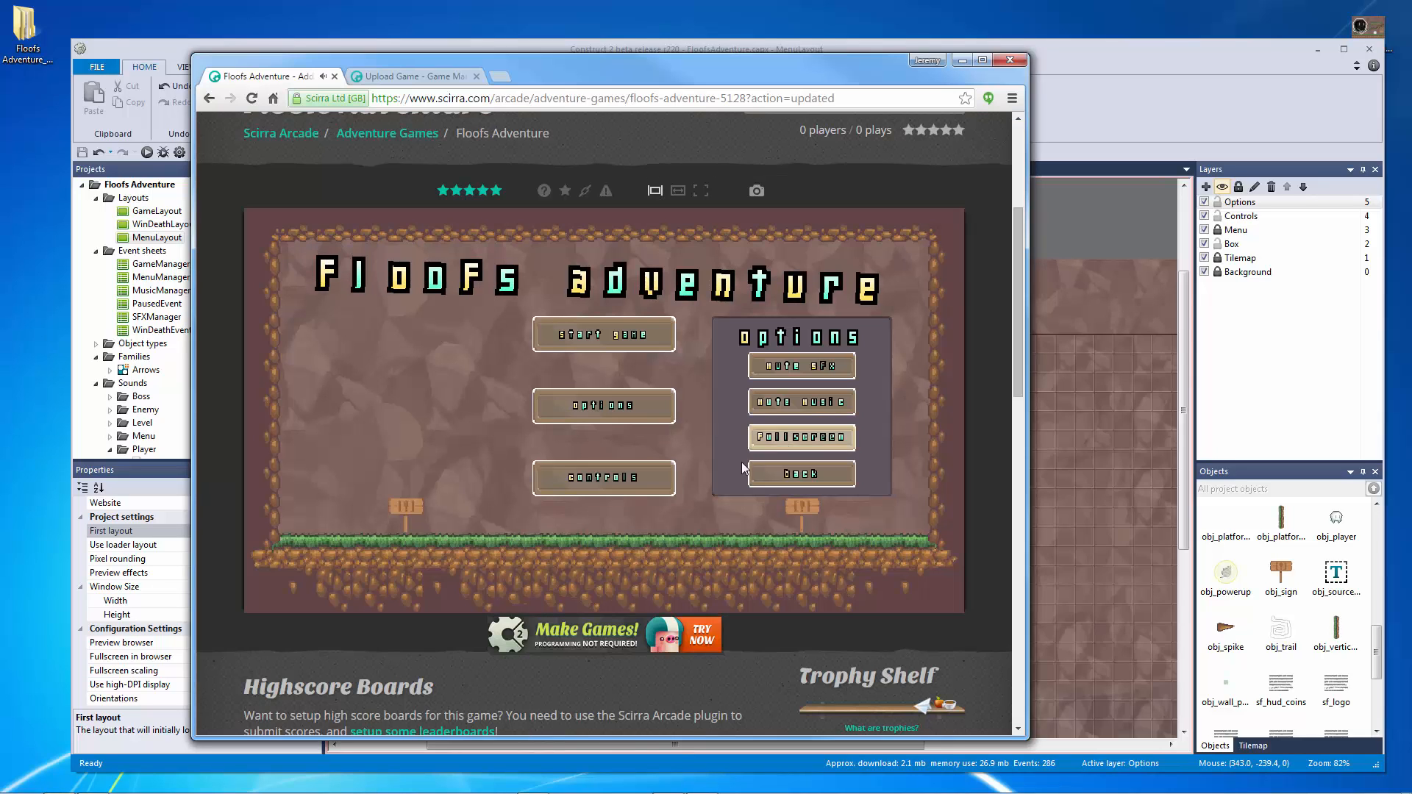
click(800, 474)
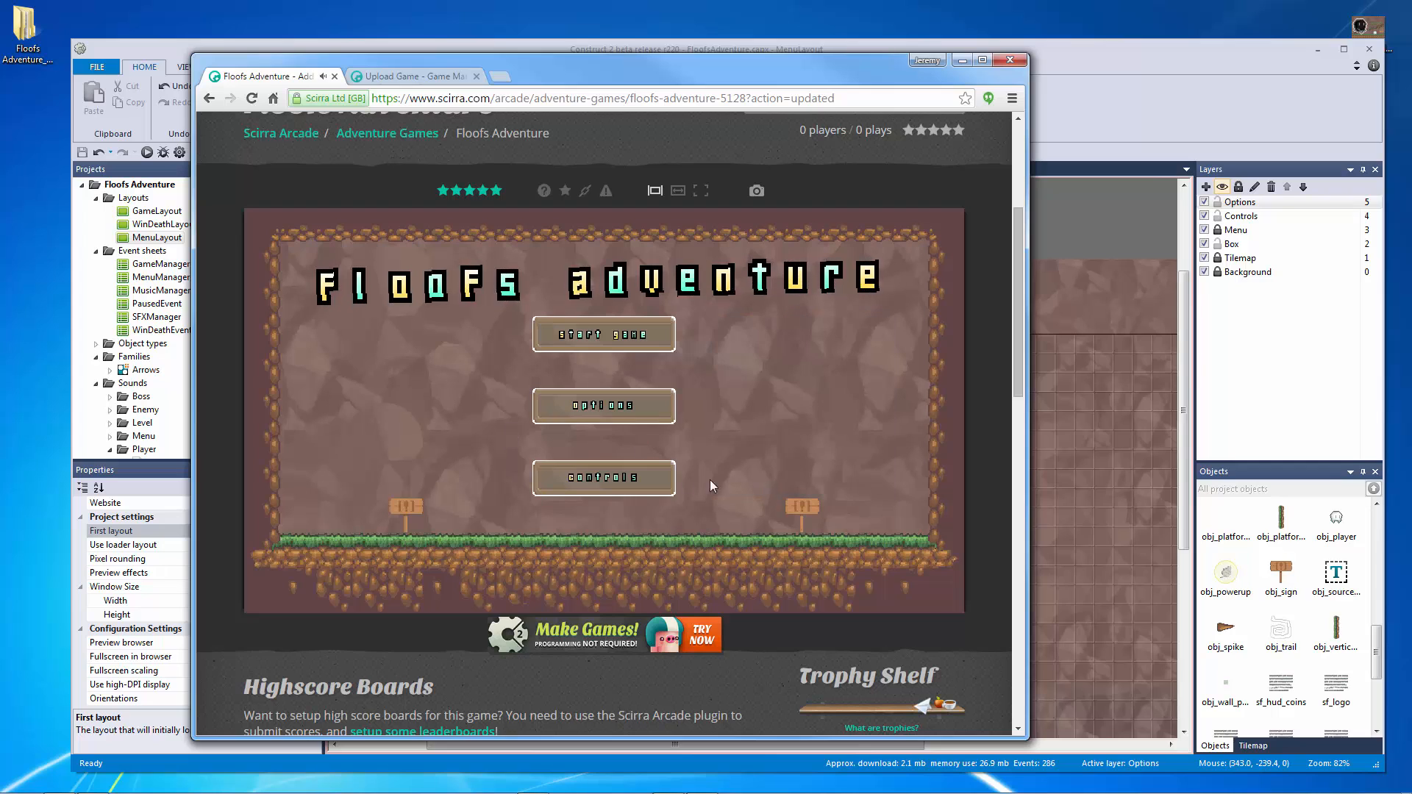
click(603, 405)
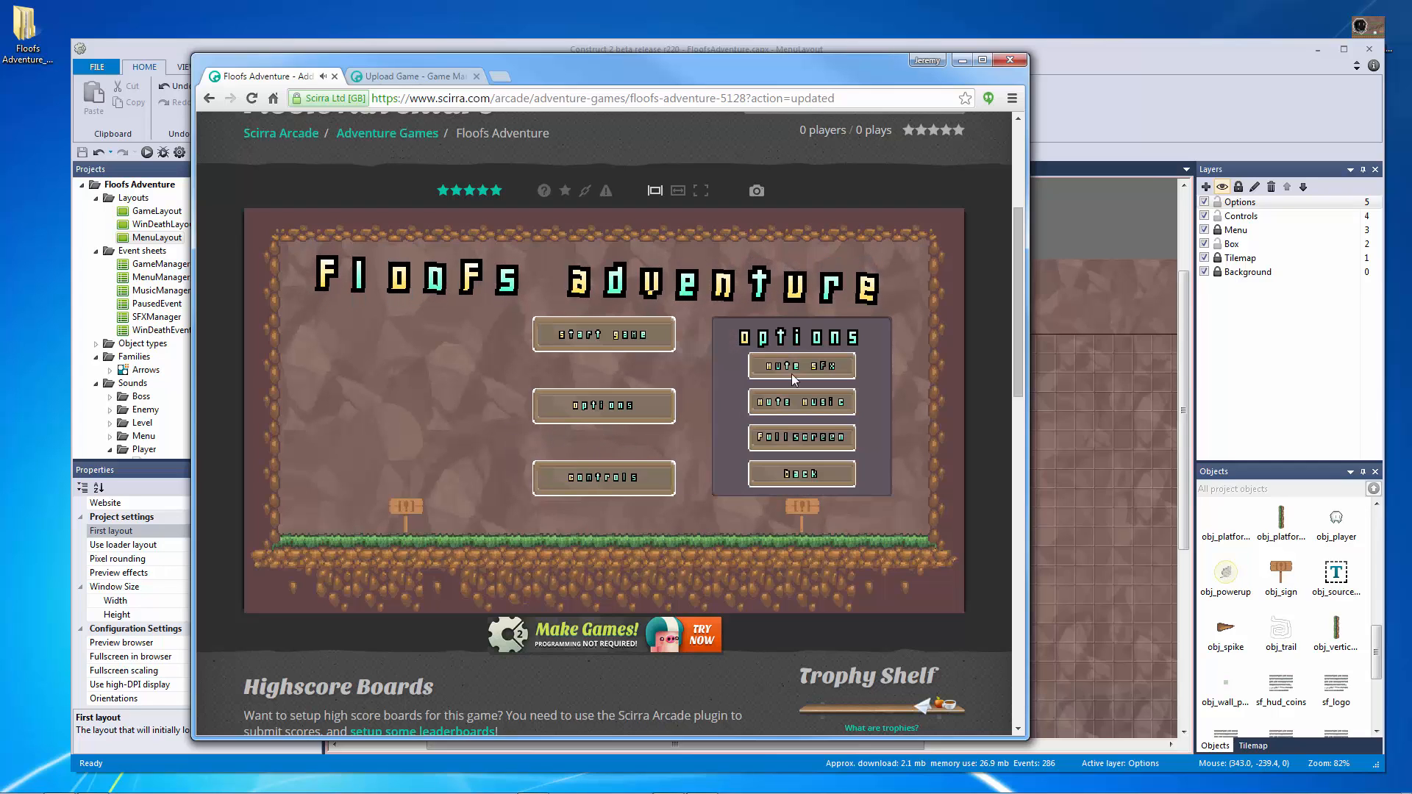
scroll(down, 3)
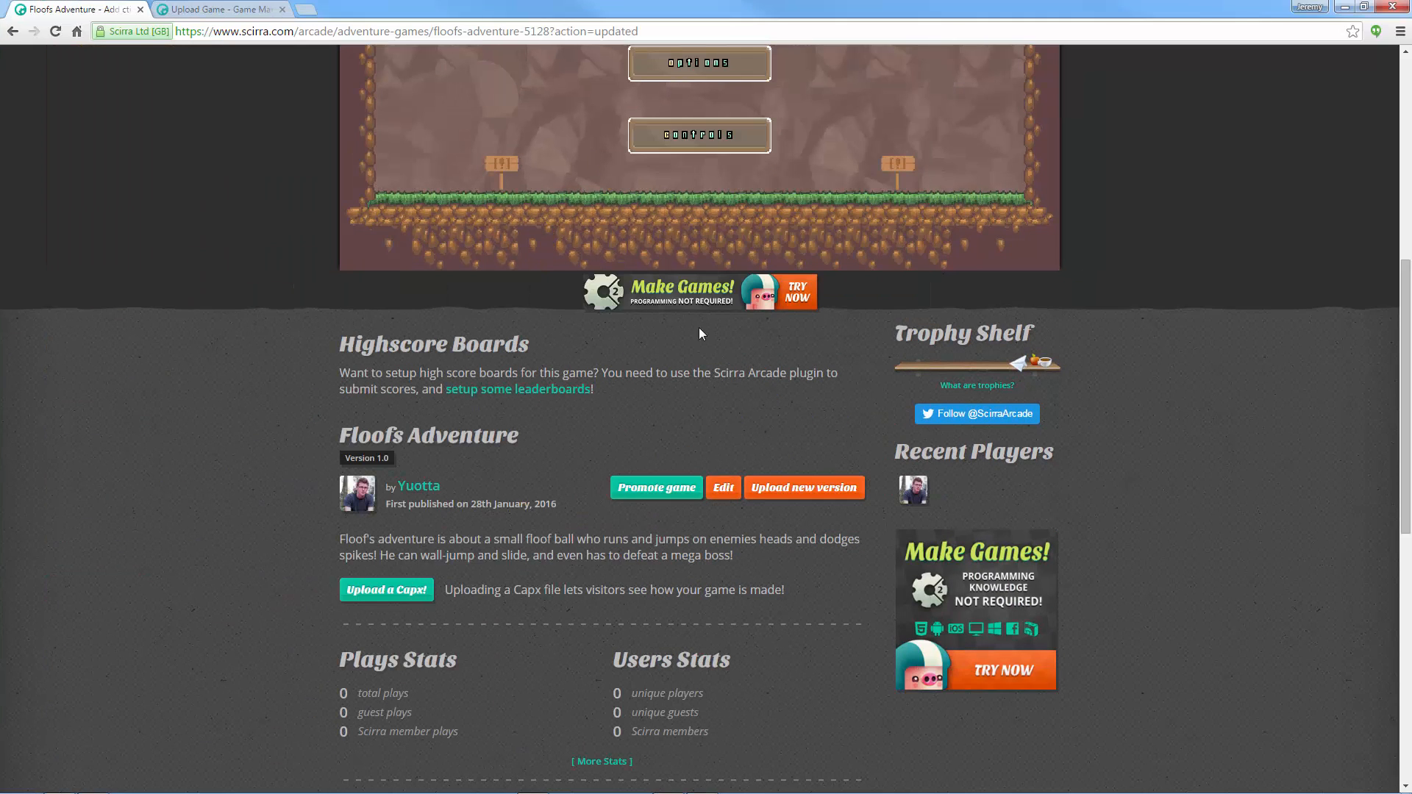
Step: Snap a screenshot of the running Floofs Adventure menu so it appears under Your Snaps
scroll(down, 3)
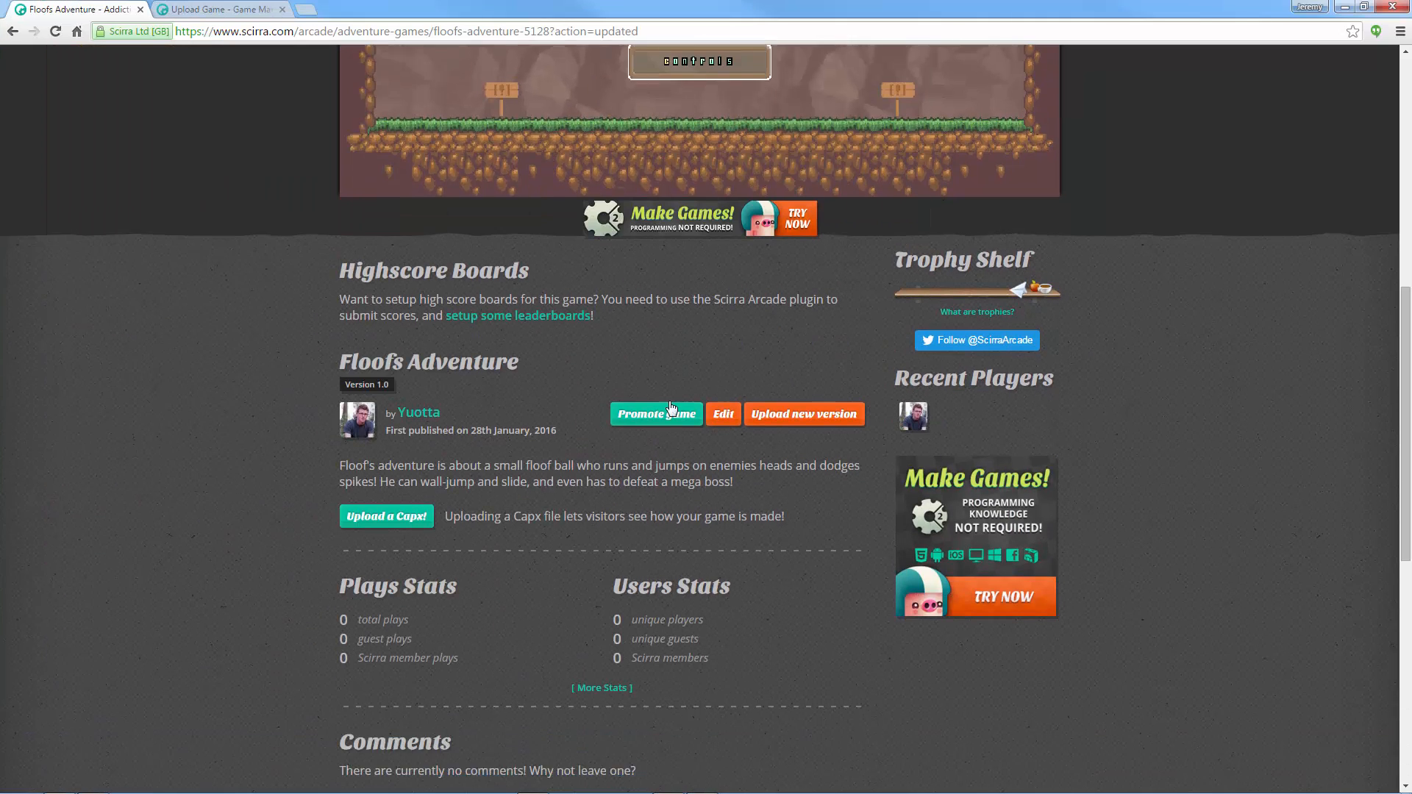
scroll(up, 3)
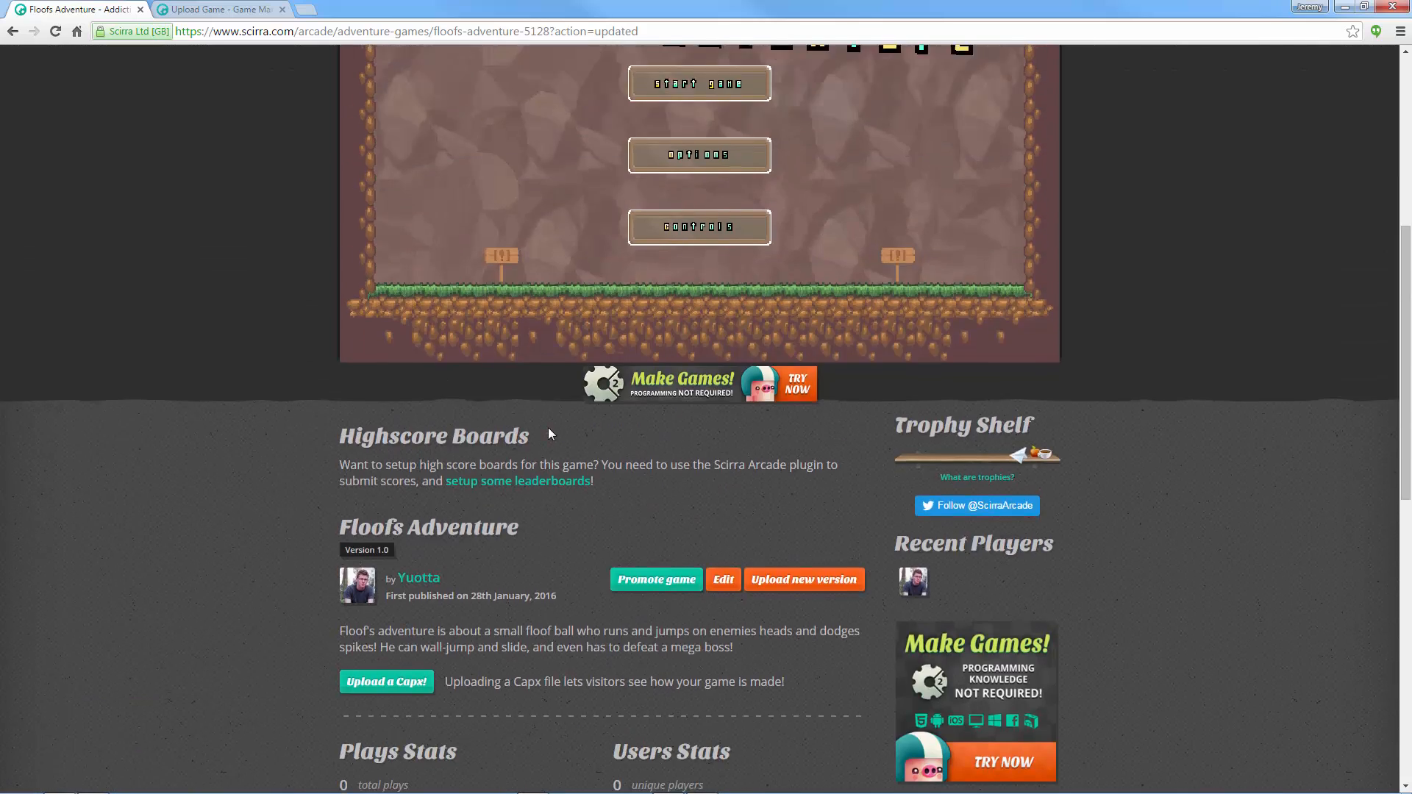
scroll(up, 3)
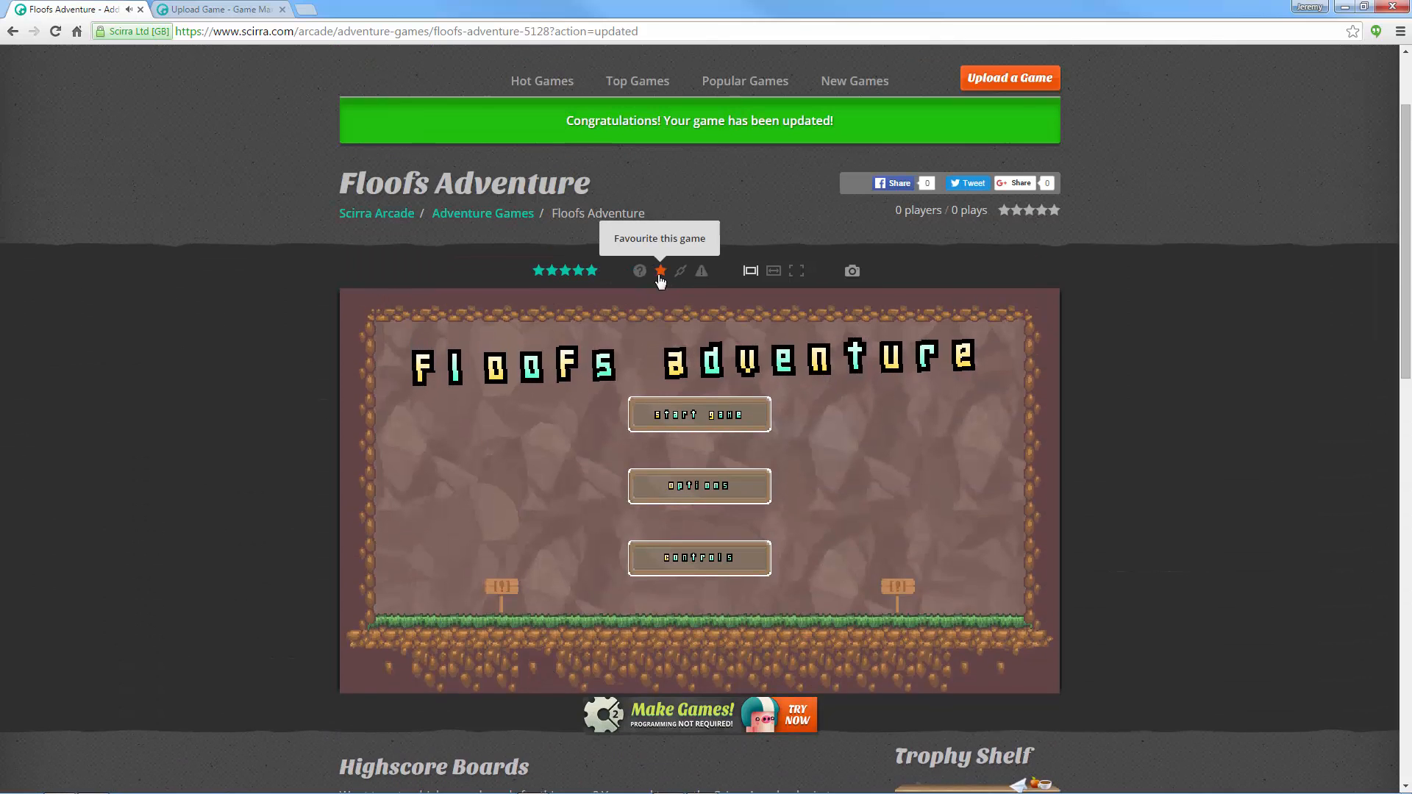
click(639, 272)
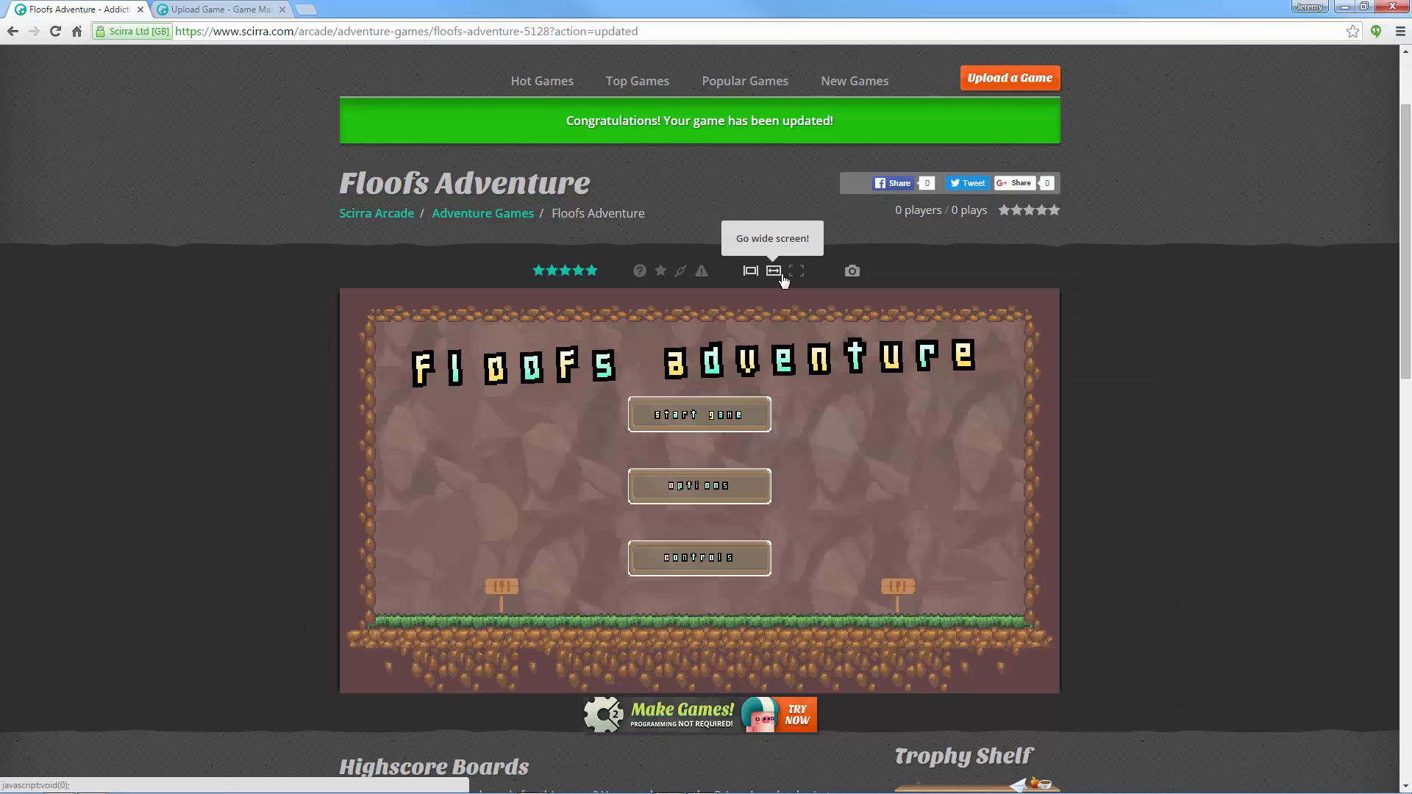
mouse_move(852, 272)
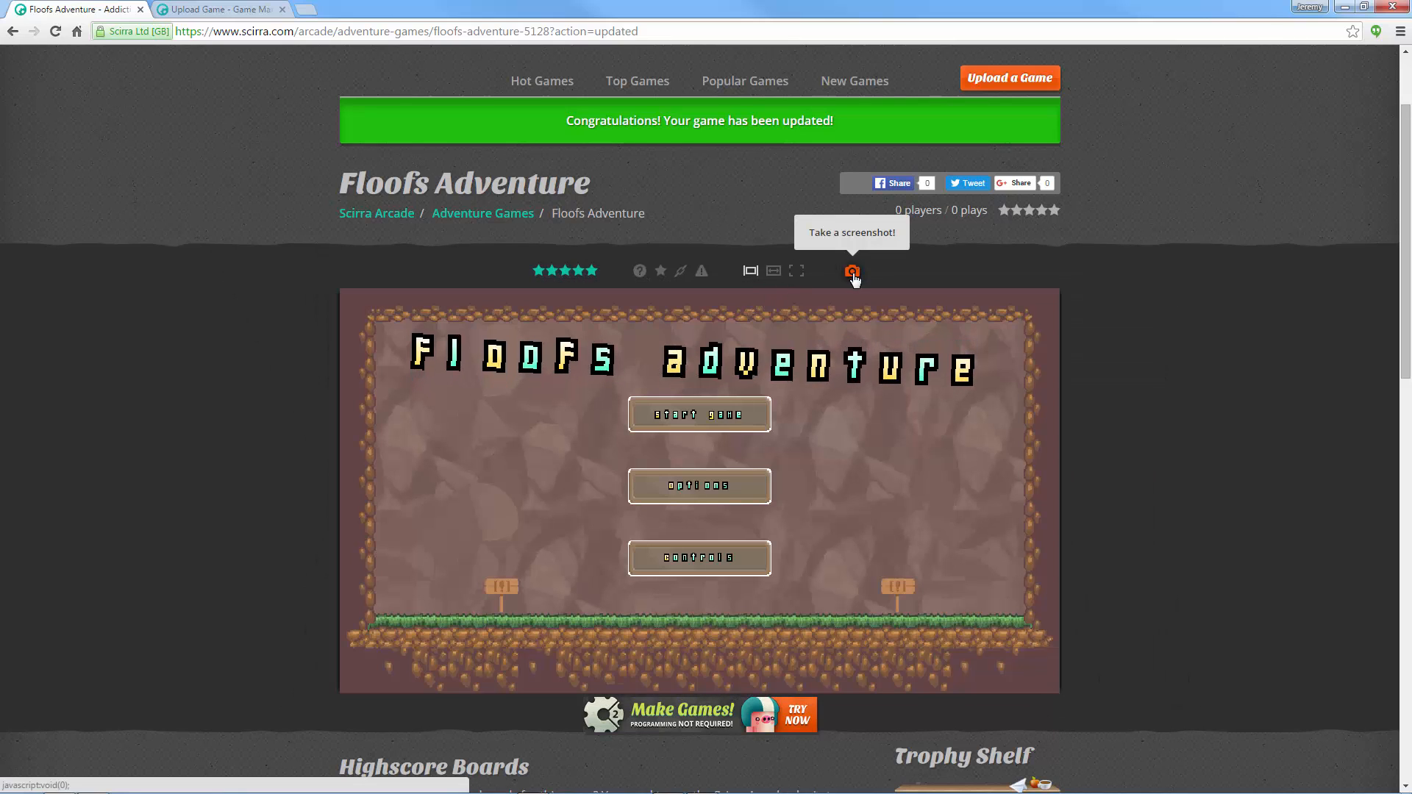
click(851, 273)
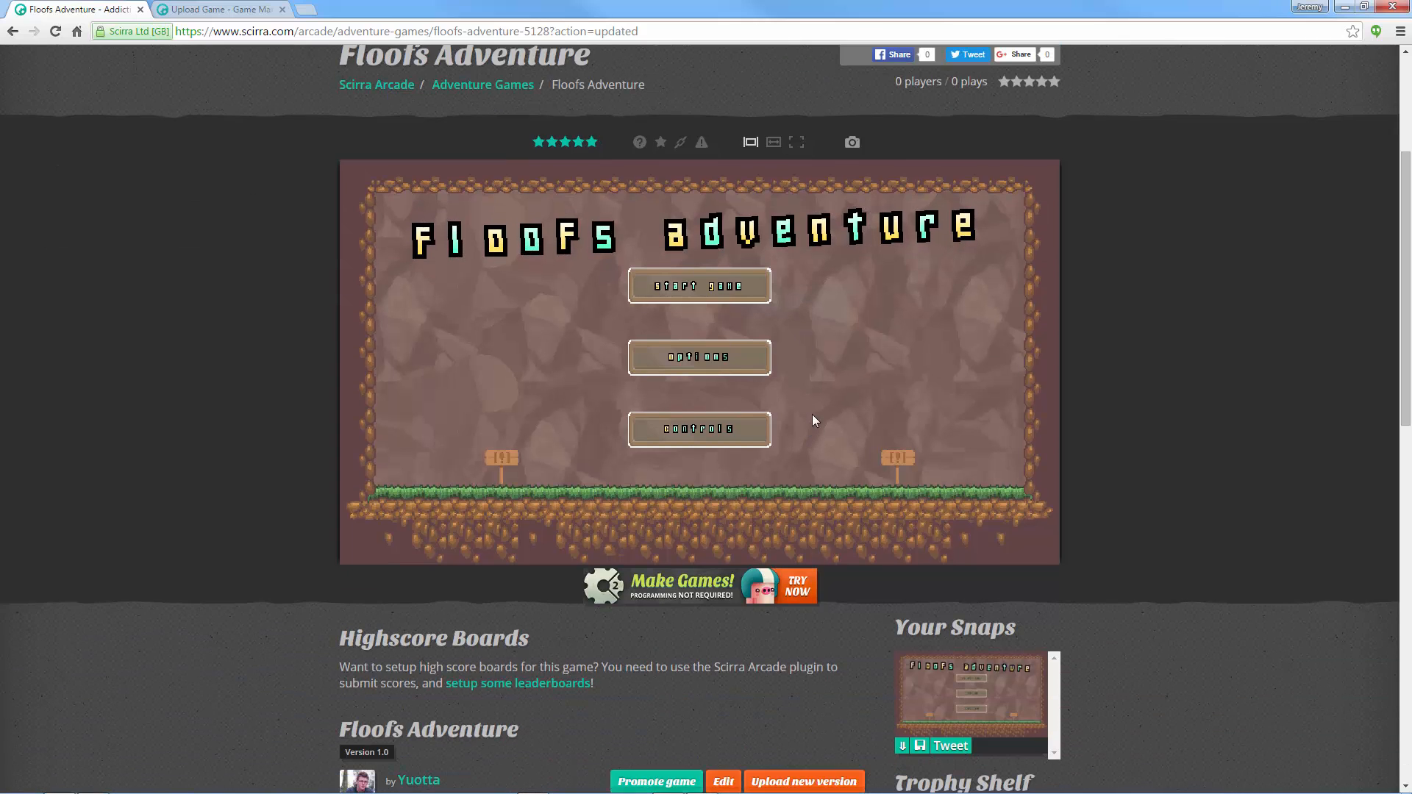
scroll(down, 3)
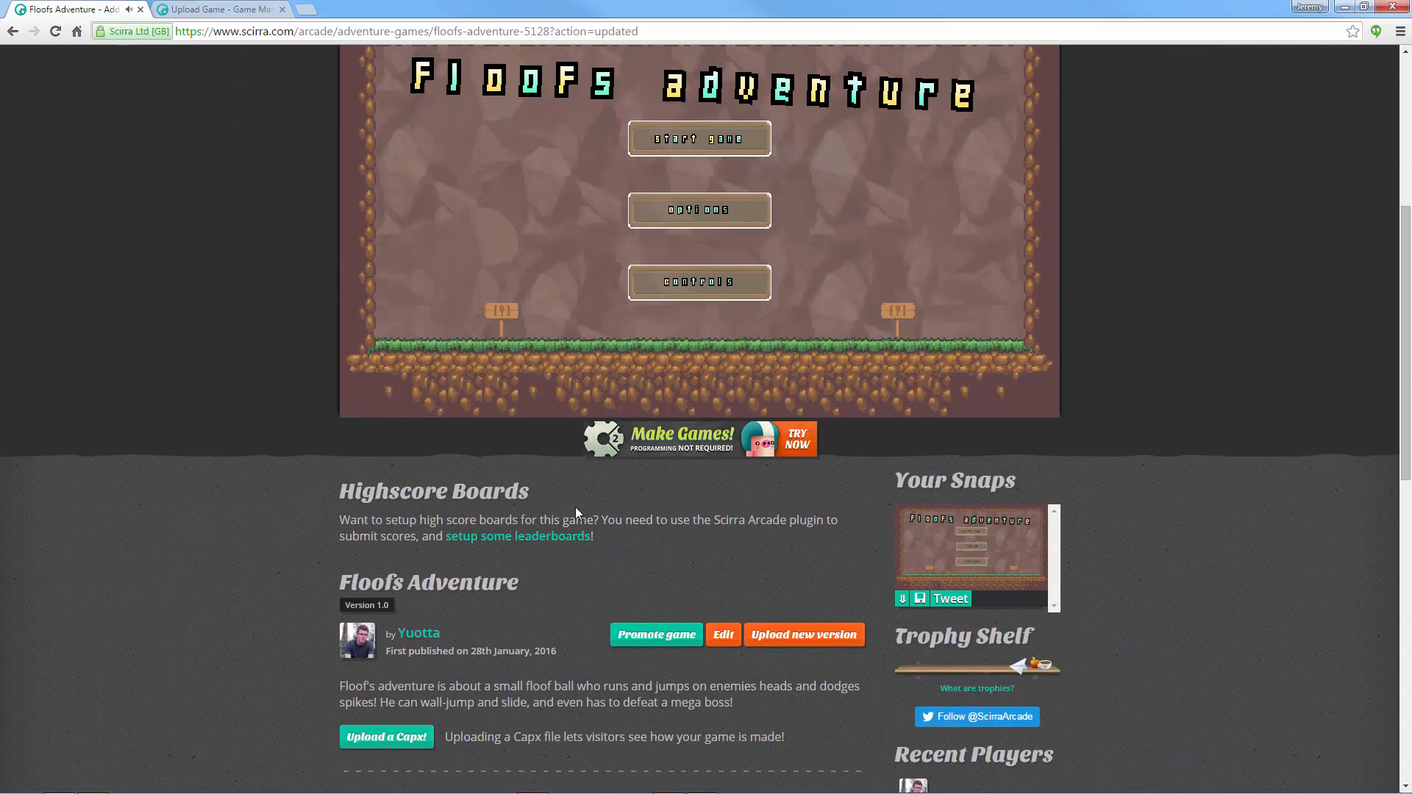
scroll(down, 3)
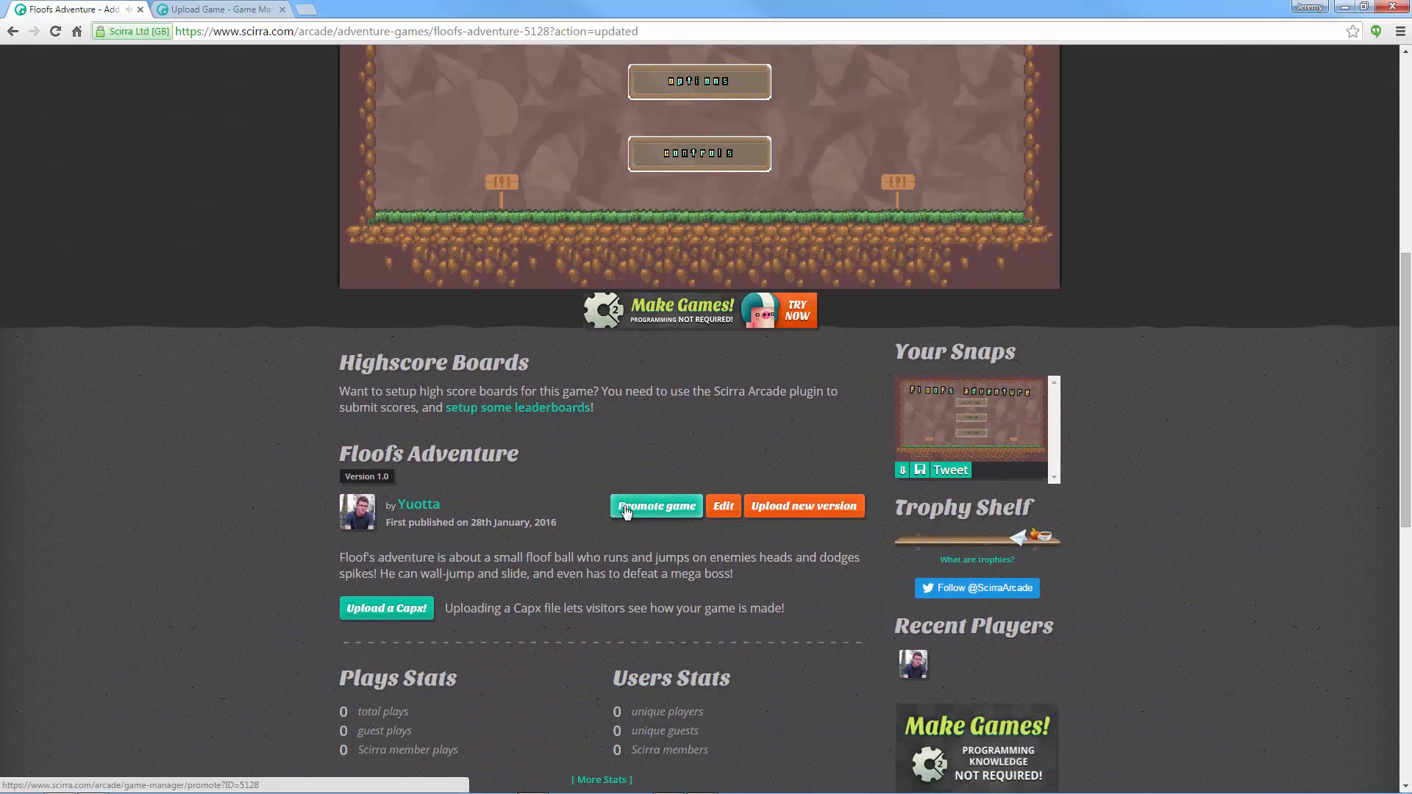
click(657, 505)
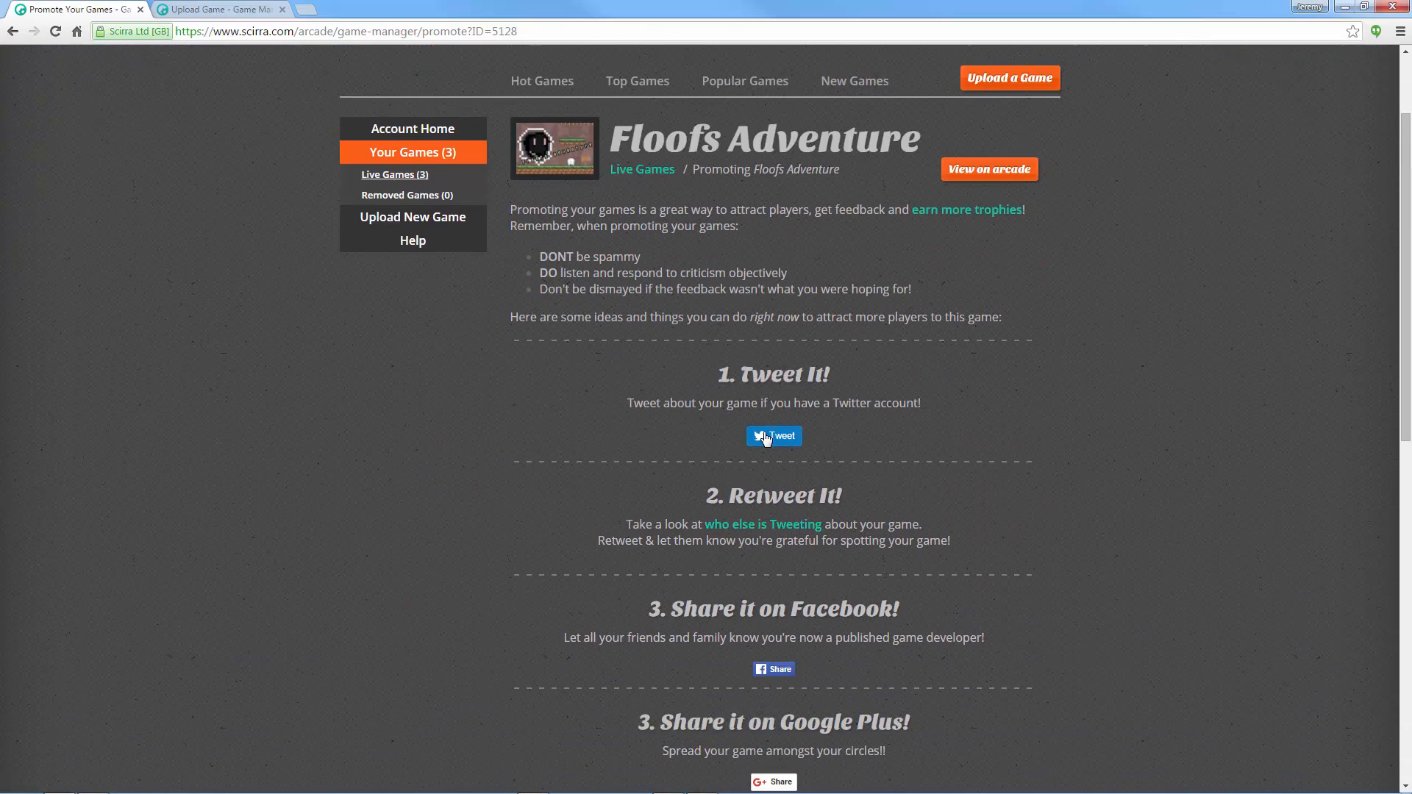
scroll(down, 3)
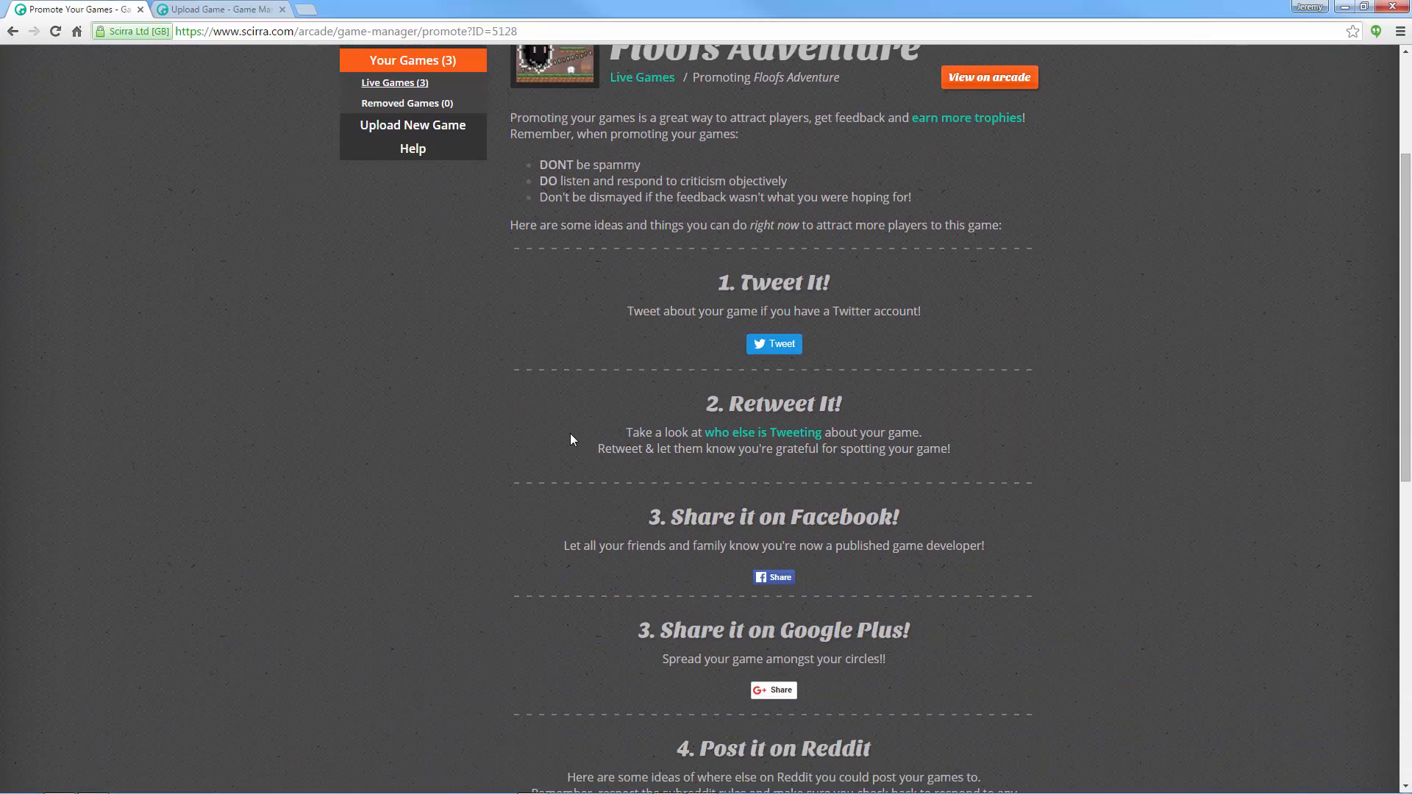
scroll(down, 3)
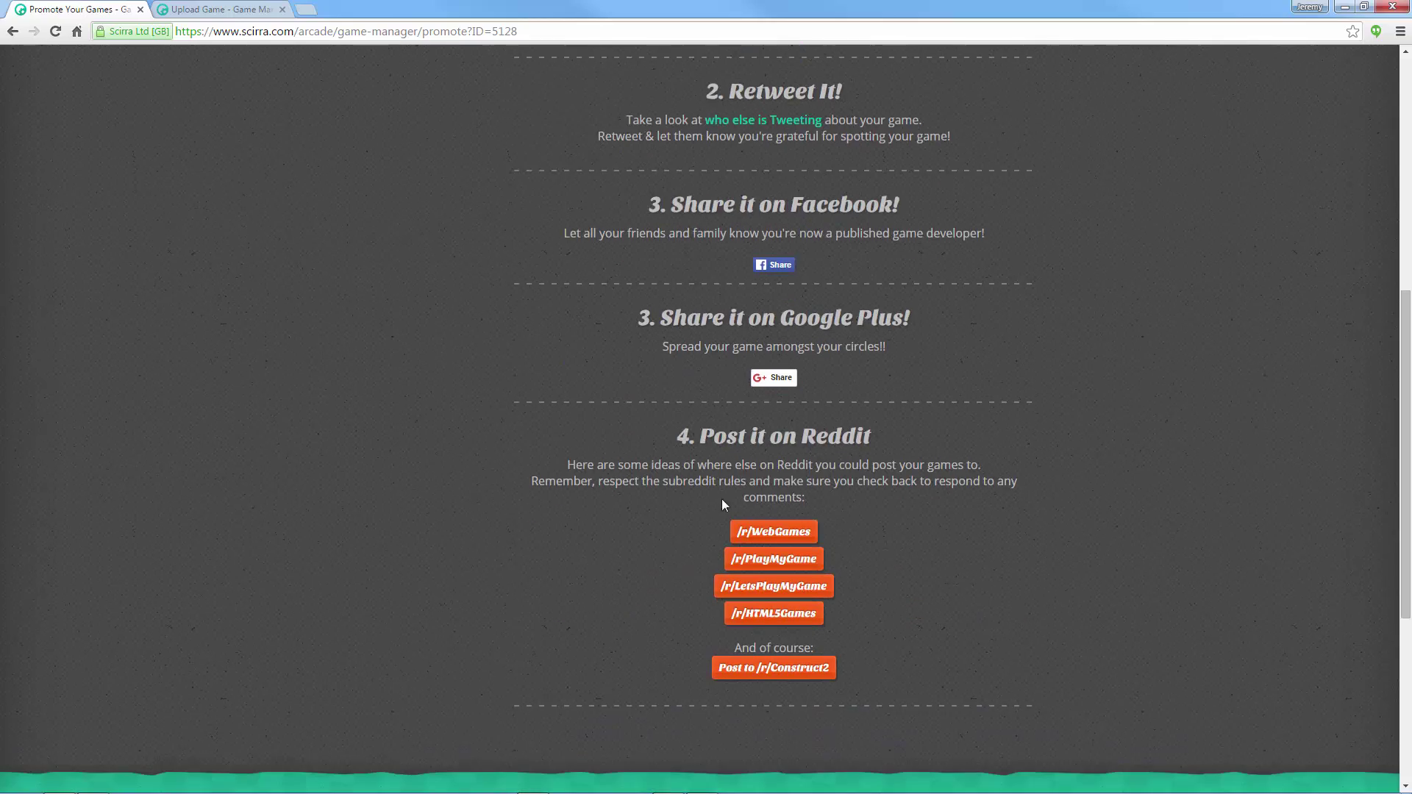
scroll(up, 3)
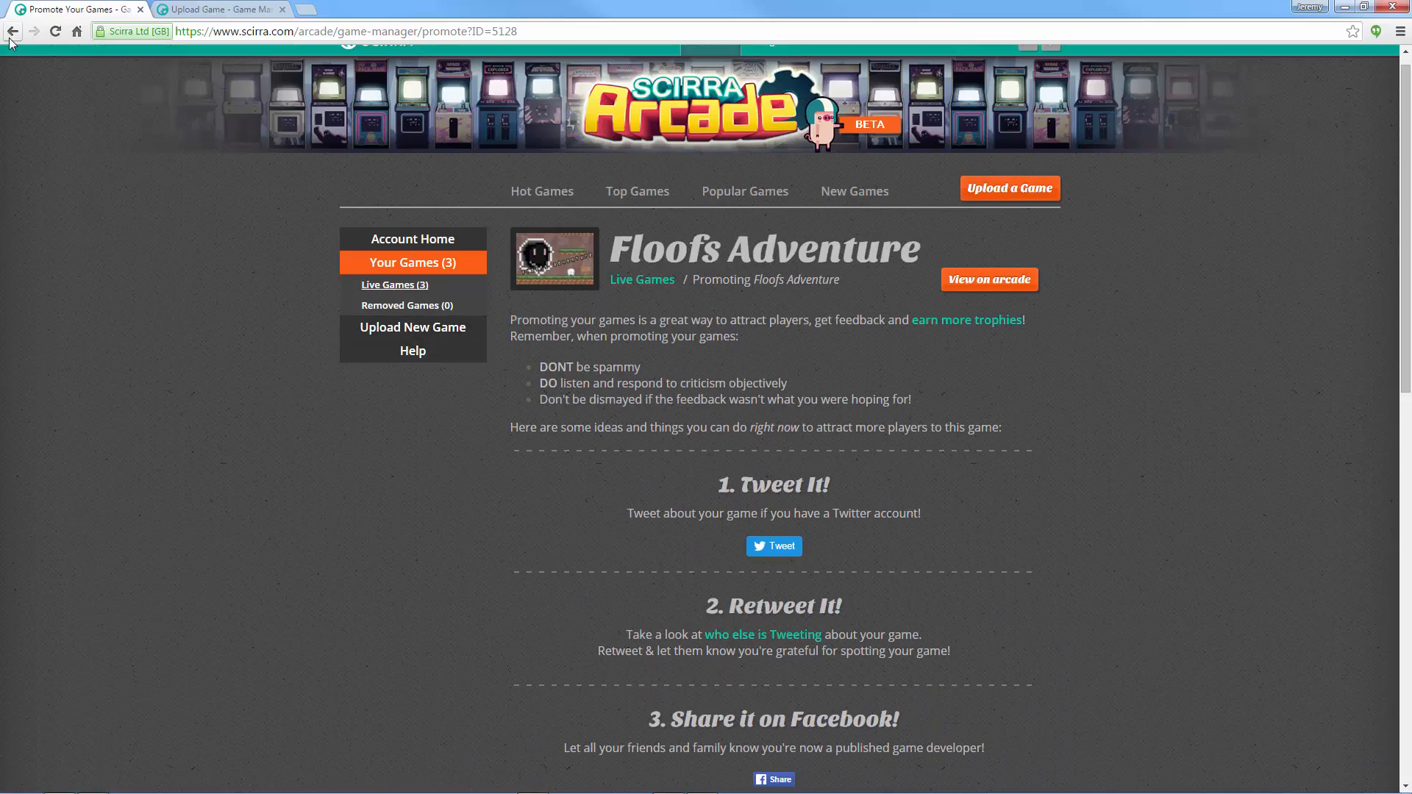
Step: Return to the Floofs Adventure page, open the game's options, then refocus the game
click(988, 279)
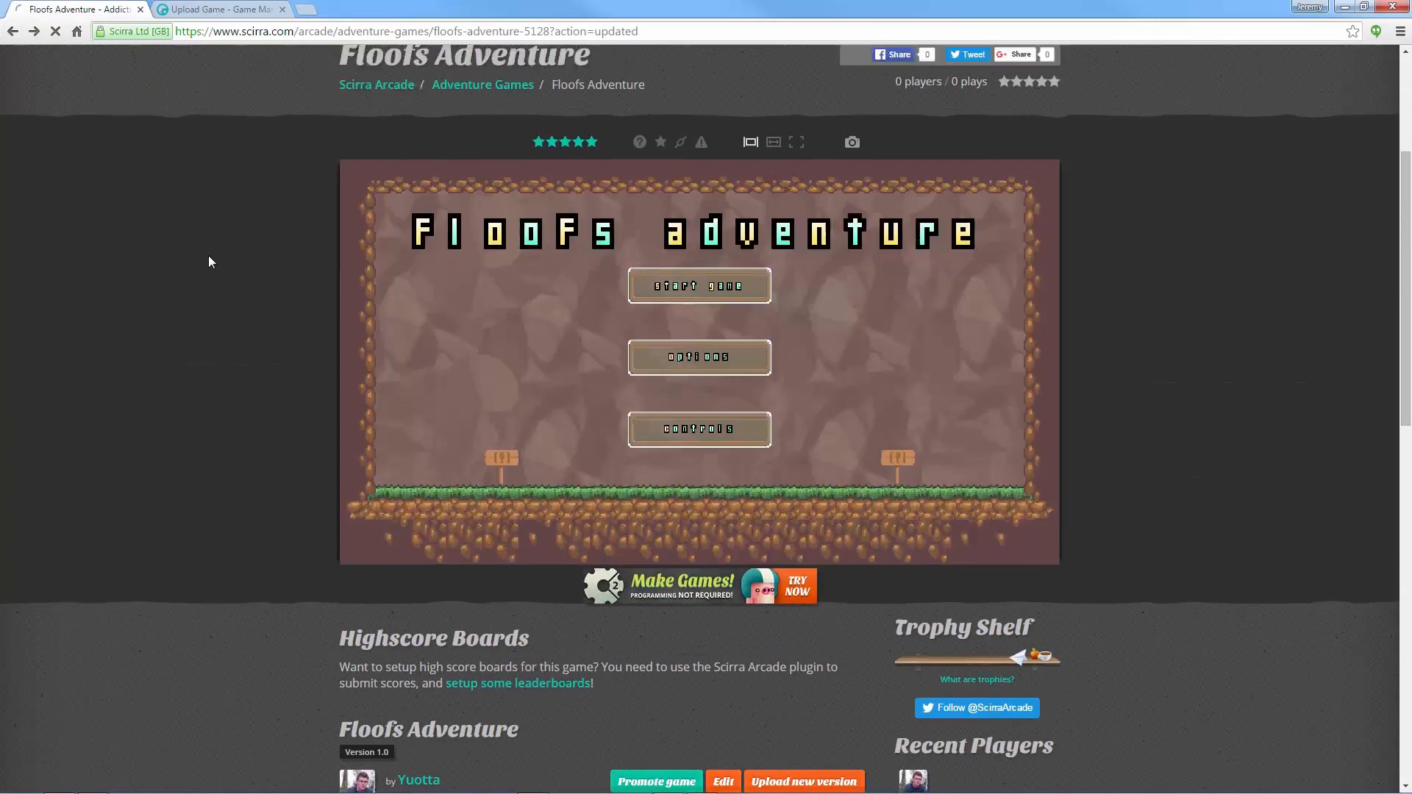
click(698, 356)
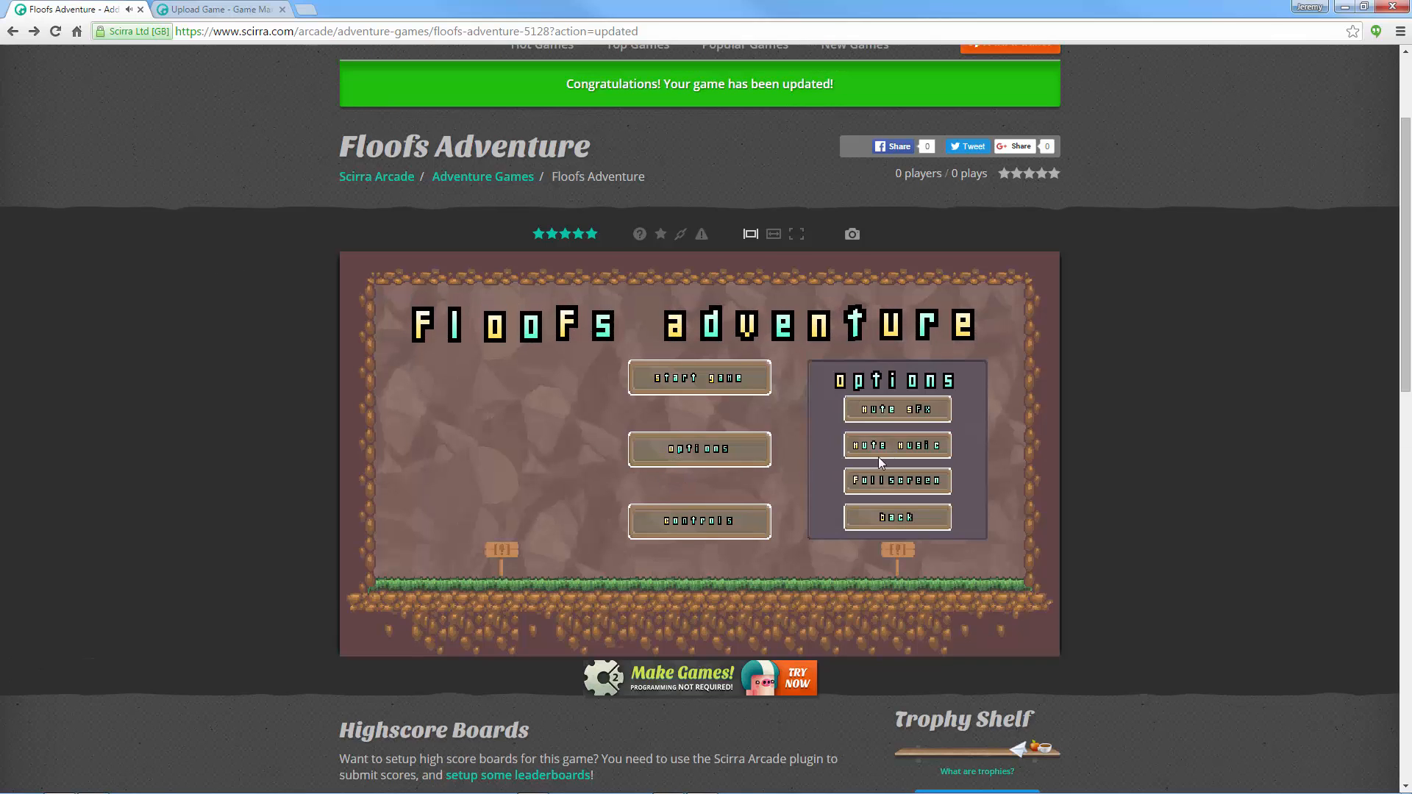
click(1072, 424)
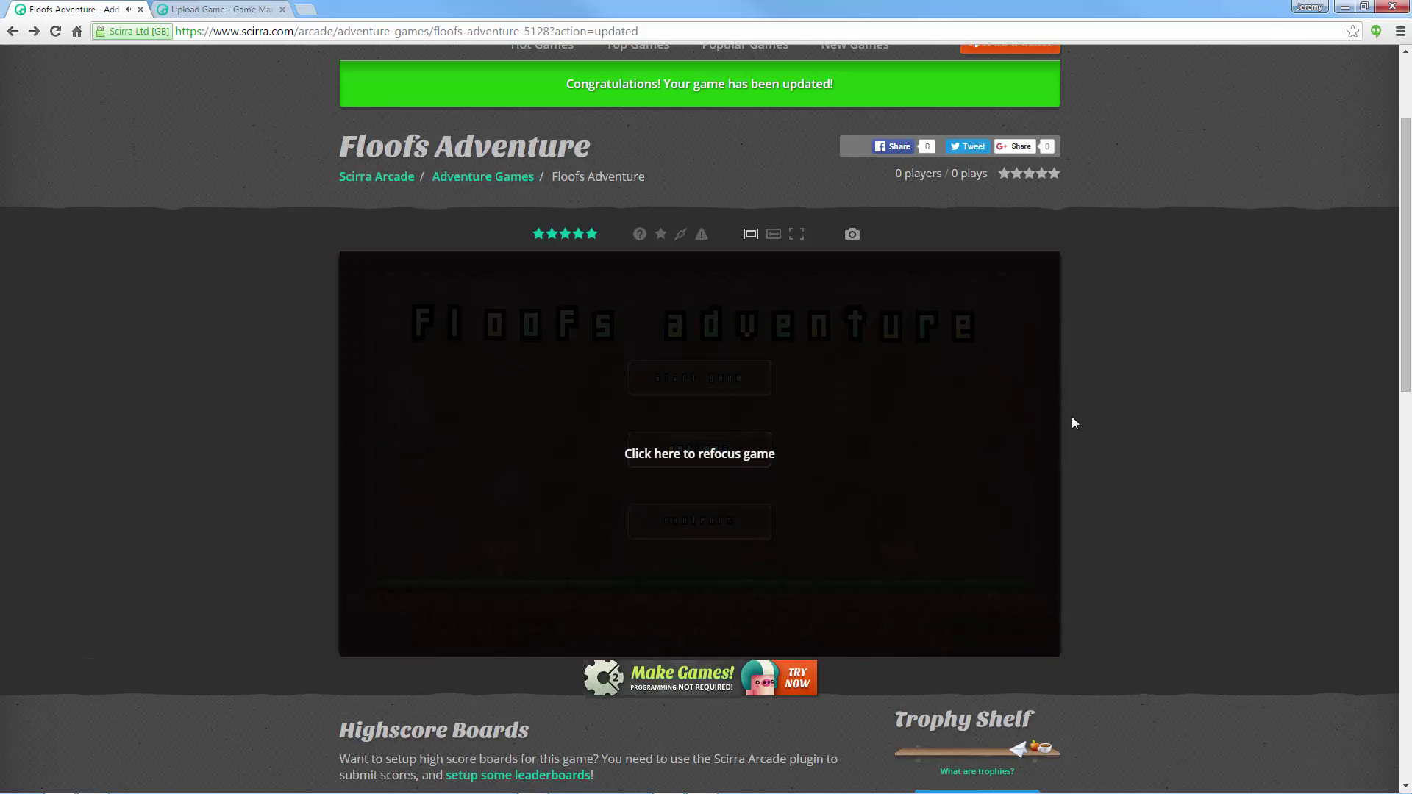
scroll(down, 3)
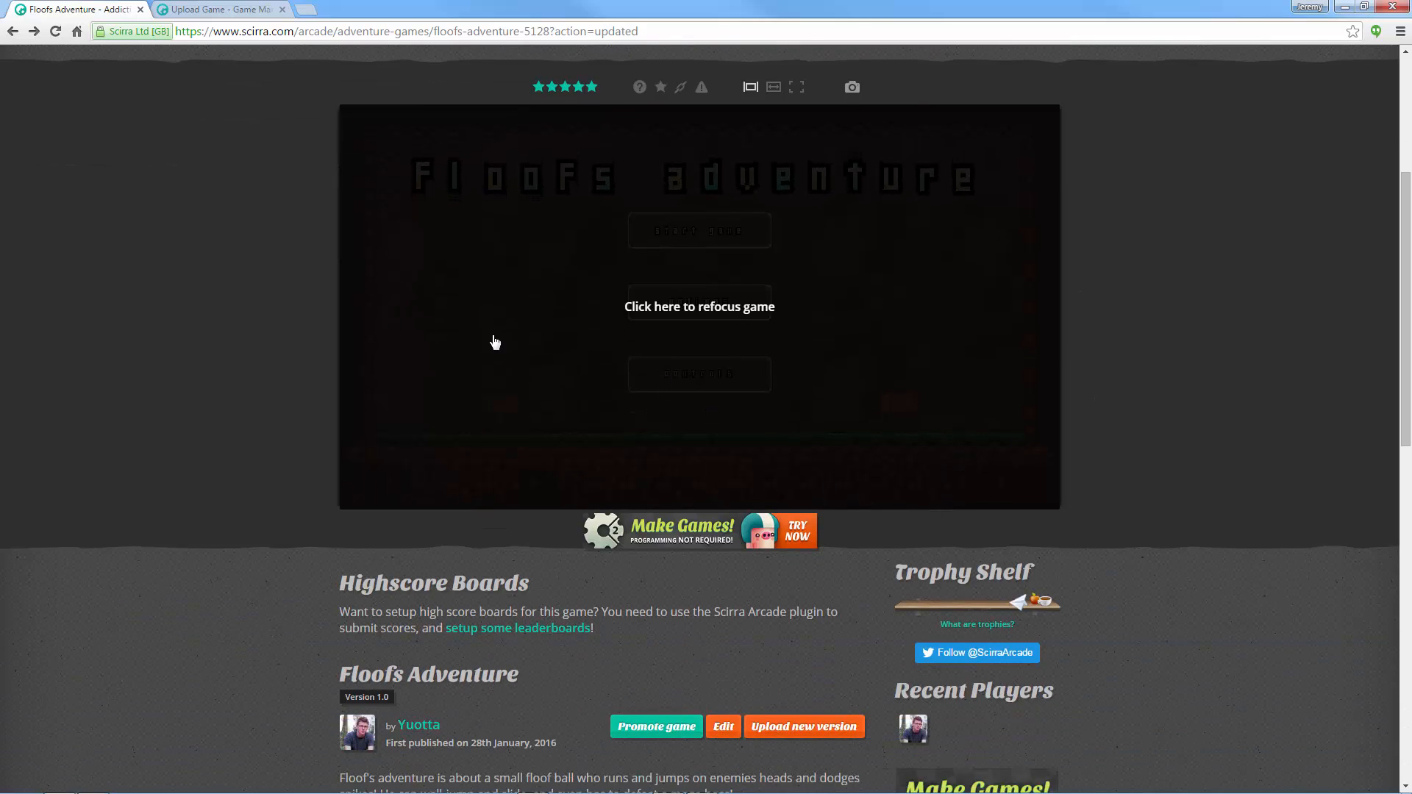
mouse_move(531, 353)
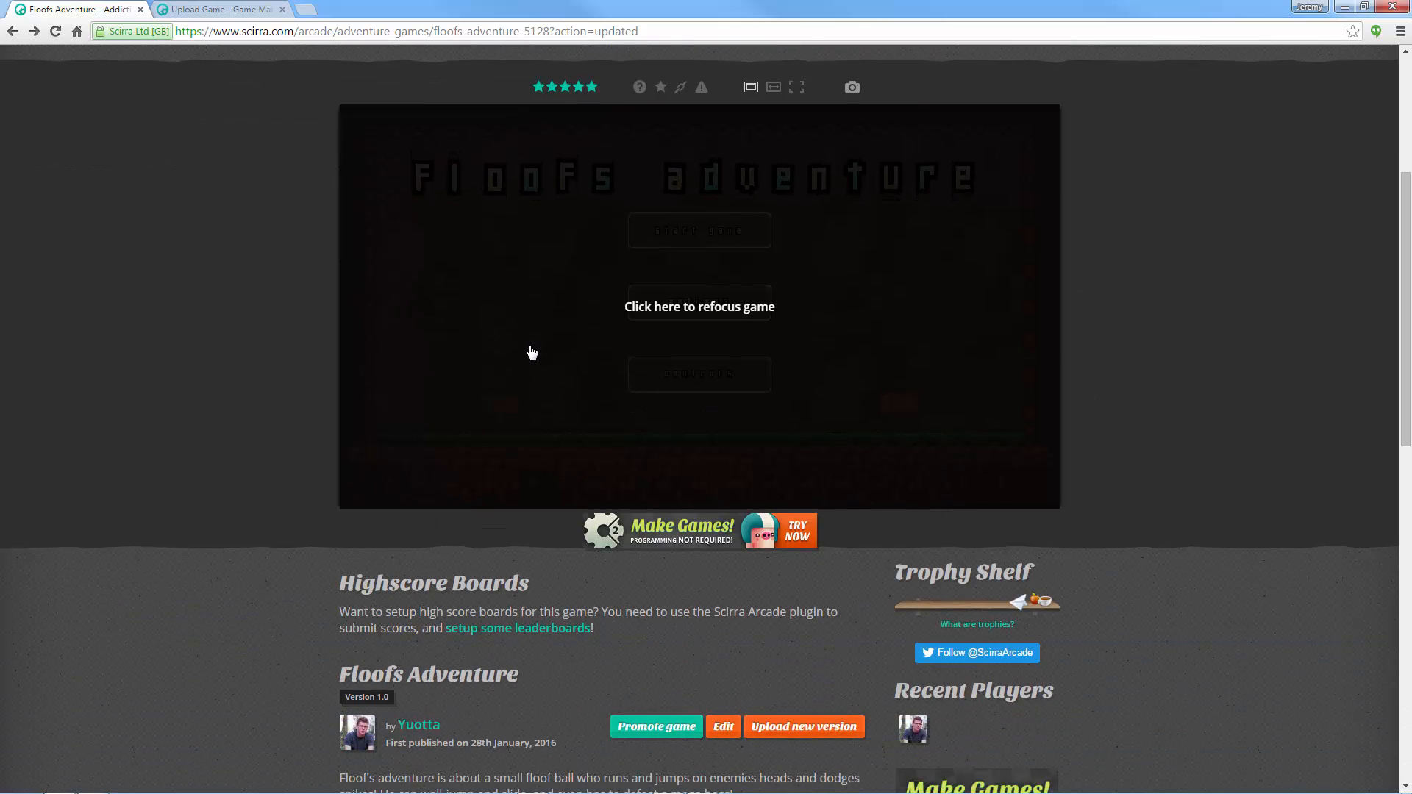
mouse_move(425, 309)
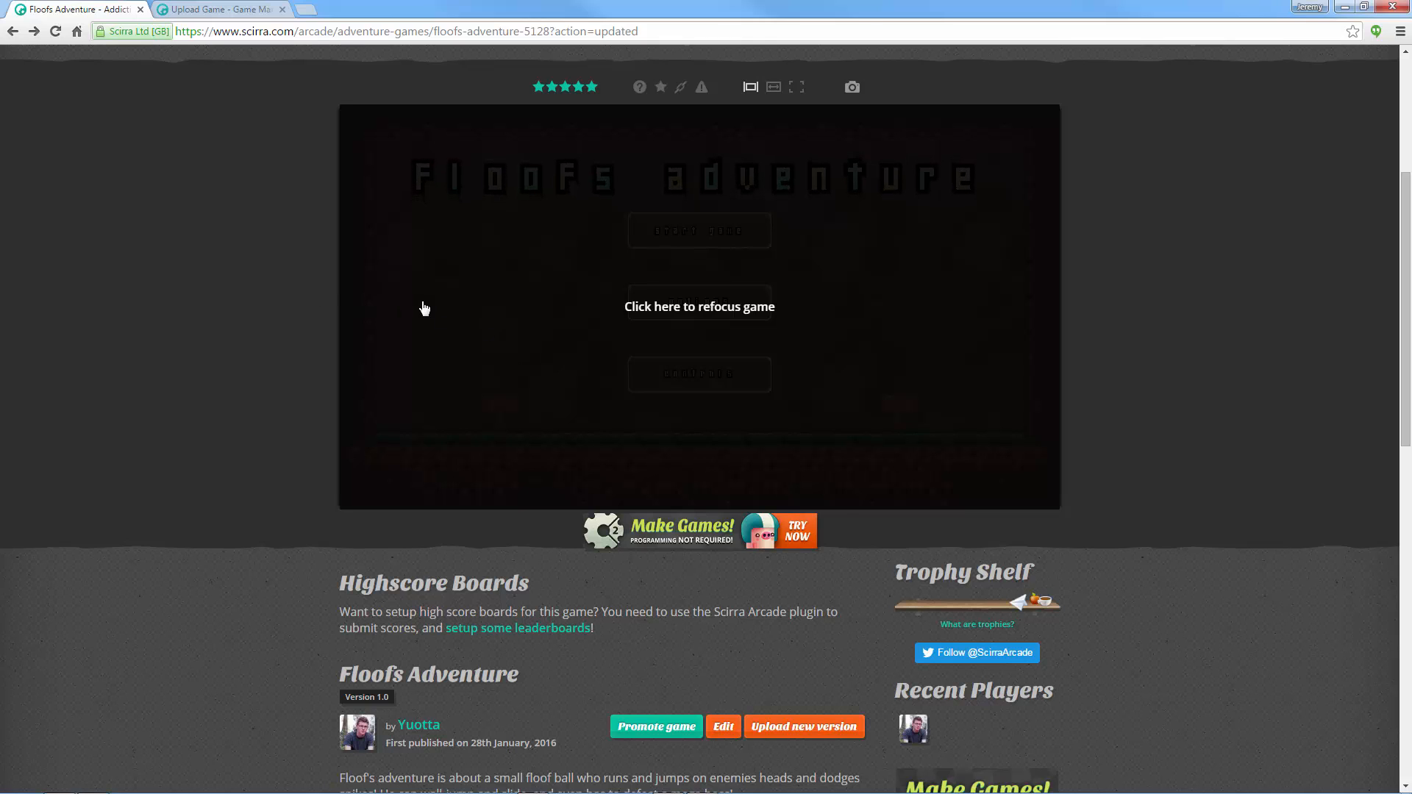
click(699, 306)
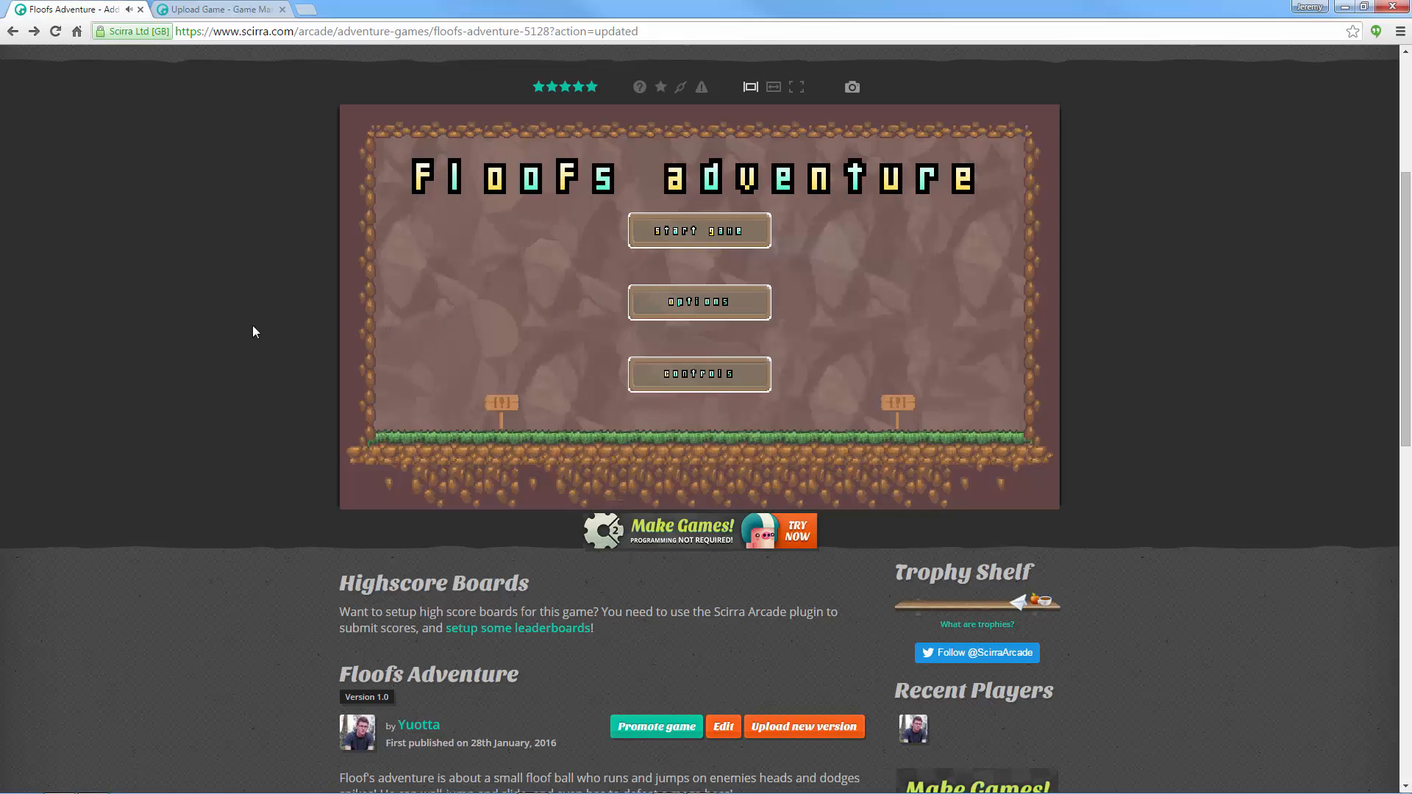
scroll(down, 3)
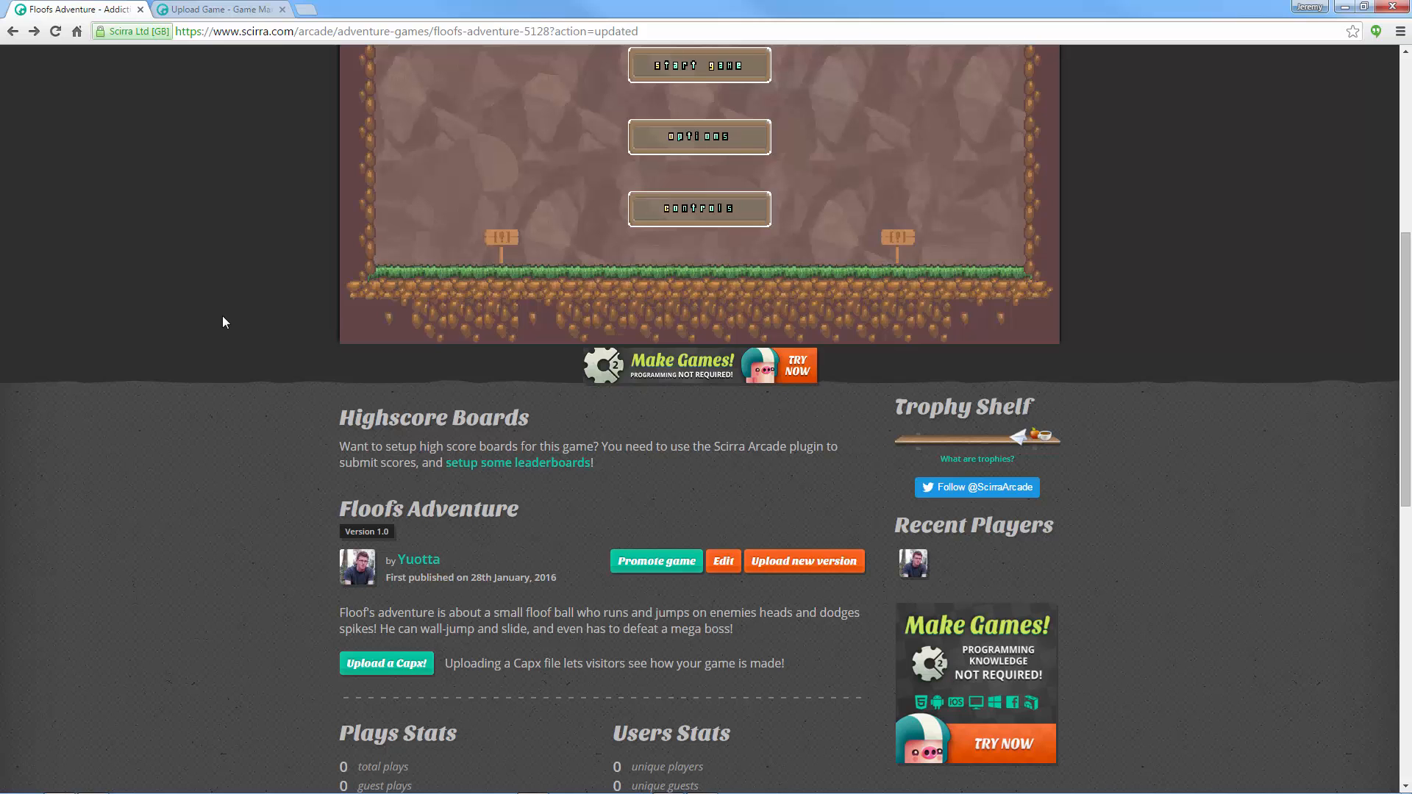
scroll(down, 3)
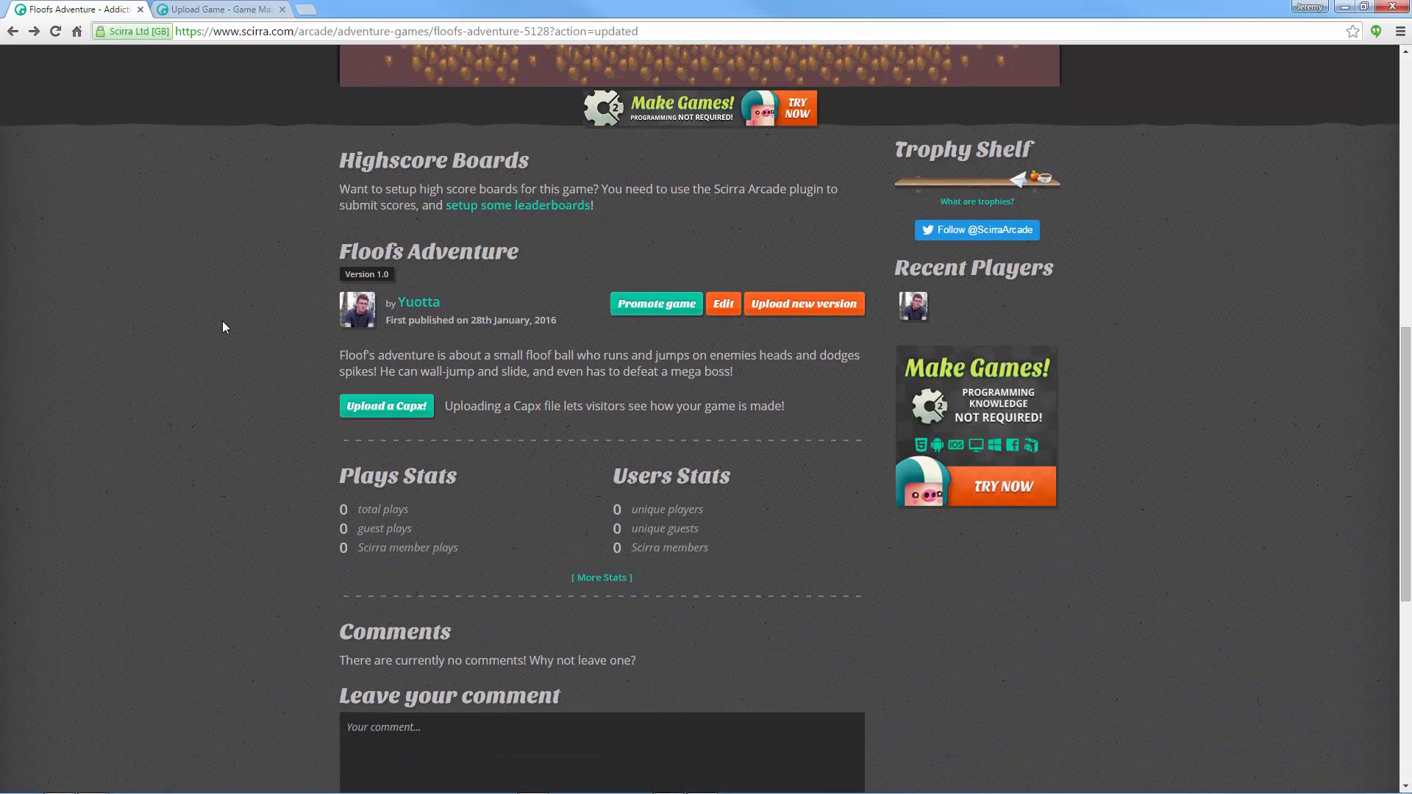
scroll(up, 3)
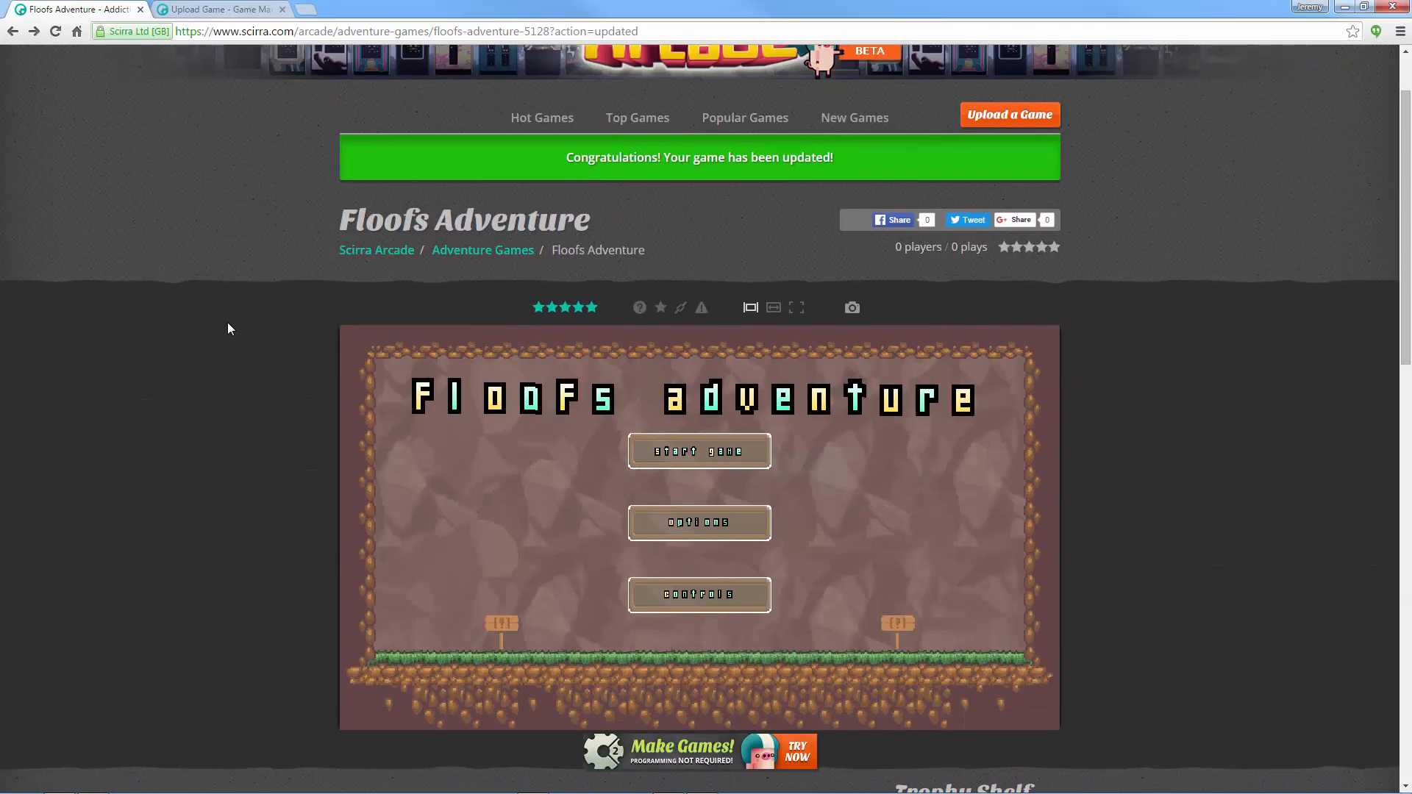
scroll(up, 3)
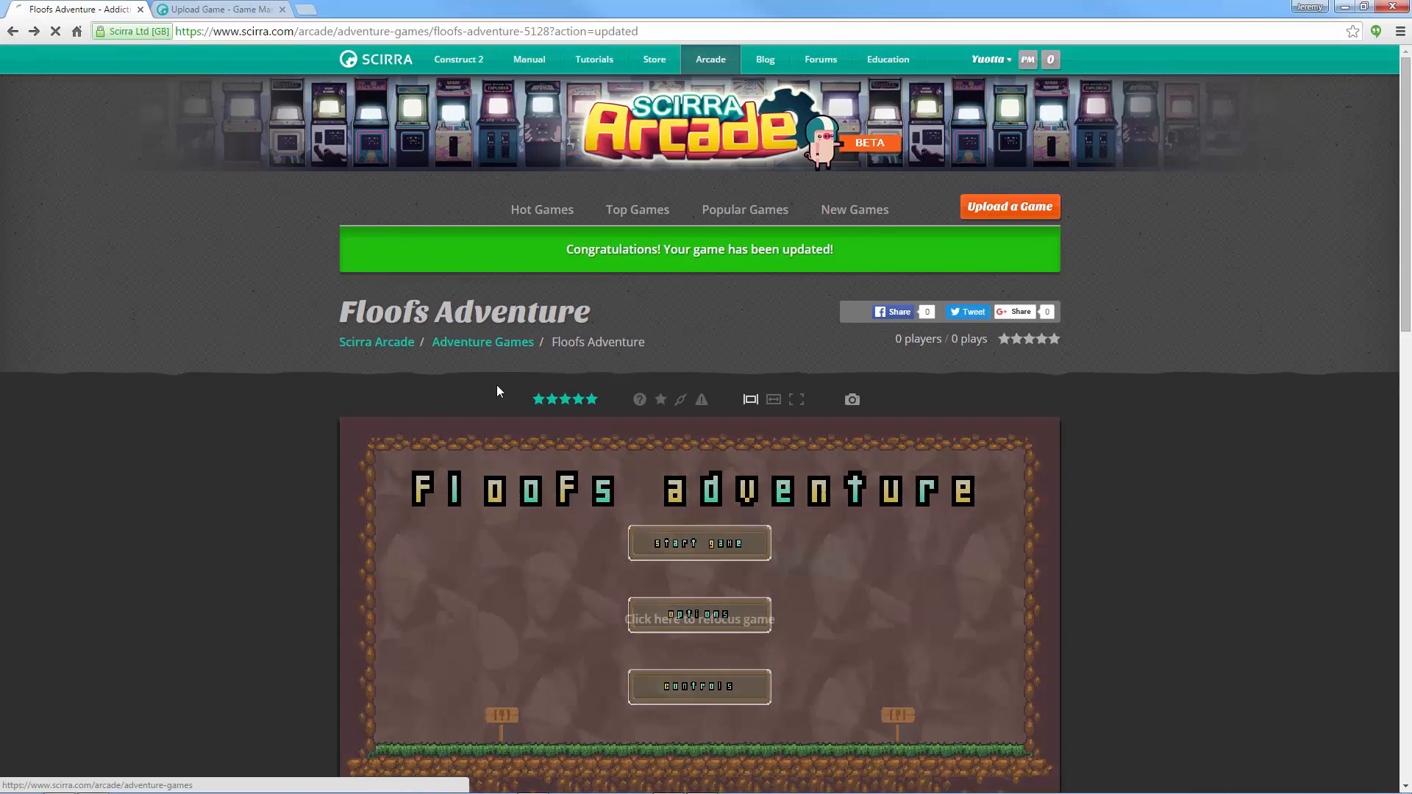
Step: Browse the Adventure Games category, then Hot Games, and scroll through Top Games
click(483, 341)
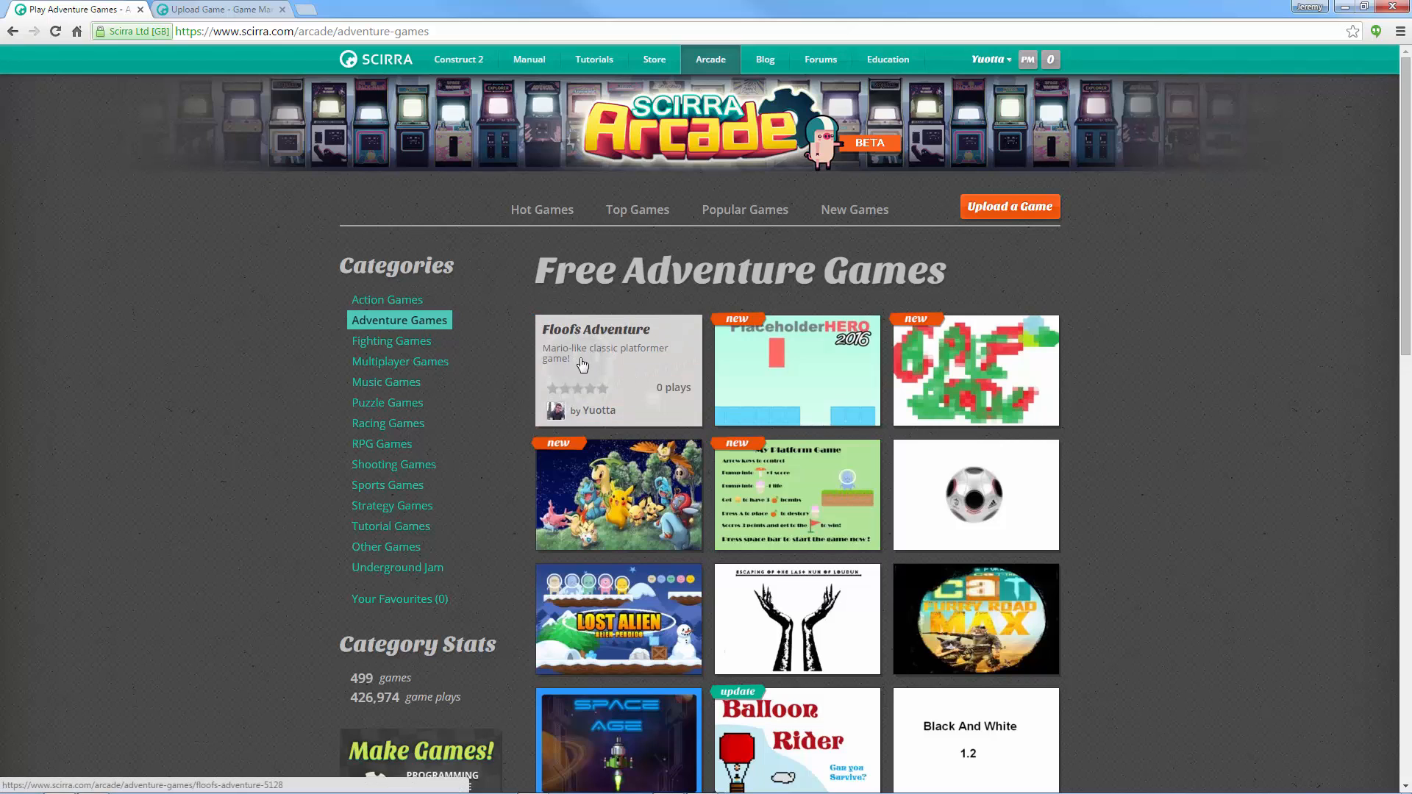
mouse_move(729, 454)
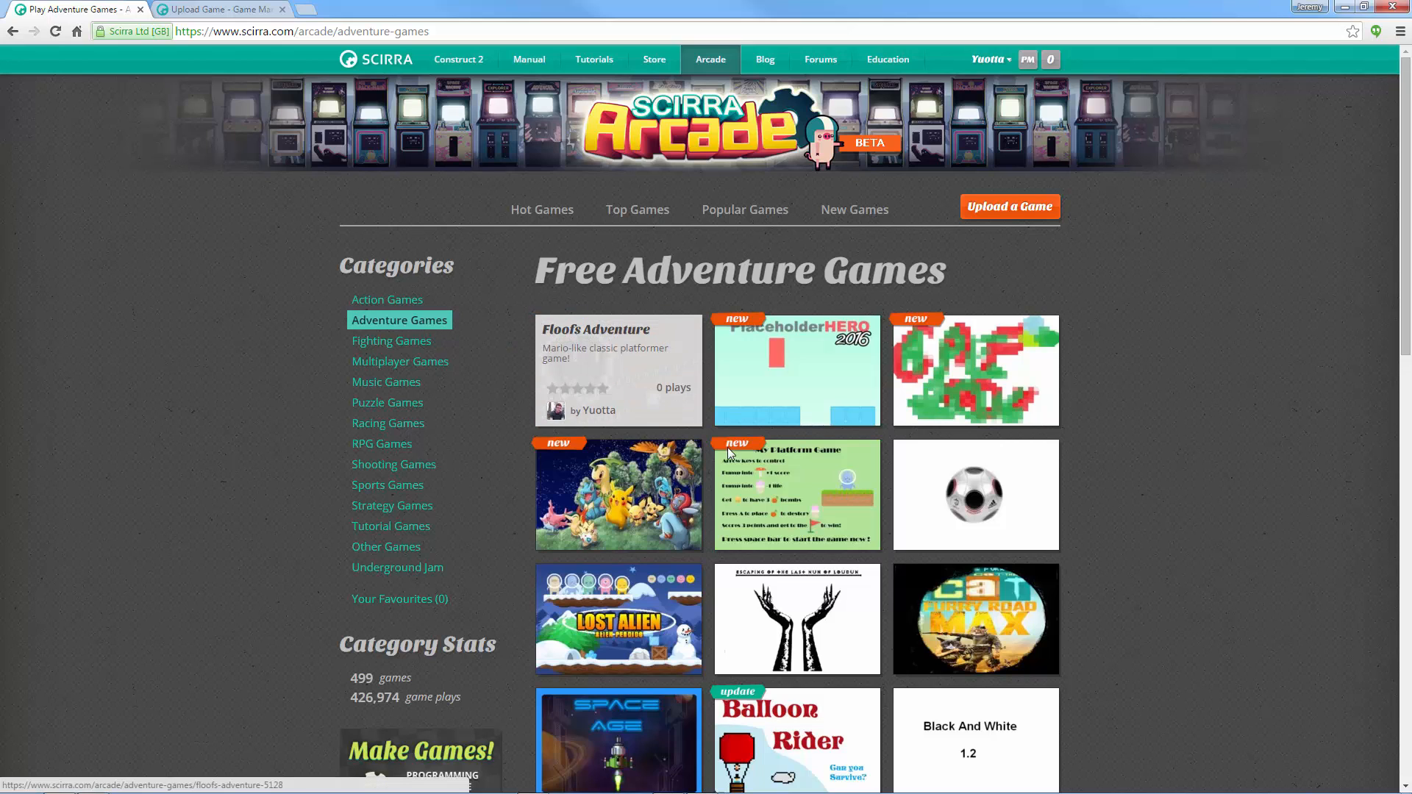
scroll(down, 3)
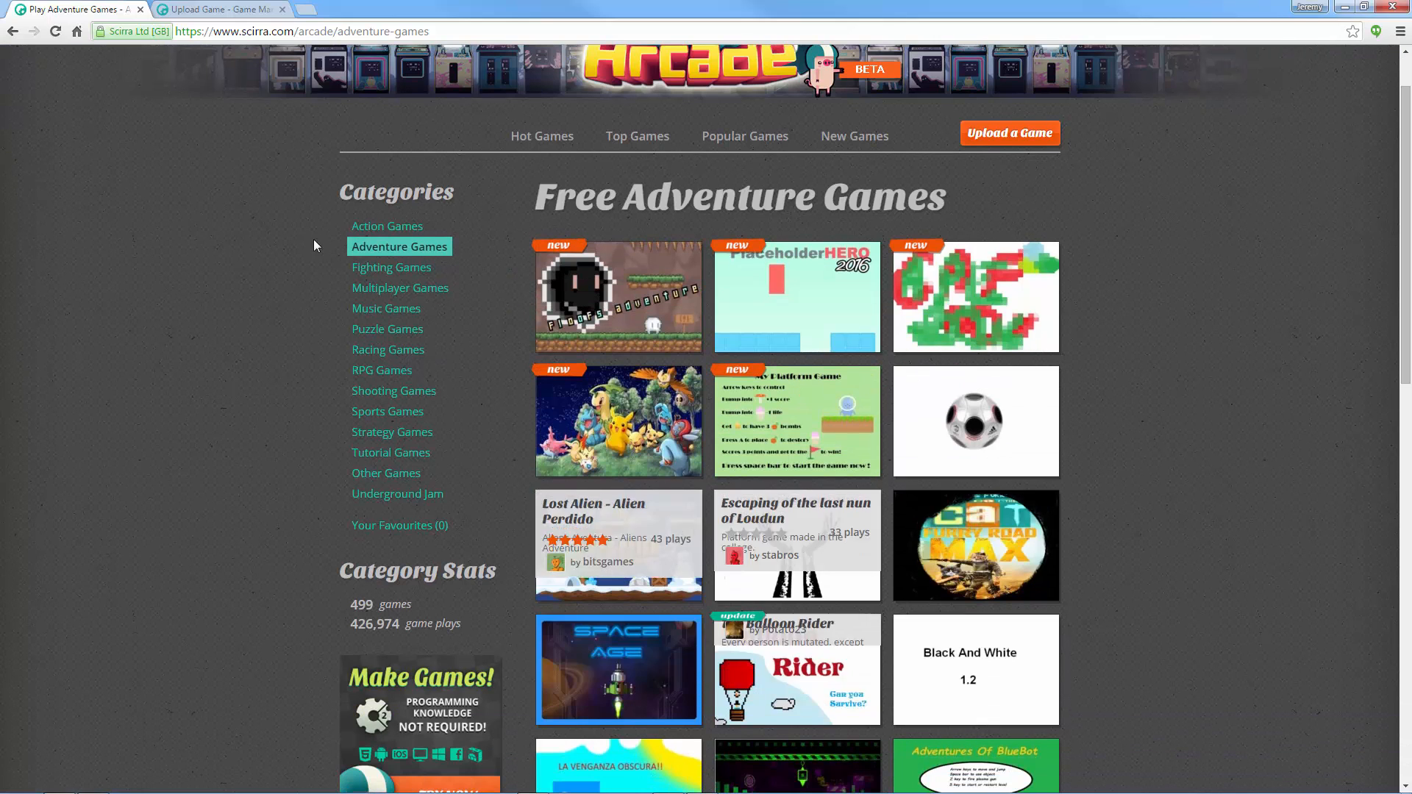
click(542, 136)
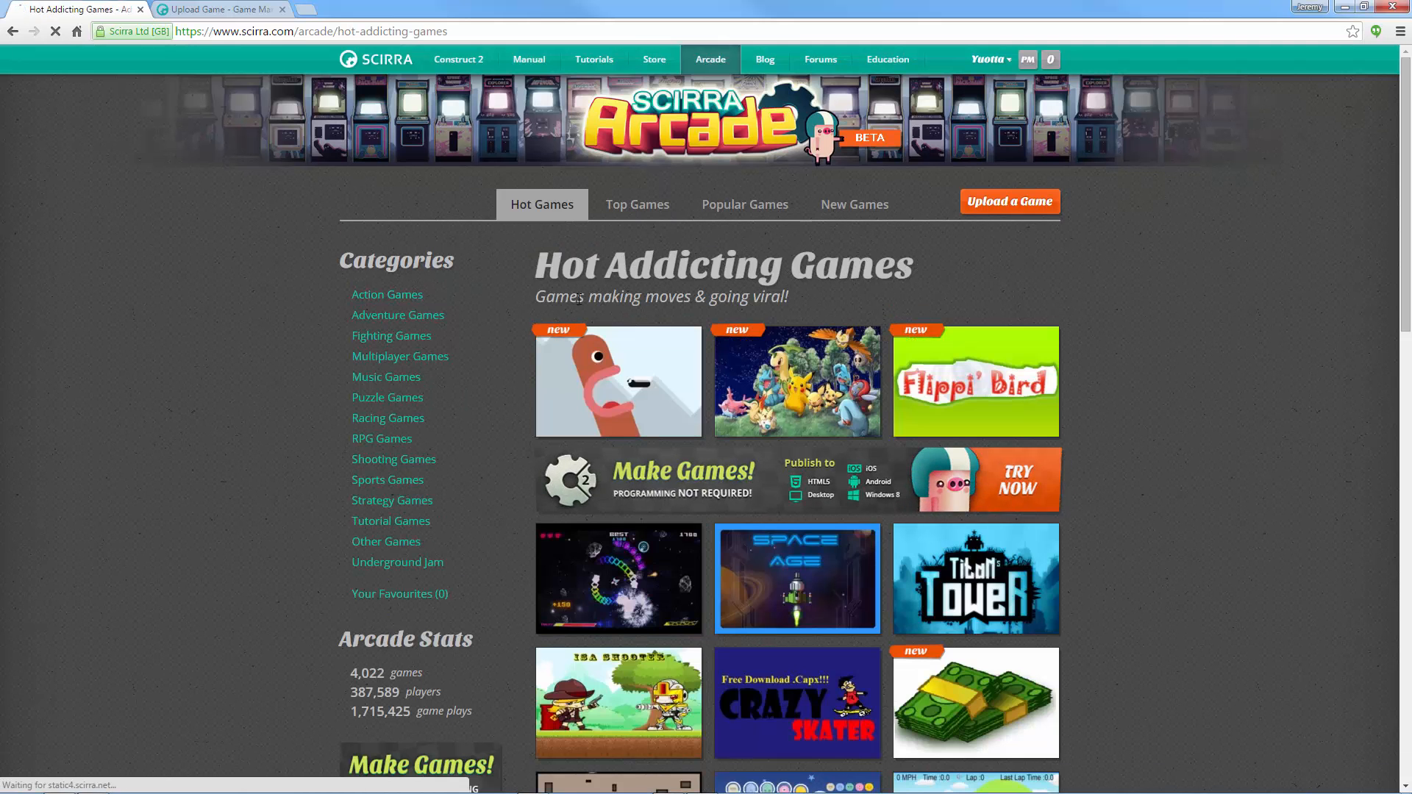
click(637, 204)
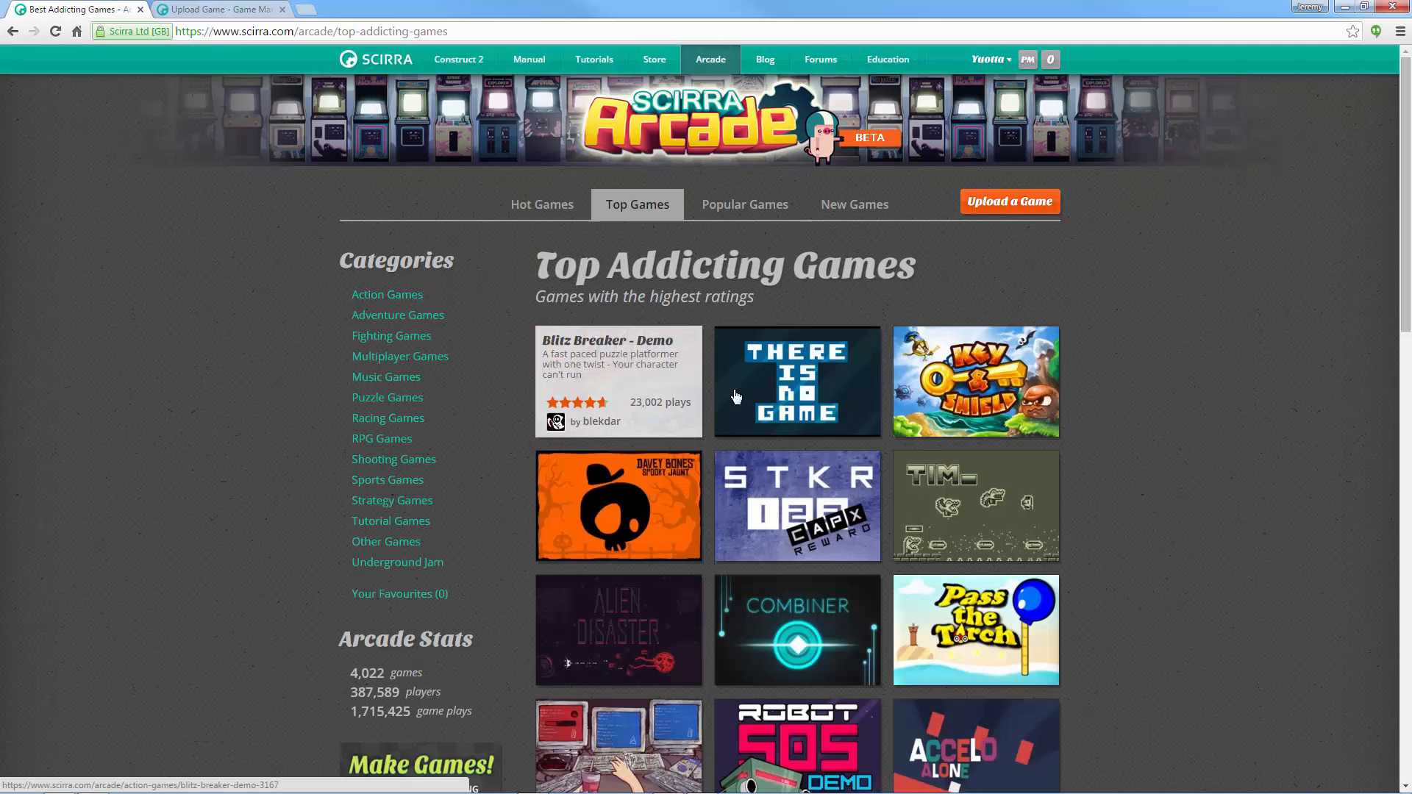
scroll(down, 3)
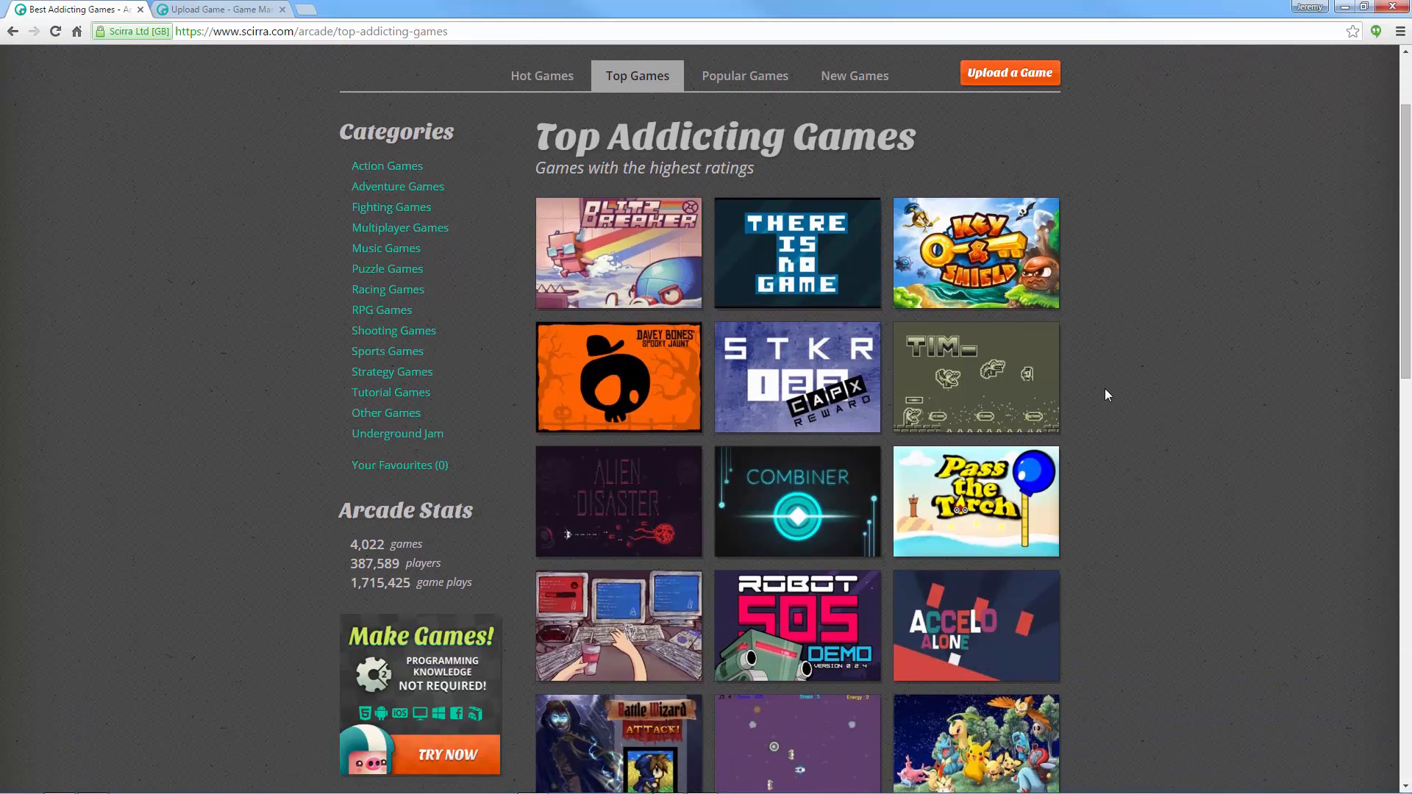
scroll(down, 3)
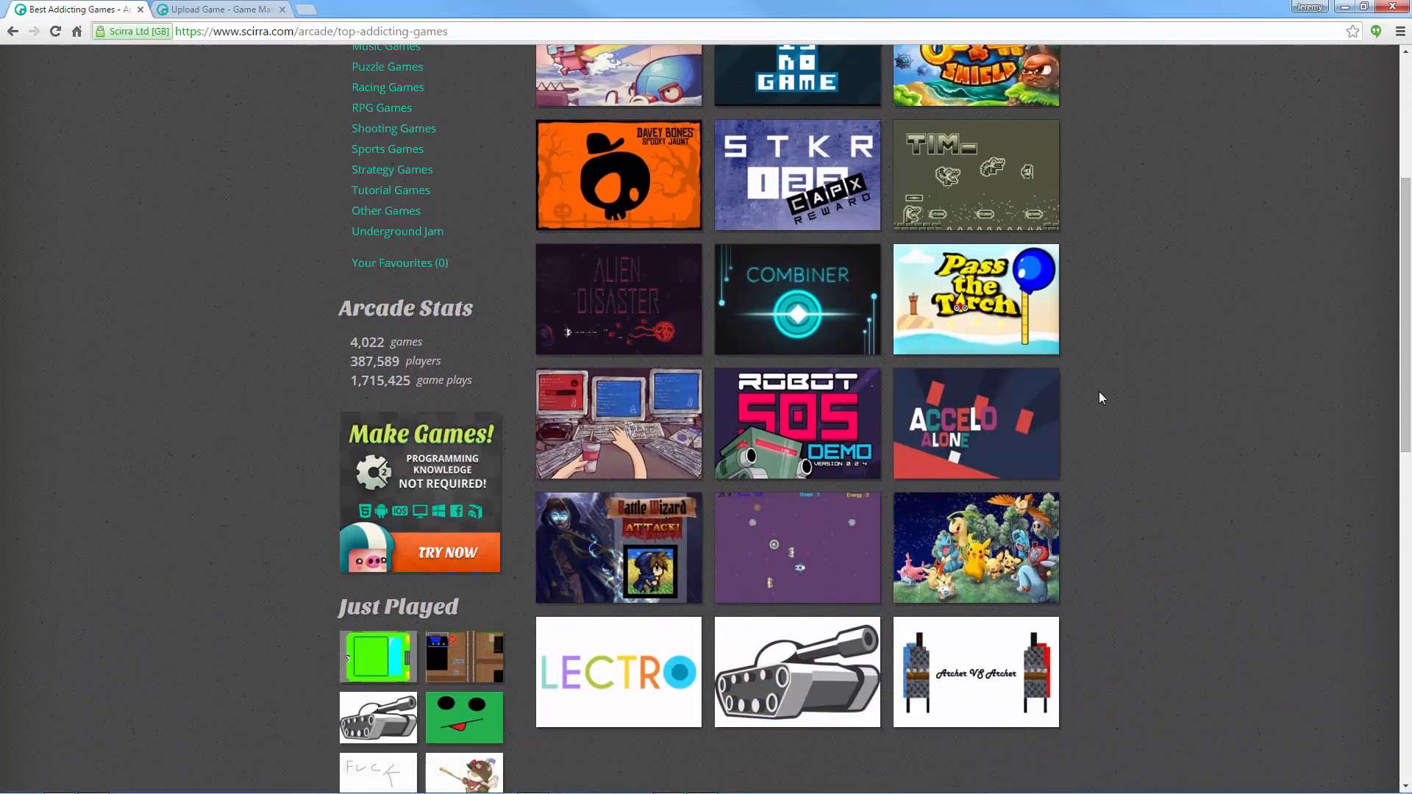
scroll(down, 3)
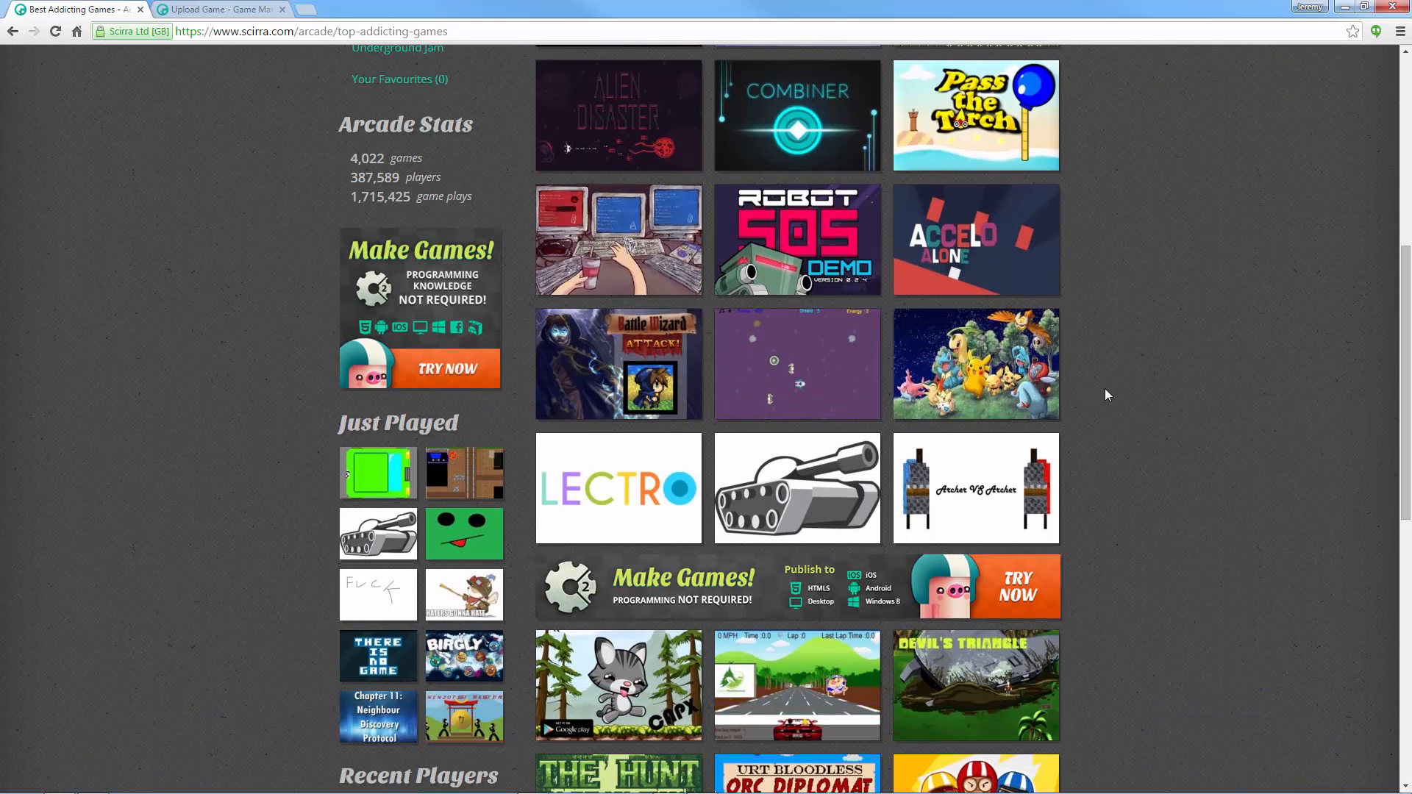
mouse_move(1131, 374)
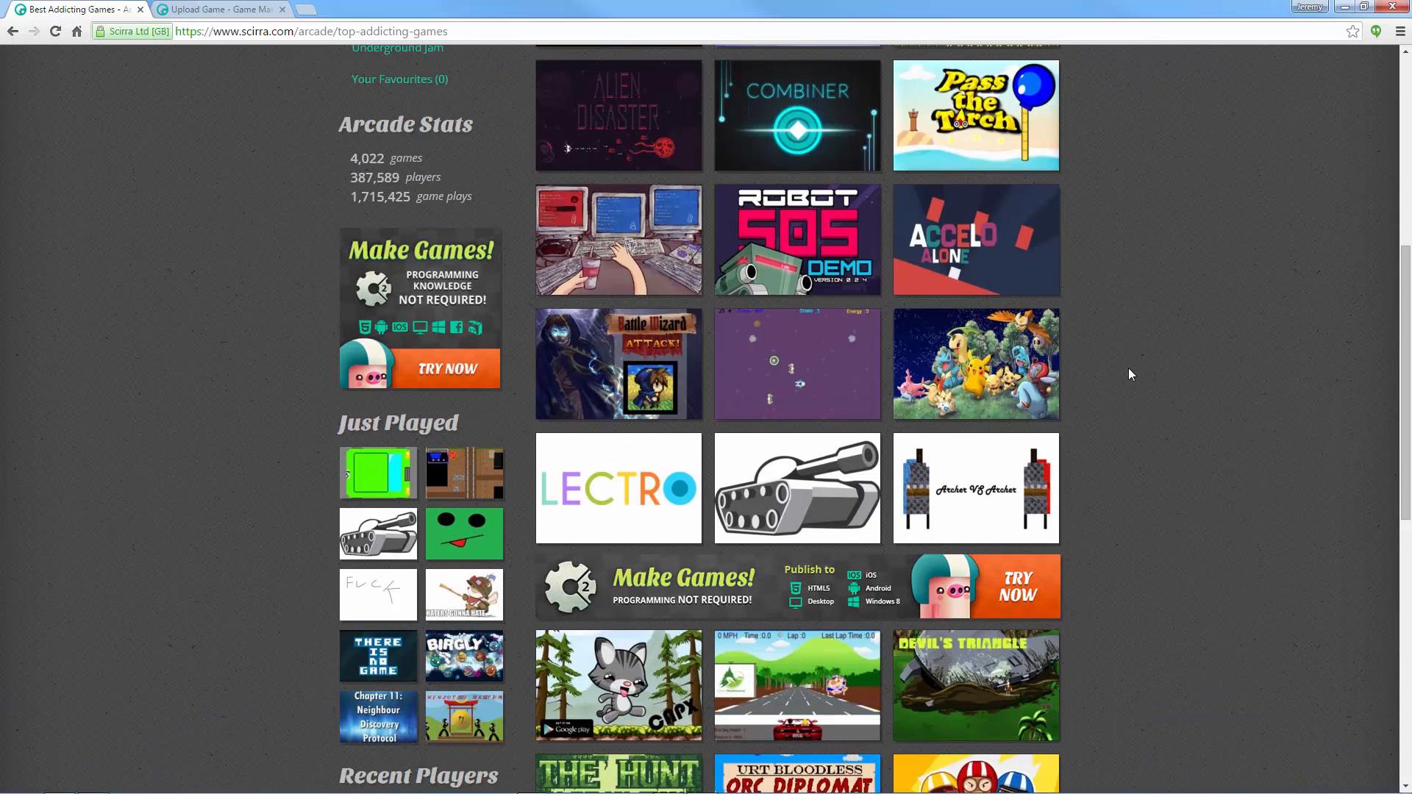
scroll(down, 3)
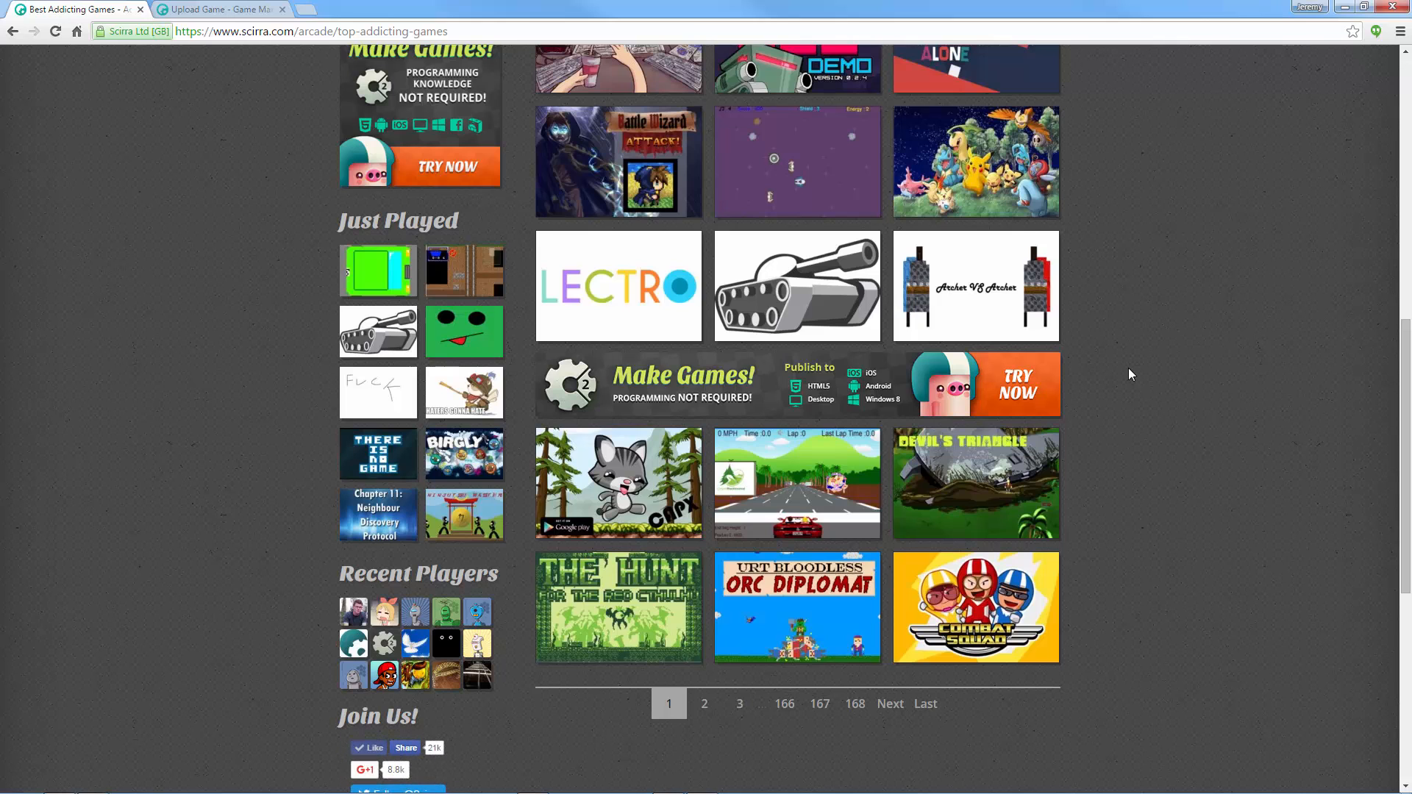
scroll(up, 3)
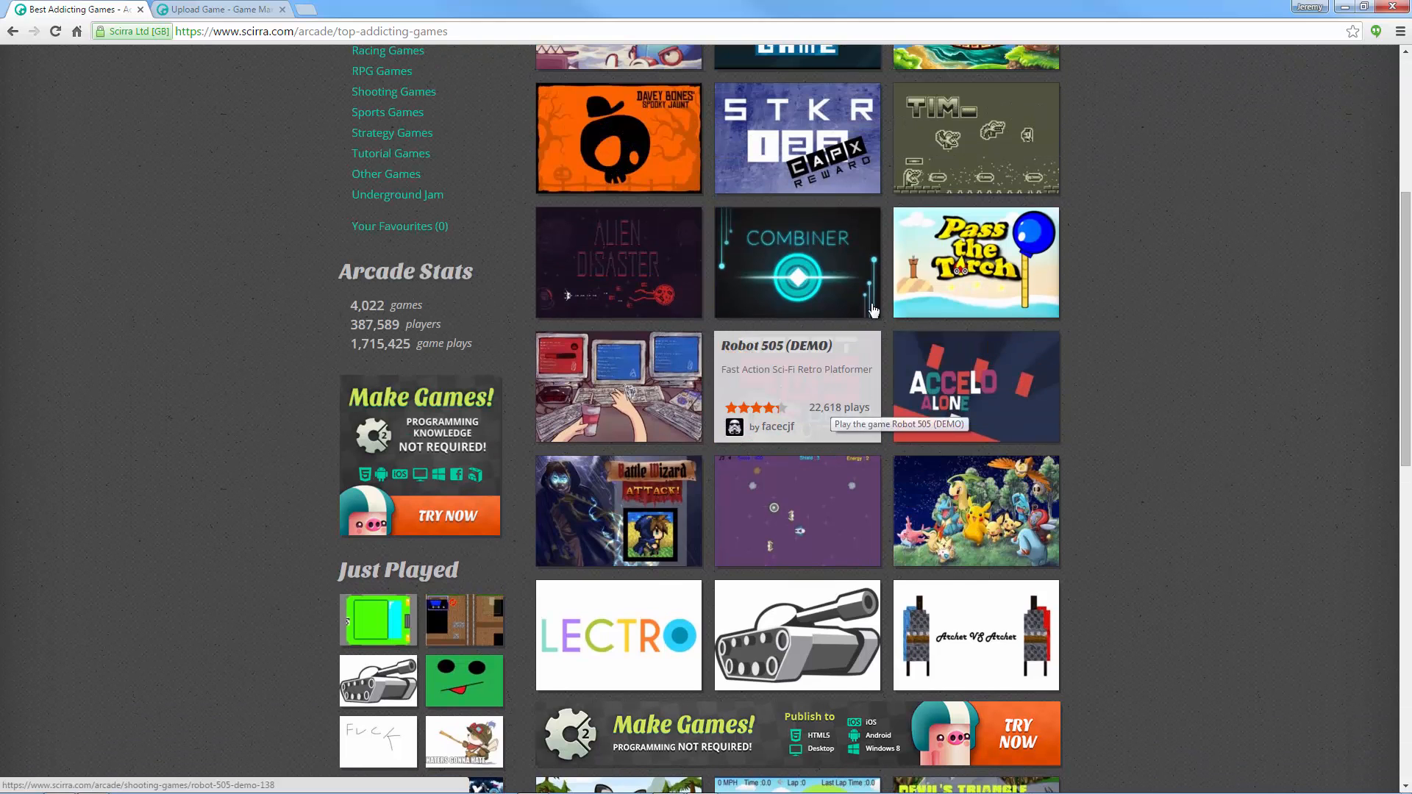
mouse_move(631, 178)
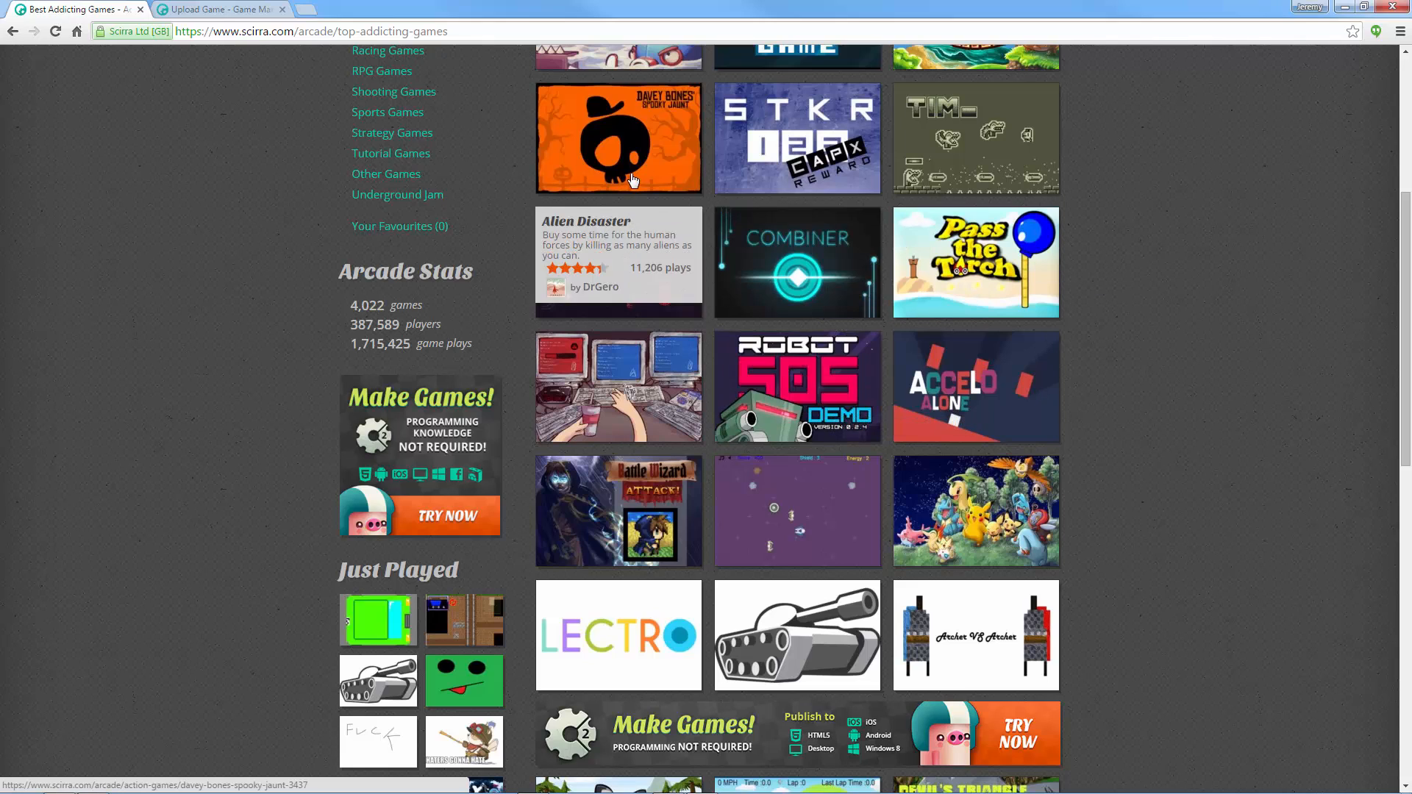
click(398, 320)
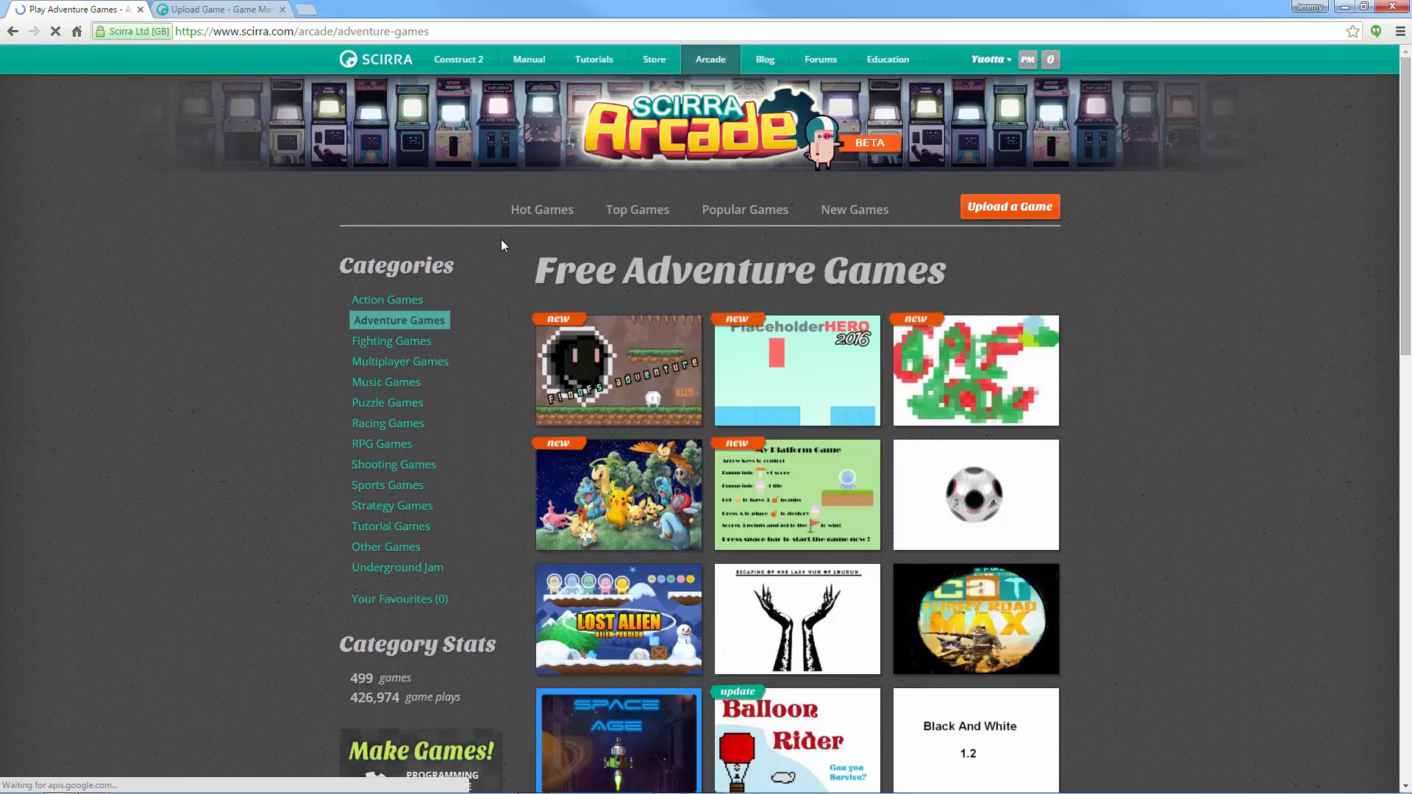
mouse_move(619, 369)
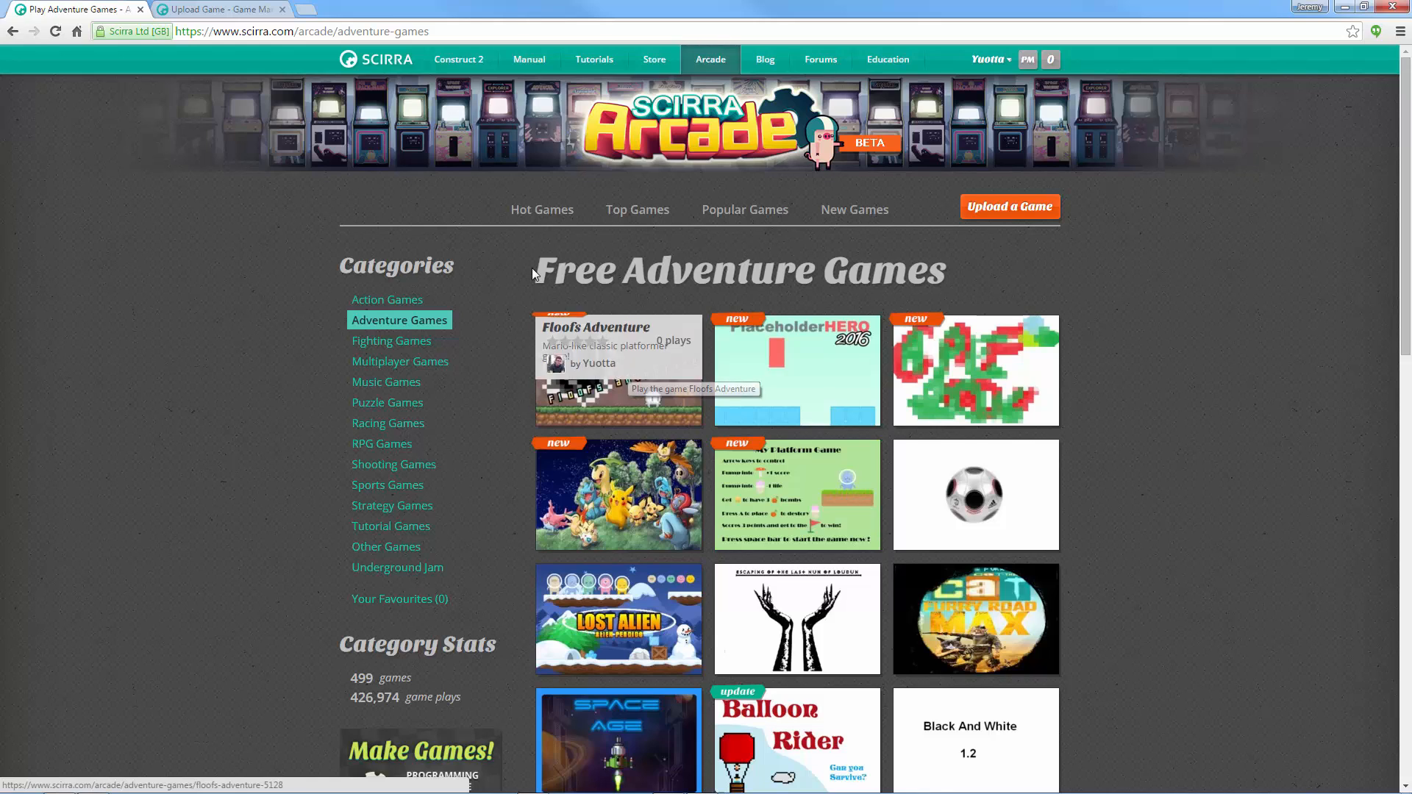
click(618, 369)
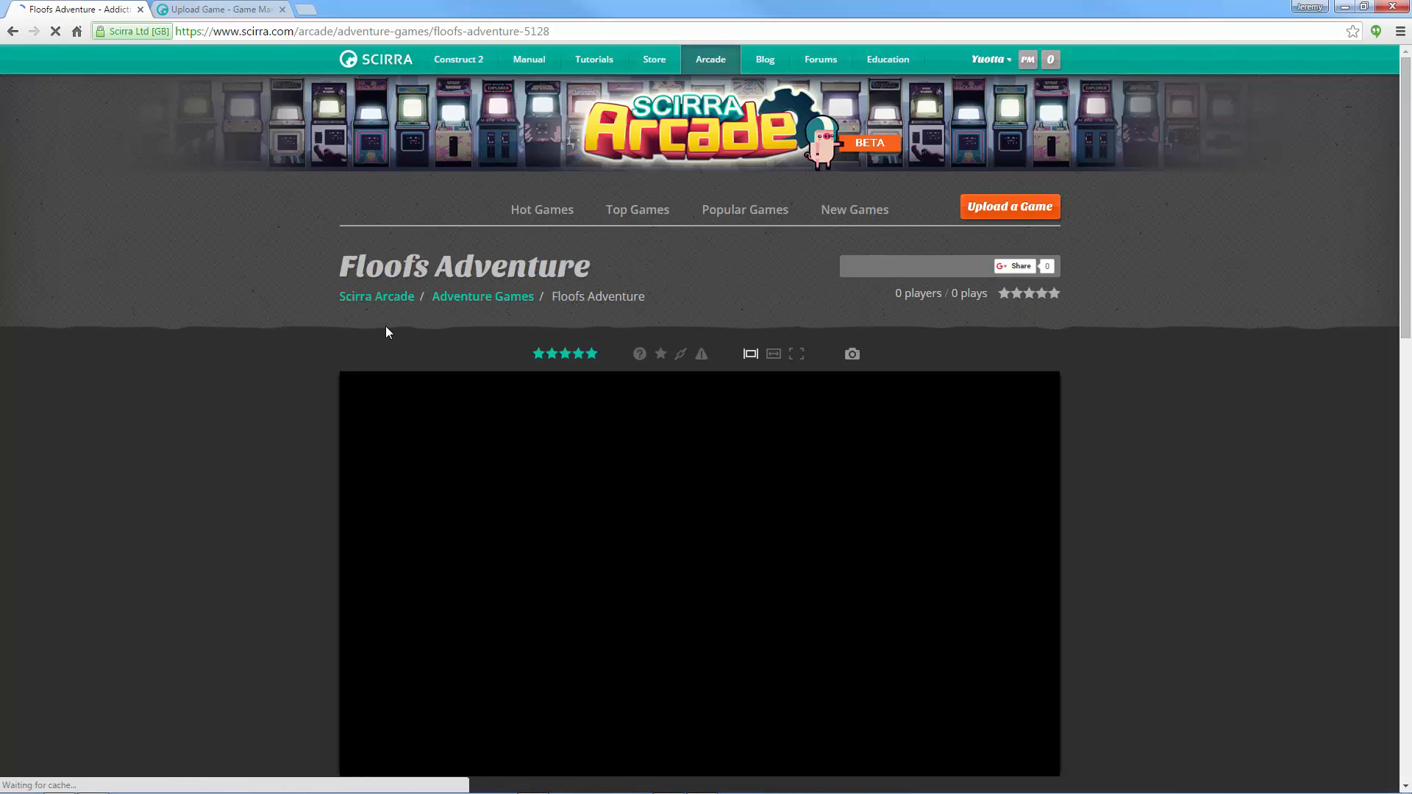
scroll(down, 3)
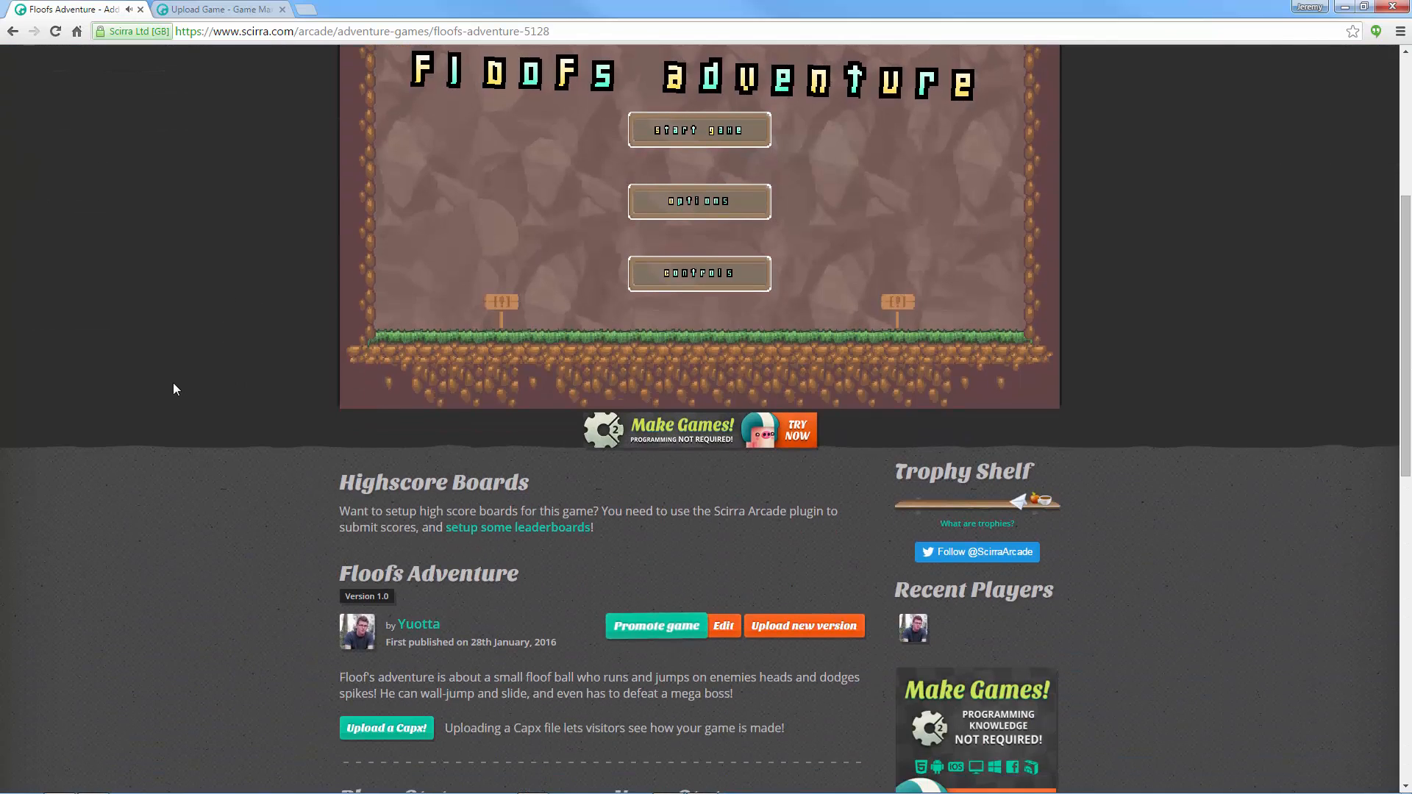
scroll(up, 3)
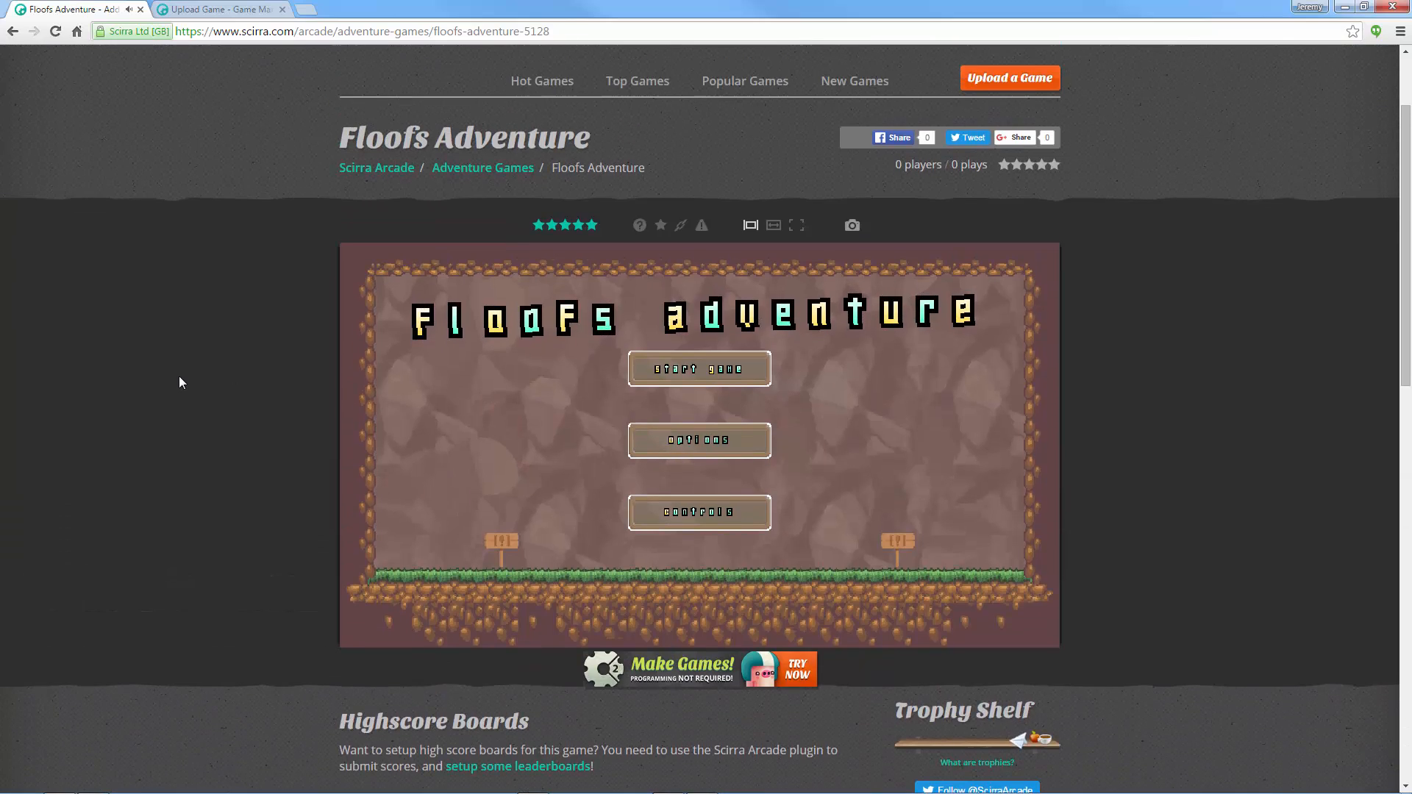
mouse_move(273, 193)
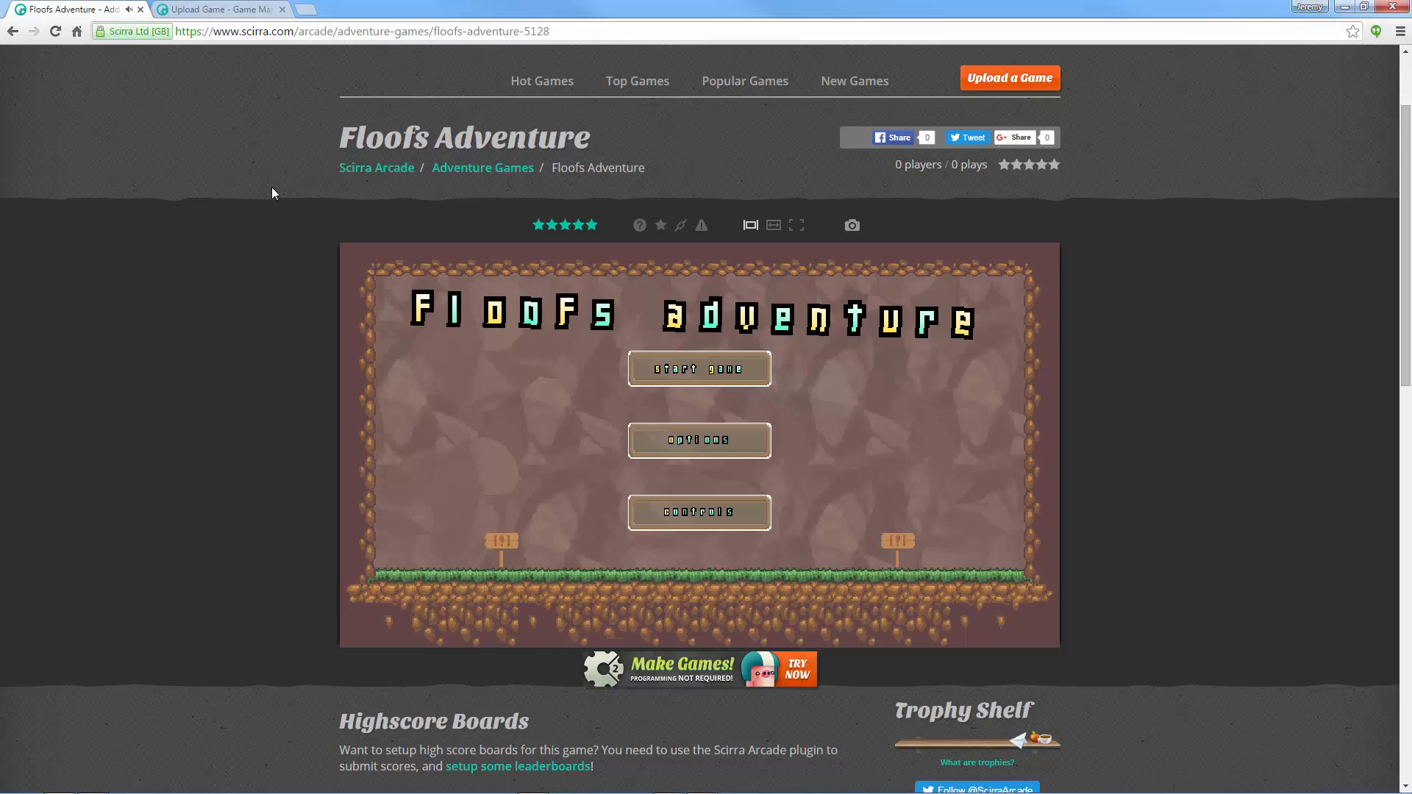
scroll(down, 3)
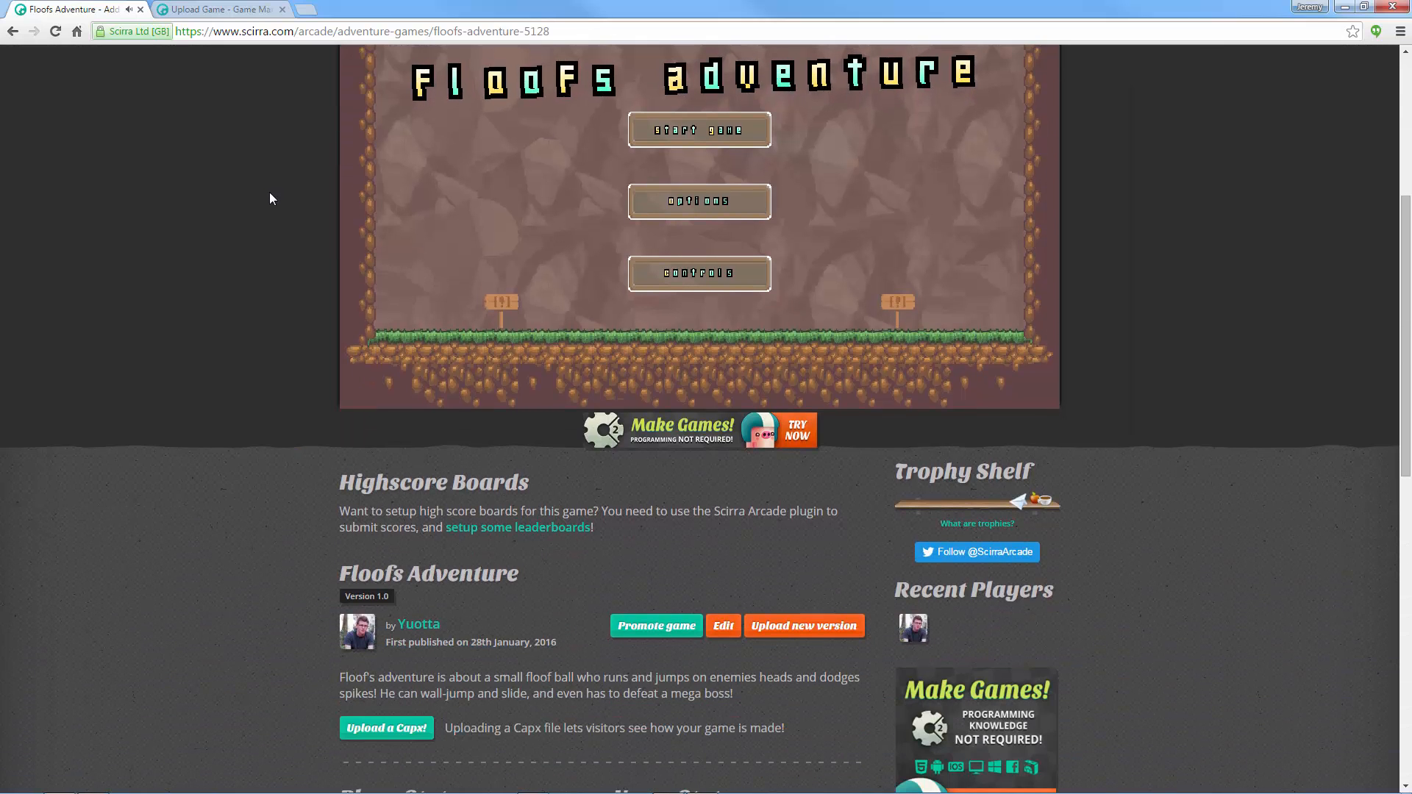
scroll(up, 3)
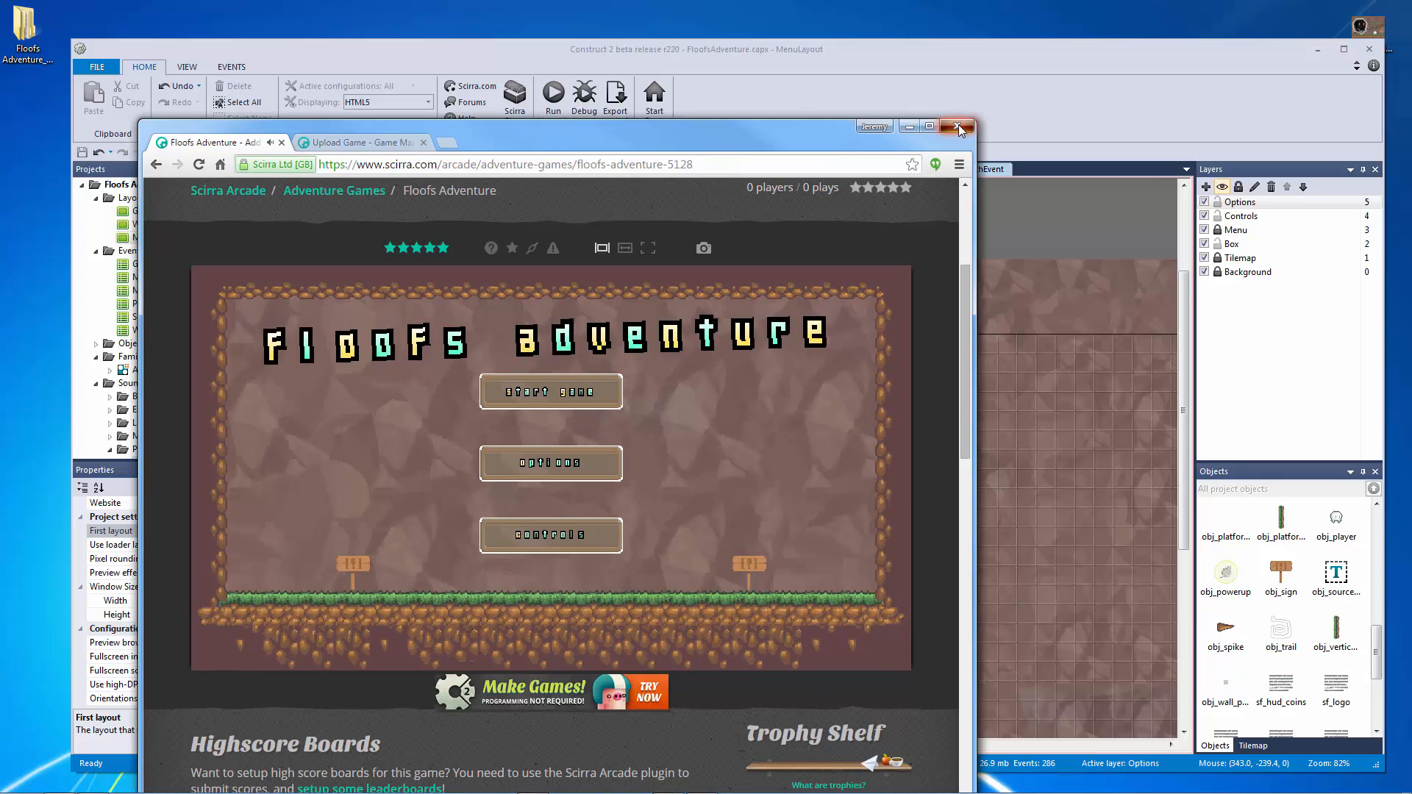
Step: Close Chrome, check the Scirra Arcade export destination path, and cancel the export options
click(958, 126)
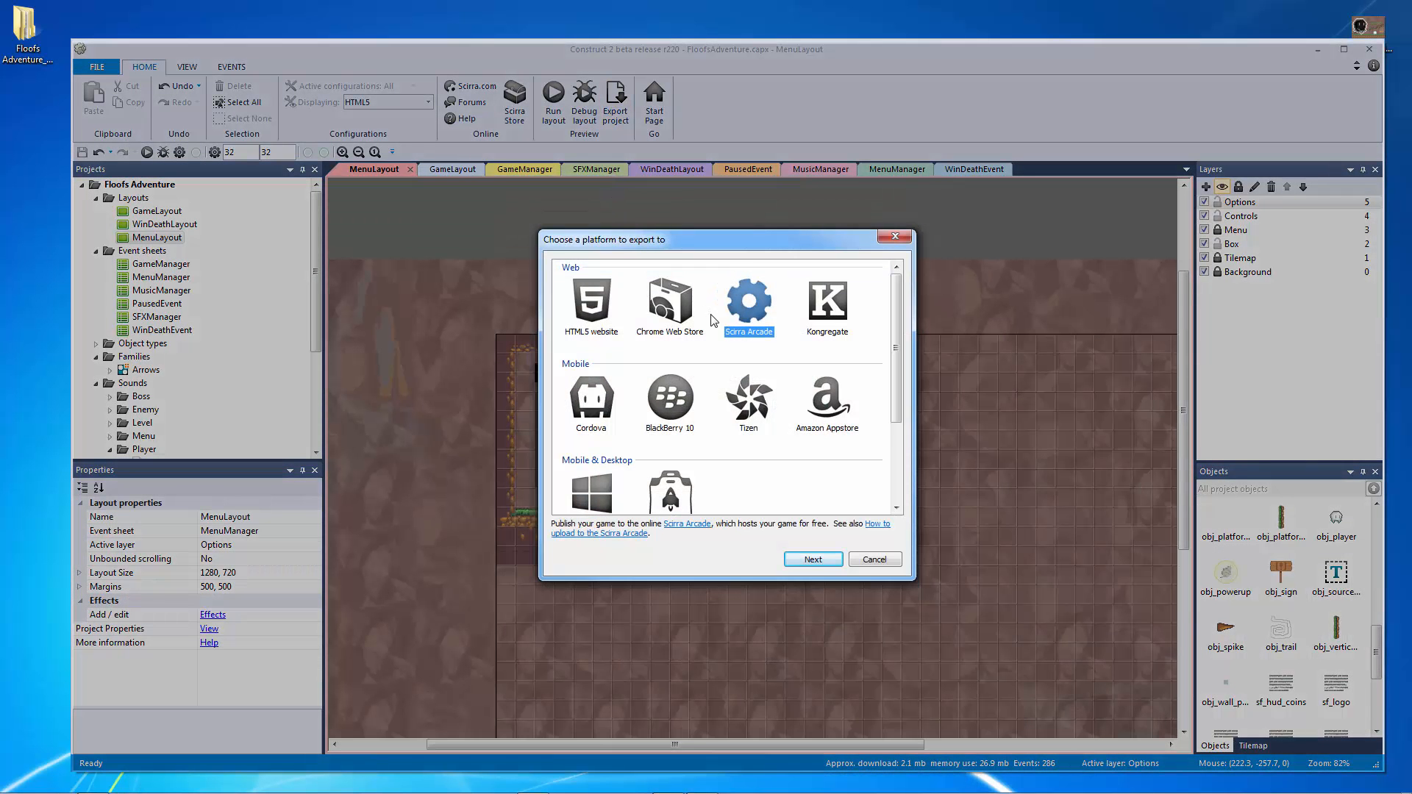
mouse_move(656, 409)
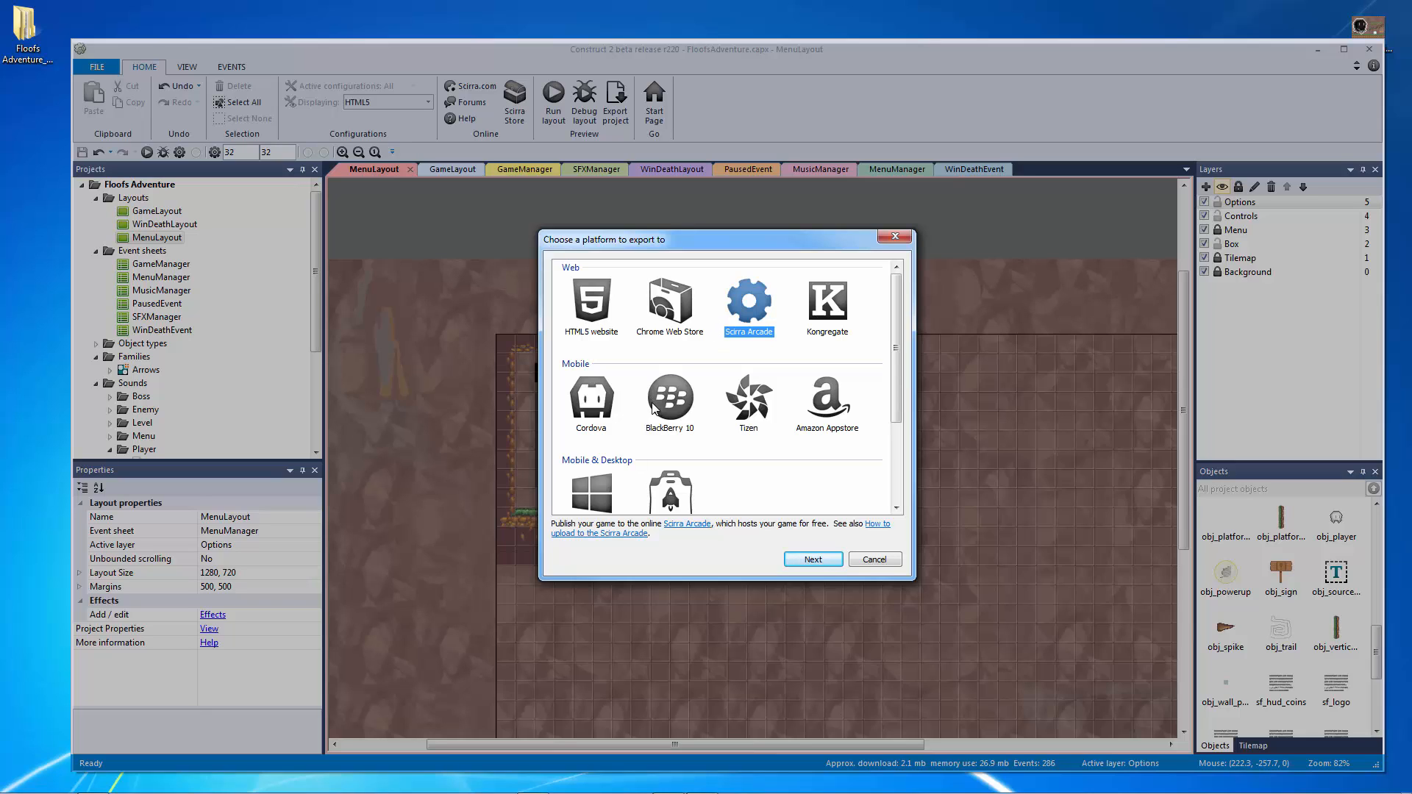
scroll(down, 3)
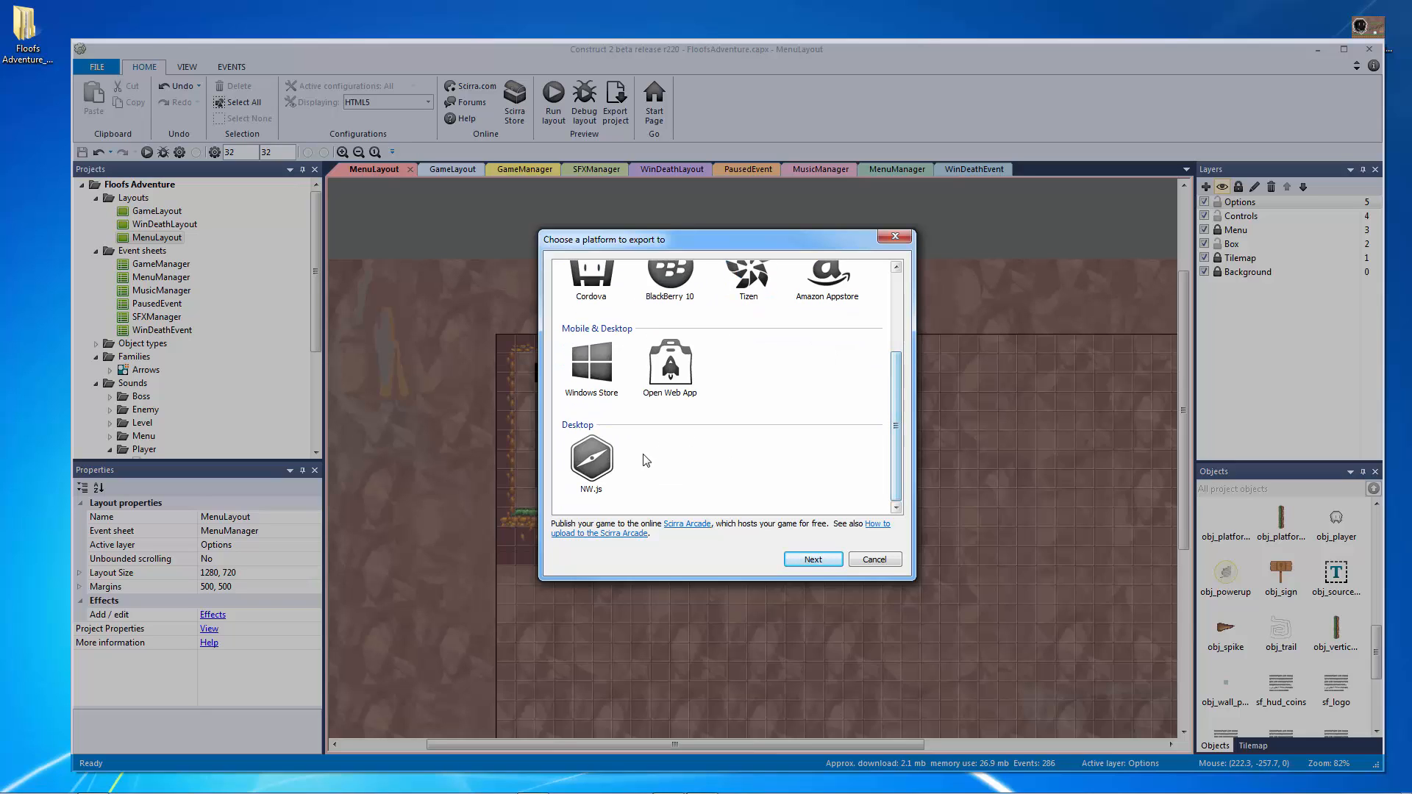
click(812, 559)
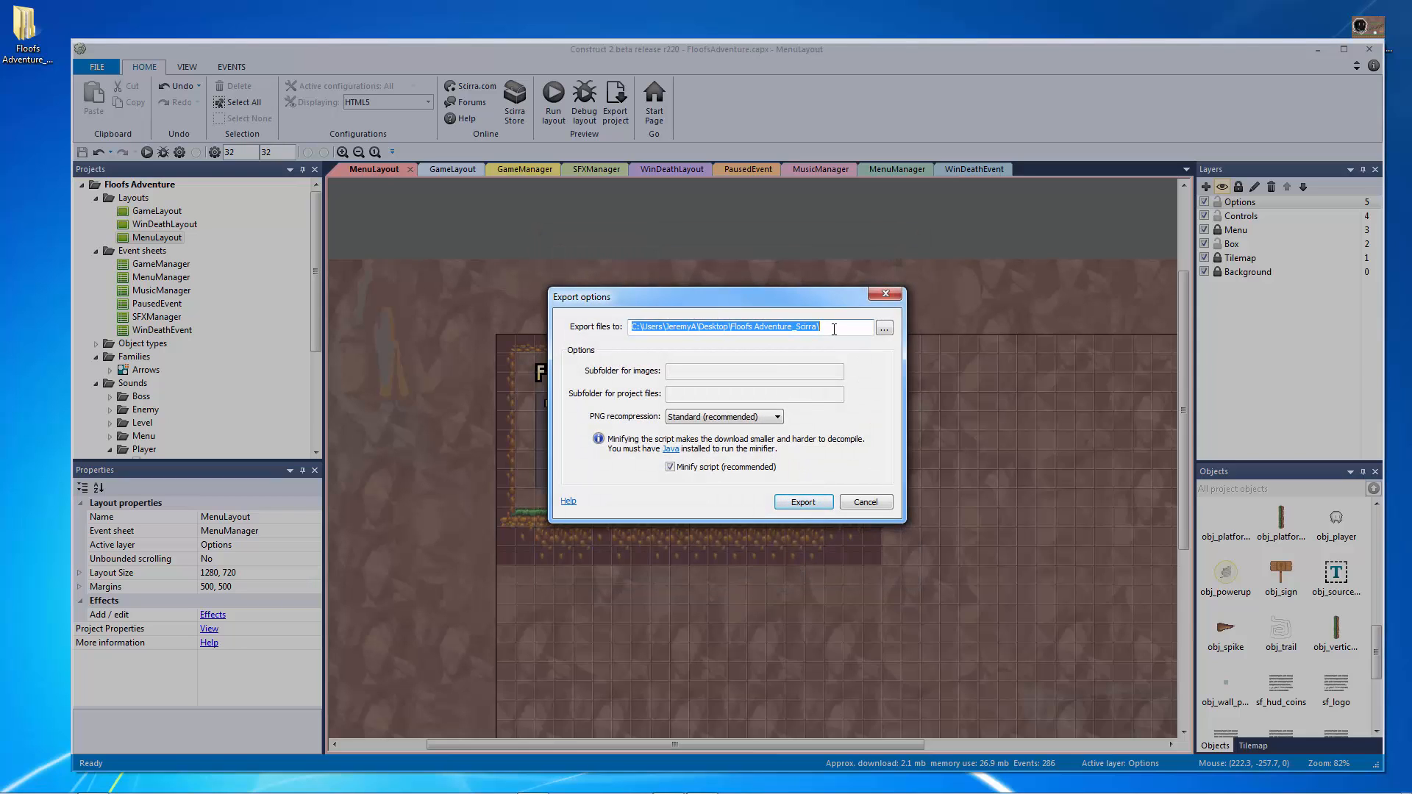
click(793, 326)
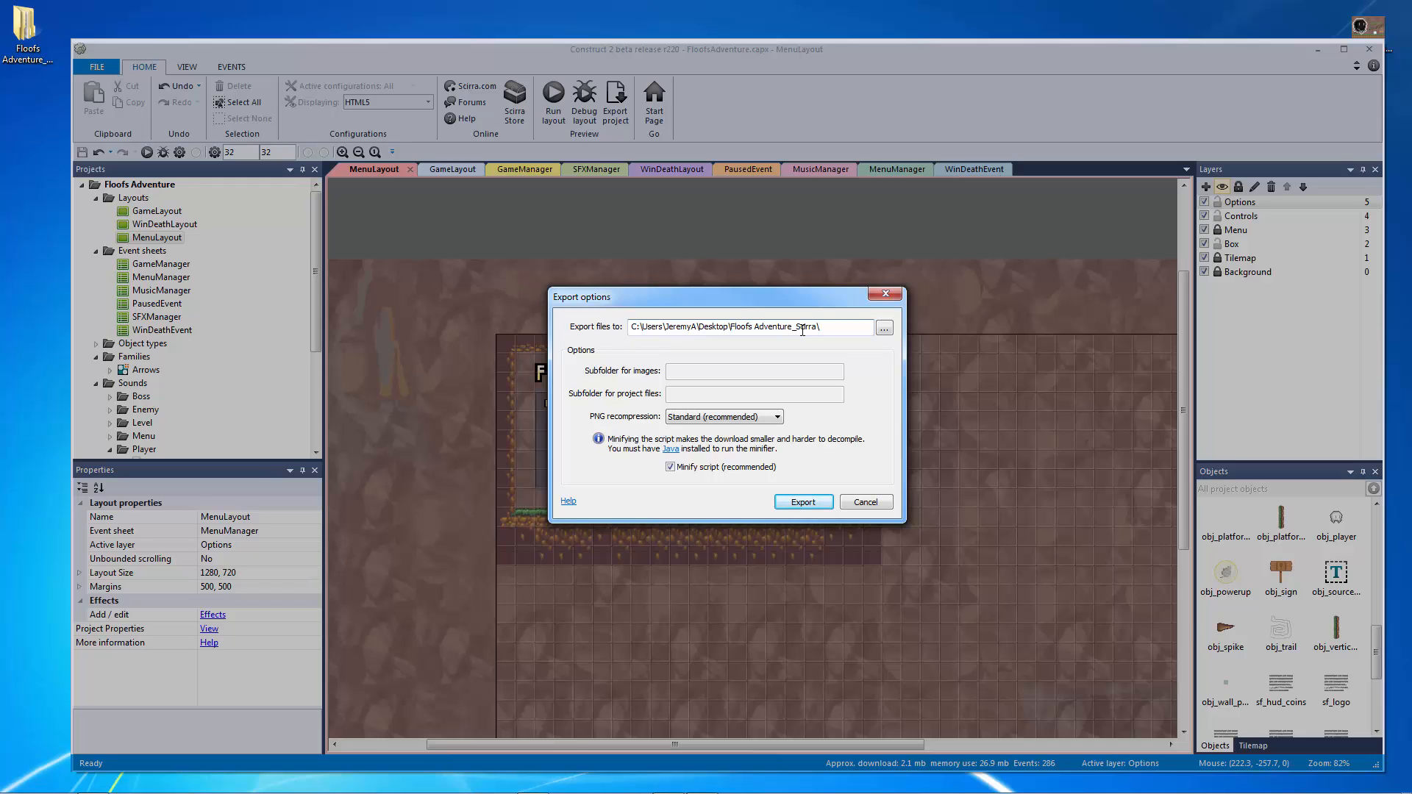
click(862, 502)
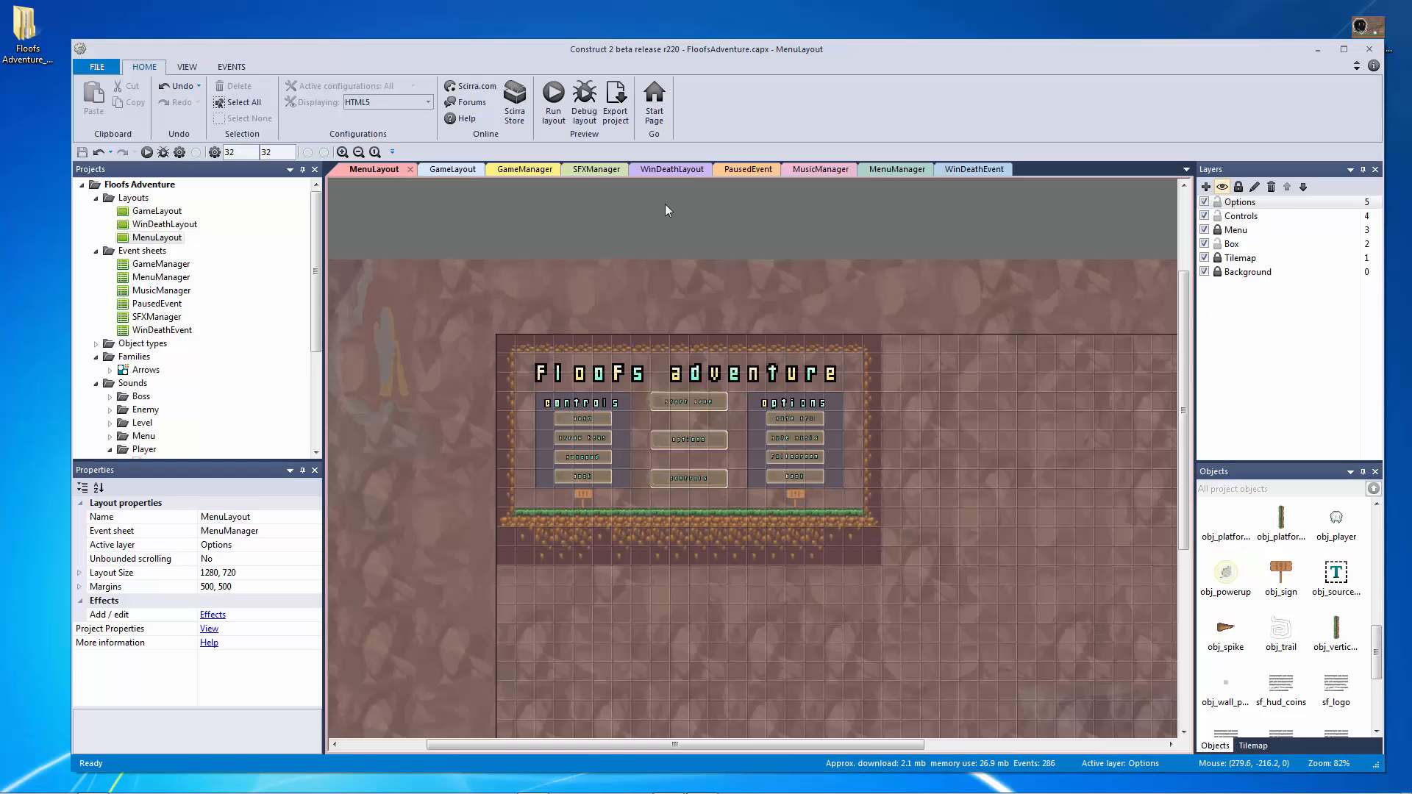
mouse_move(667, 236)
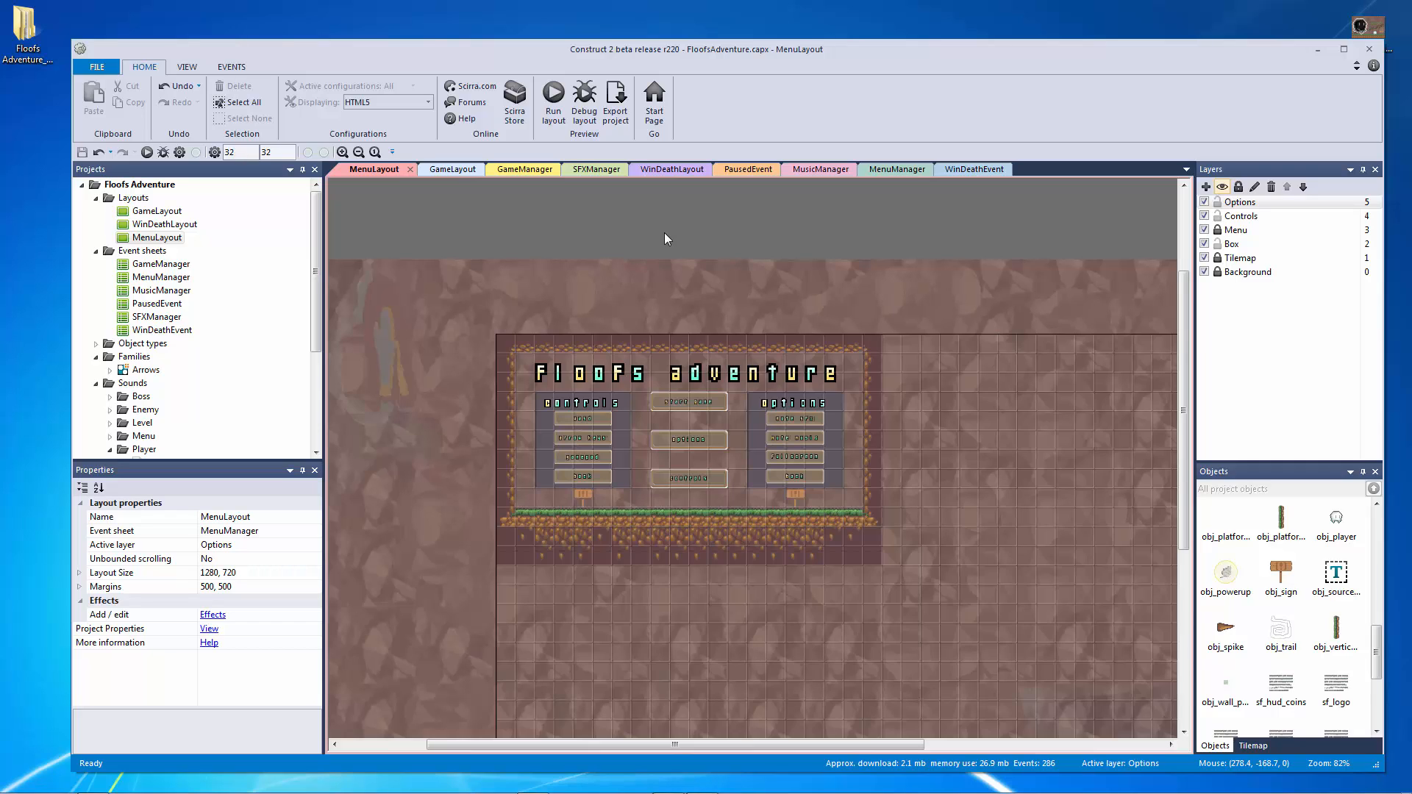
mouse_move(666, 241)
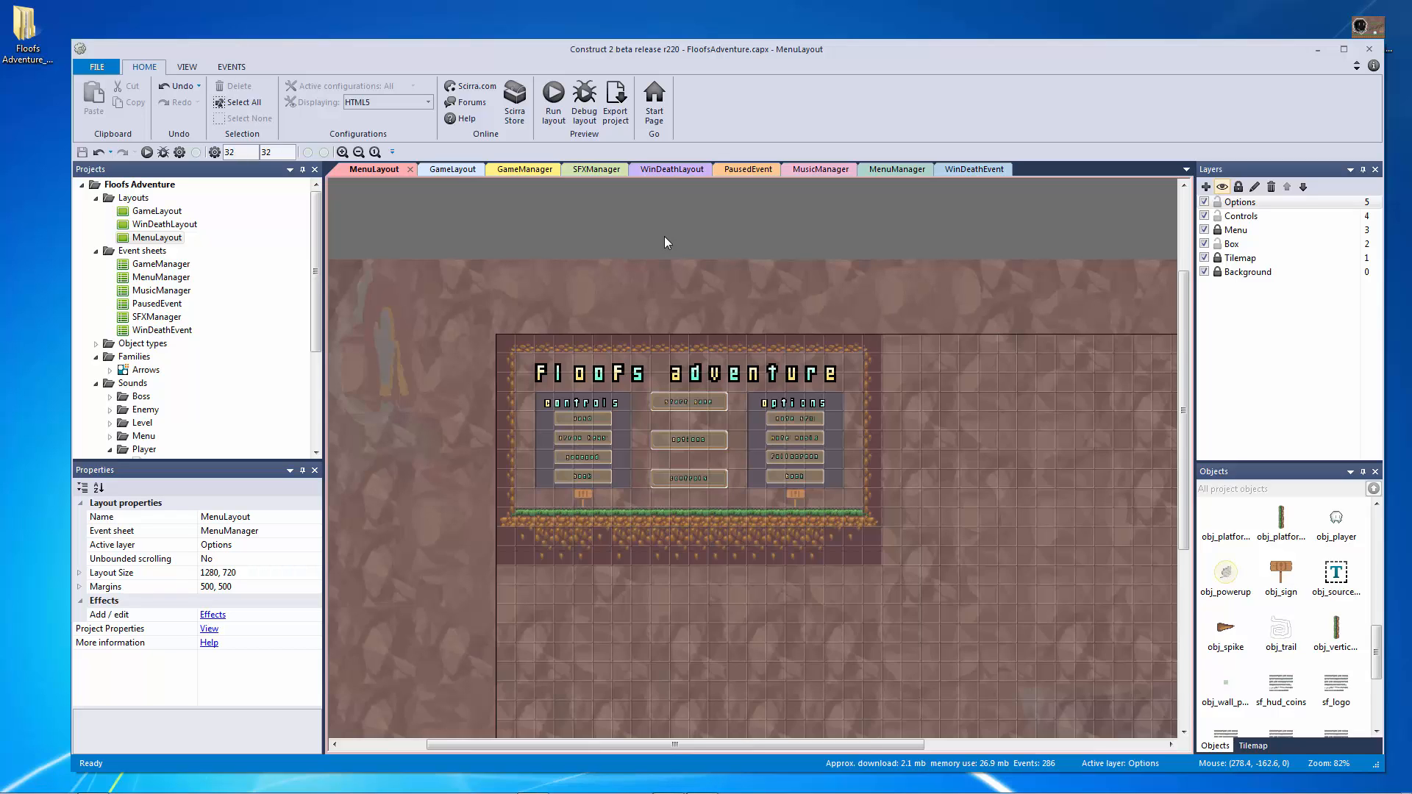
mouse_move(822, 249)
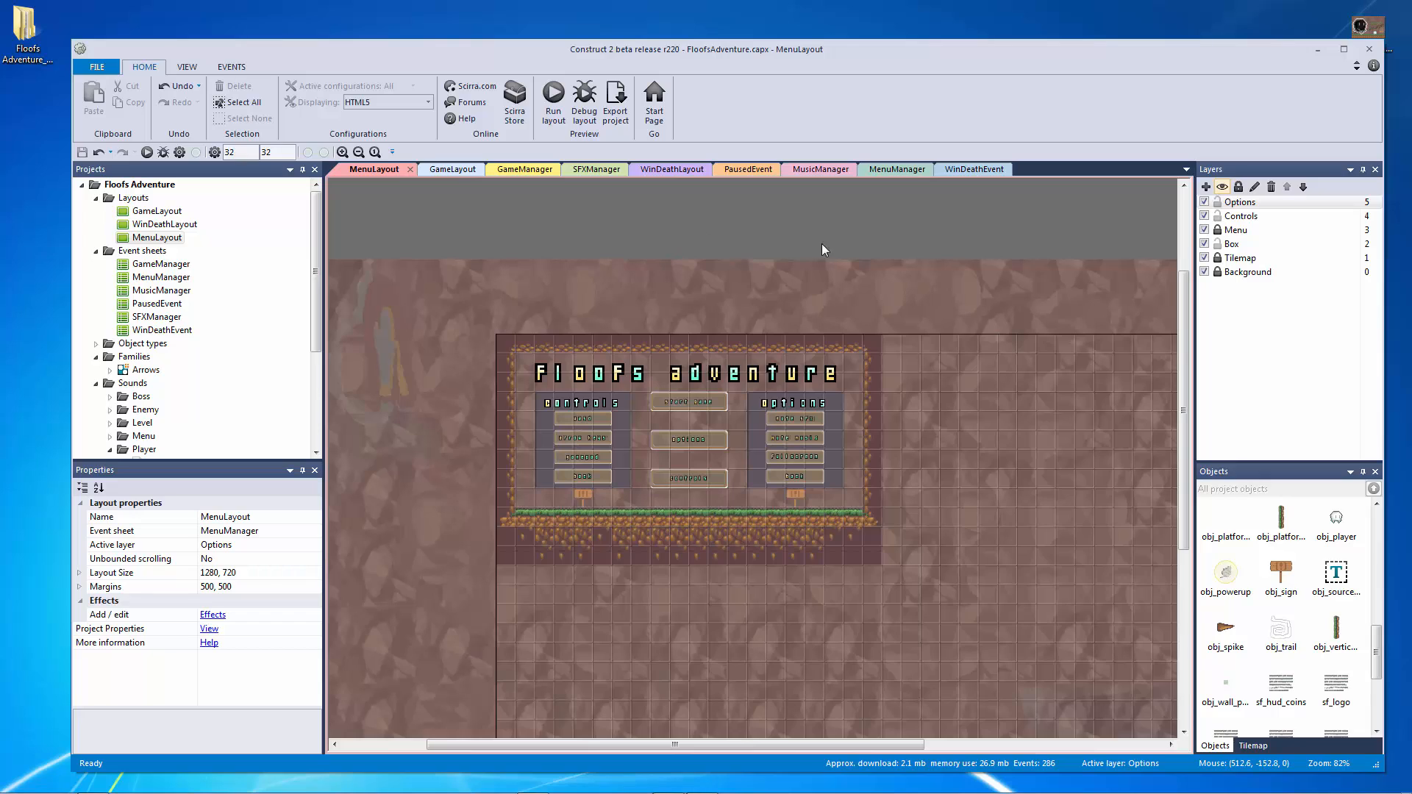
mouse_move(910, 262)
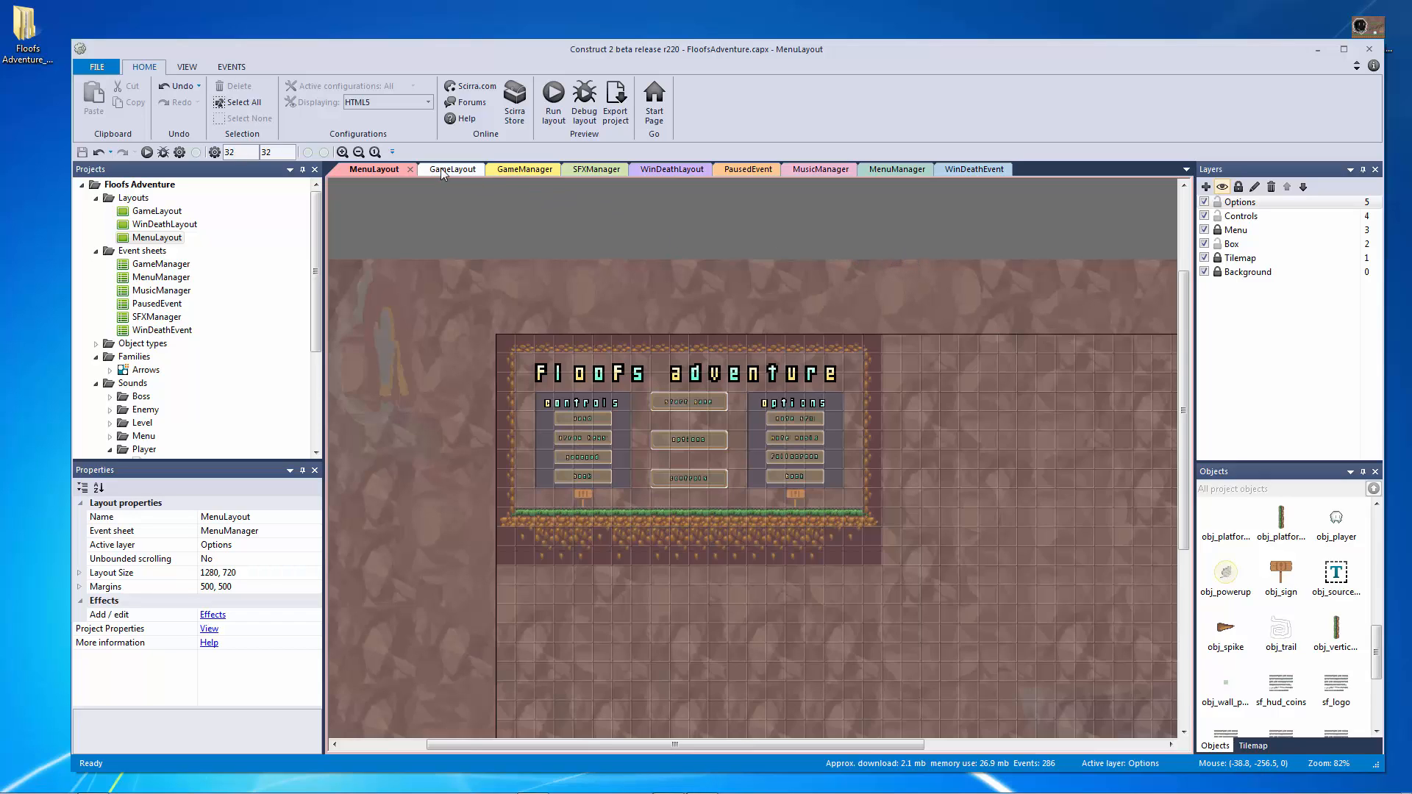
click(523, 169)
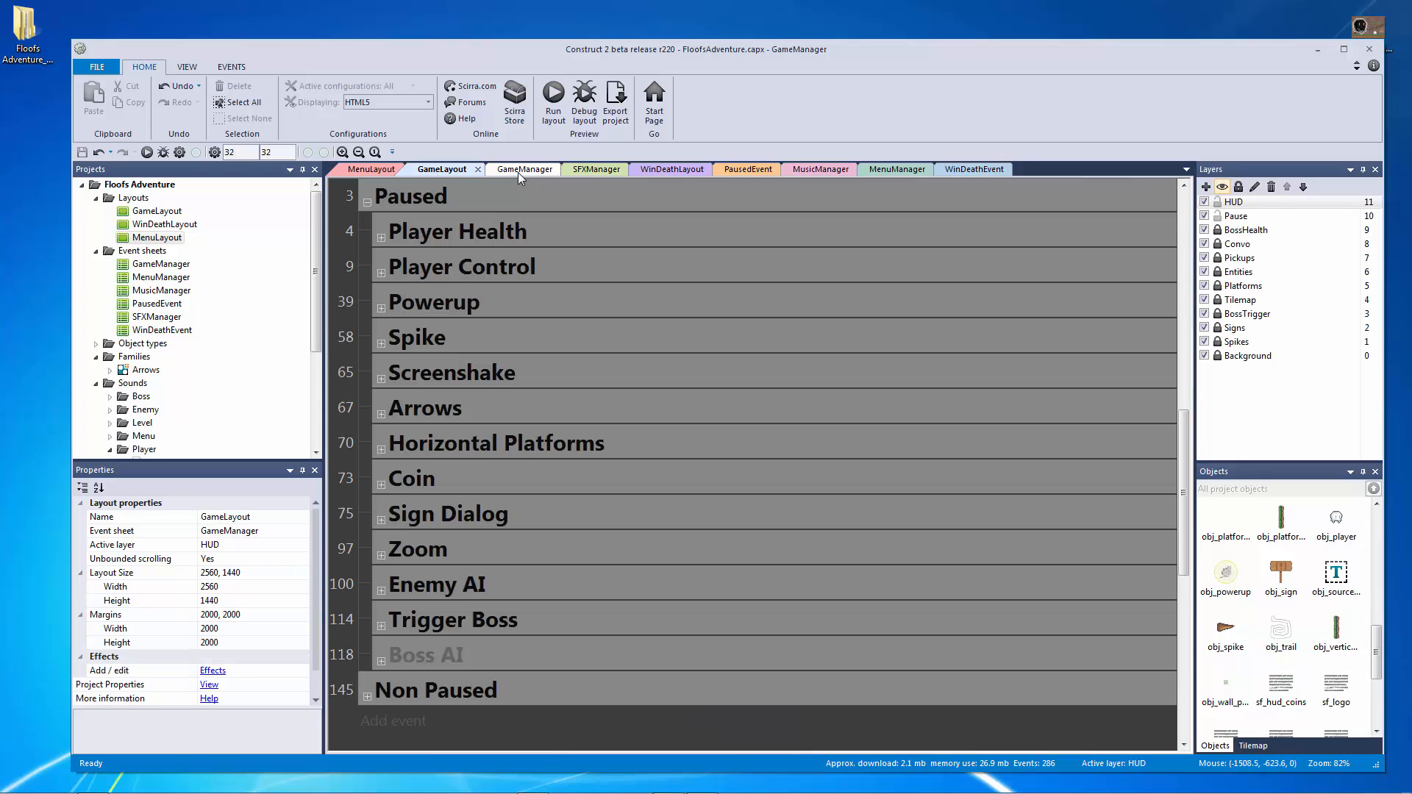
click(372, 169)
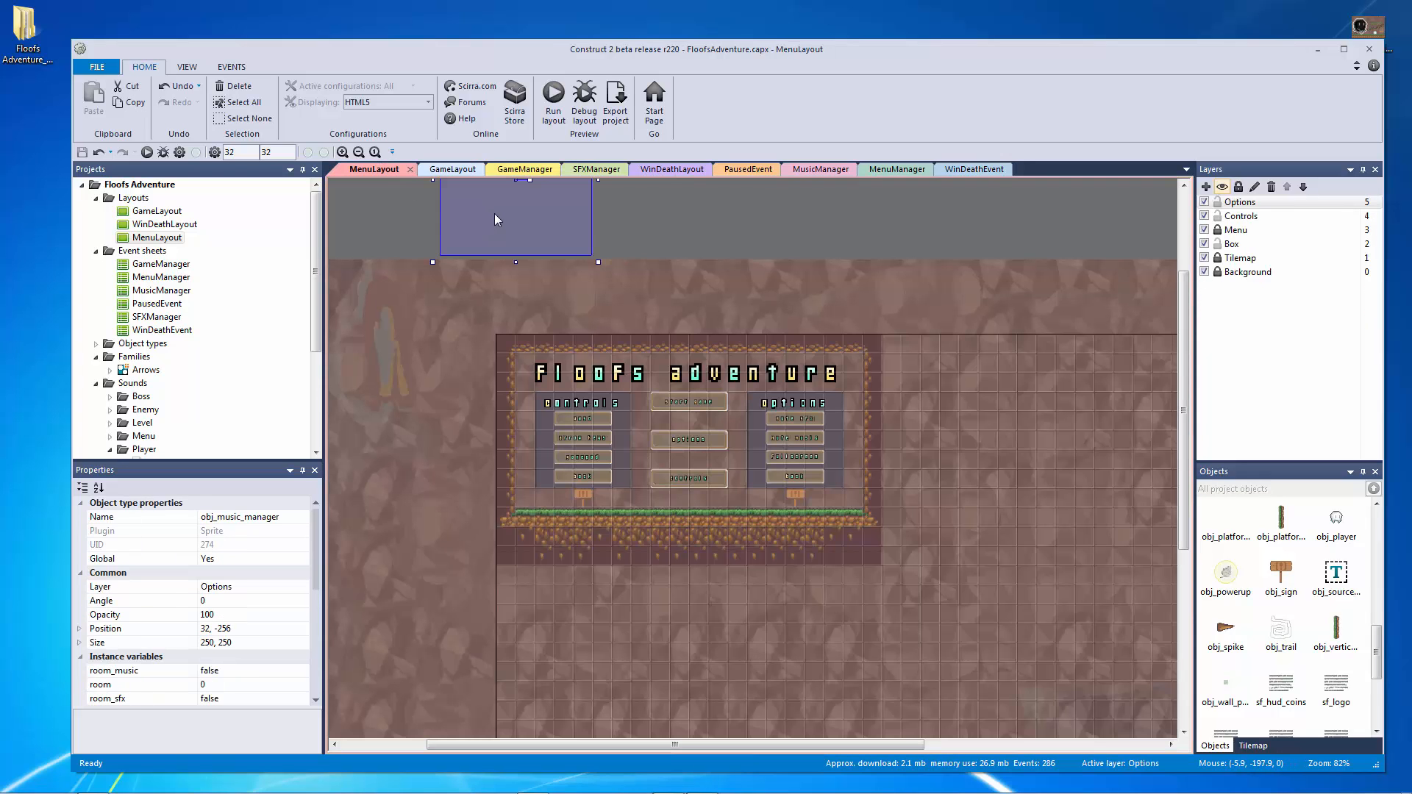
click(708, 253)
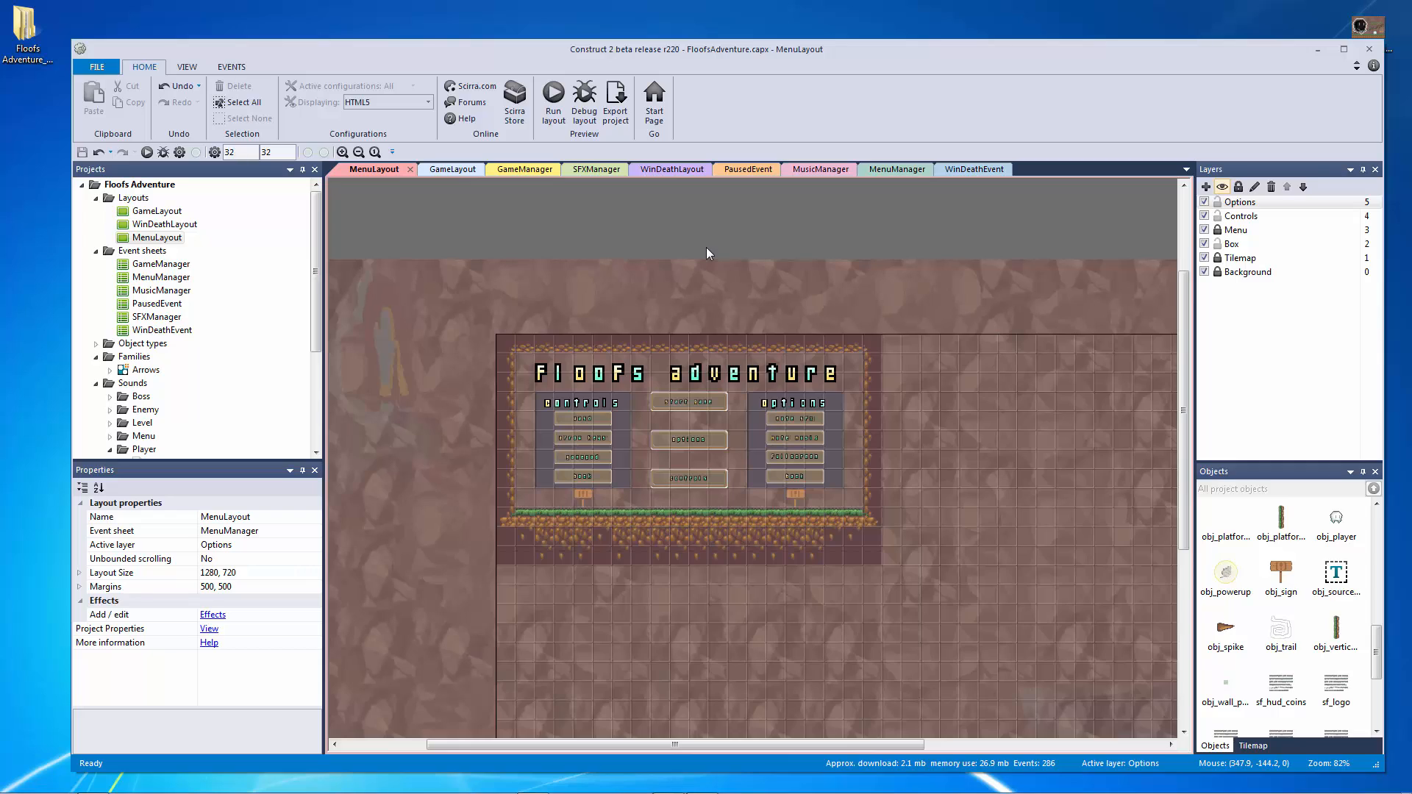
mouse_move(708, 253)
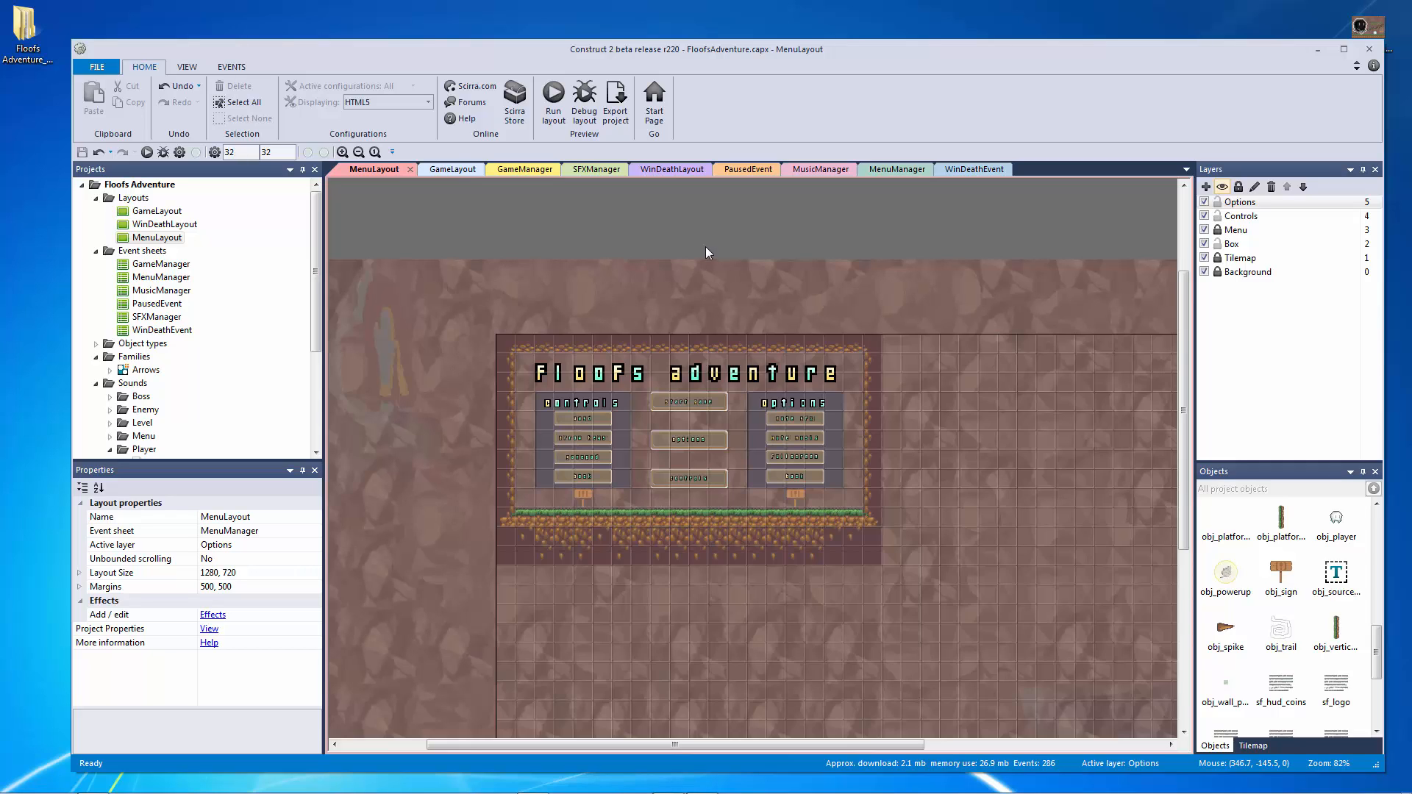
mouse_move(707, 253)
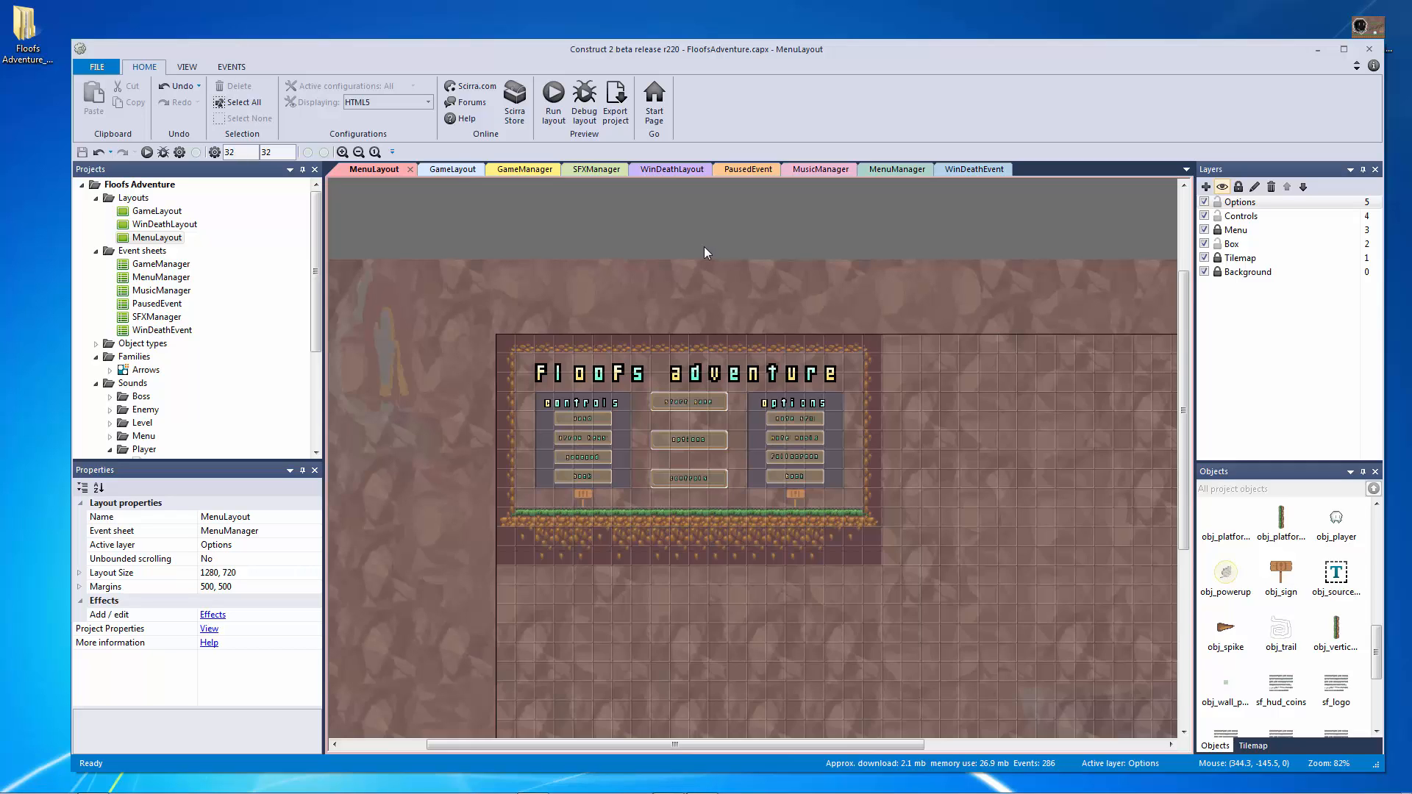
mouse_move(705, 252)
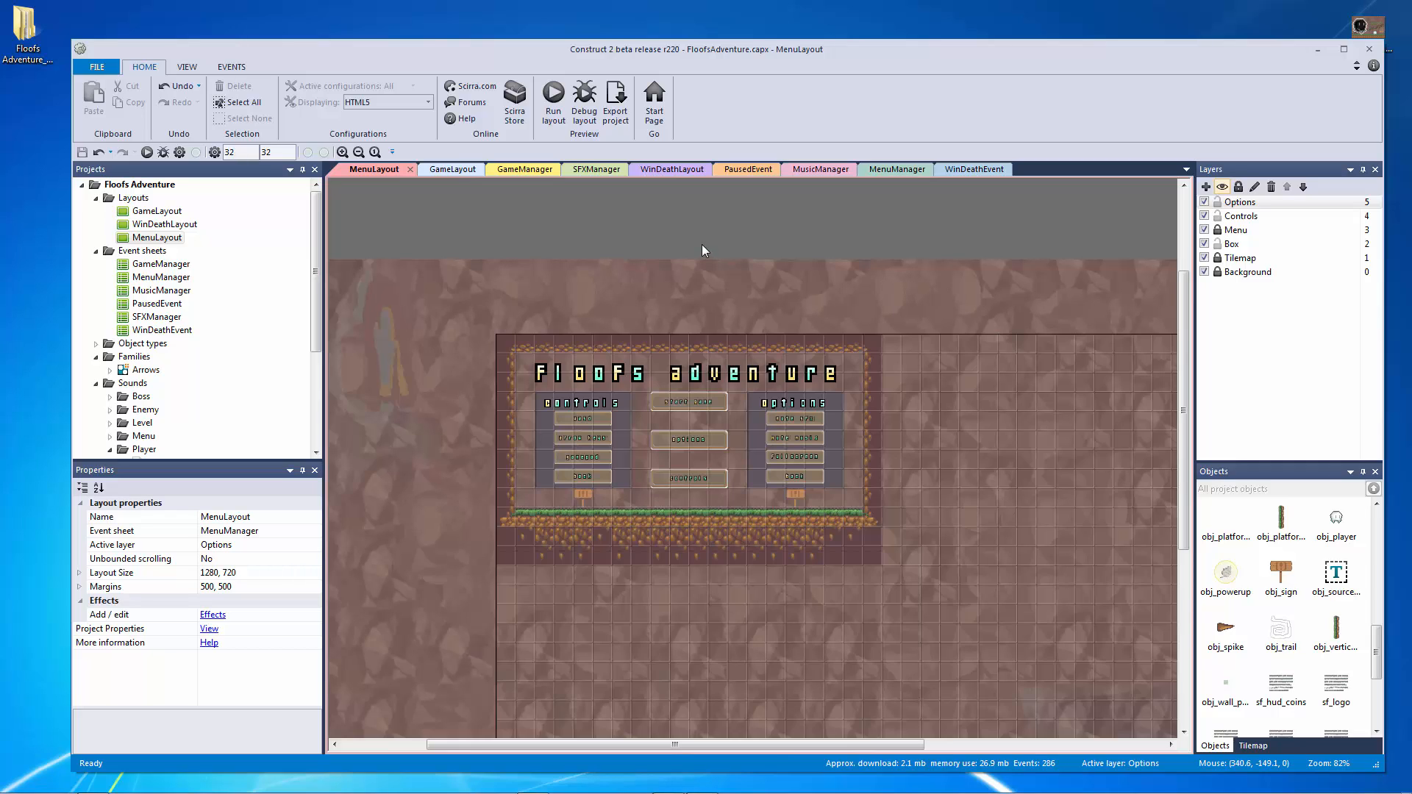
mouse_move(702, 248)
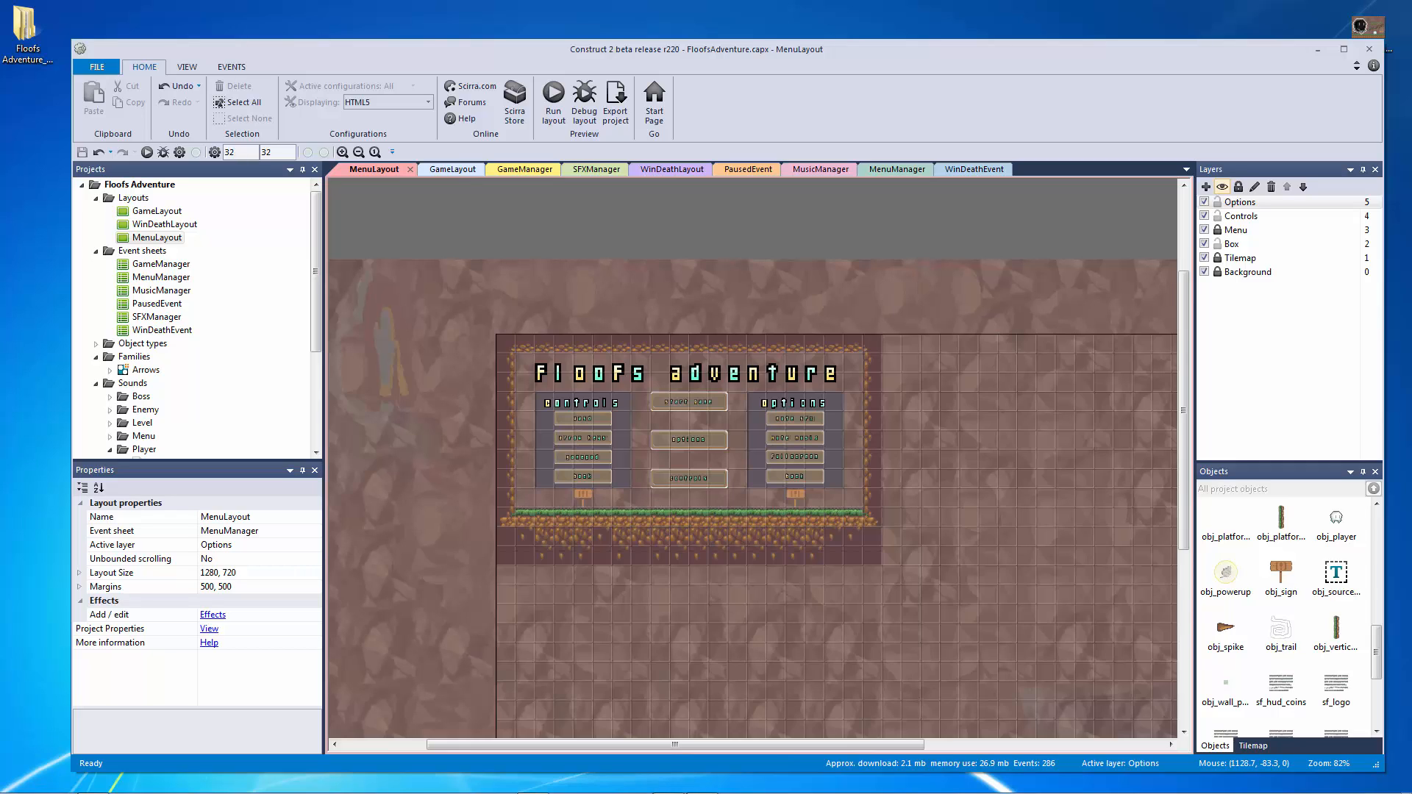
mouse_move(1053, 241)
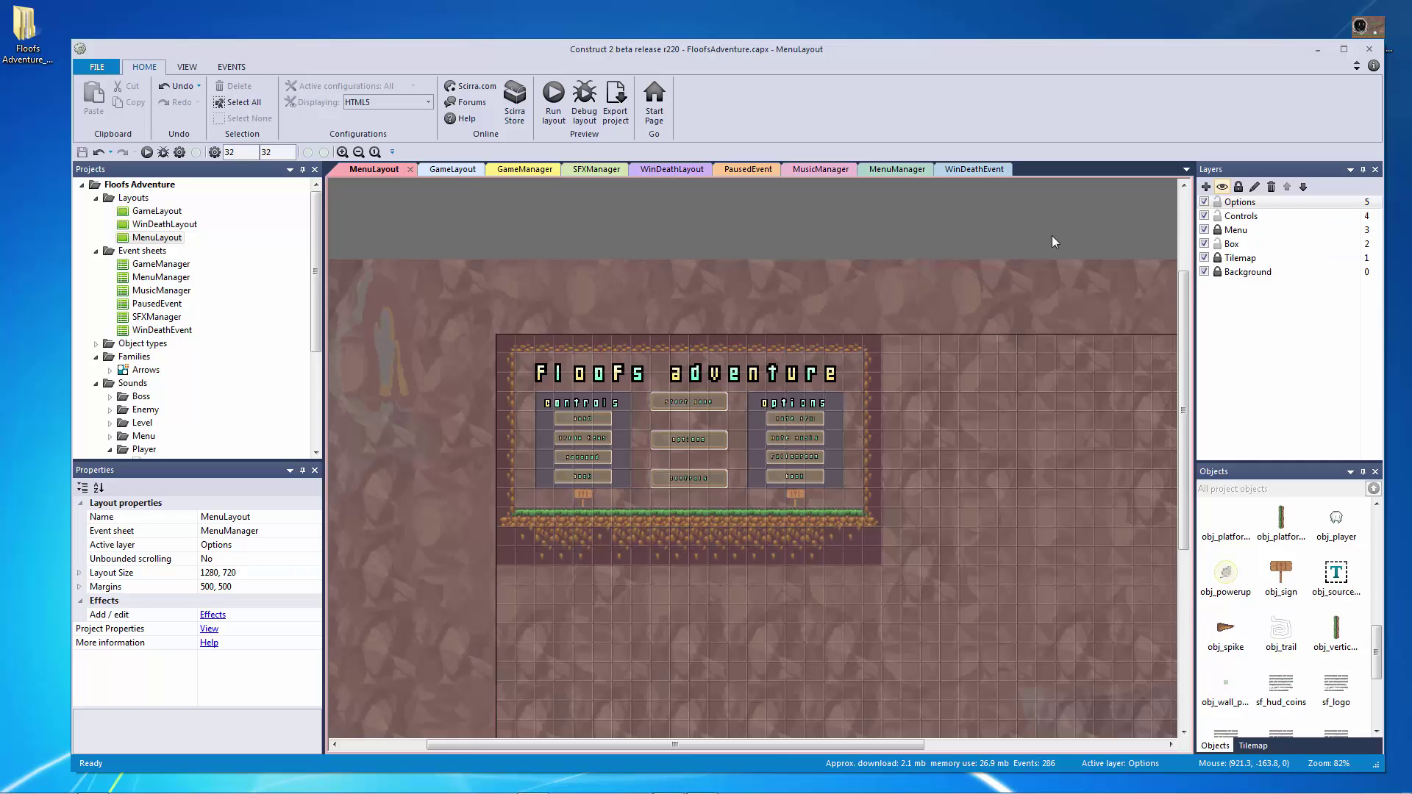
mouse_move(450, 169)
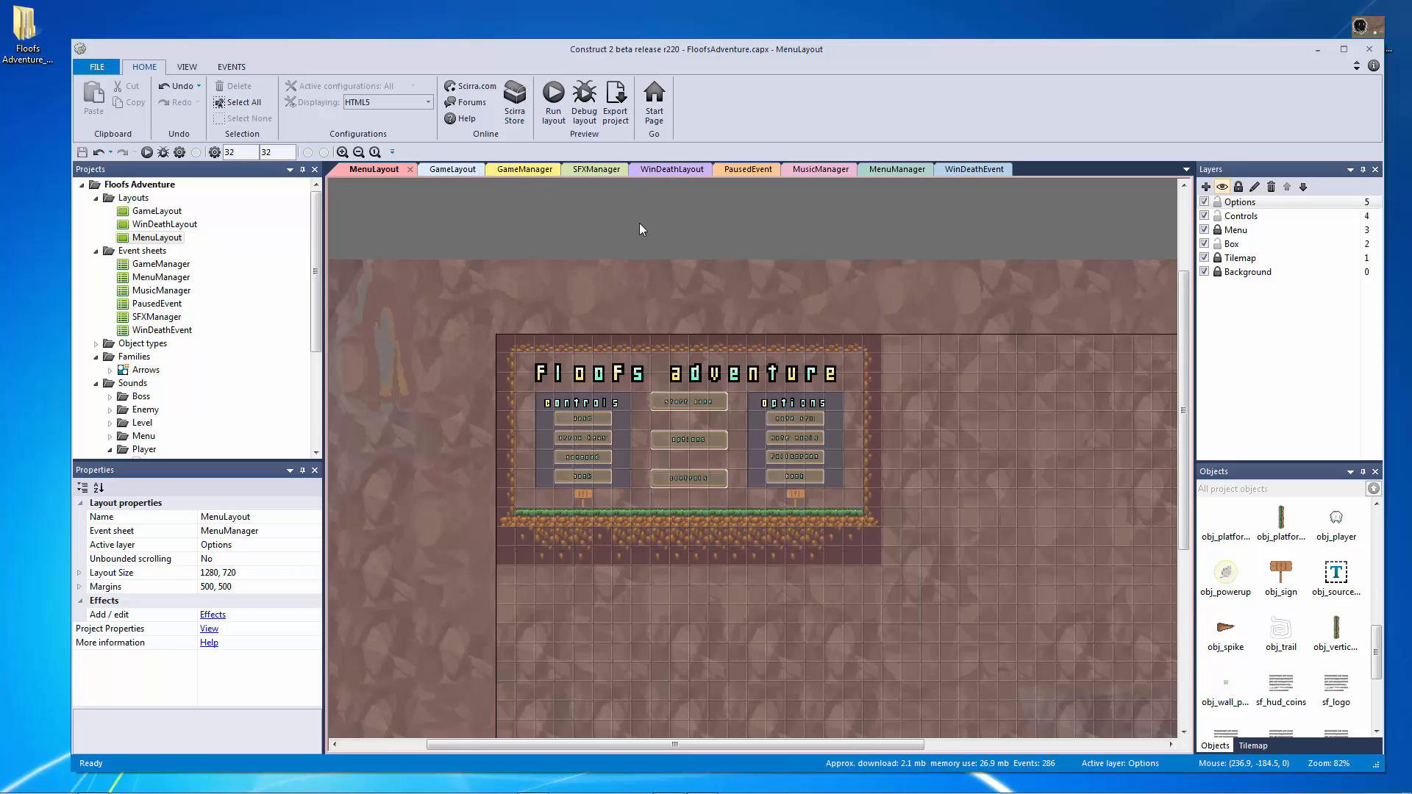
mouse_move(650, 236)
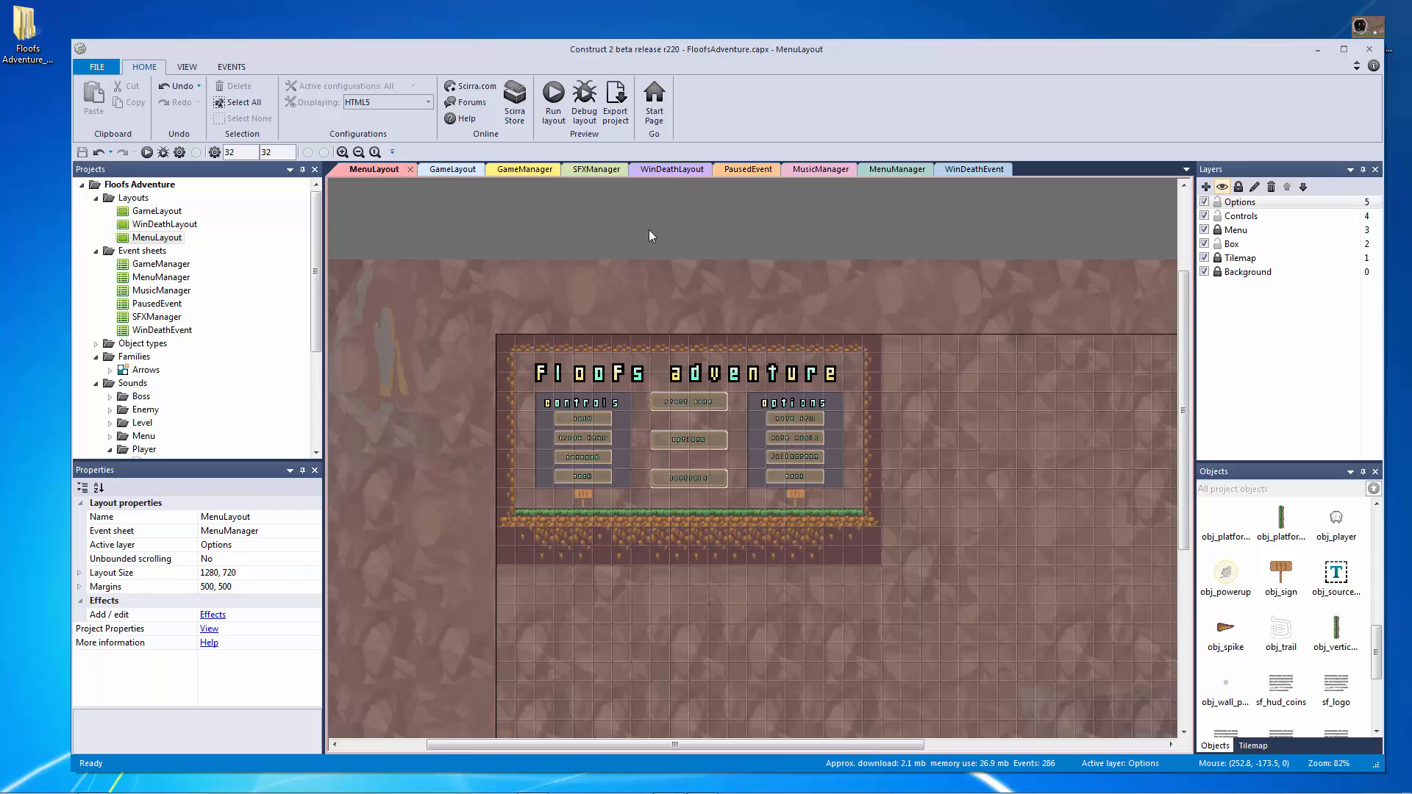
mouse_move(655, 238)
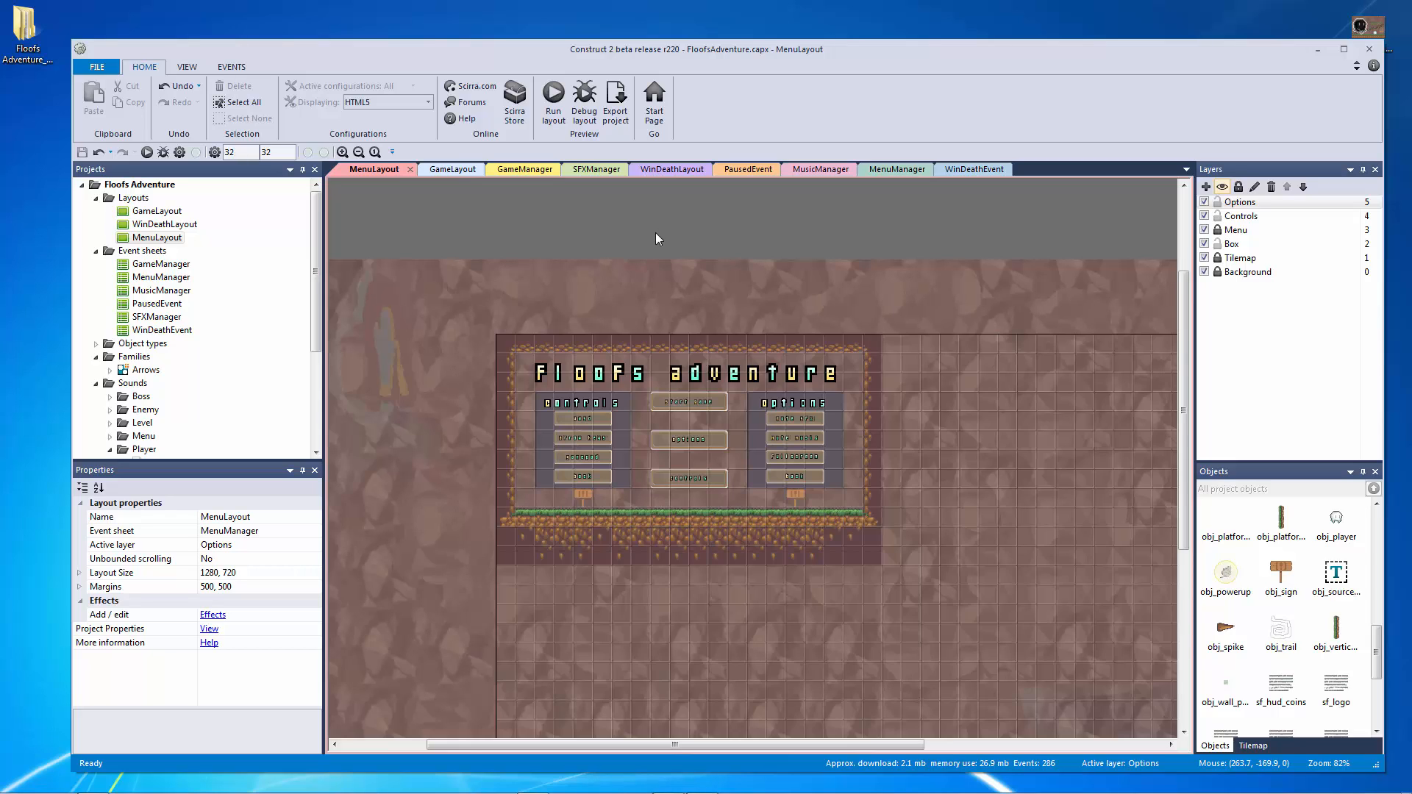
mouse_move(656, 240)
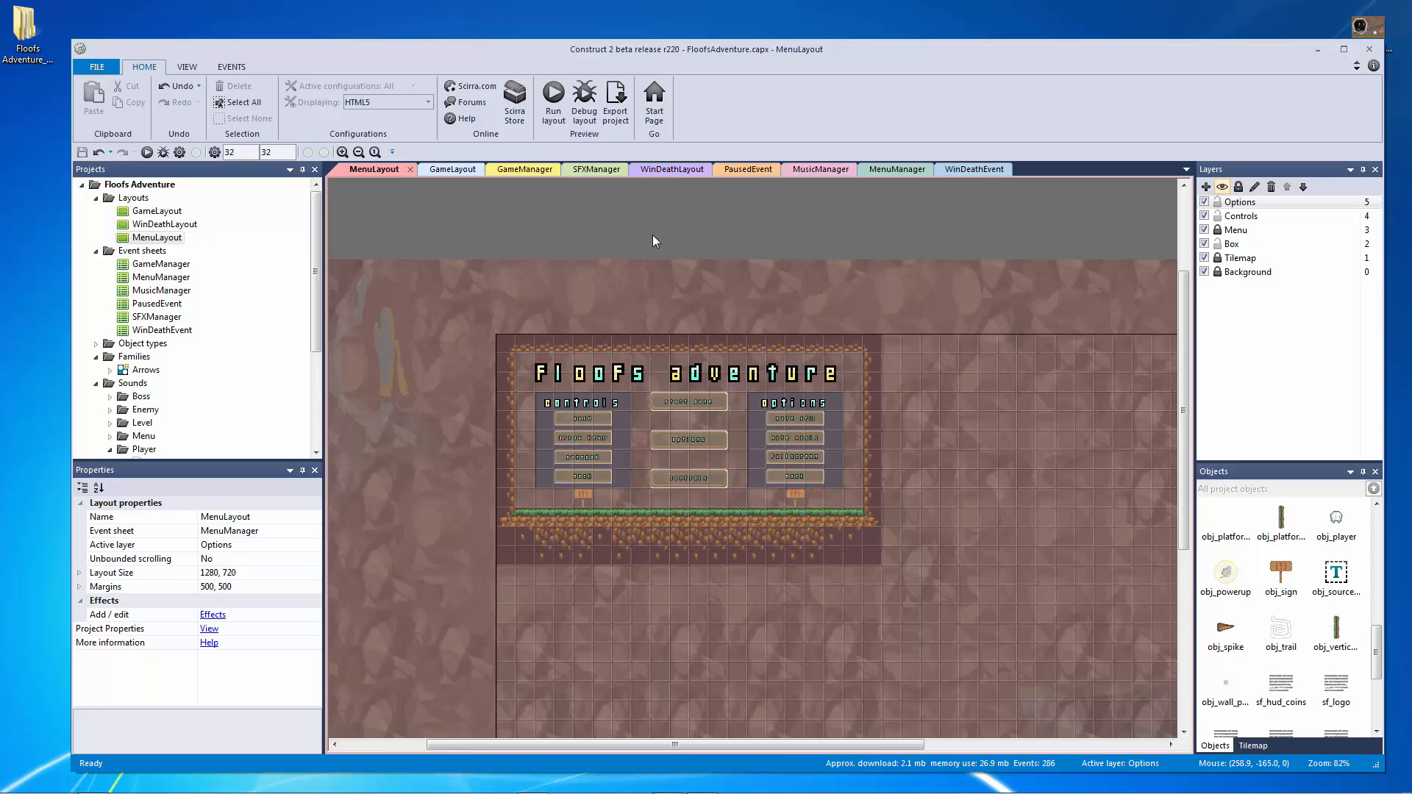